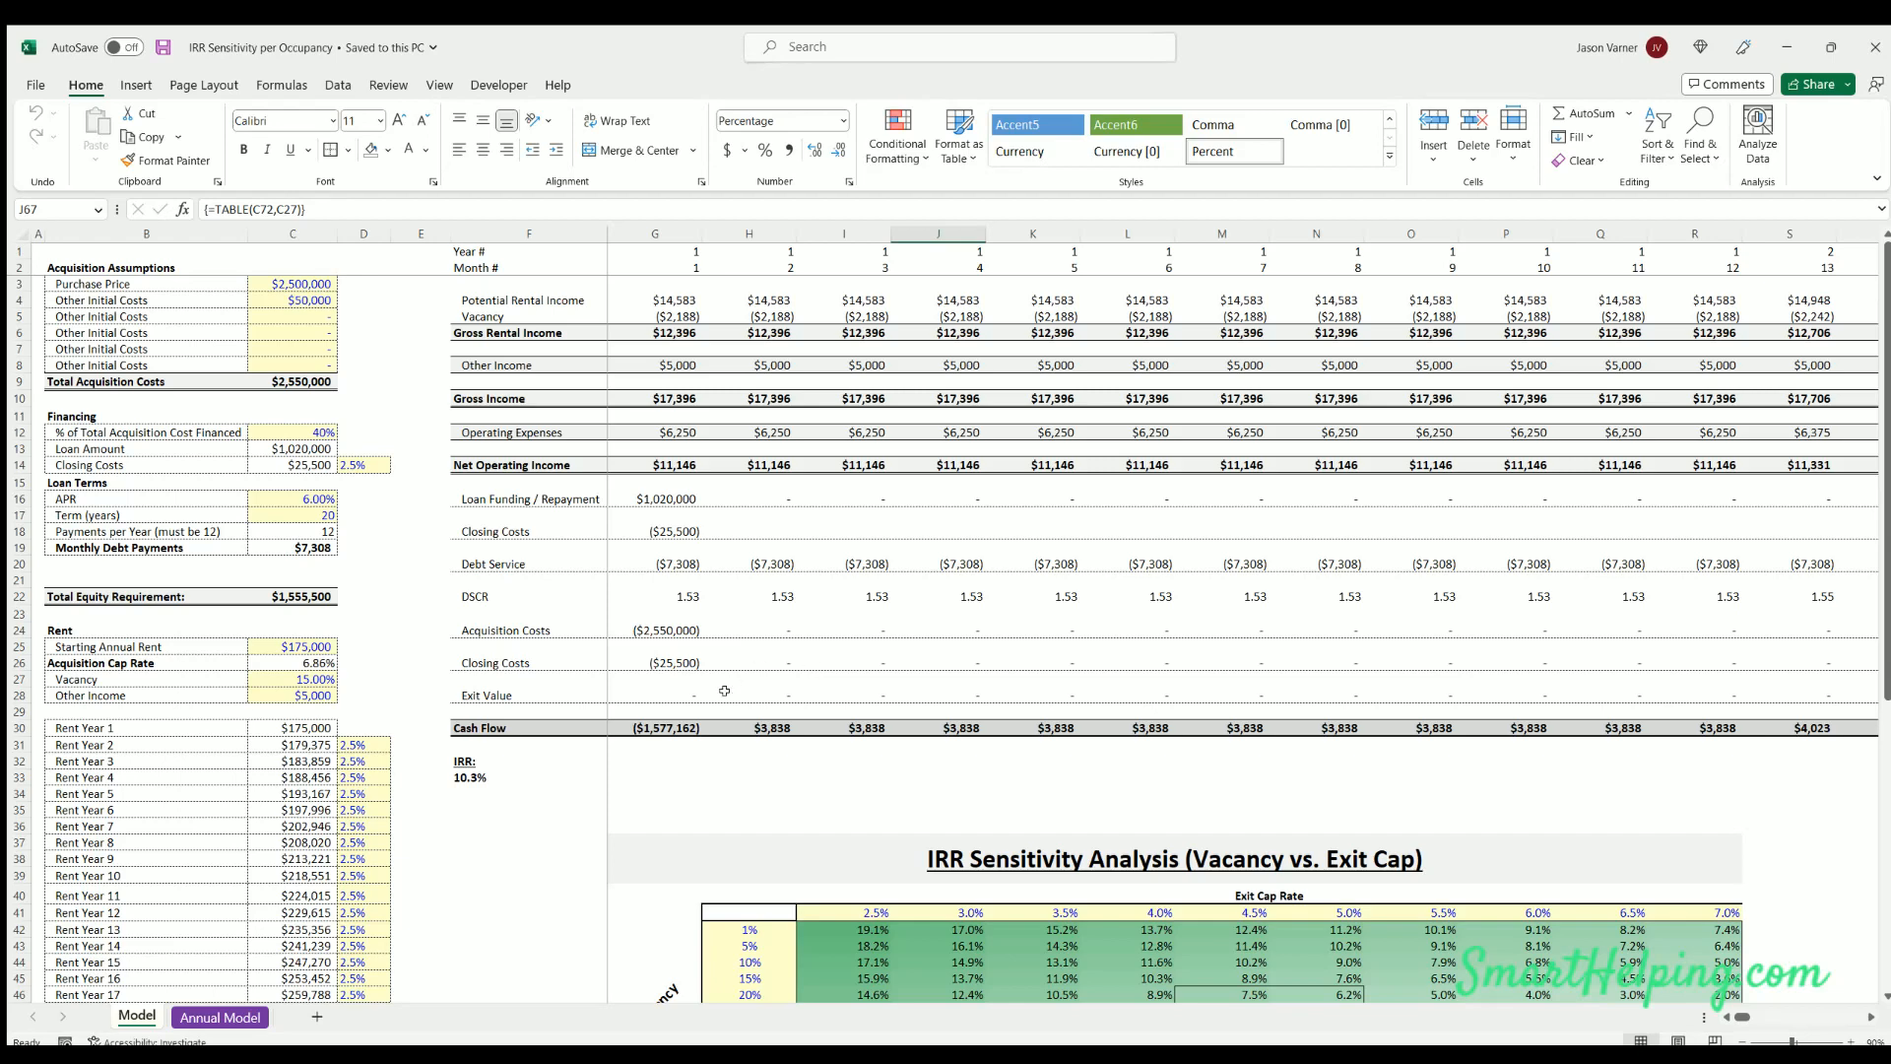
pyautogui.moveTo(702, 758)
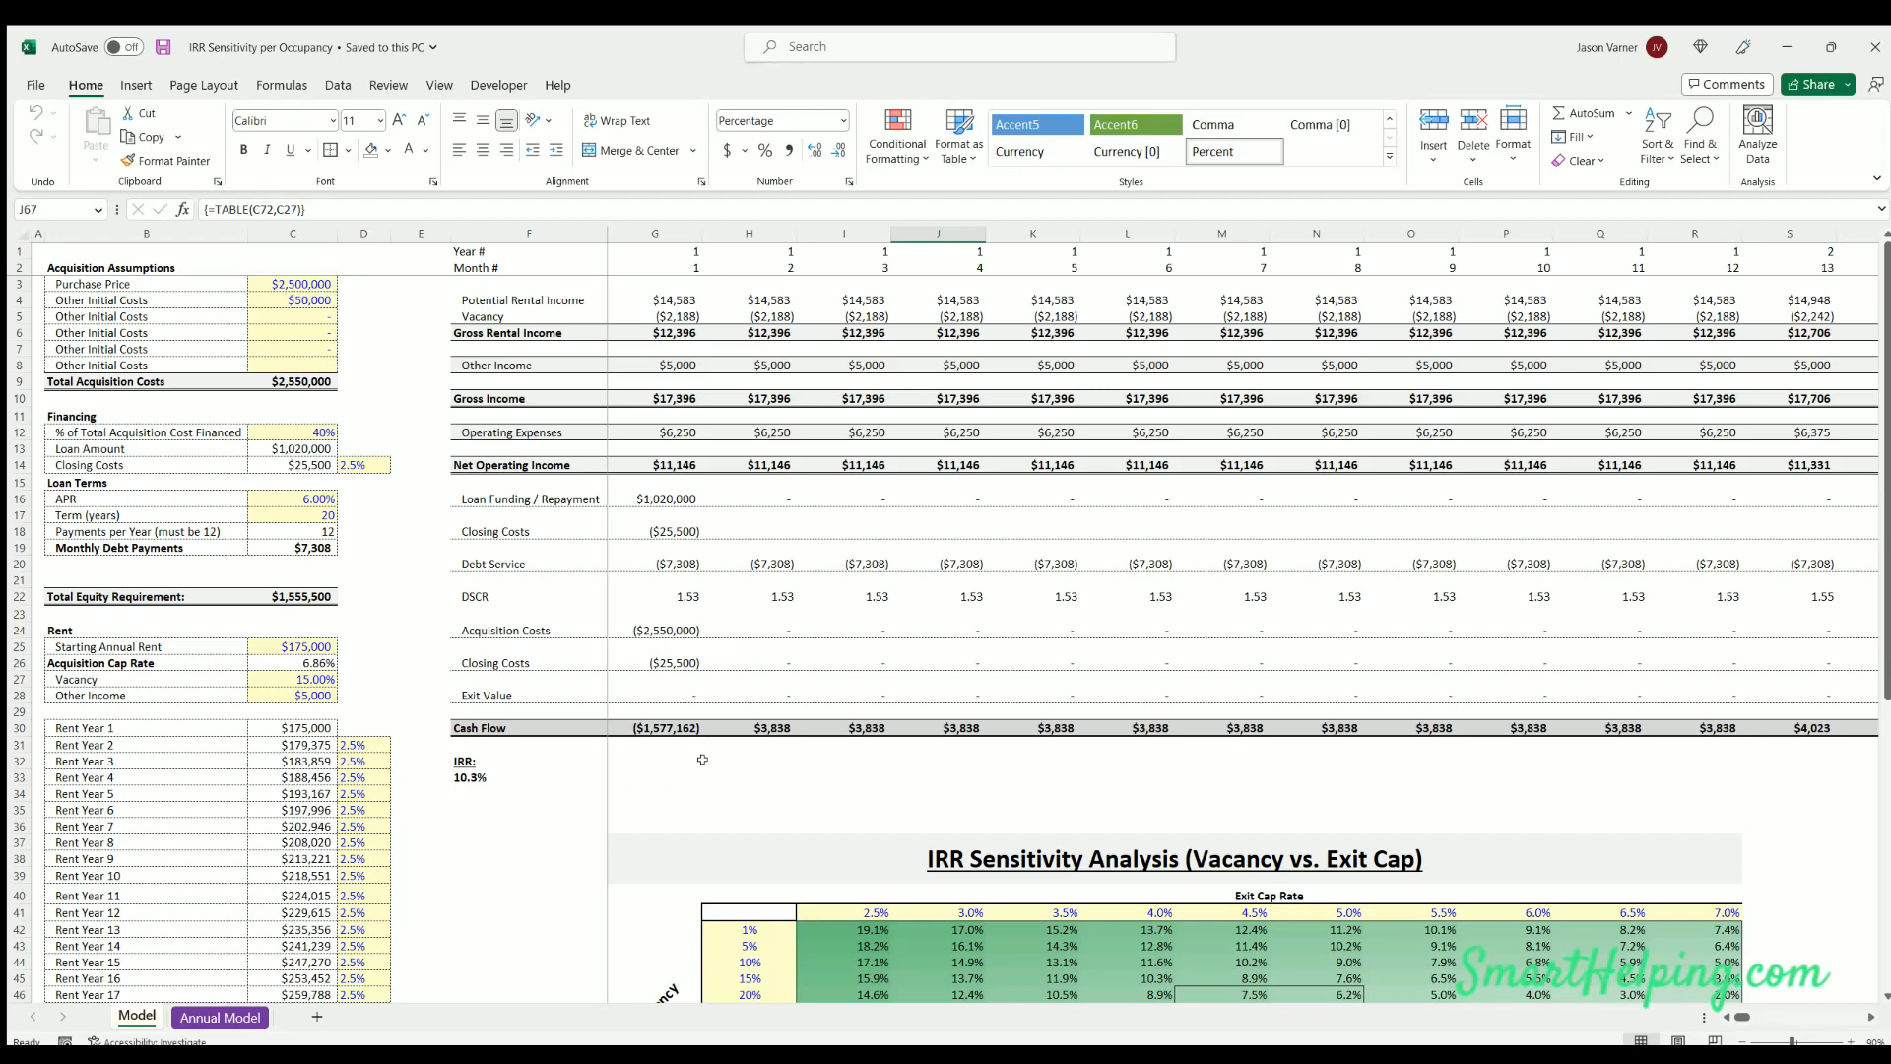
pyautogui.moveTo(670, 796)
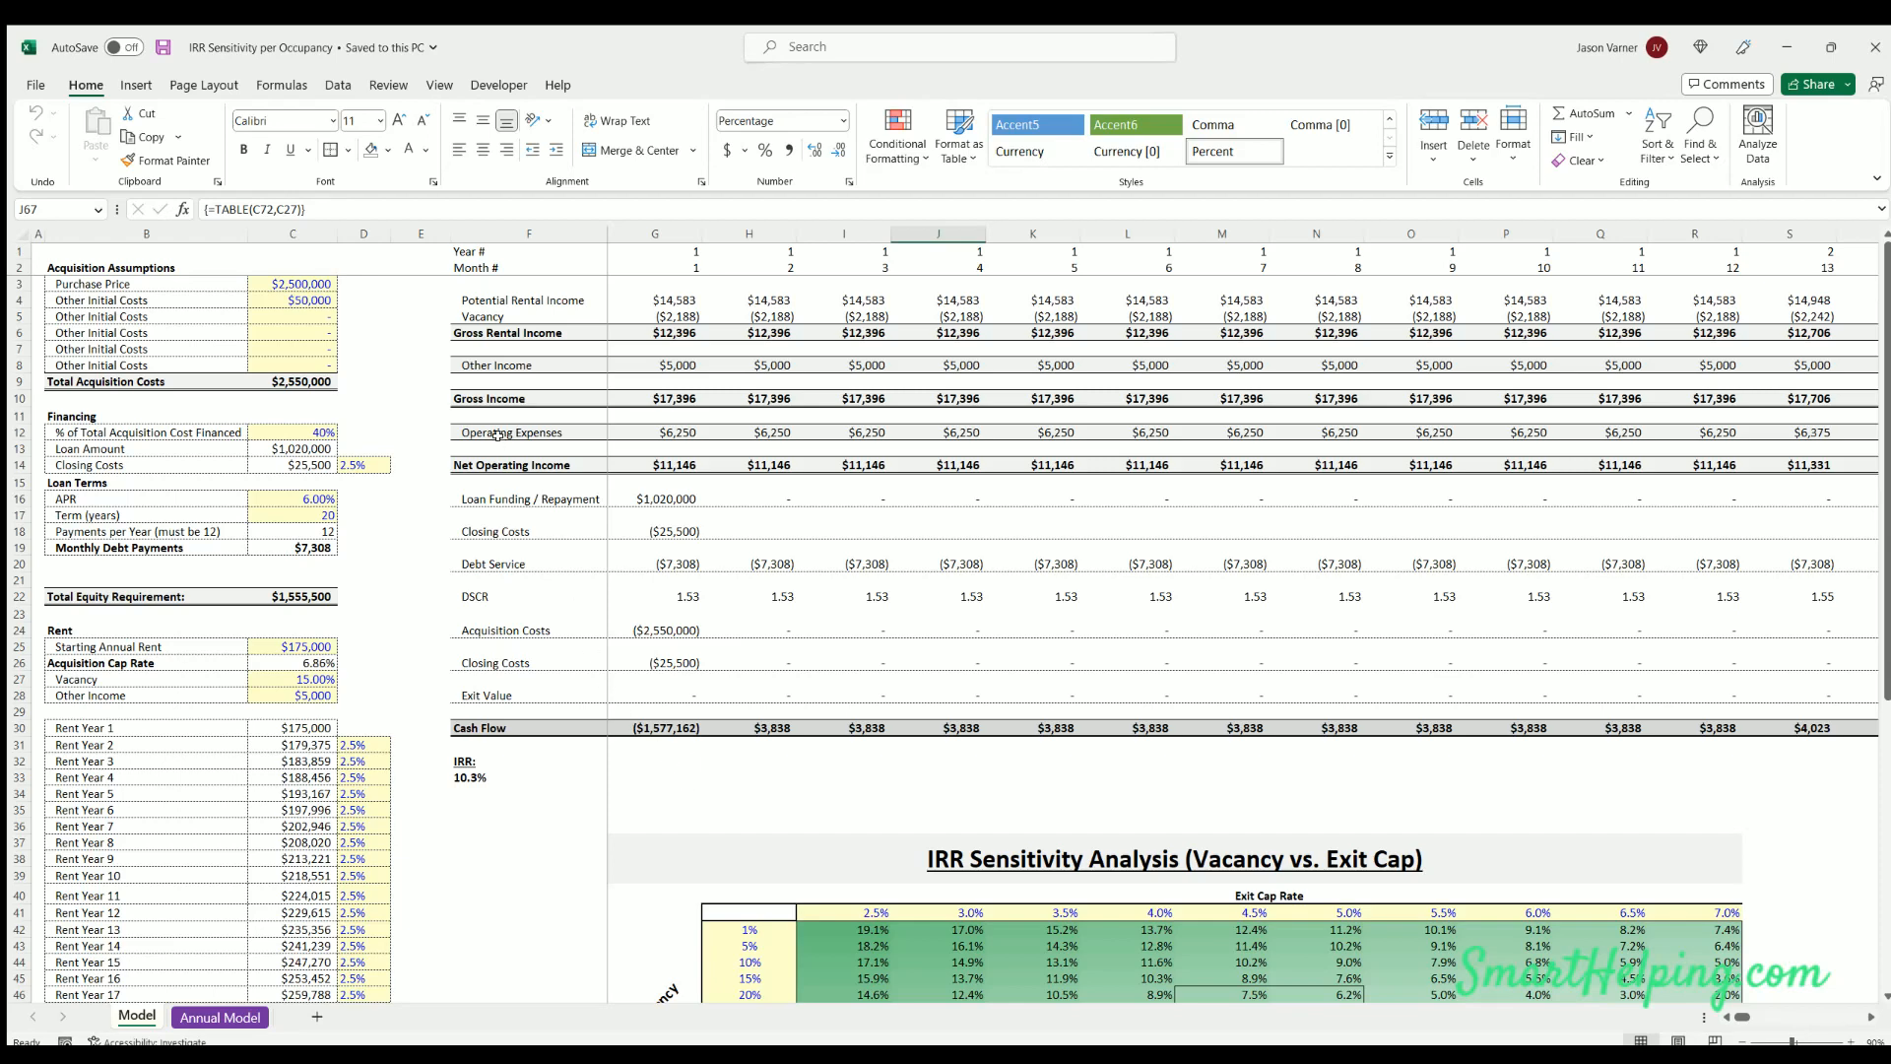
# Review the Data ribbon and Annual Model sheet, then select the purchase price input on the Model sheet
pyautogui.scroll(-3)
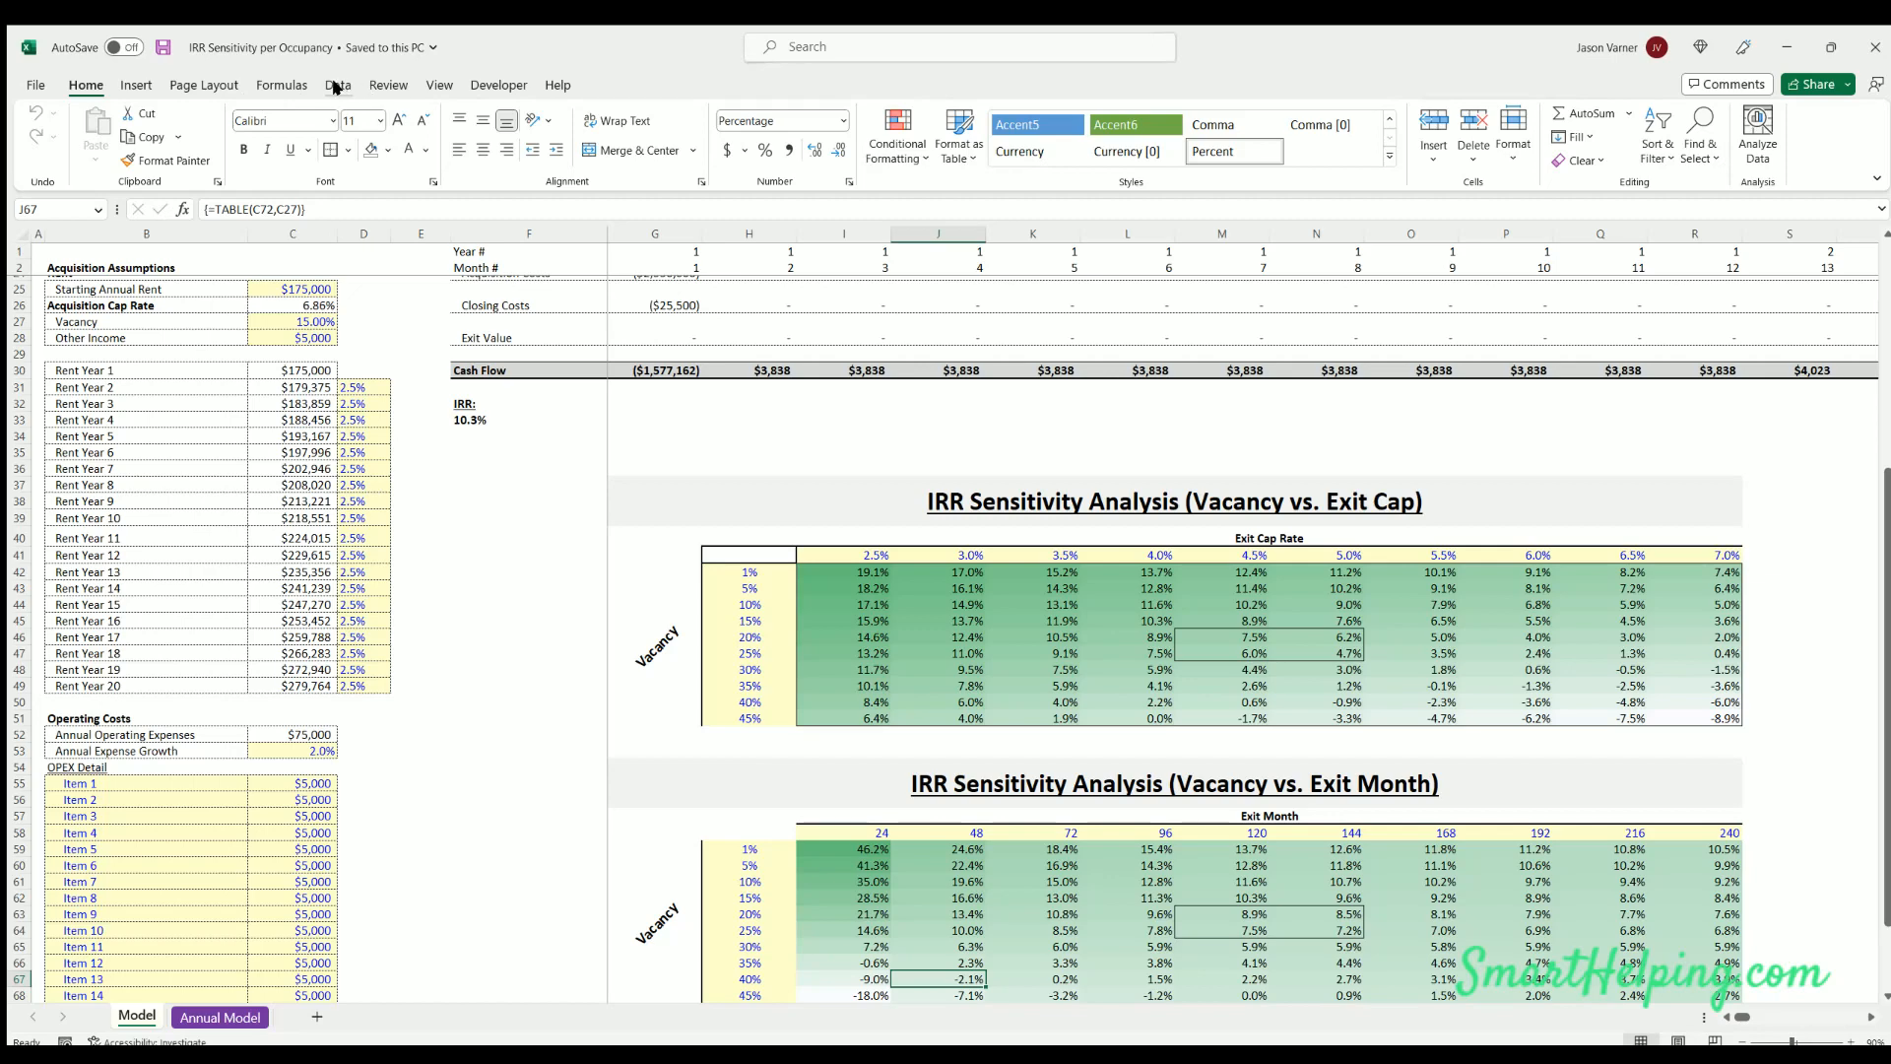
pyautogui.click(337, 85)
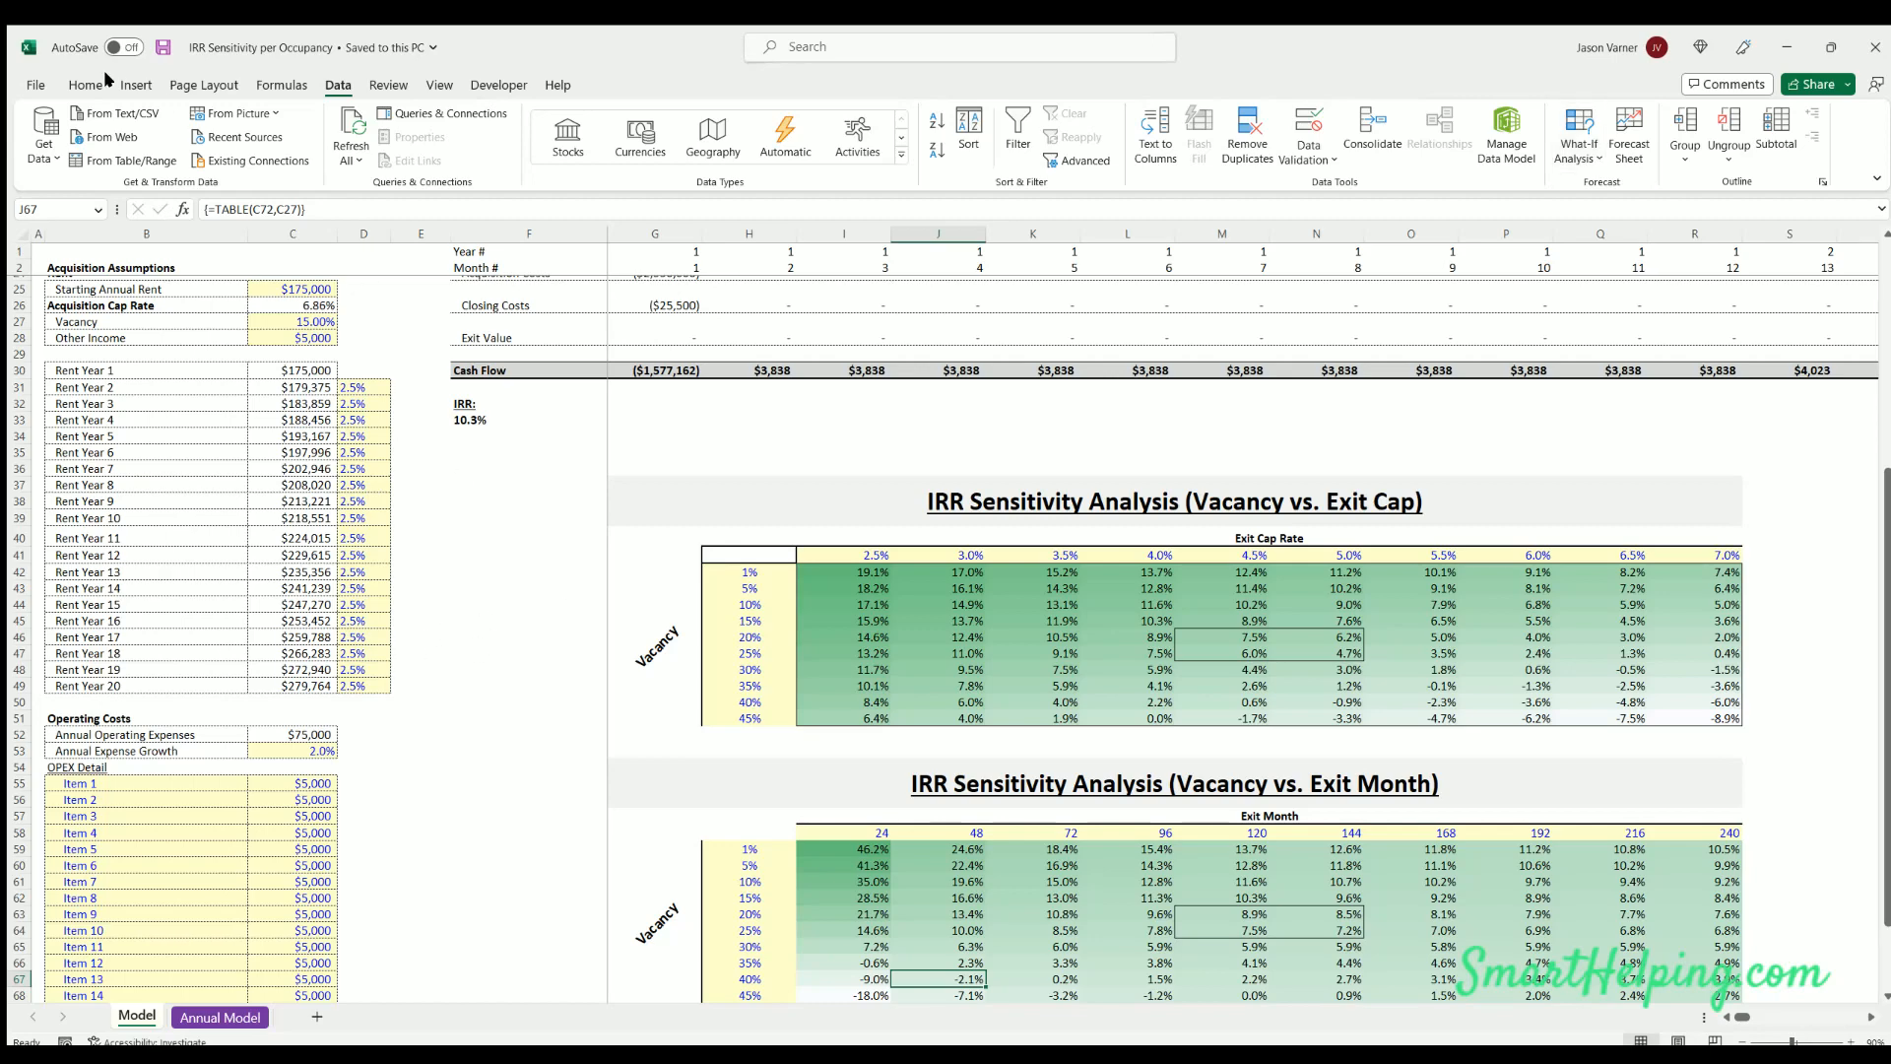
pyautogui.click(84, 85)
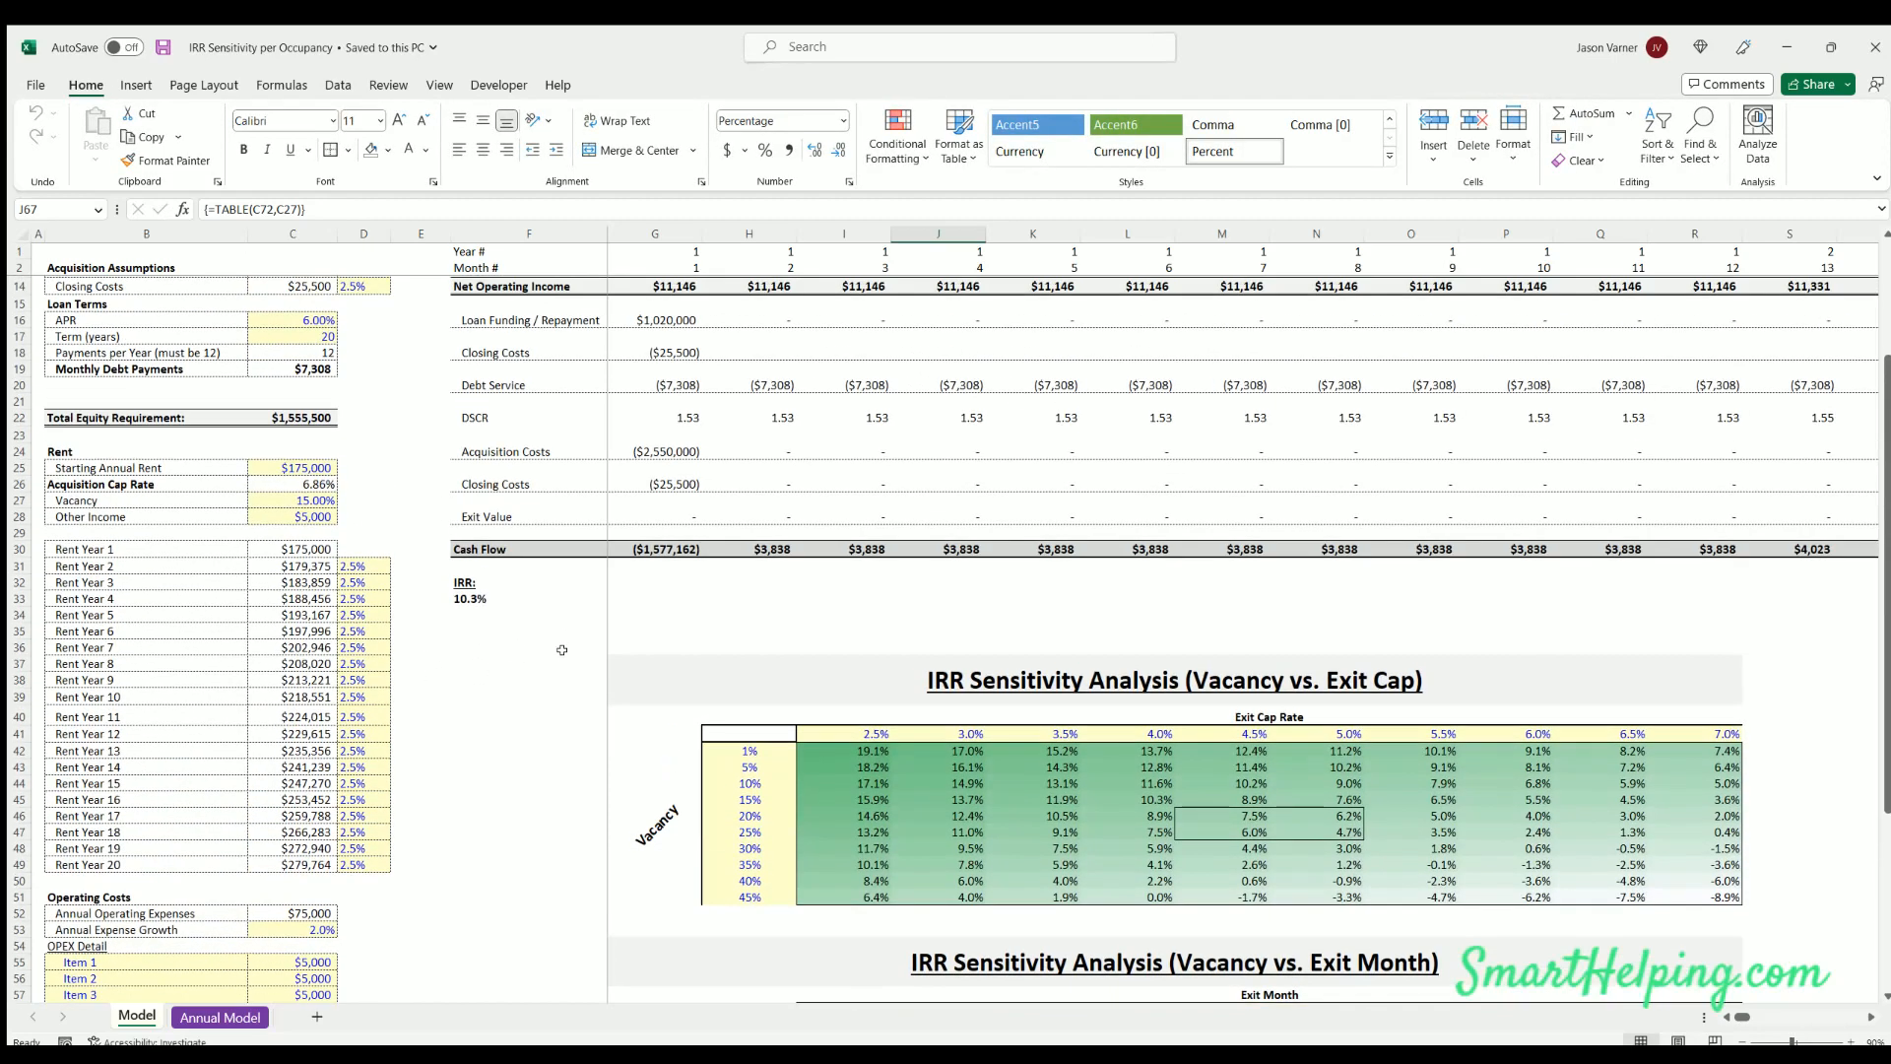
pyautogui.scroll(3)
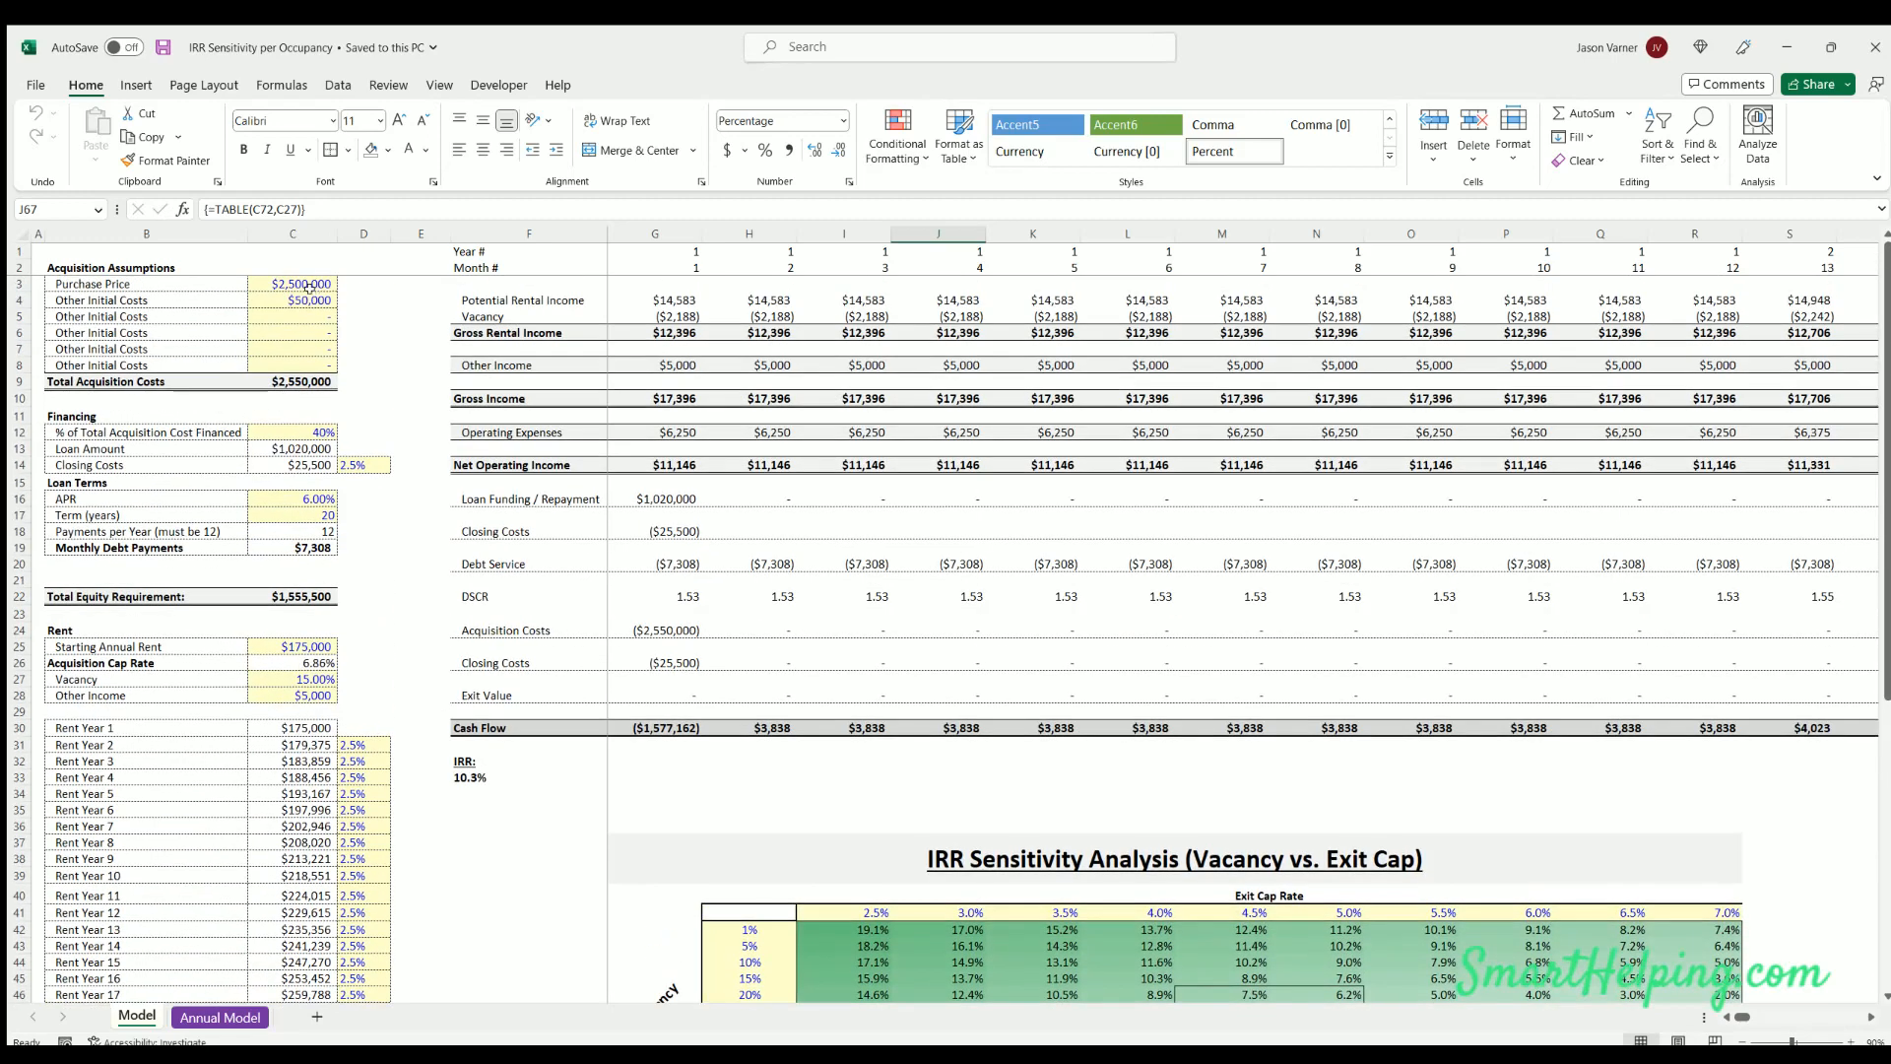
pyautogui.click(292, 284)
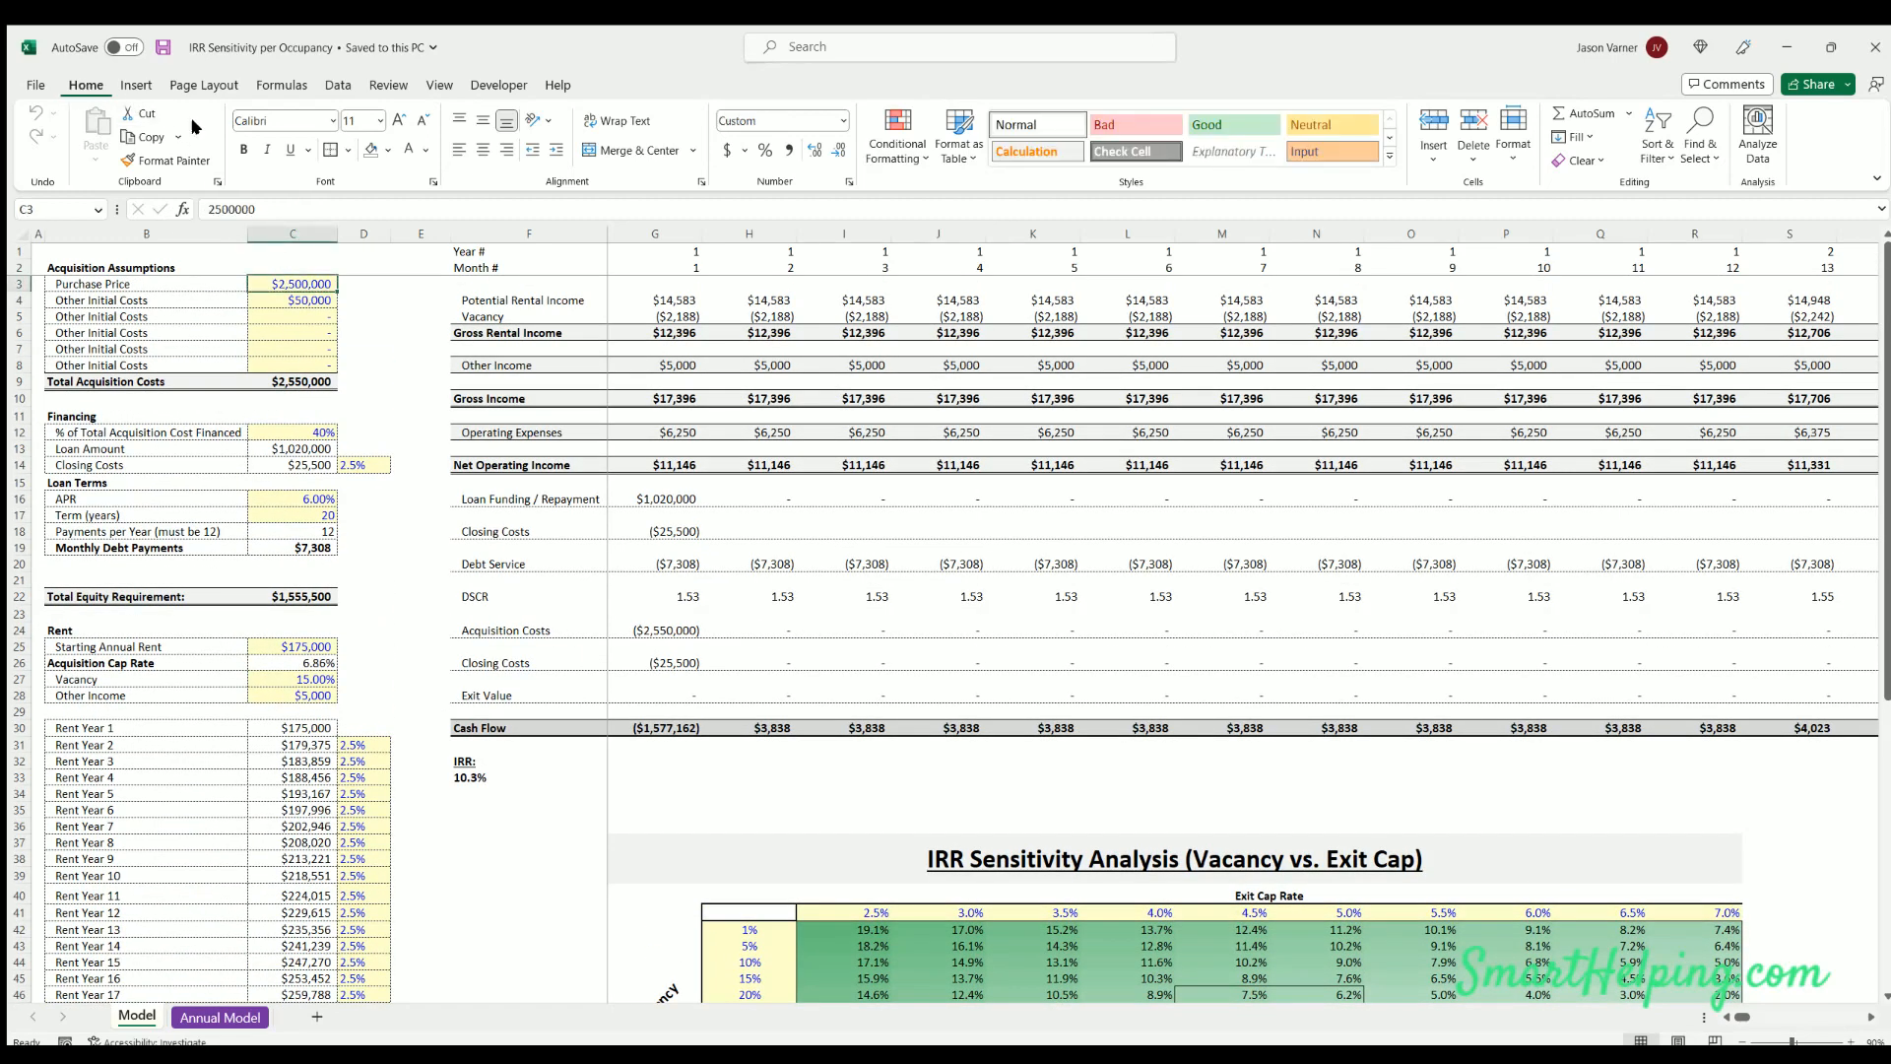
pyautogui.moveTo(279, 433)
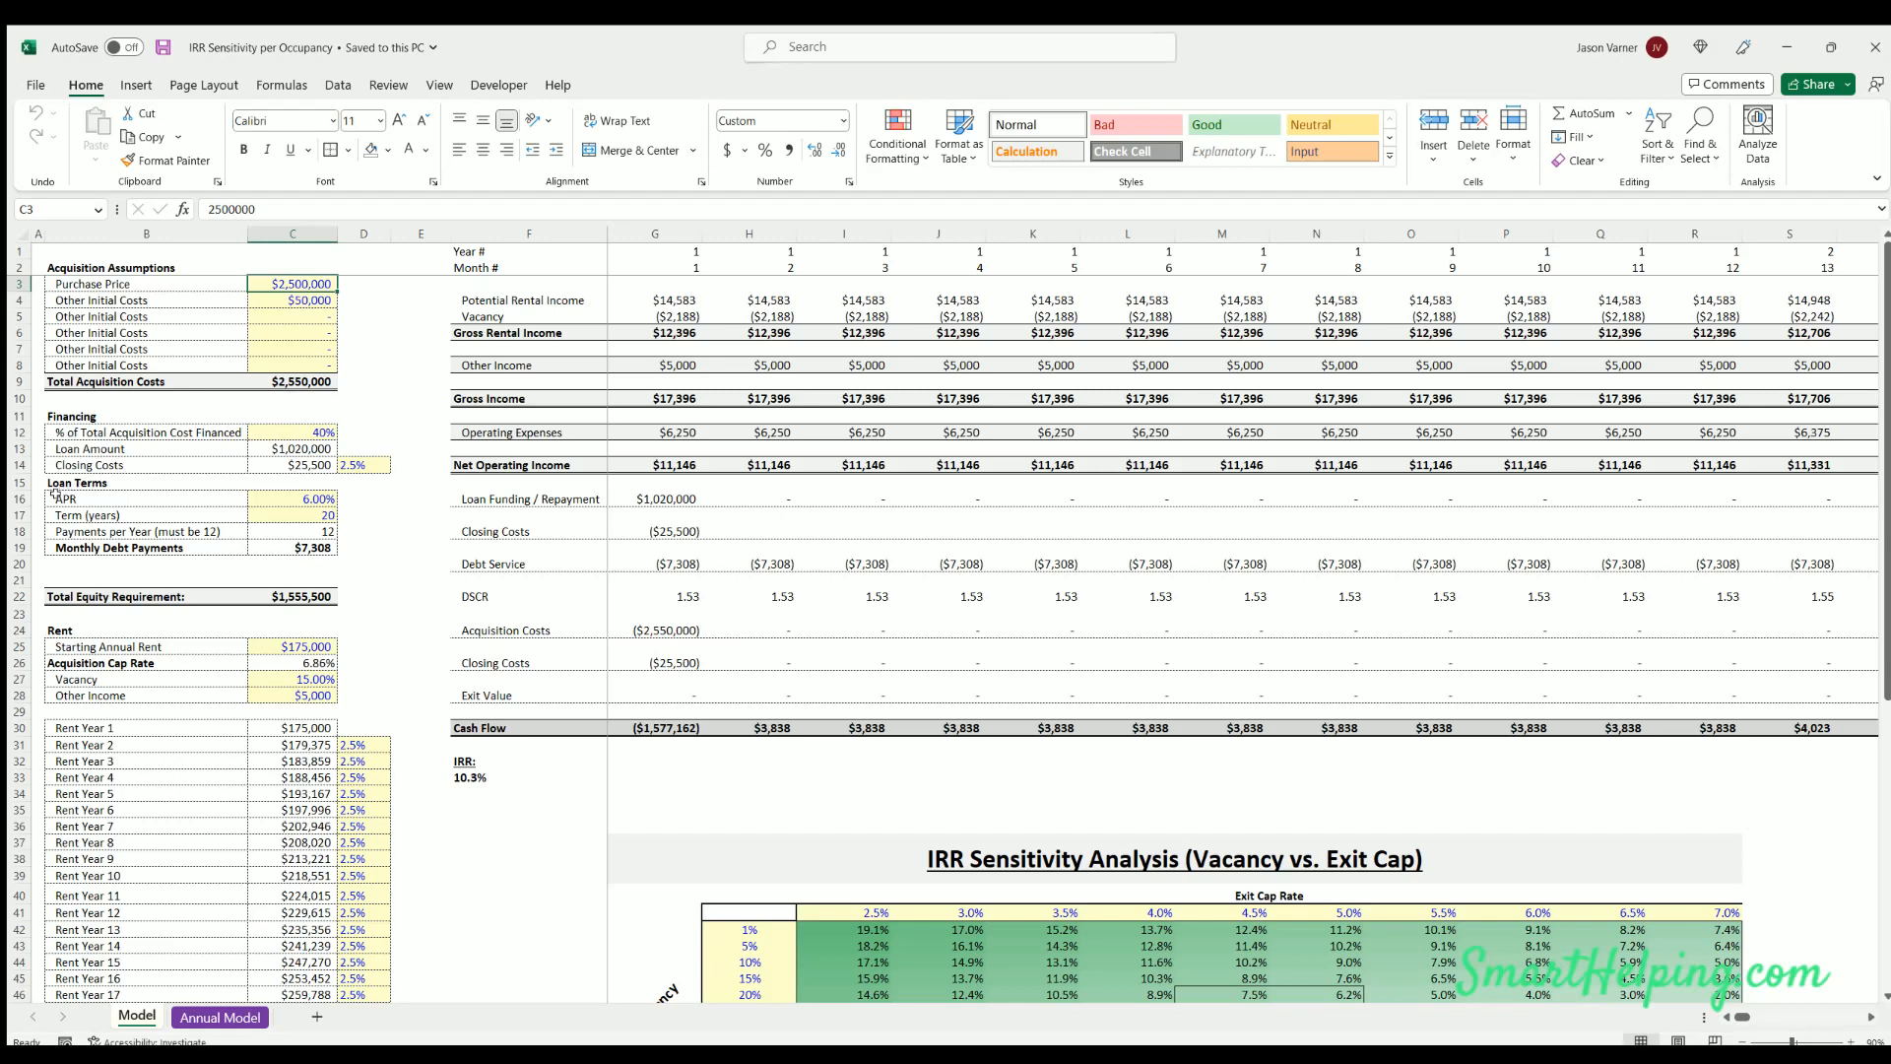
pyautogui.moveTo(378, 440)
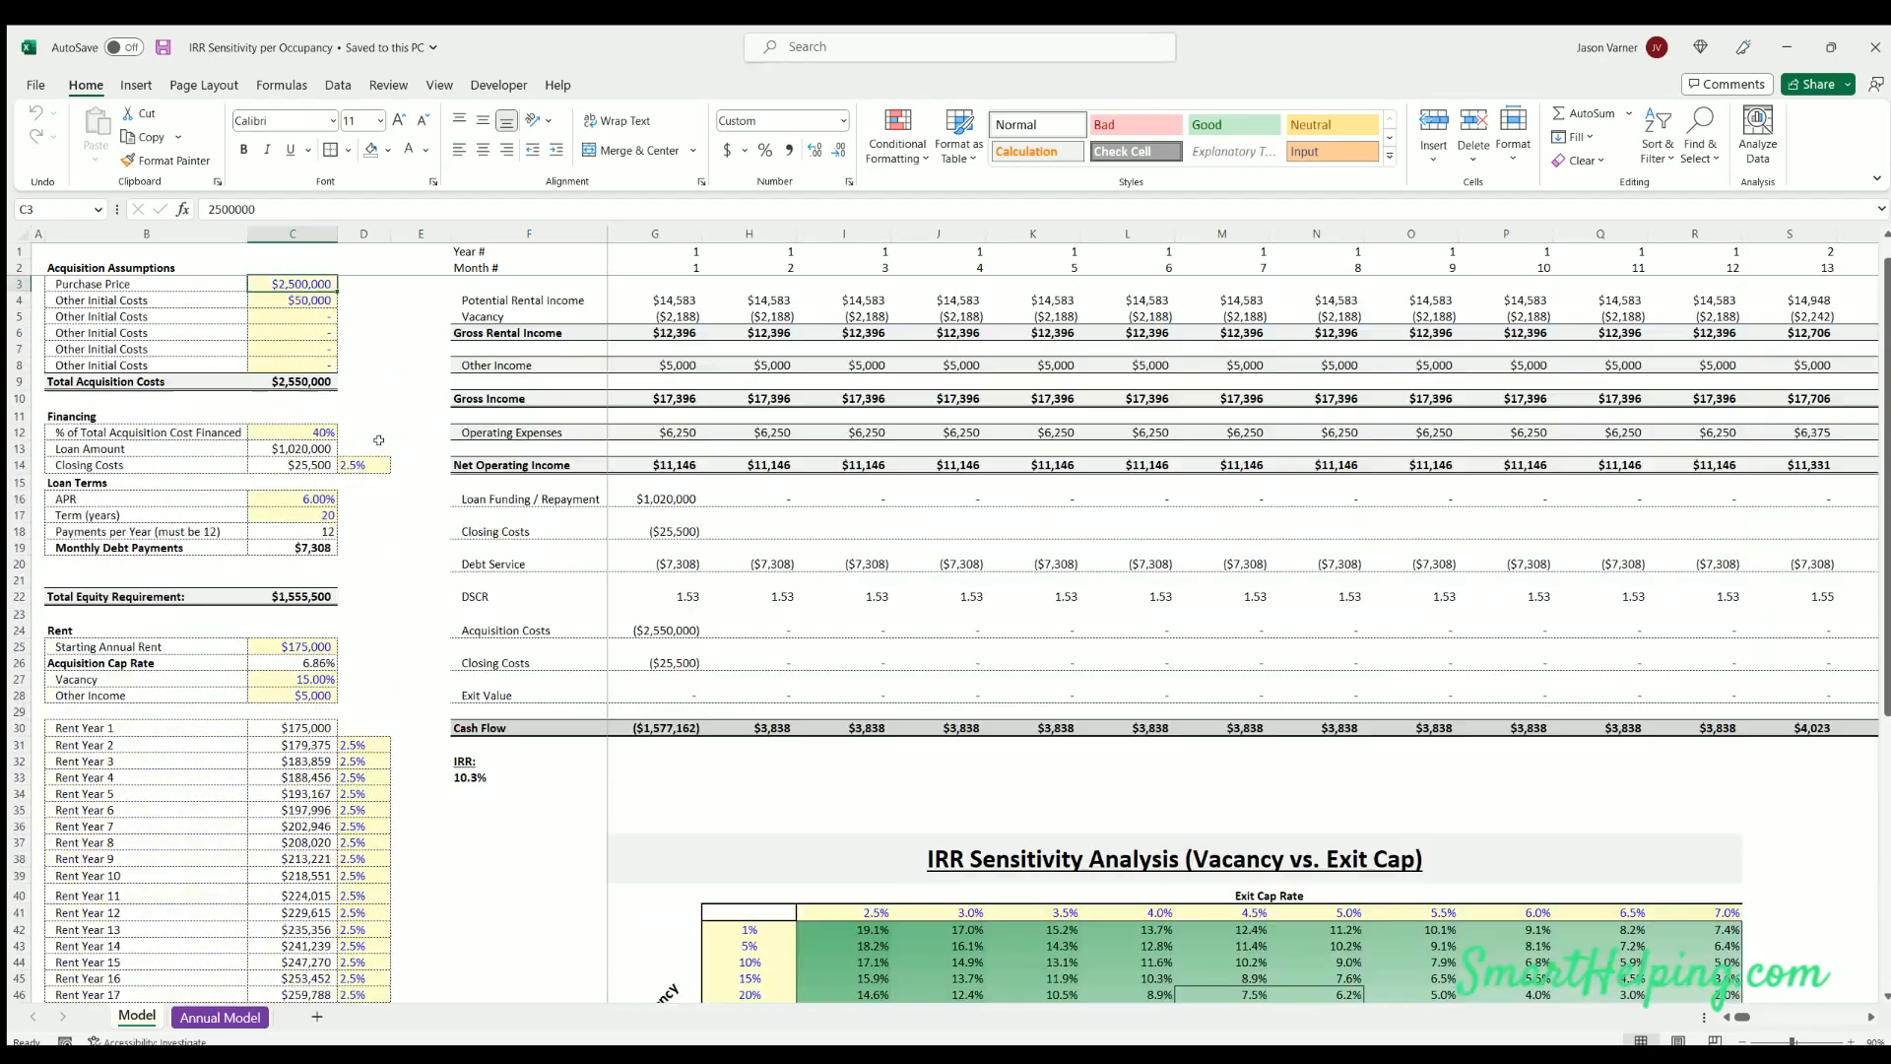
pyautogui.moveTo(215, 993)
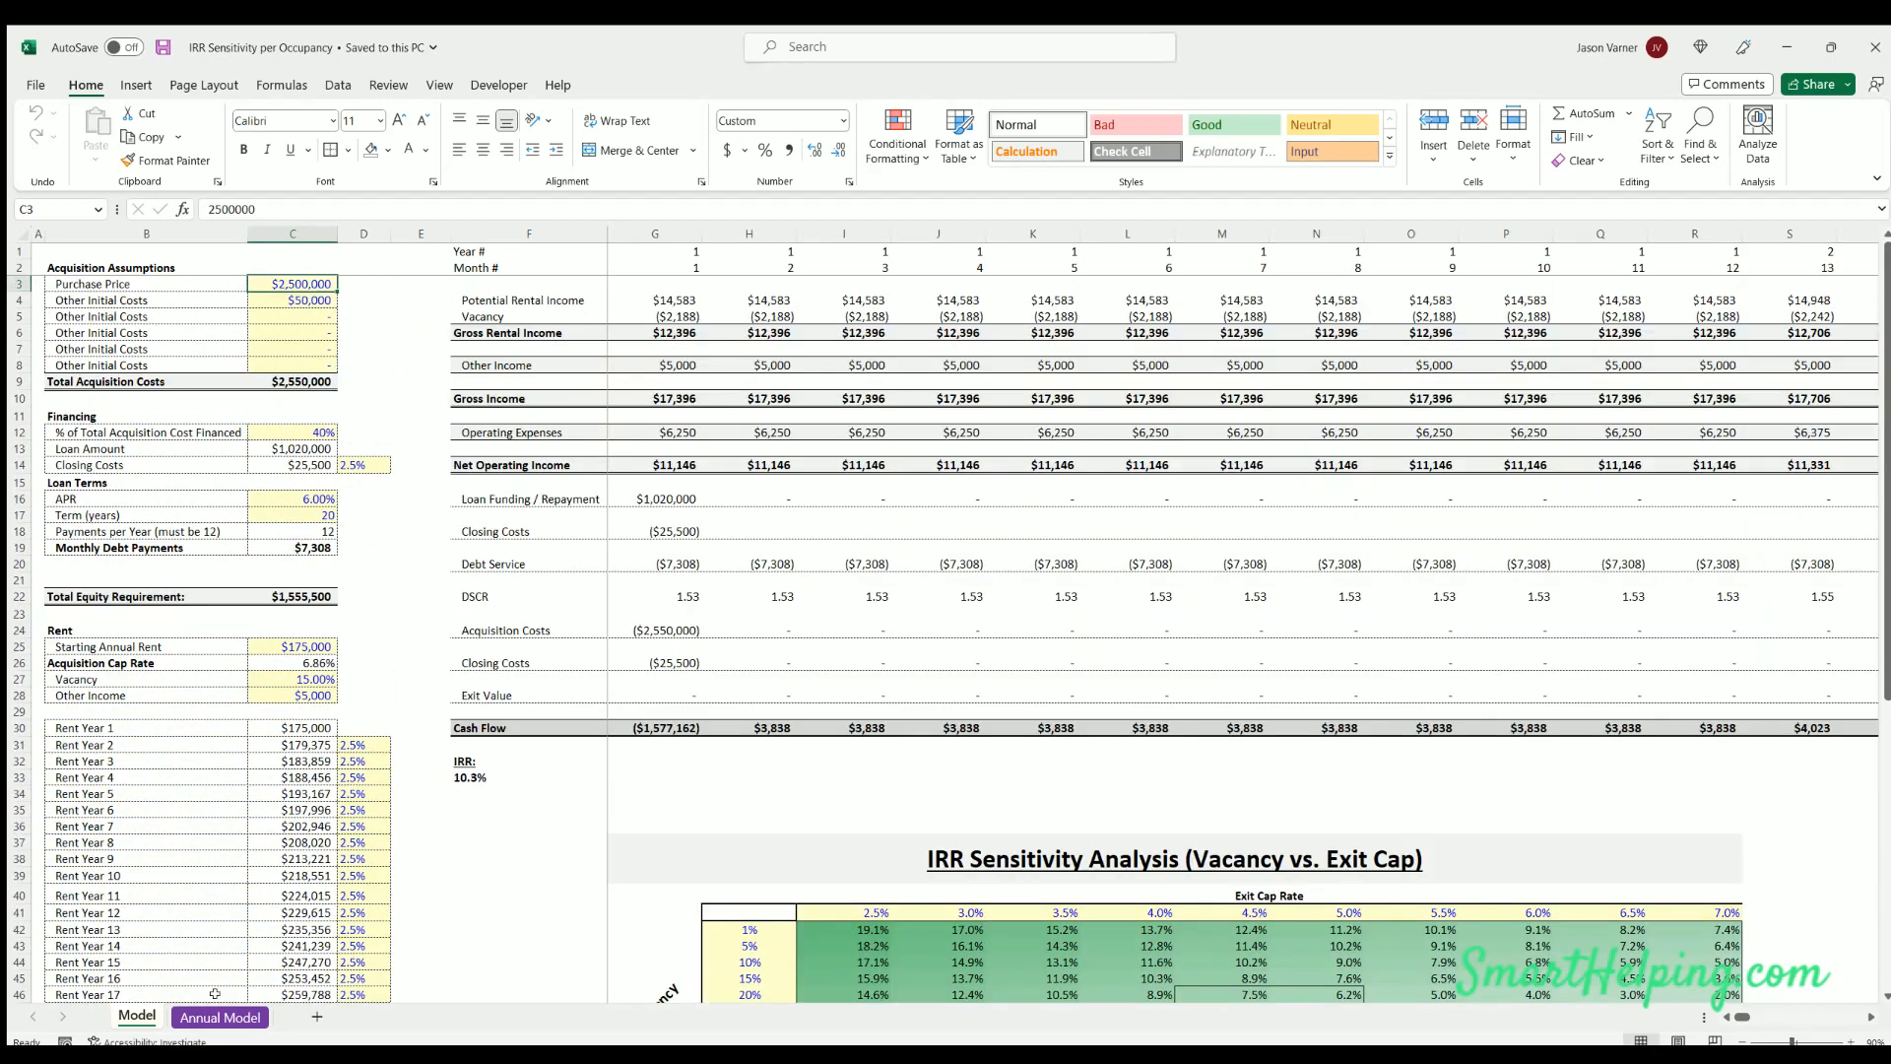
pyautogui.click(218, 1016)
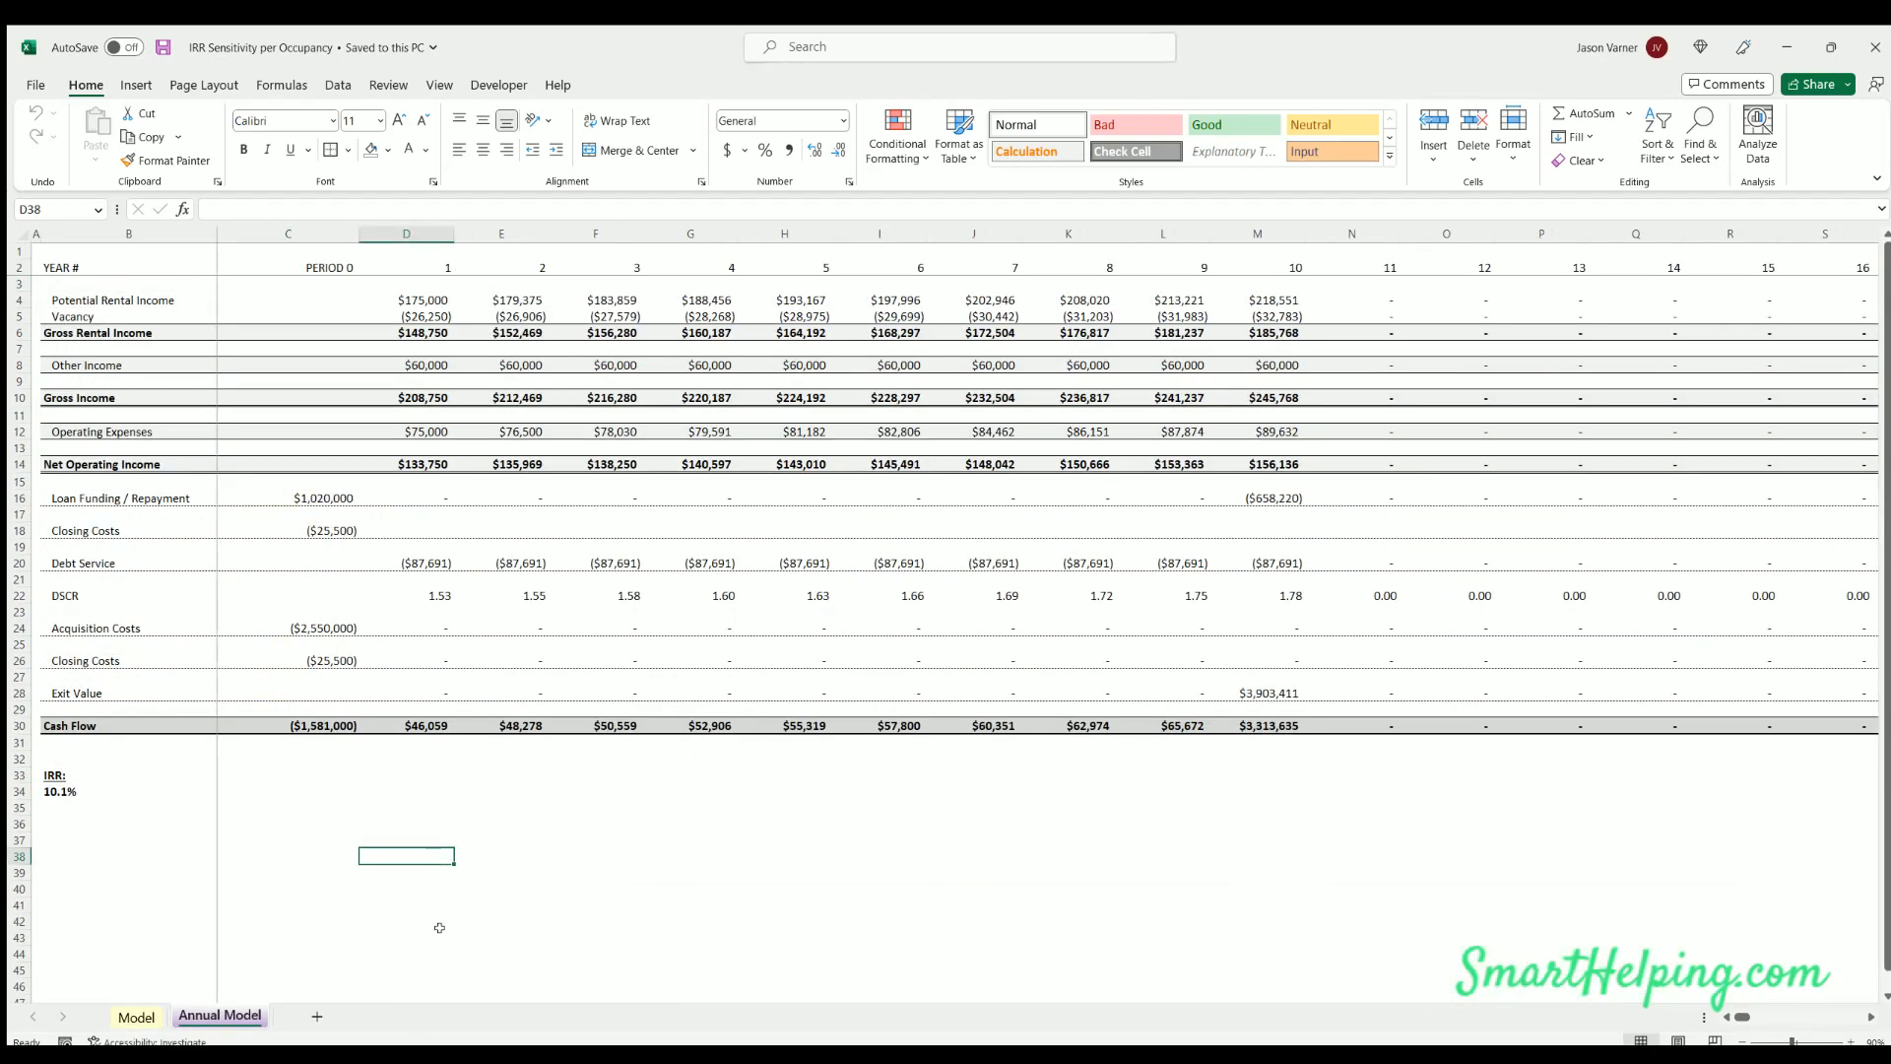
pyautogui.click(136, 1017)
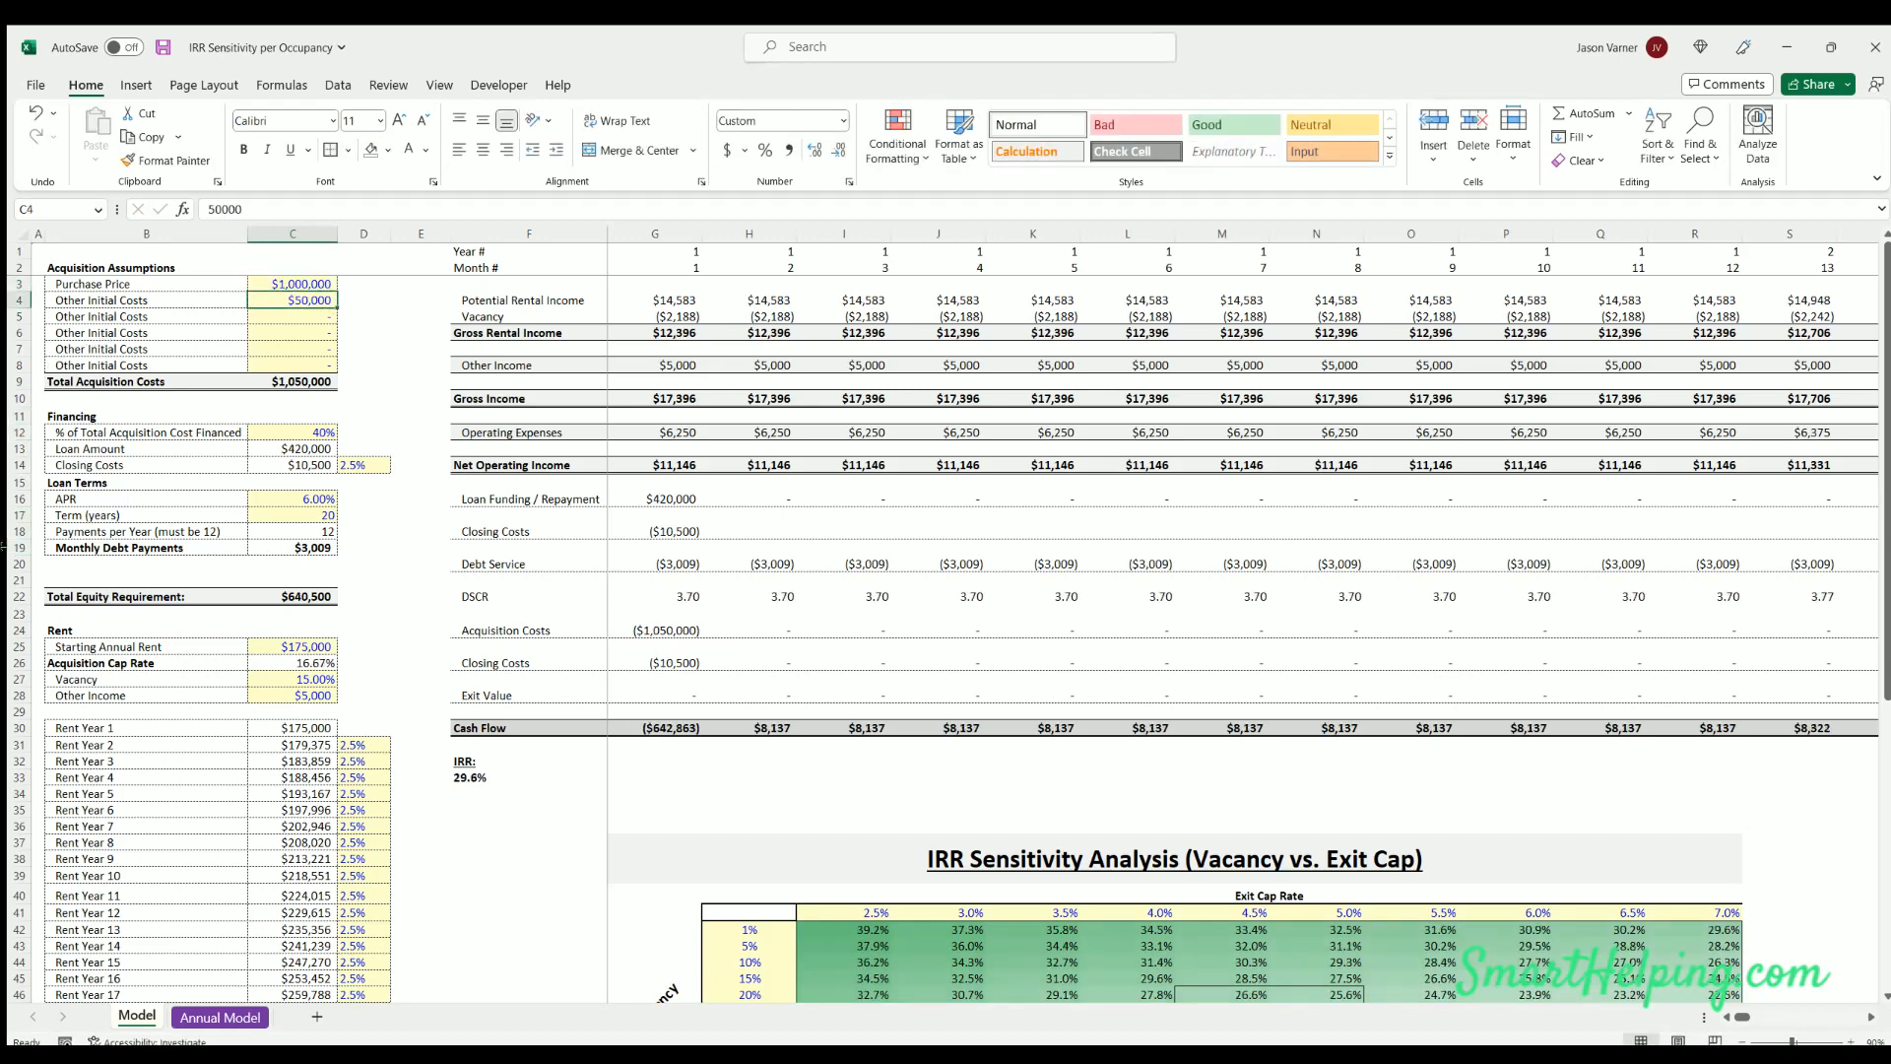
# Enter $90,000 other initial costs, 60% financing, 6.5% APR and a 30-year loan term
pyautogui.write('90000')
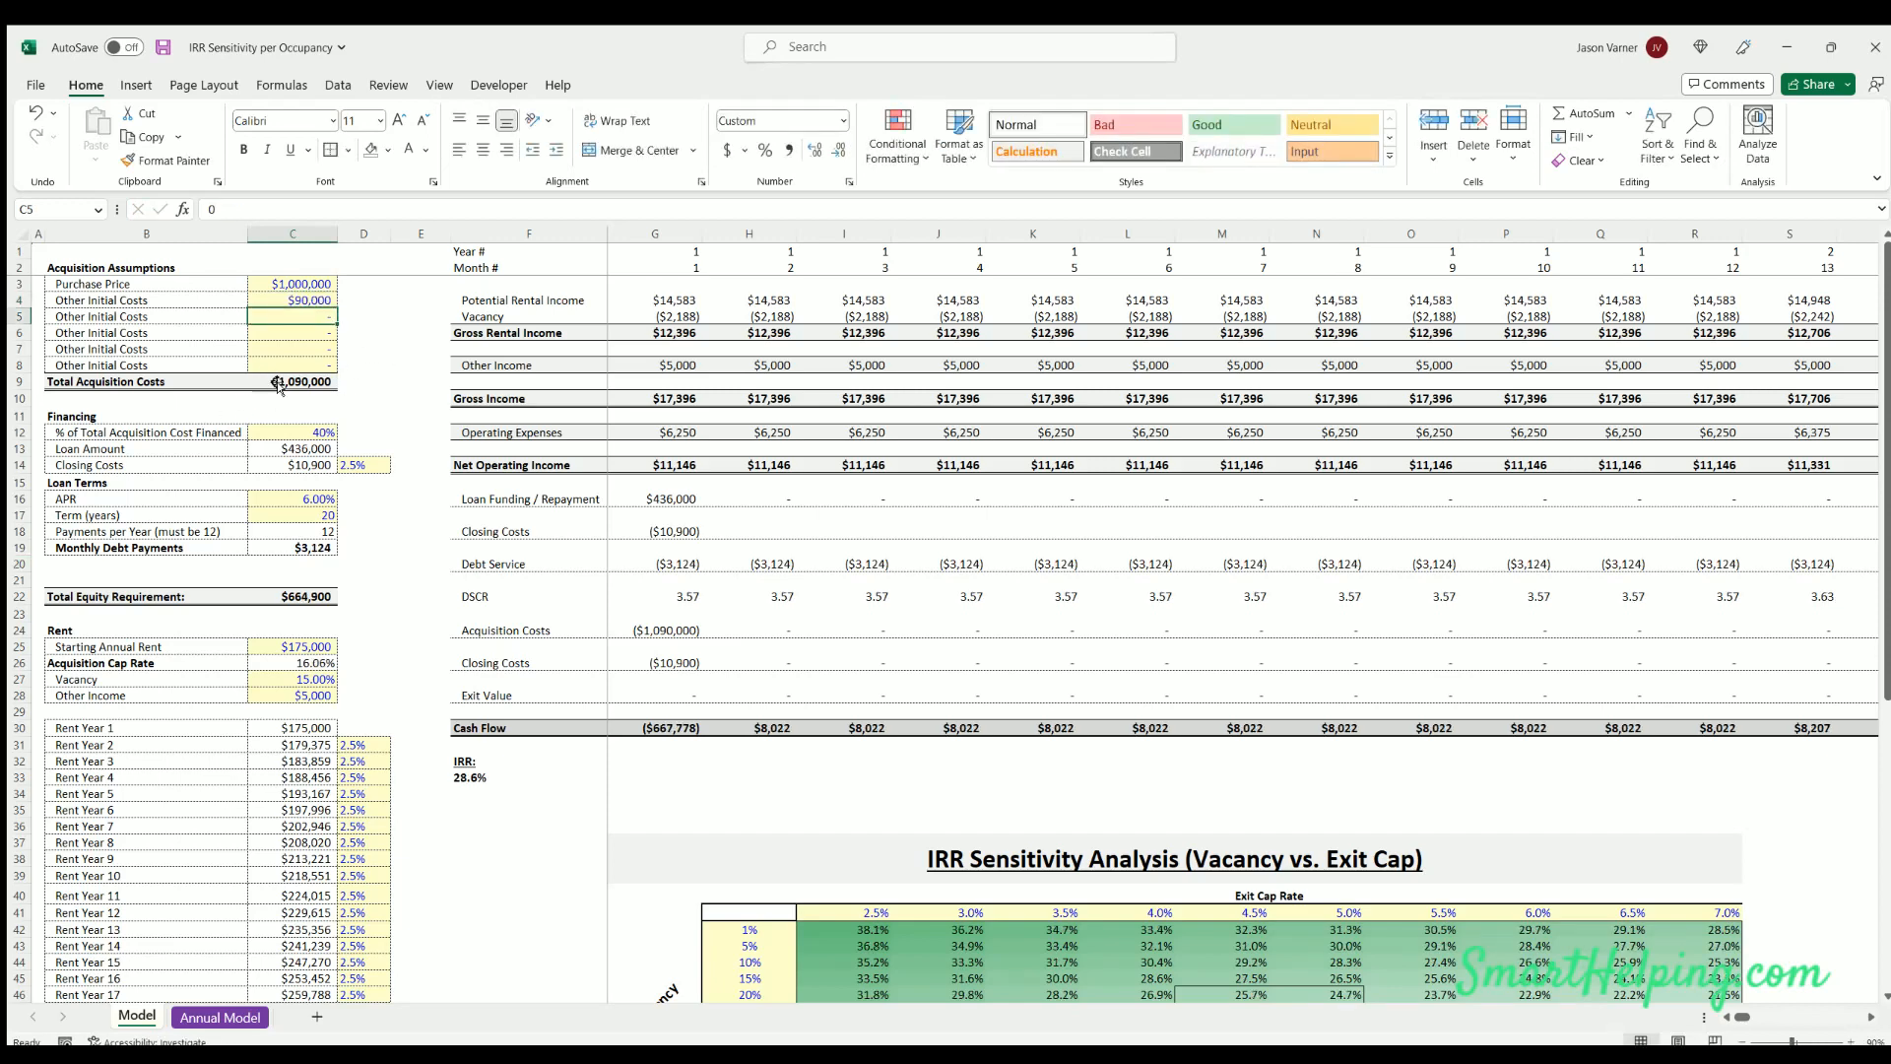
pyautogui.click(290, 431)
pyautogui.write('60')
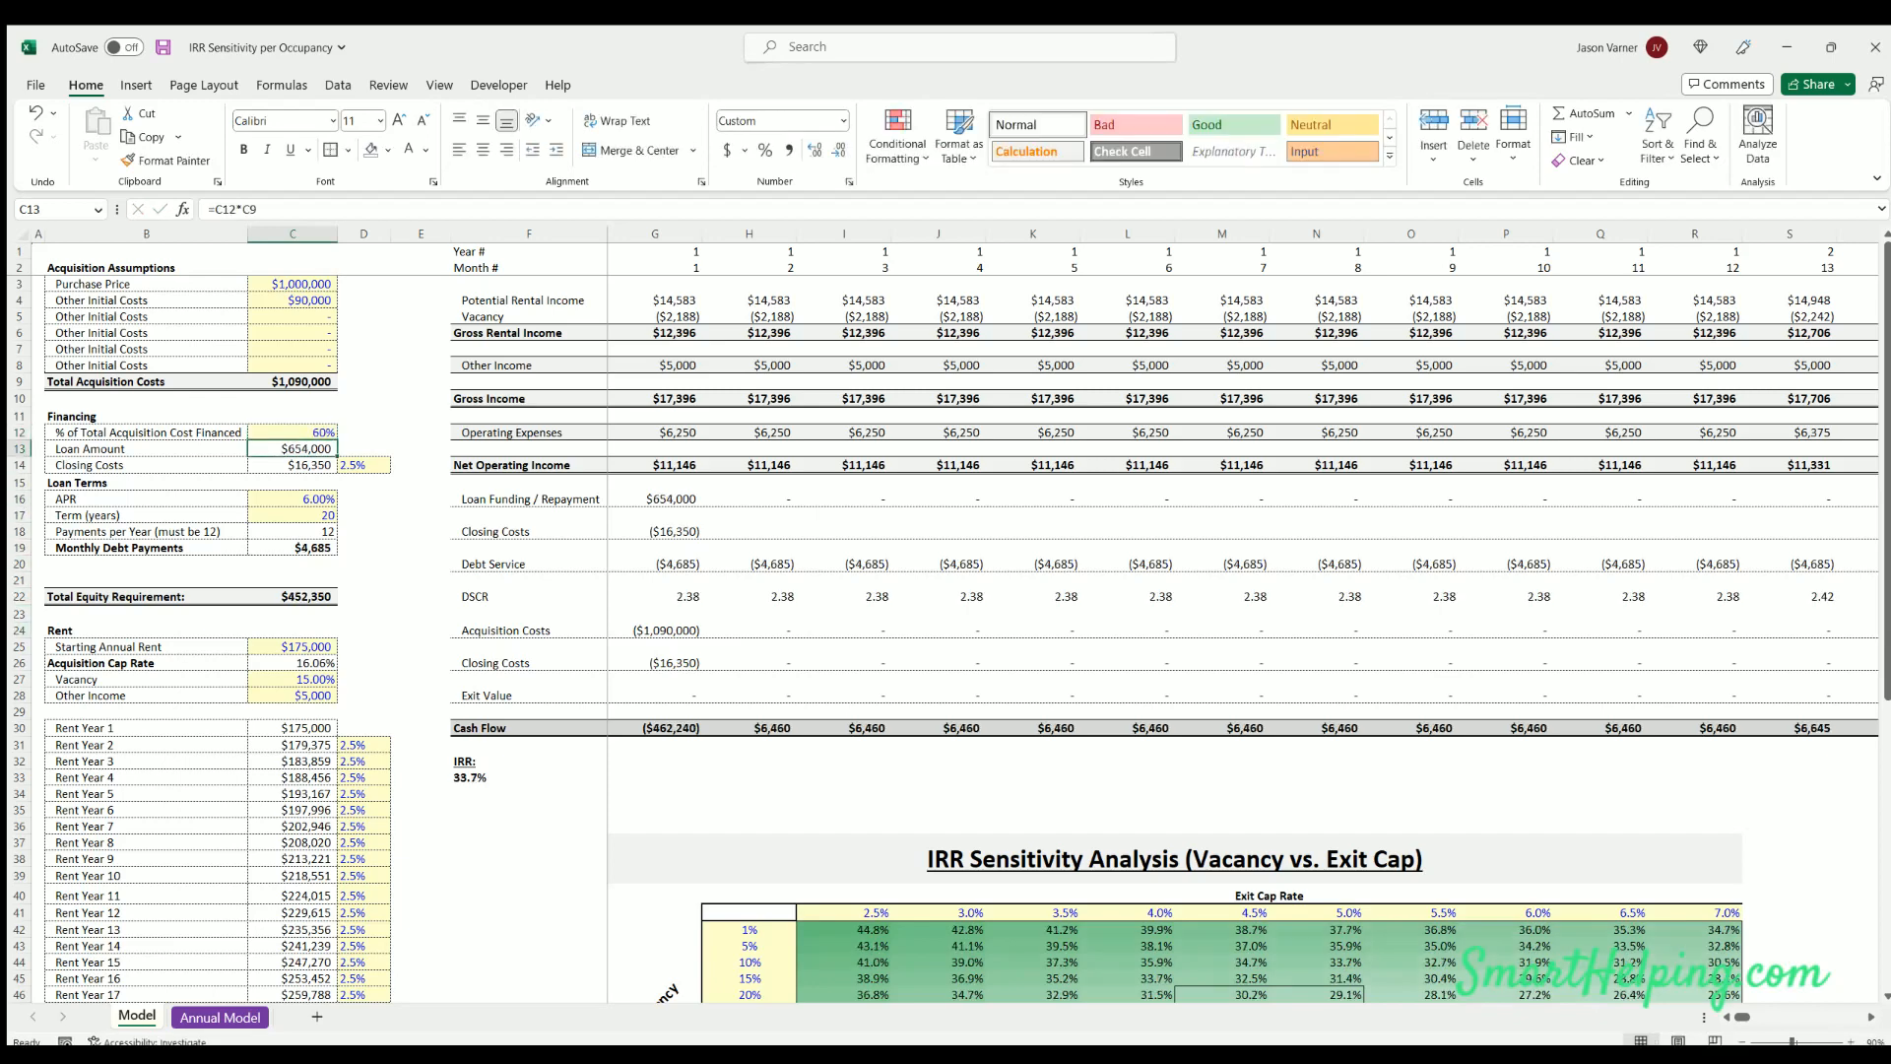
pyautogui.click(292, 464)
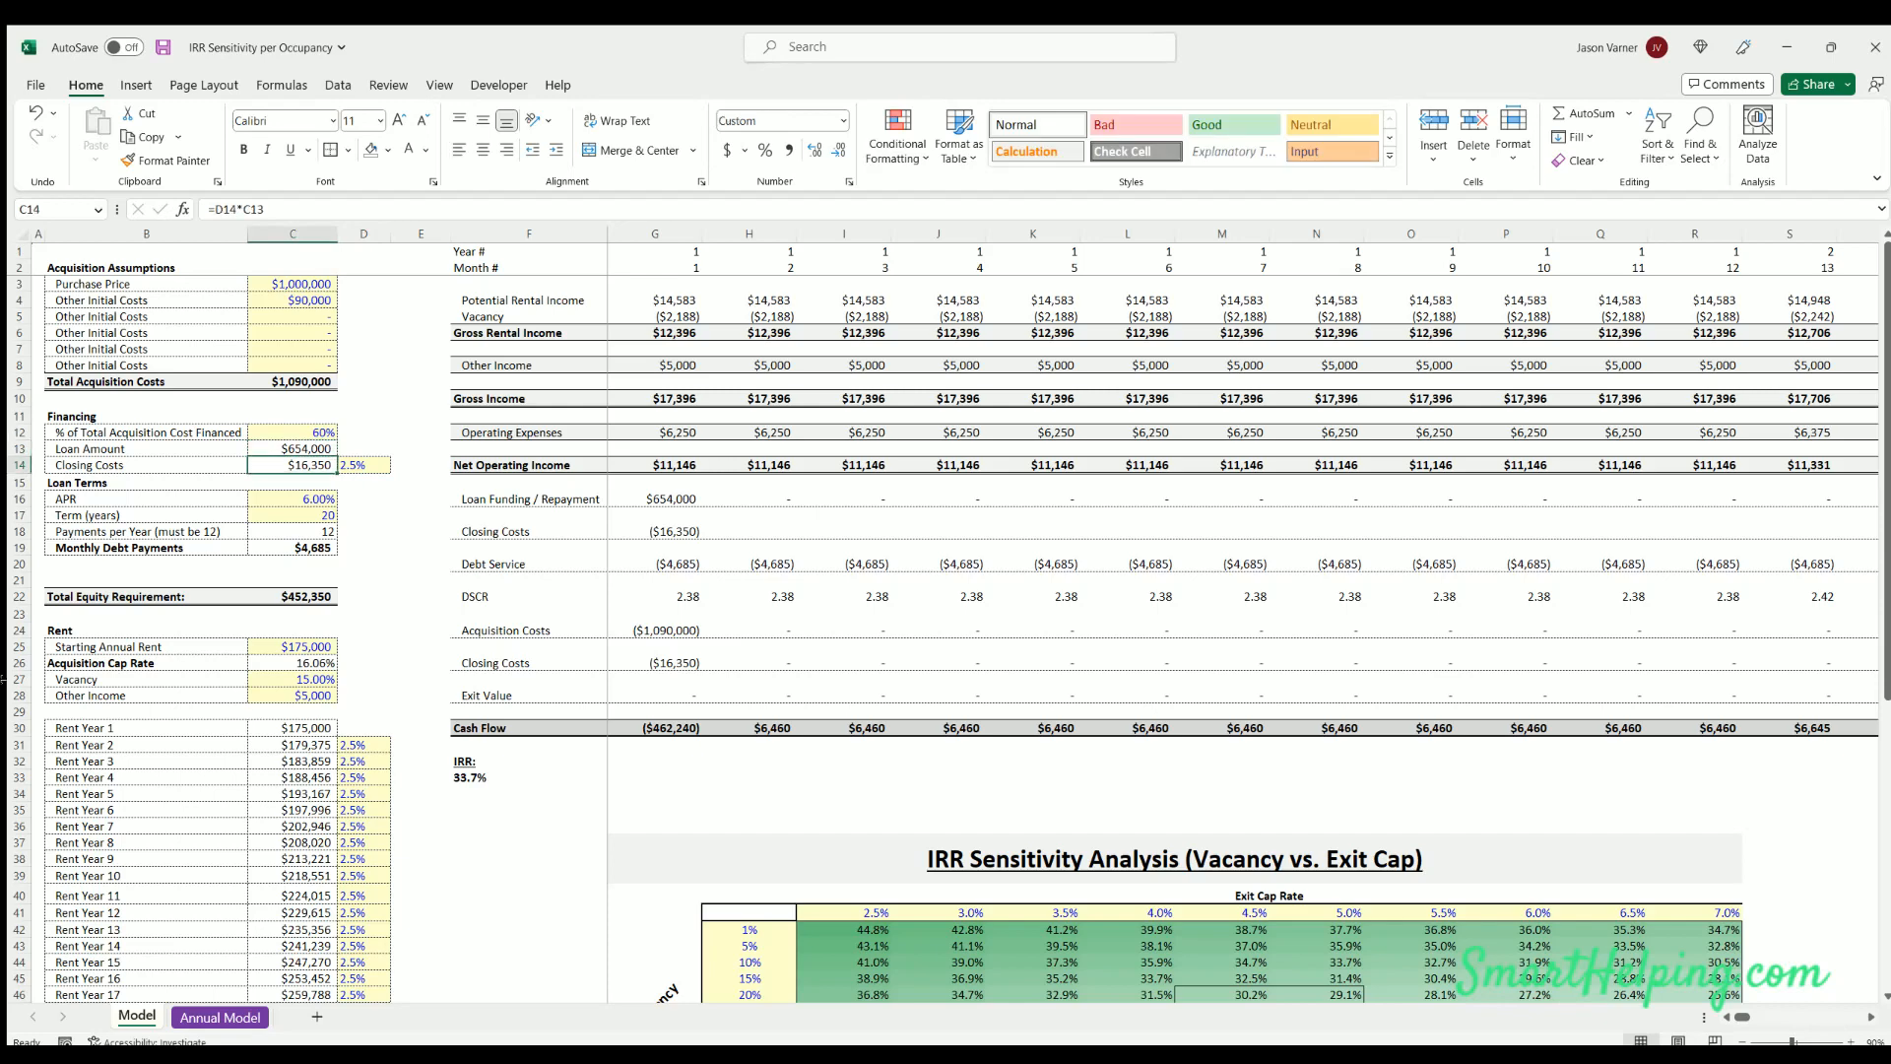
pyautogui.click(291, 498)
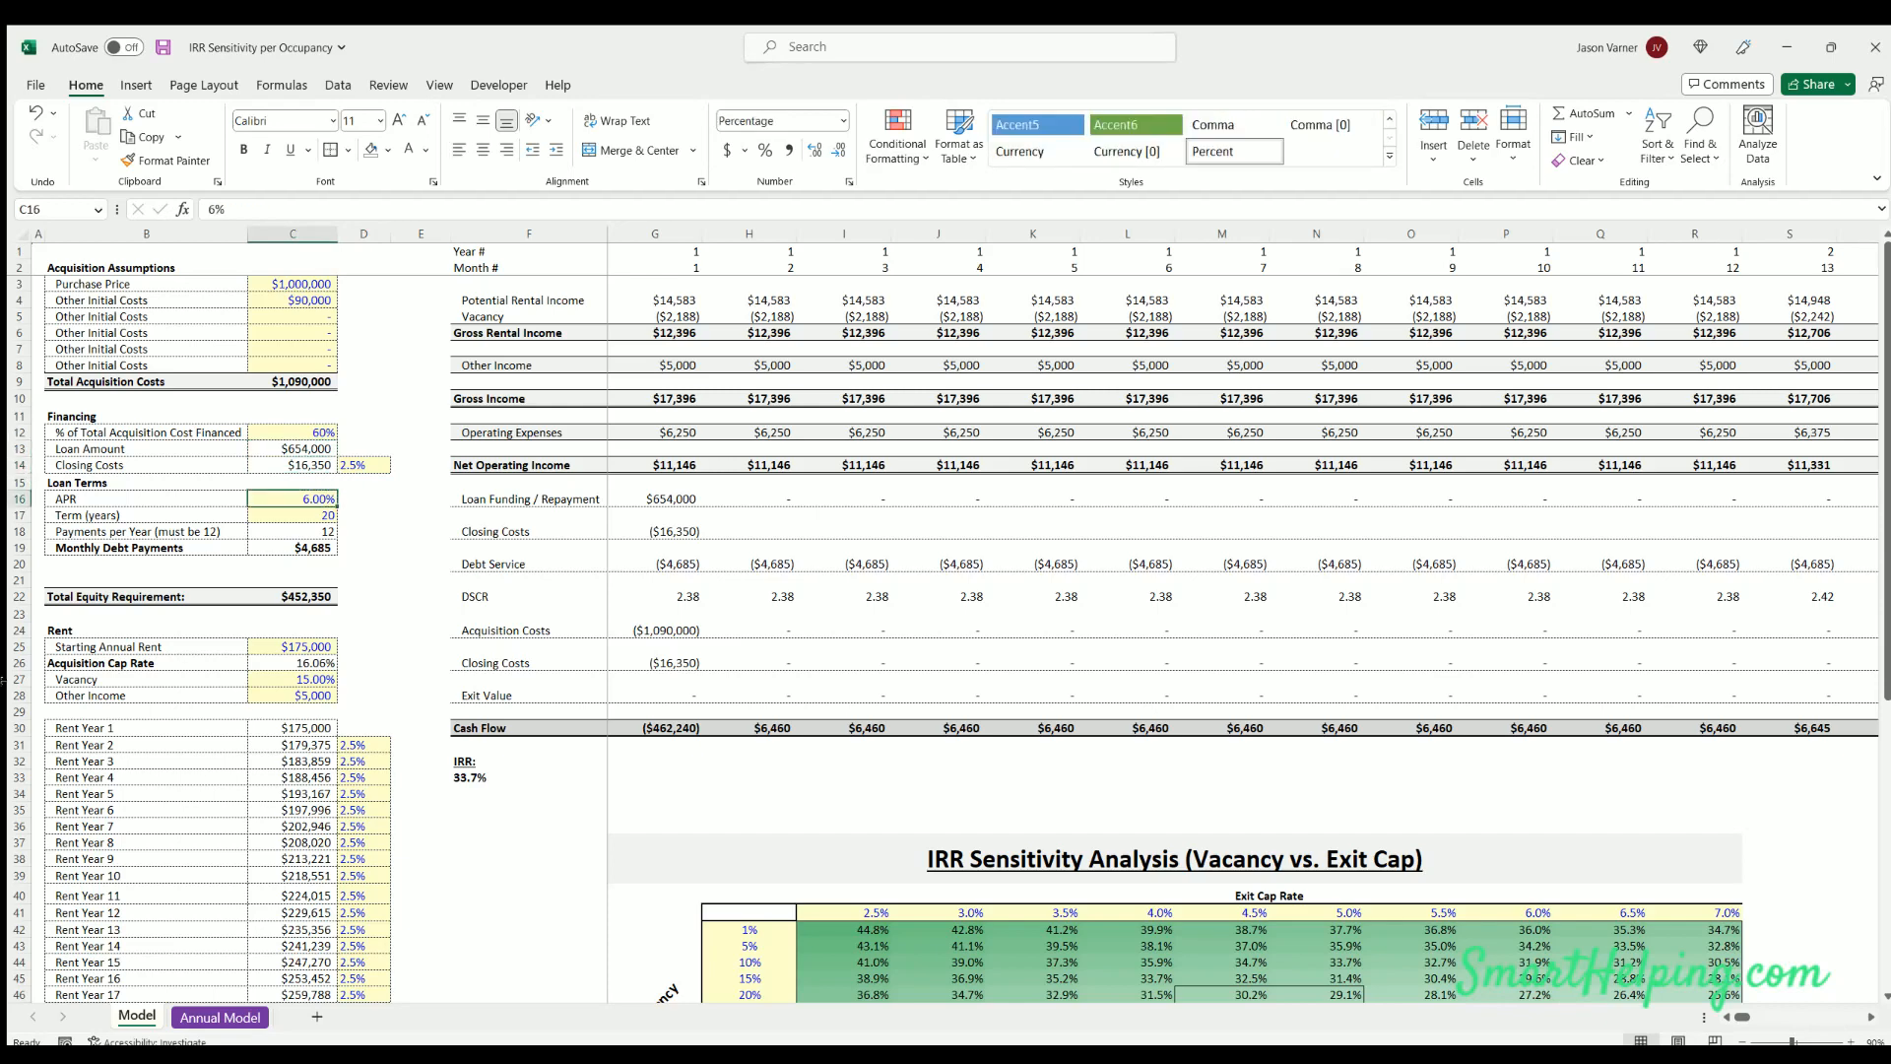
pyautogui.write('6.5')
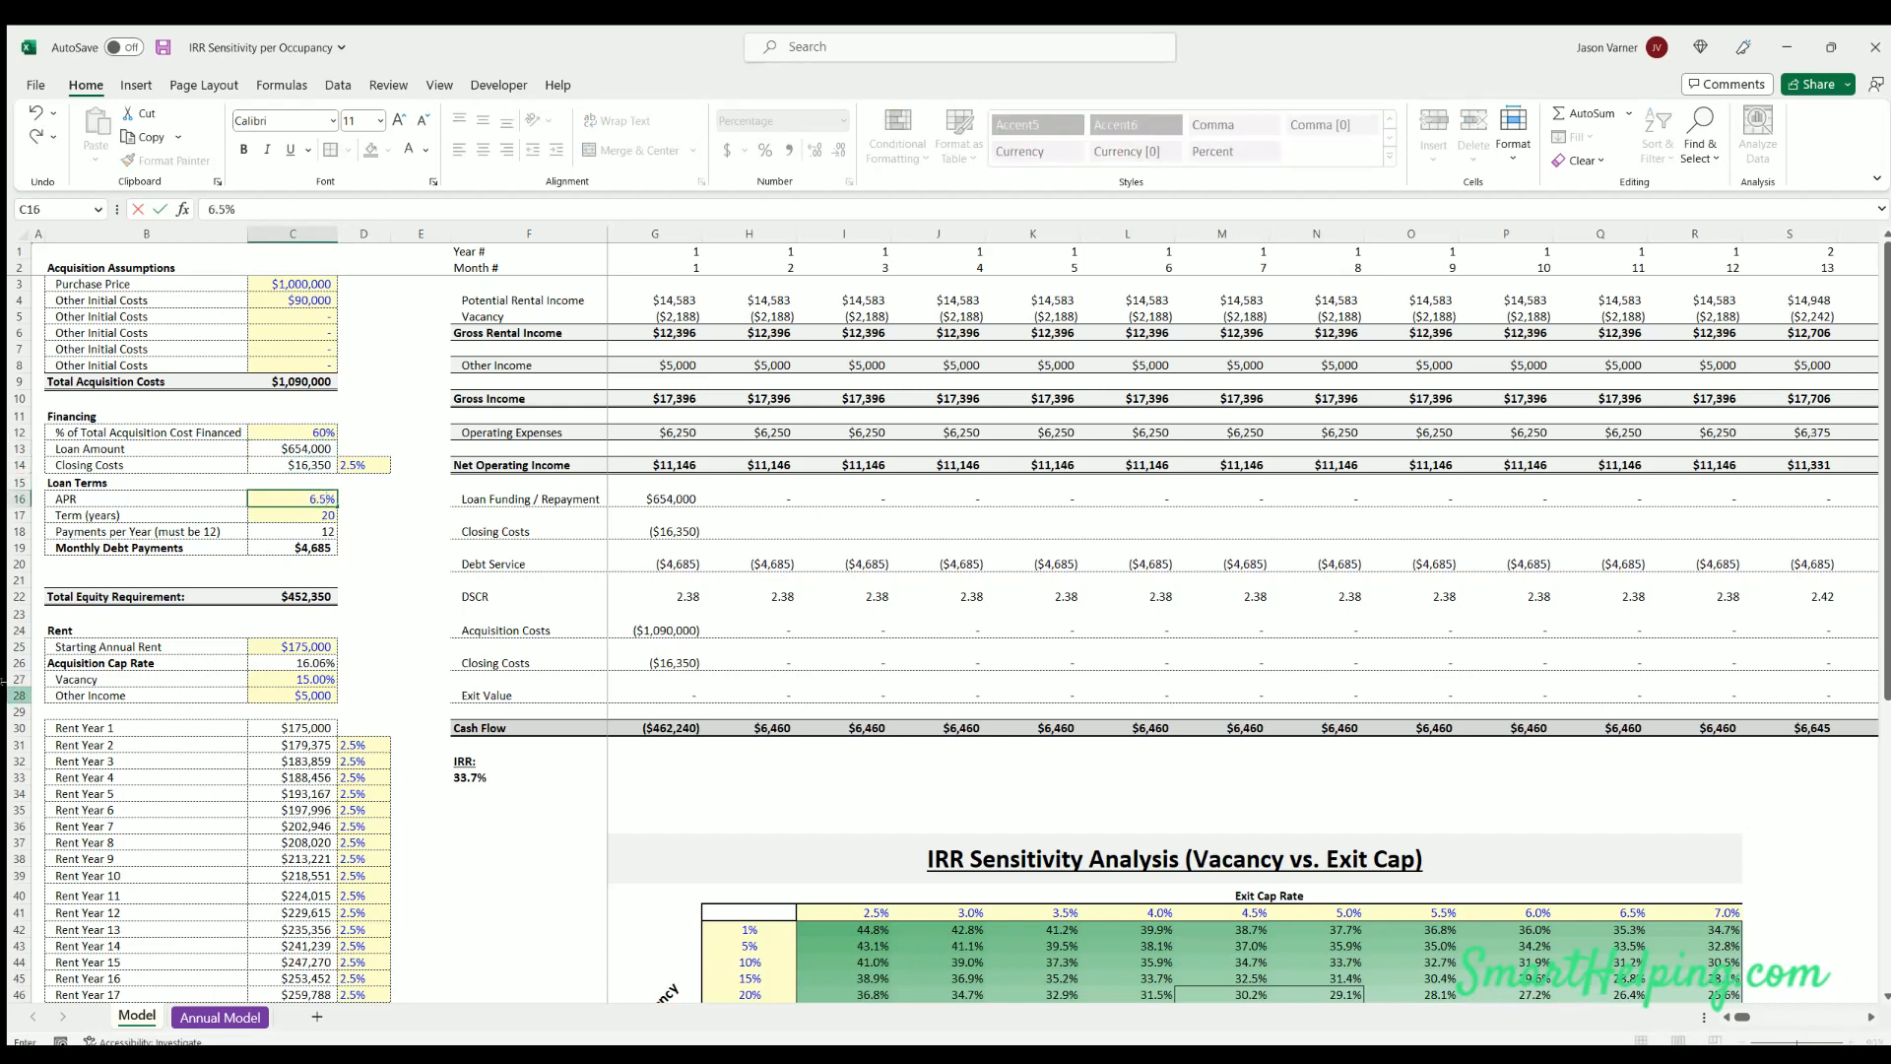
pyautogui.write('30')
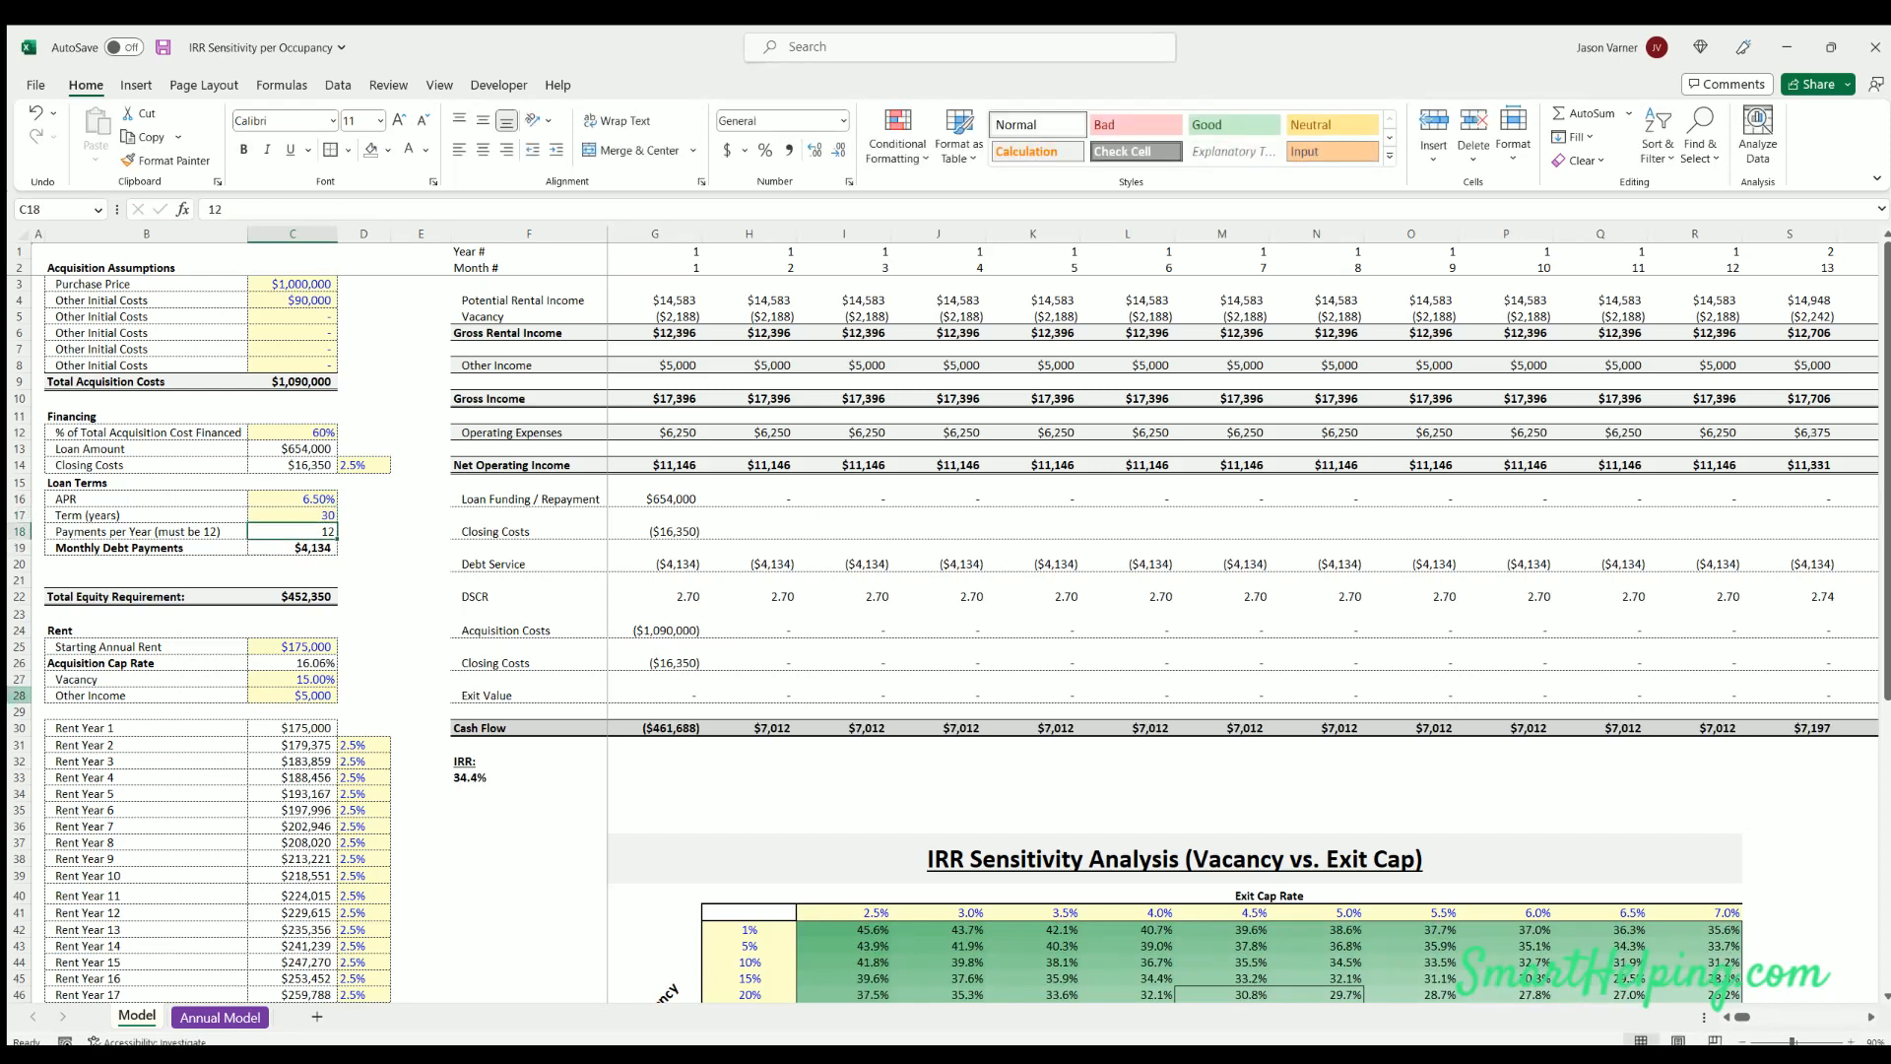
# Inspect the total equity requirement formula
pyautogui.click(292, 596)
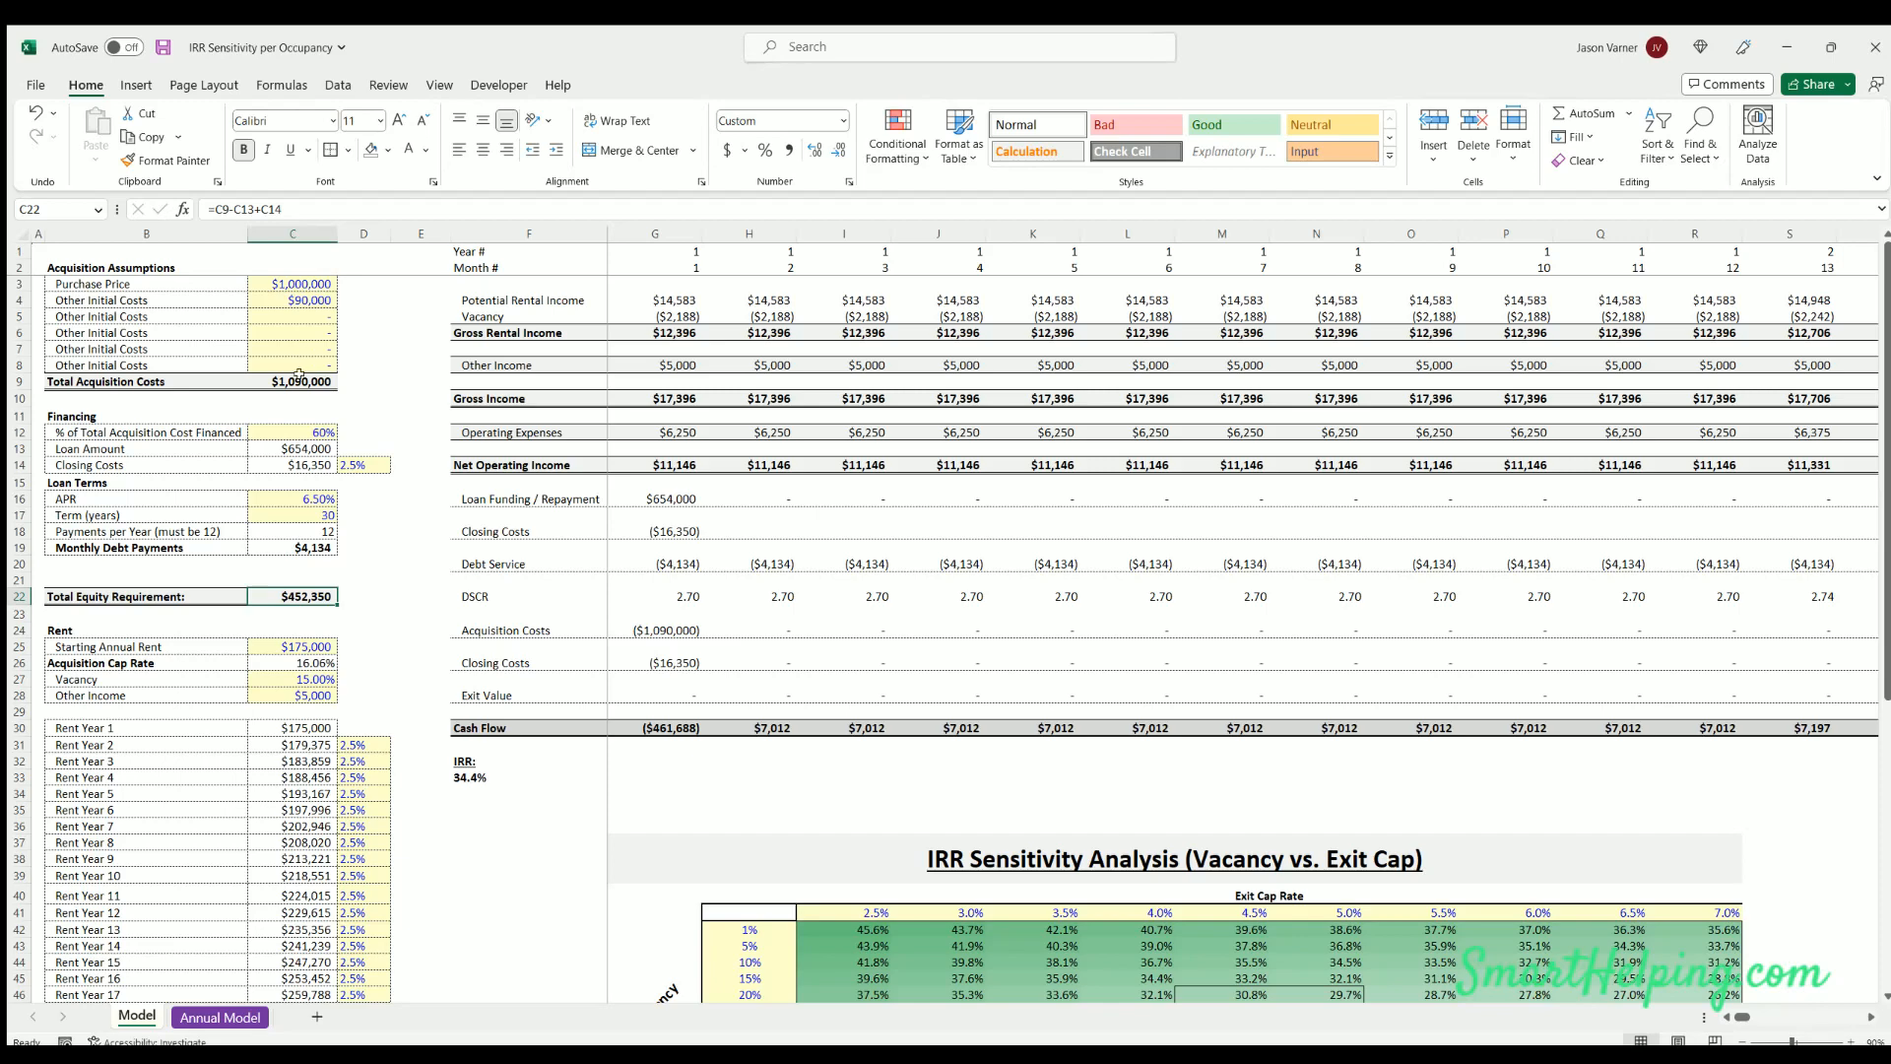
pyautogui.doubleClick(293, 596)
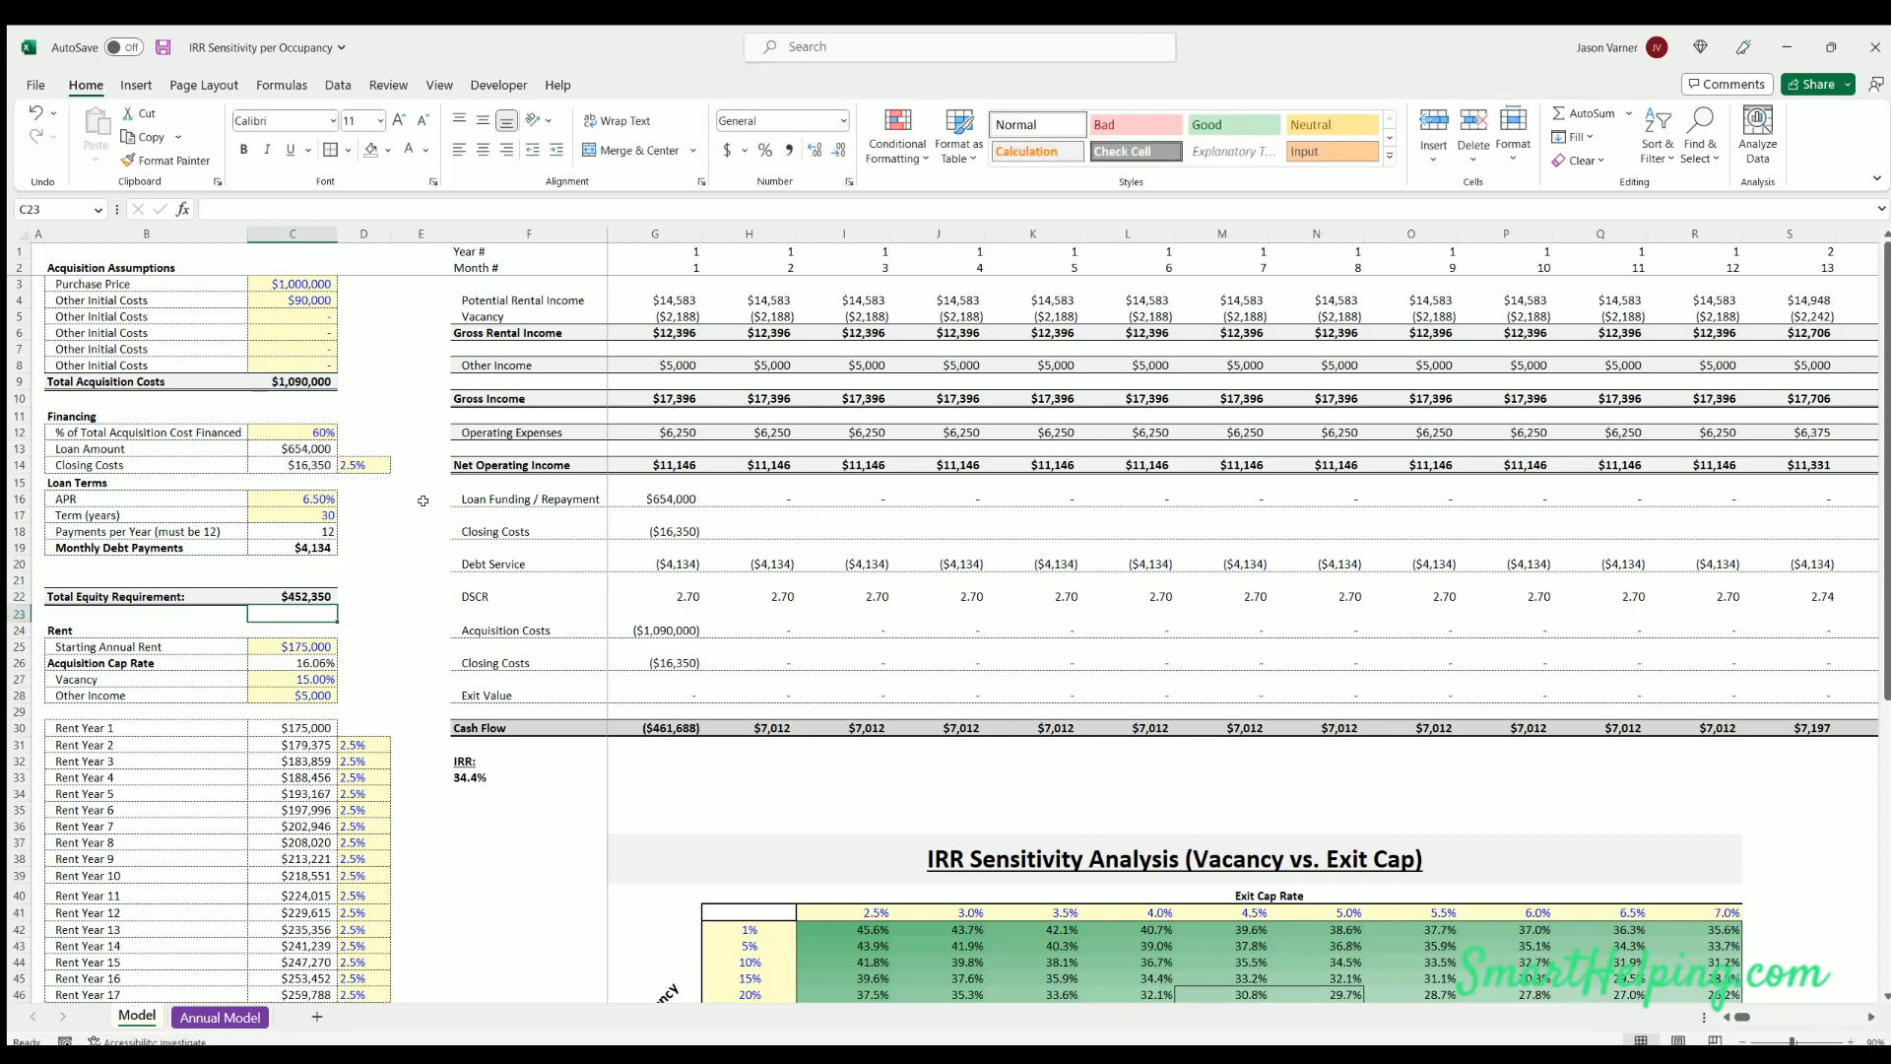
pyautogui.scroll(-3)
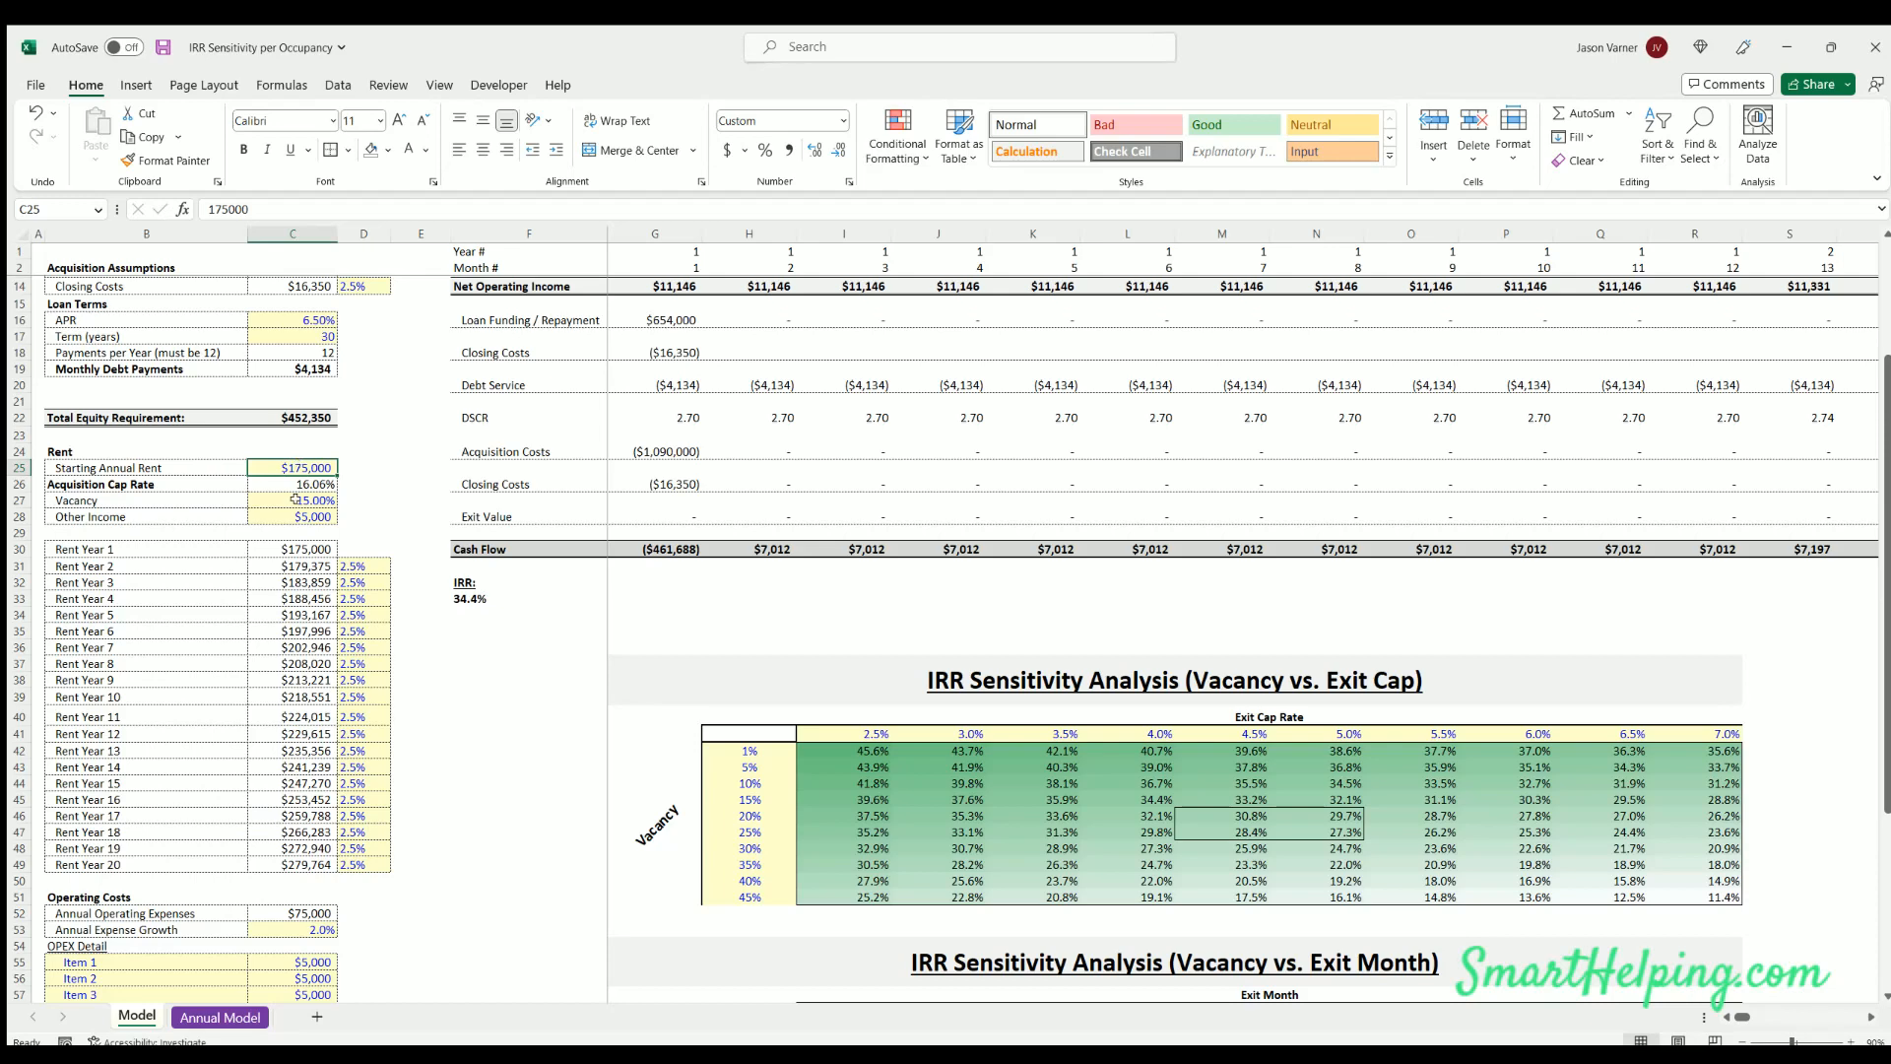
pyautogui.click(290, 499)
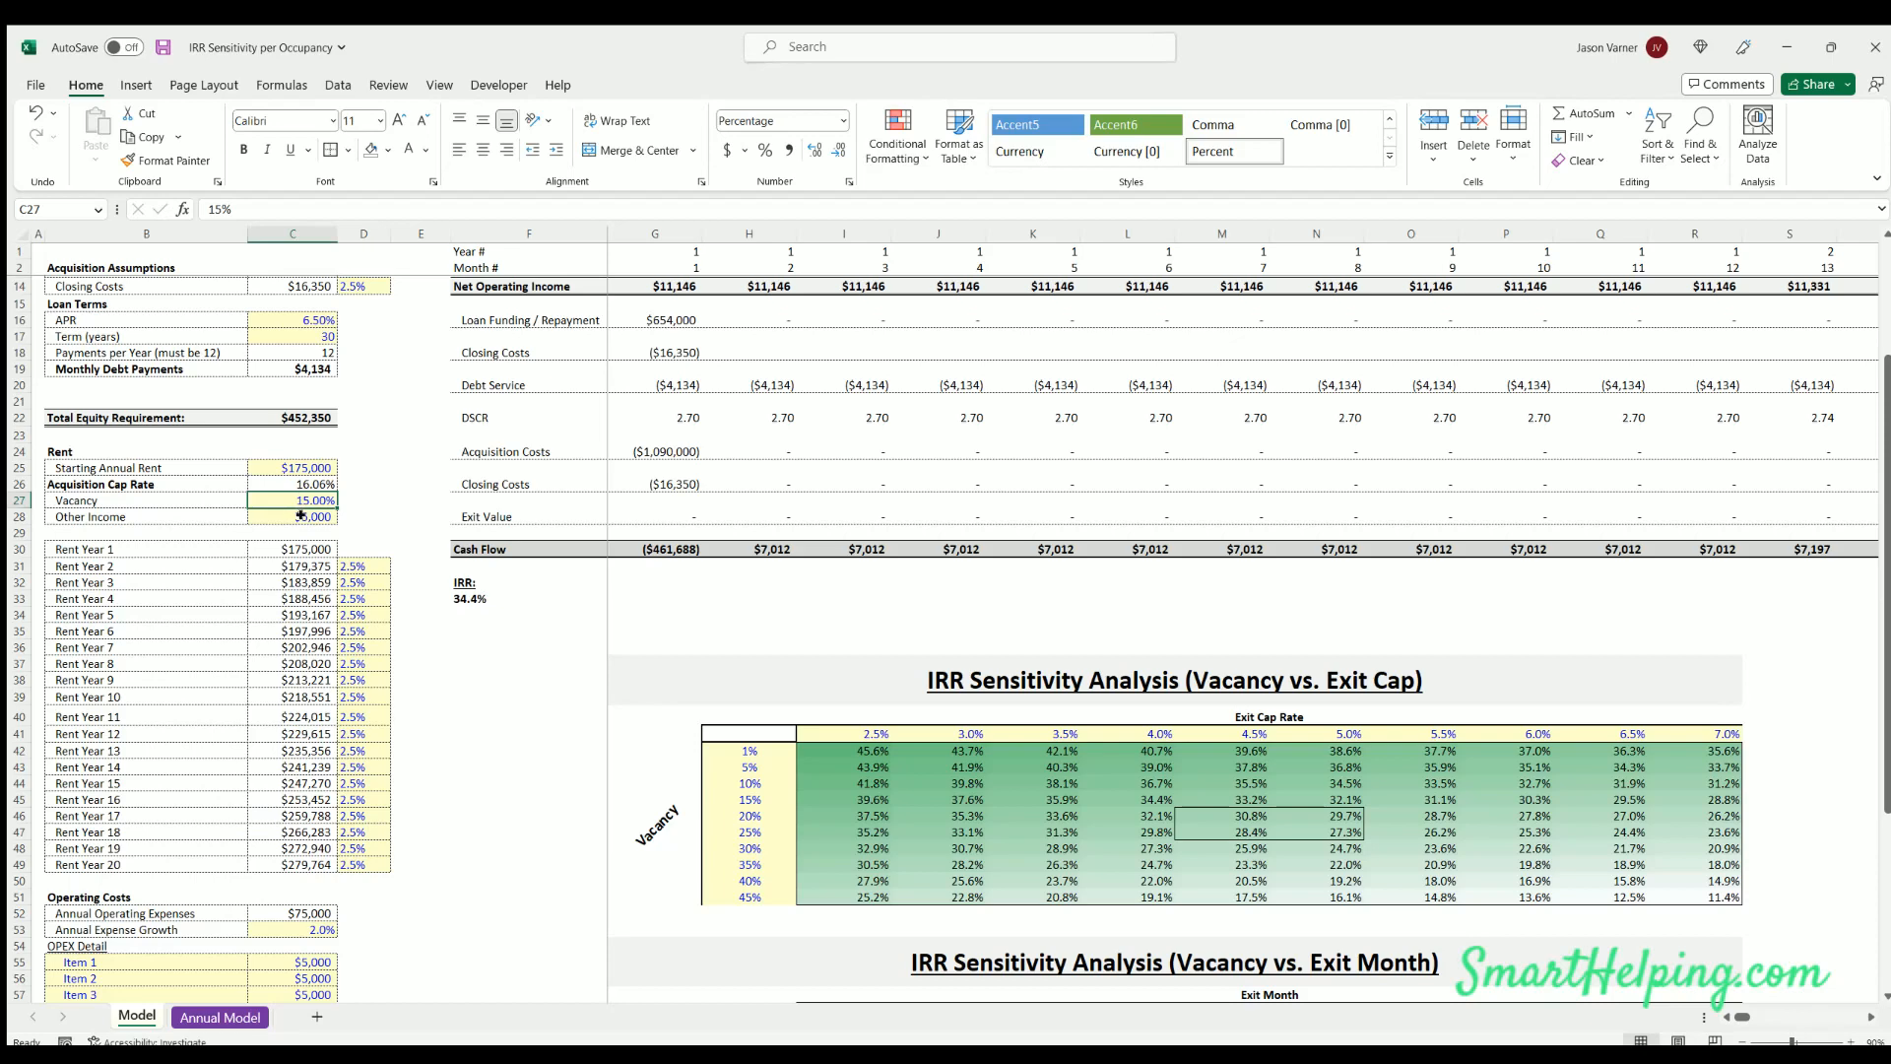
pyautogui.click(291, 516)
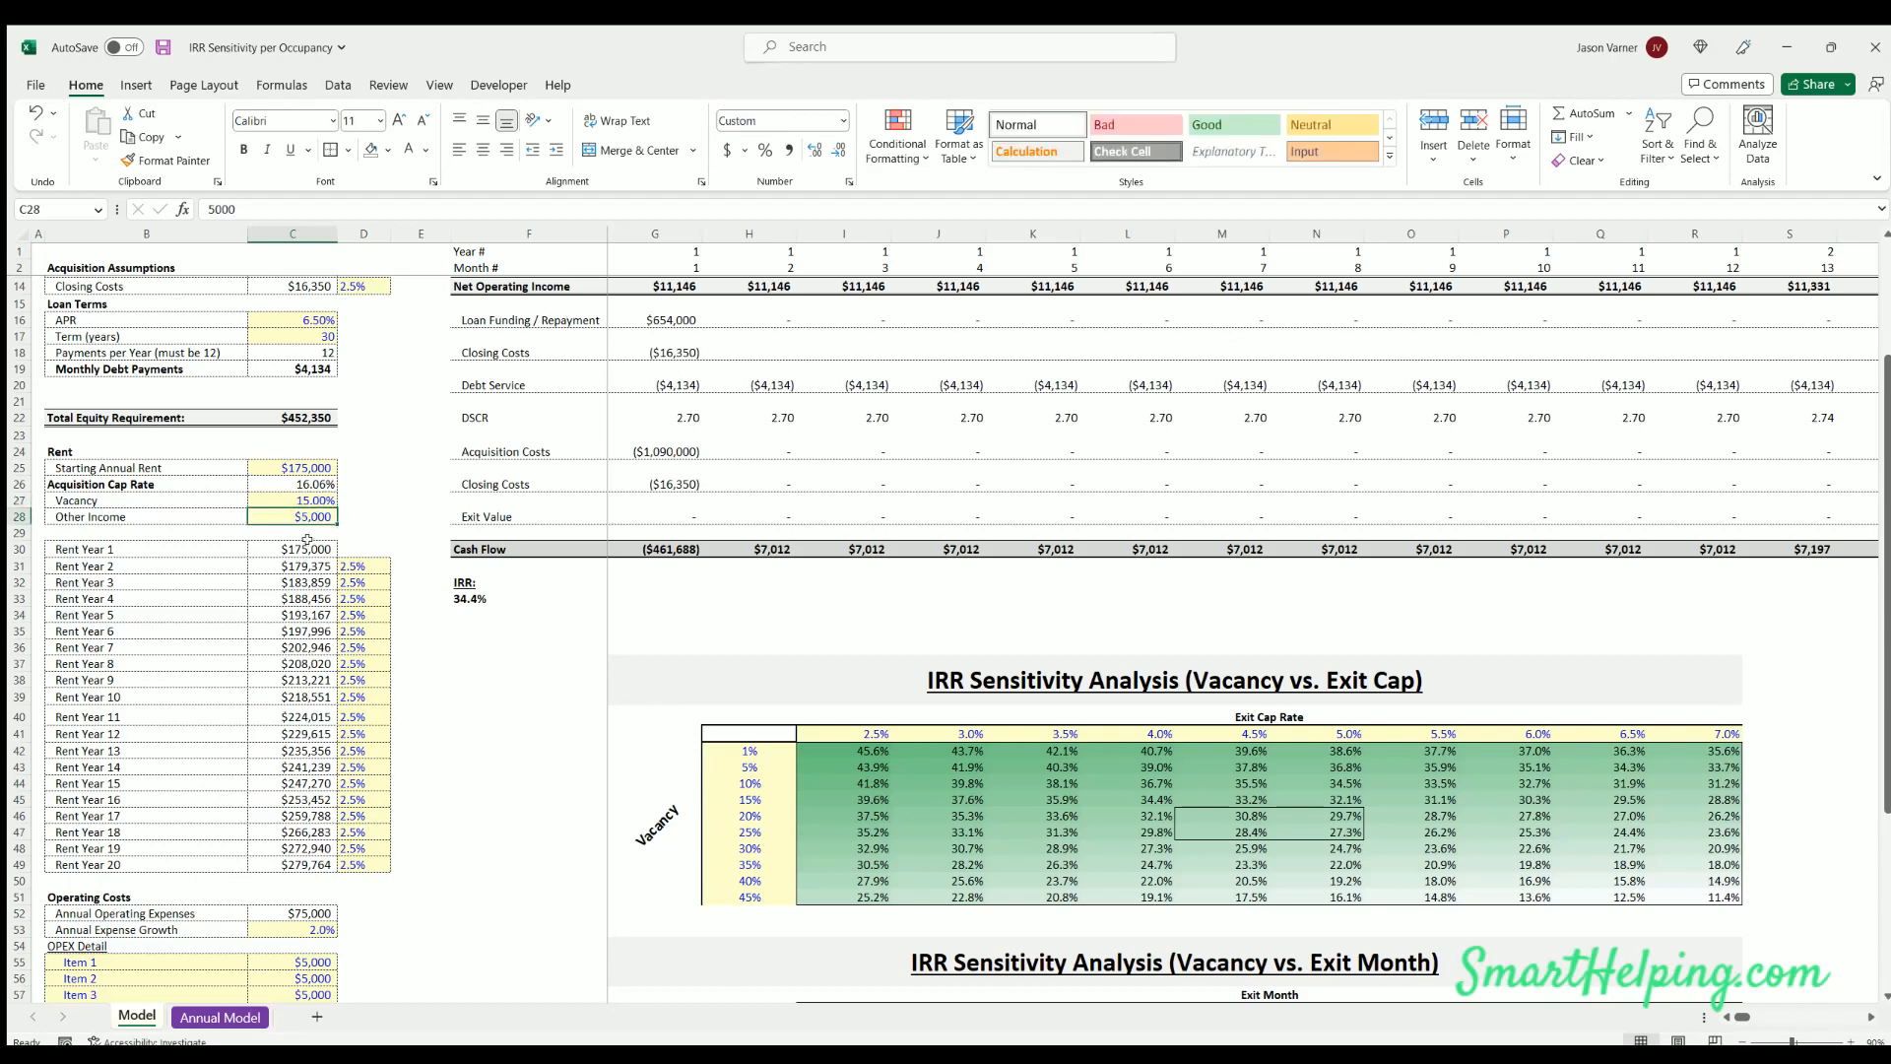
pyautogui.click(292, 467)
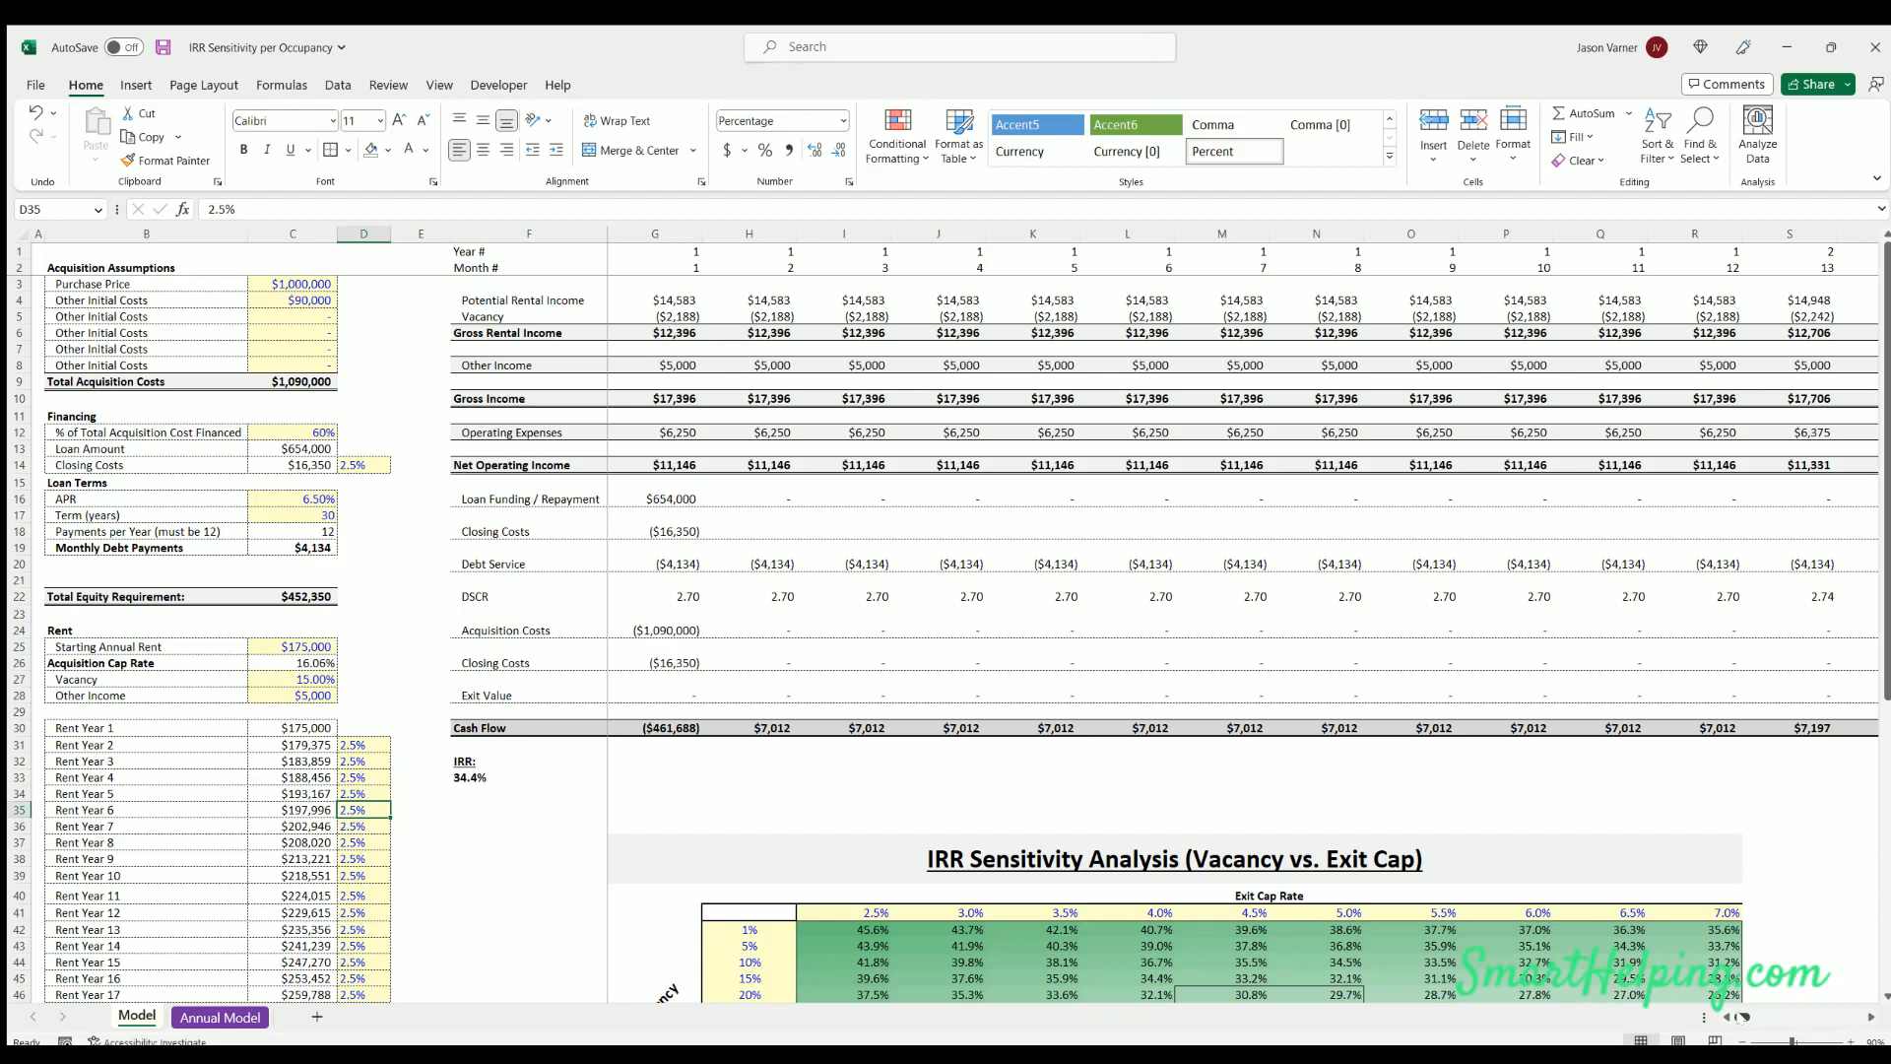
pyautogui.hscroll(3)
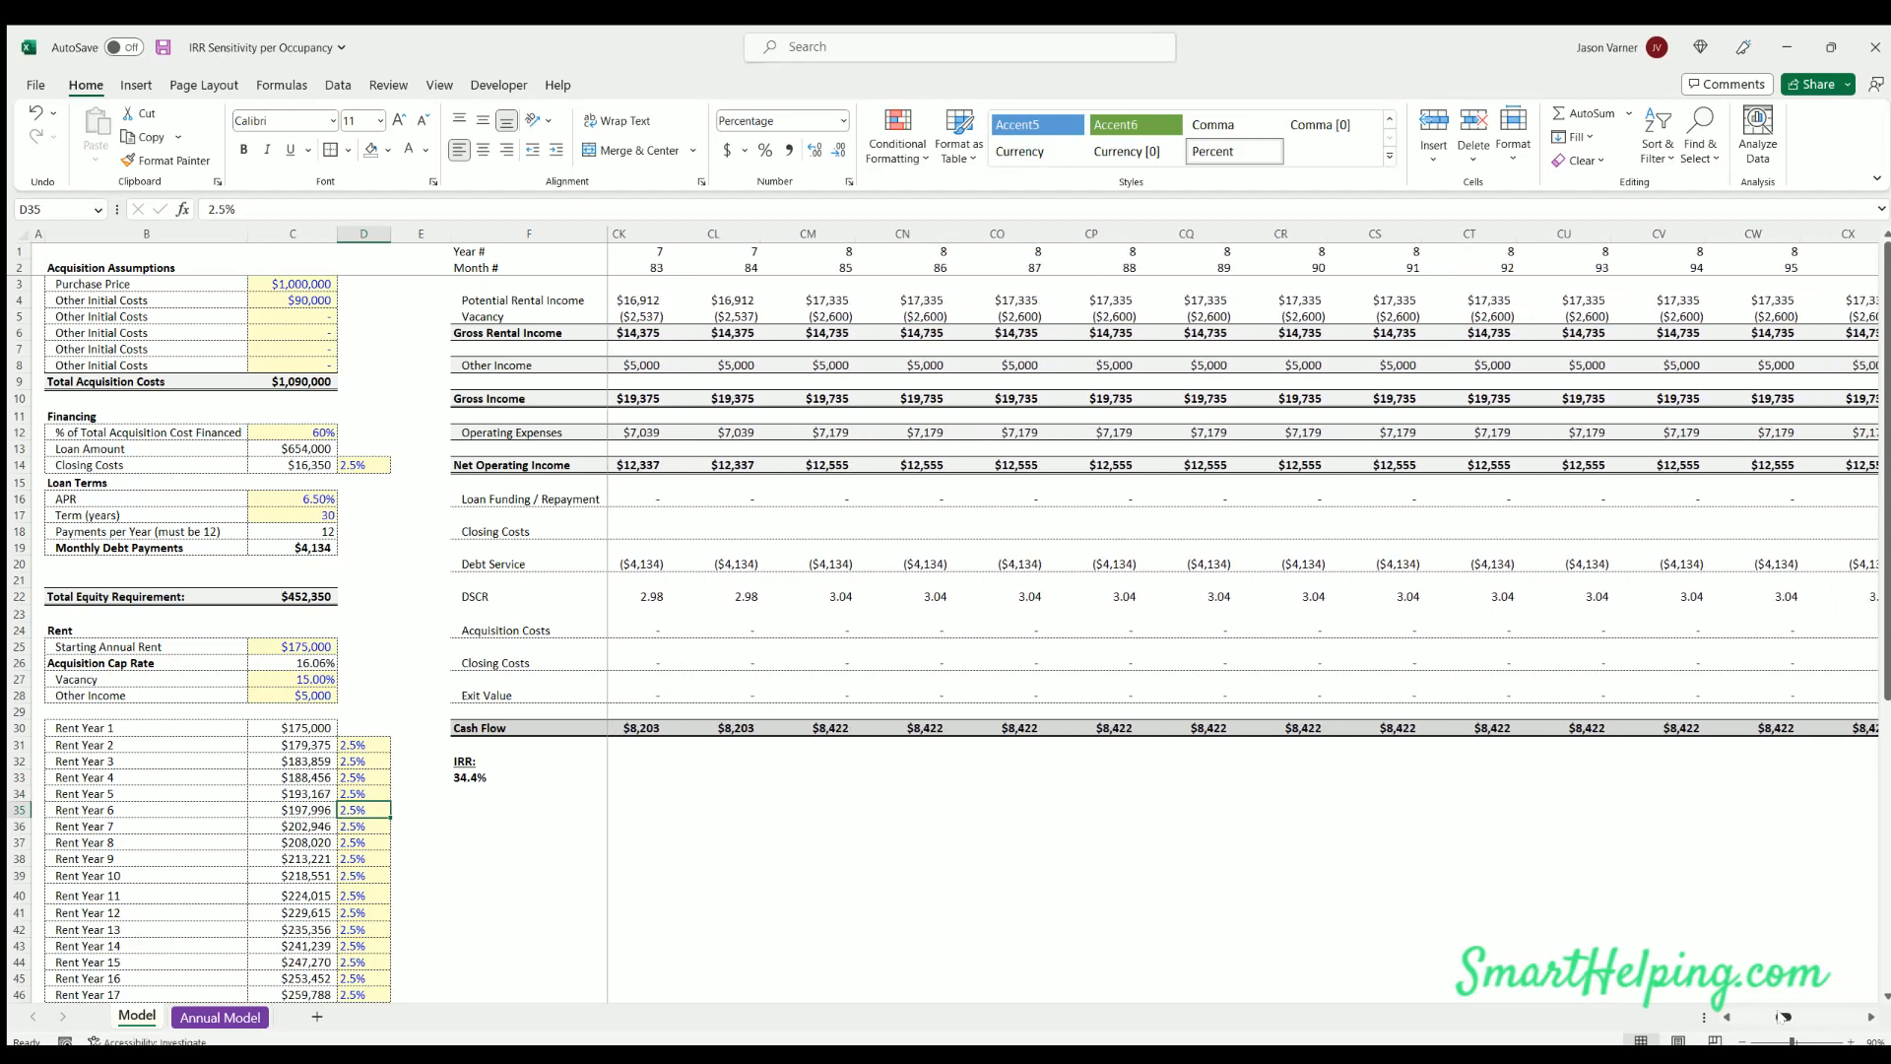
pyautogui.hscroll(3)
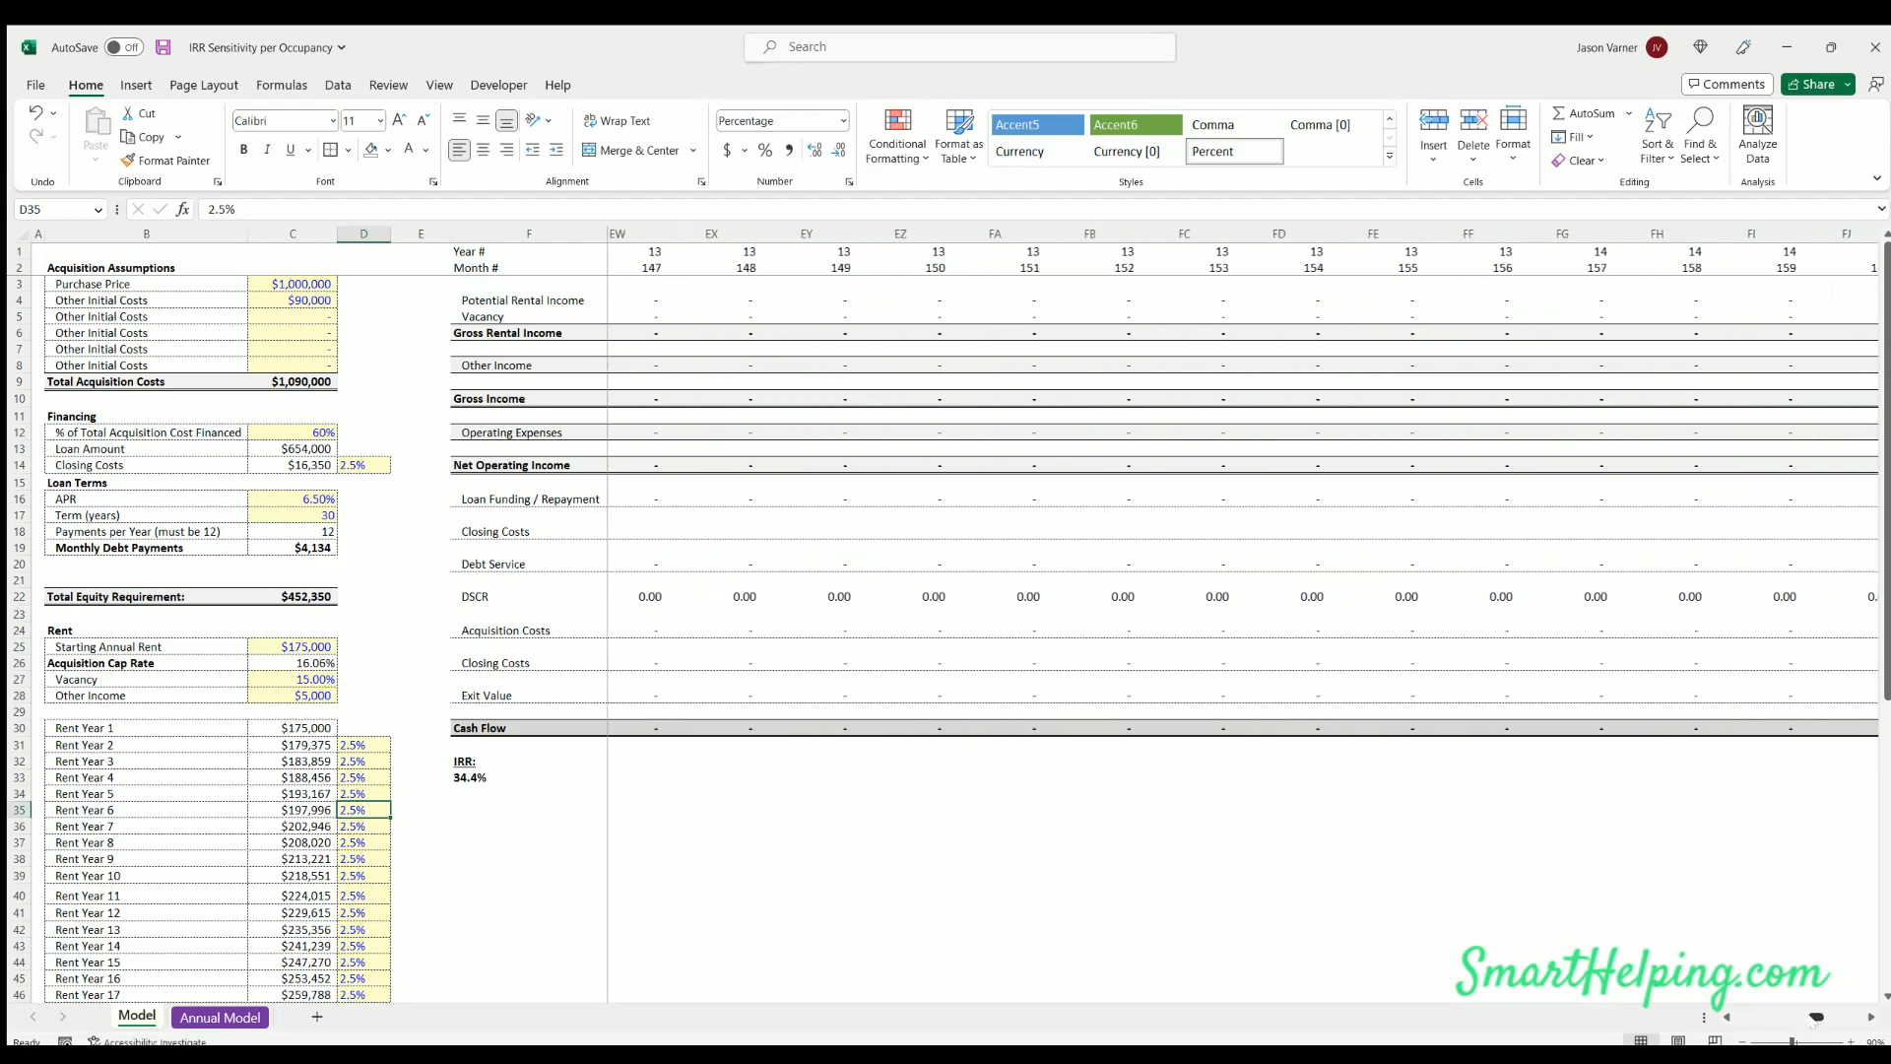
pyautogui.hscroll(-3)
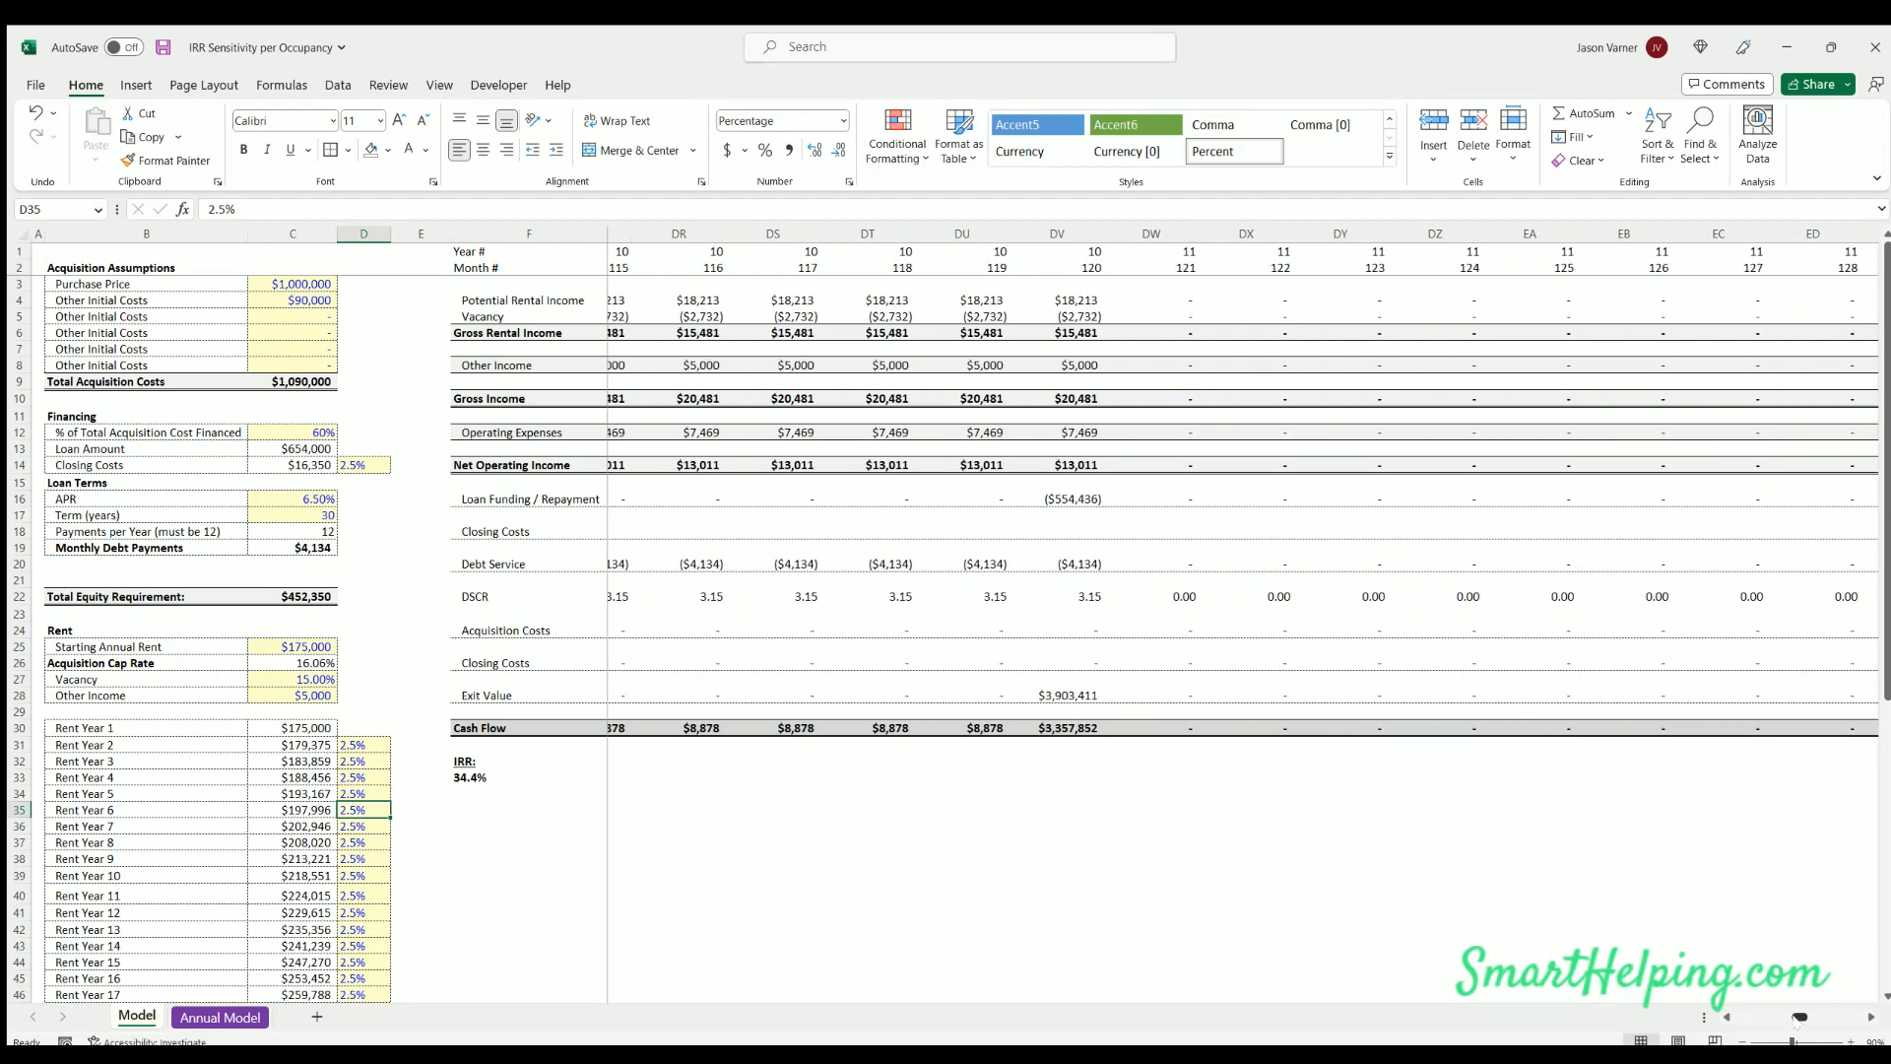
pyautogui.hscroll(-3)
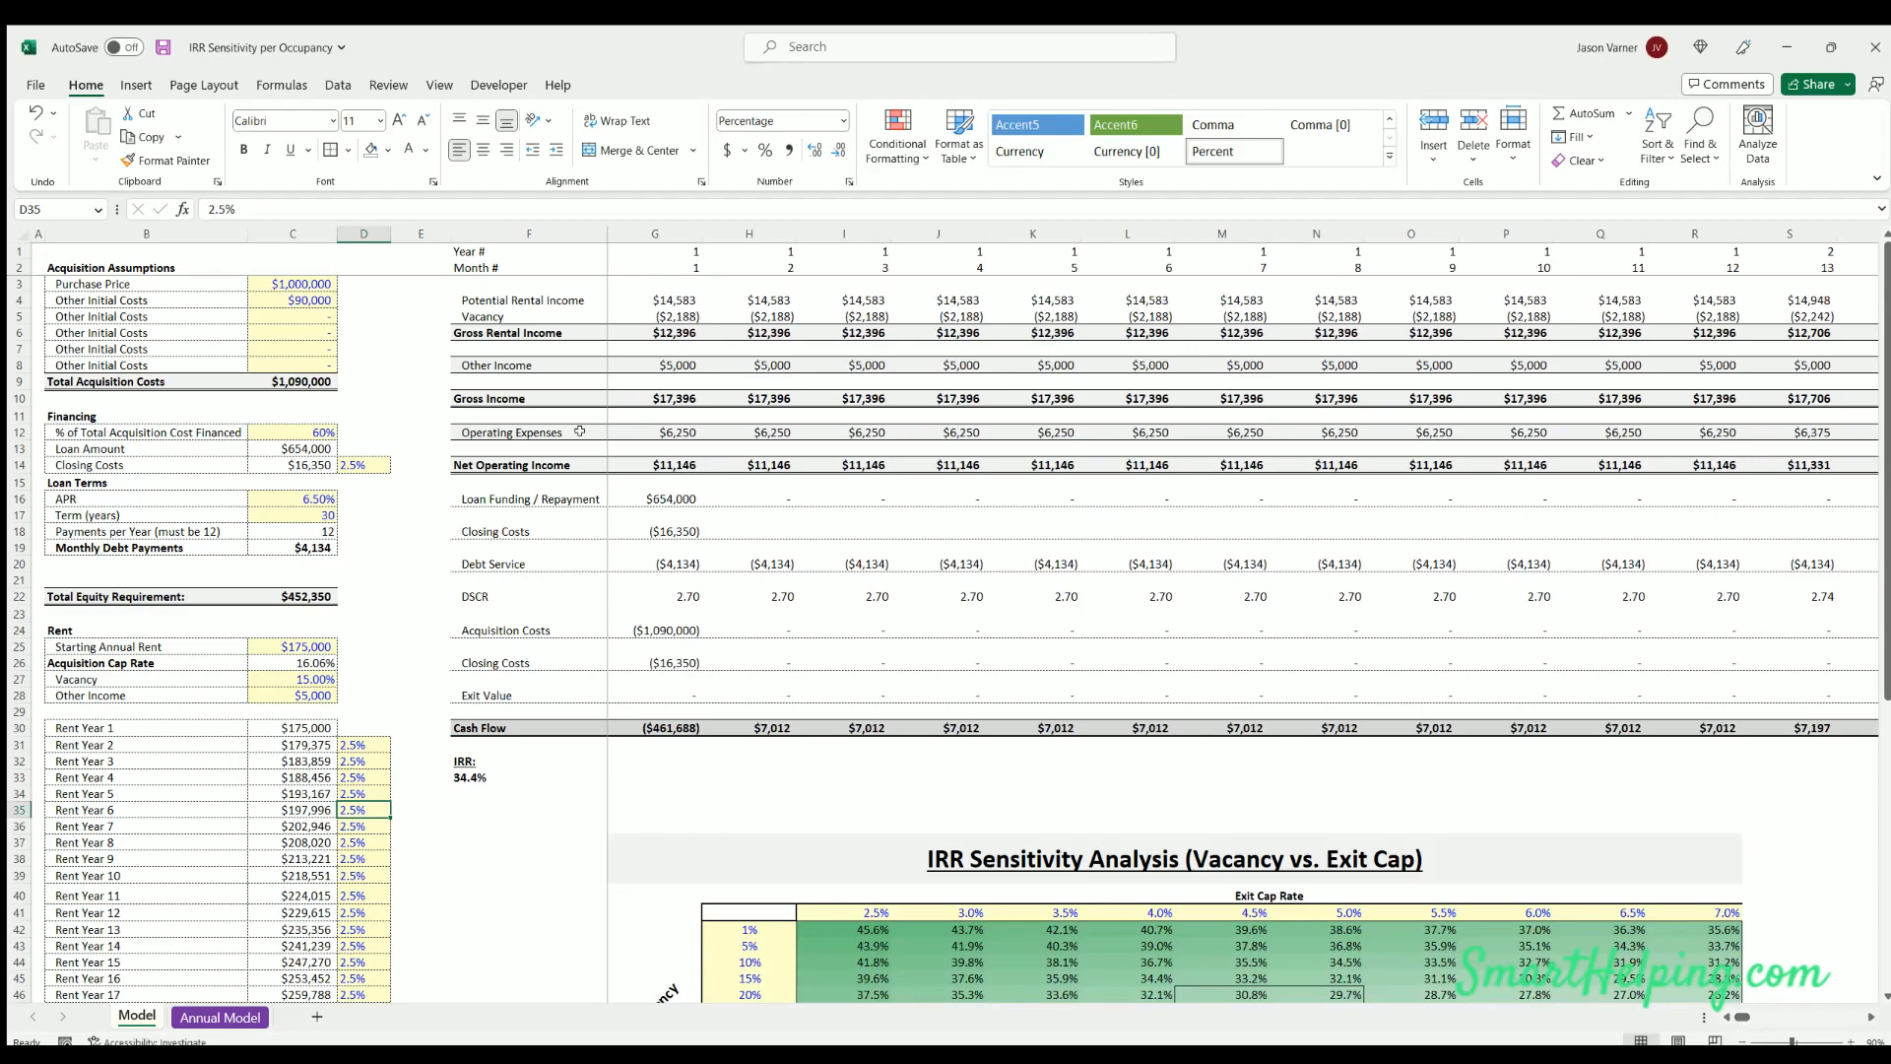
pyautogui.scroll(-3)
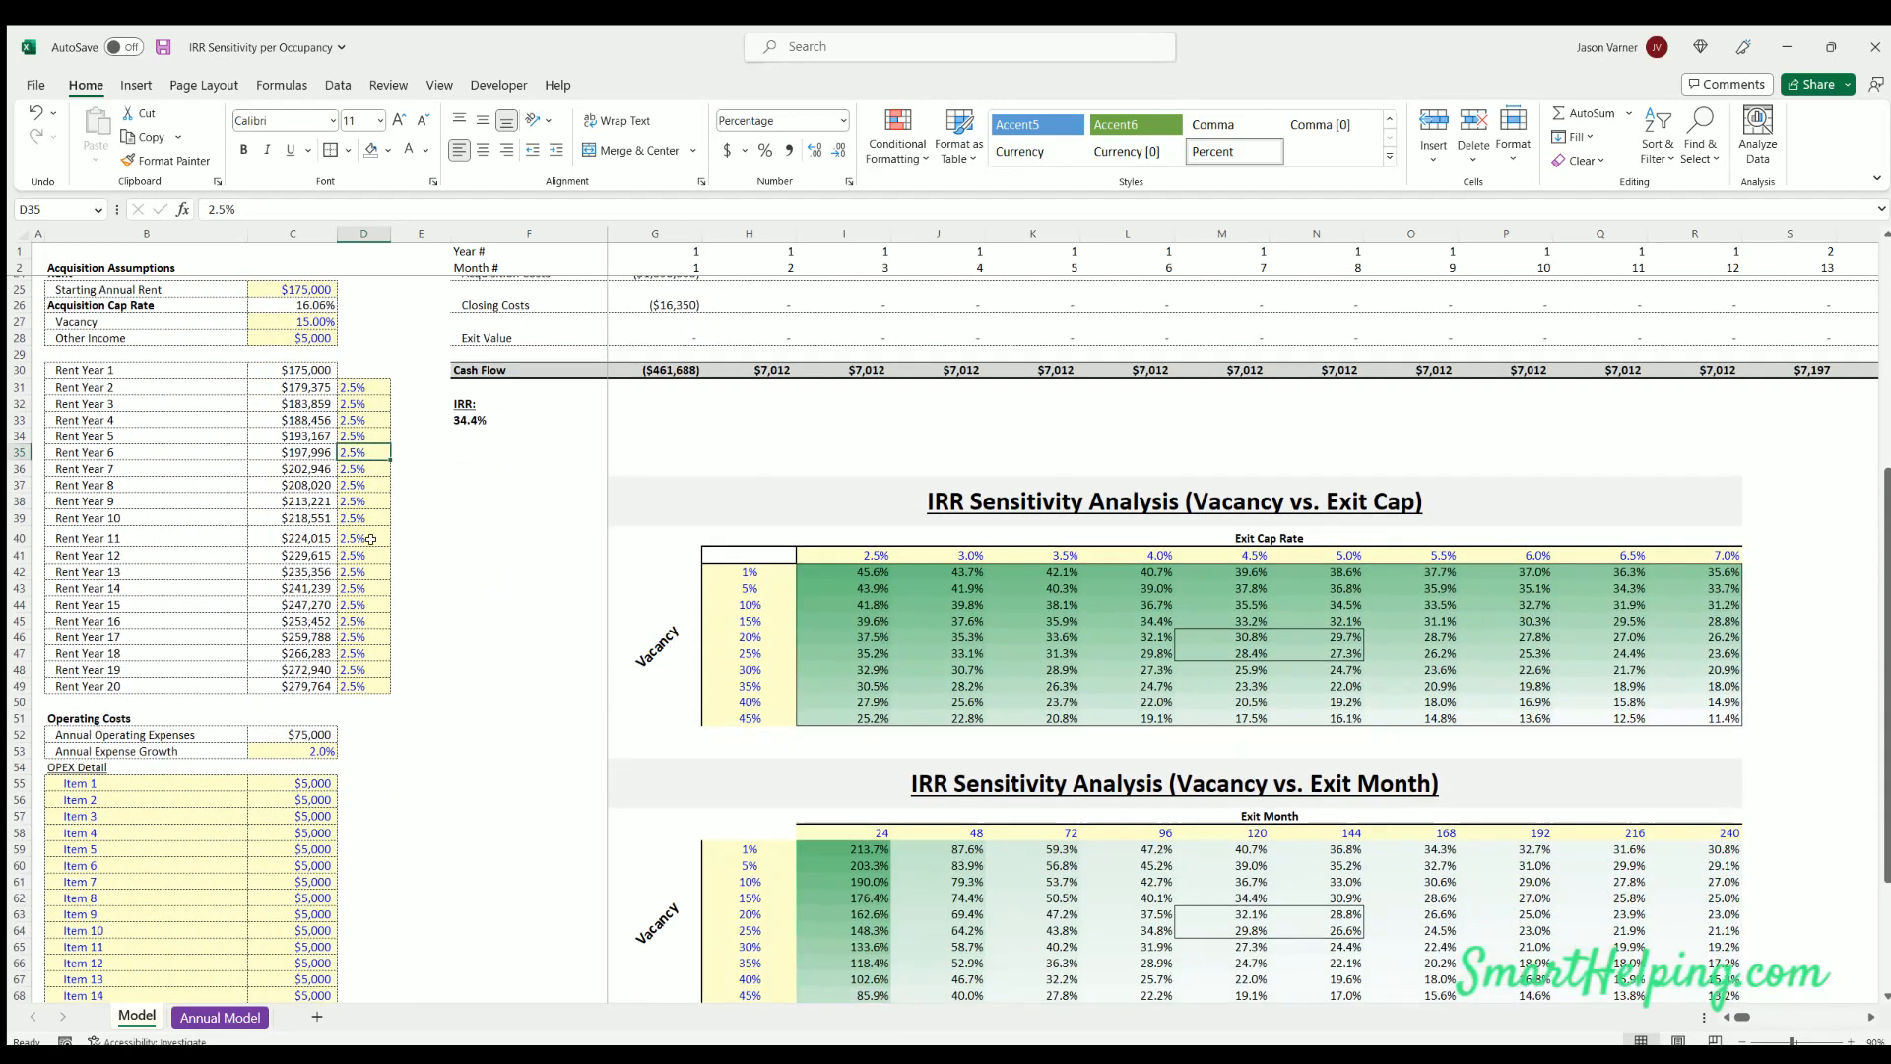
pyautogui.scroll(-3)
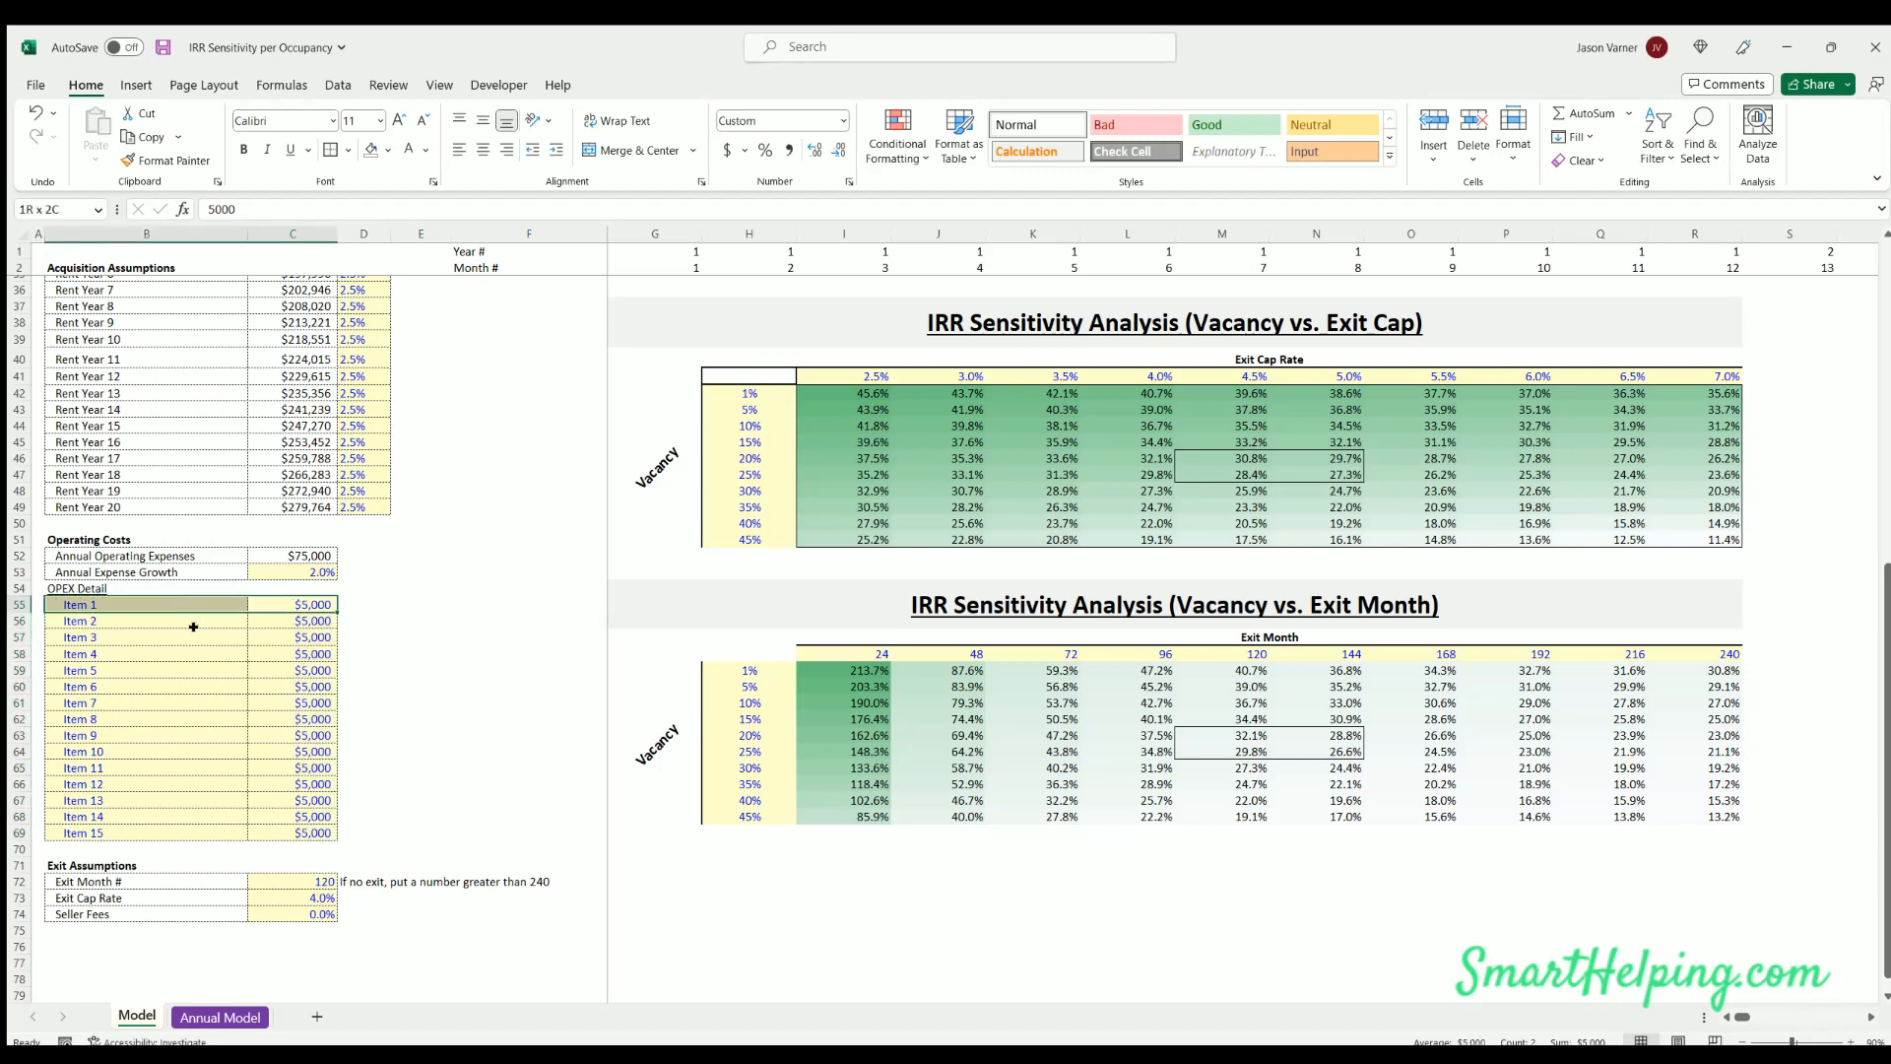
pyautogui.click(312, 654)
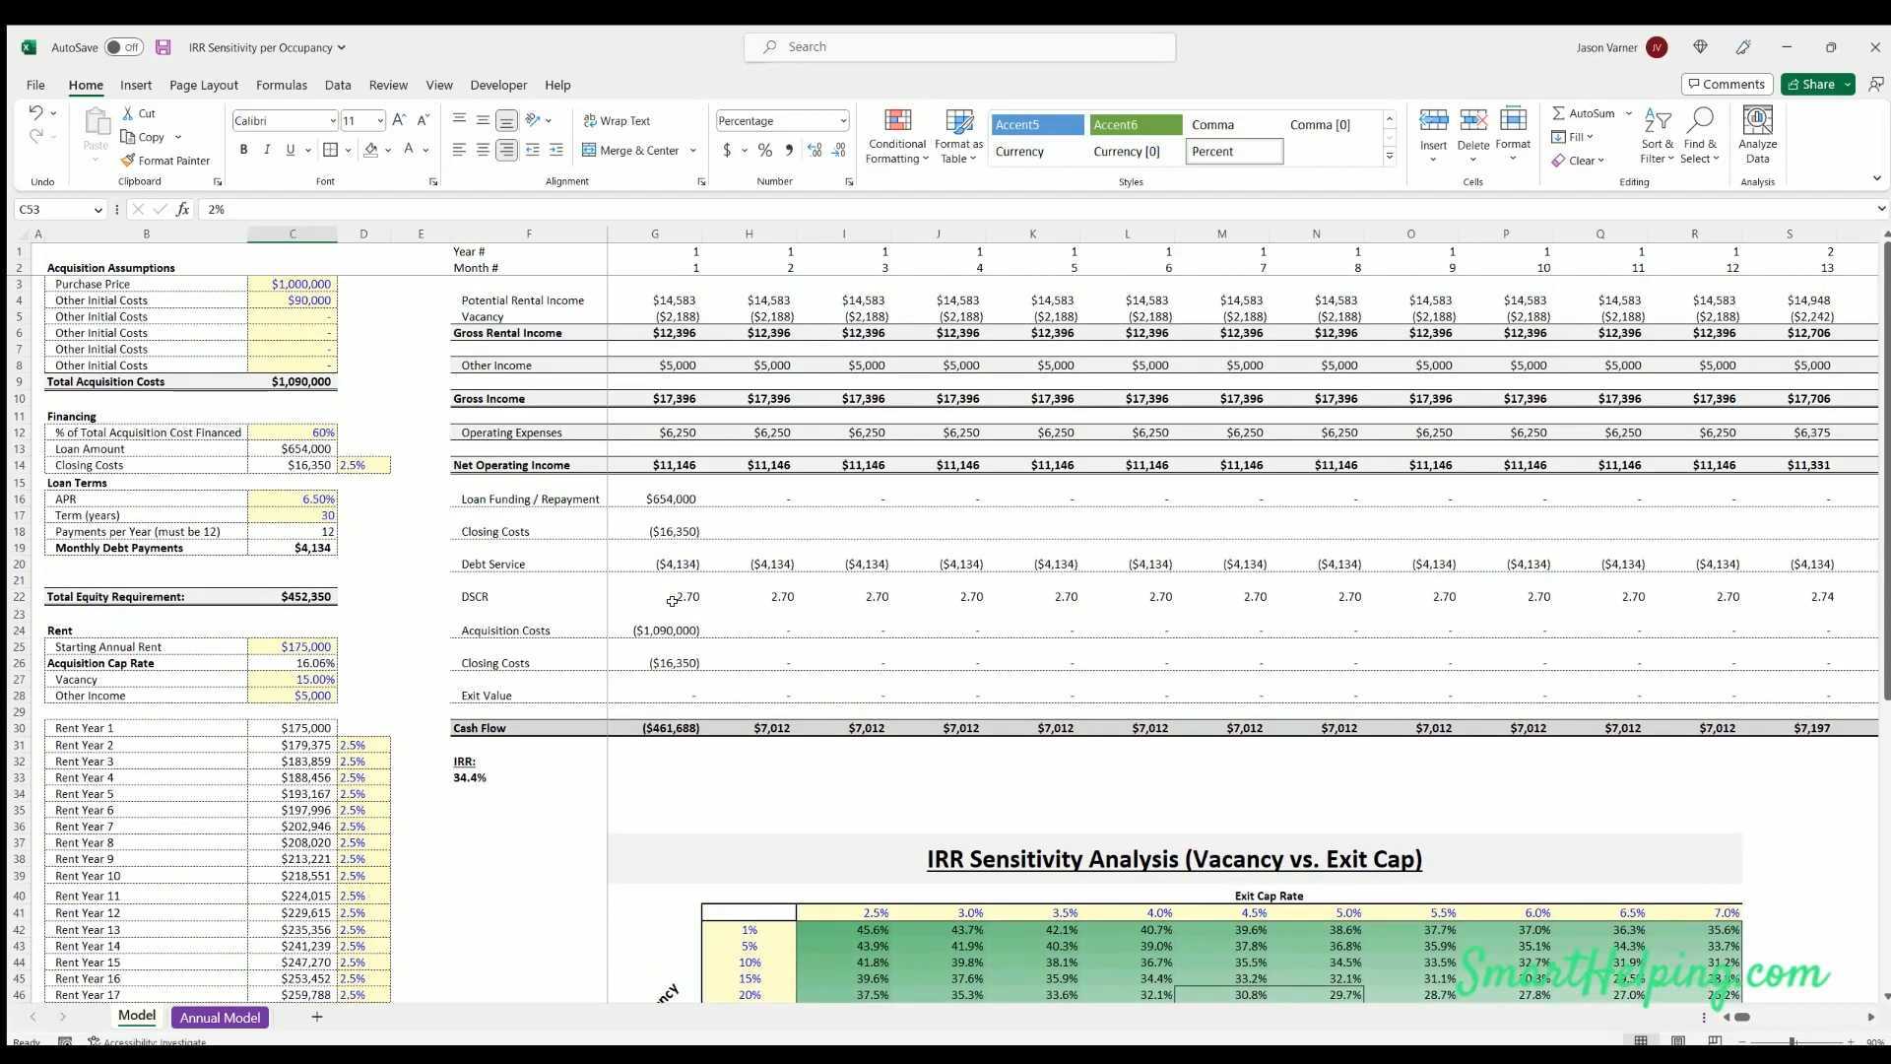
pyautogui.moveTo(1151, 429)
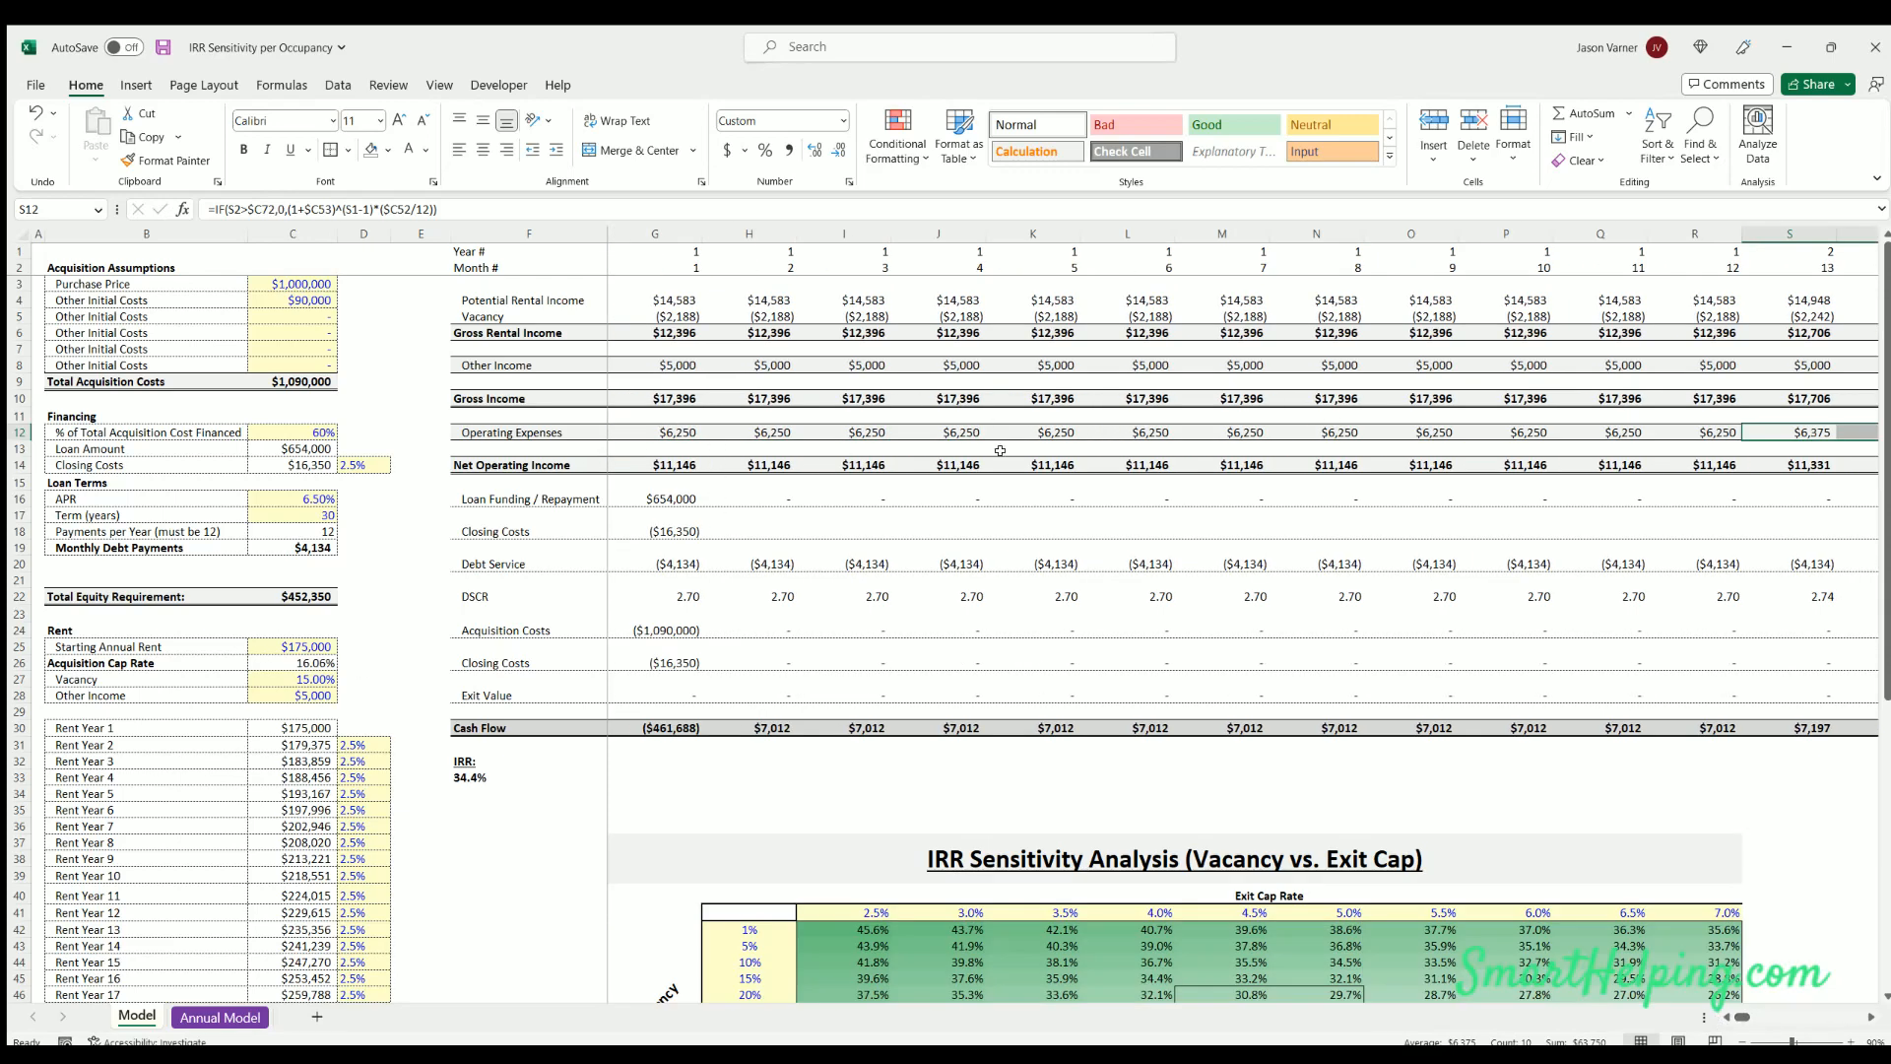
pyautogui.scroll(-3)
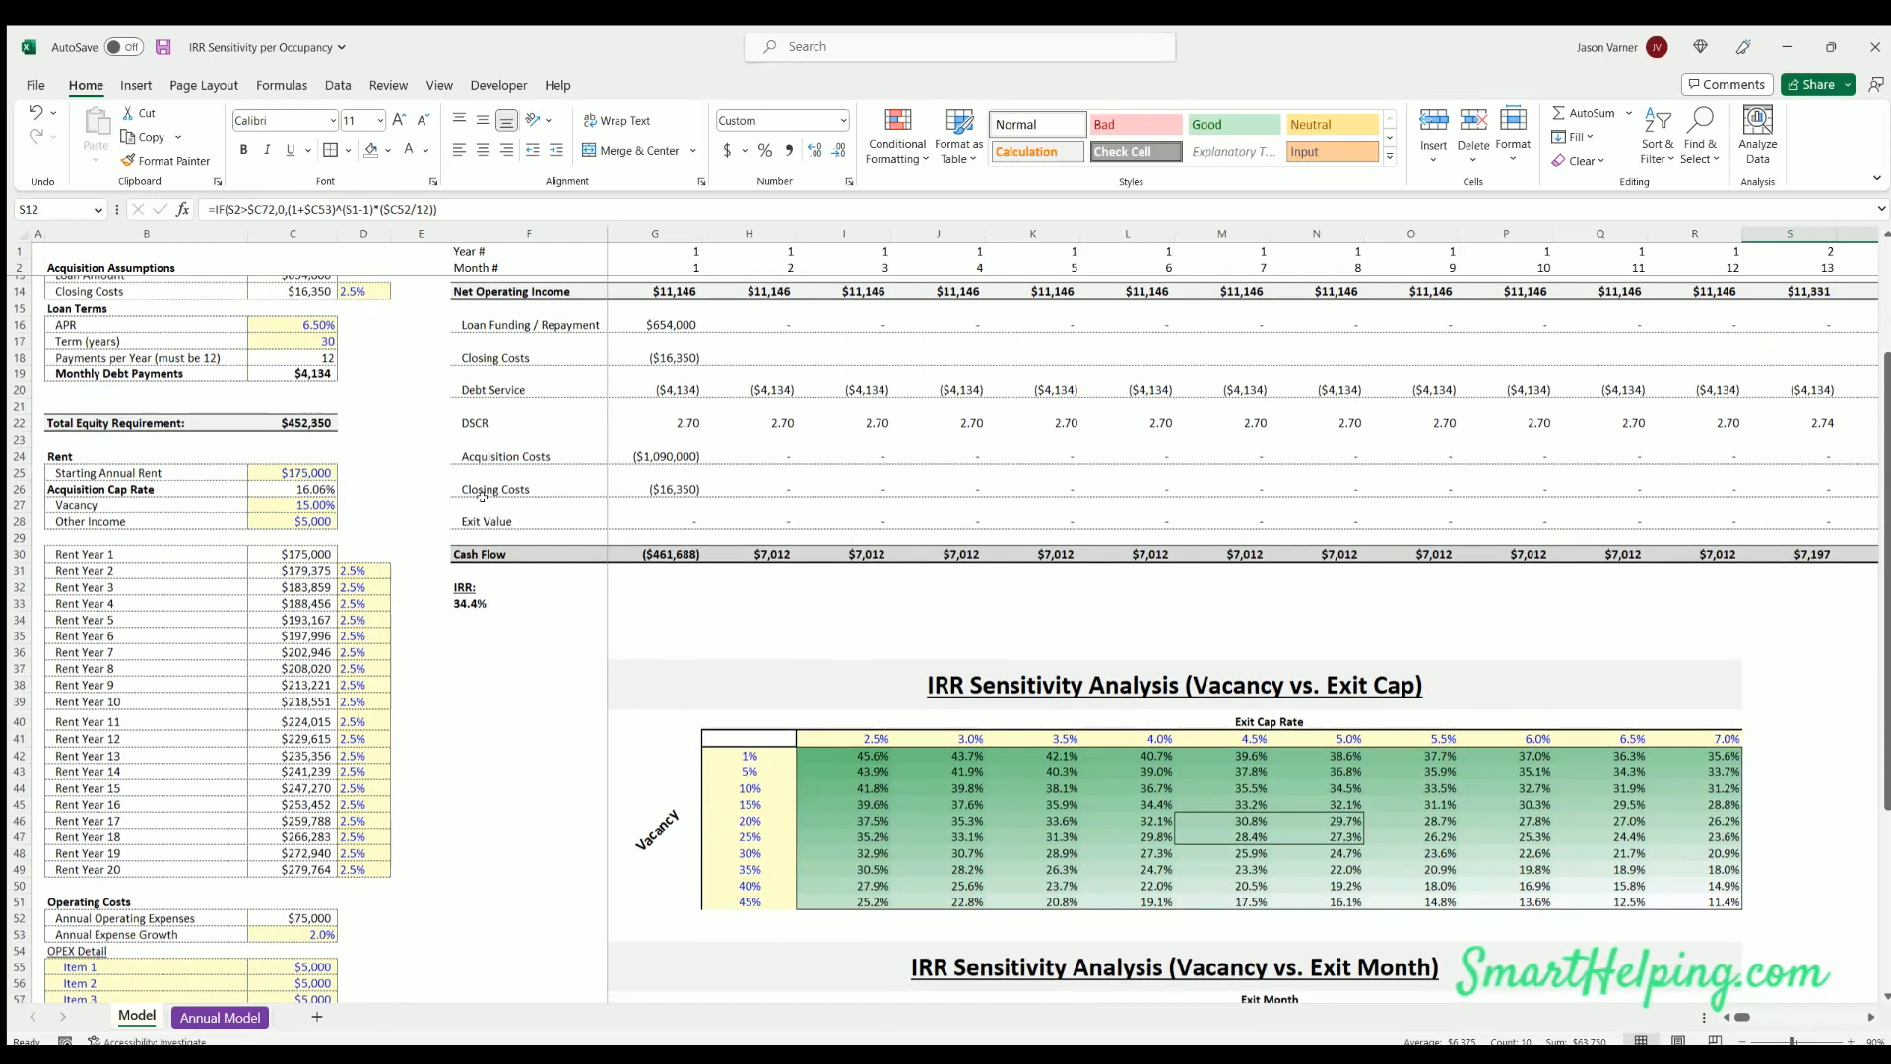
pyautogui.scroll(-3)
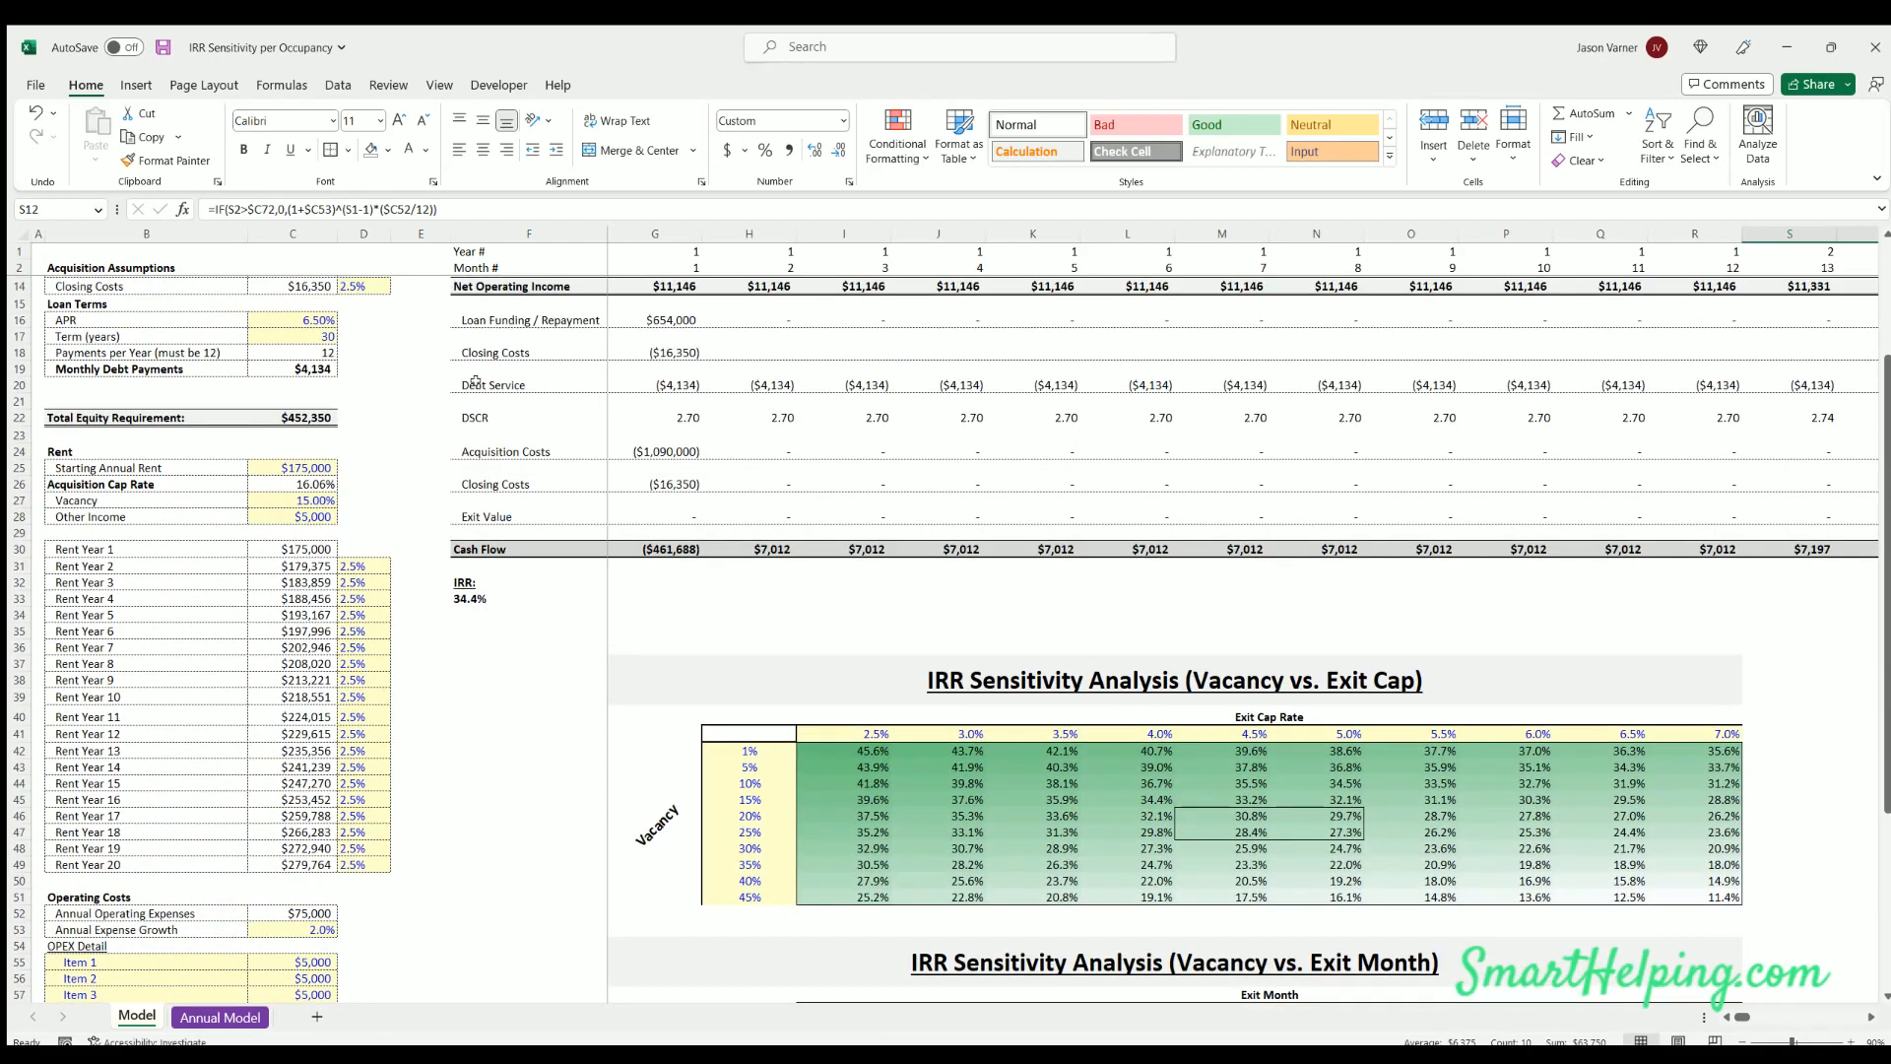
pyautogui.moveTo(657, 539)
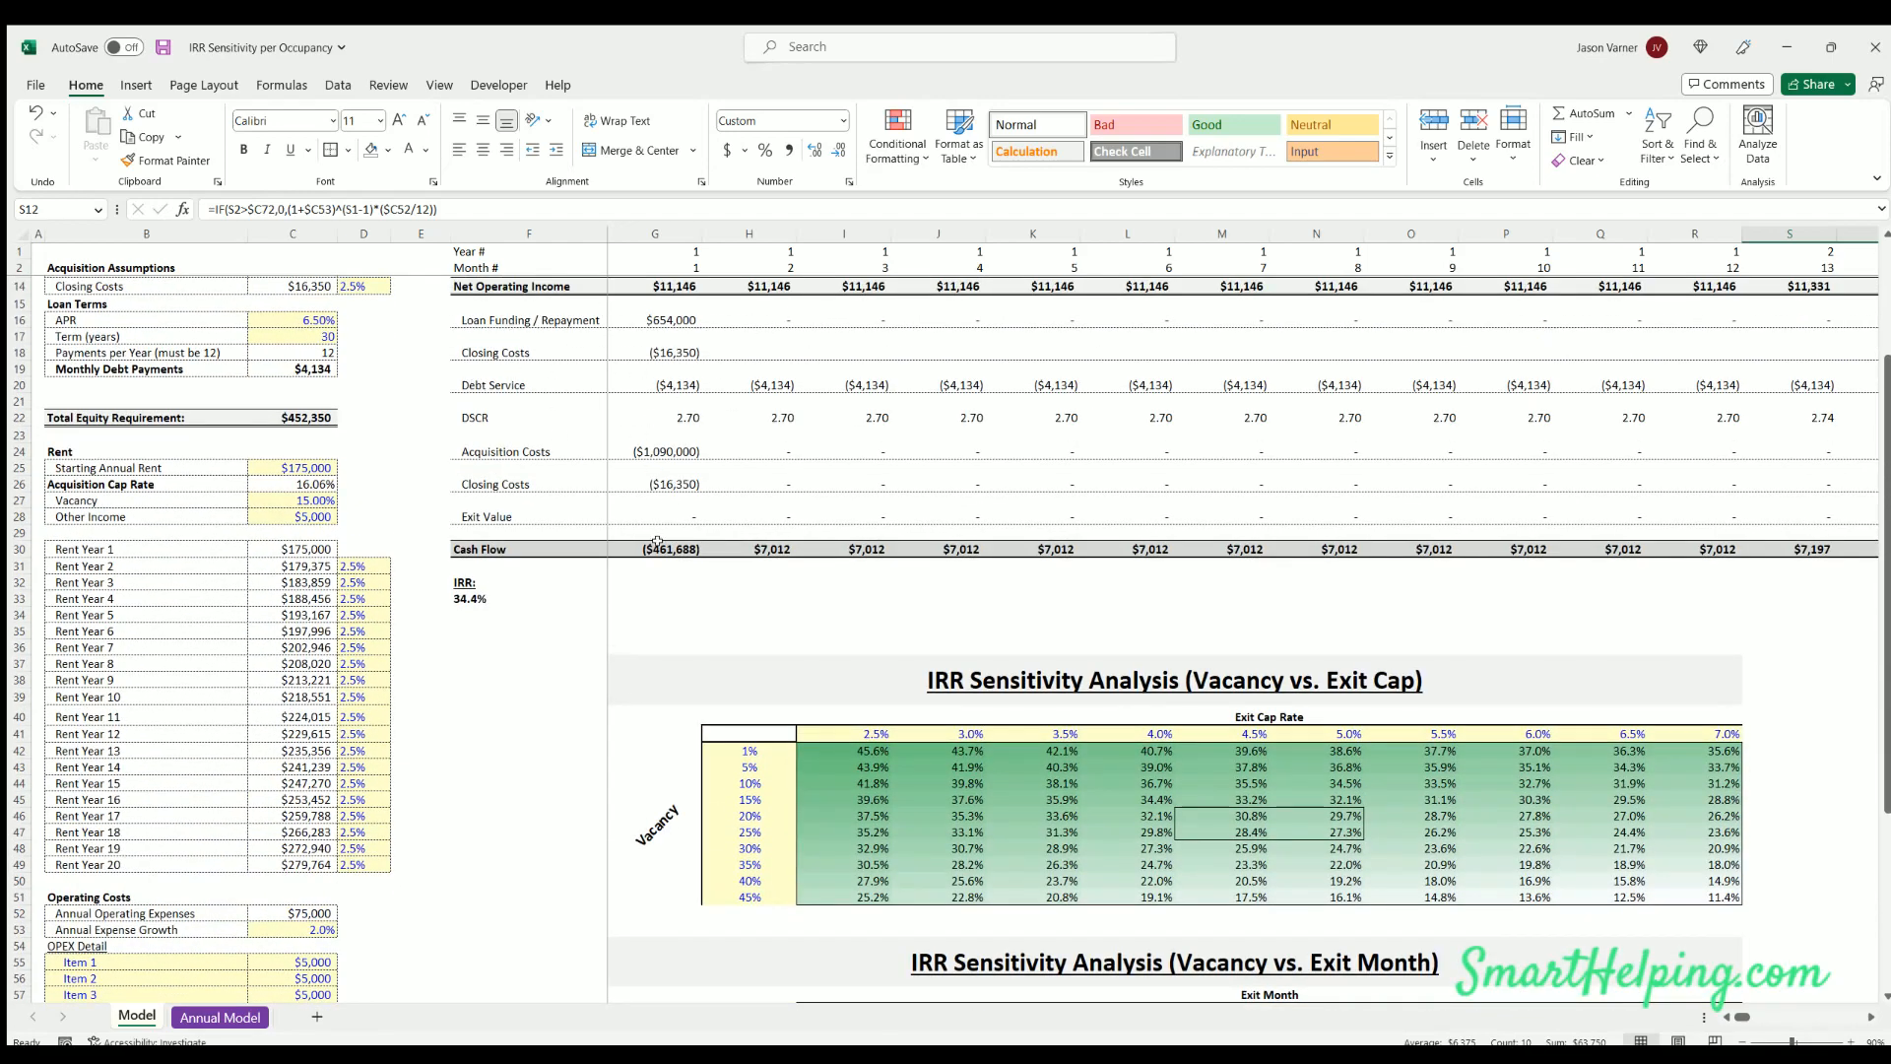
pyautogui.scroll(-3)
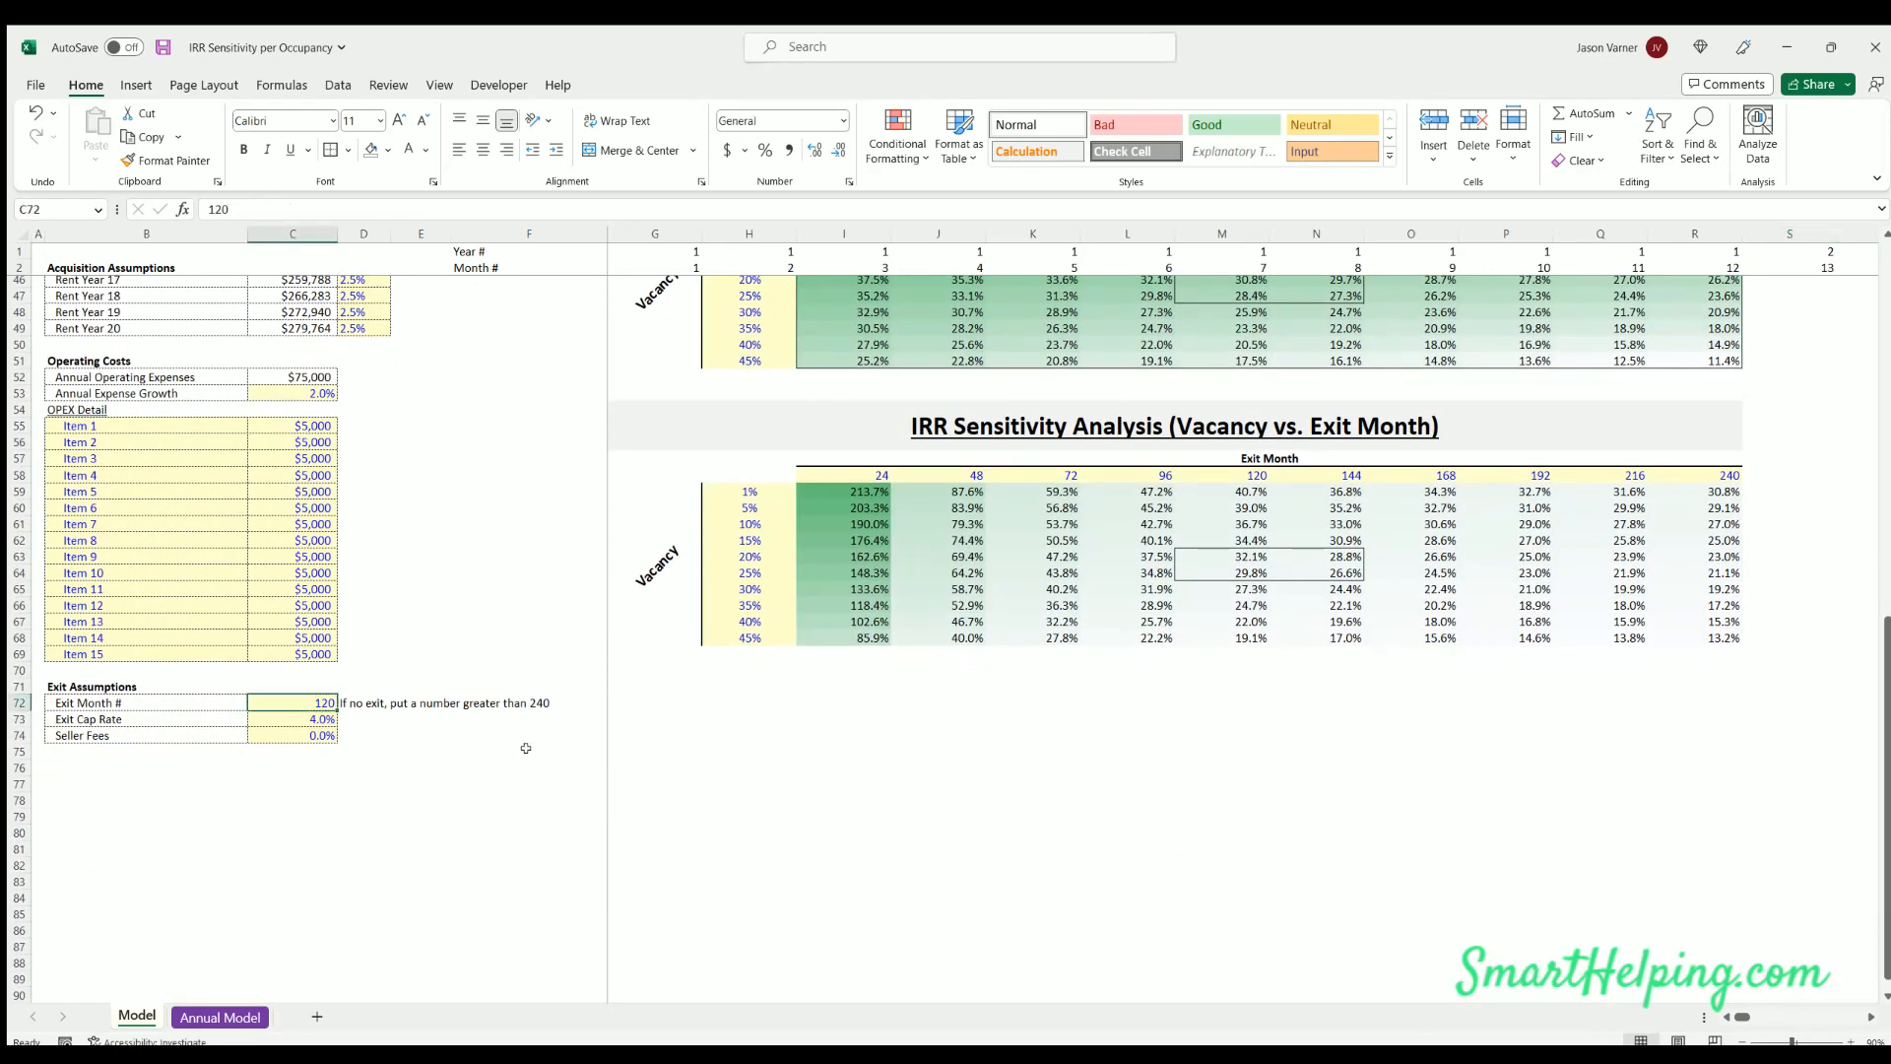
# Set exit month 240, a 5.0% exit cap rate and 6.0% seller fees, lowering IRR to 24.4%
pyautogui.write('240')
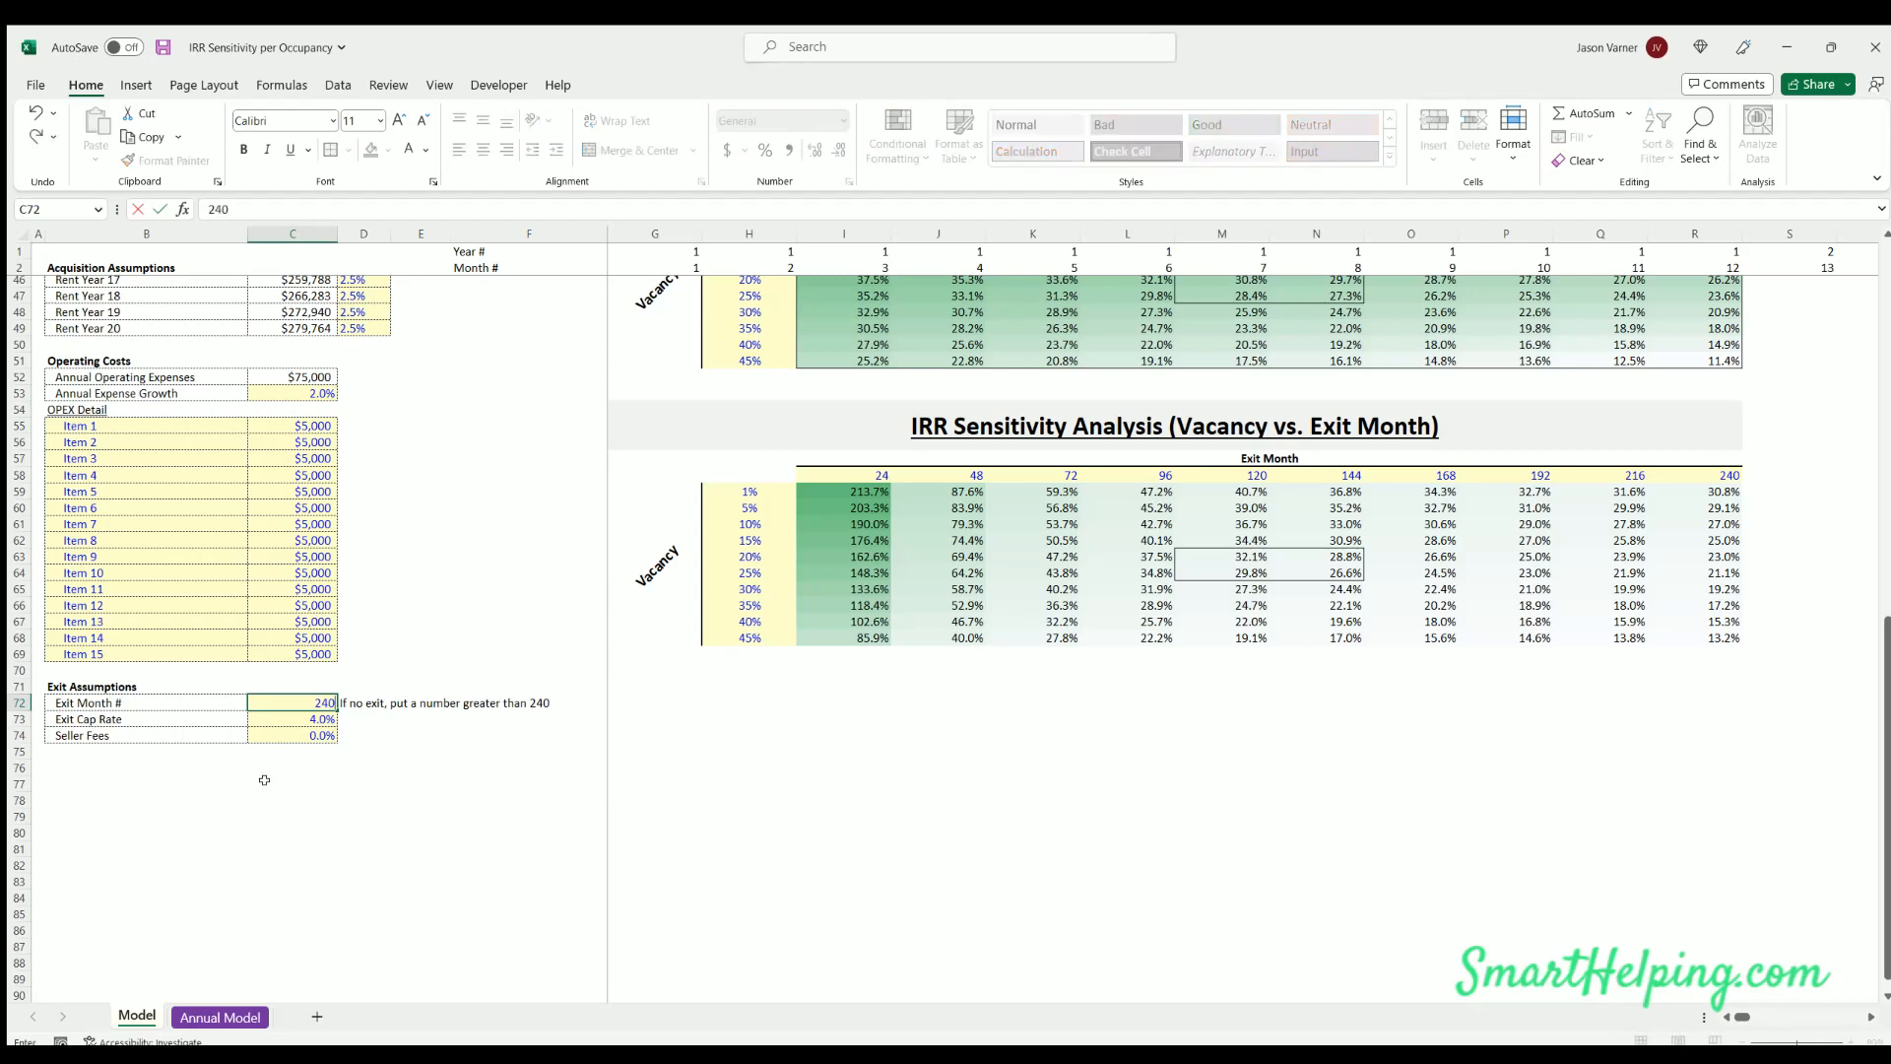
pyautogui.write('60')
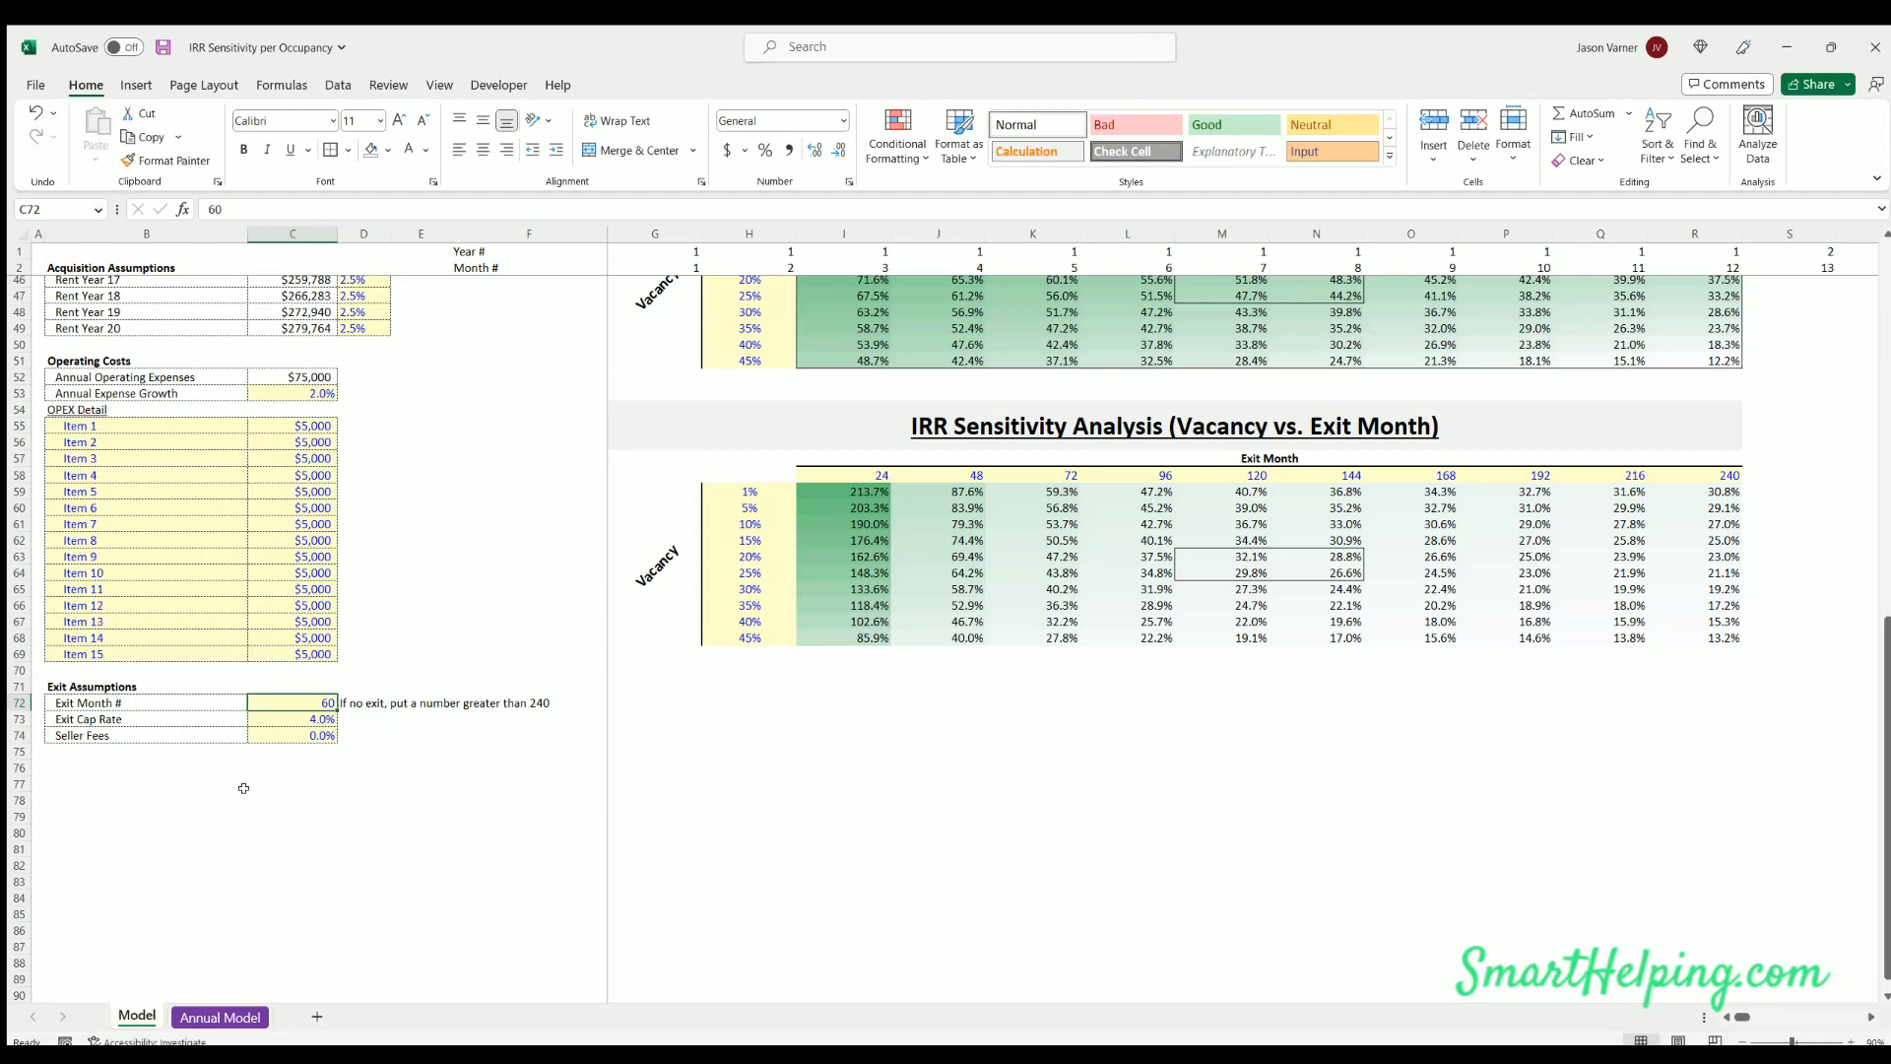
pyautogui.moveTo(231, 791)
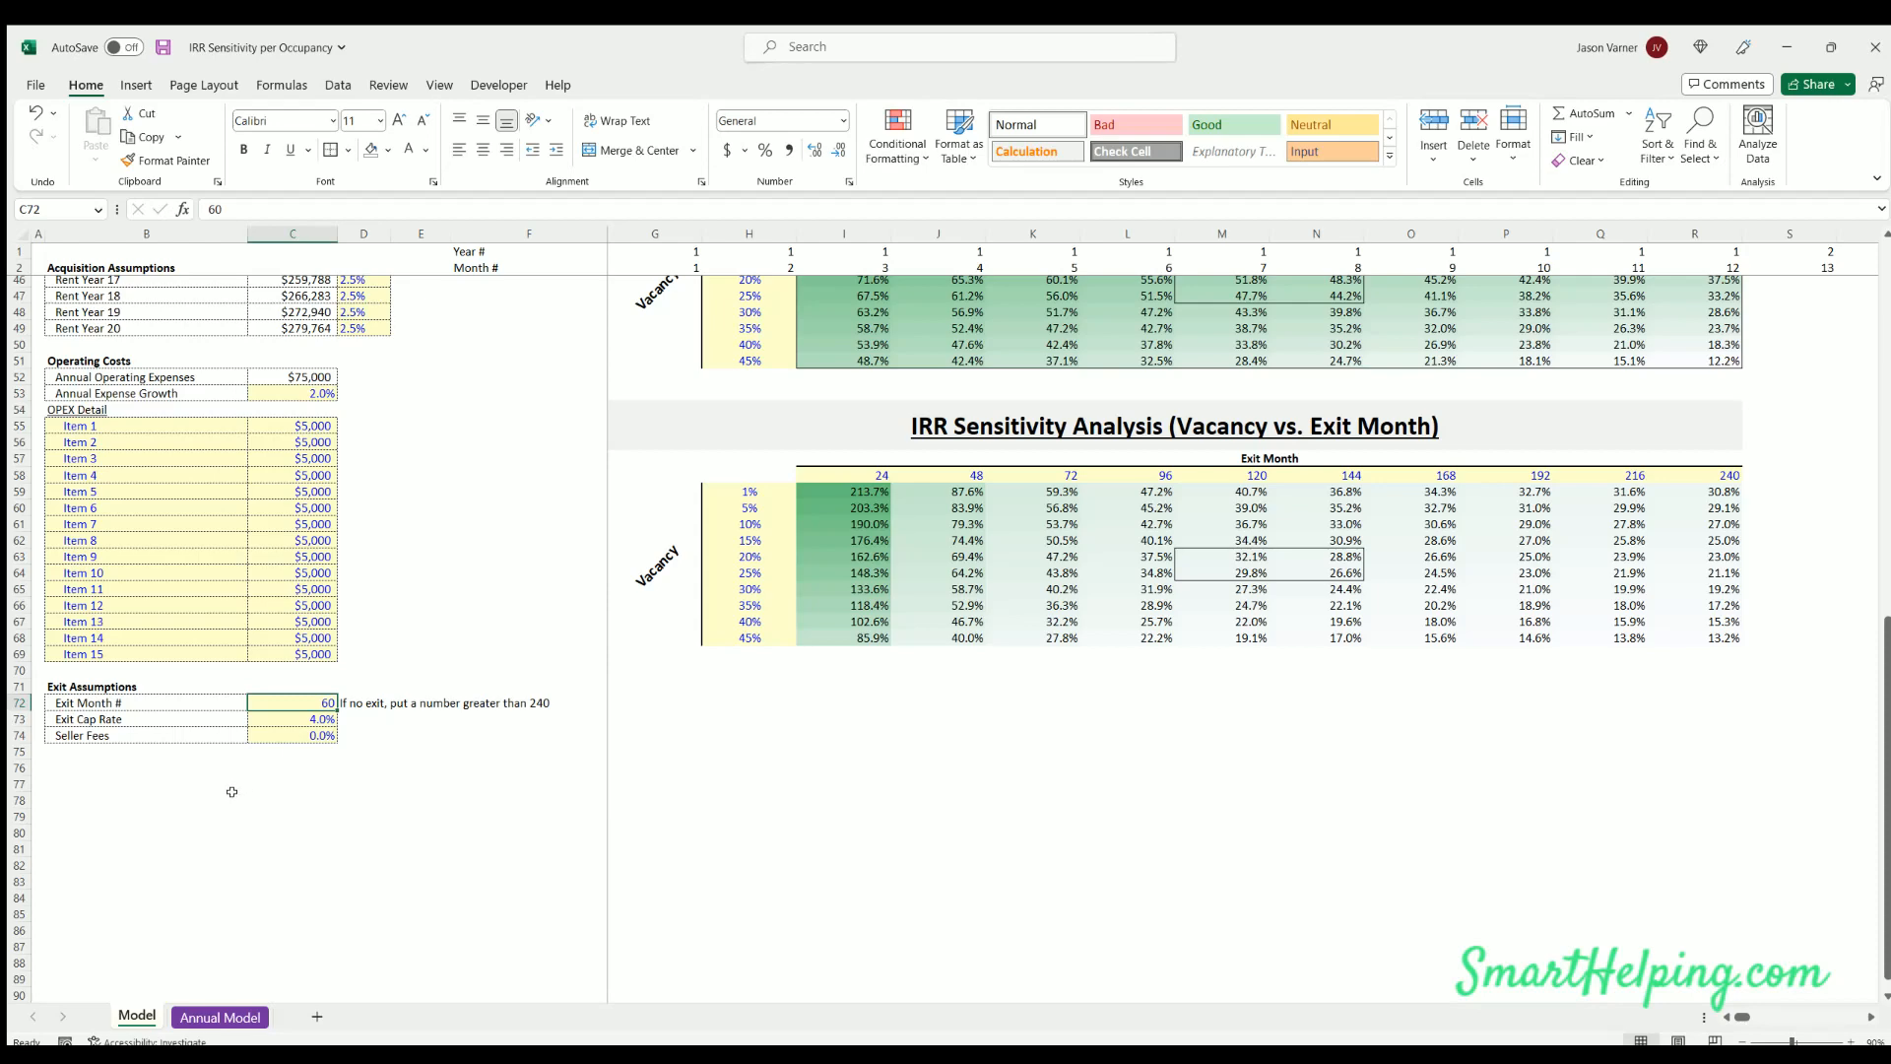
pyautogui.write('240')
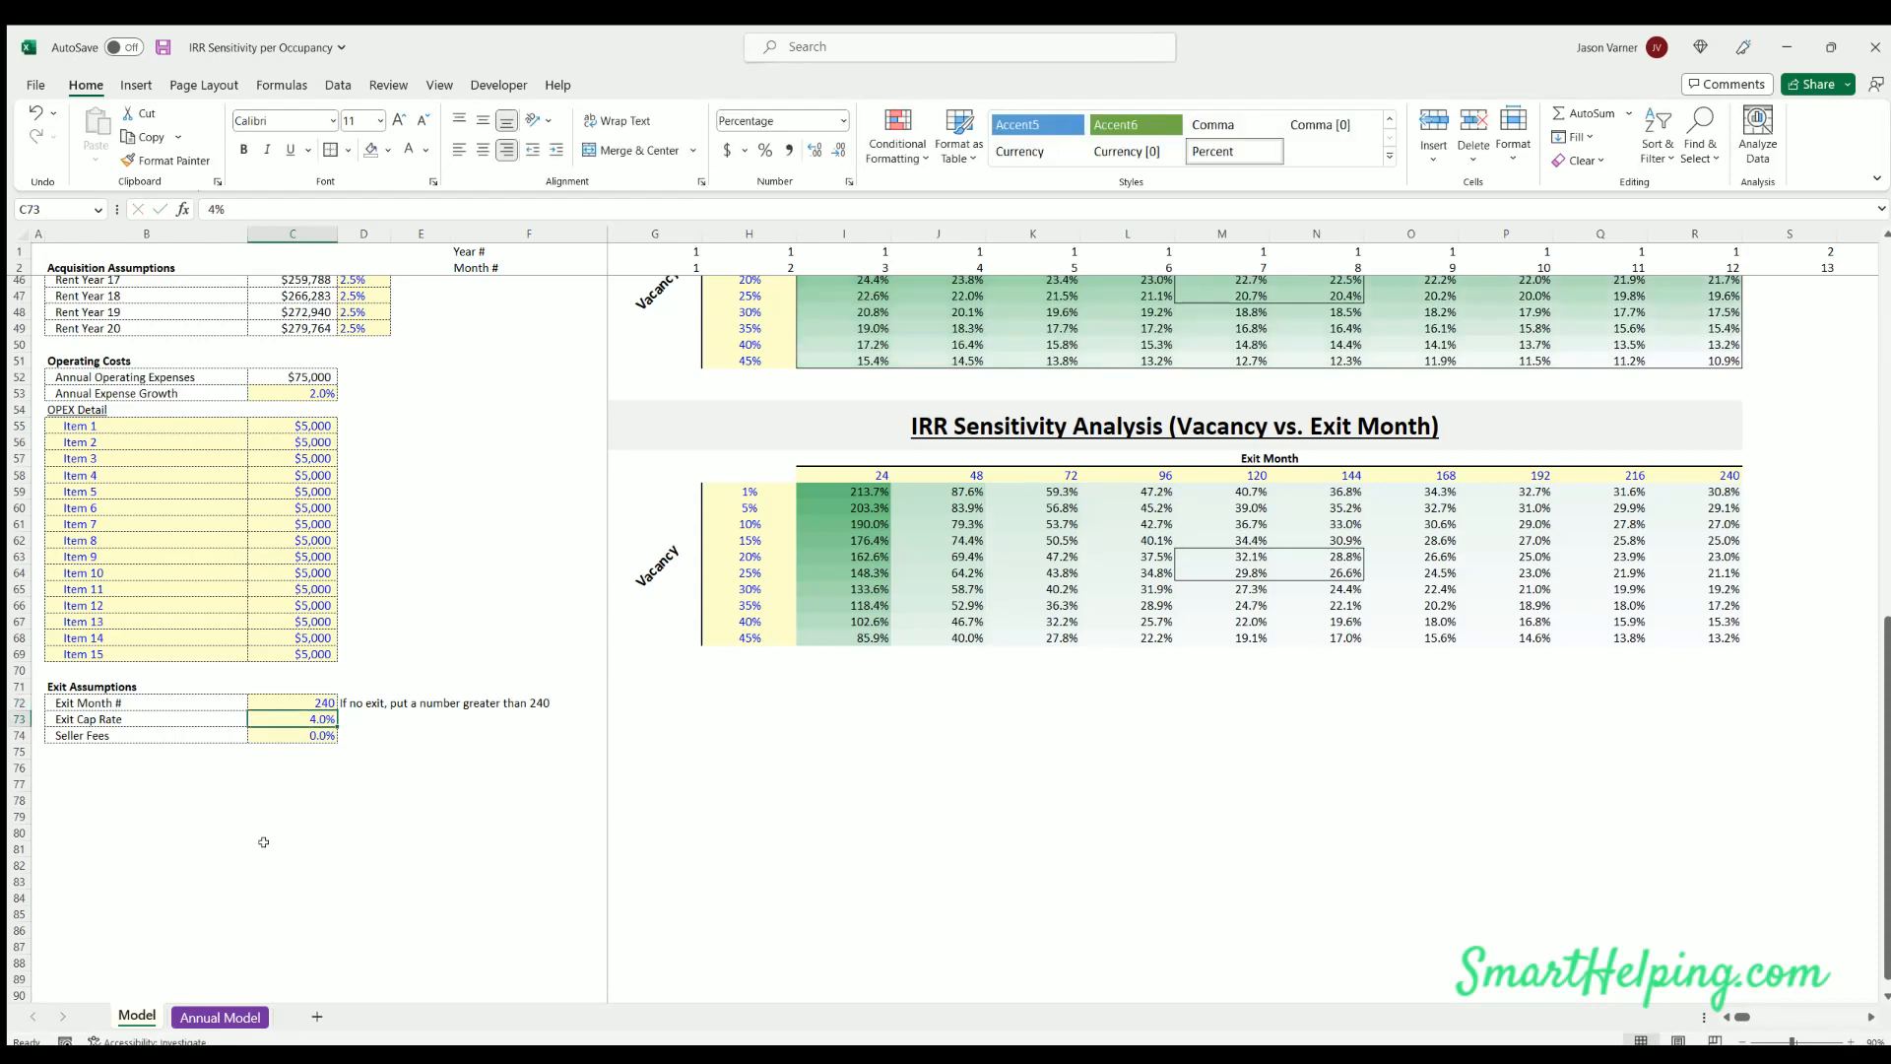
pyautogui.click(292, 735)
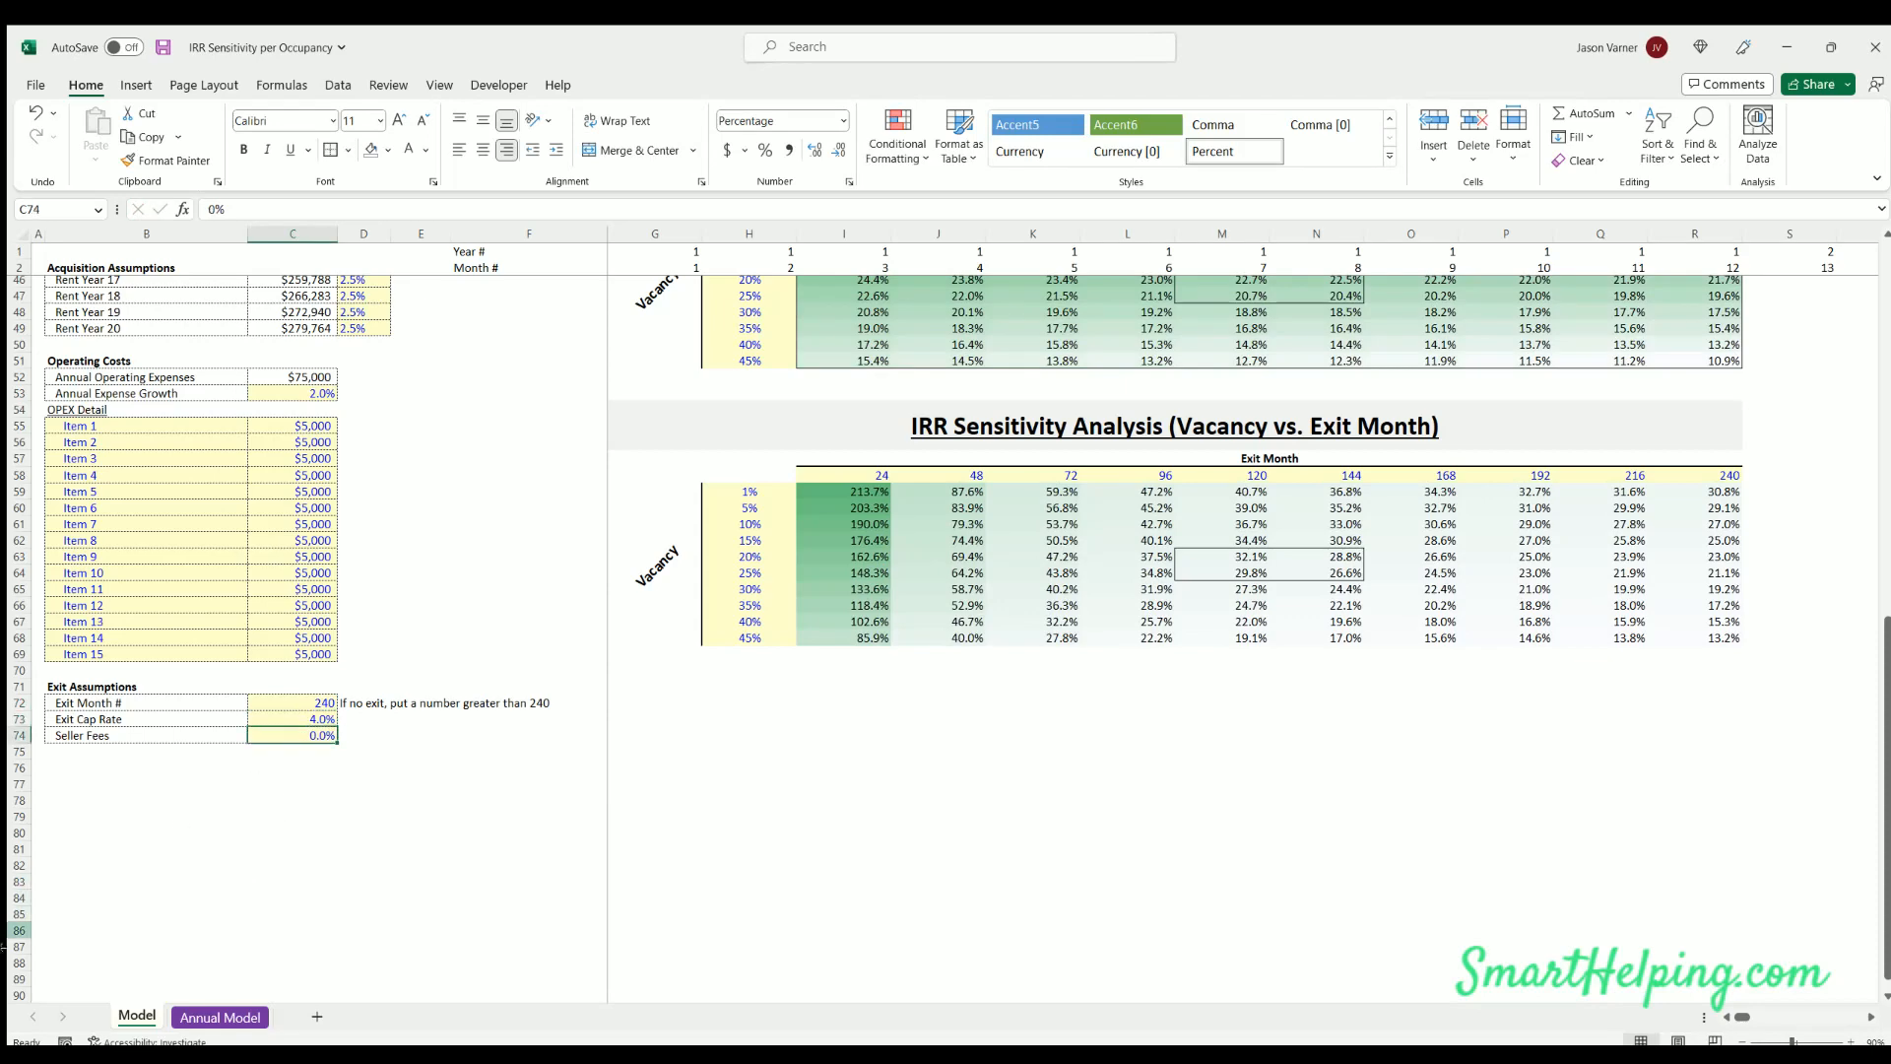
pyautogui.write('6.0%')
pyautogui.click(293, 719)
pyautogui.write('5')
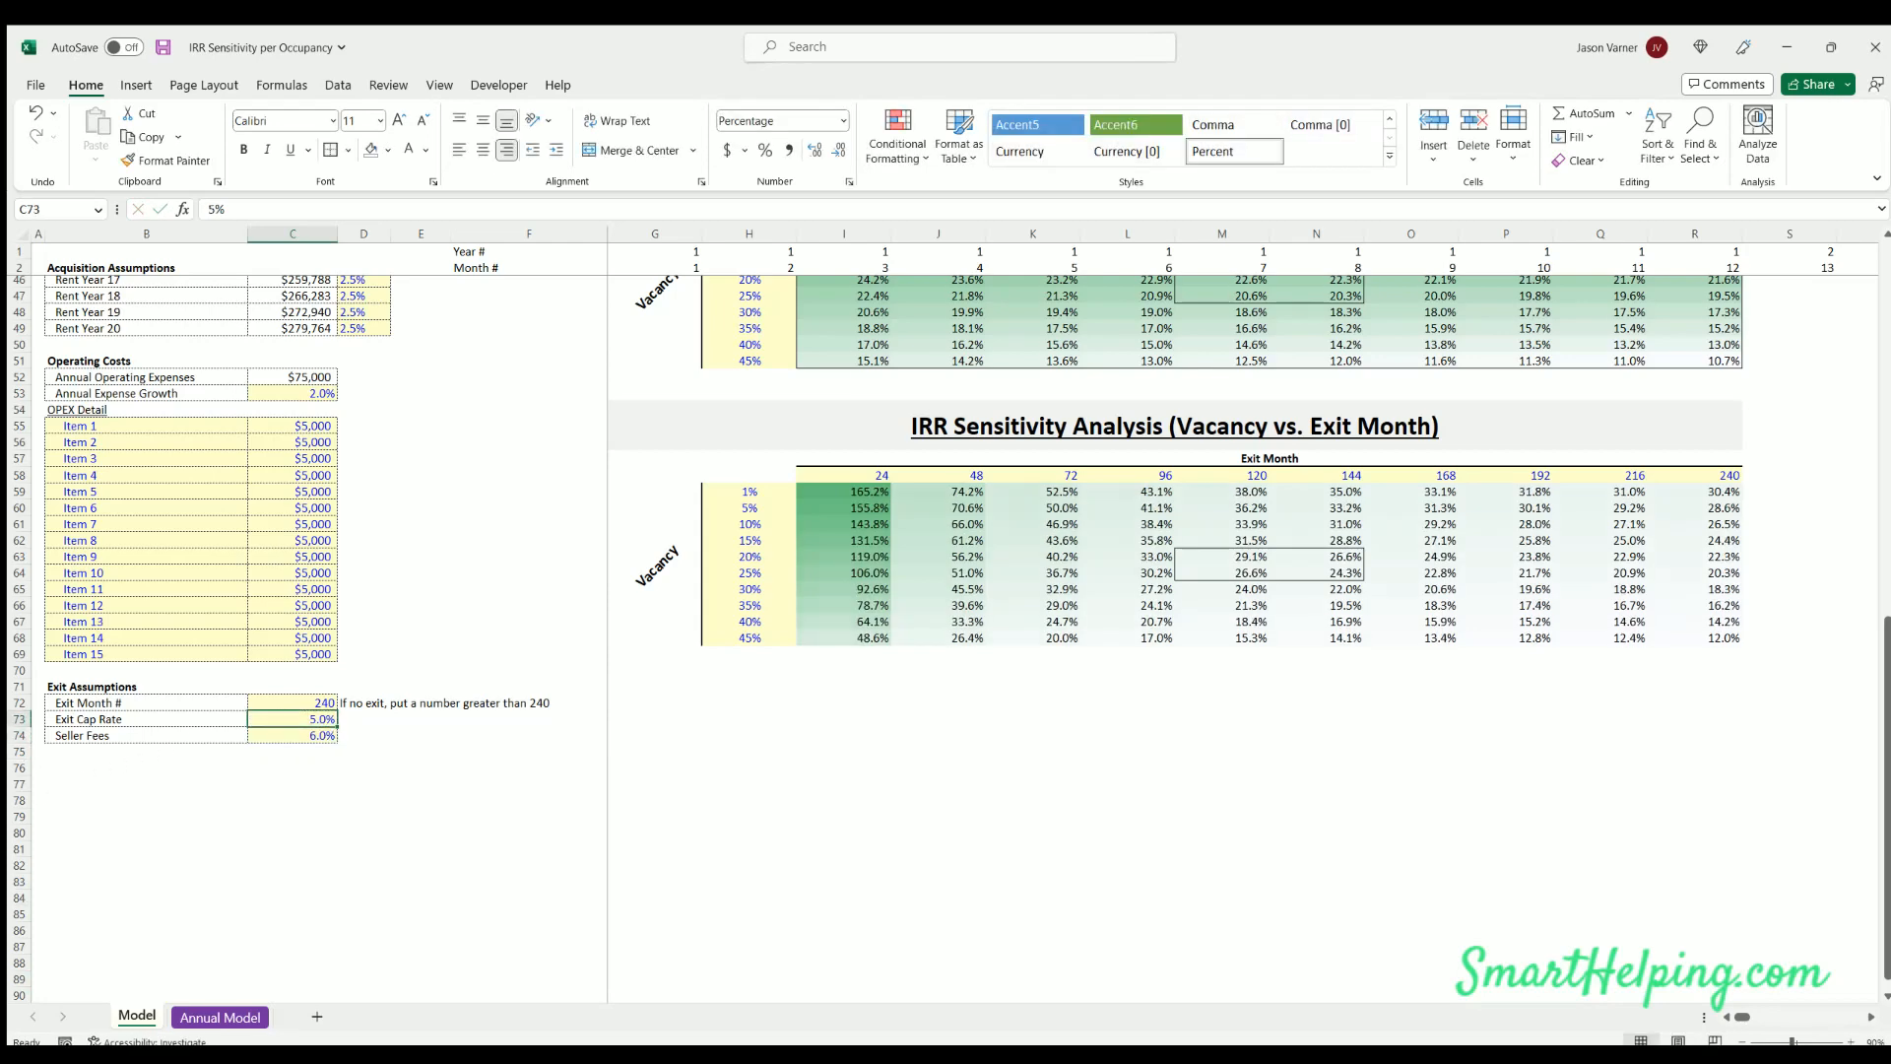
pyautogui.scroll(3)
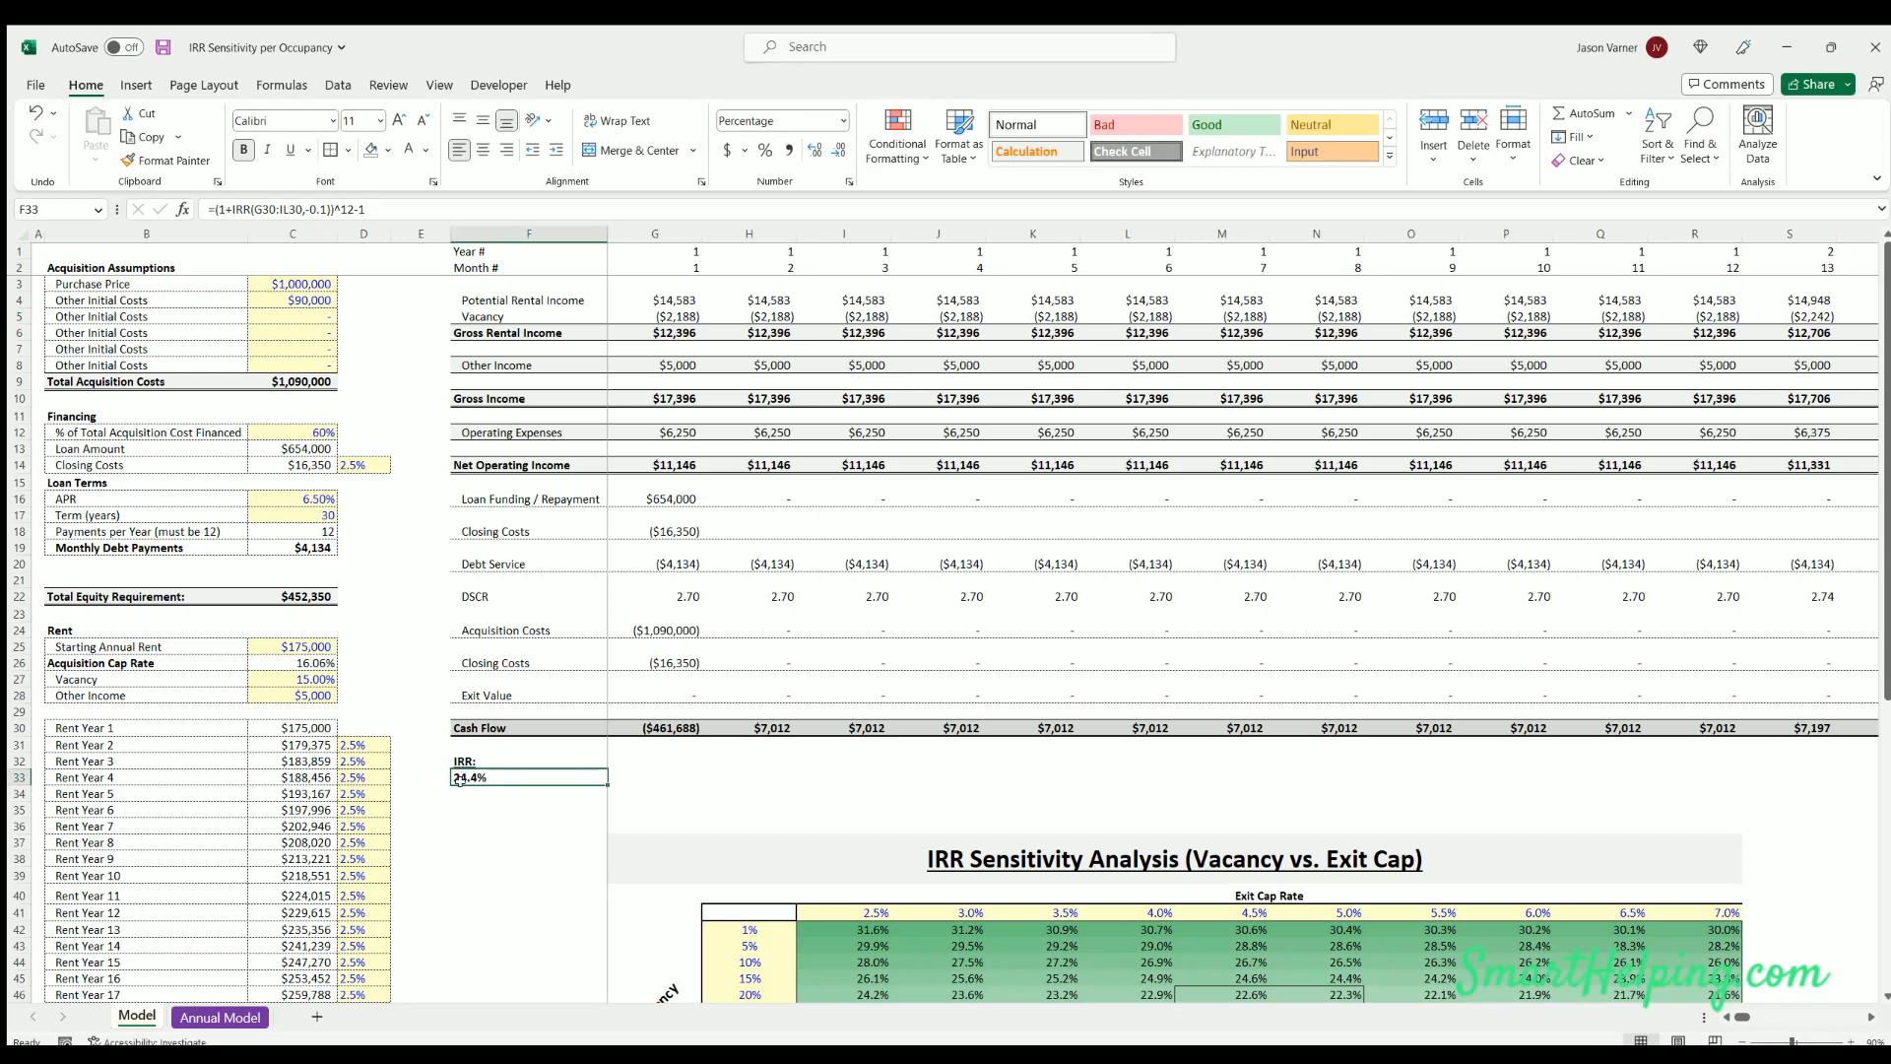
pyautogui.click(220, 1016)
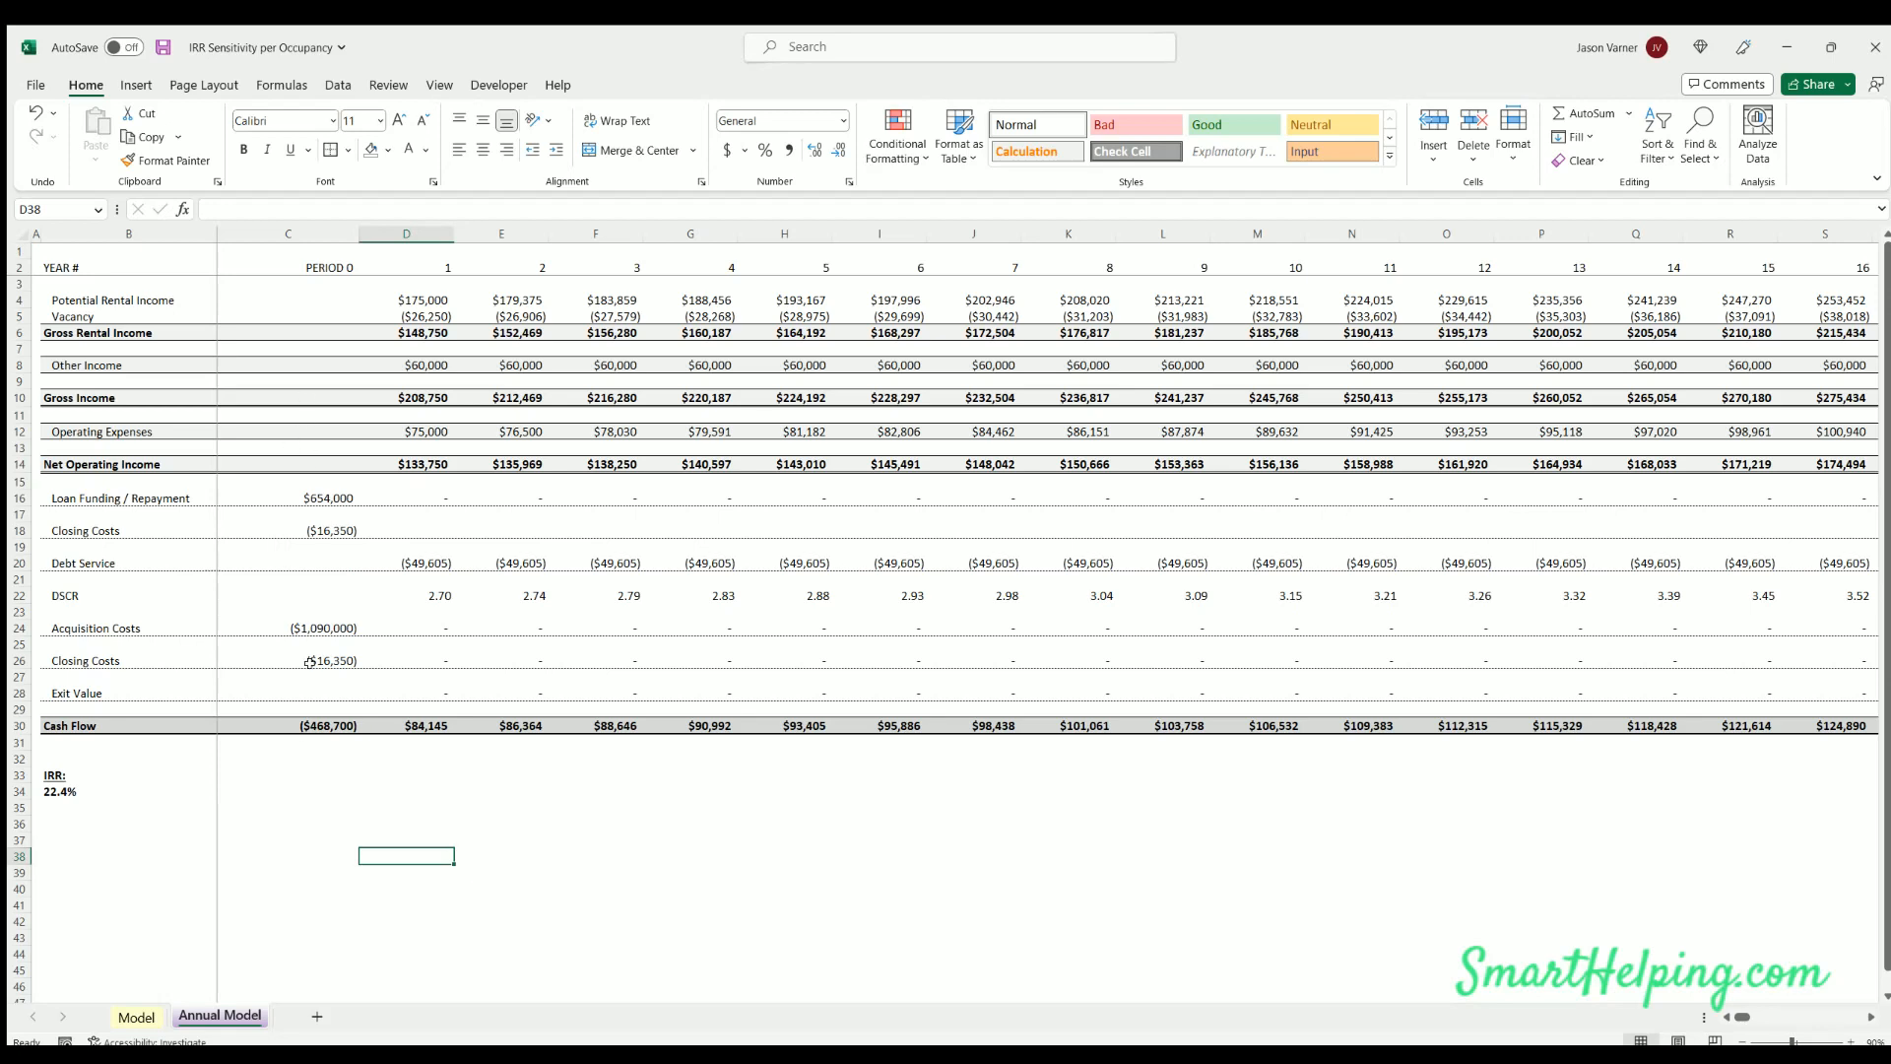
pyautogui.moveTo(276, 624)
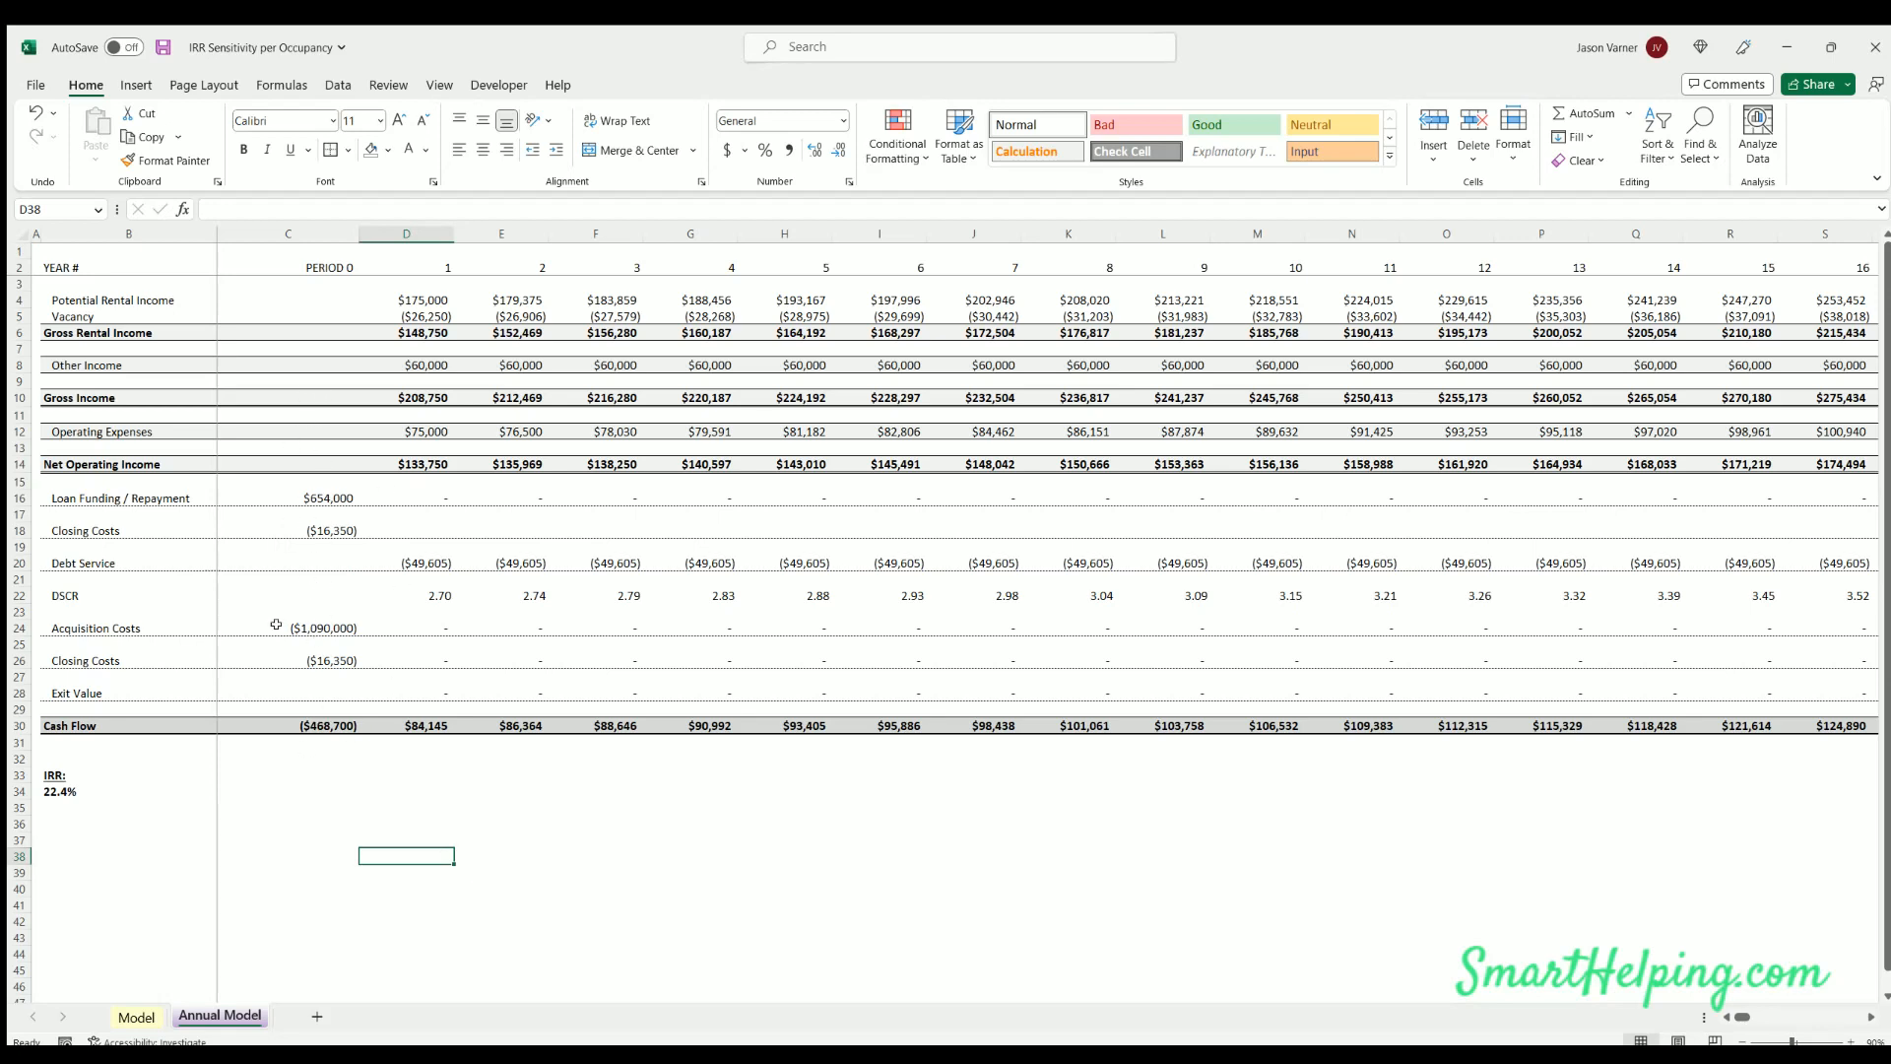
pyautogui.moveTo(615, 724)
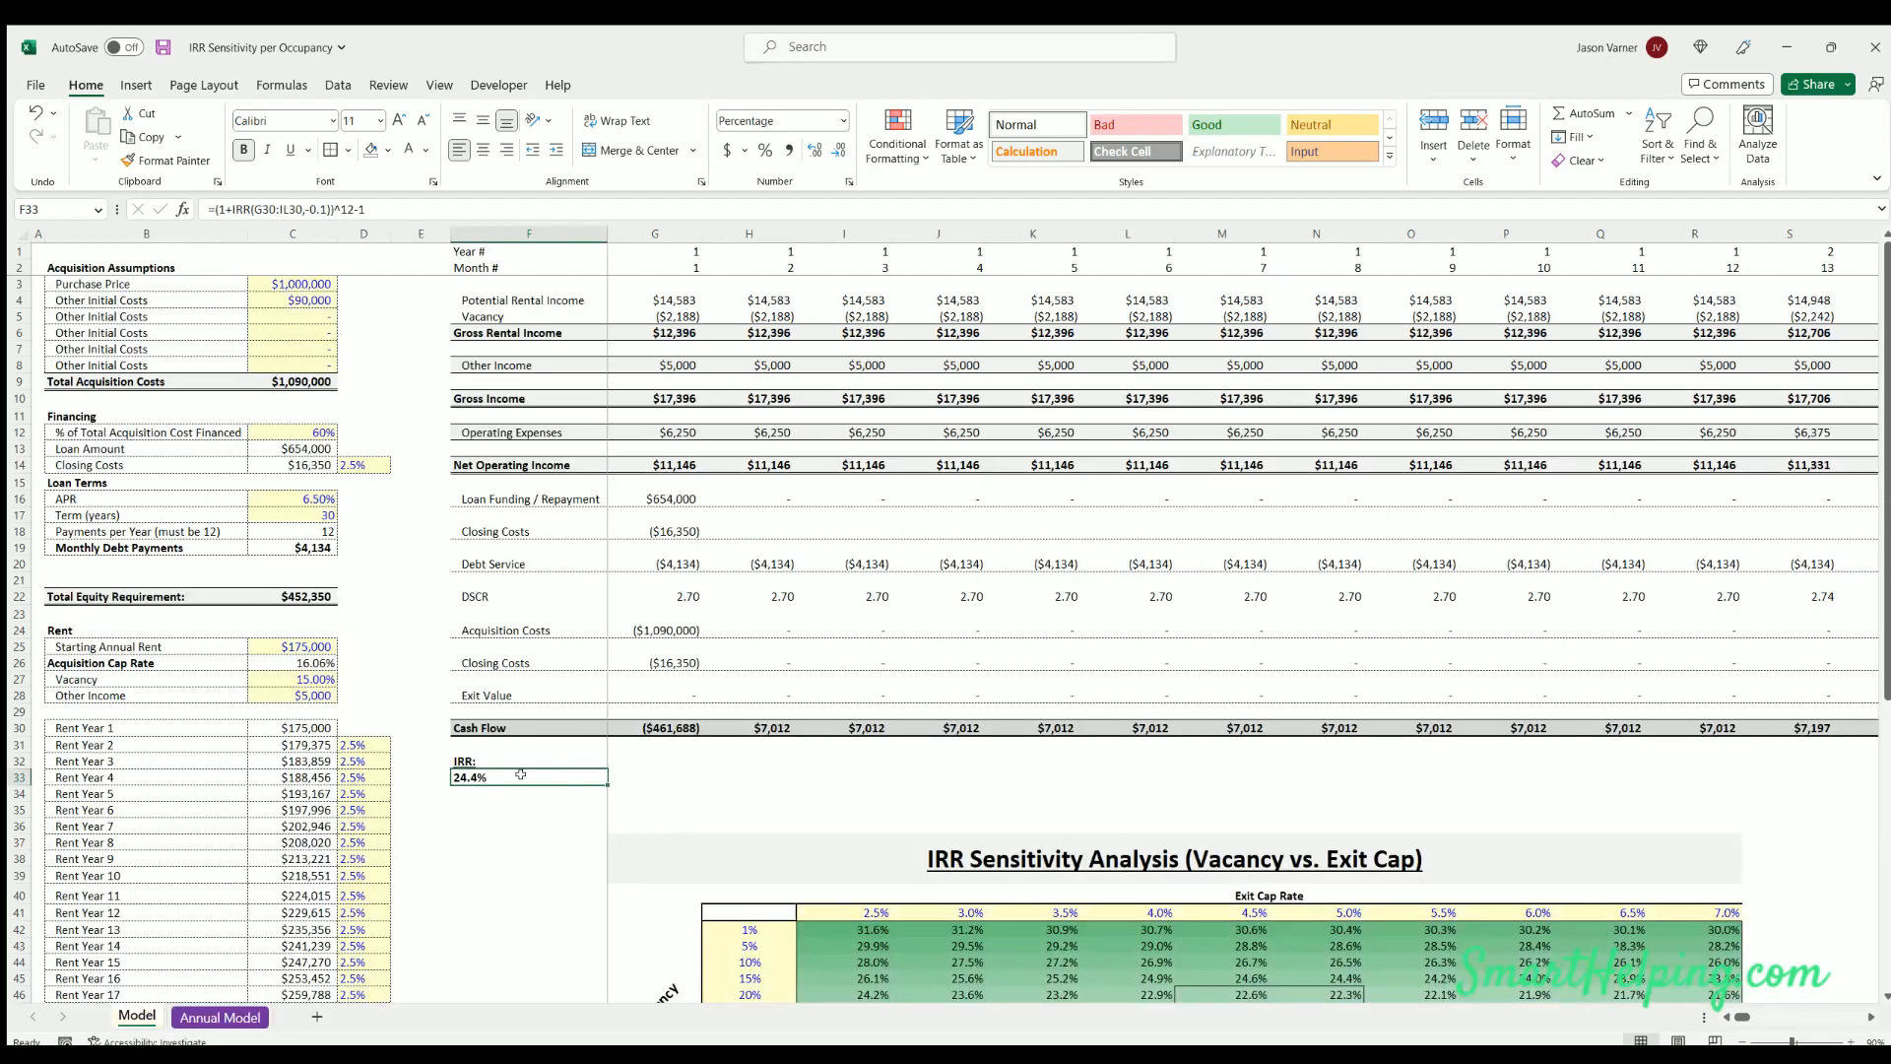
pyautogui.click(219, 1017)
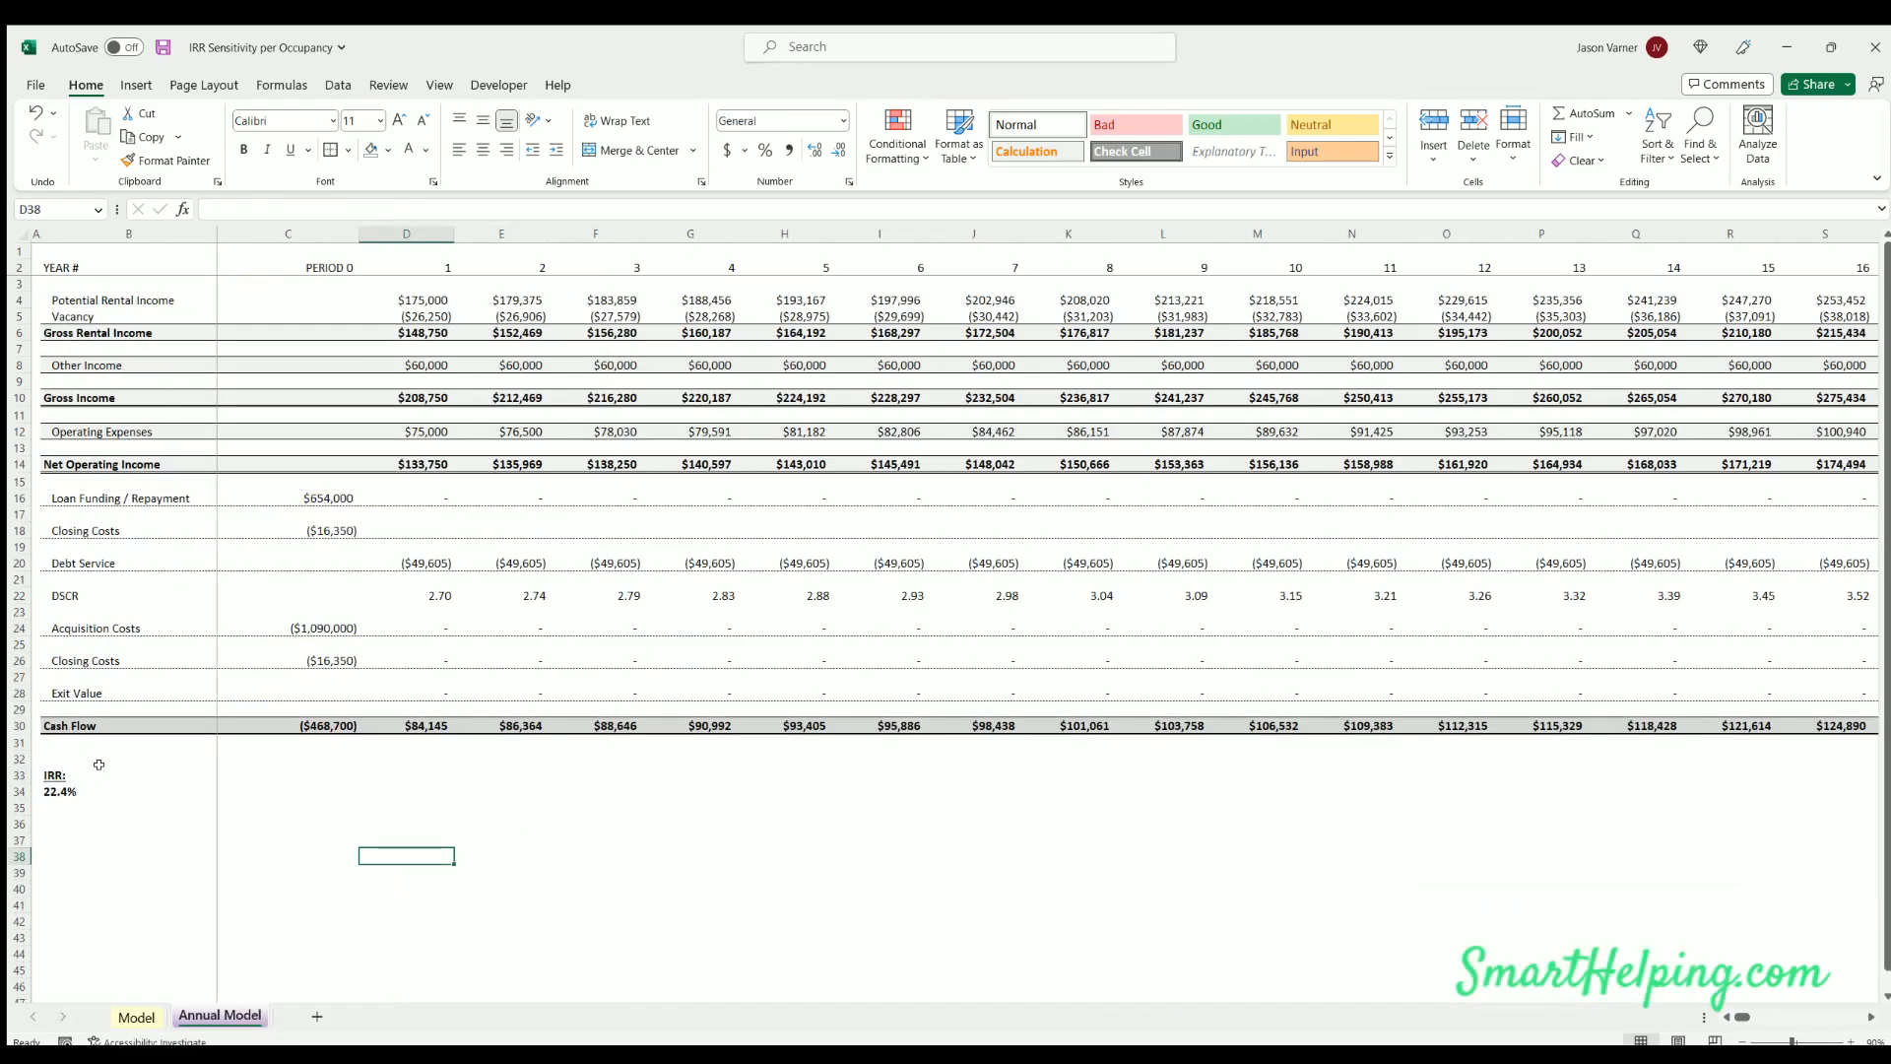
pyautogui.moveTo(559, 510)
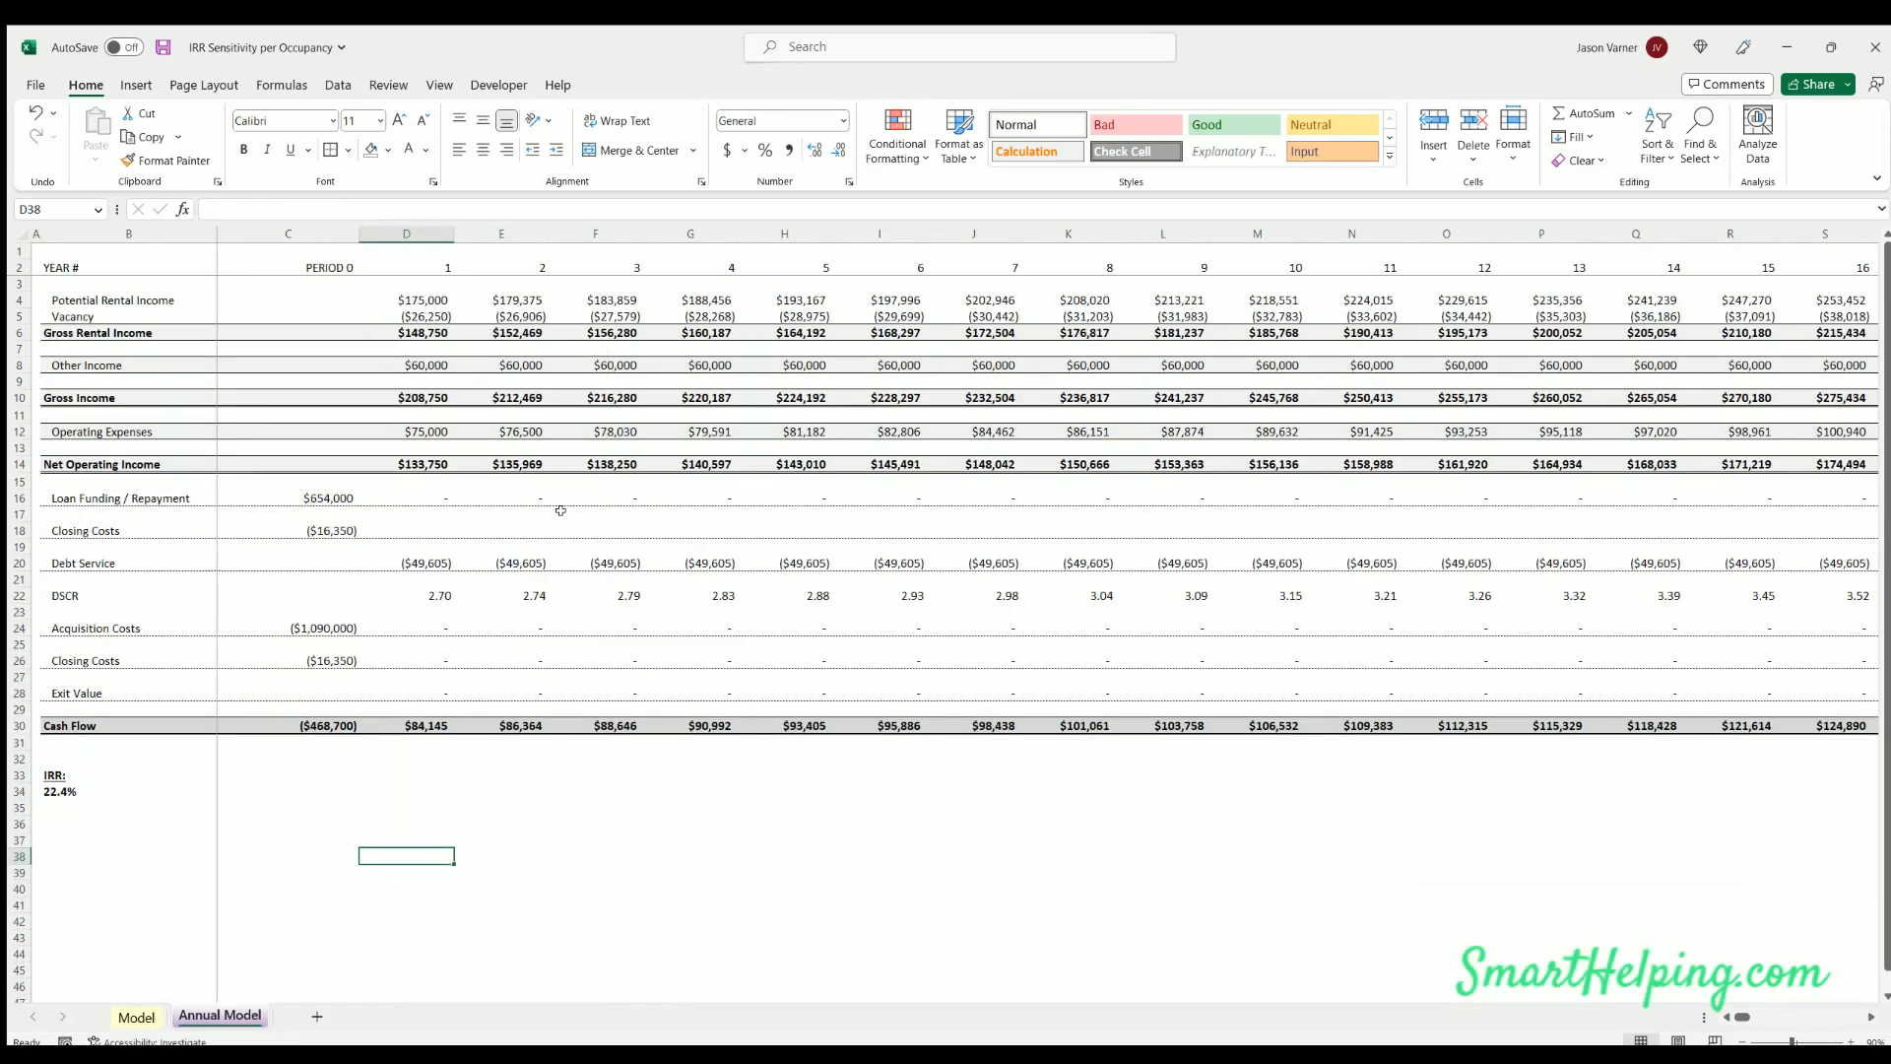
pyautogui.hscroll(3)
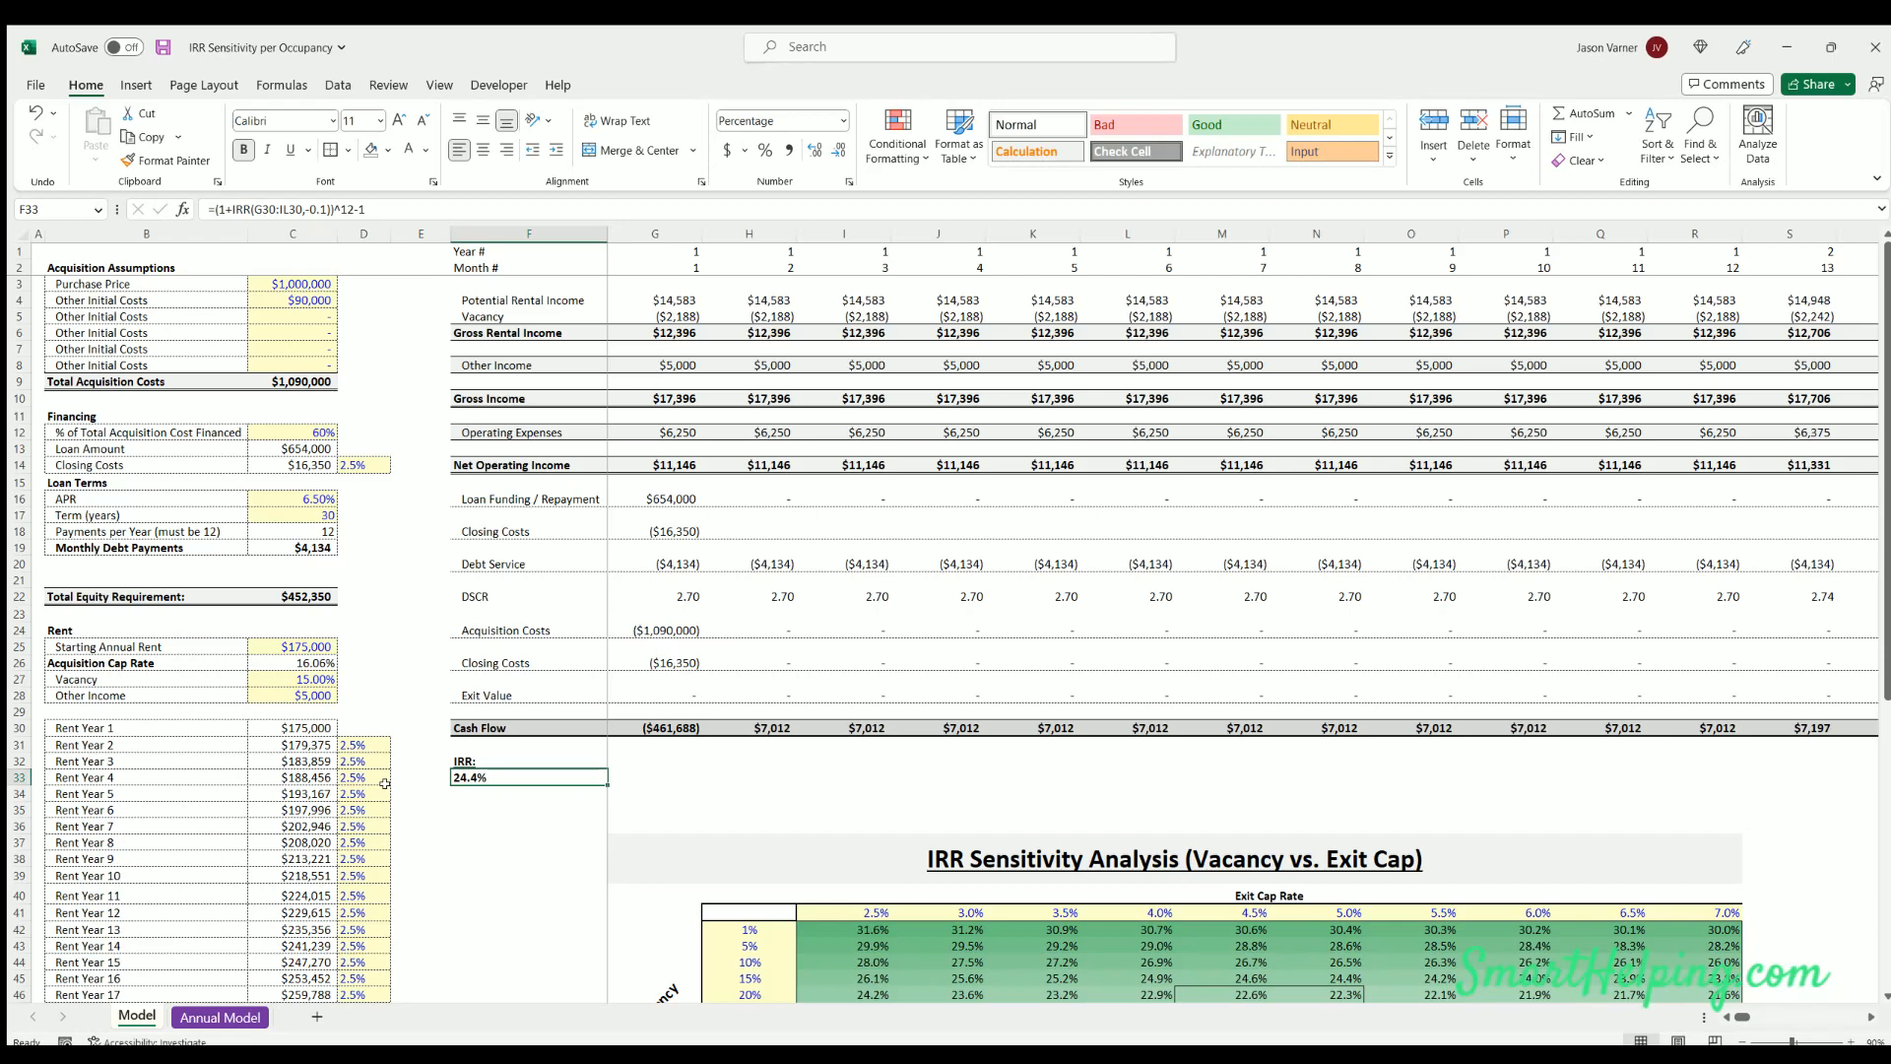
pyautogui.moveTo(404, 568)
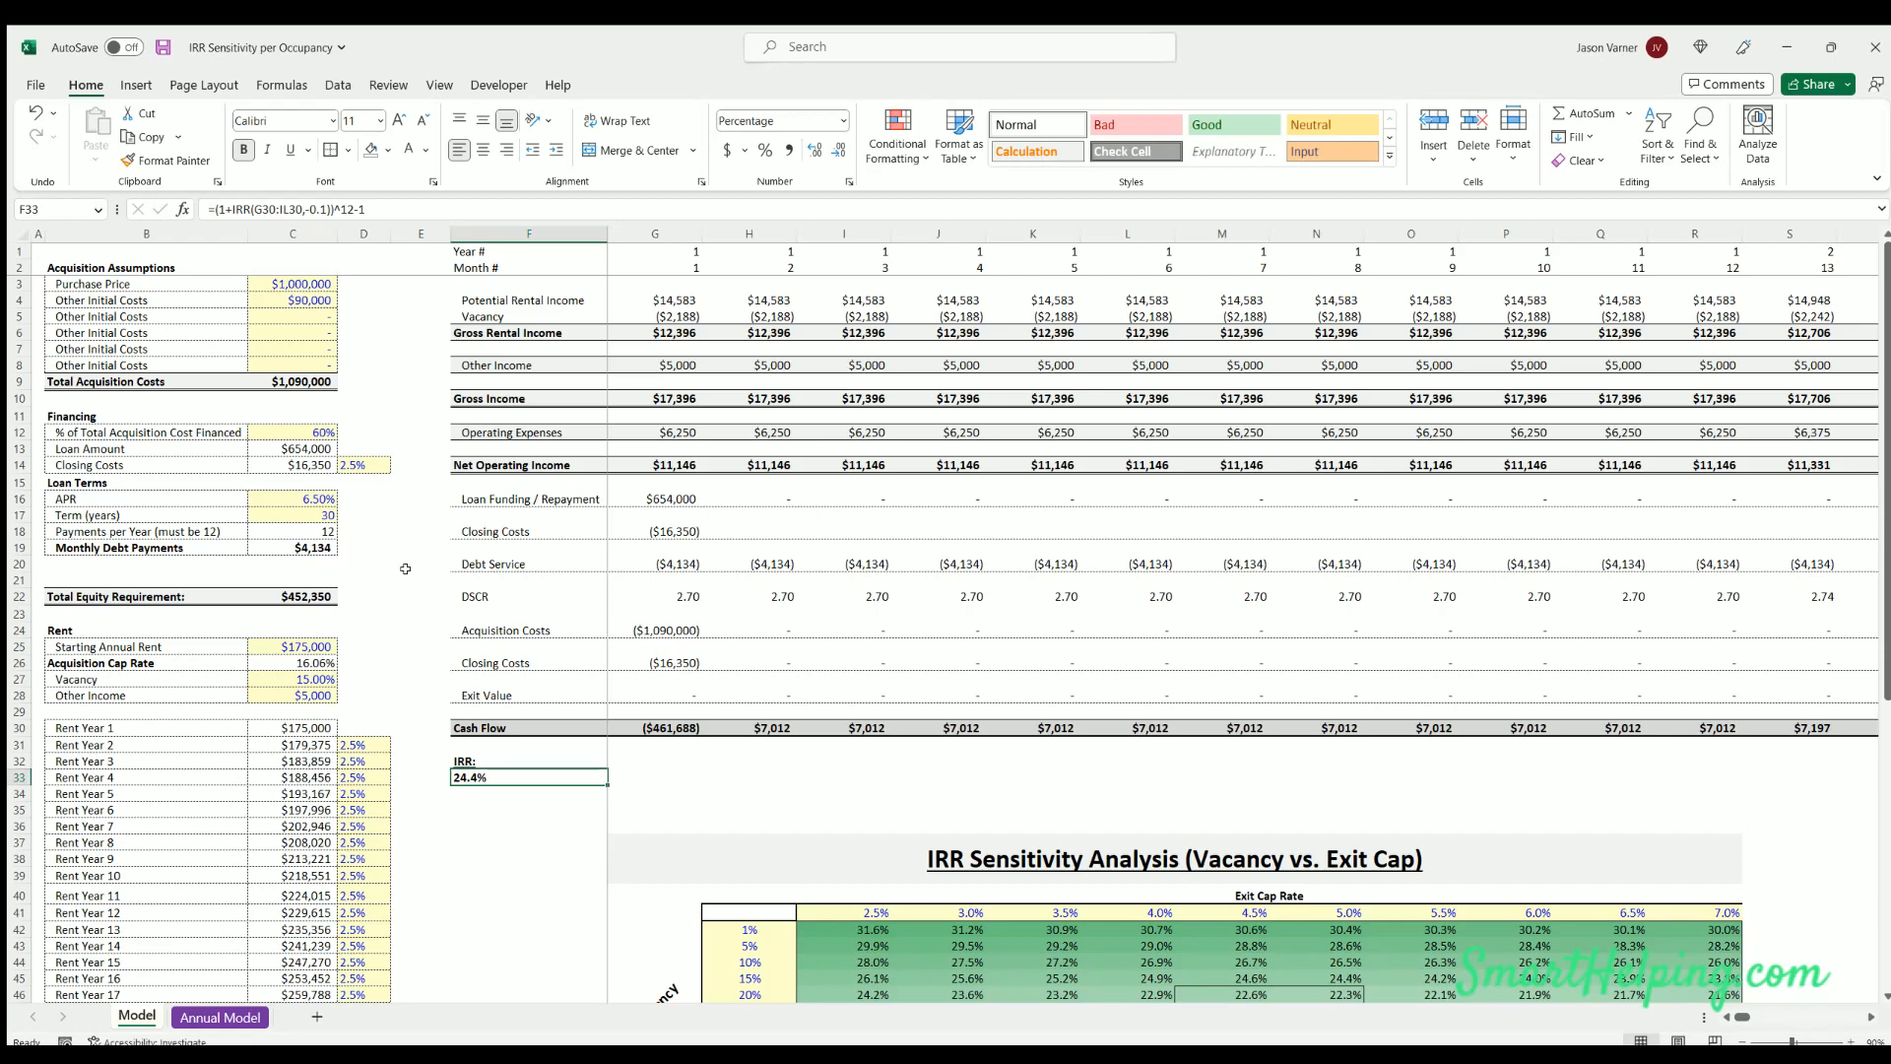
# Scroll below the IRR and select the Vacancy vs. Exit Cap sensitivity table range
pyautogui.scroll(-3)
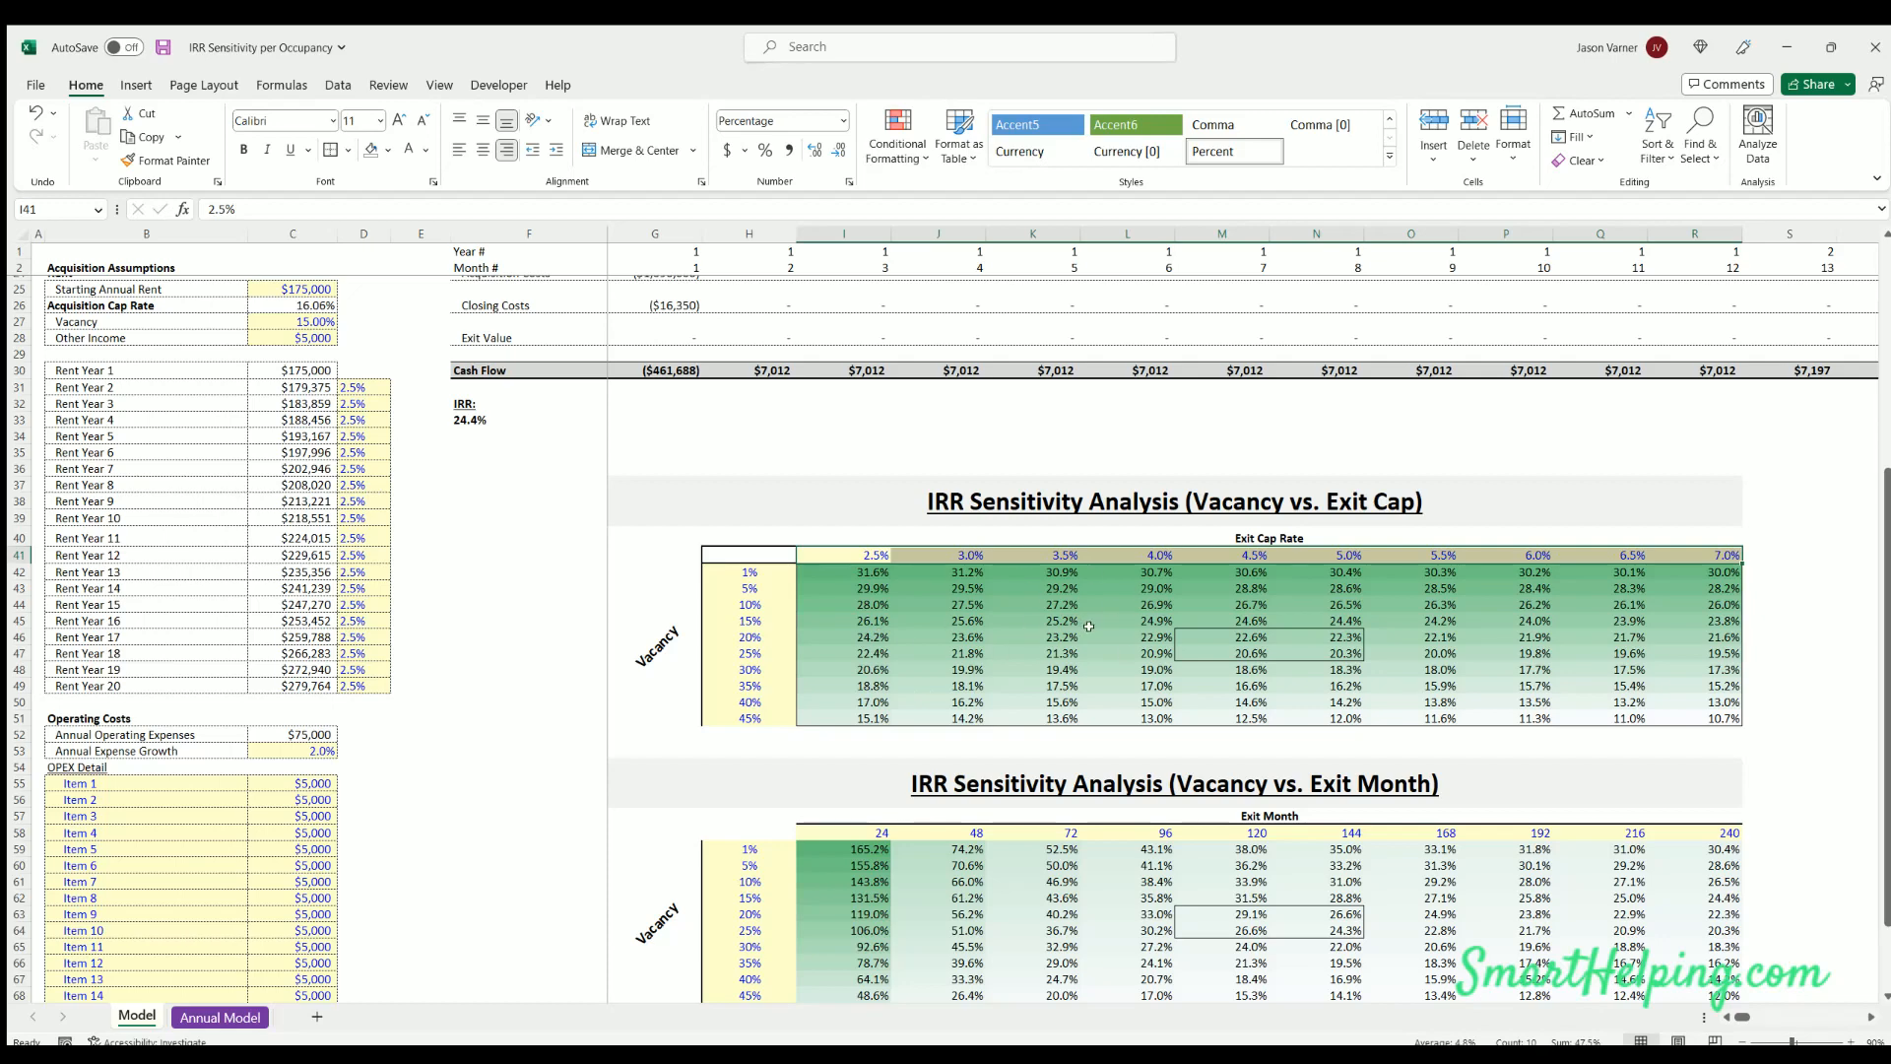
pyautogui.click(528, 452)
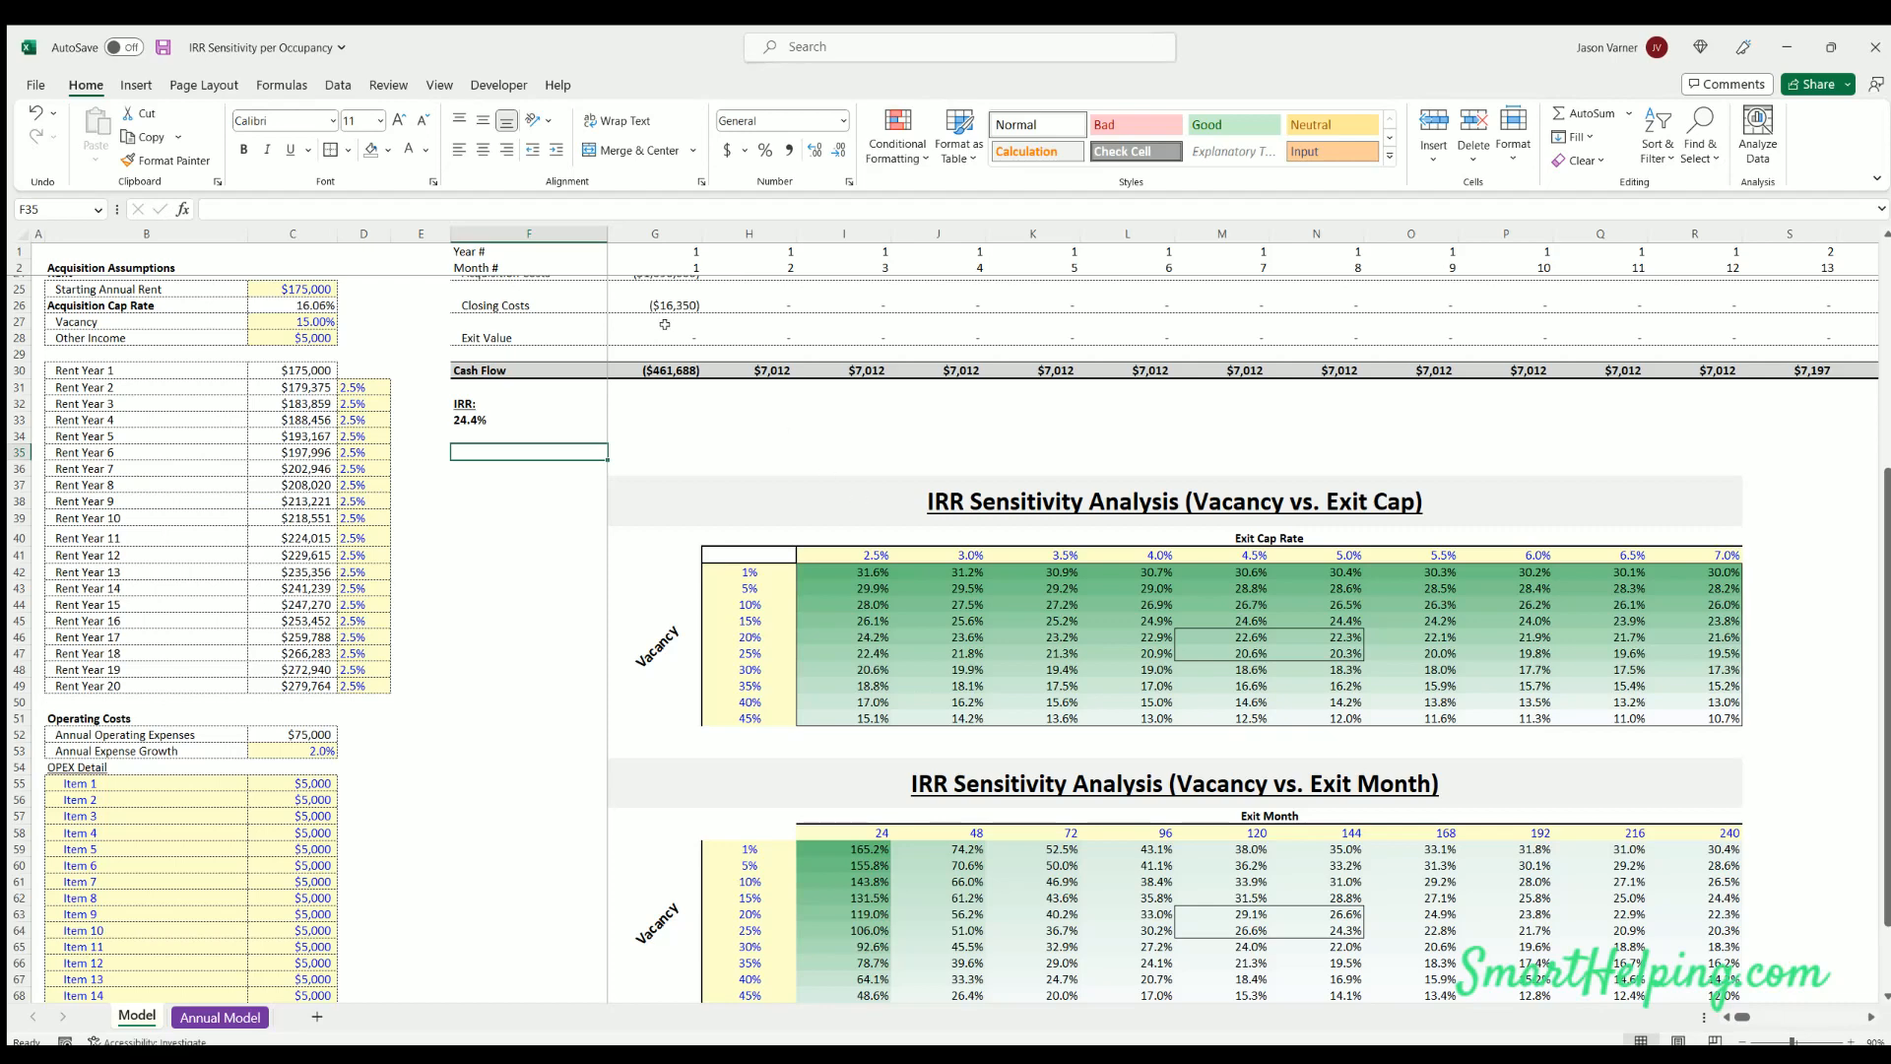
pyautogui.moveTo(855, 548)
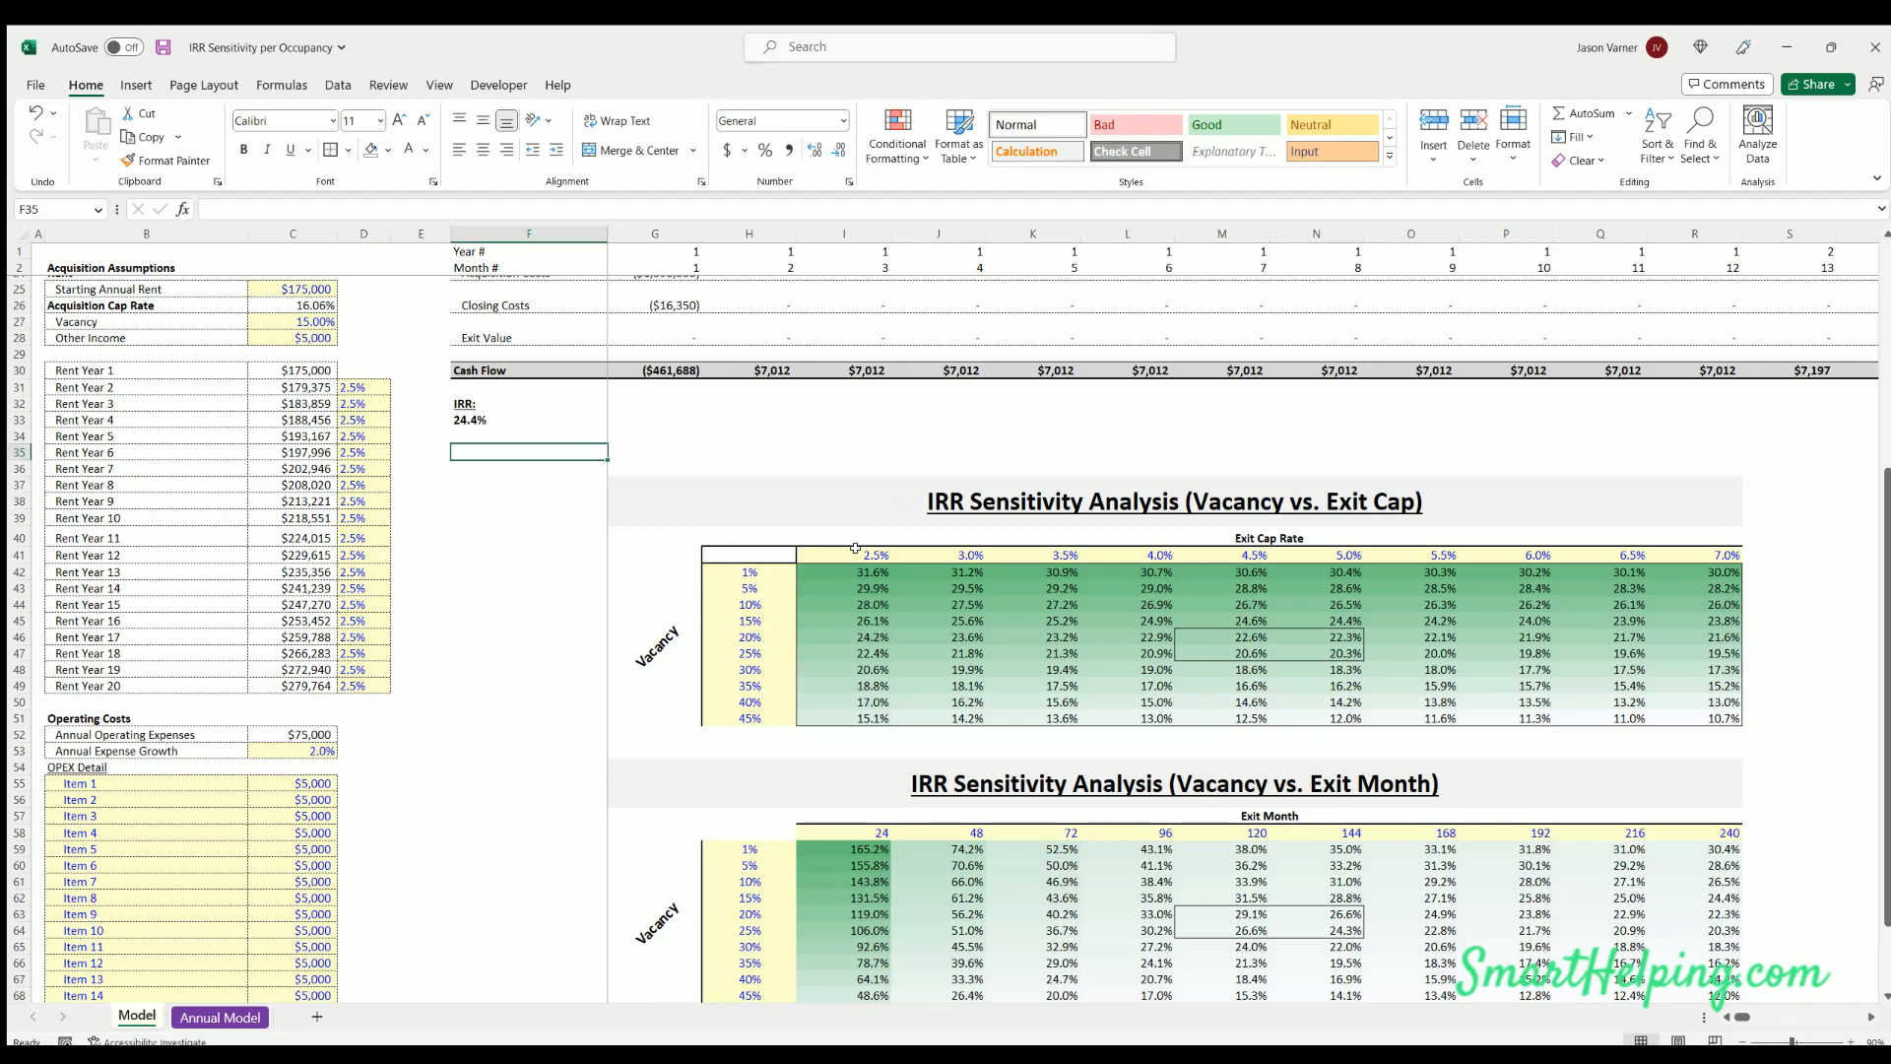
pyautogui.moveTo(871, 554); pyautogui.dragTo(1725, 554)
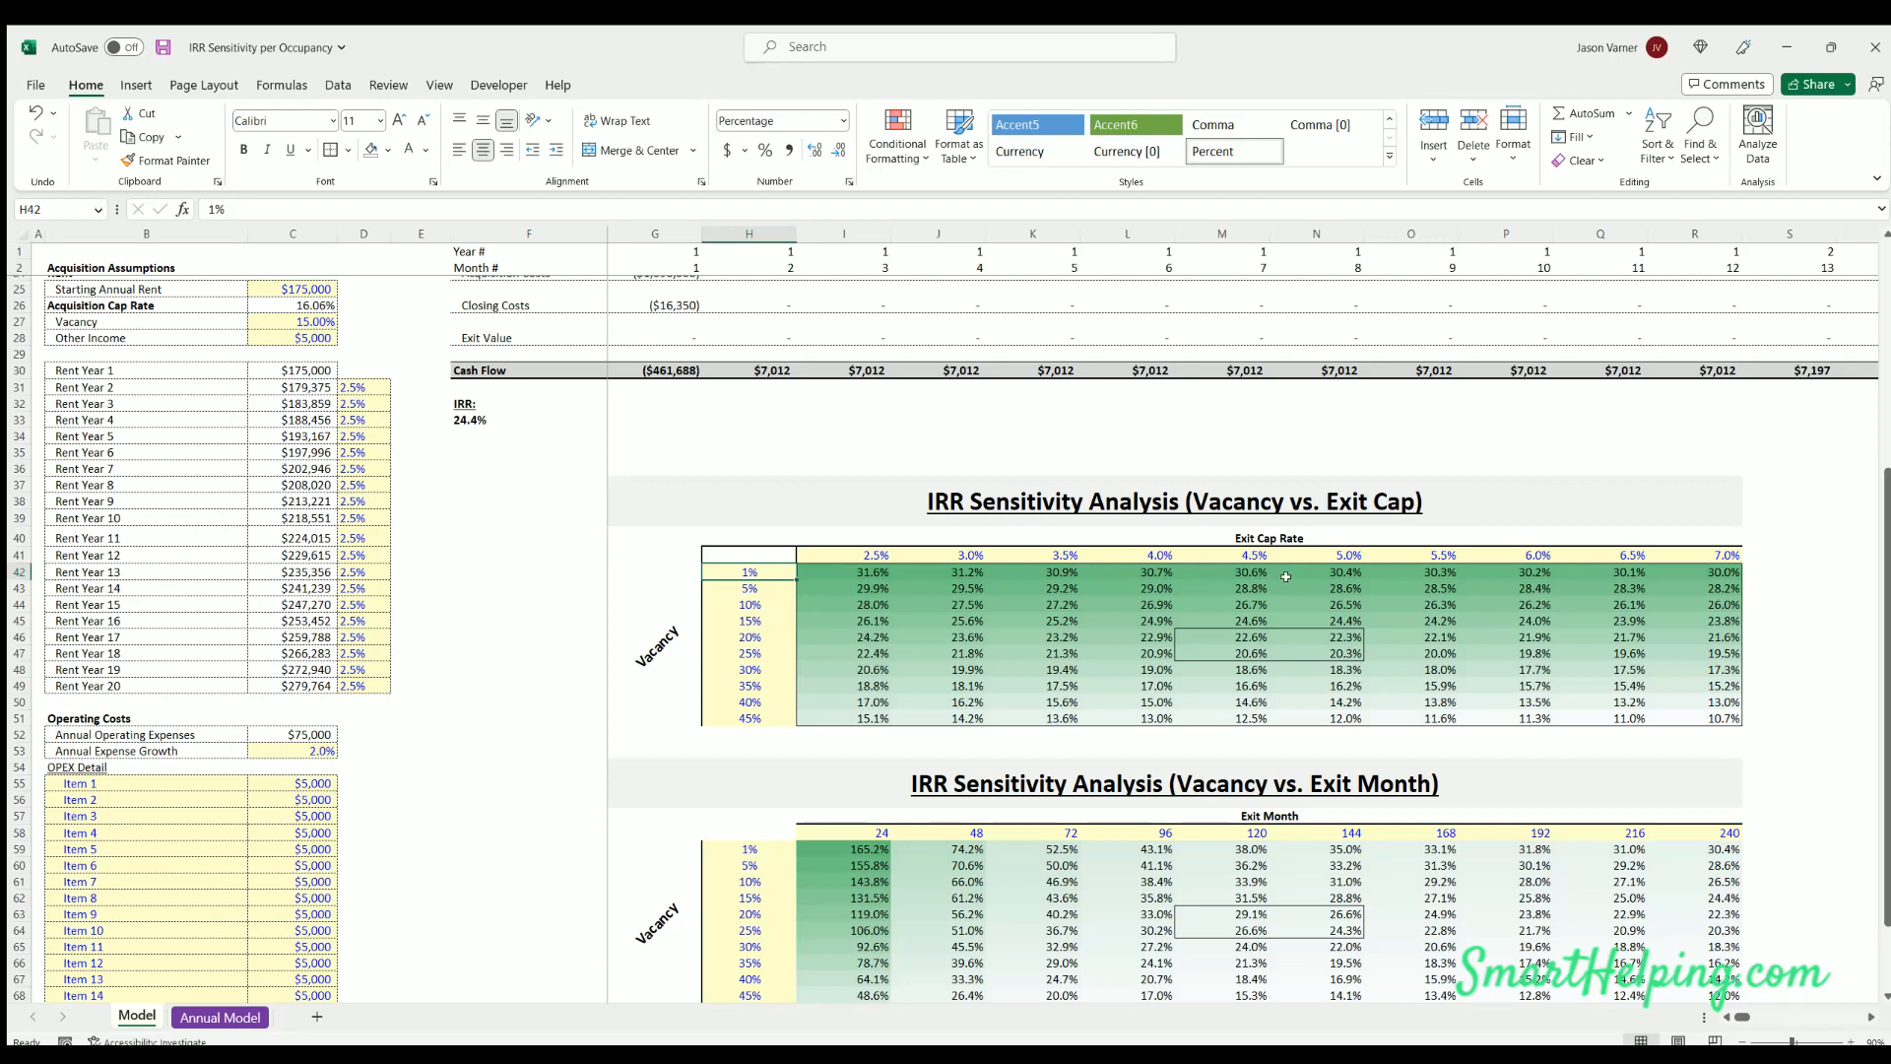
pyautogui.moveTo(1579, 581)
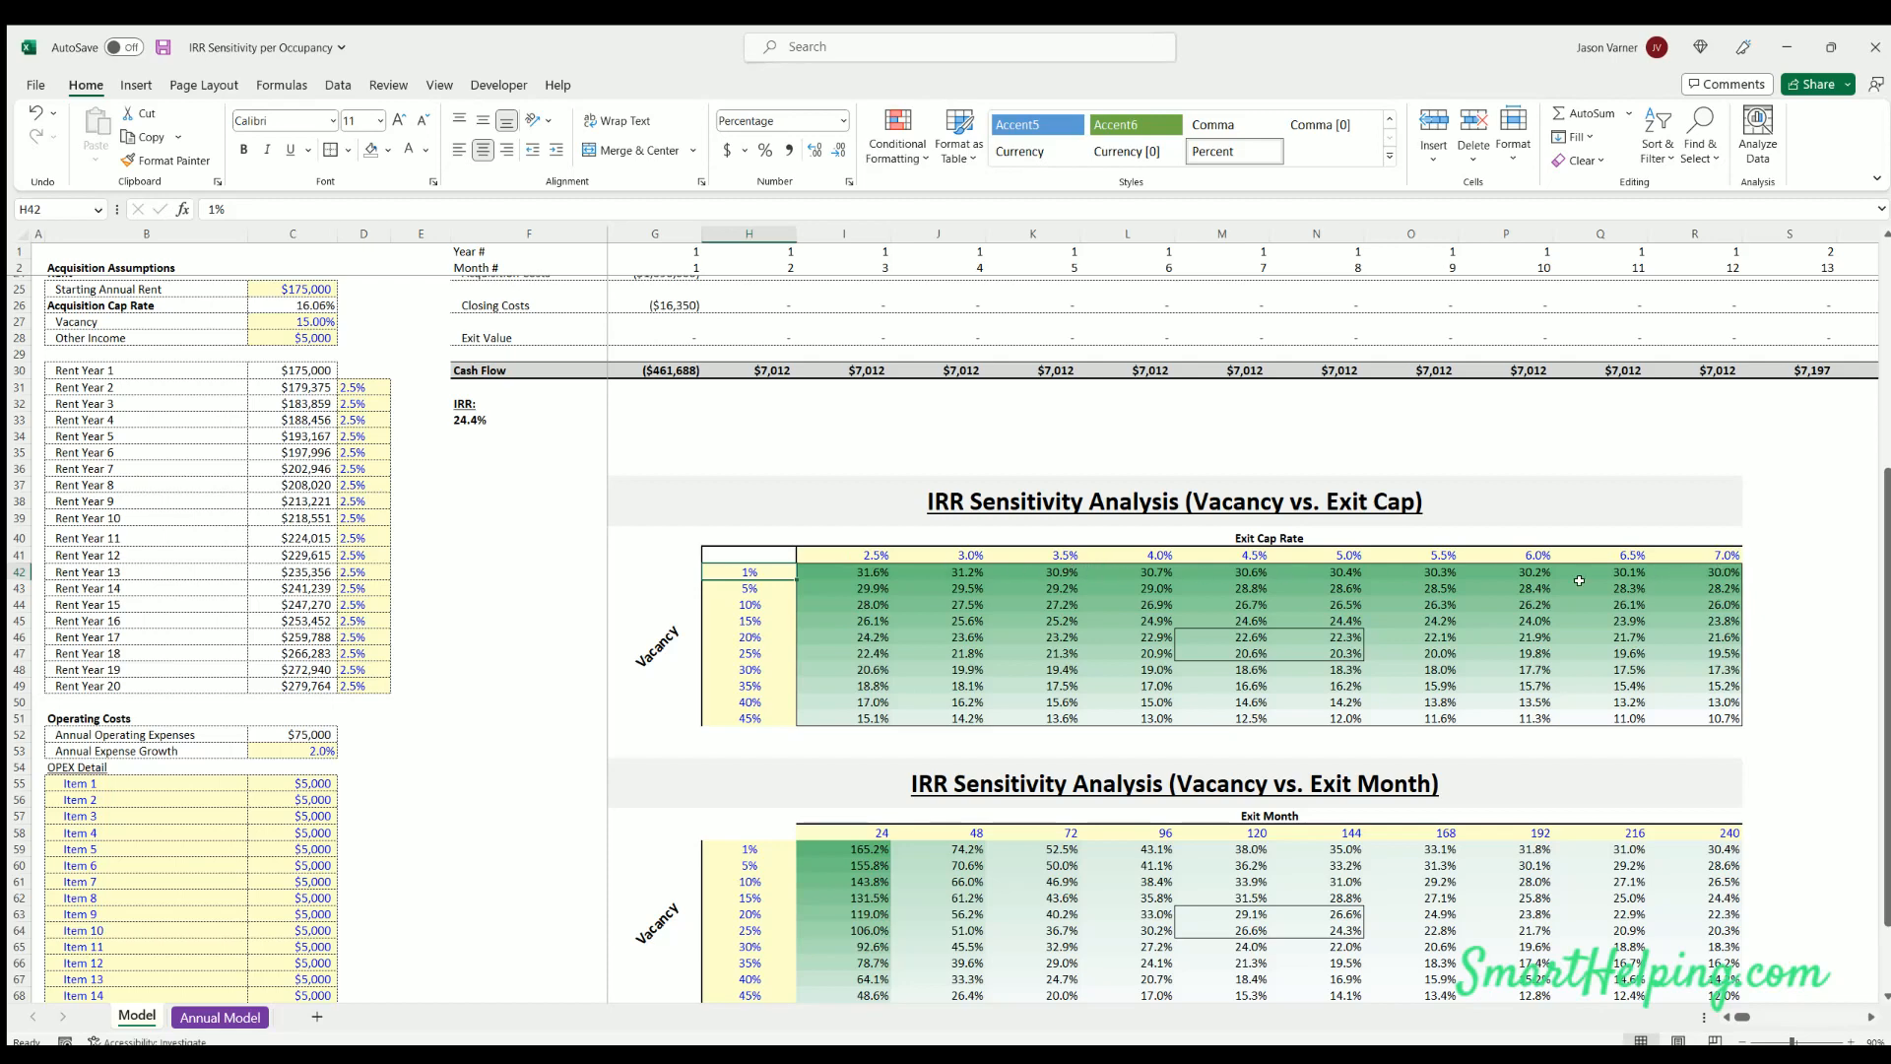
pyautogui.moveTo(753, 757)
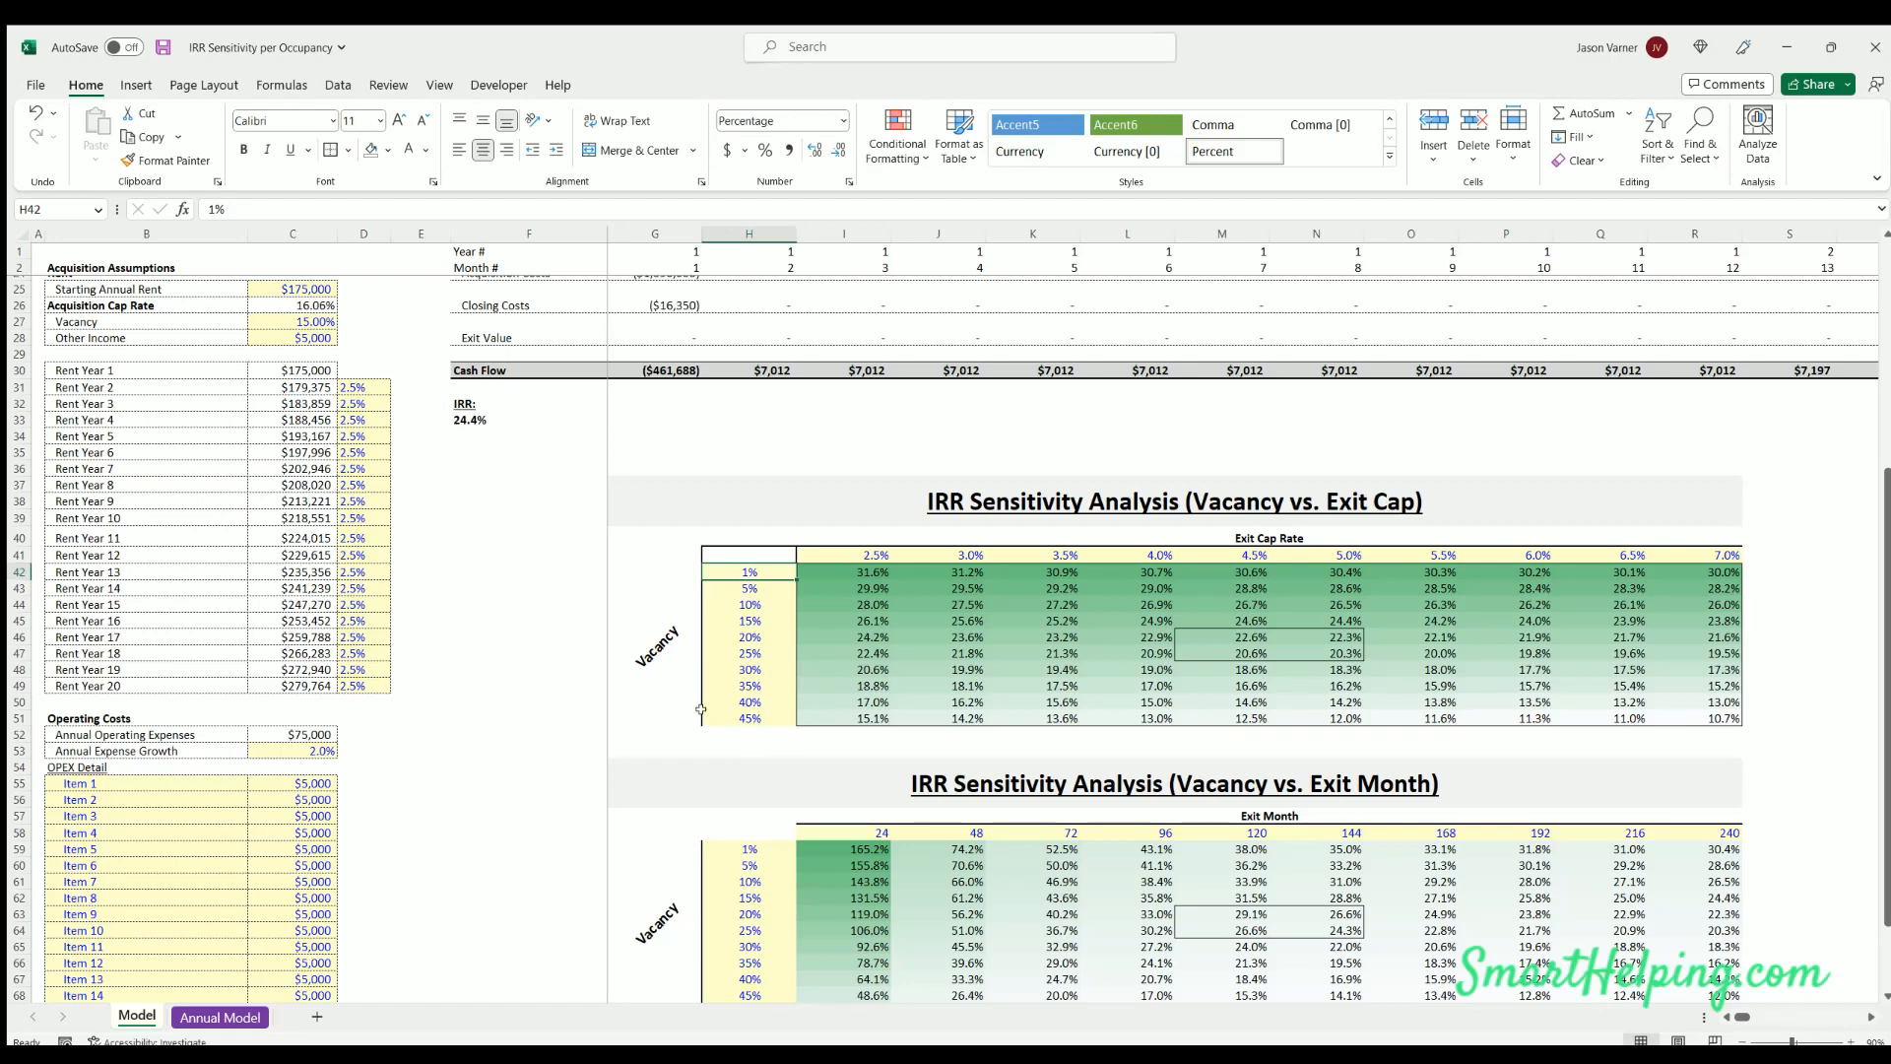
# Review the table's vacancy percentages and select the last vacancy case, 45%
pyautogui.moveTo(747, 619); pyautogui.dragTo(748, 701)
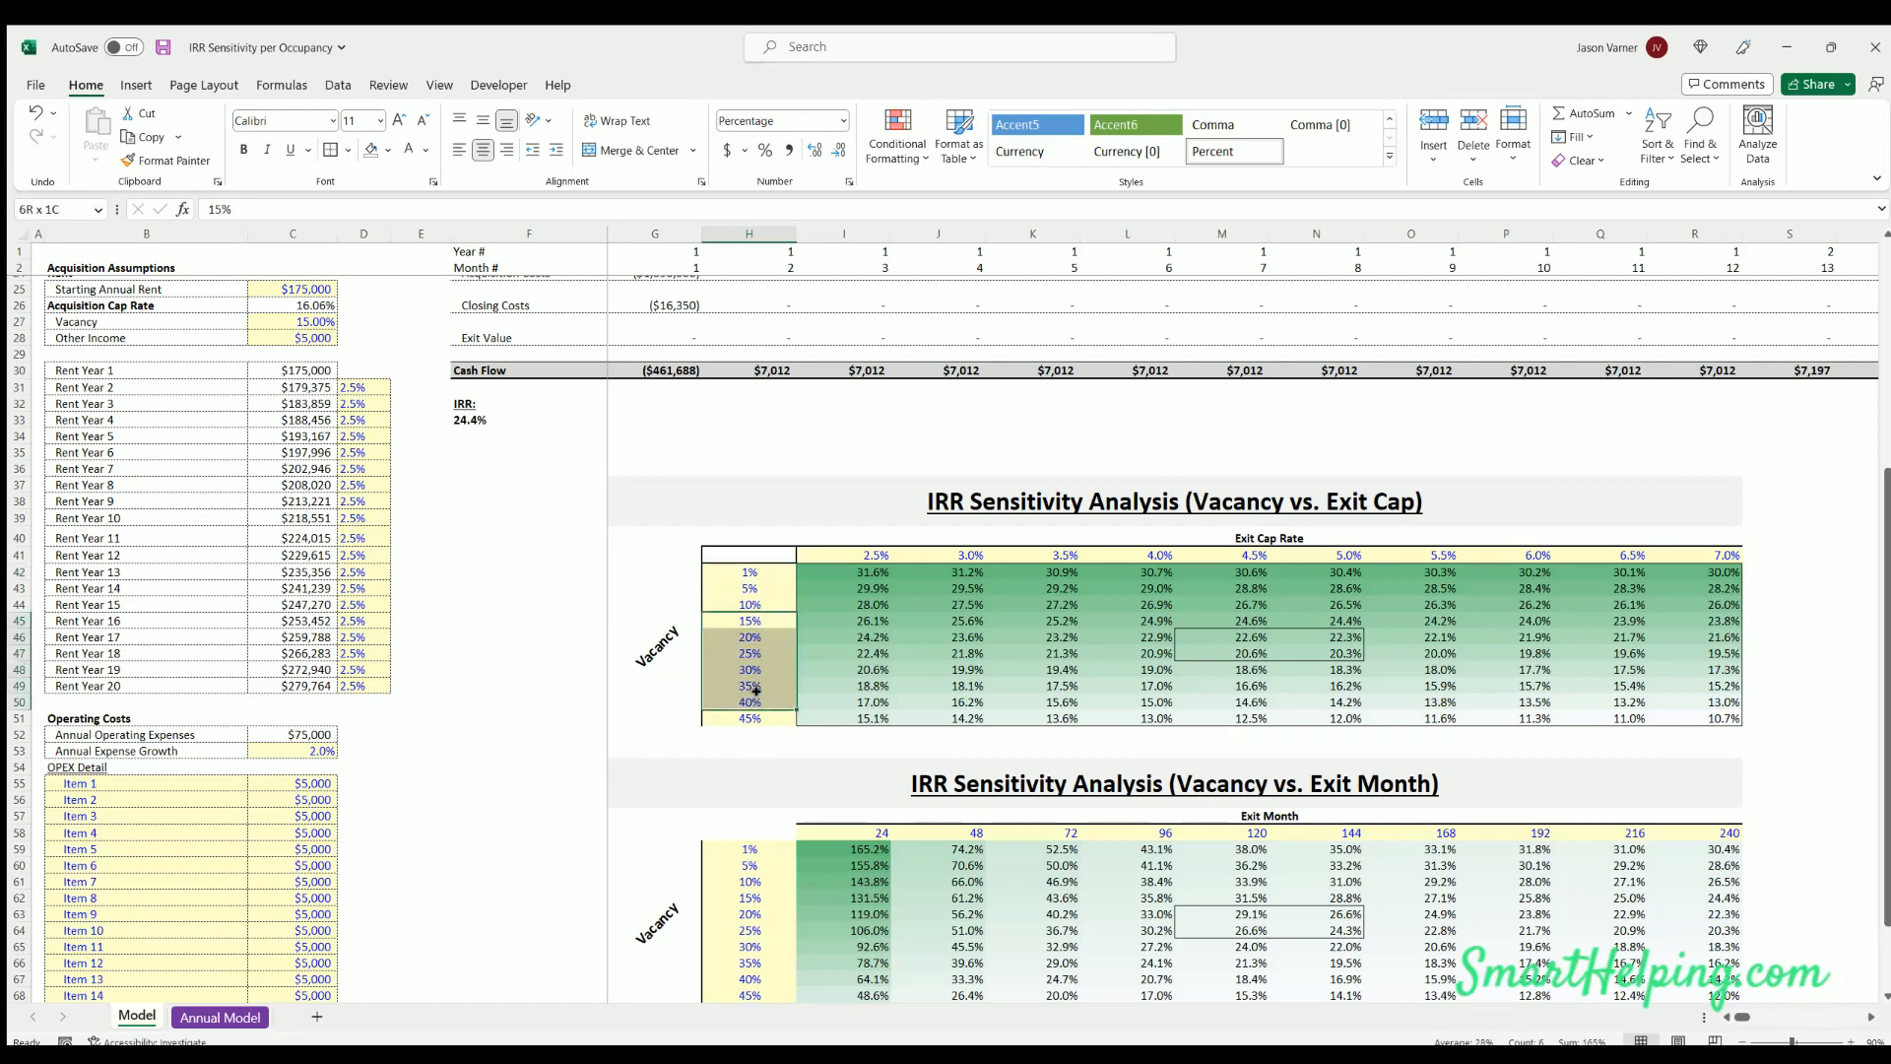
pyautogui.click(748, 701)
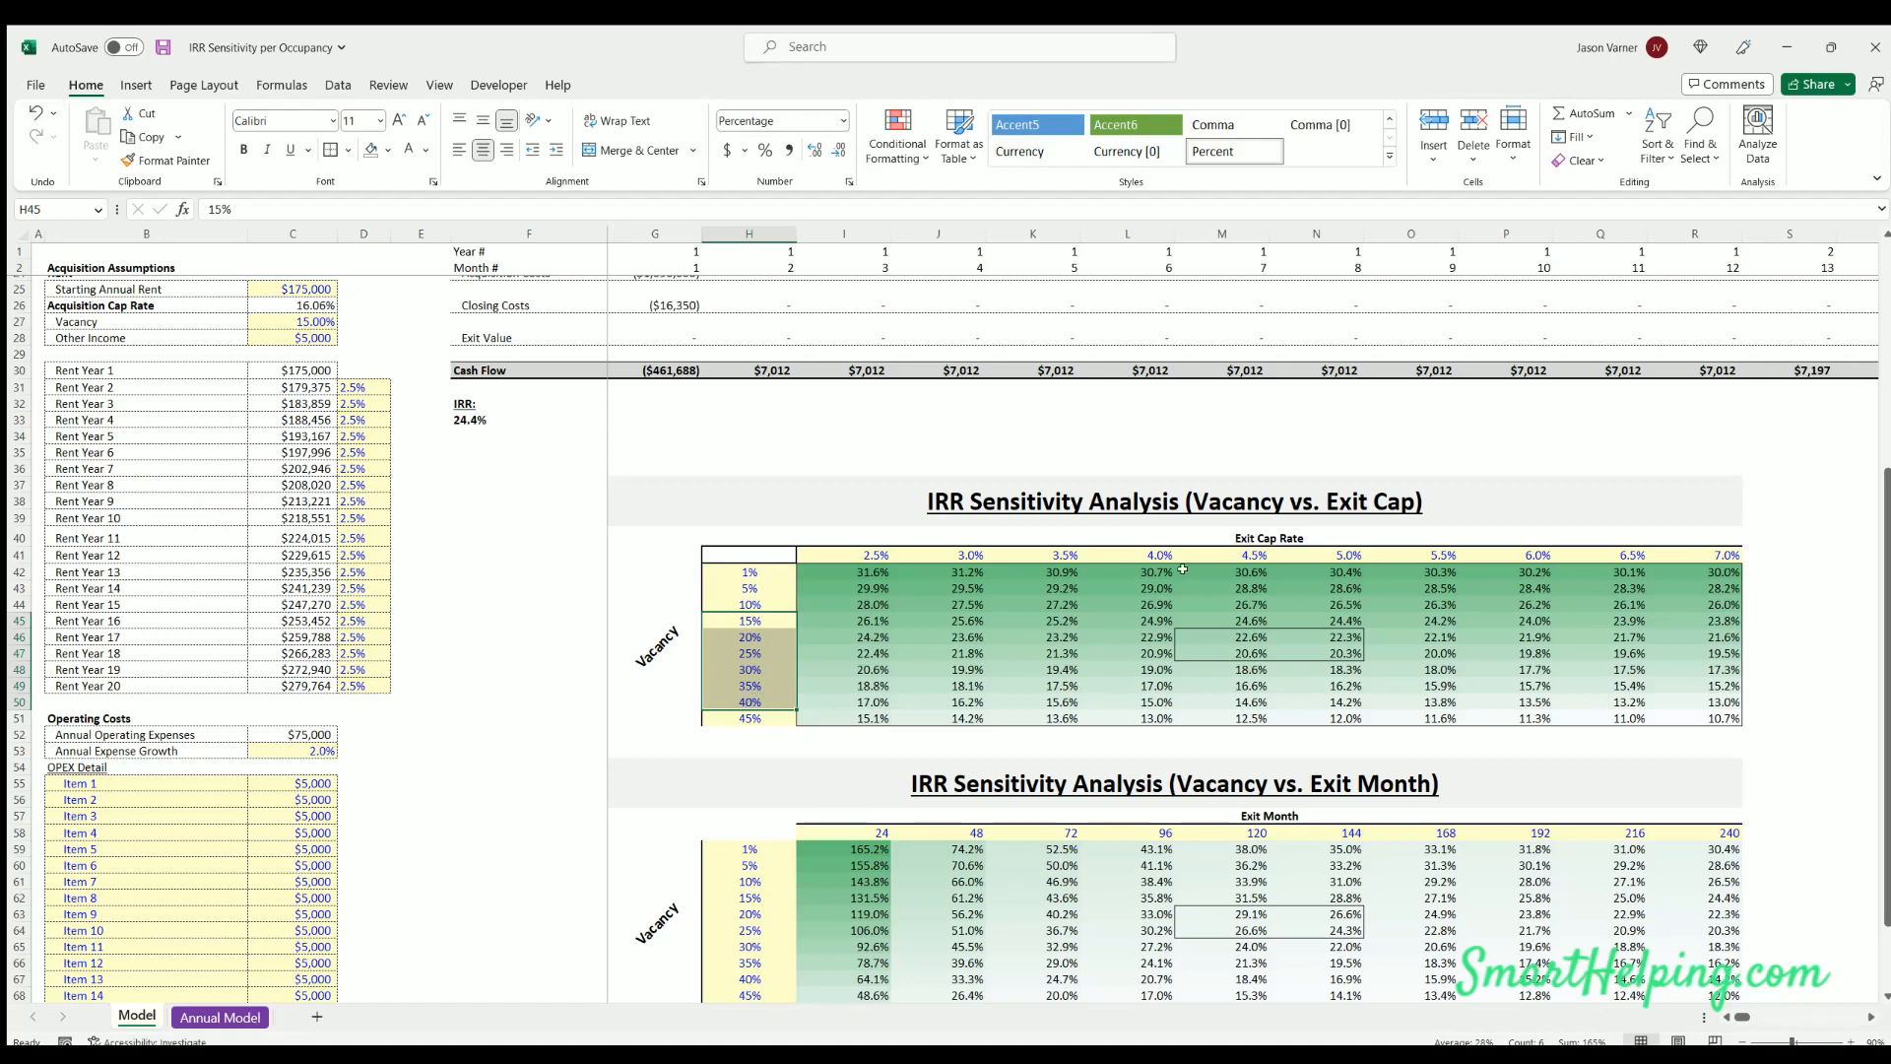
pyautogui.moveTo(749, 503)
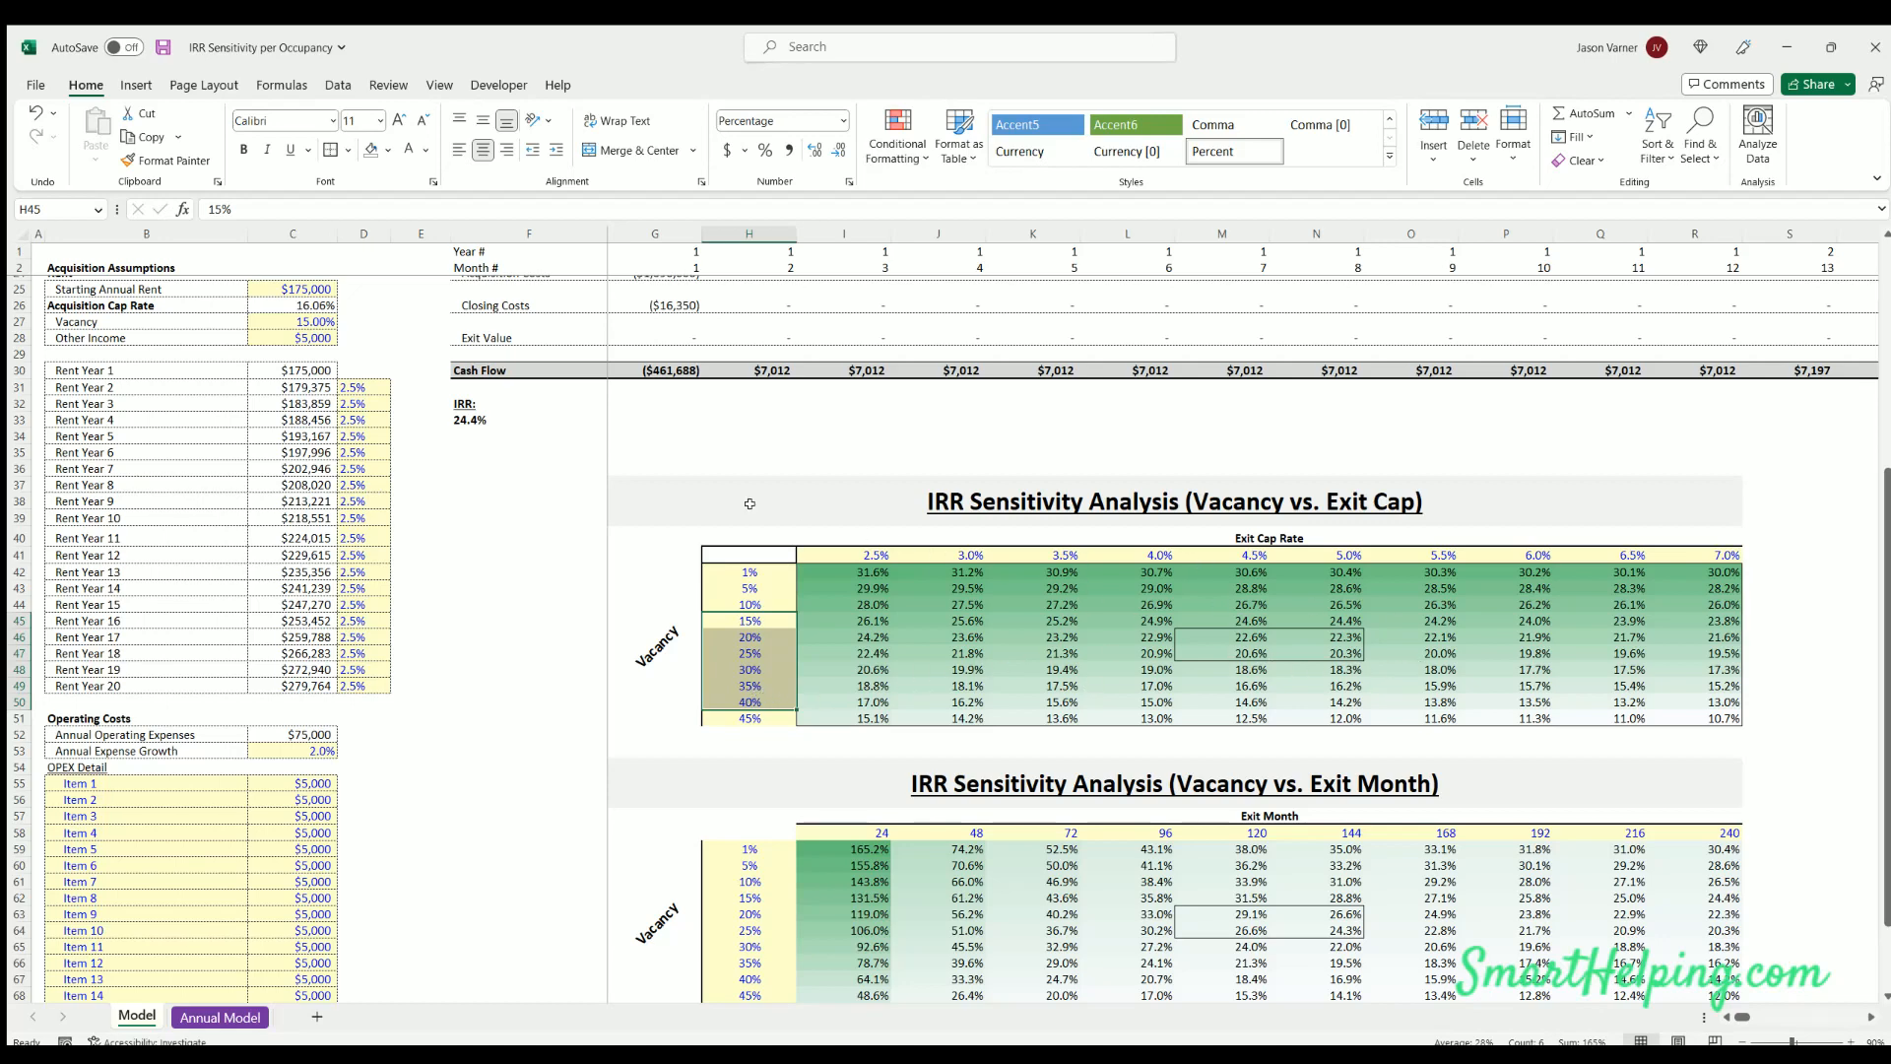
pyautogui.click(655, 419)
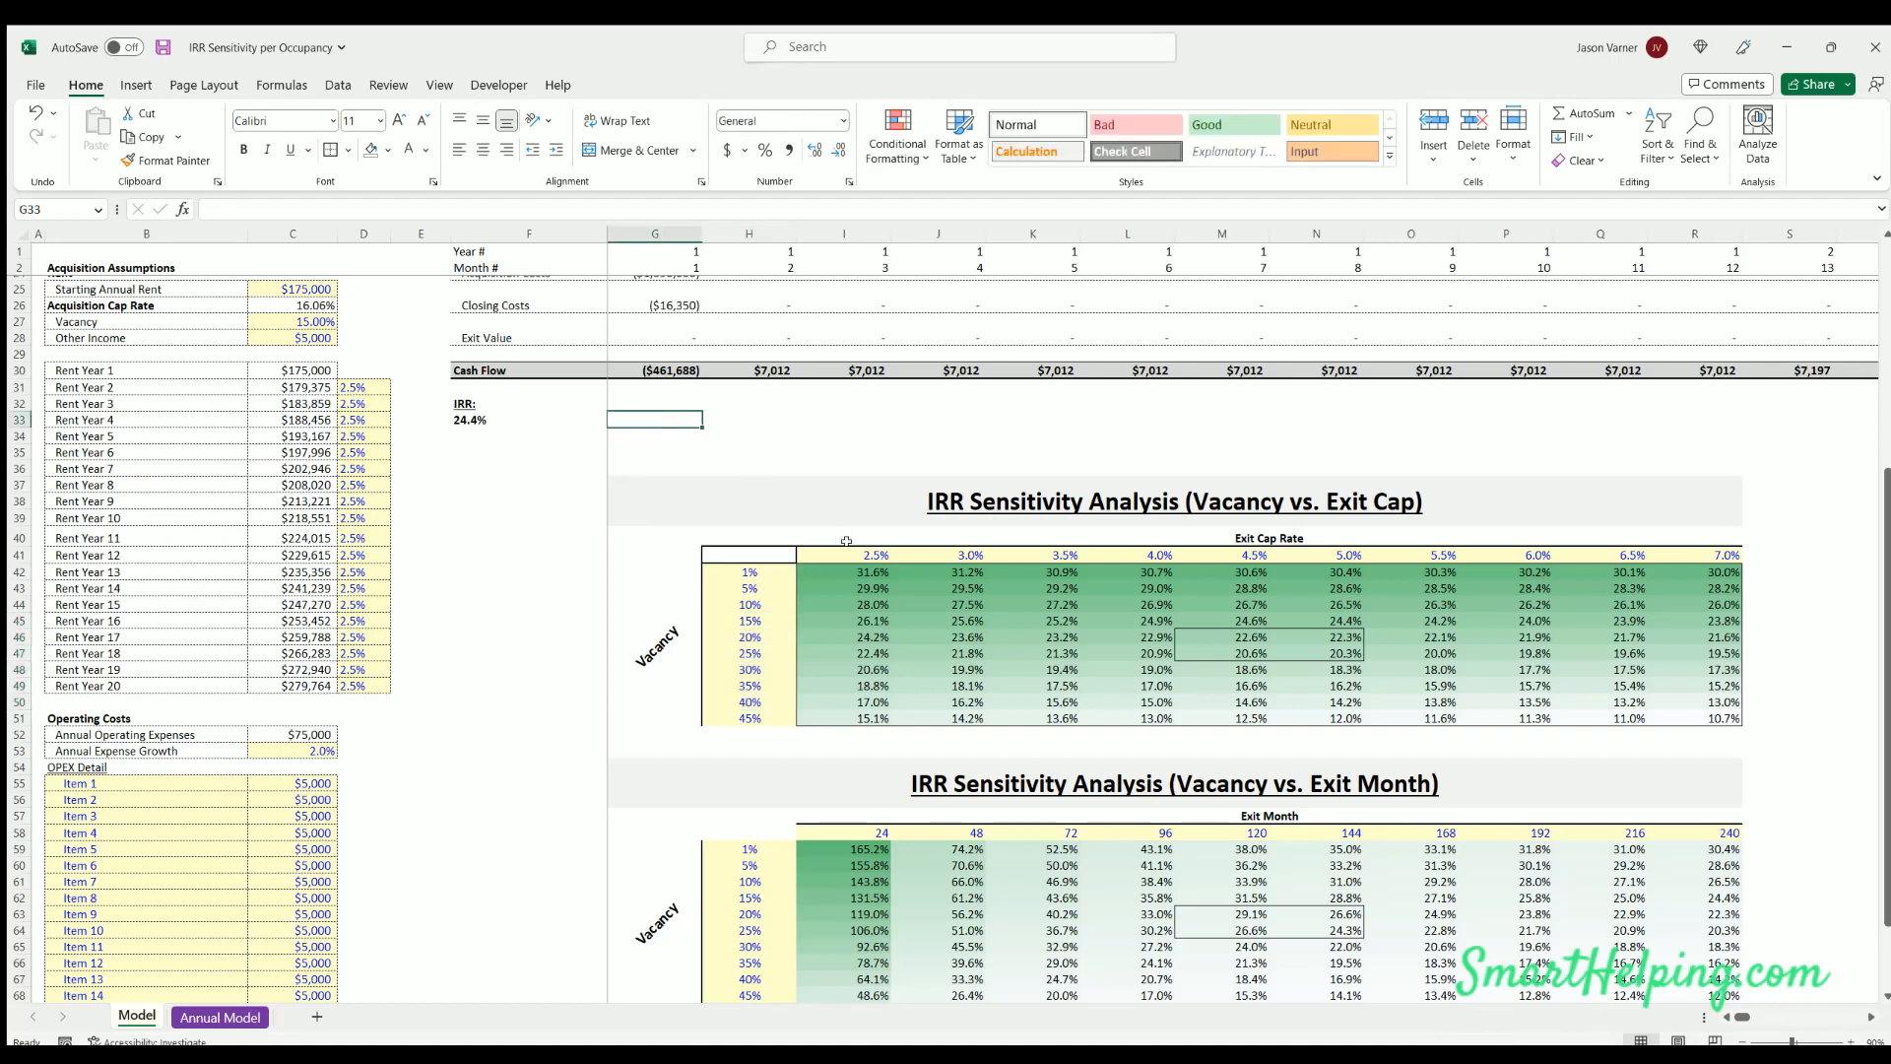
pyautogui.click(1127, 554)
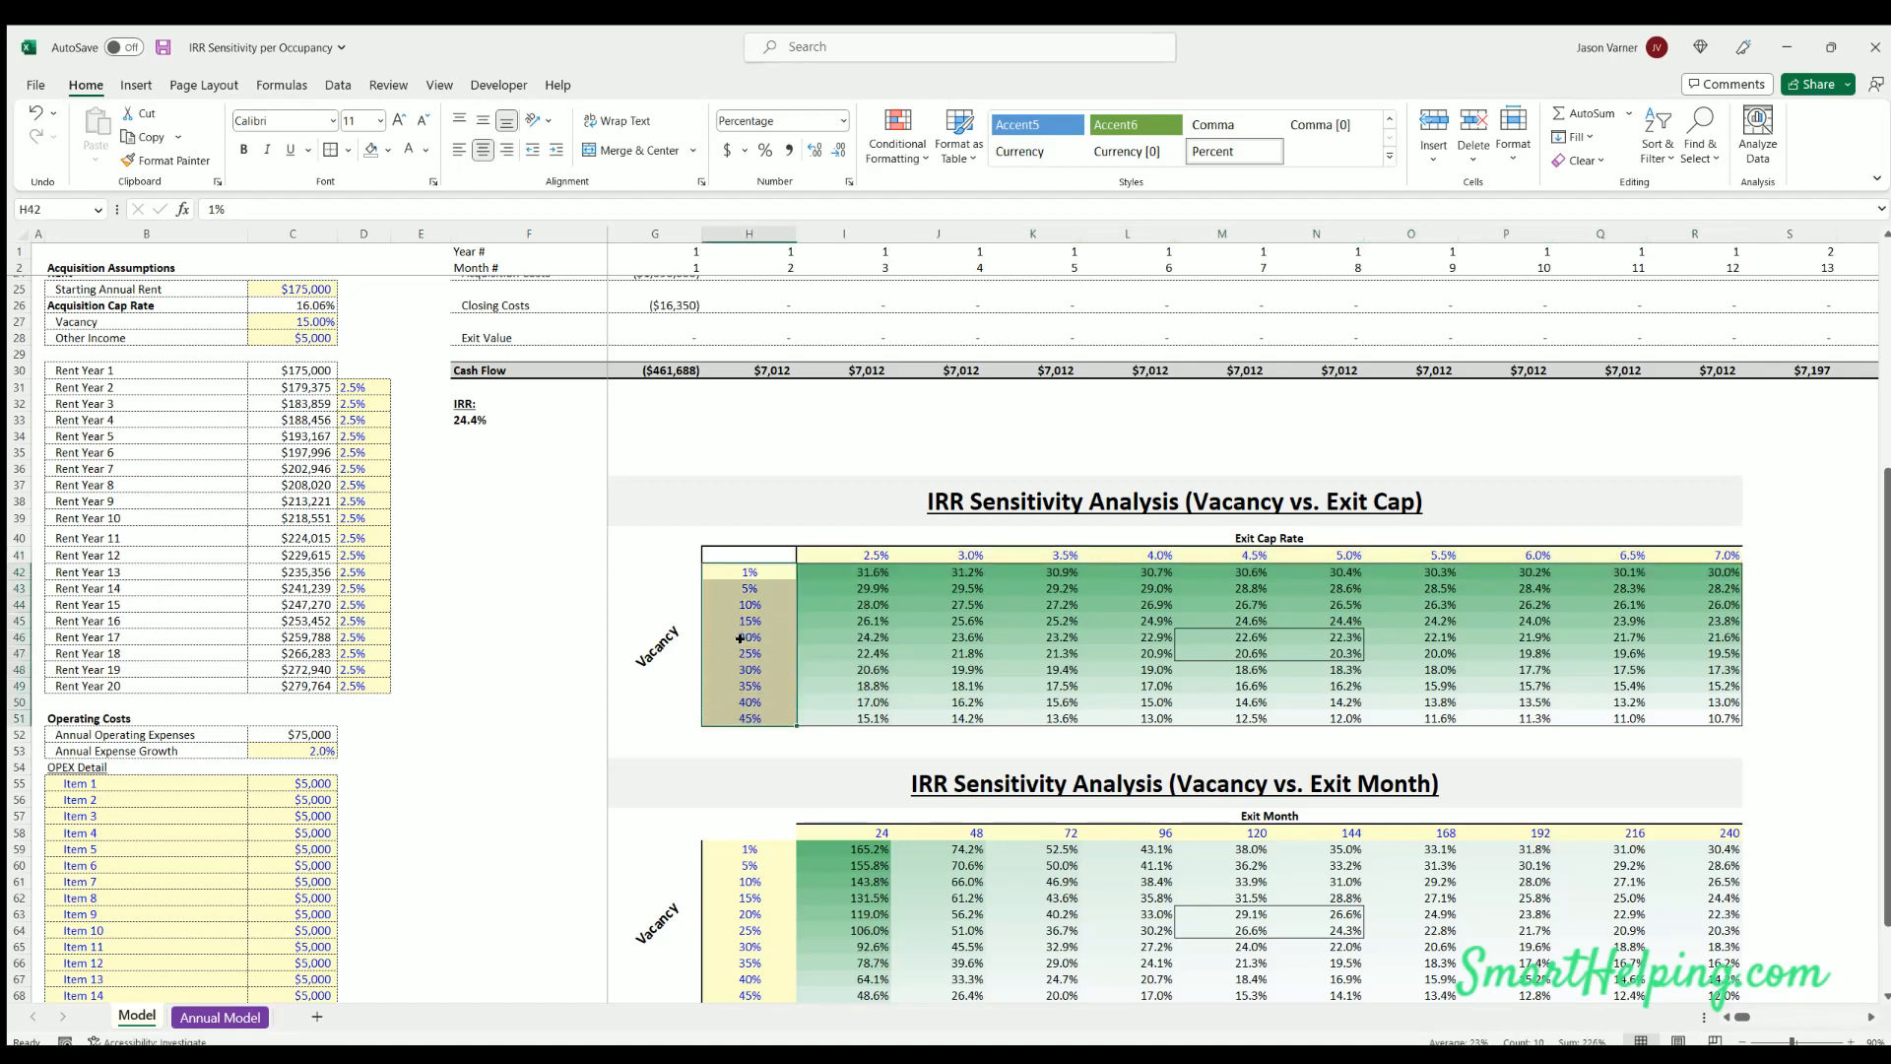
pyautogui.click(748, 718)
pyautogui.write('75')
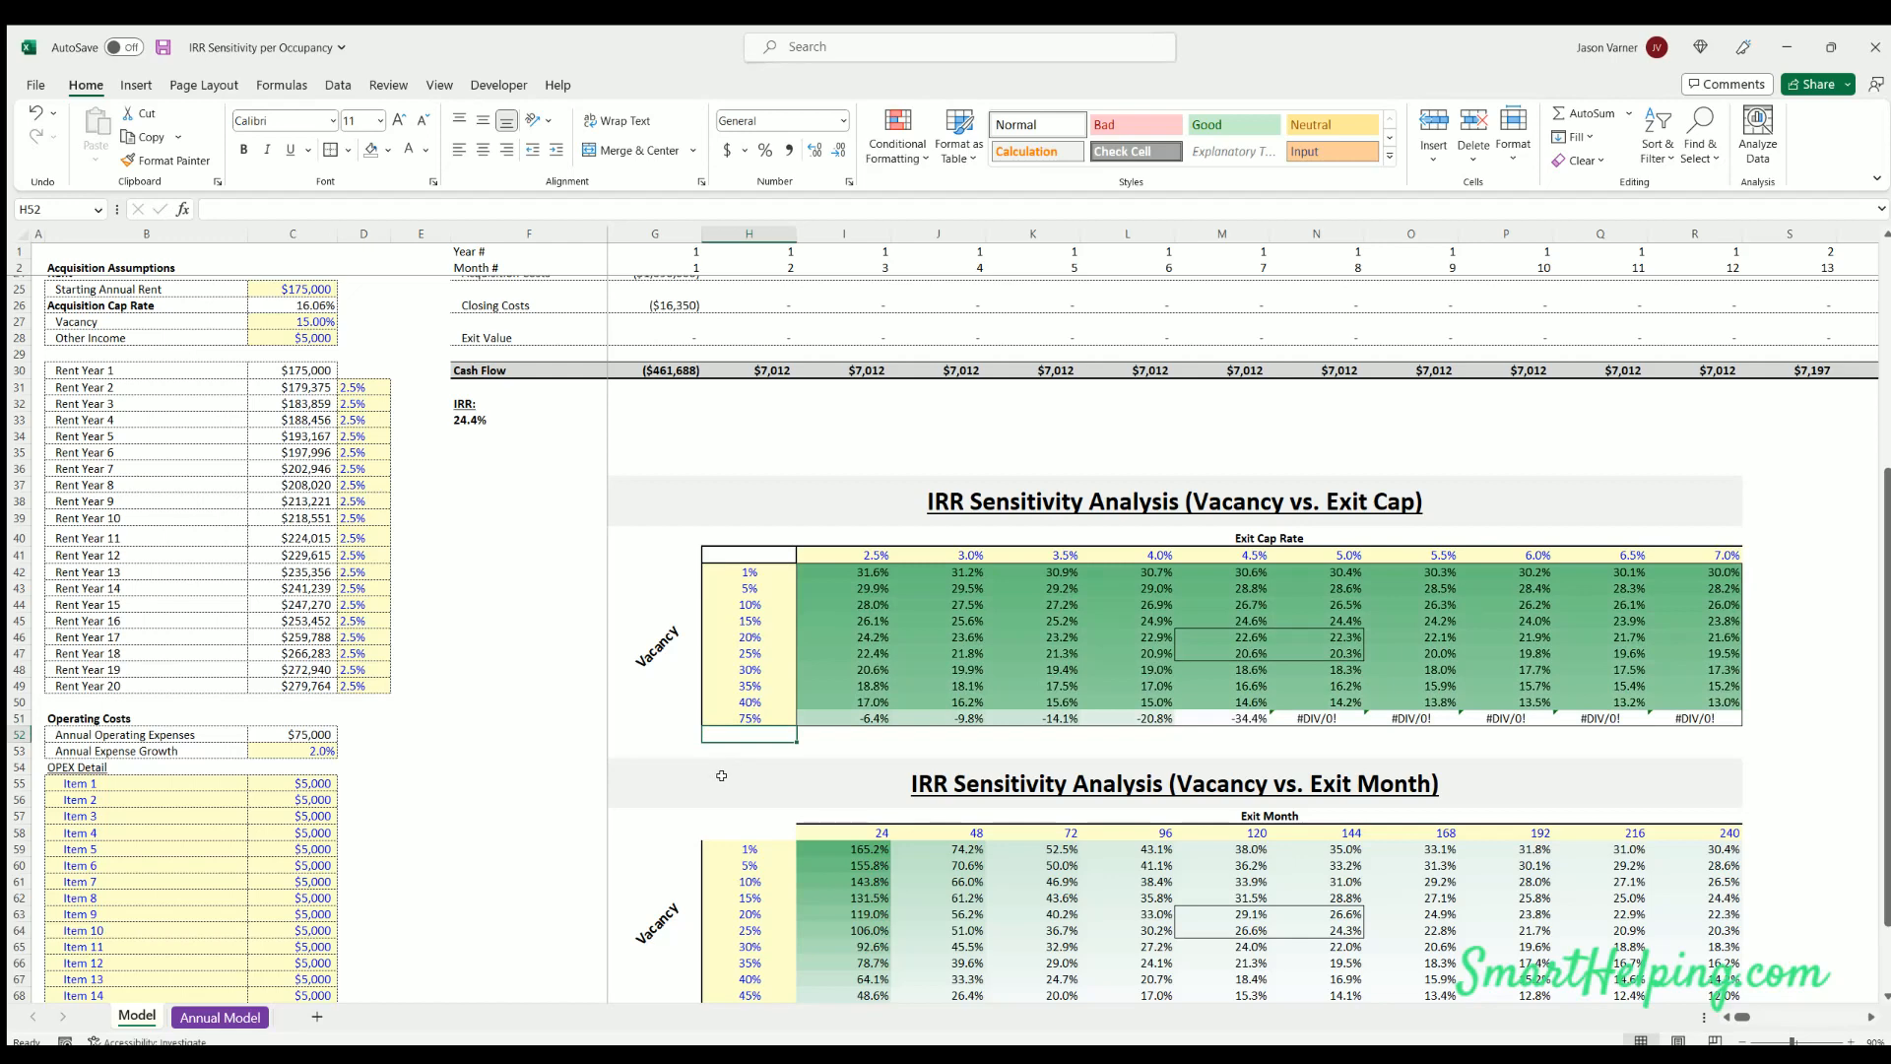
# Try 60%, then set the last vacancy case to 50% so the row recalculates to 13.1%–8.2% IRRs
pyautogui.click(748, 718)
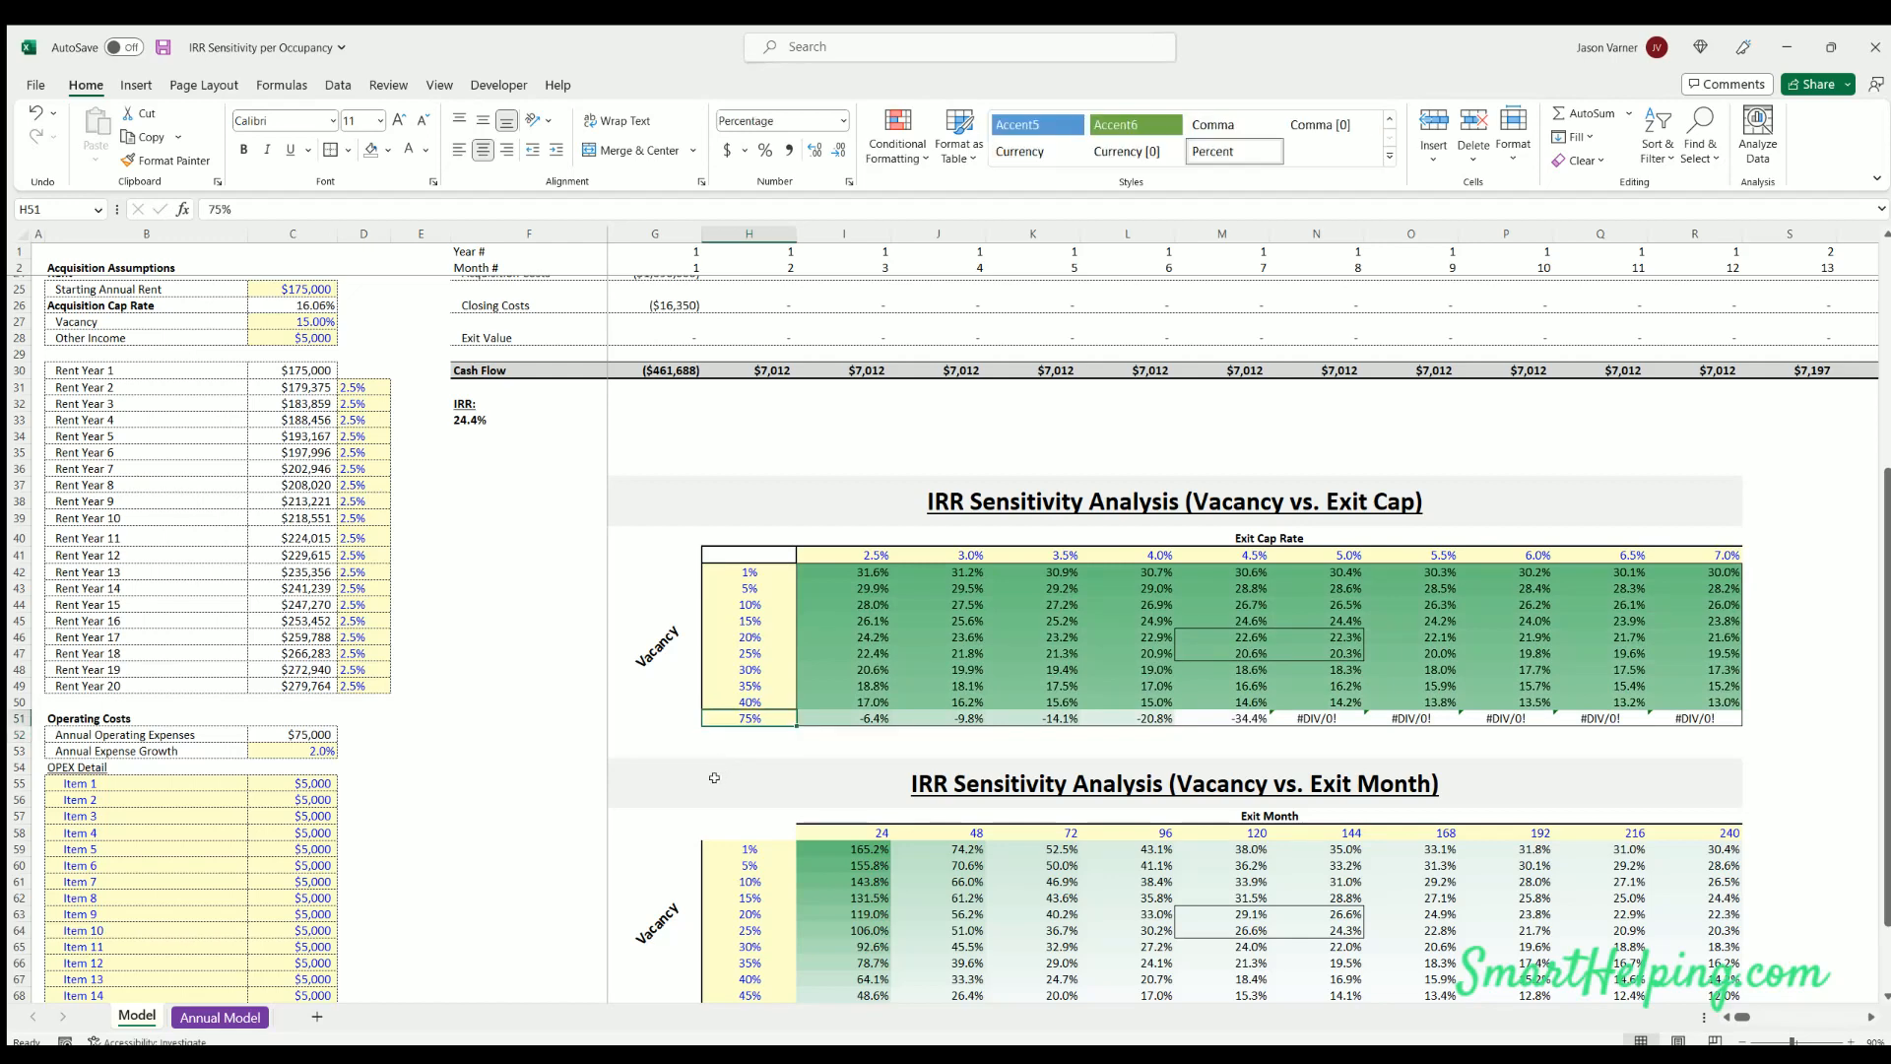
pyautogui.write('60%')
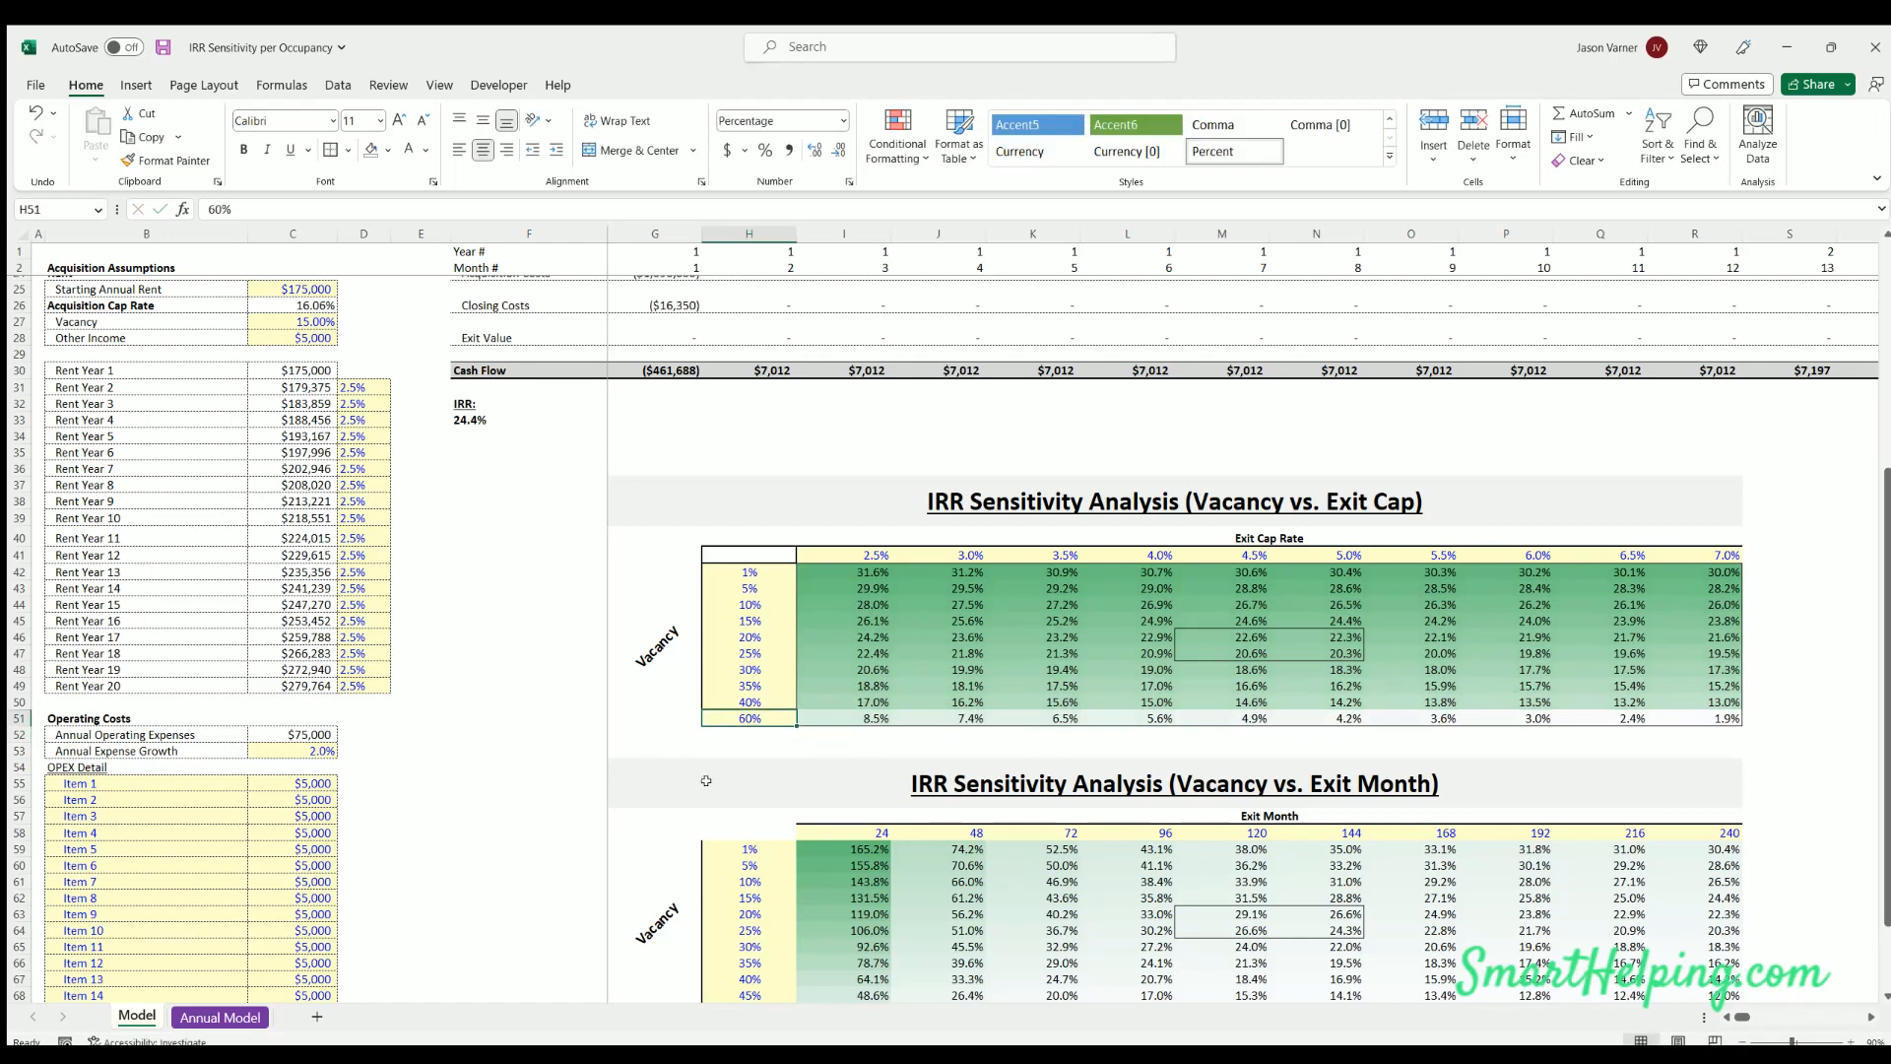
pyautogui.write('50%')
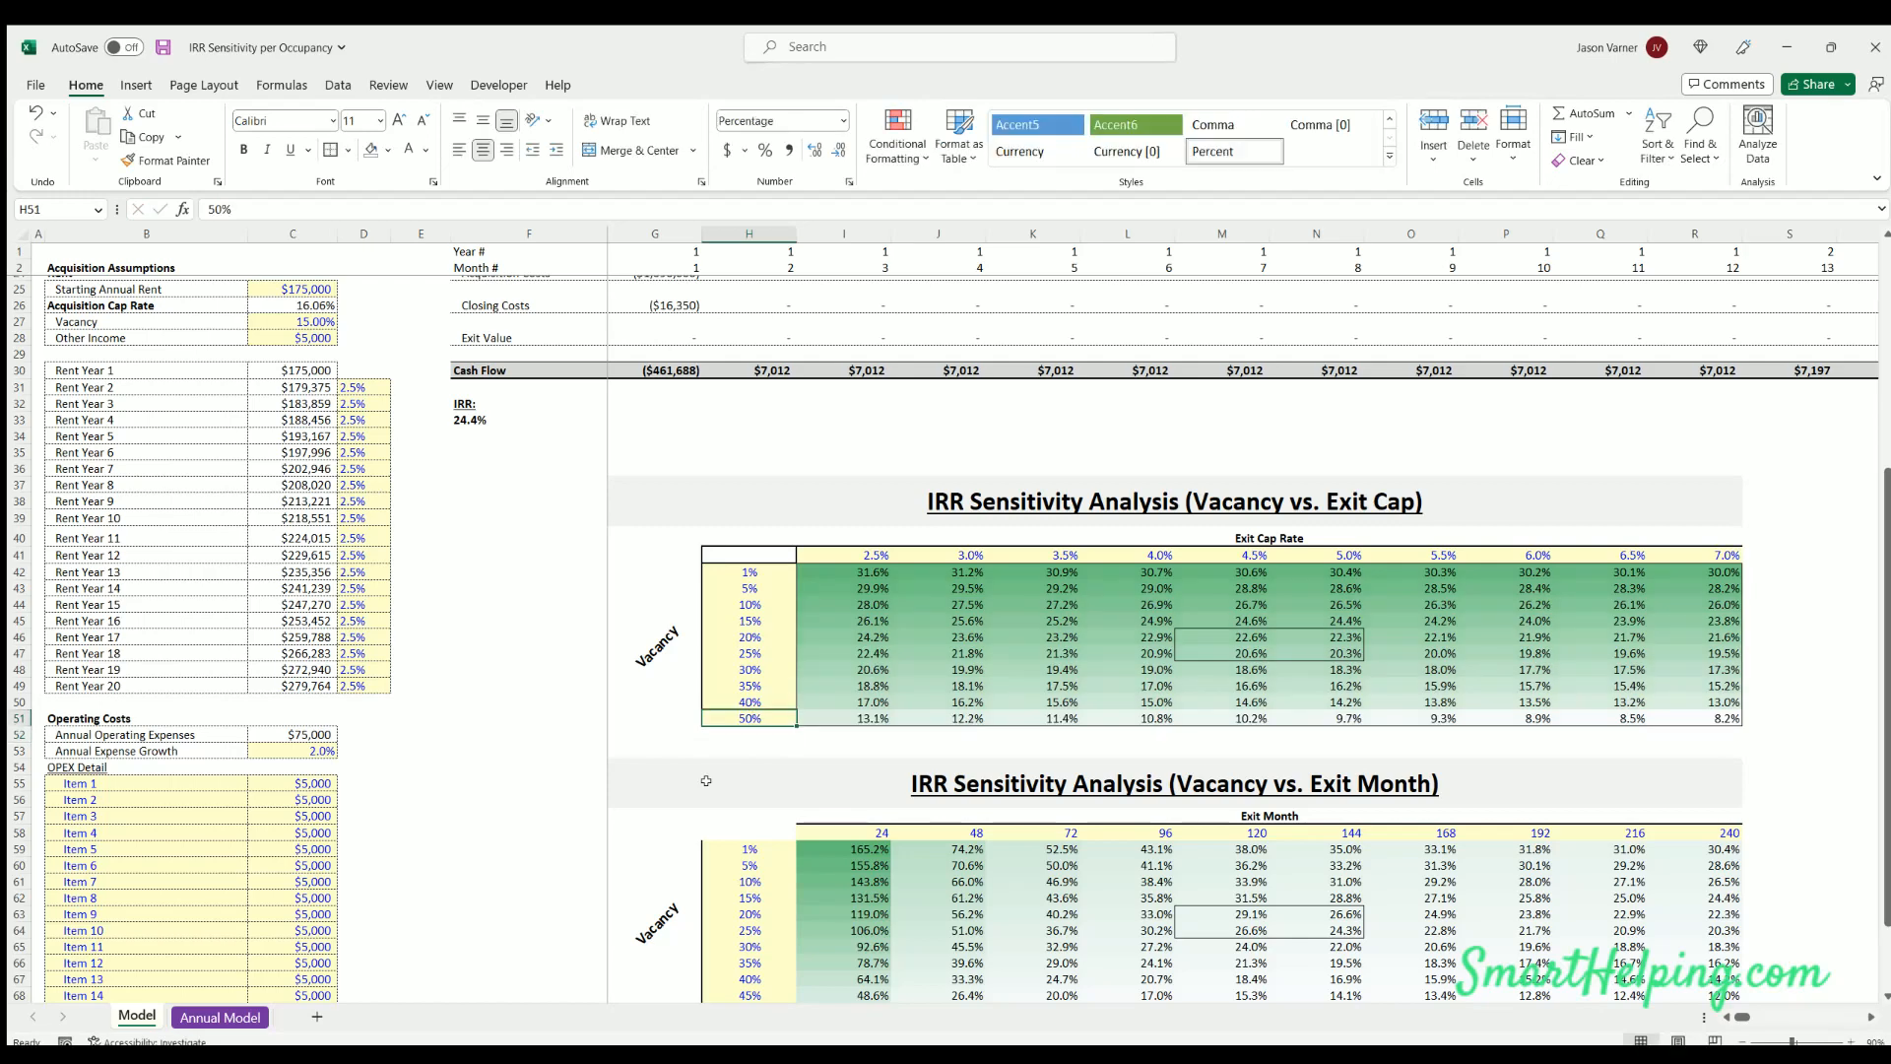
pyautogui.click(1125, 718)
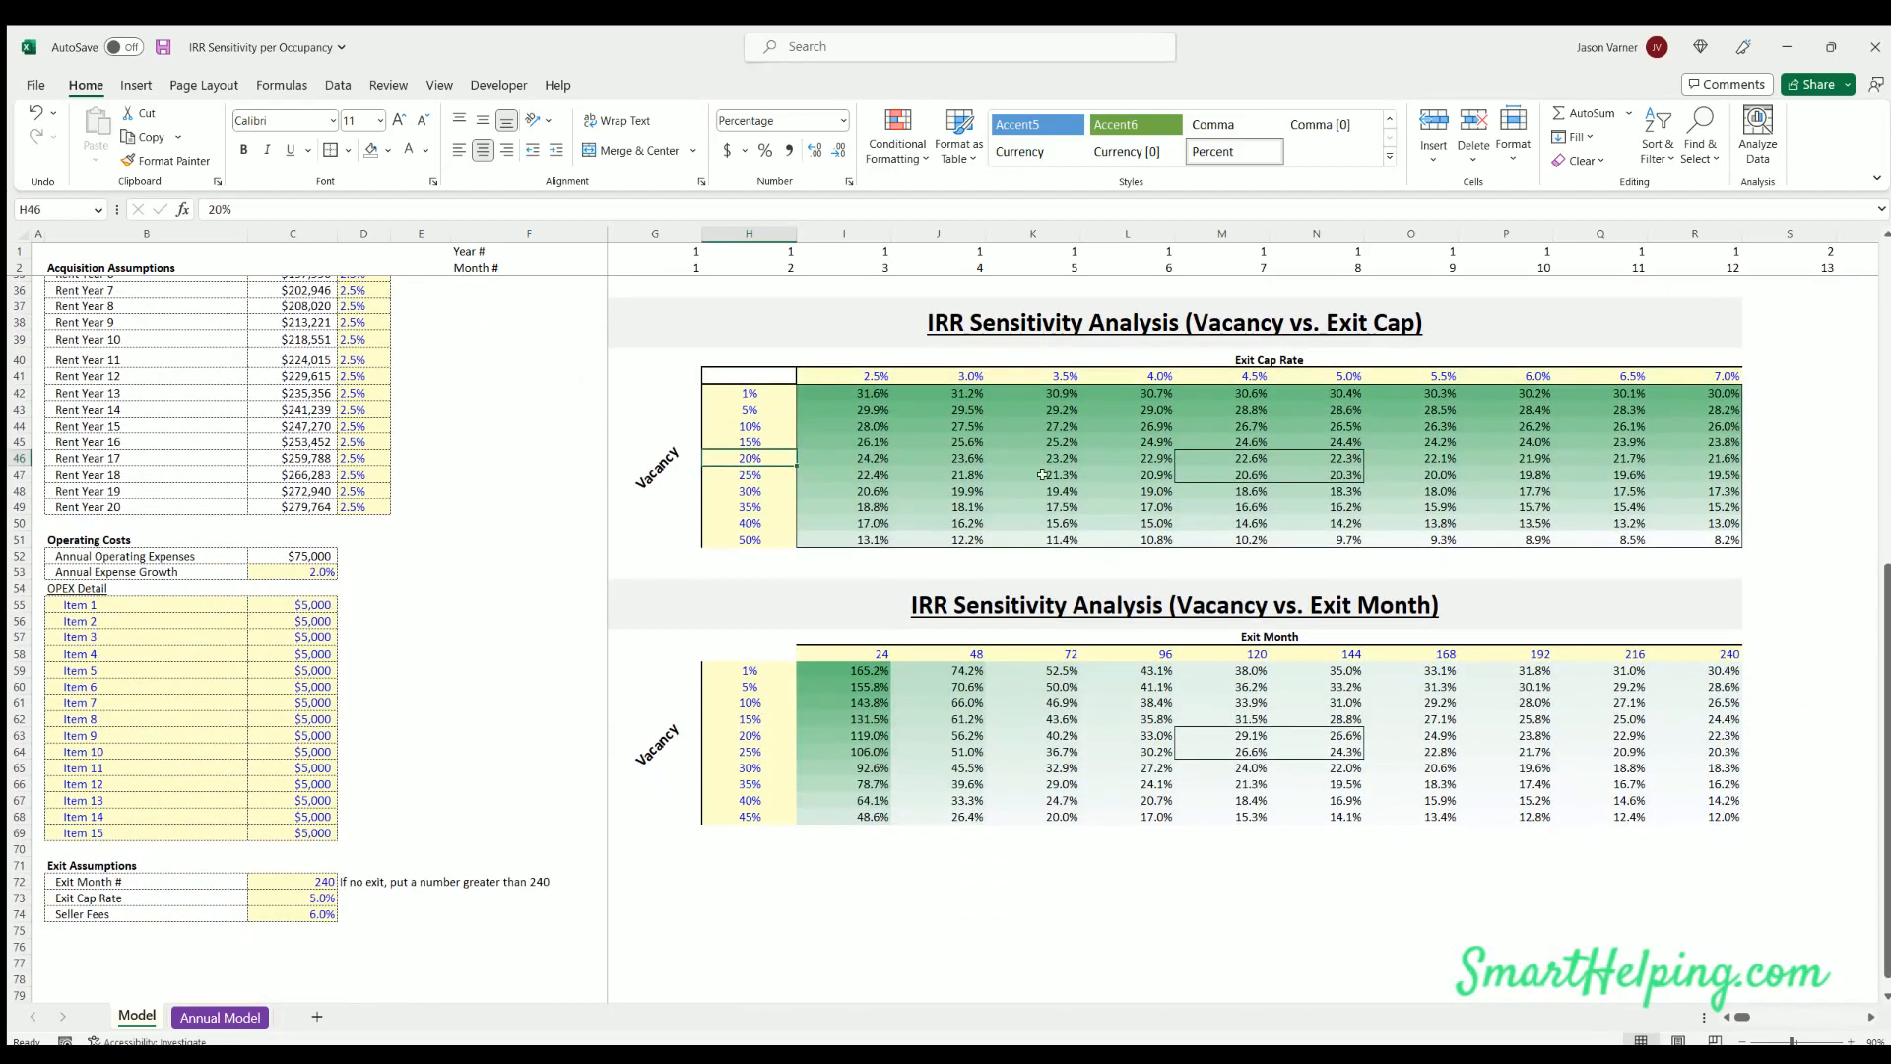
pyautogui.moveTo(458, 533)
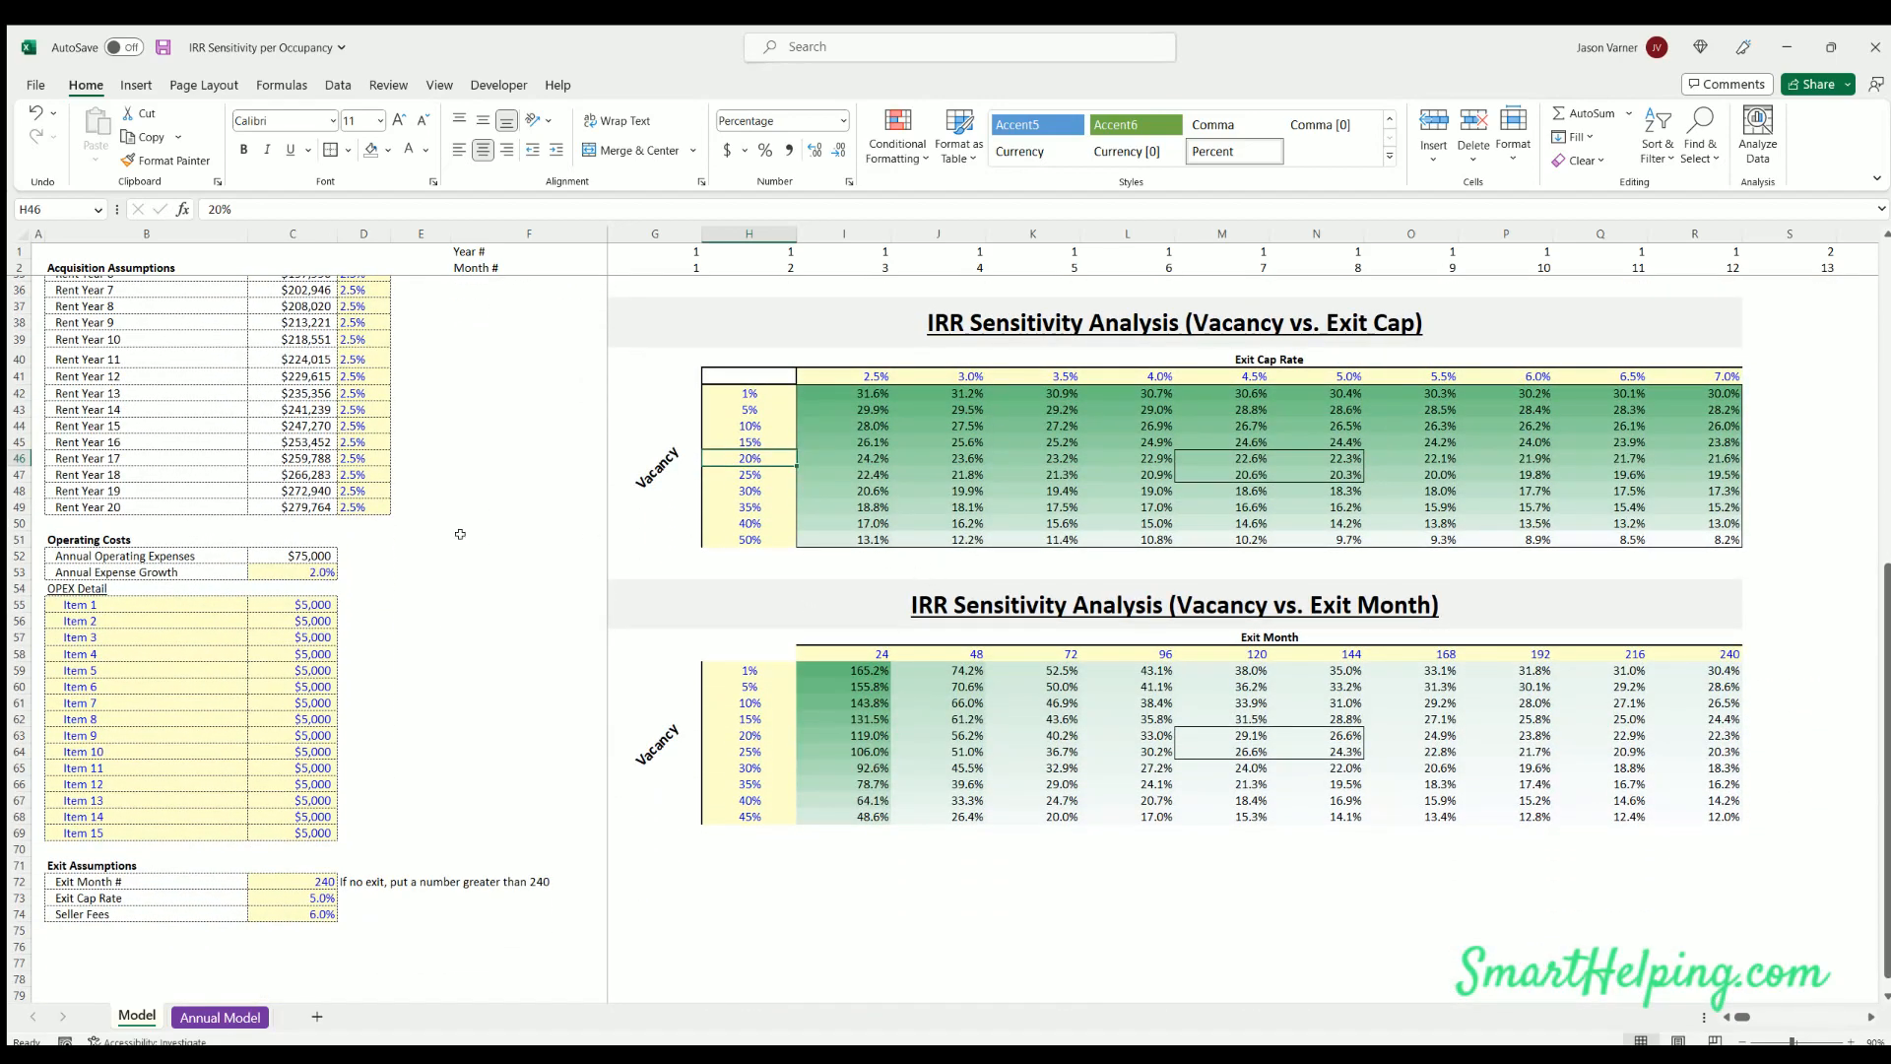
pyautogui.moveTo(364, 558)
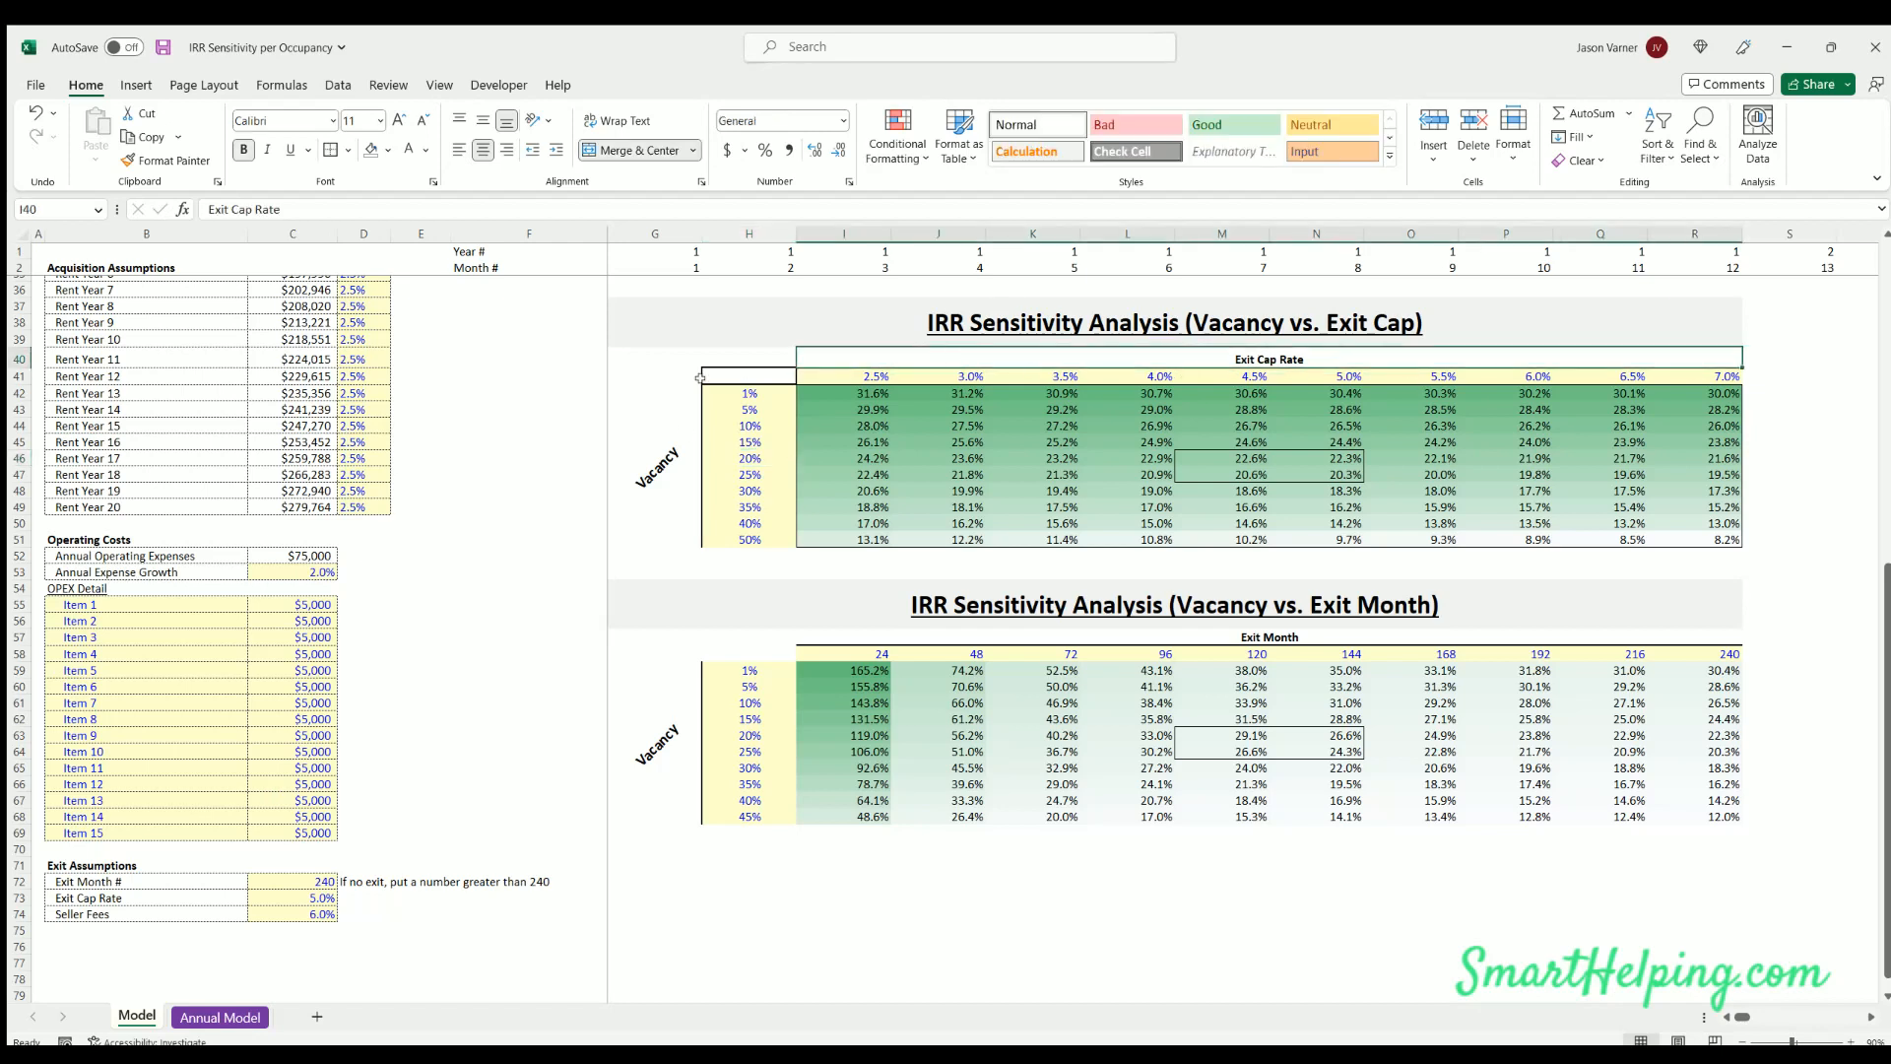
pyautogui.click(655, 467)
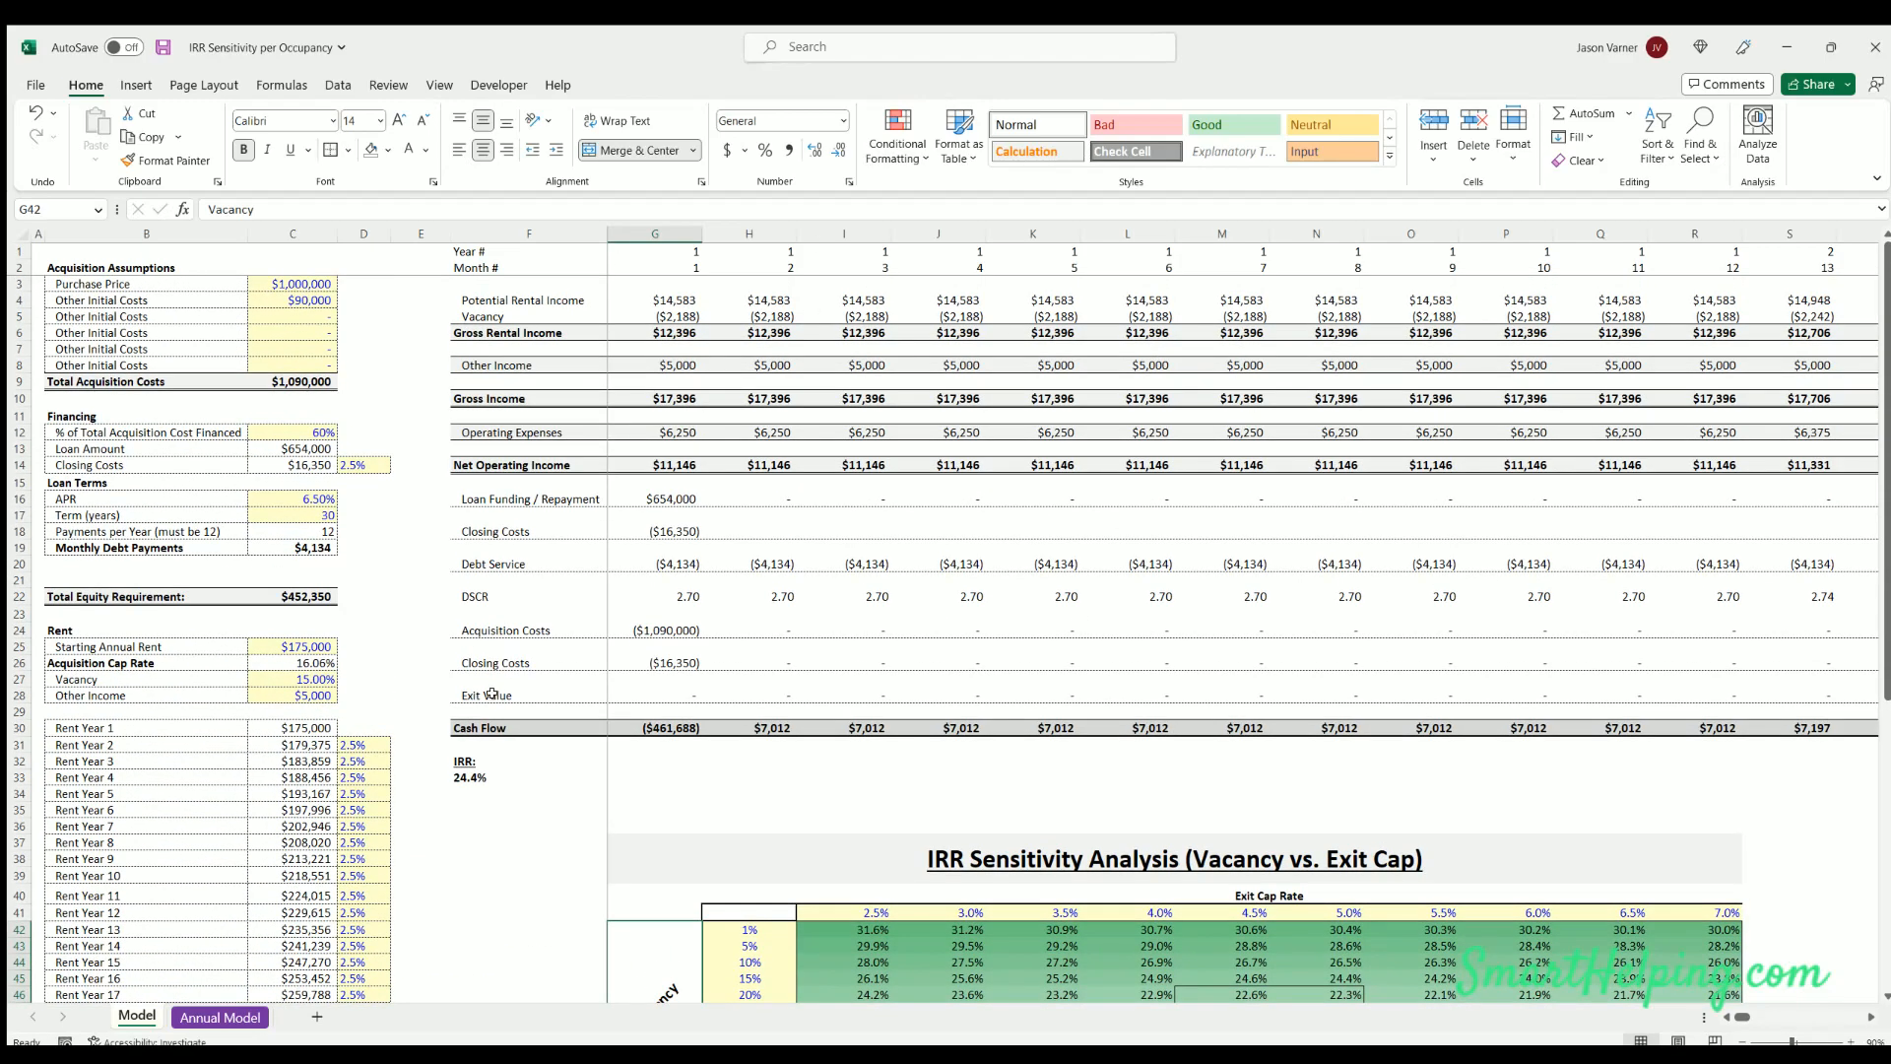
pyautogui.scroll(-3)
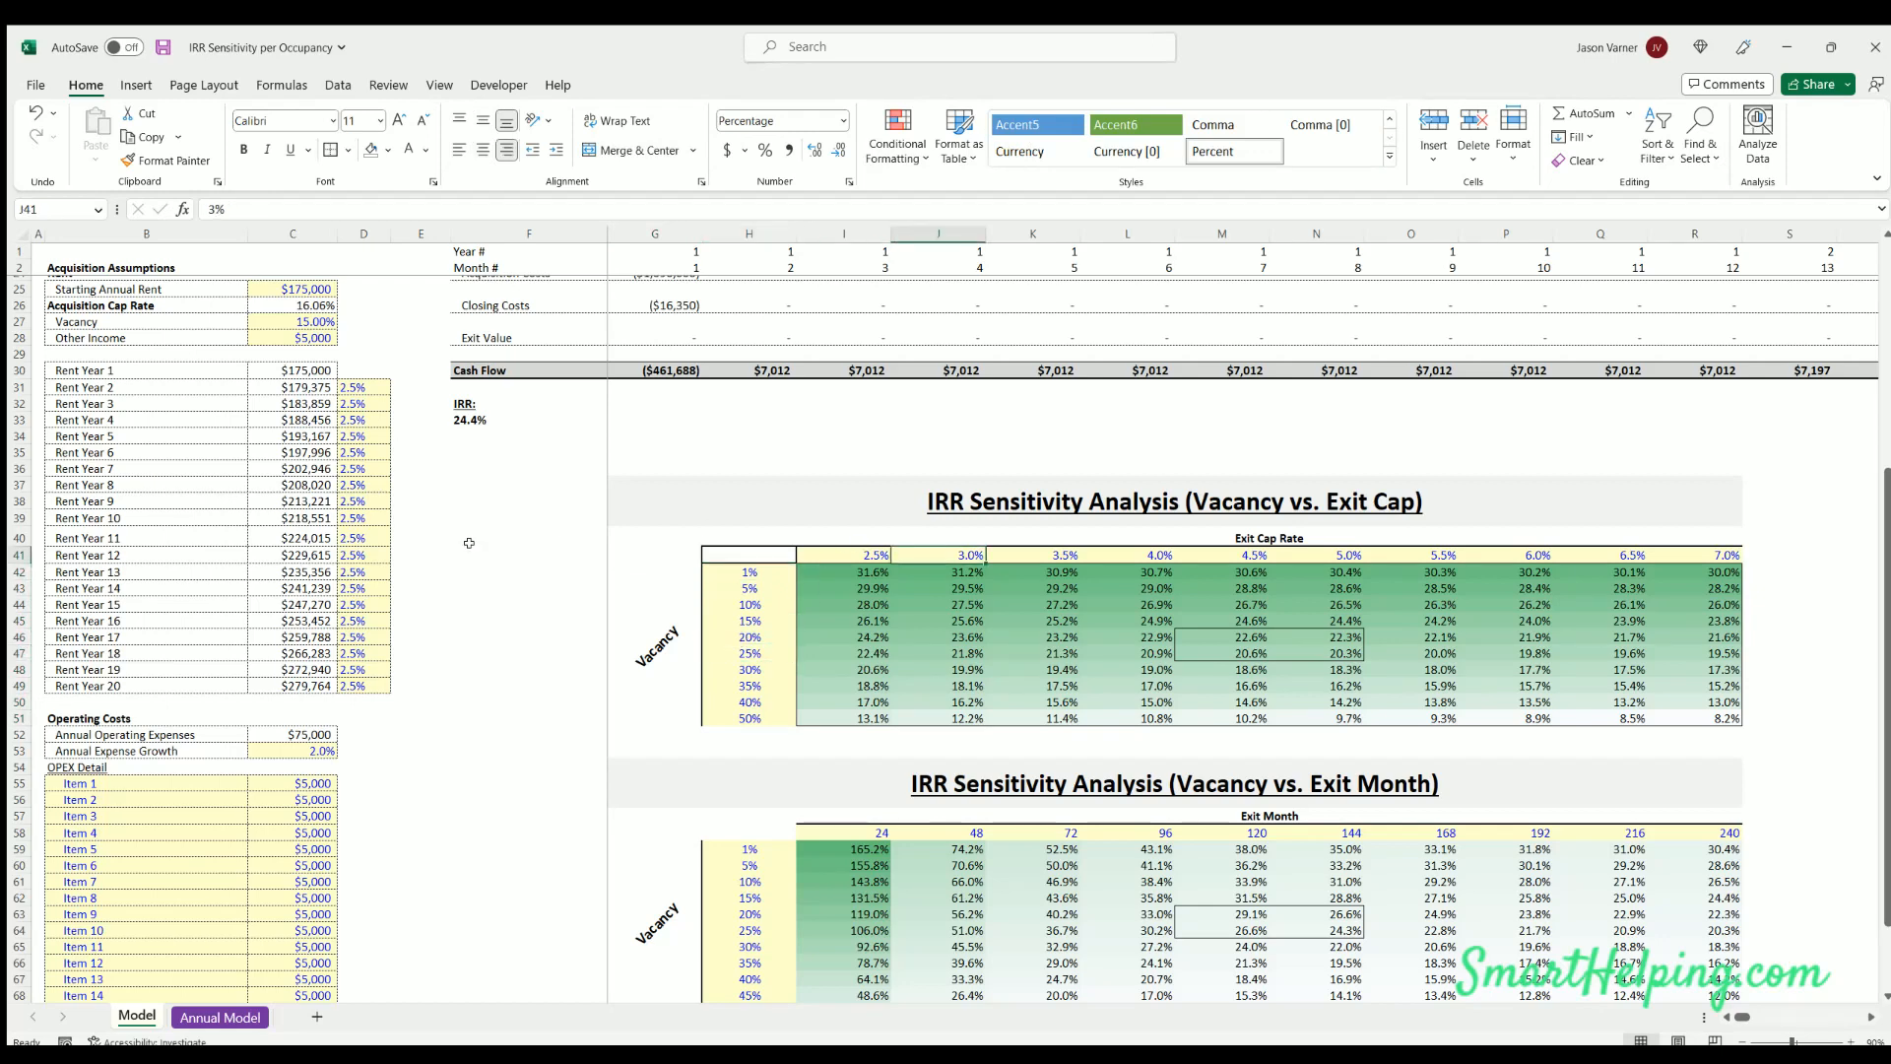
pyautogui.moveTo(494, 570)
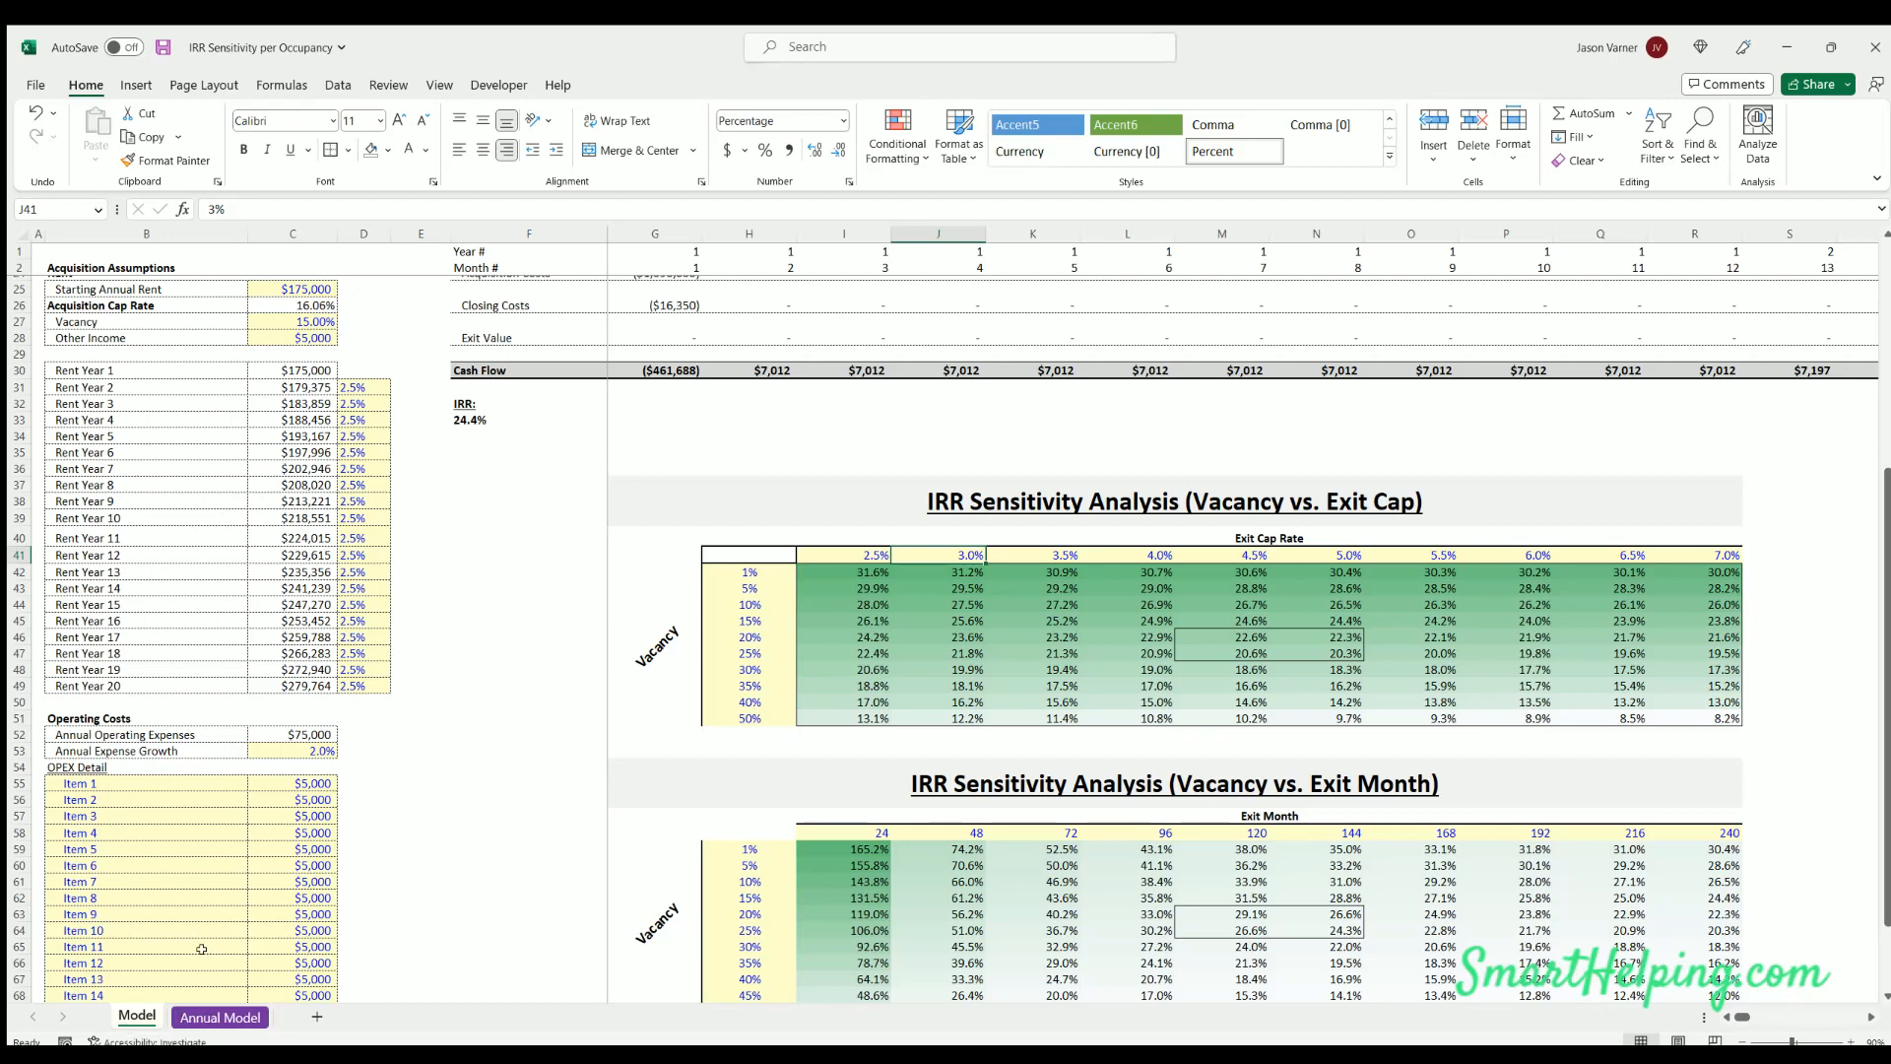
pyautogui.click(748, 603)
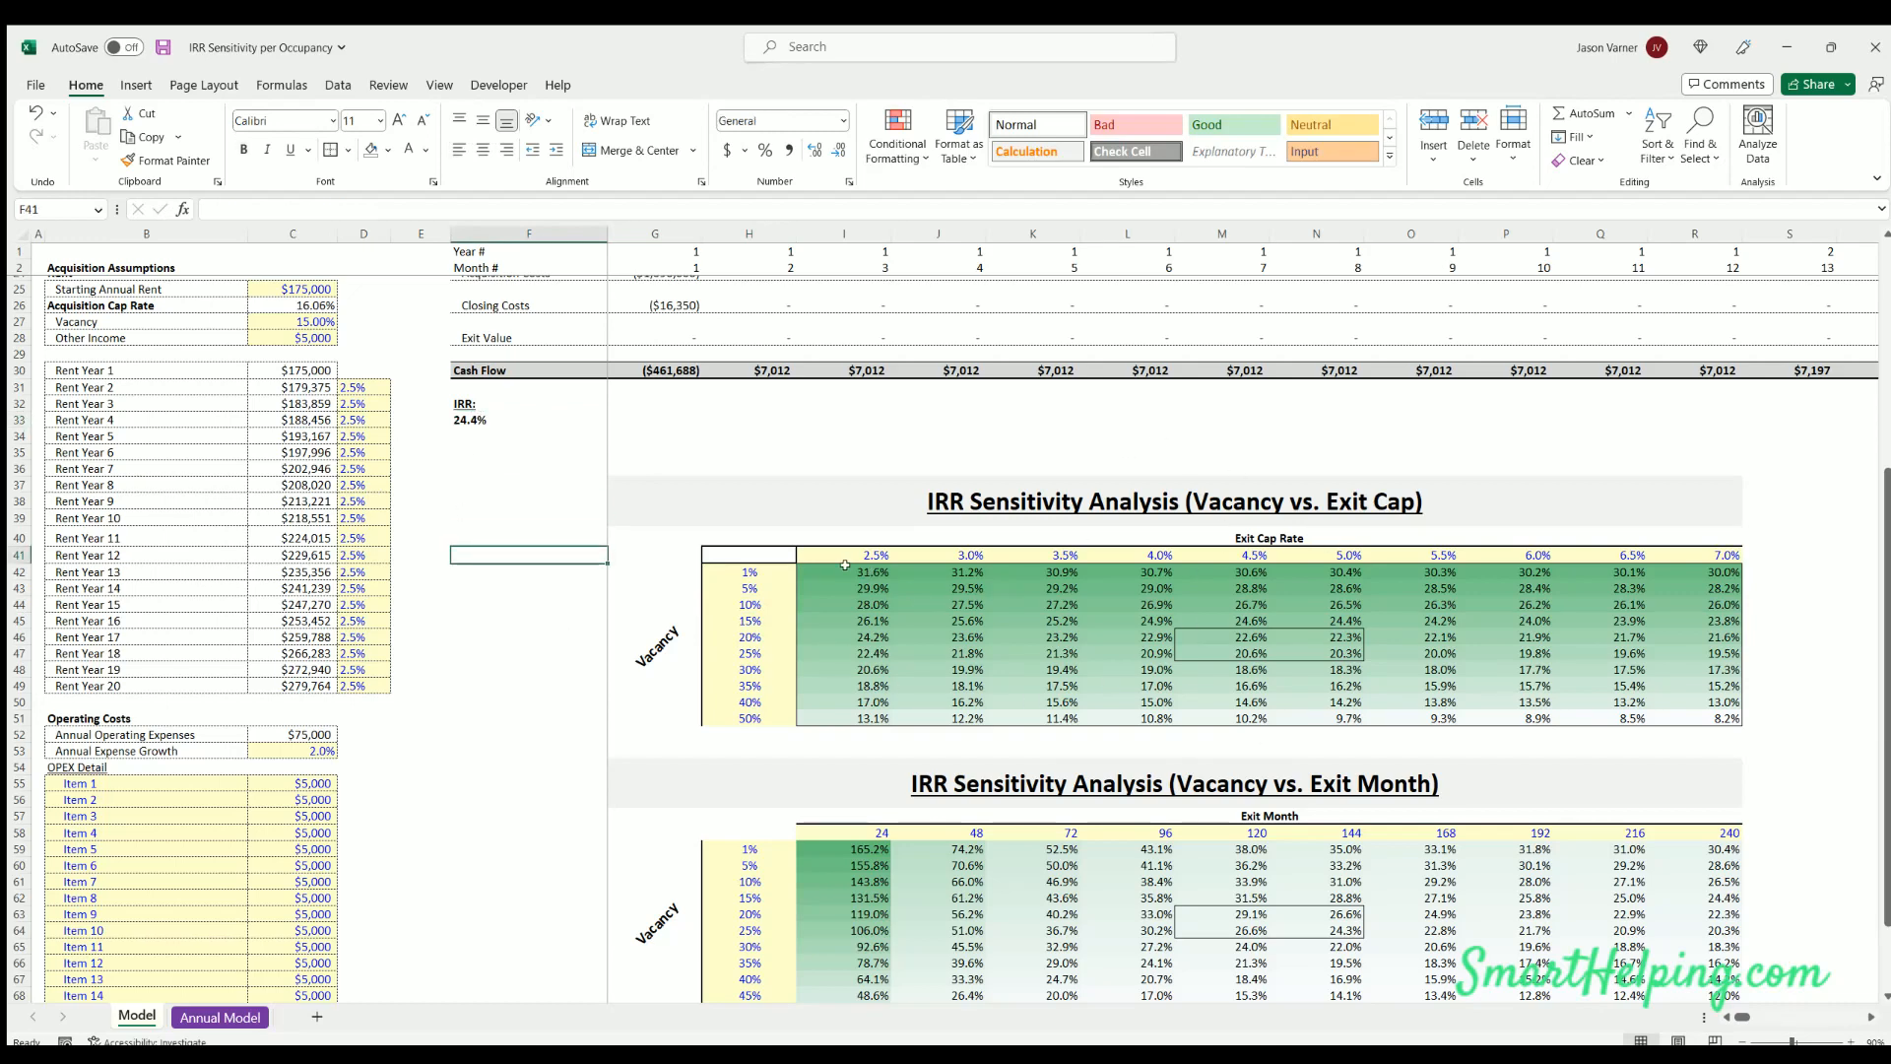
pyautogui.moveTo(745, 665)
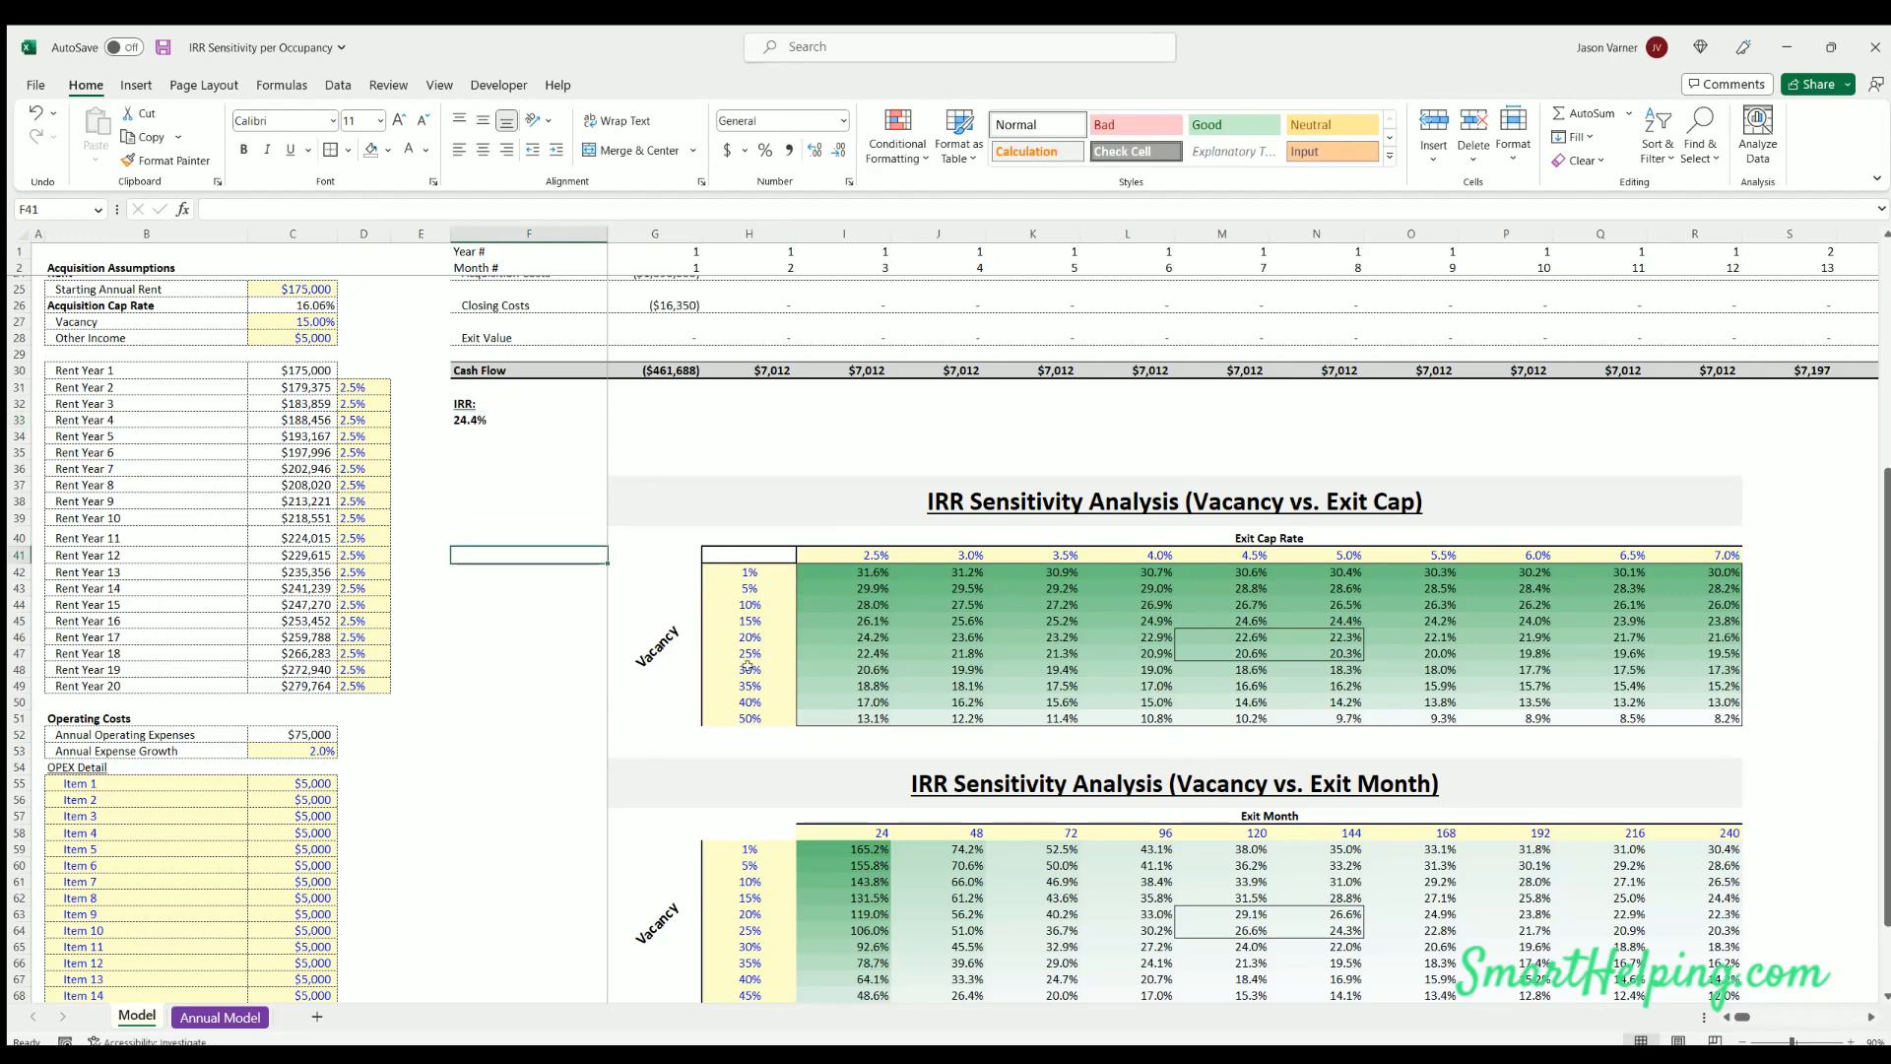
pyautogui.moveTo(1504, 553)
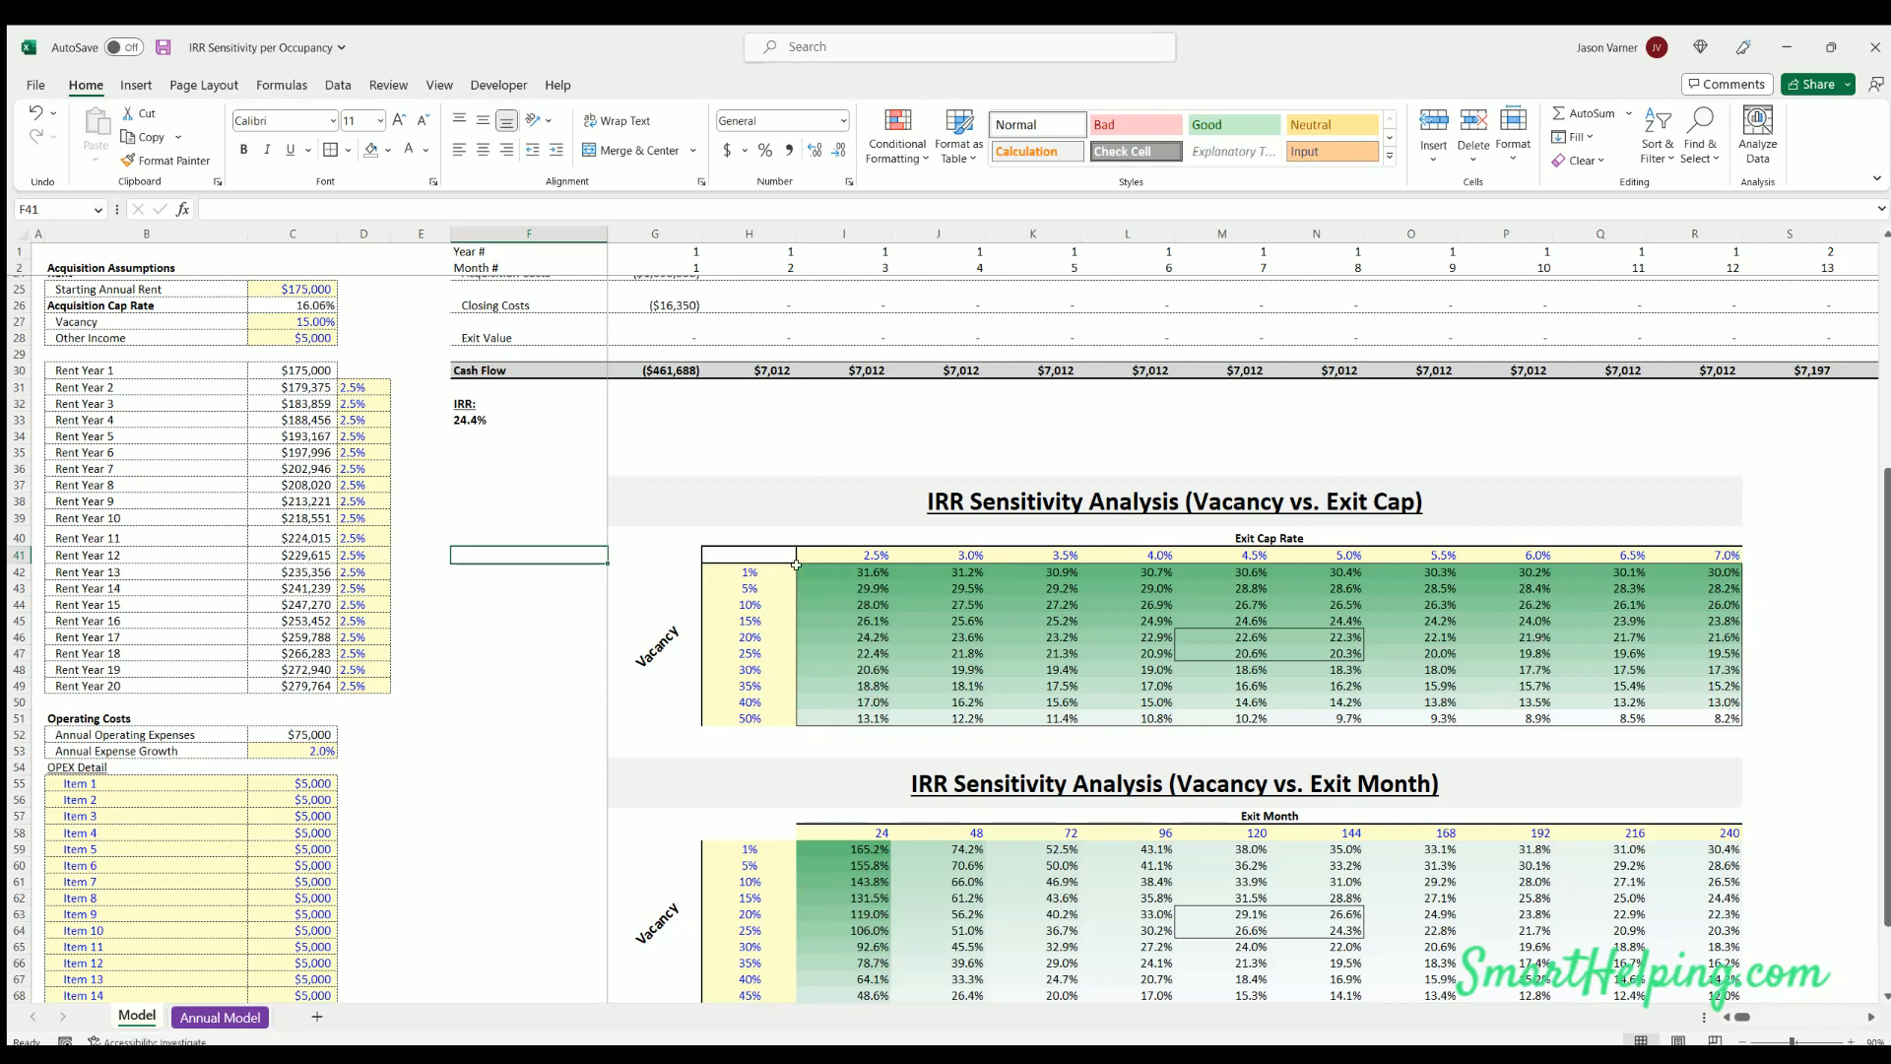
pyautogui.scroll(-3)
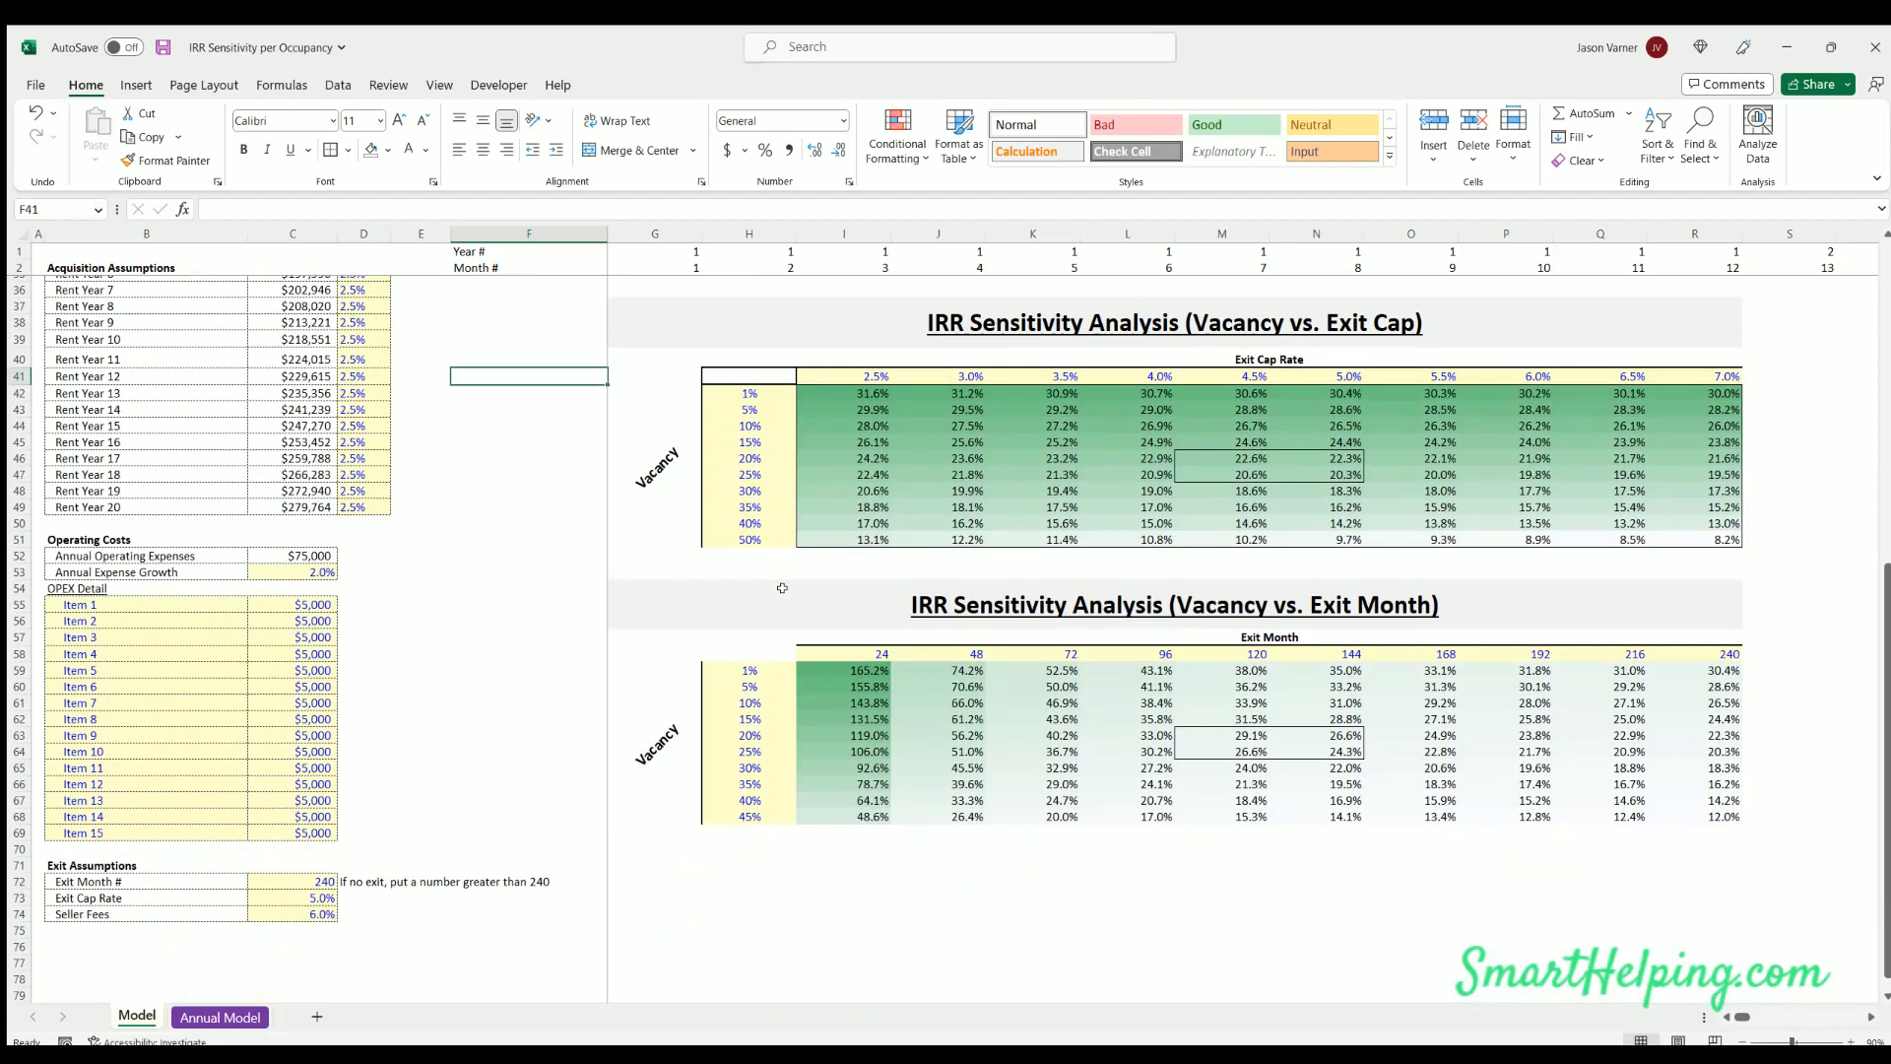
pyautogui.scroll(-3)
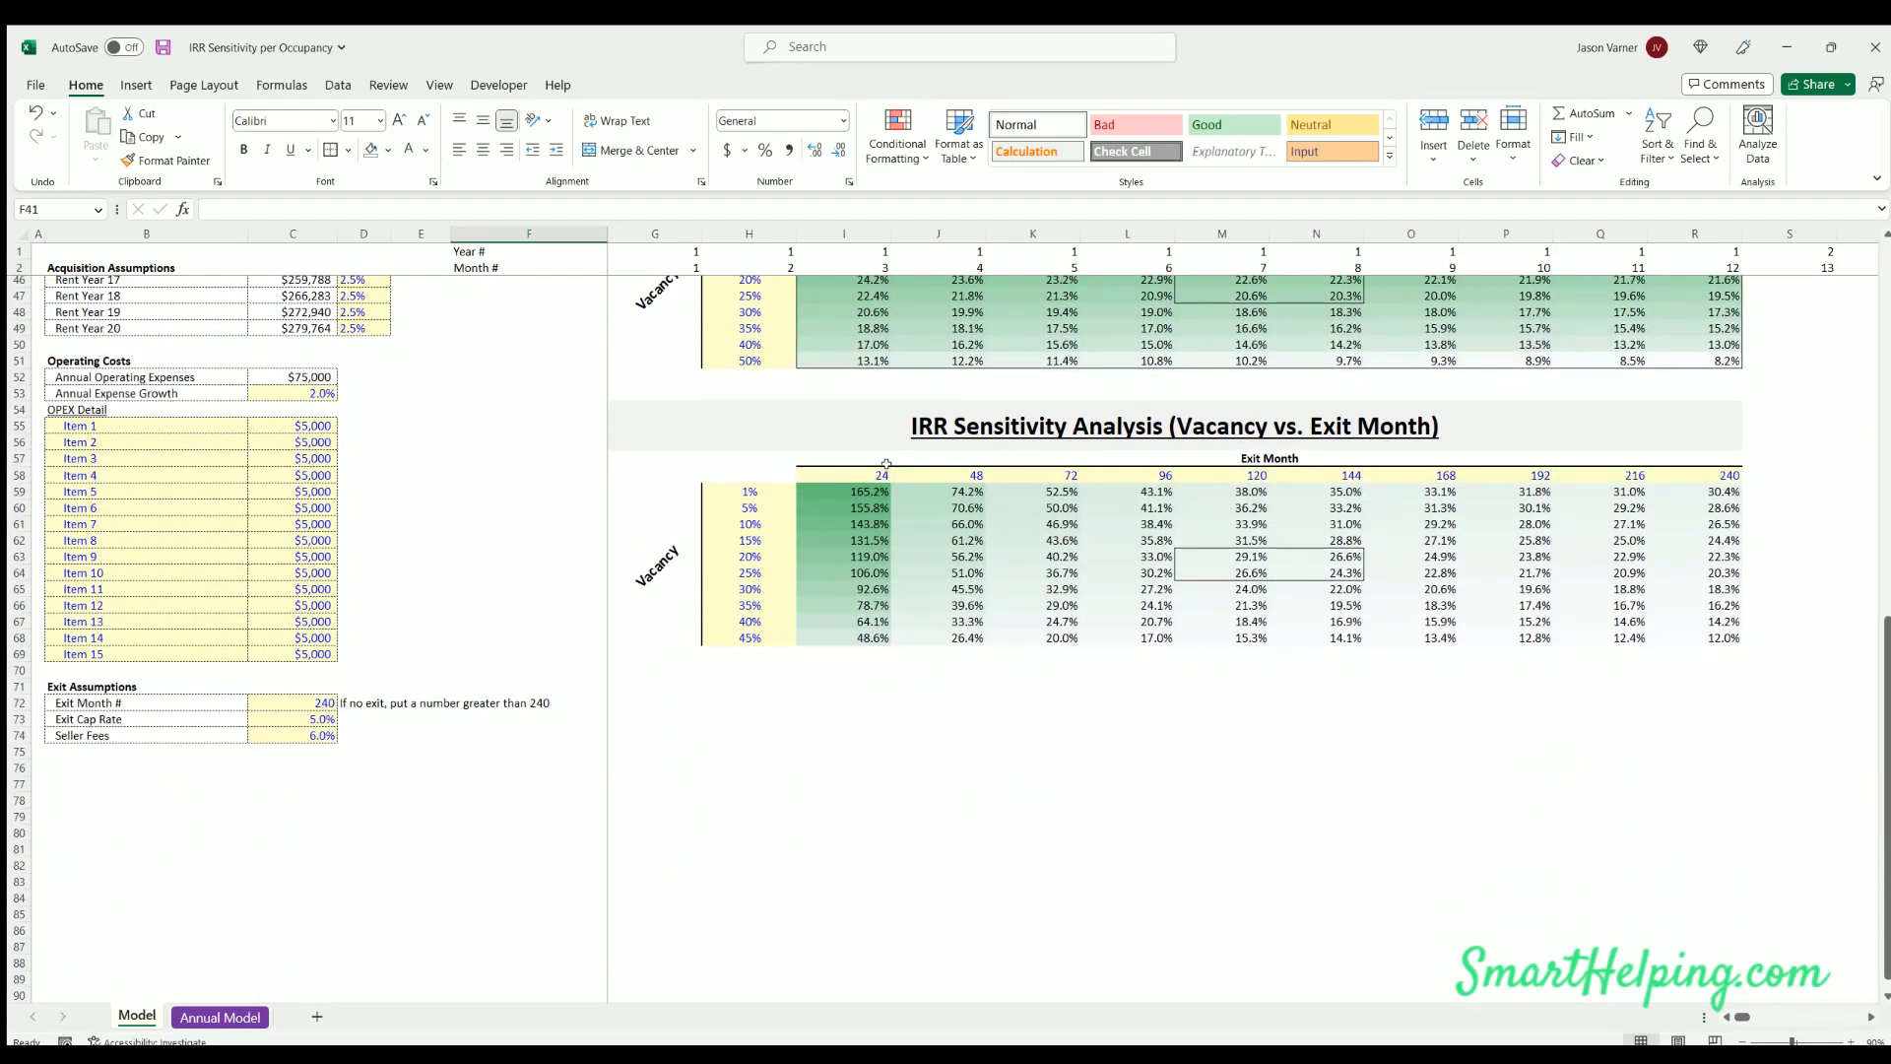
pyautogui.moveTo(704, 514)
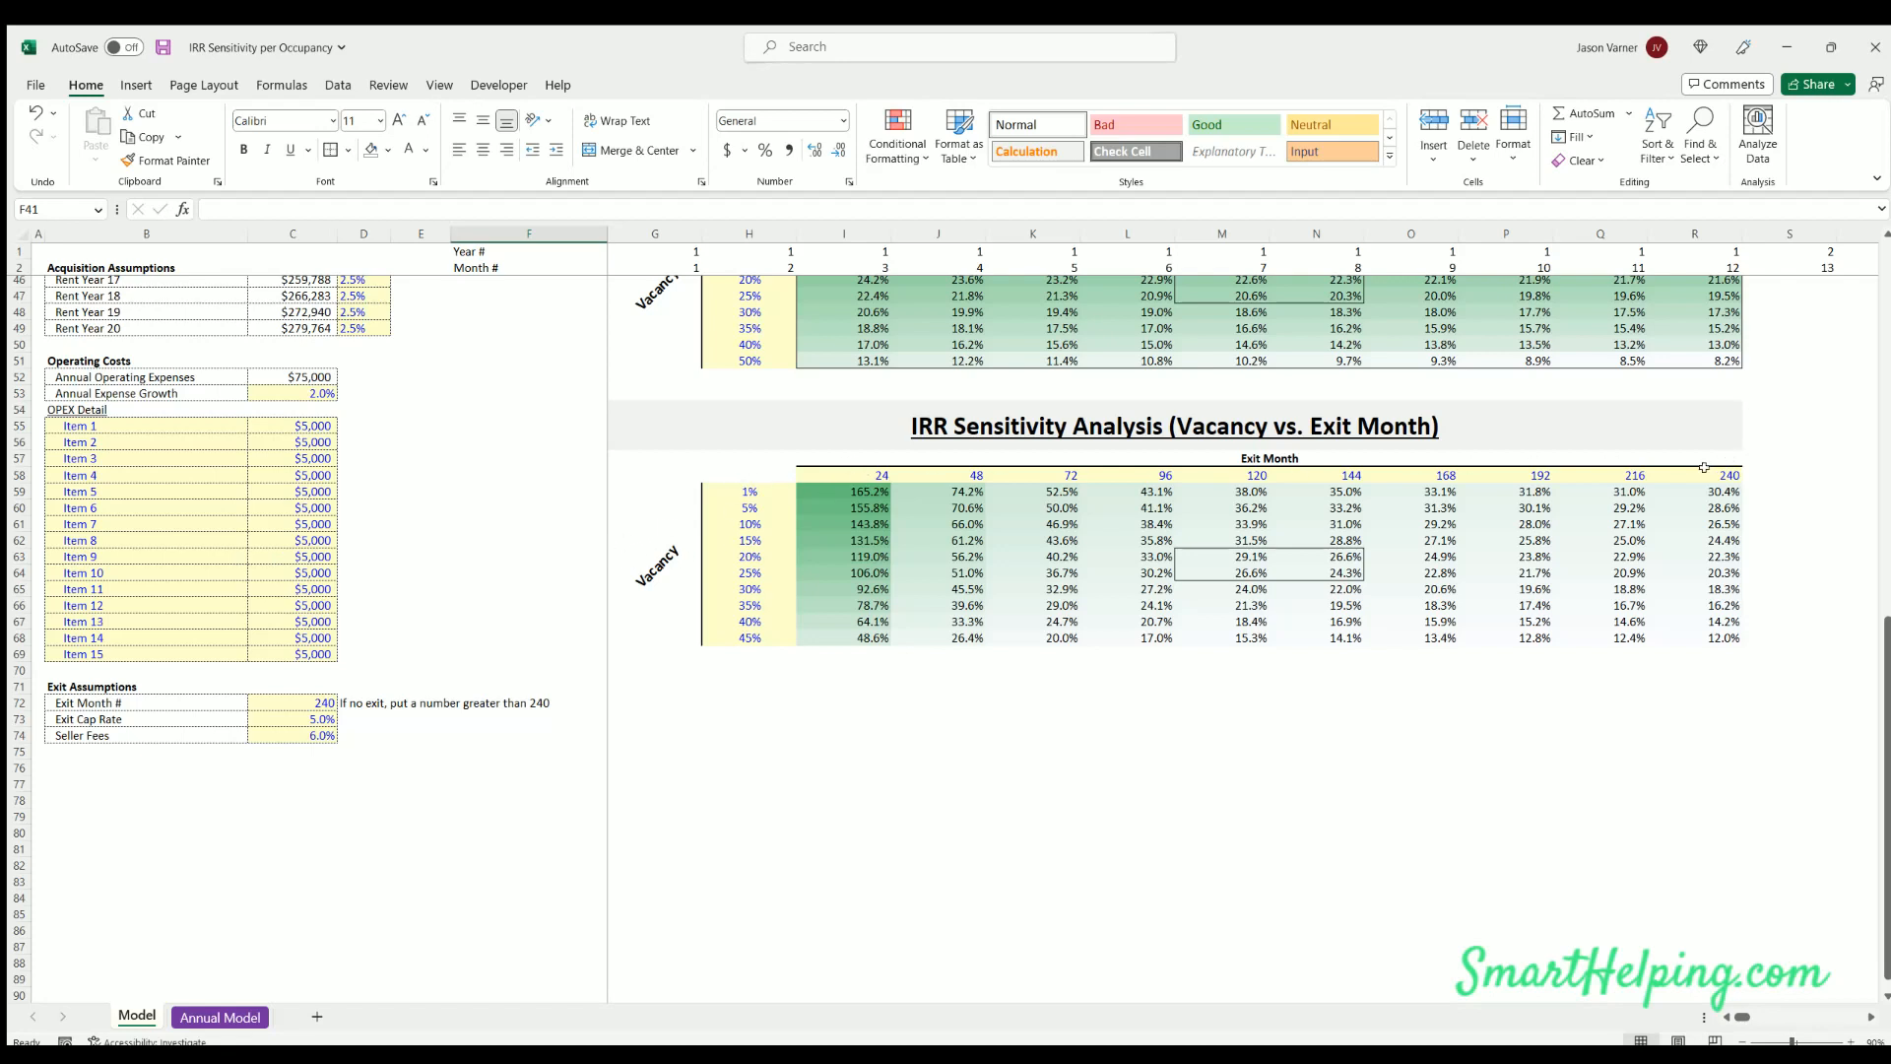
pyautogui.click(844, 474)
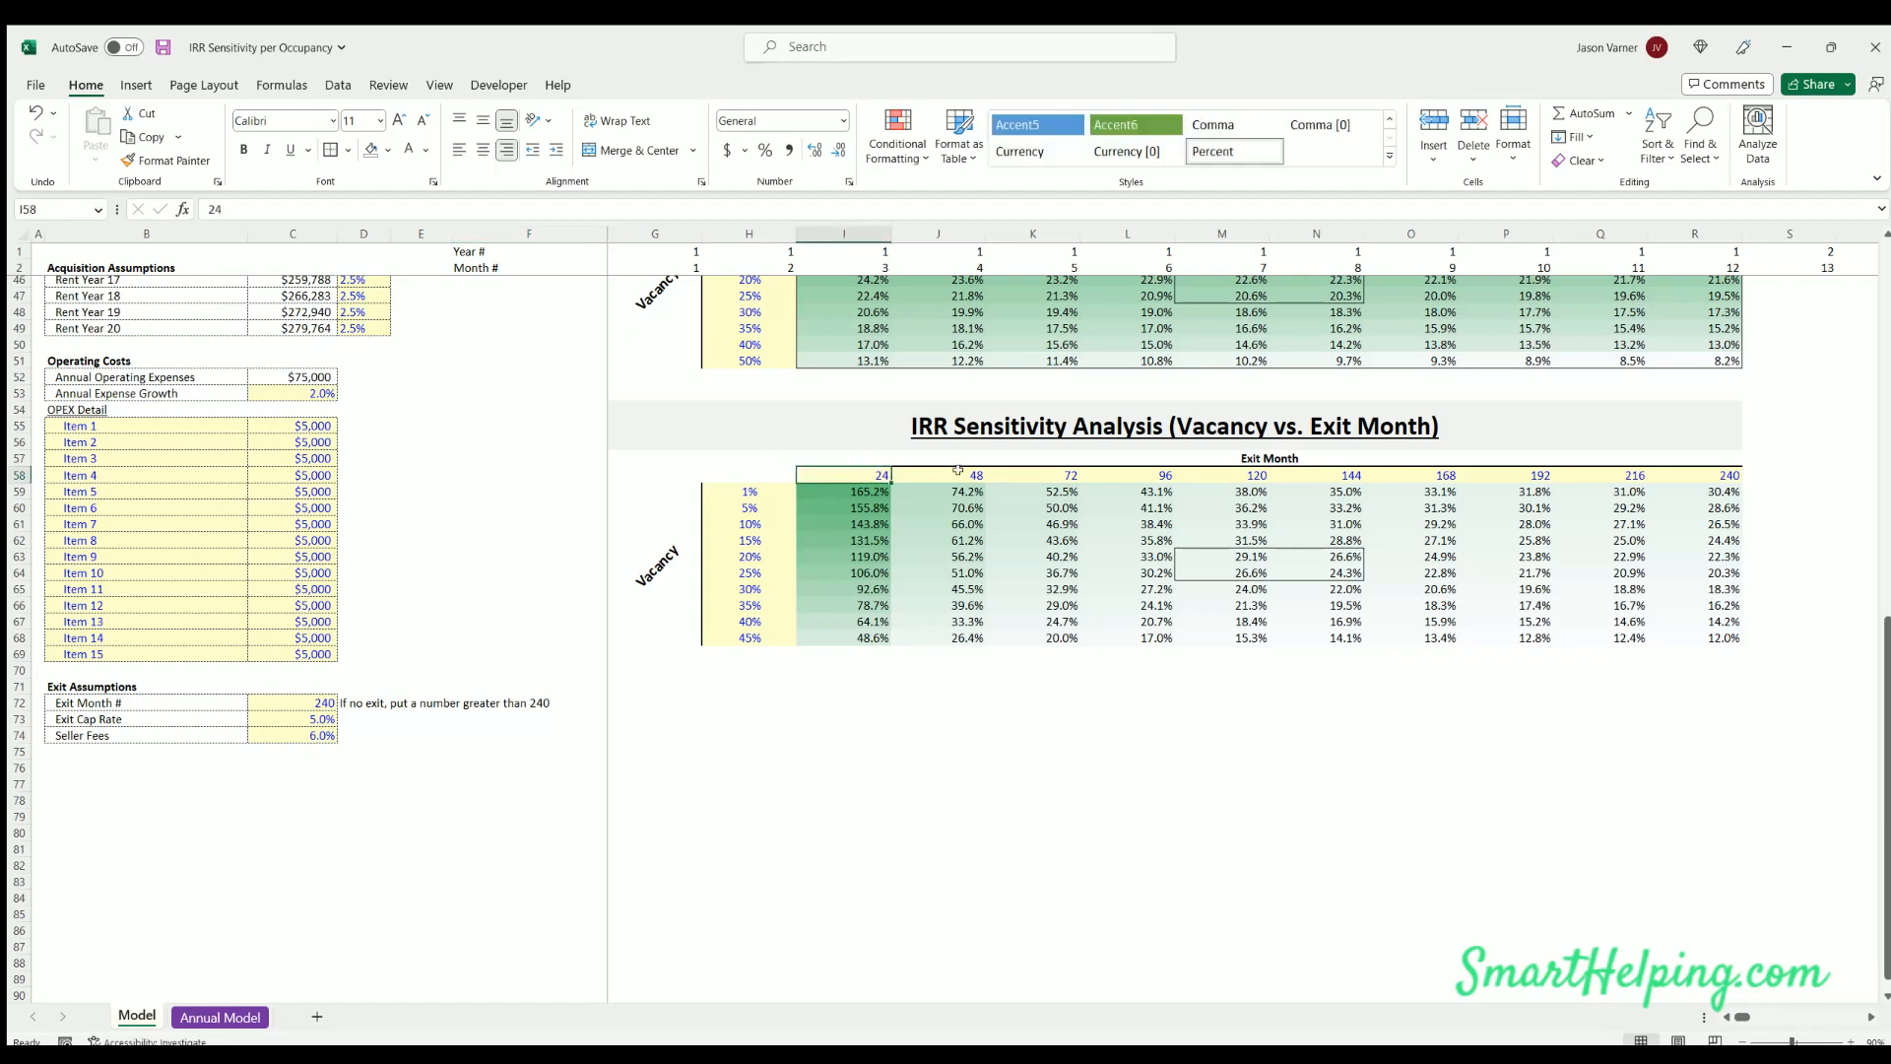
pyautogui.click(937, 474)
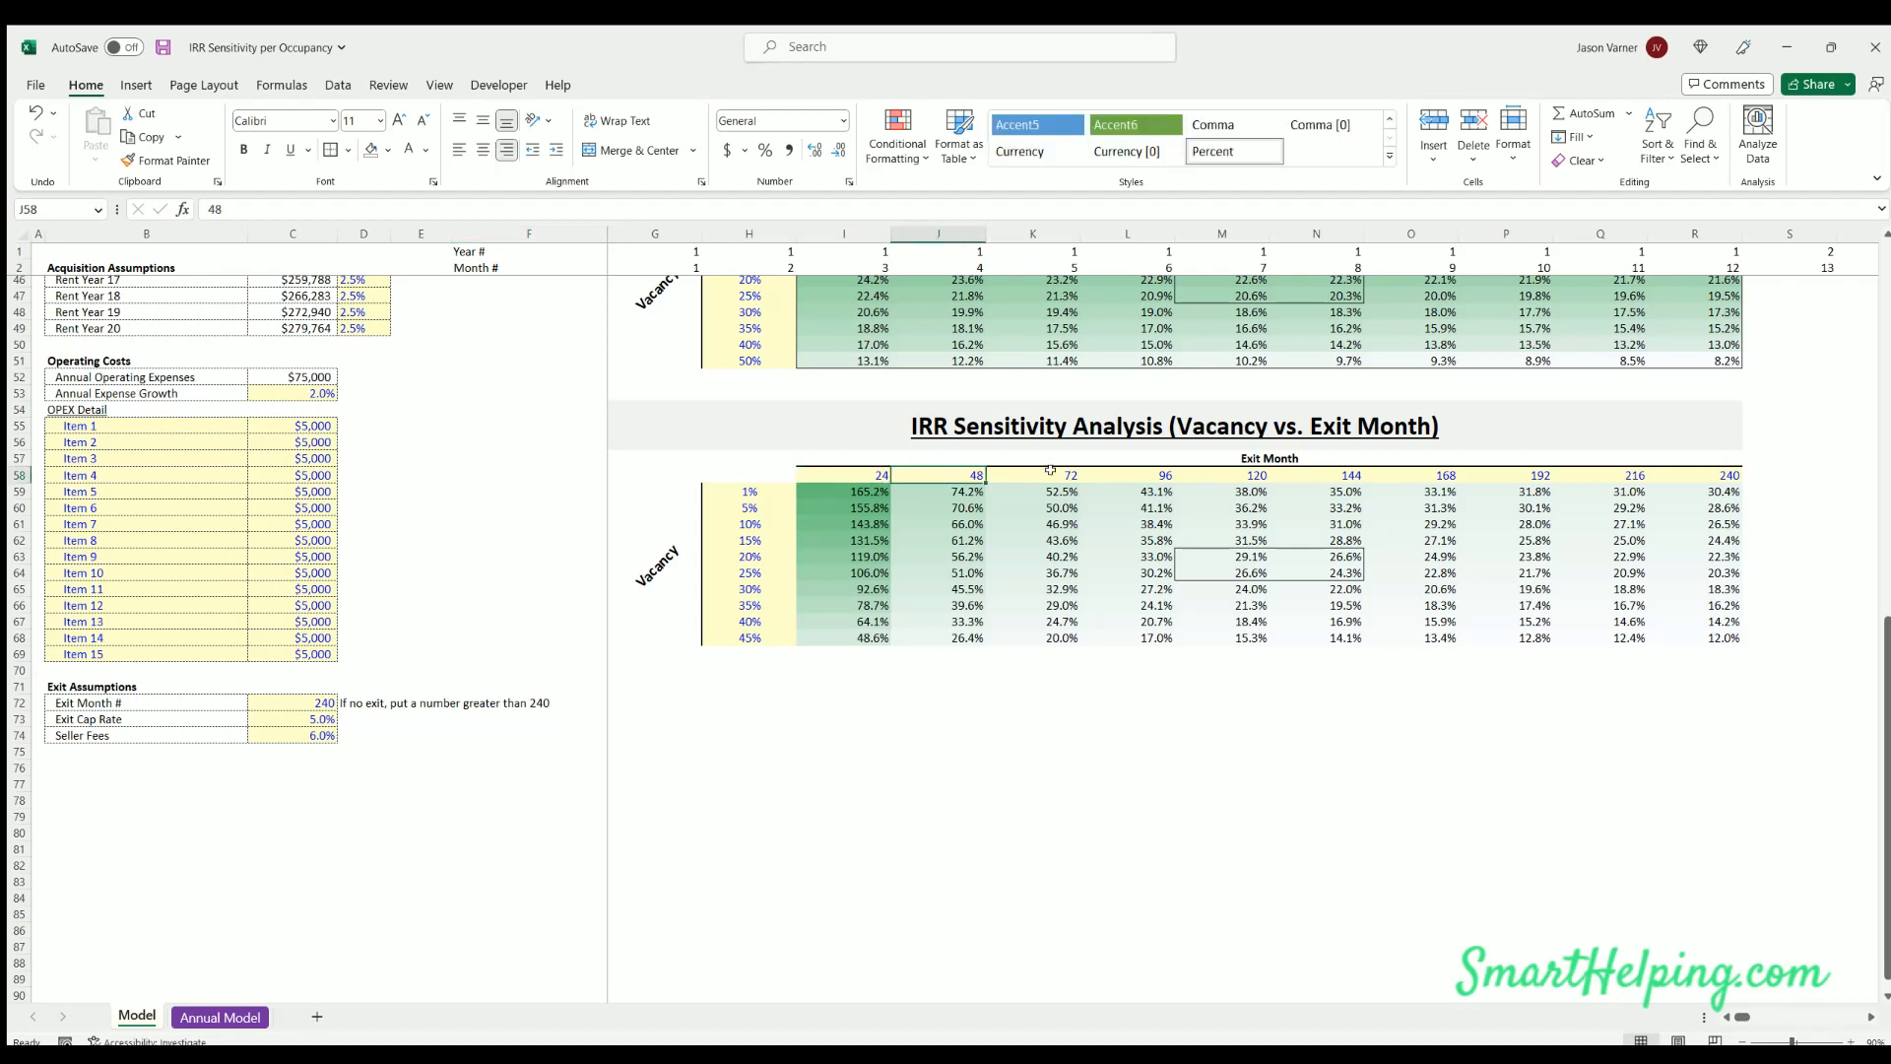
pyautogui.click(1125, 474)
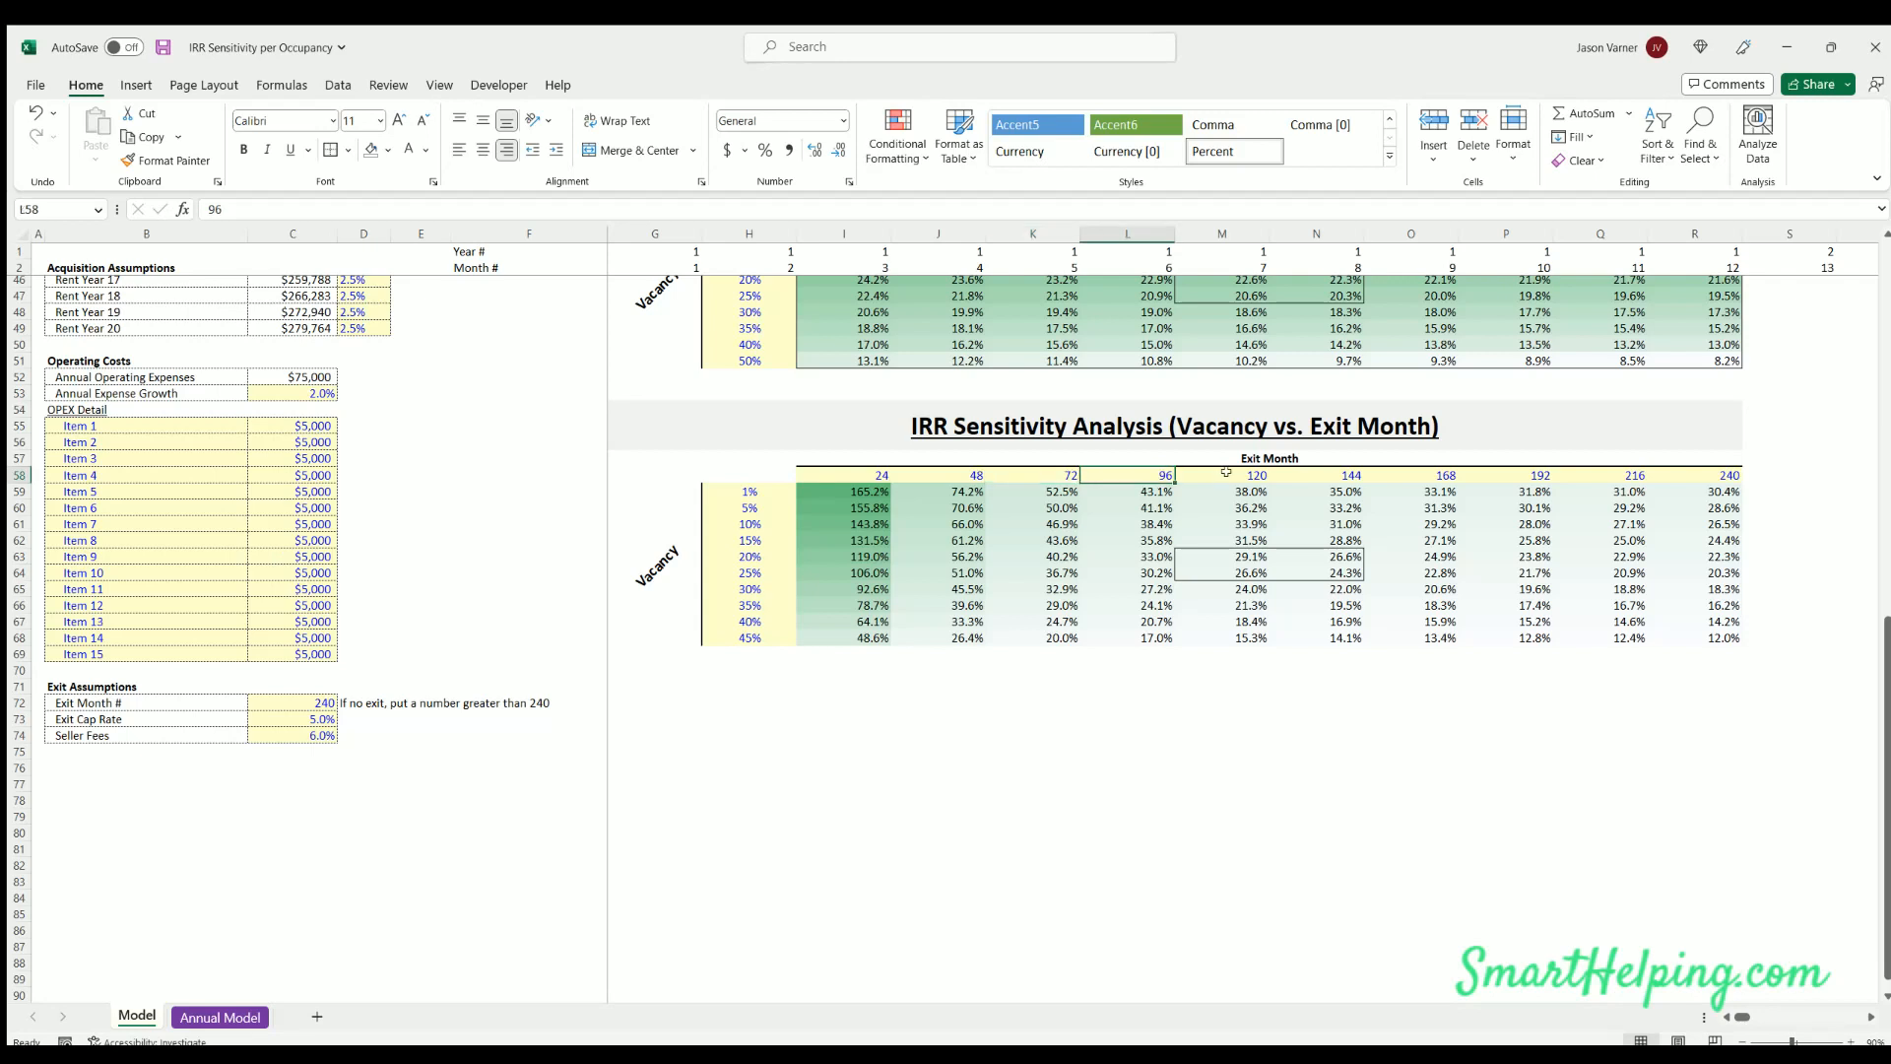
pyautogui.click(1693, 474)
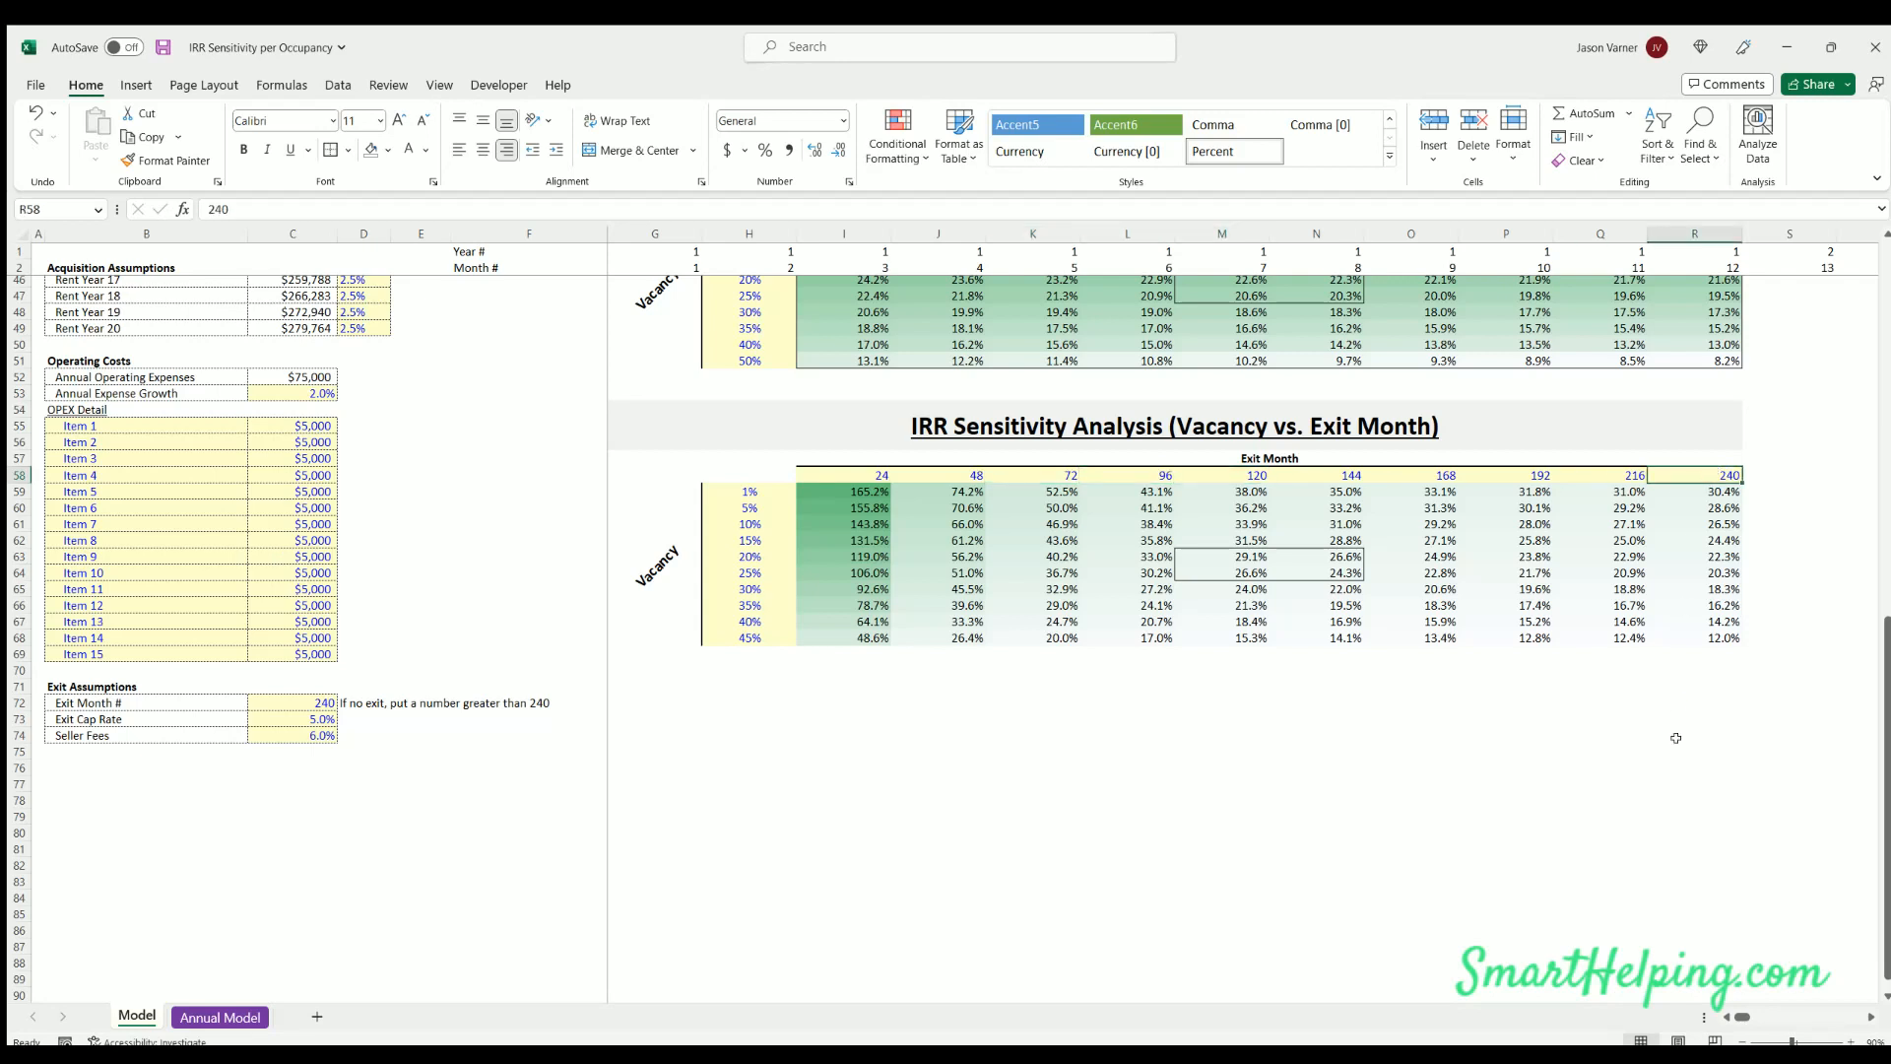
pyautogui.click(1694, 751)
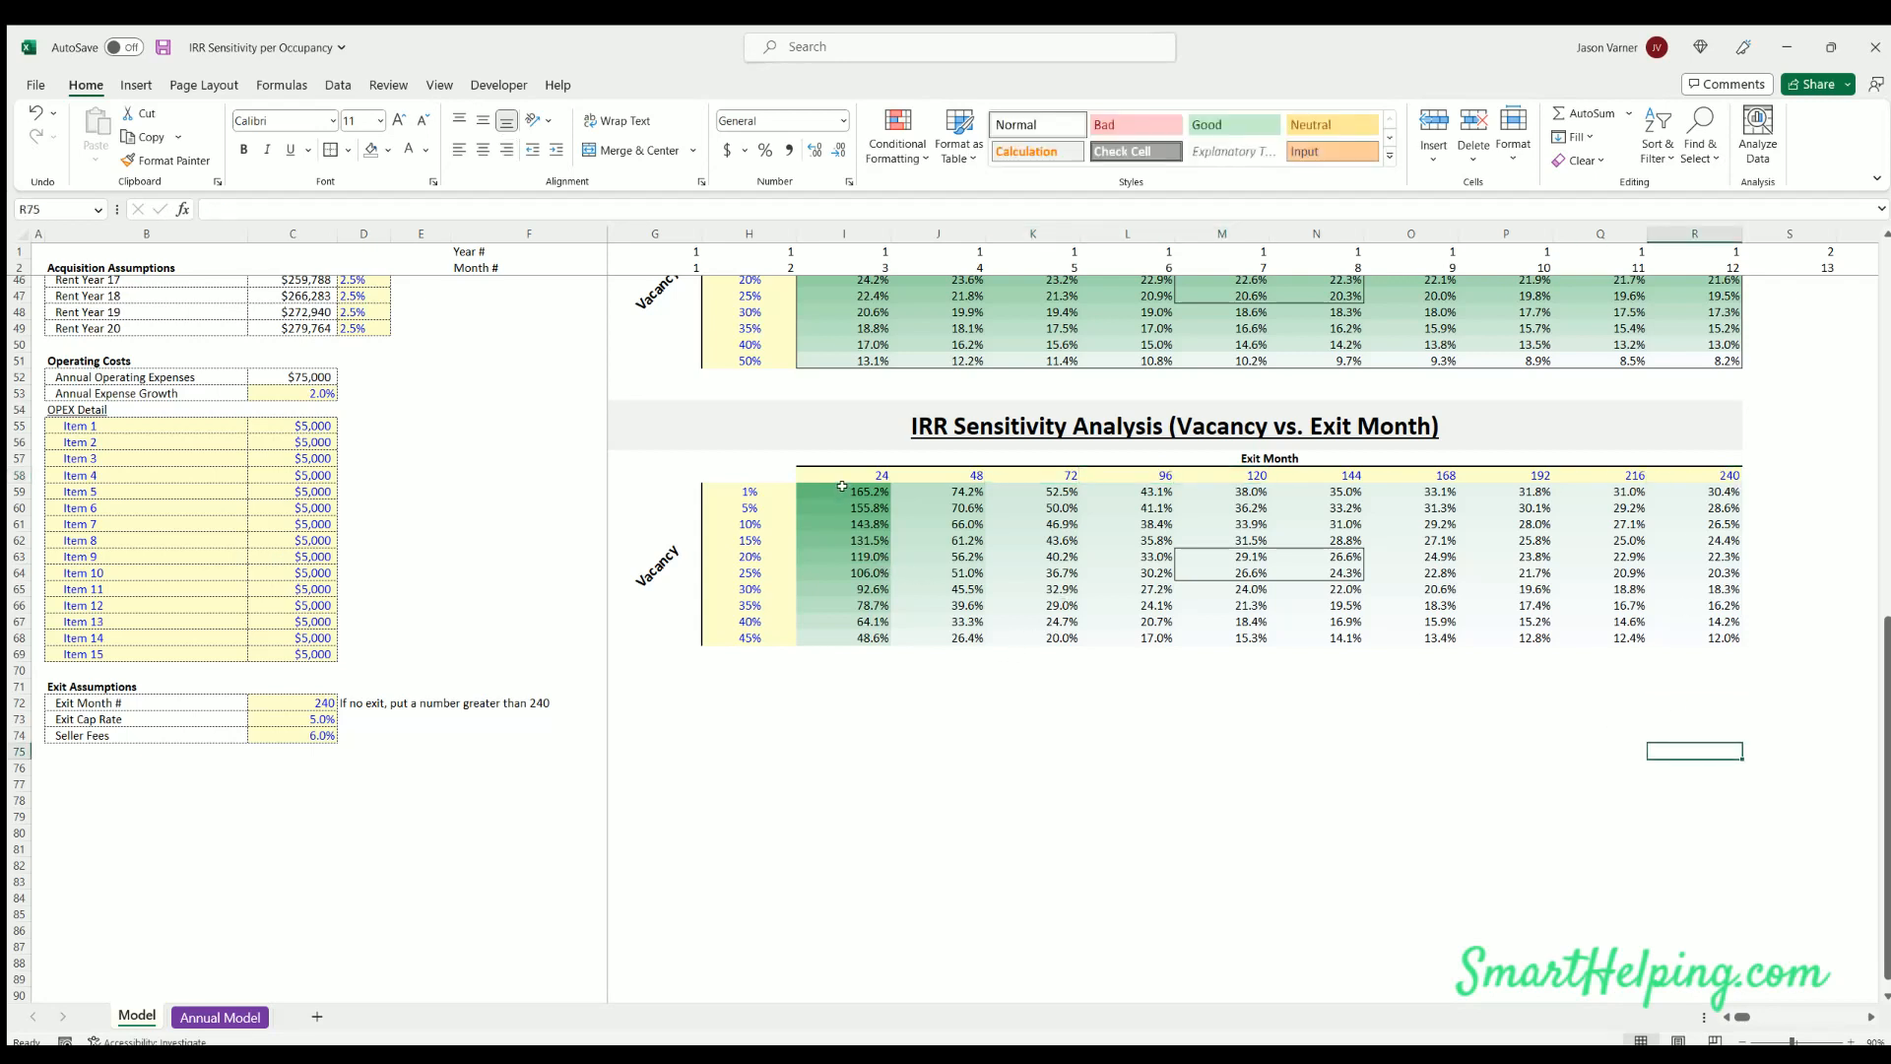
pyautogui.moveTo(1446, 464)
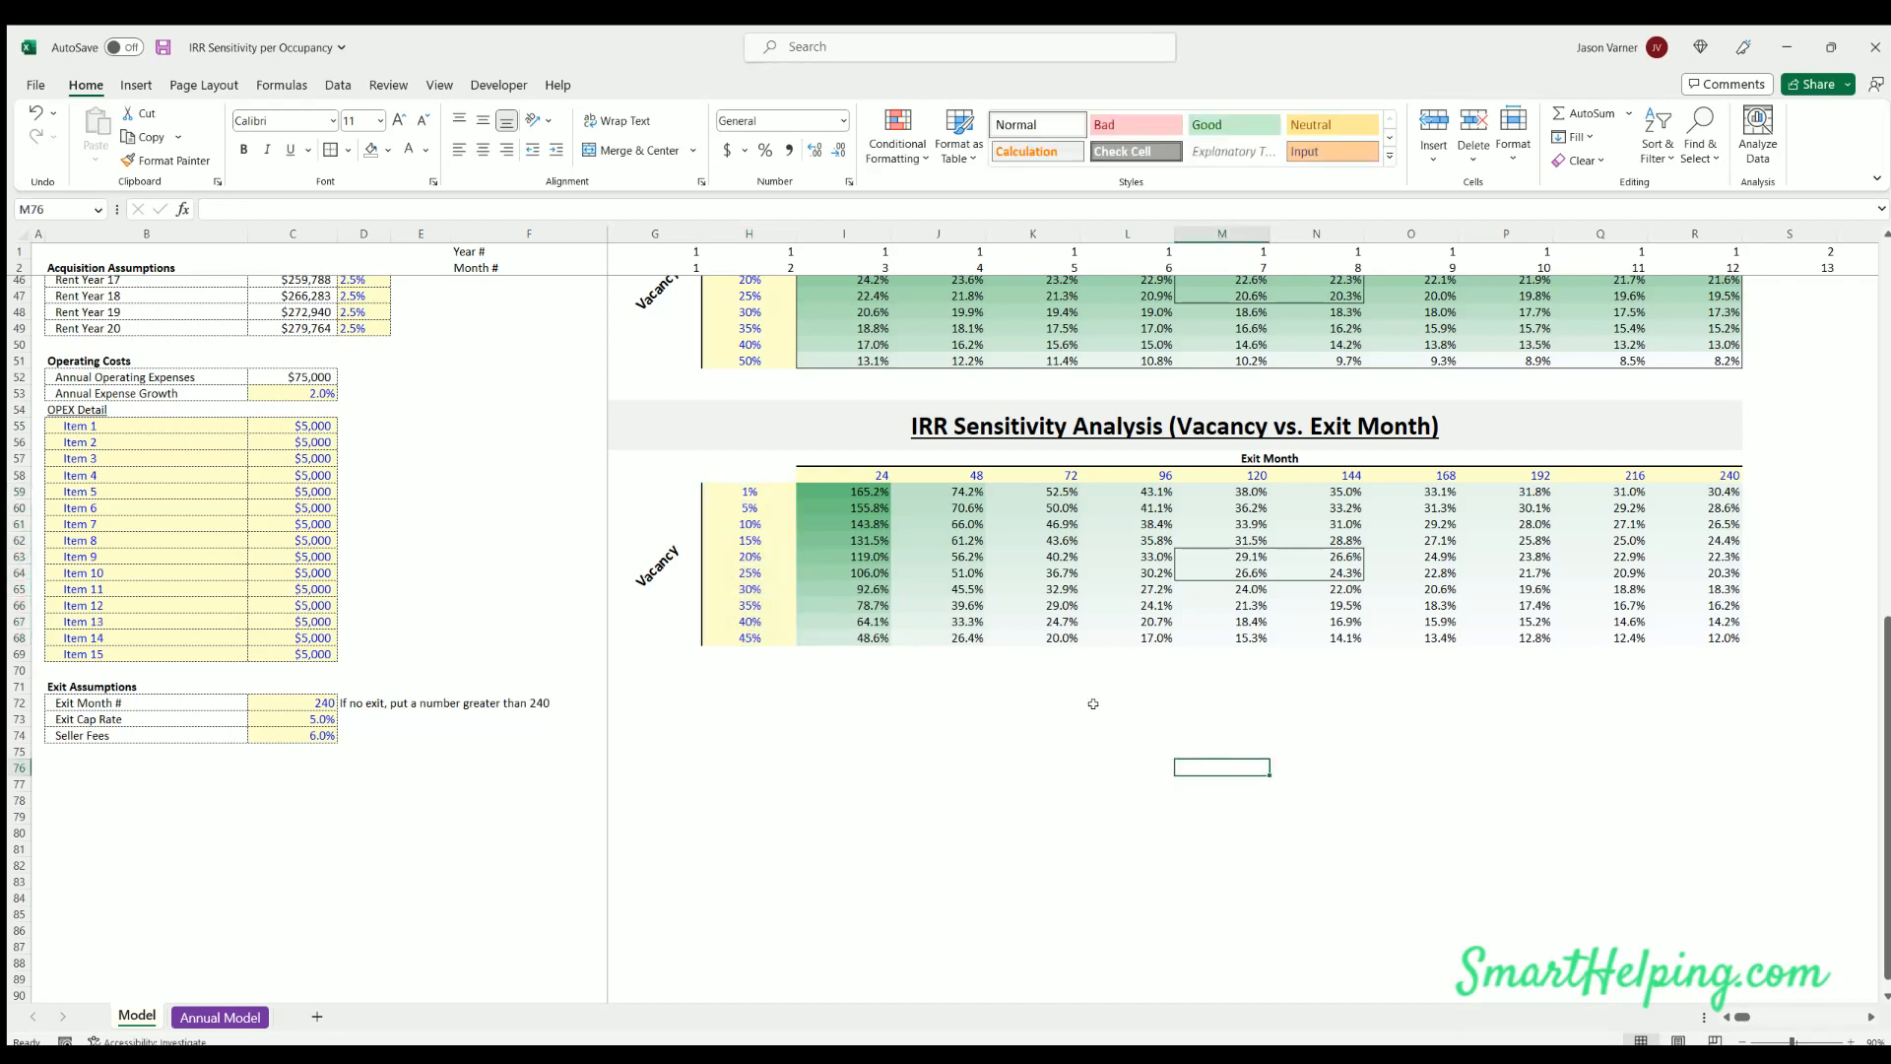
pyautogui.moveTo(380, 613)
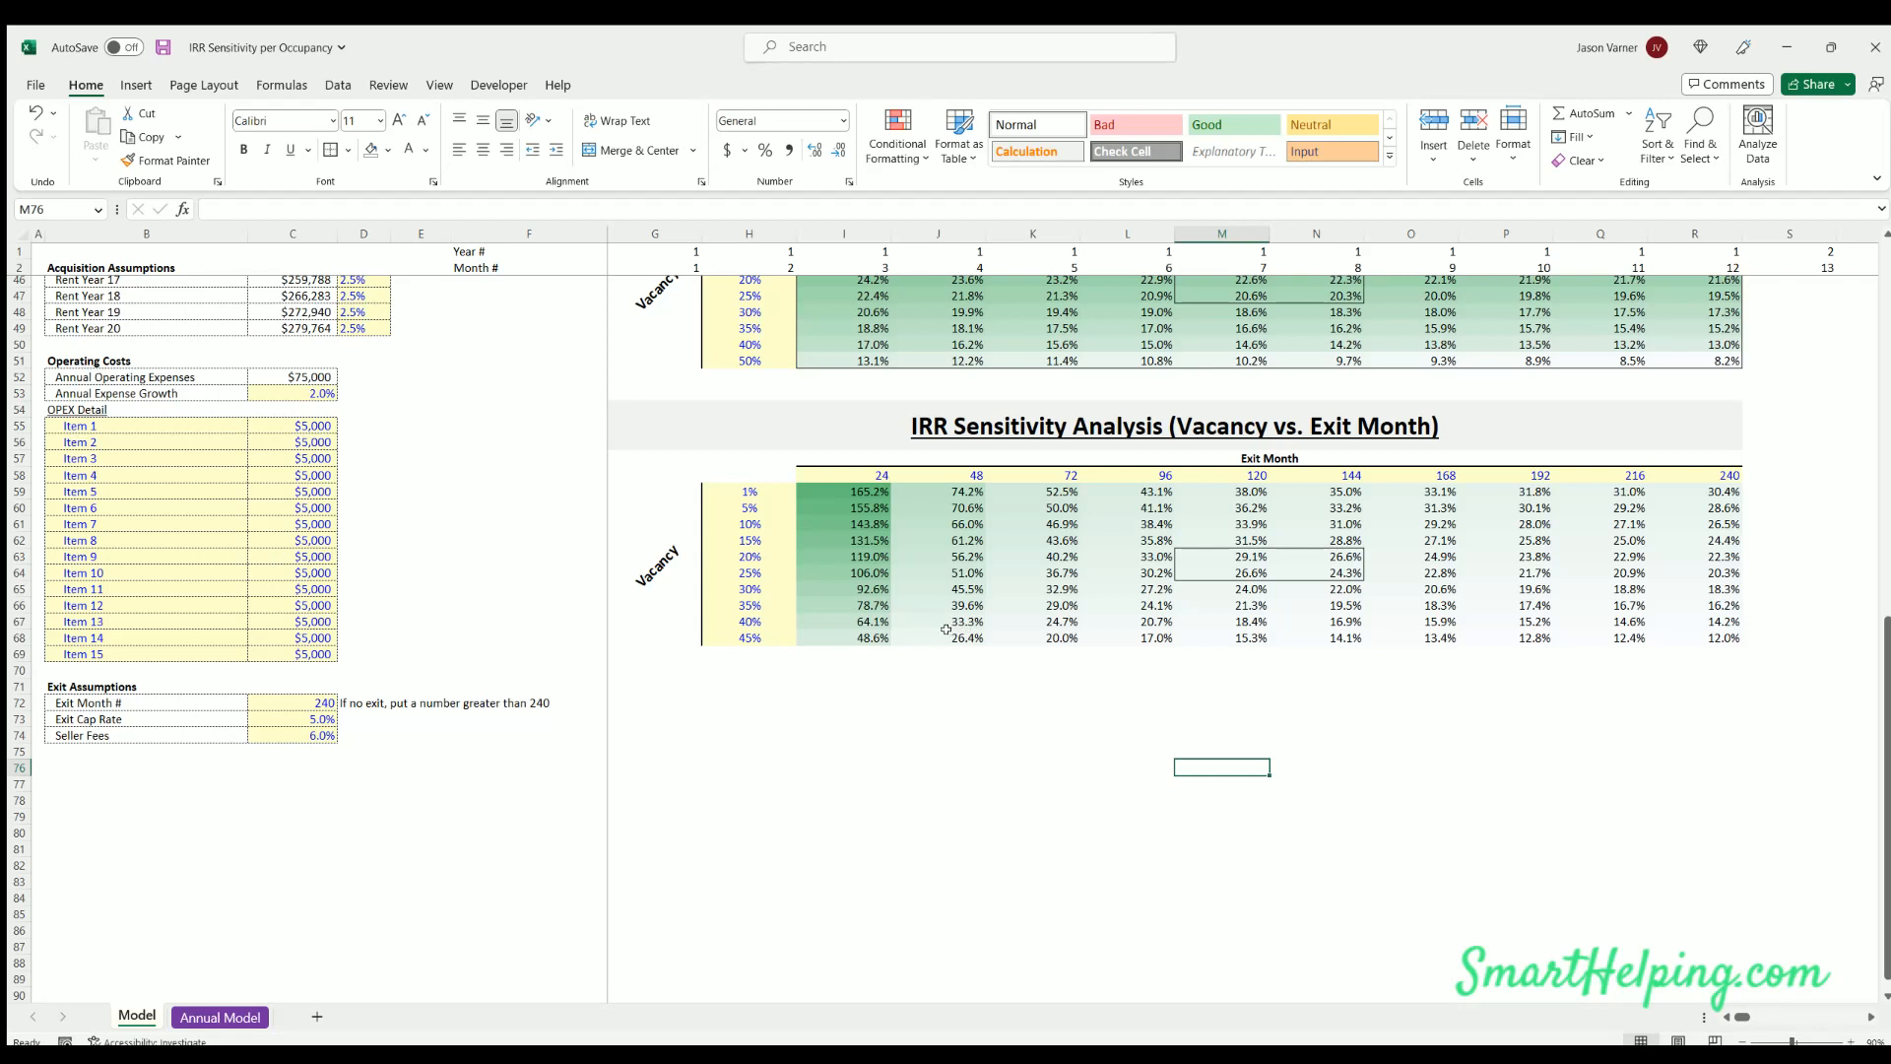
pyautogui.moveTo(913, 618)
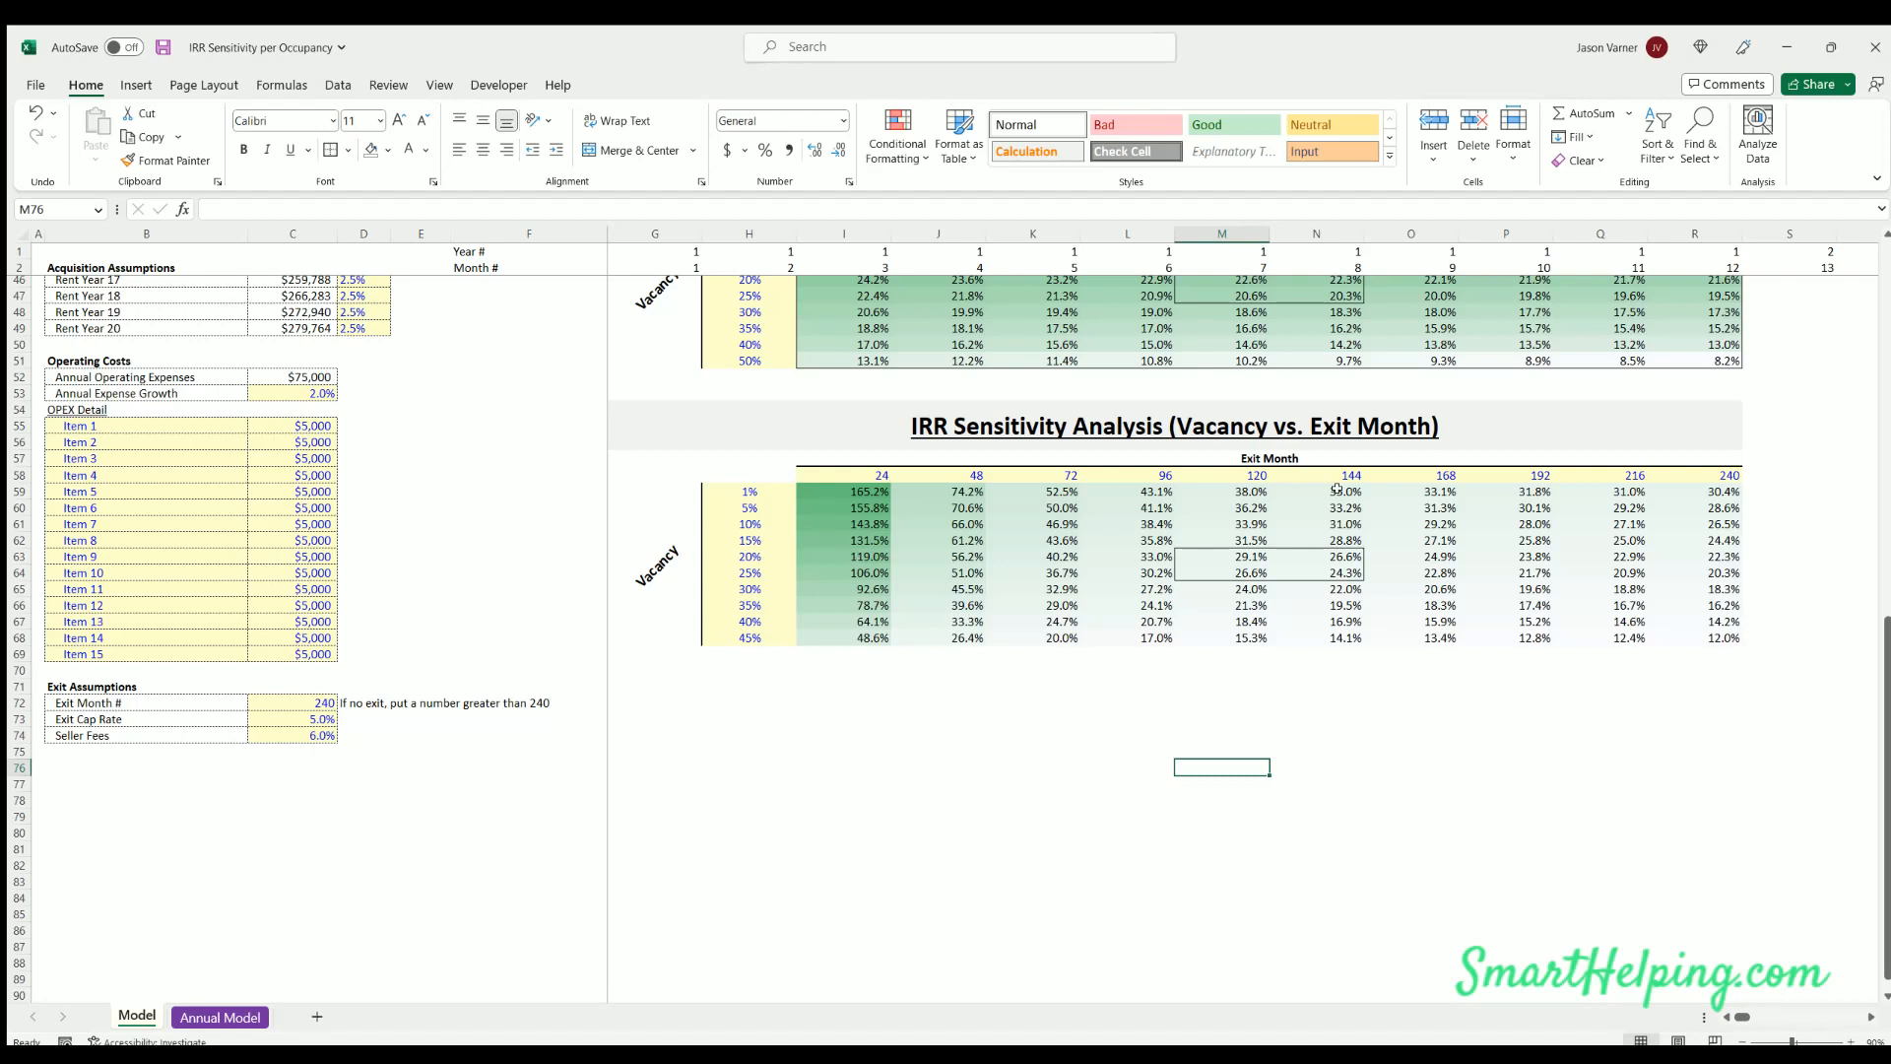
# Test an 8% exit cap rate, then set it to 50%, filling the table with #DIV/0! errors
pyautogui.click(291, 719)
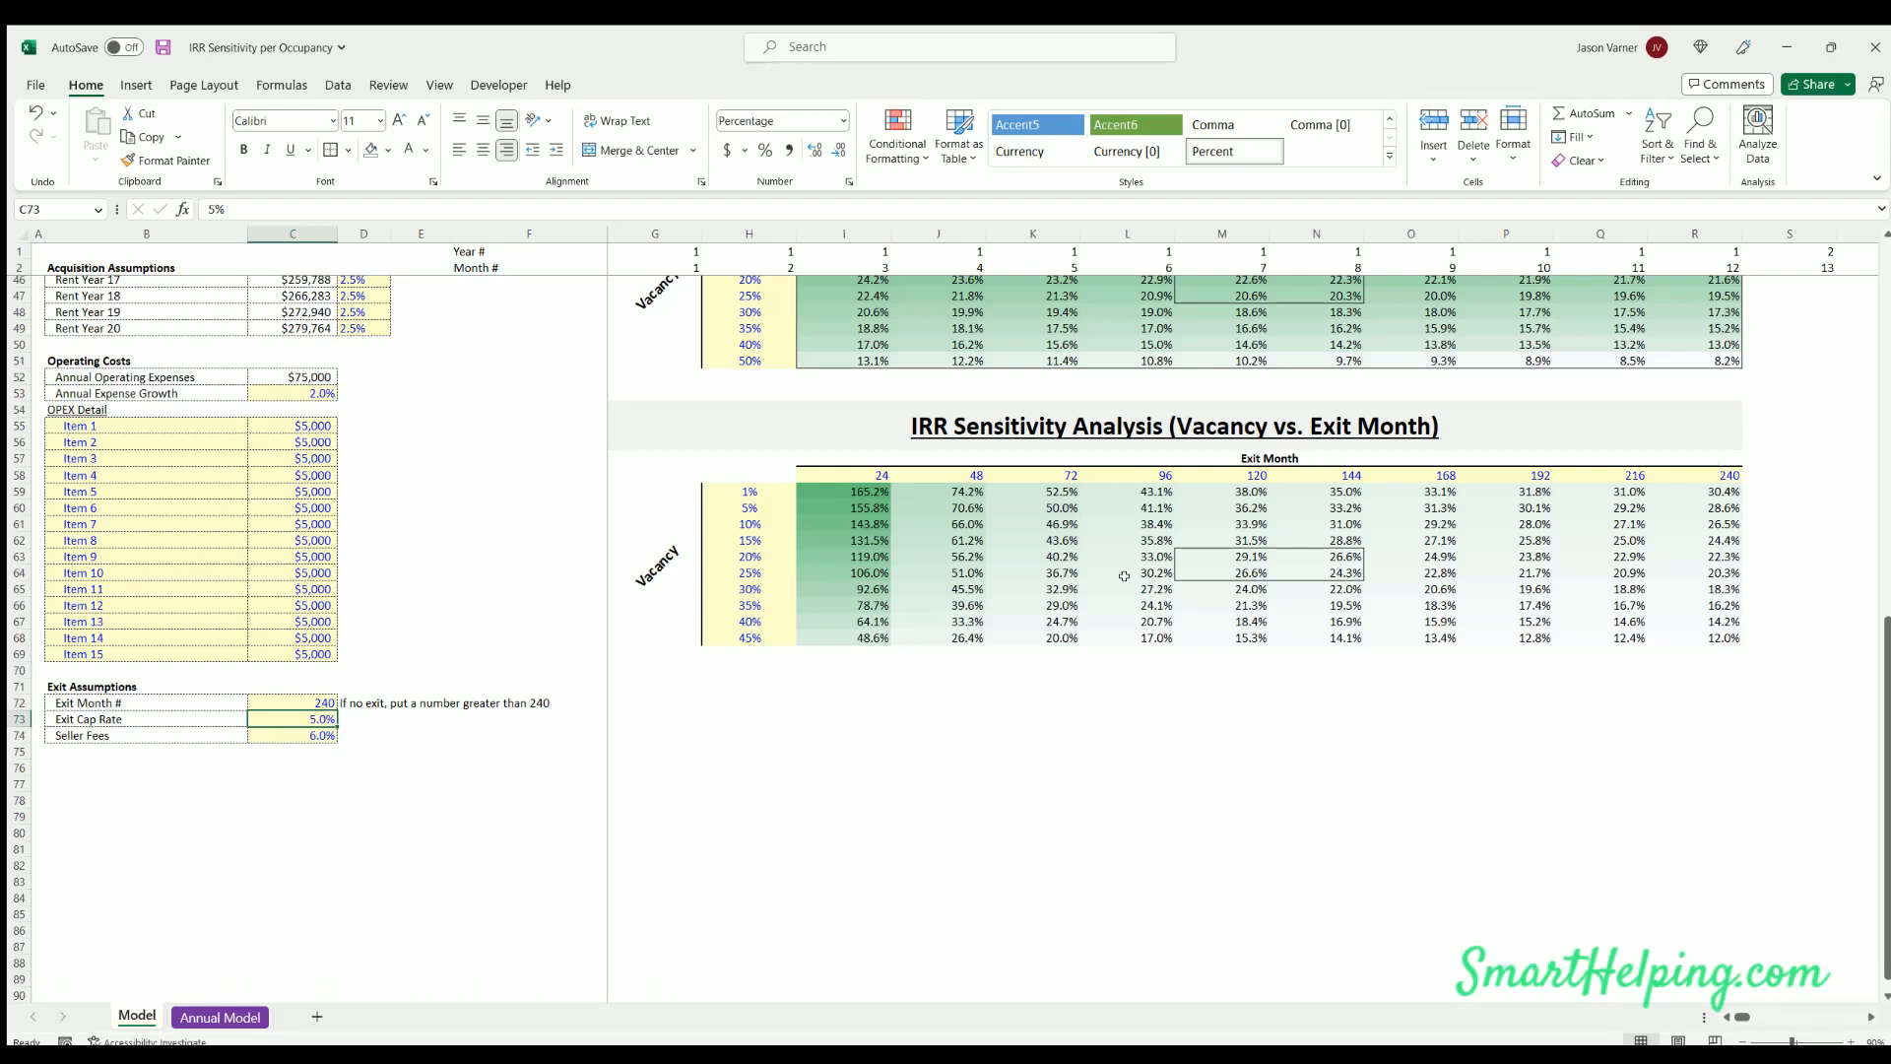
pyautogui.moveTo(1723, 549)
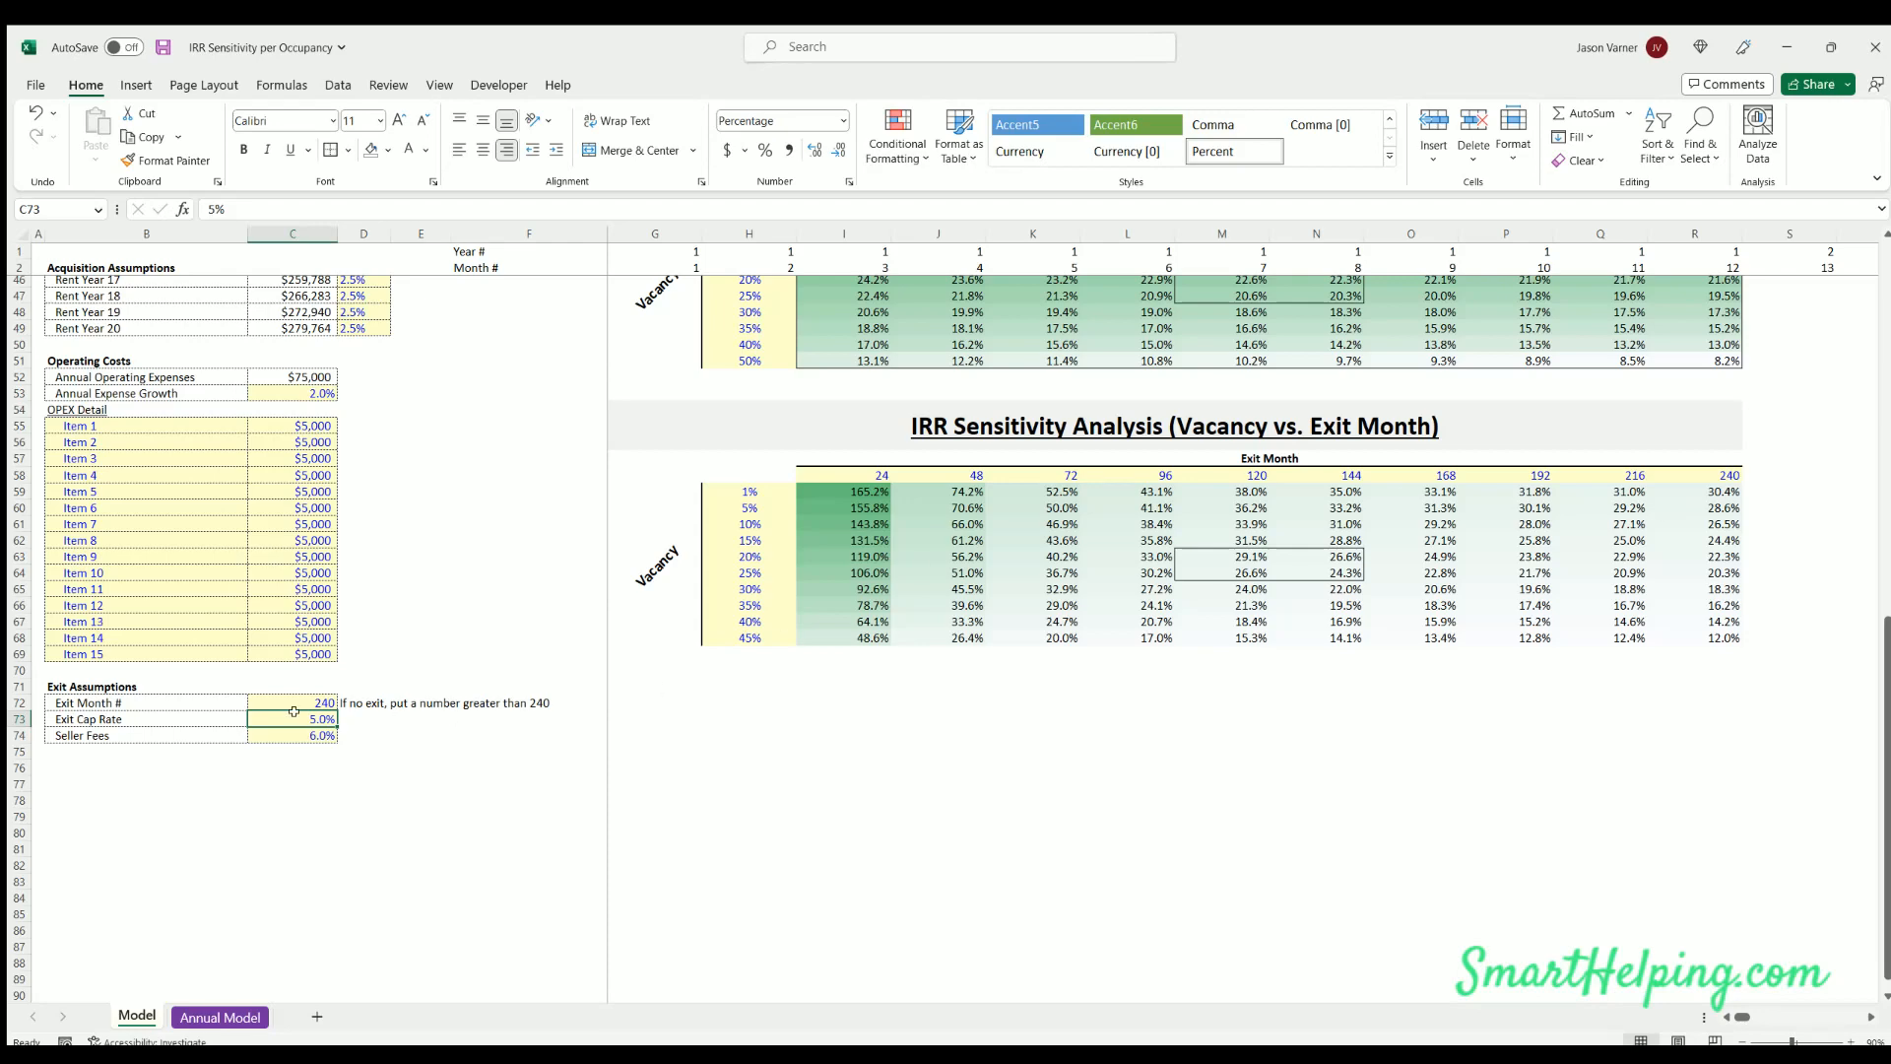
pyautogui.write('8')
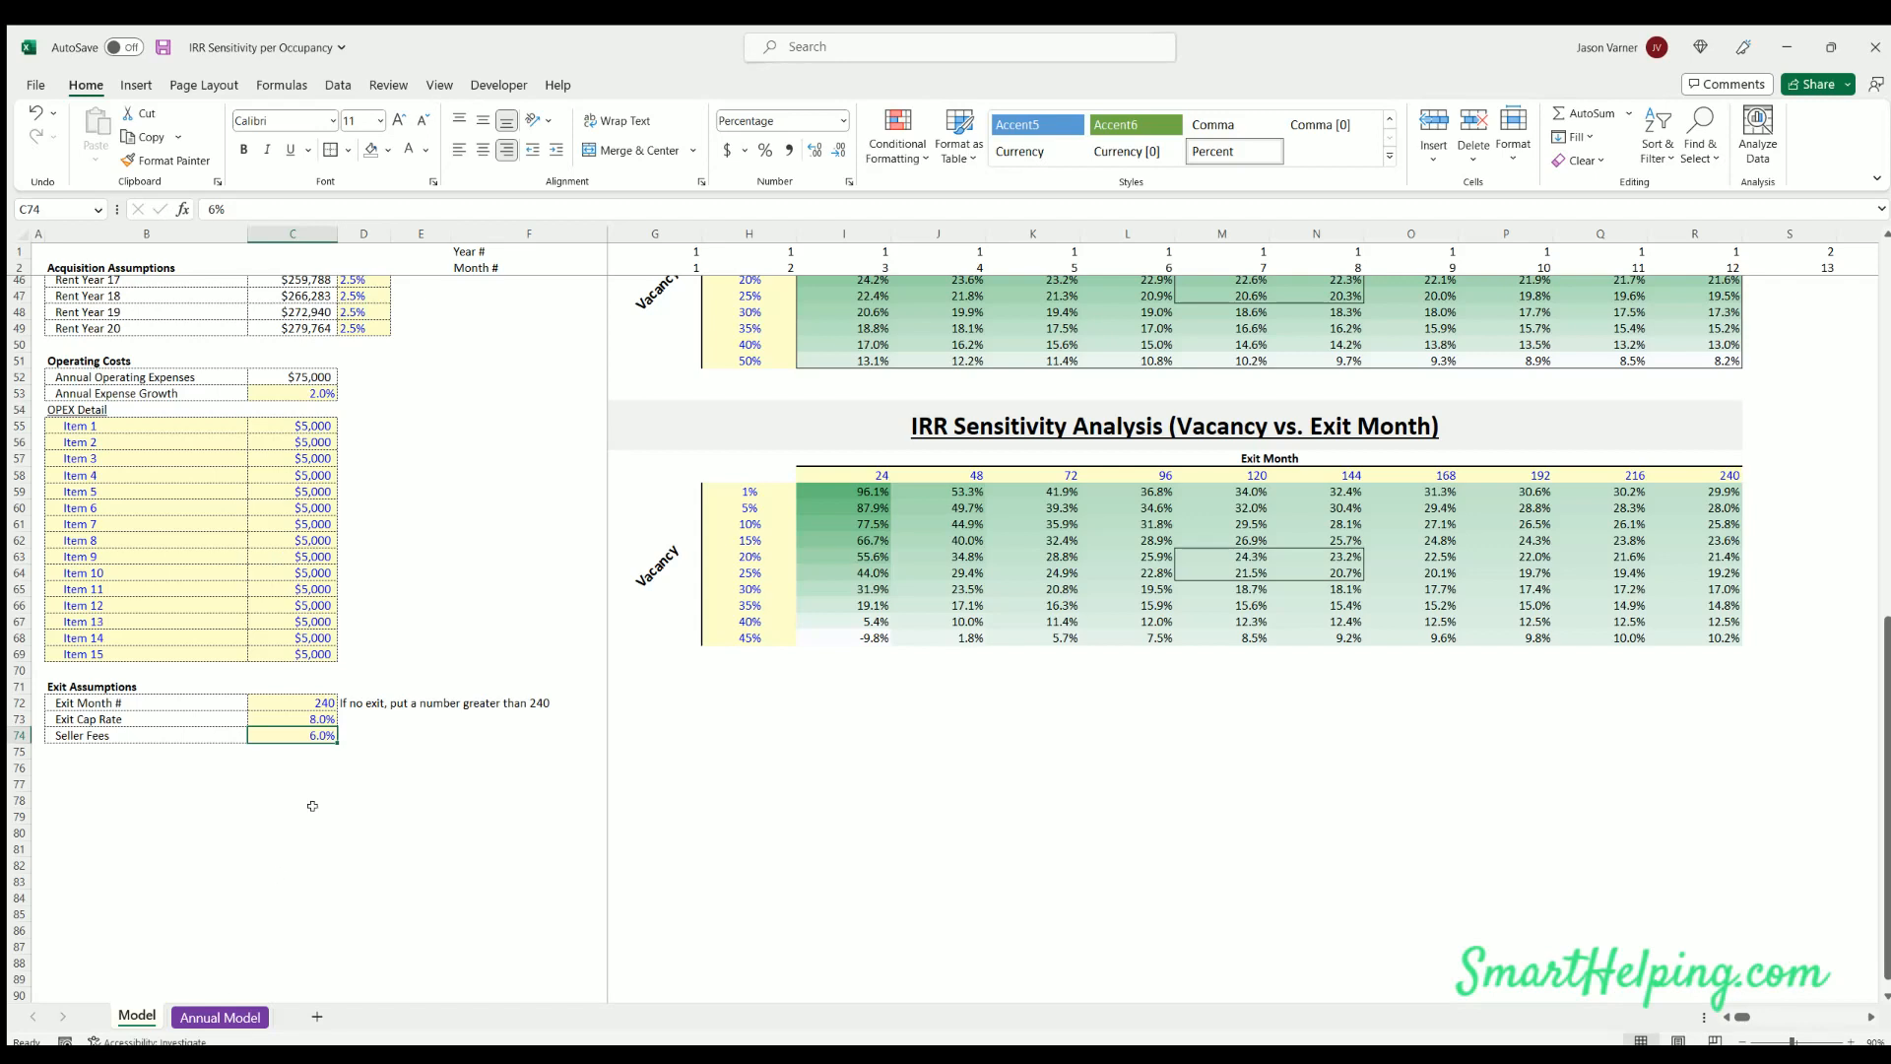
pyautogui.moveTo(966, 533)
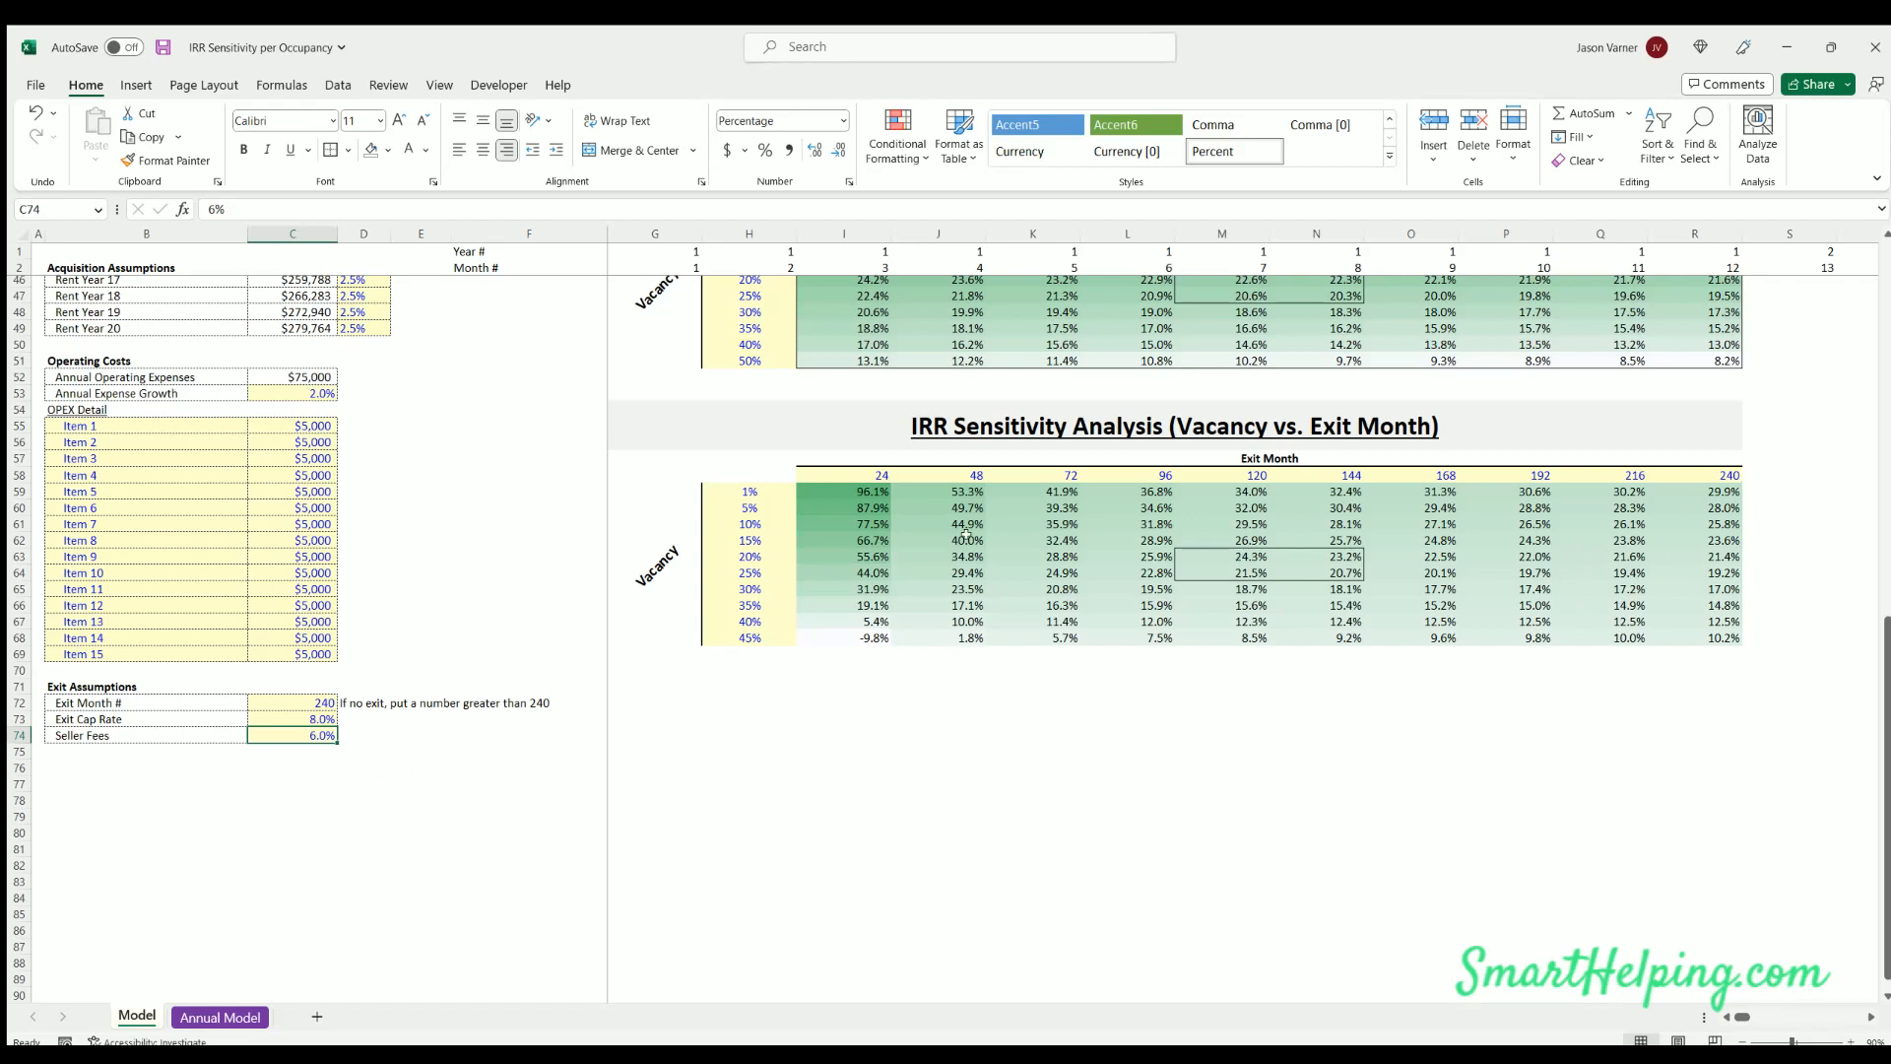
pyautogui.moveTo(1548, 494)
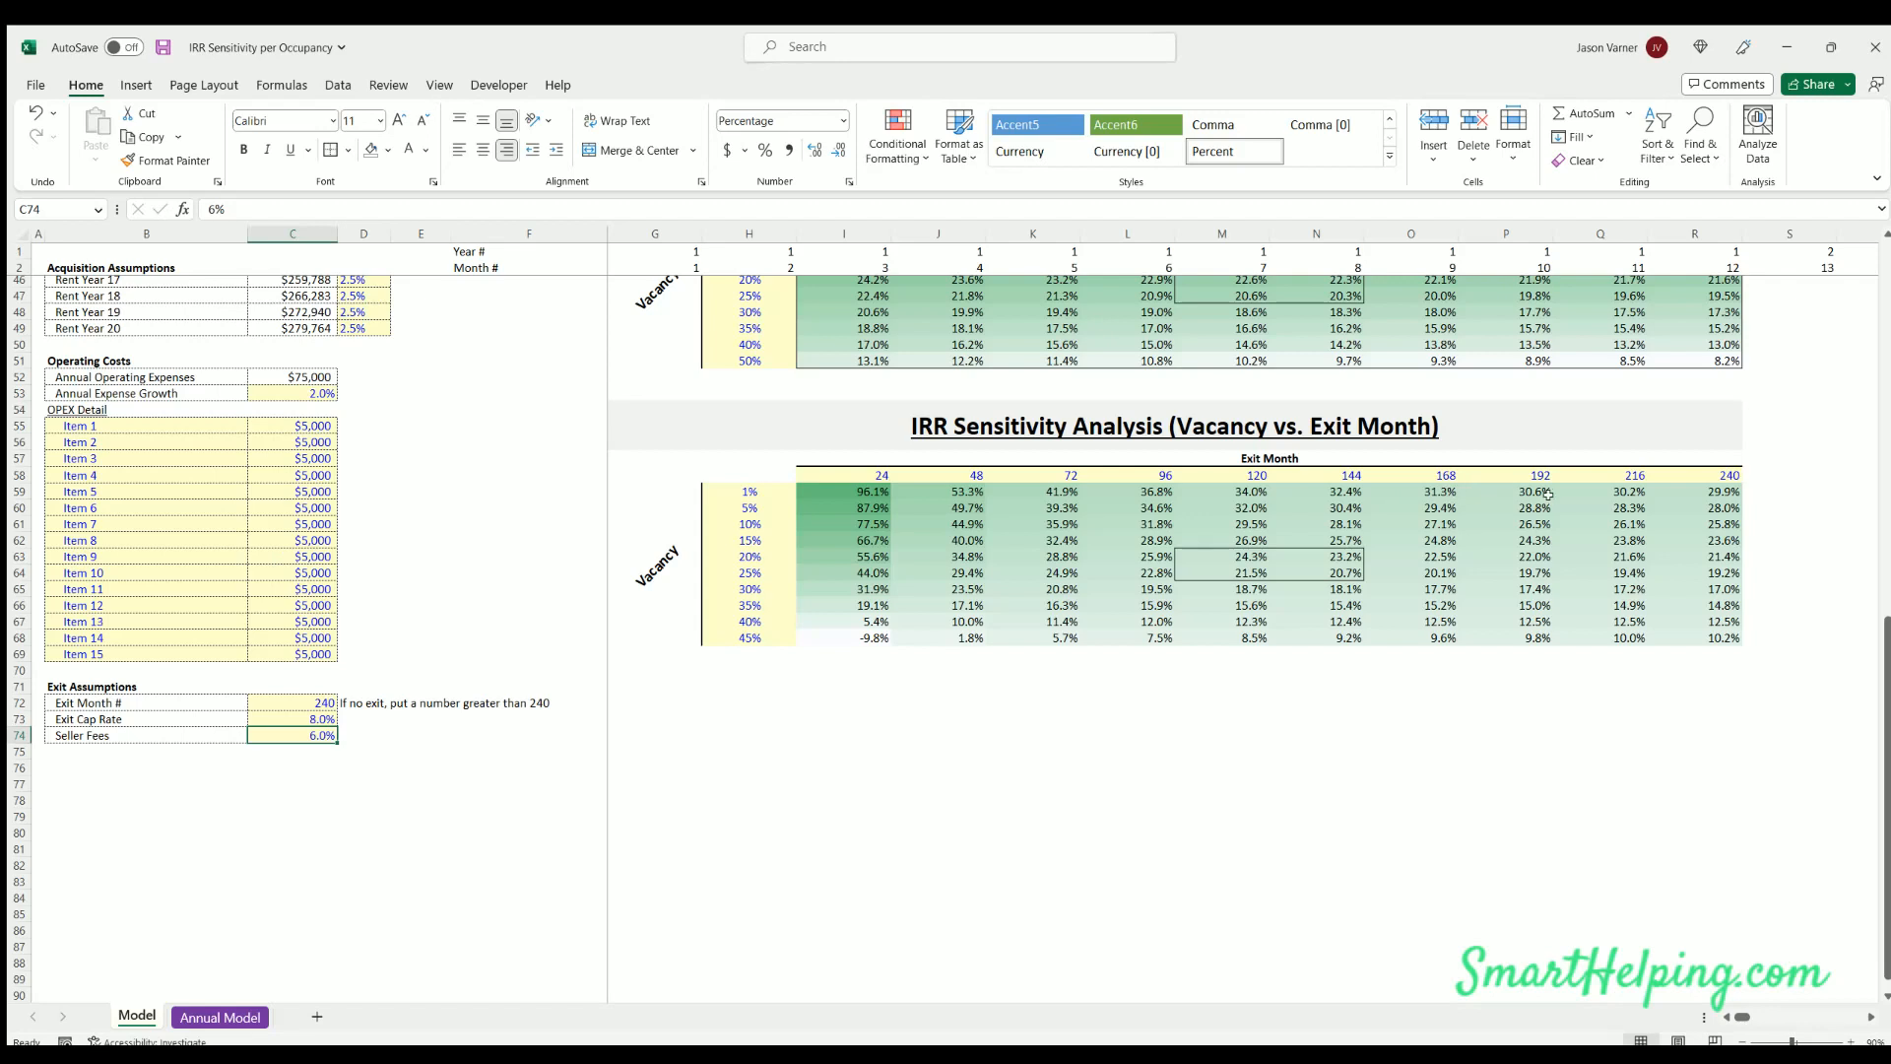
pyautogui.moveTo(213, 138)
pyautogui.write('5')
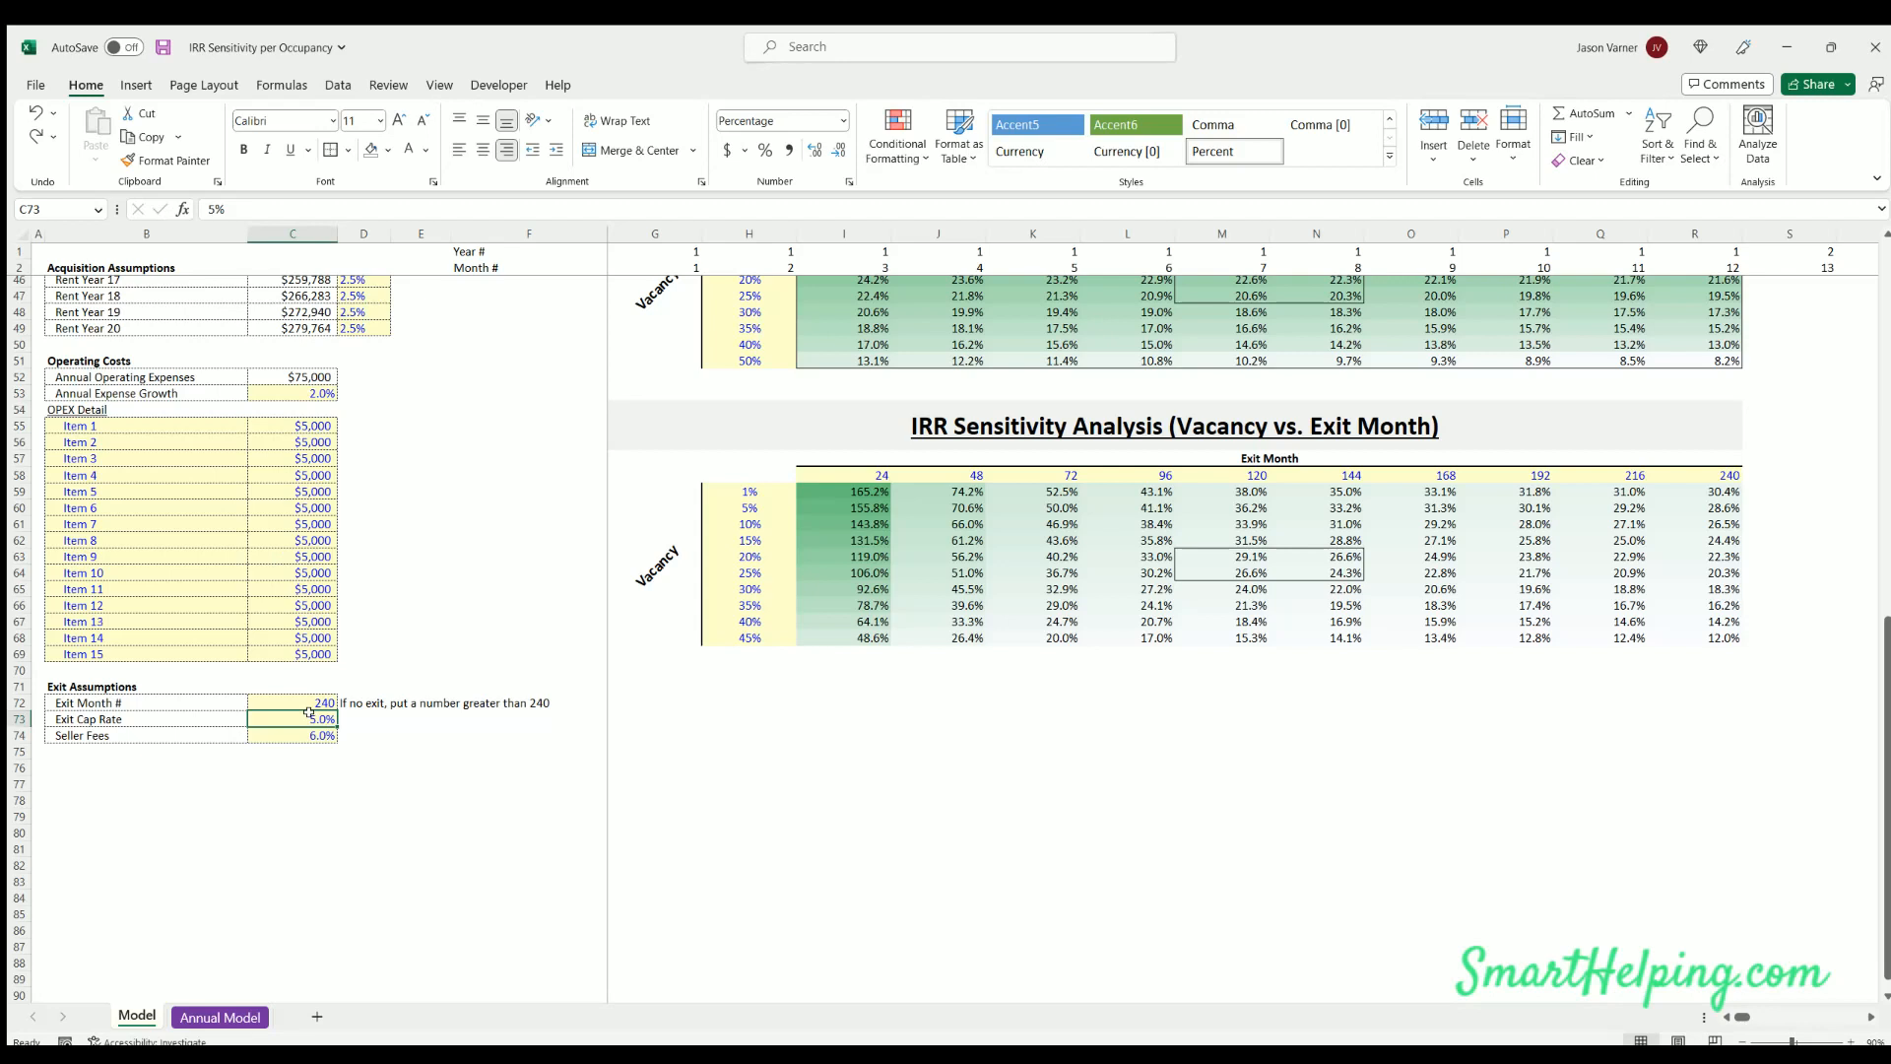
pyautogui.moveTo(367, 705)
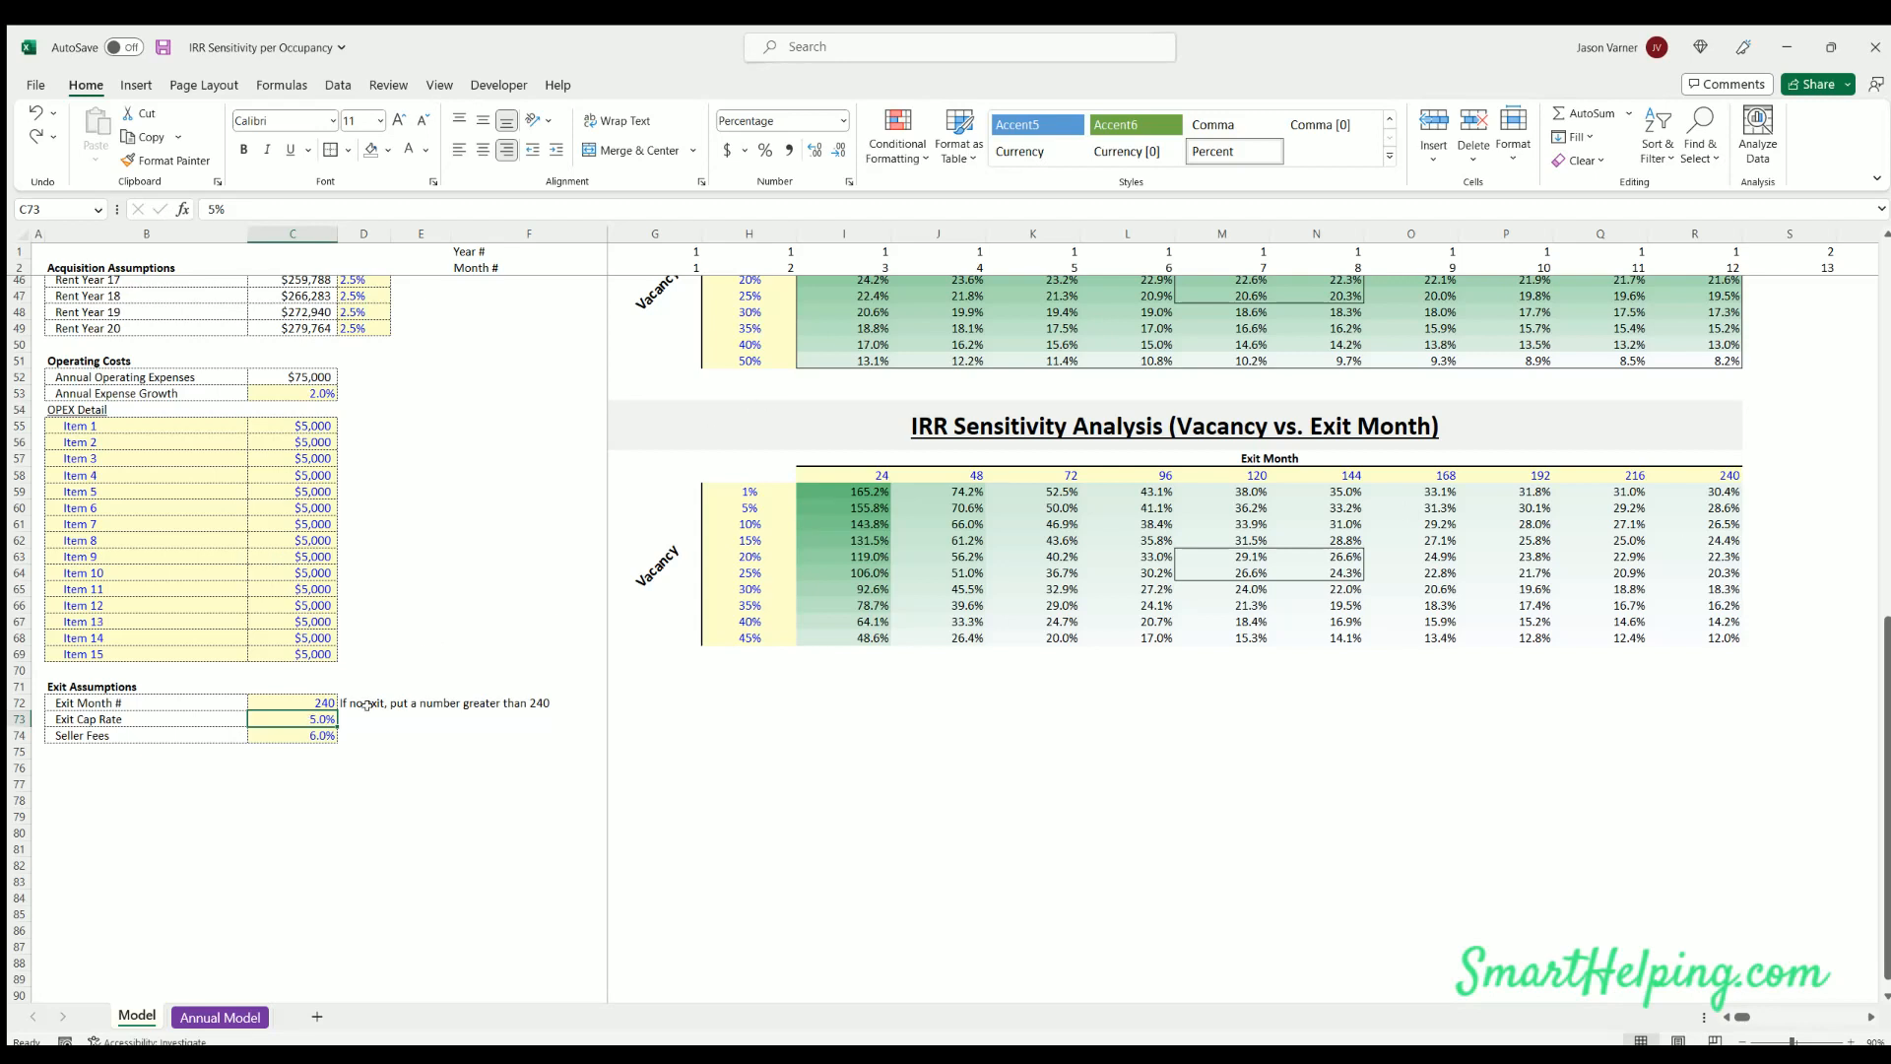
pyautogui.write('50')
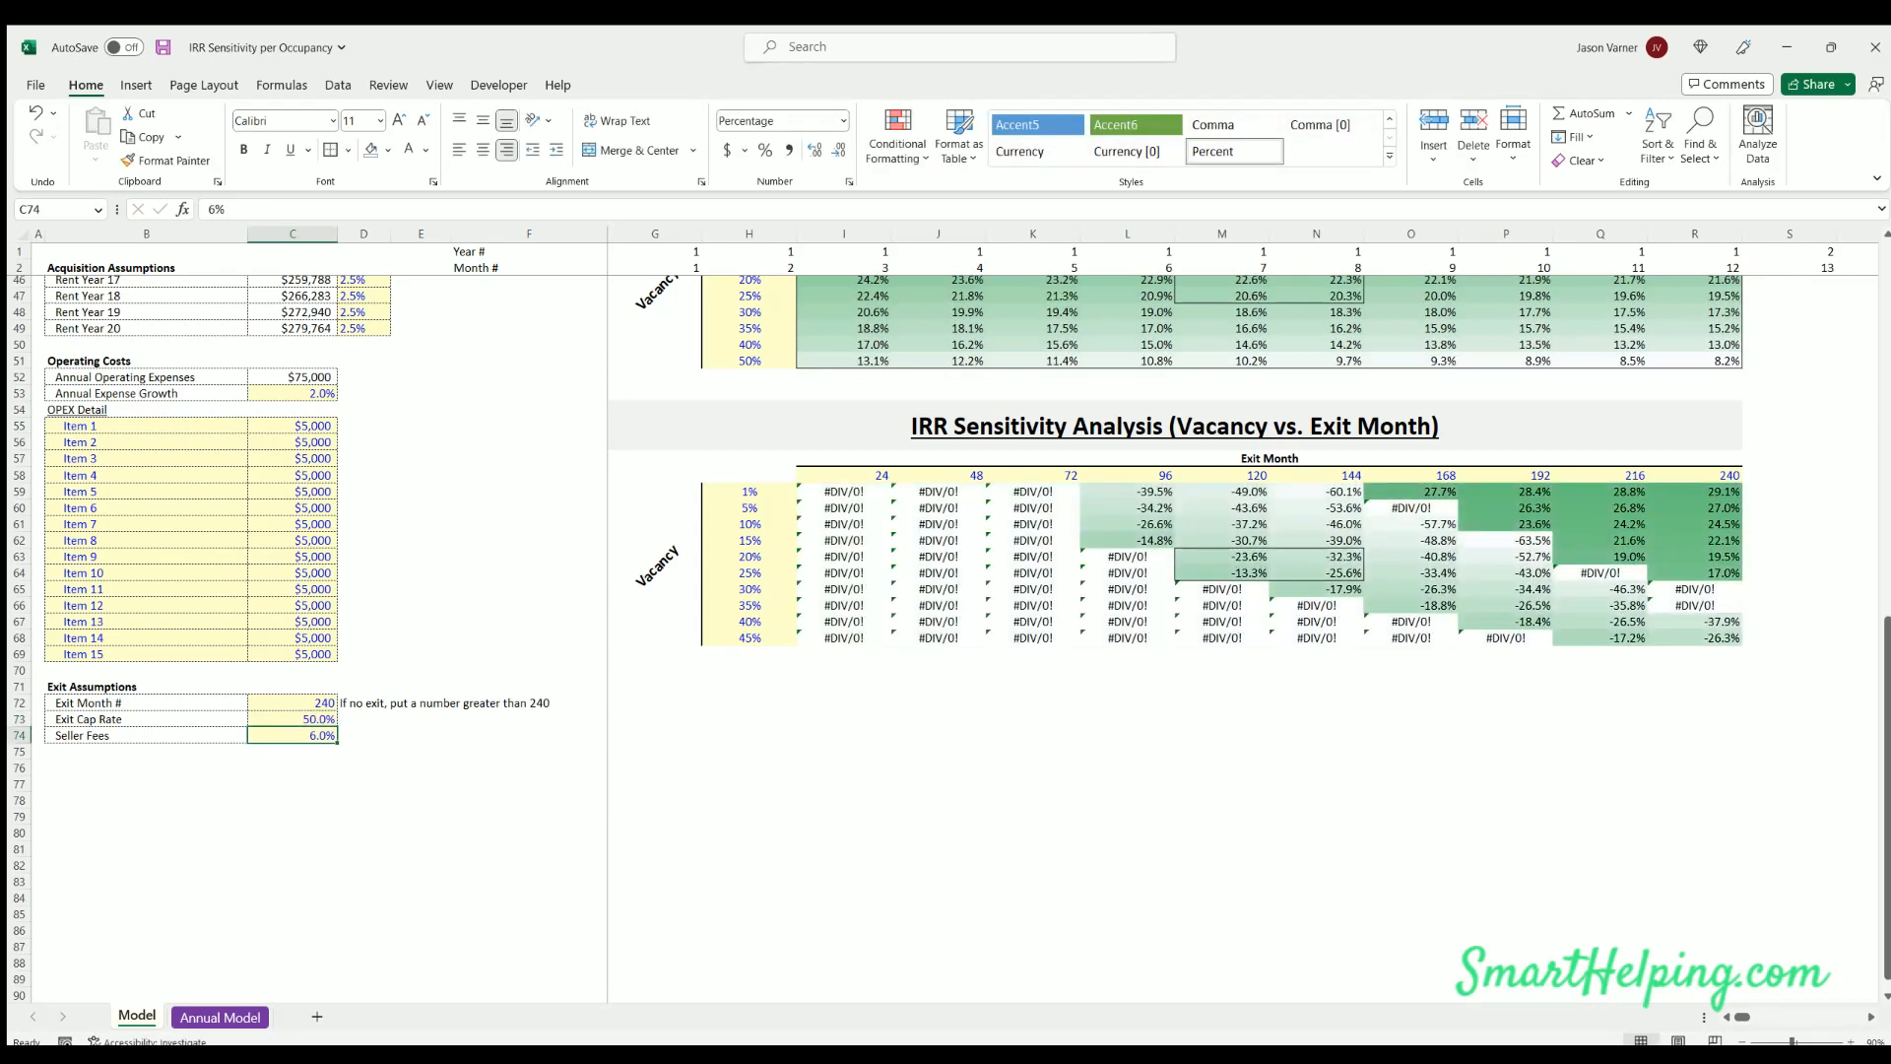
pyautogui.click(291, 719)
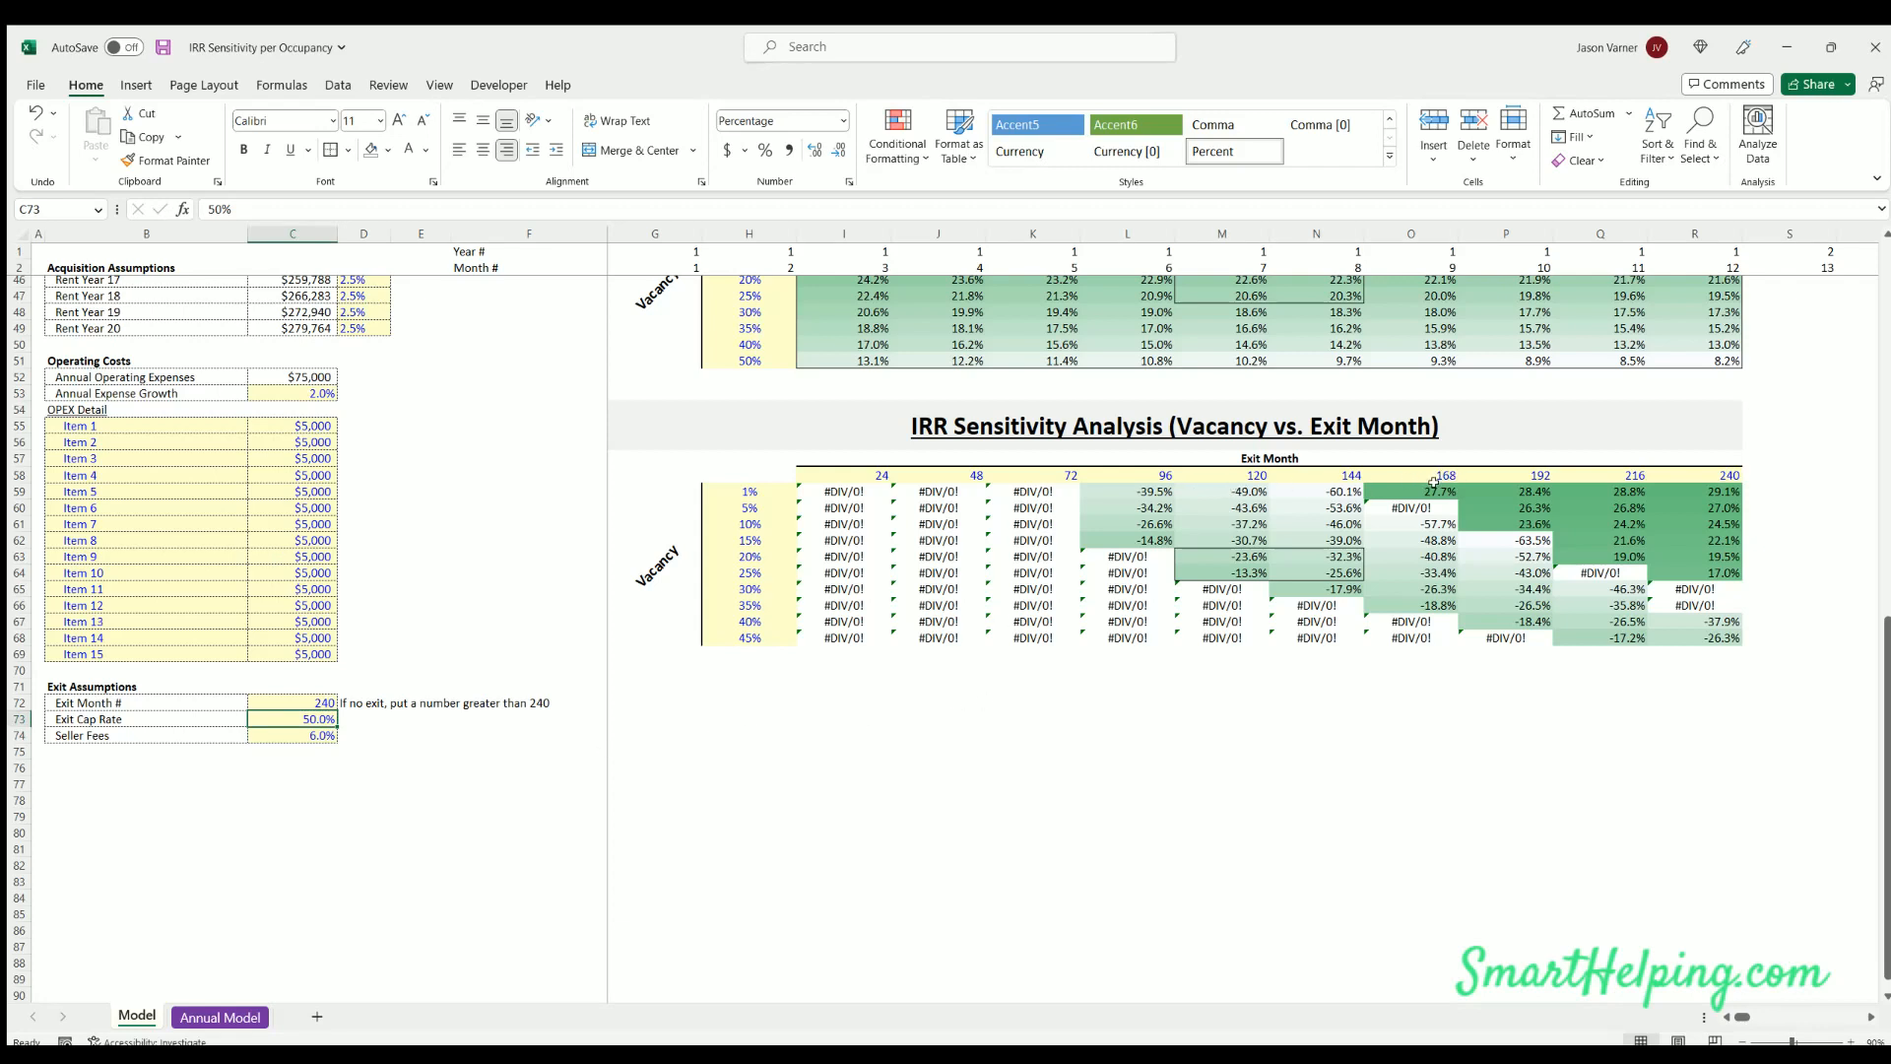
pyautogui.moveTo(1430, 484)
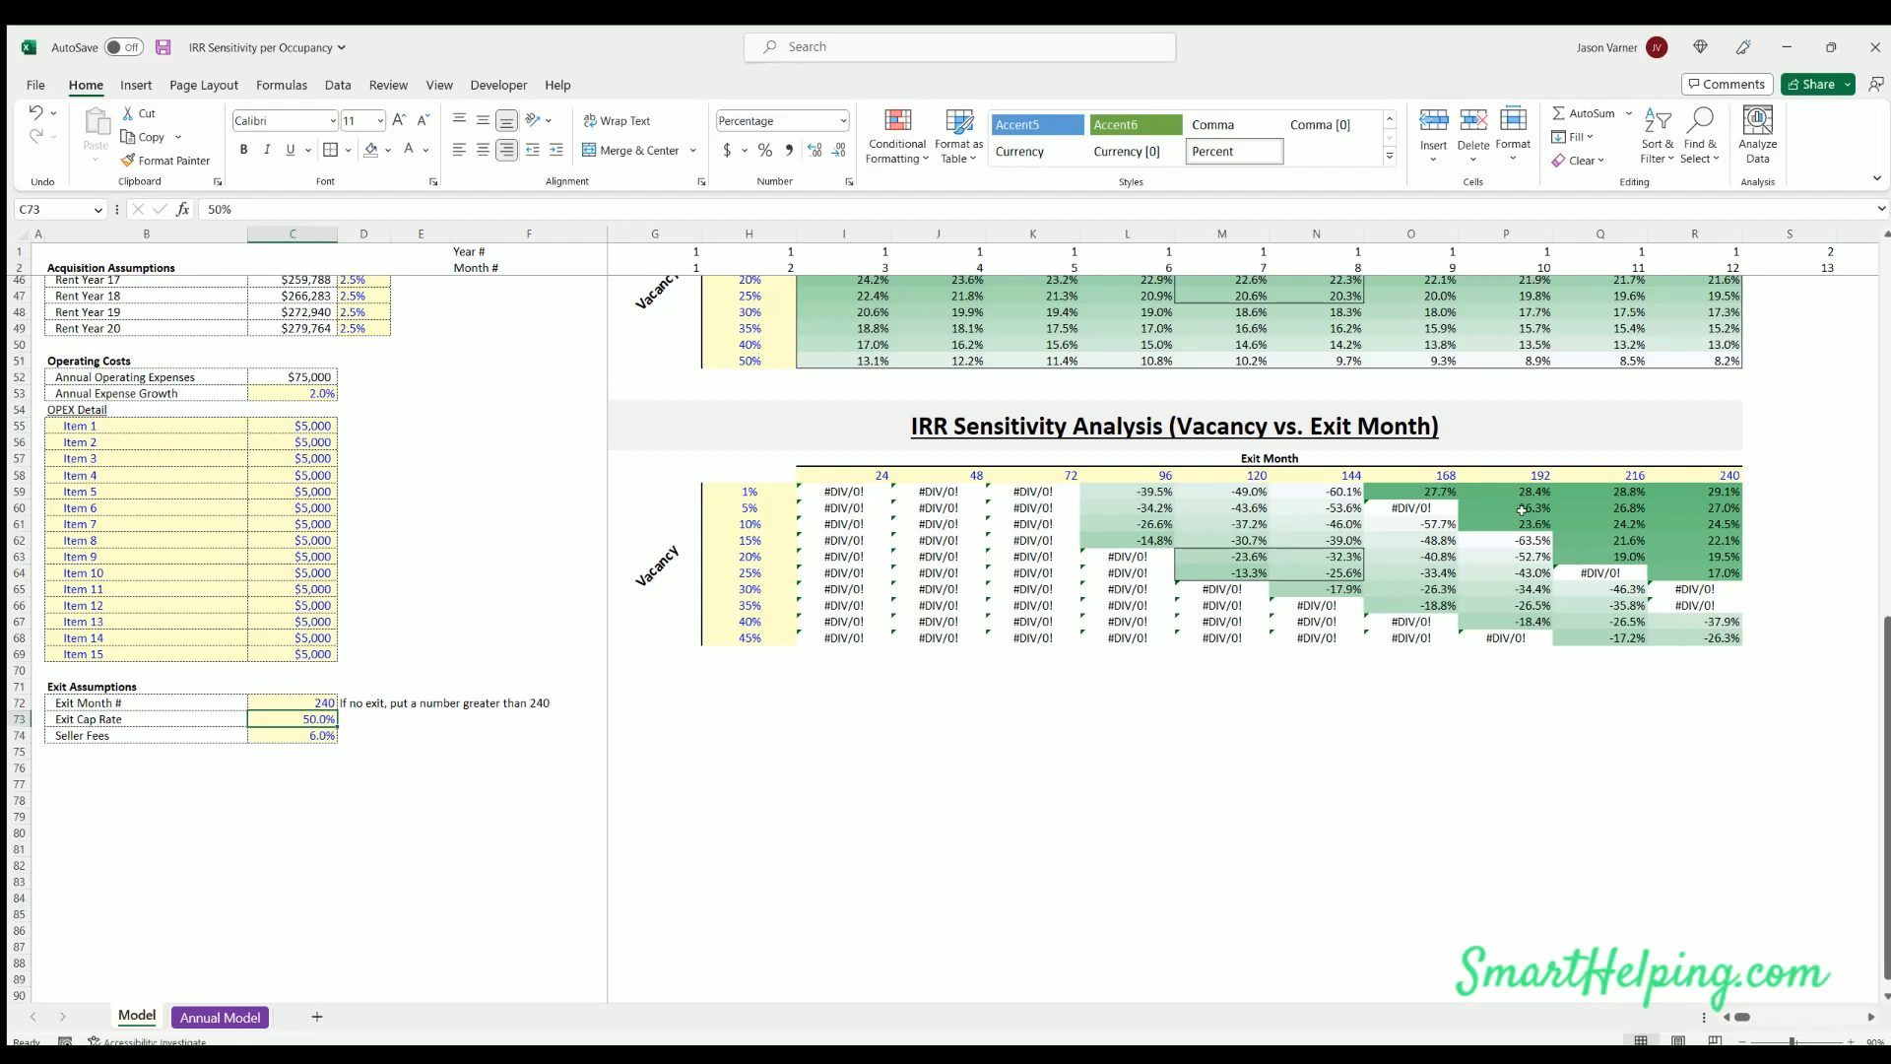
pyautogui.moveTo(1409, 472)
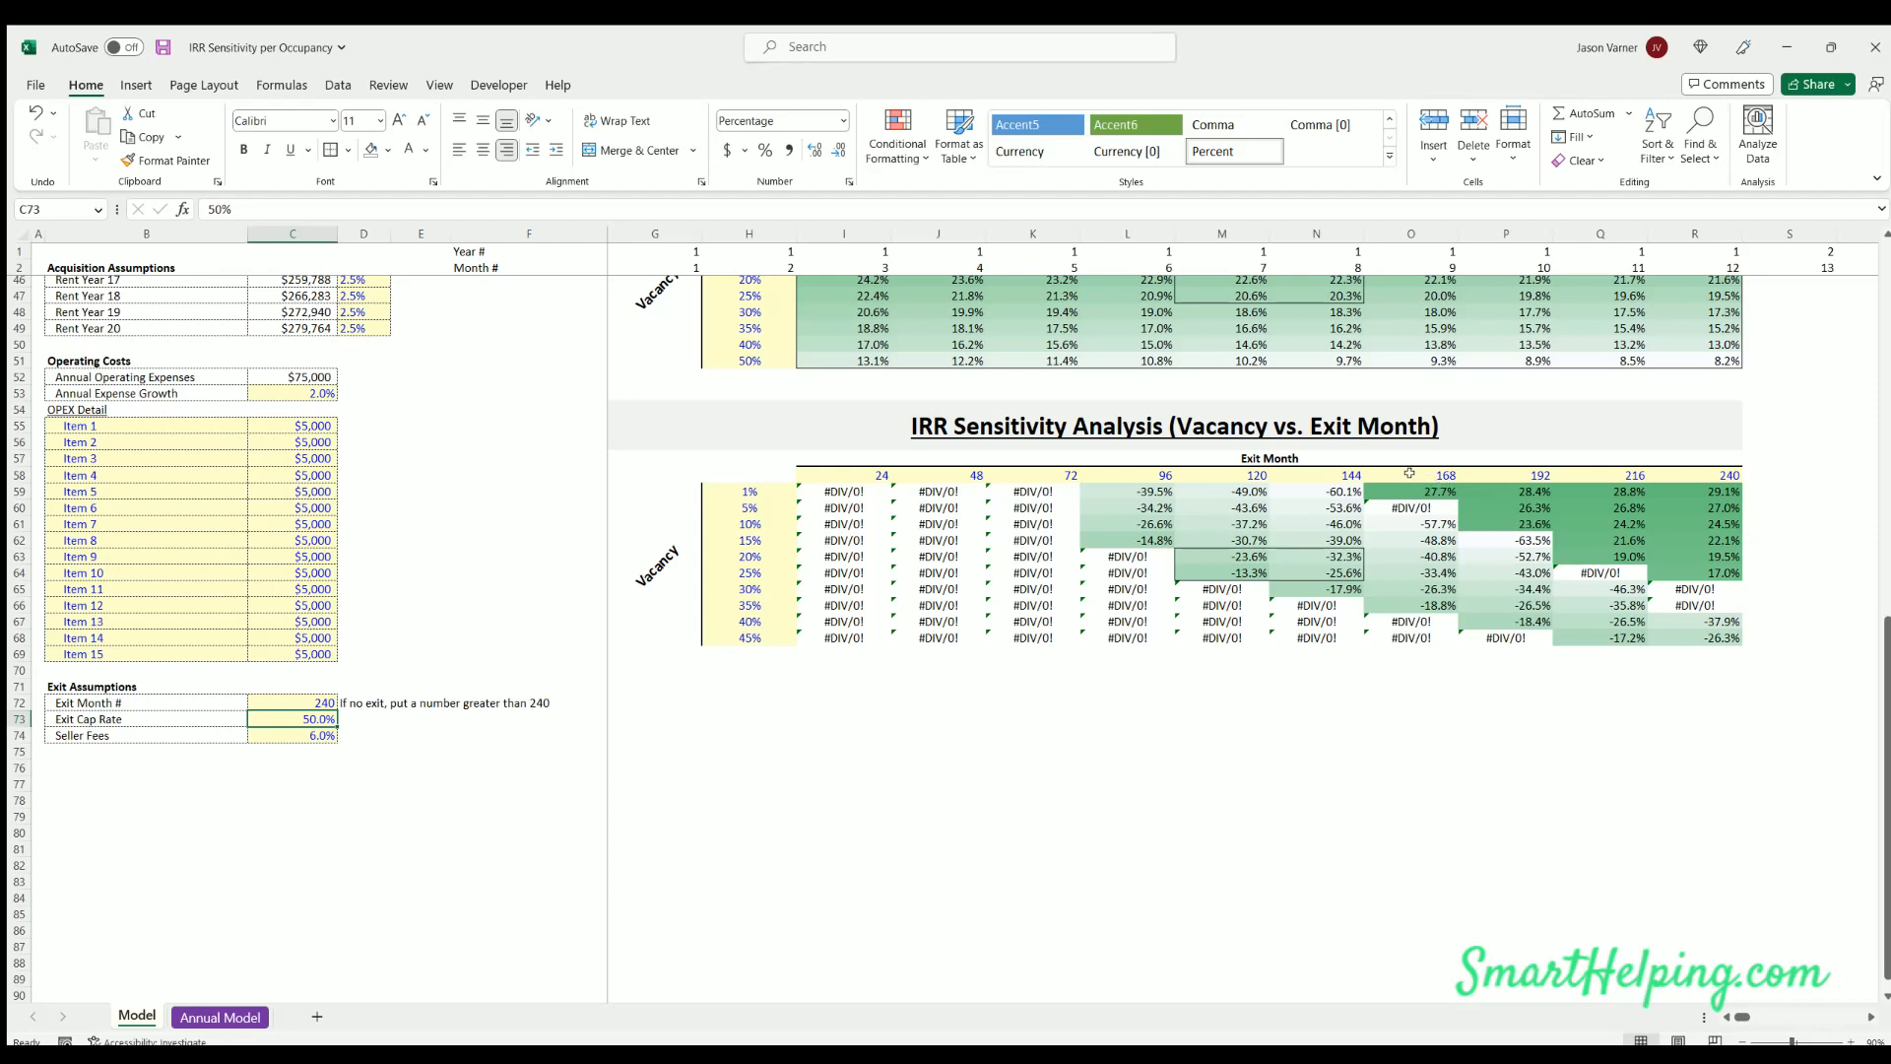
pyautogui.moveTo(1402, 472)
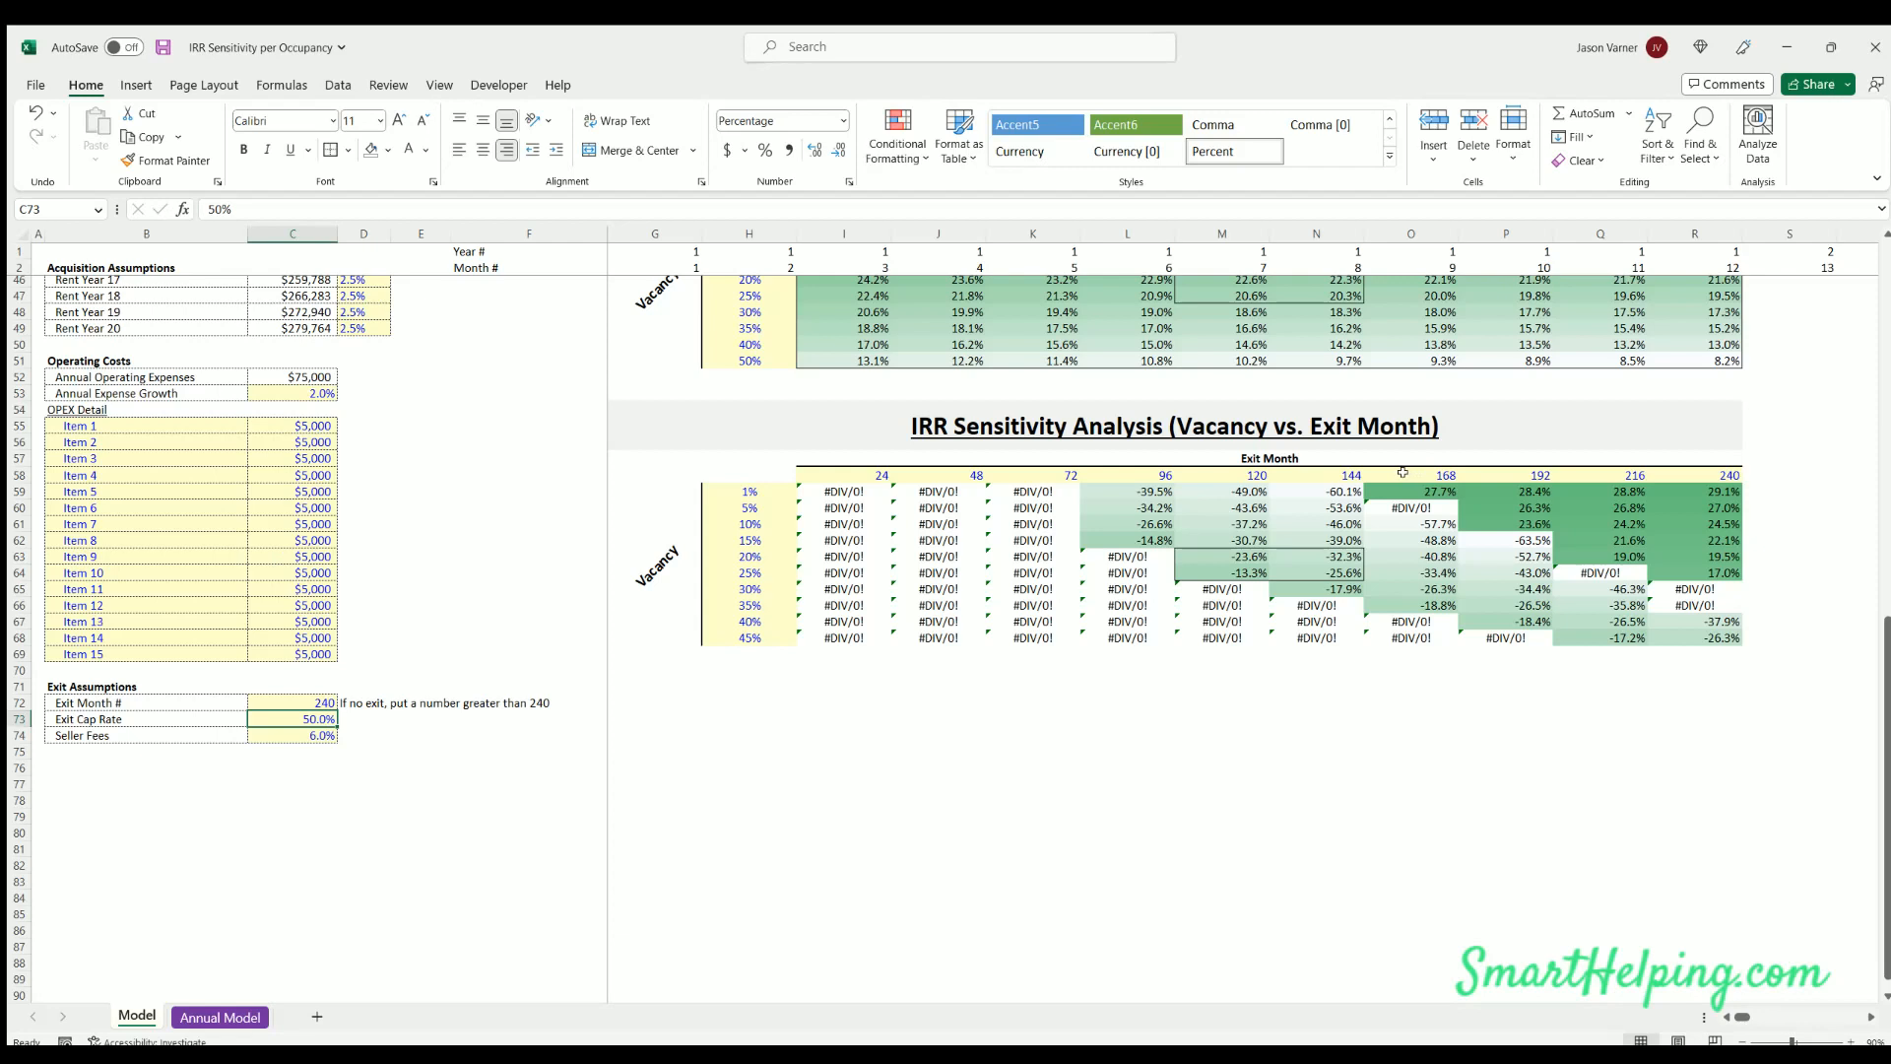
pyautogui.moveTo(1413, 465)
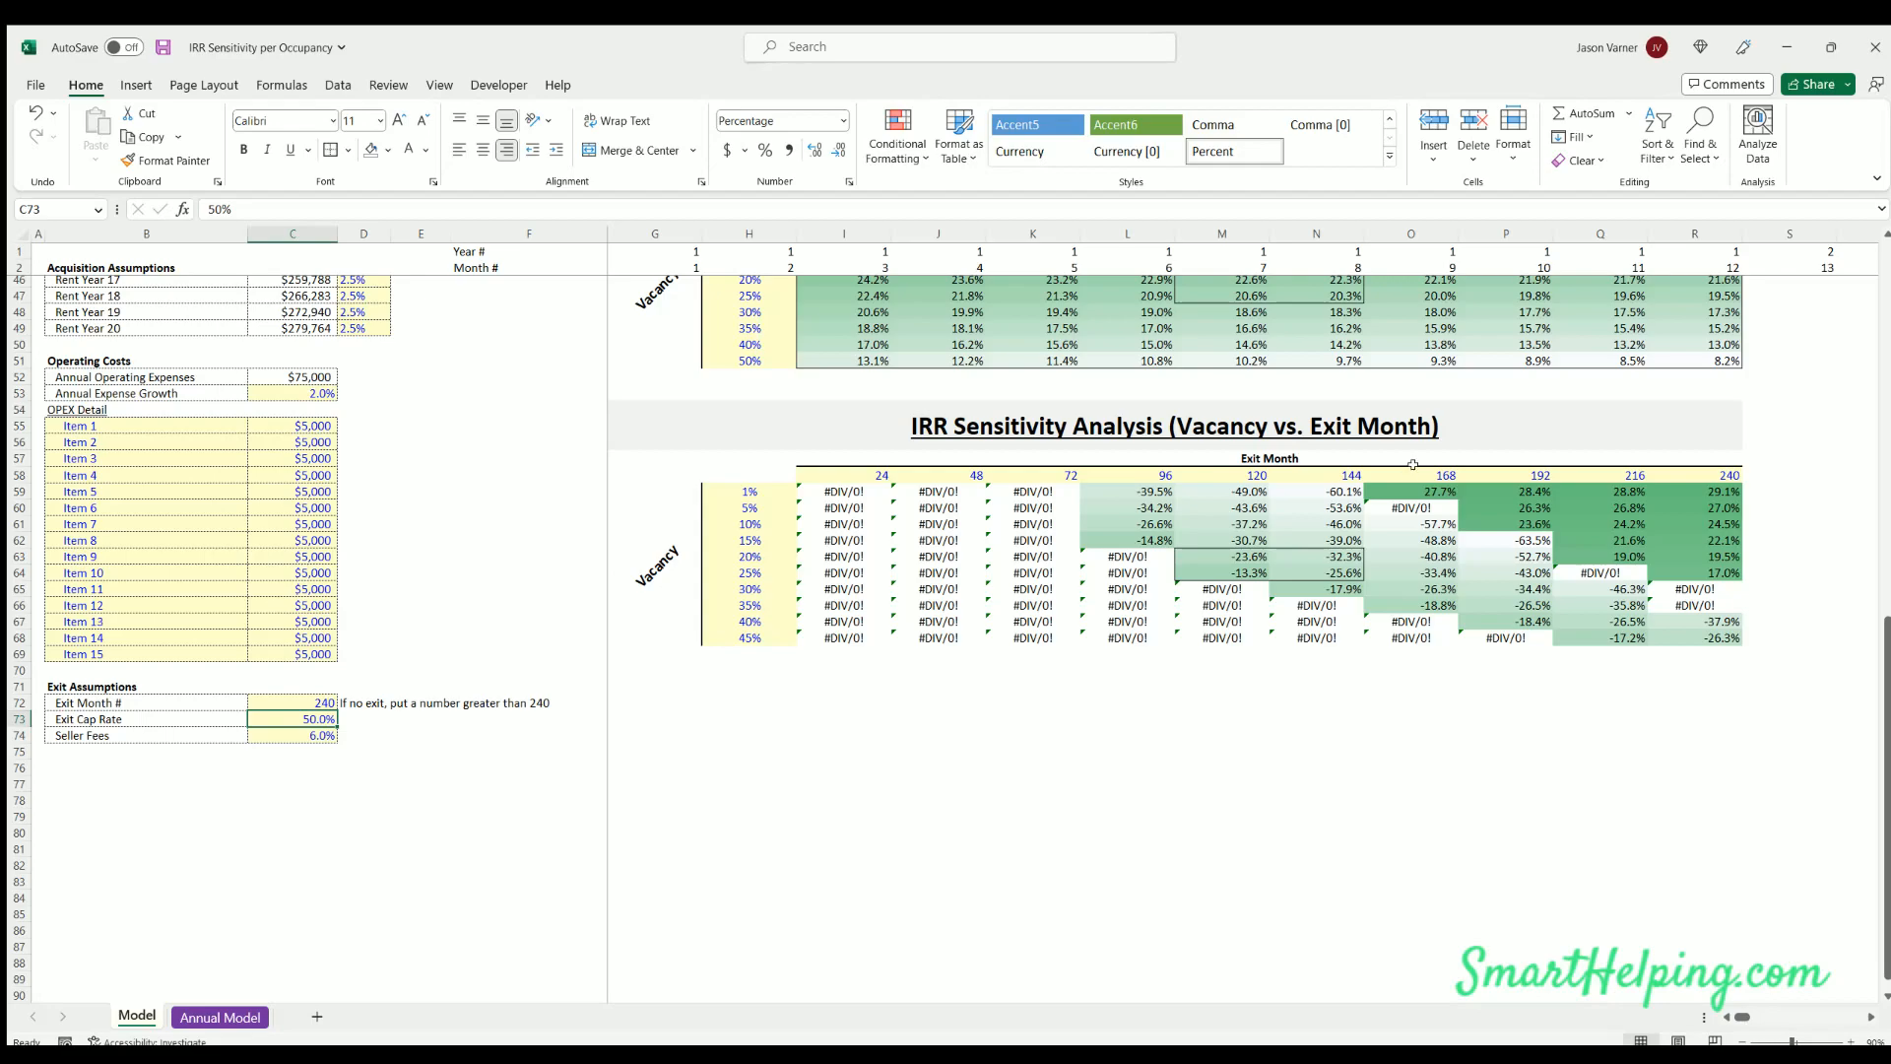
pyautogui.moveTo(355, 660)
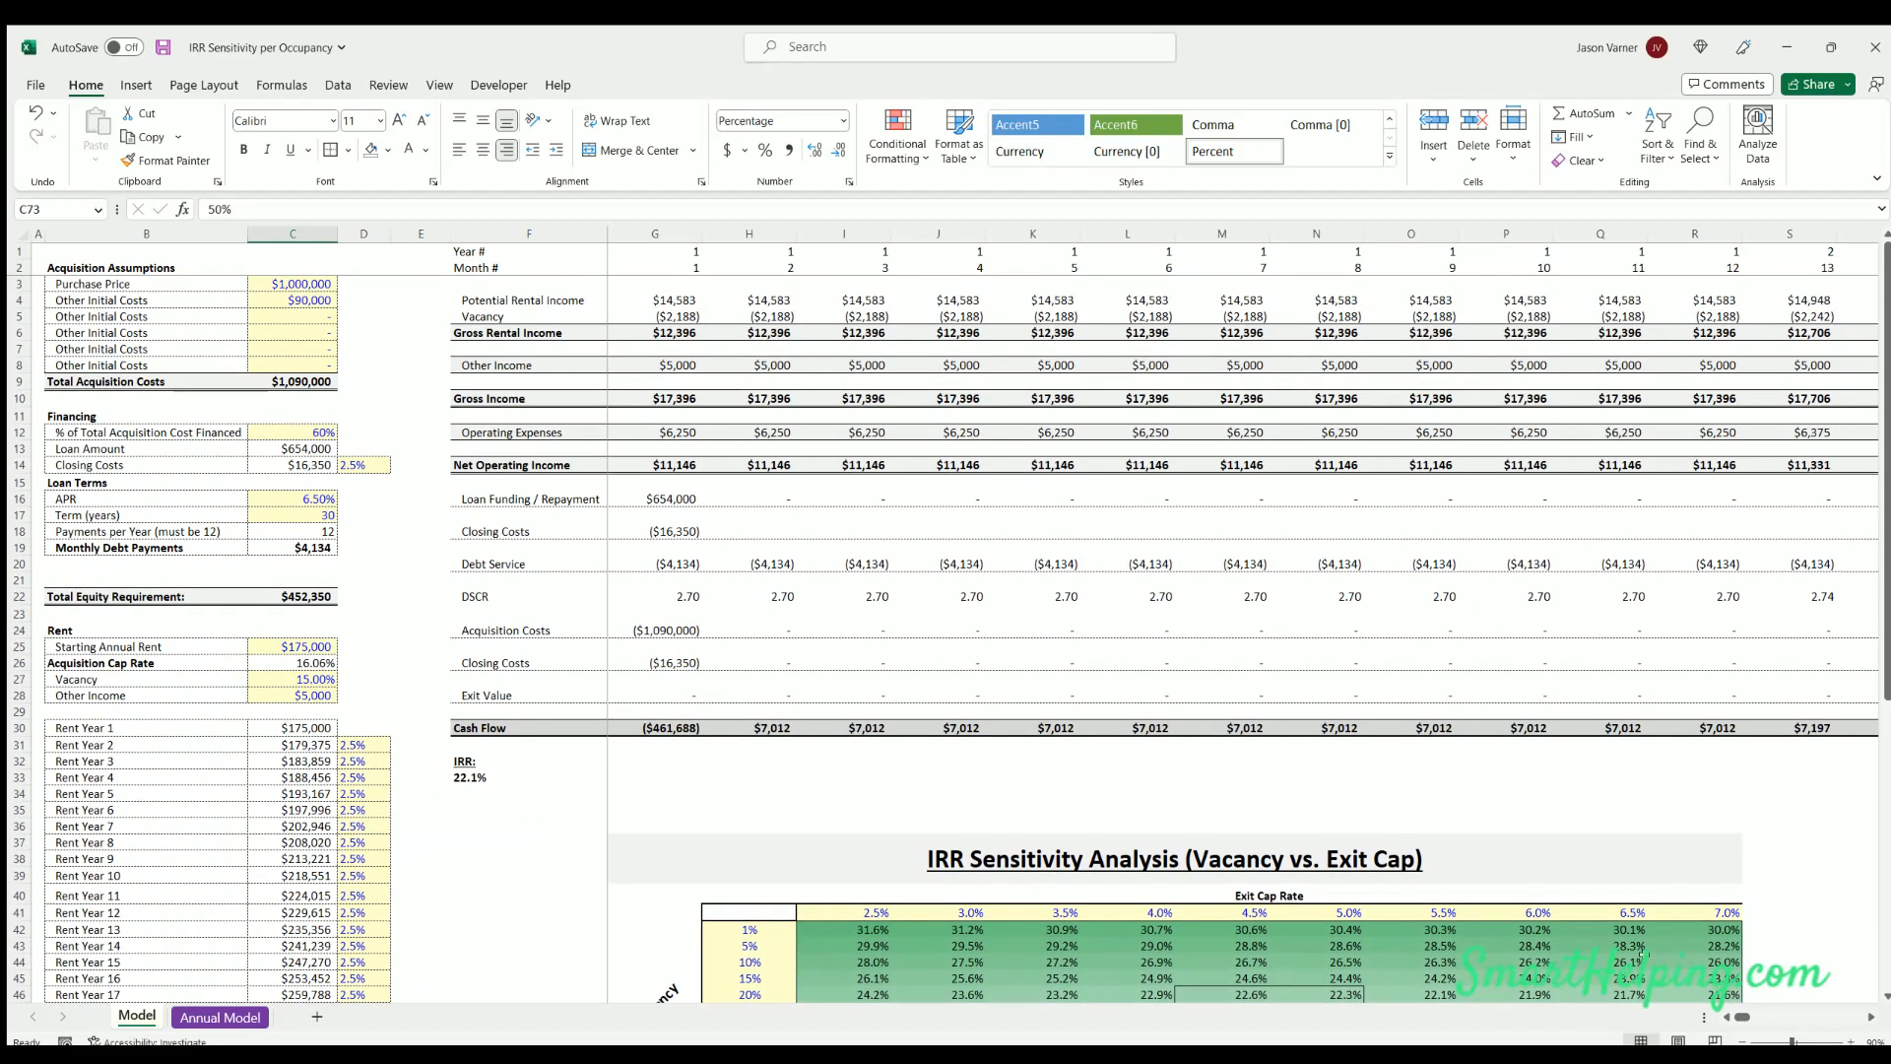
# Scroll right to month 240 and inspect the exit value formula before resetting the cap rate to 30%
pyautogui.hscroll(3)
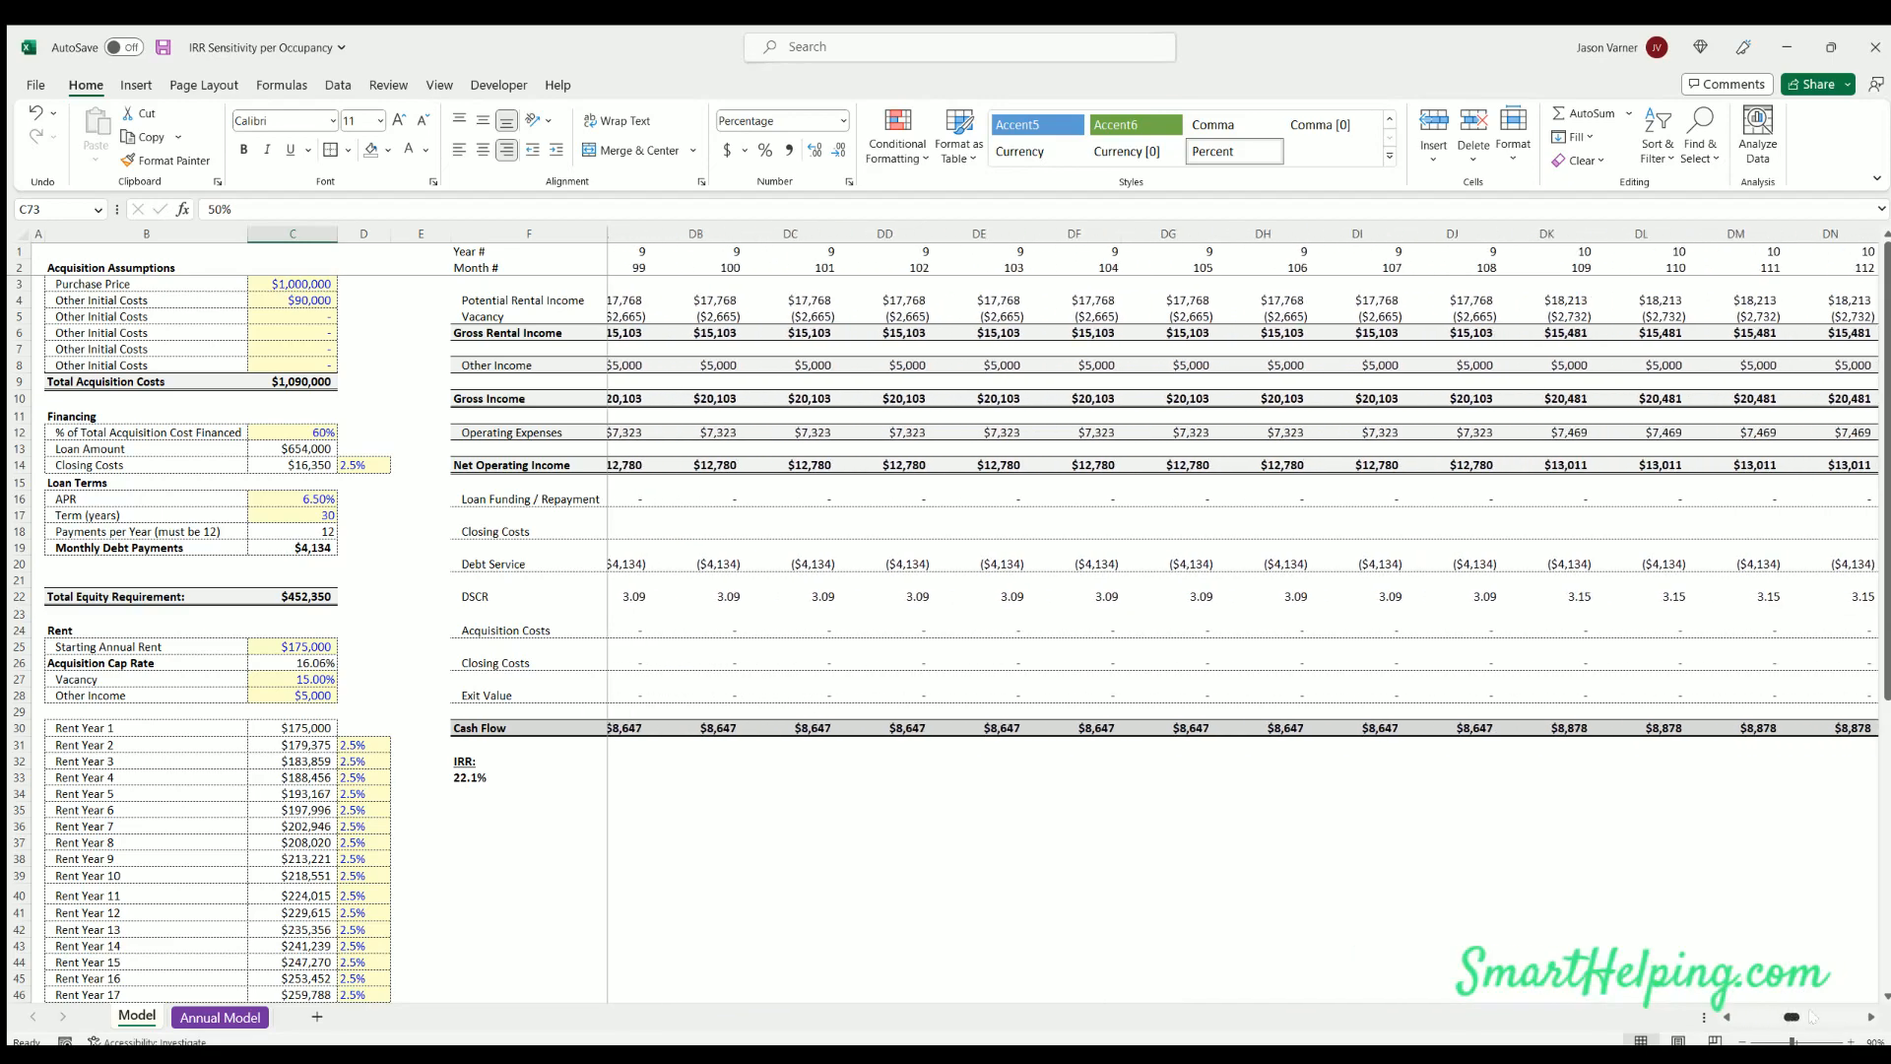
pyautogui.hscroll(3)
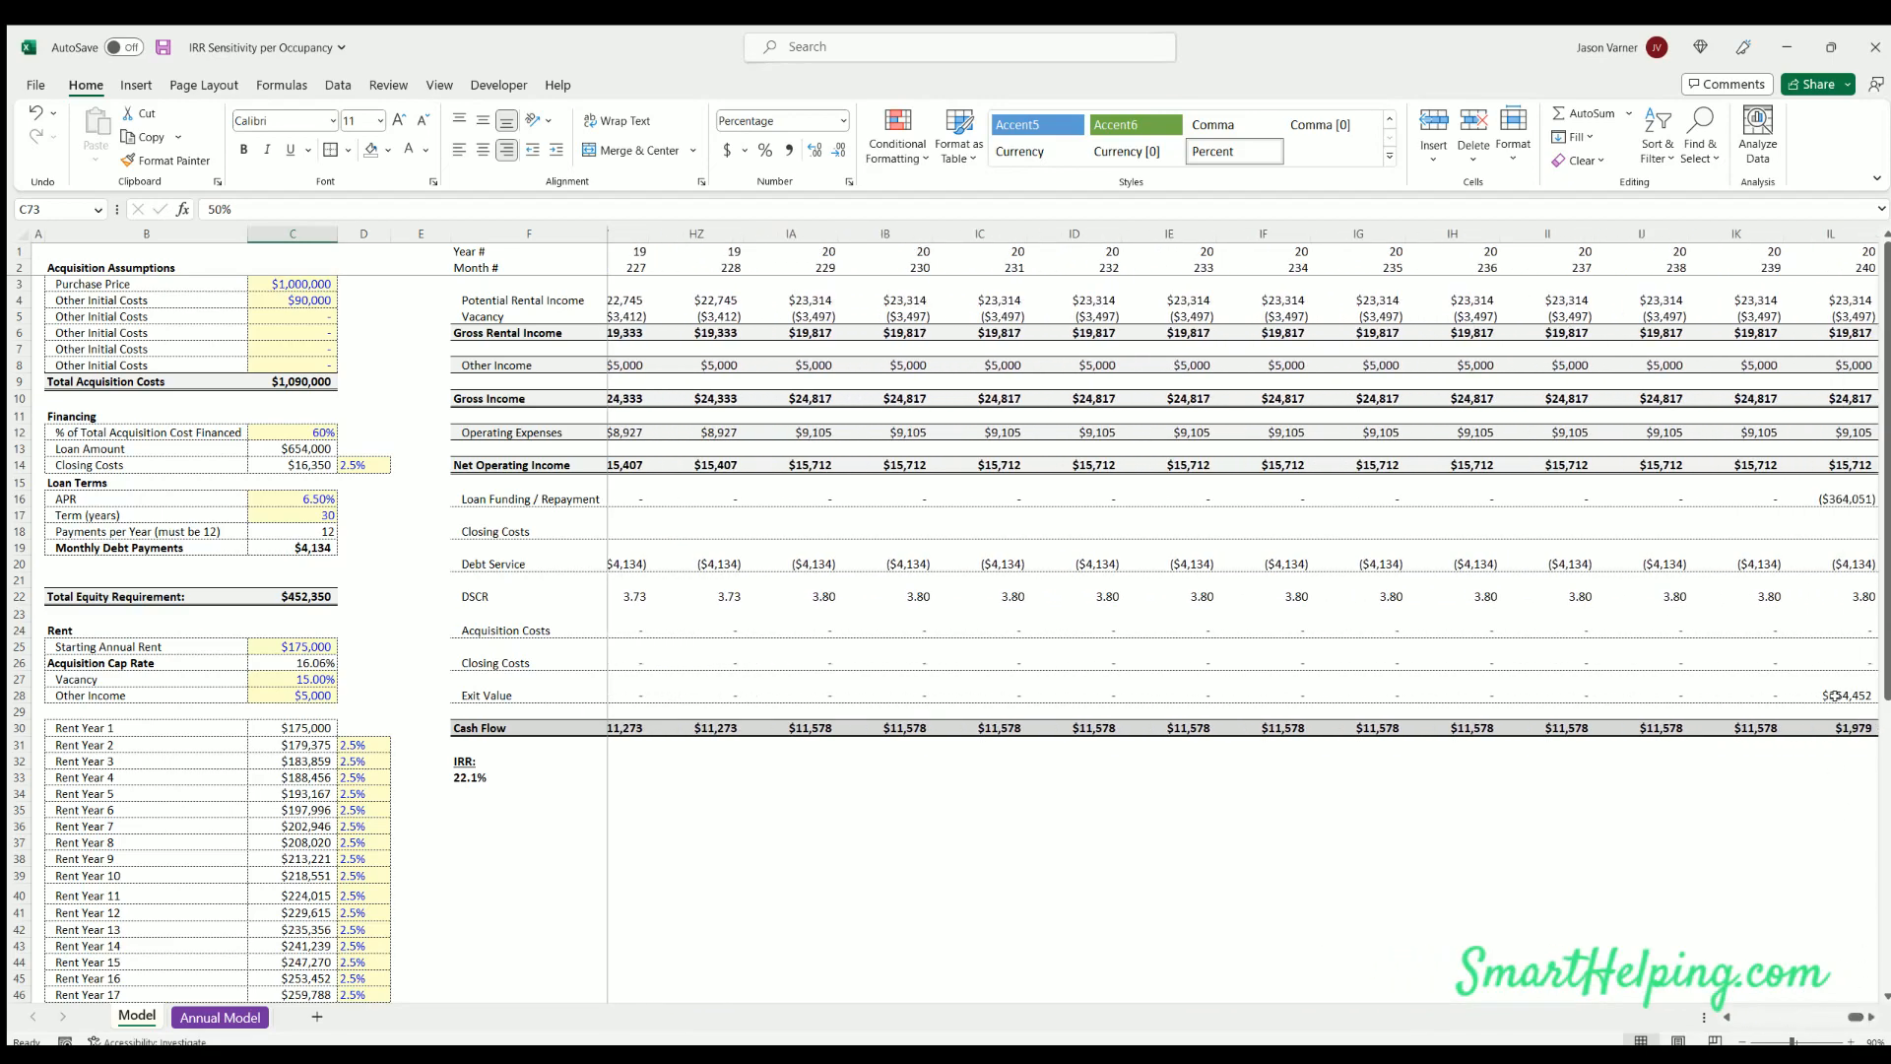
pyautogui.click(1827, 694)
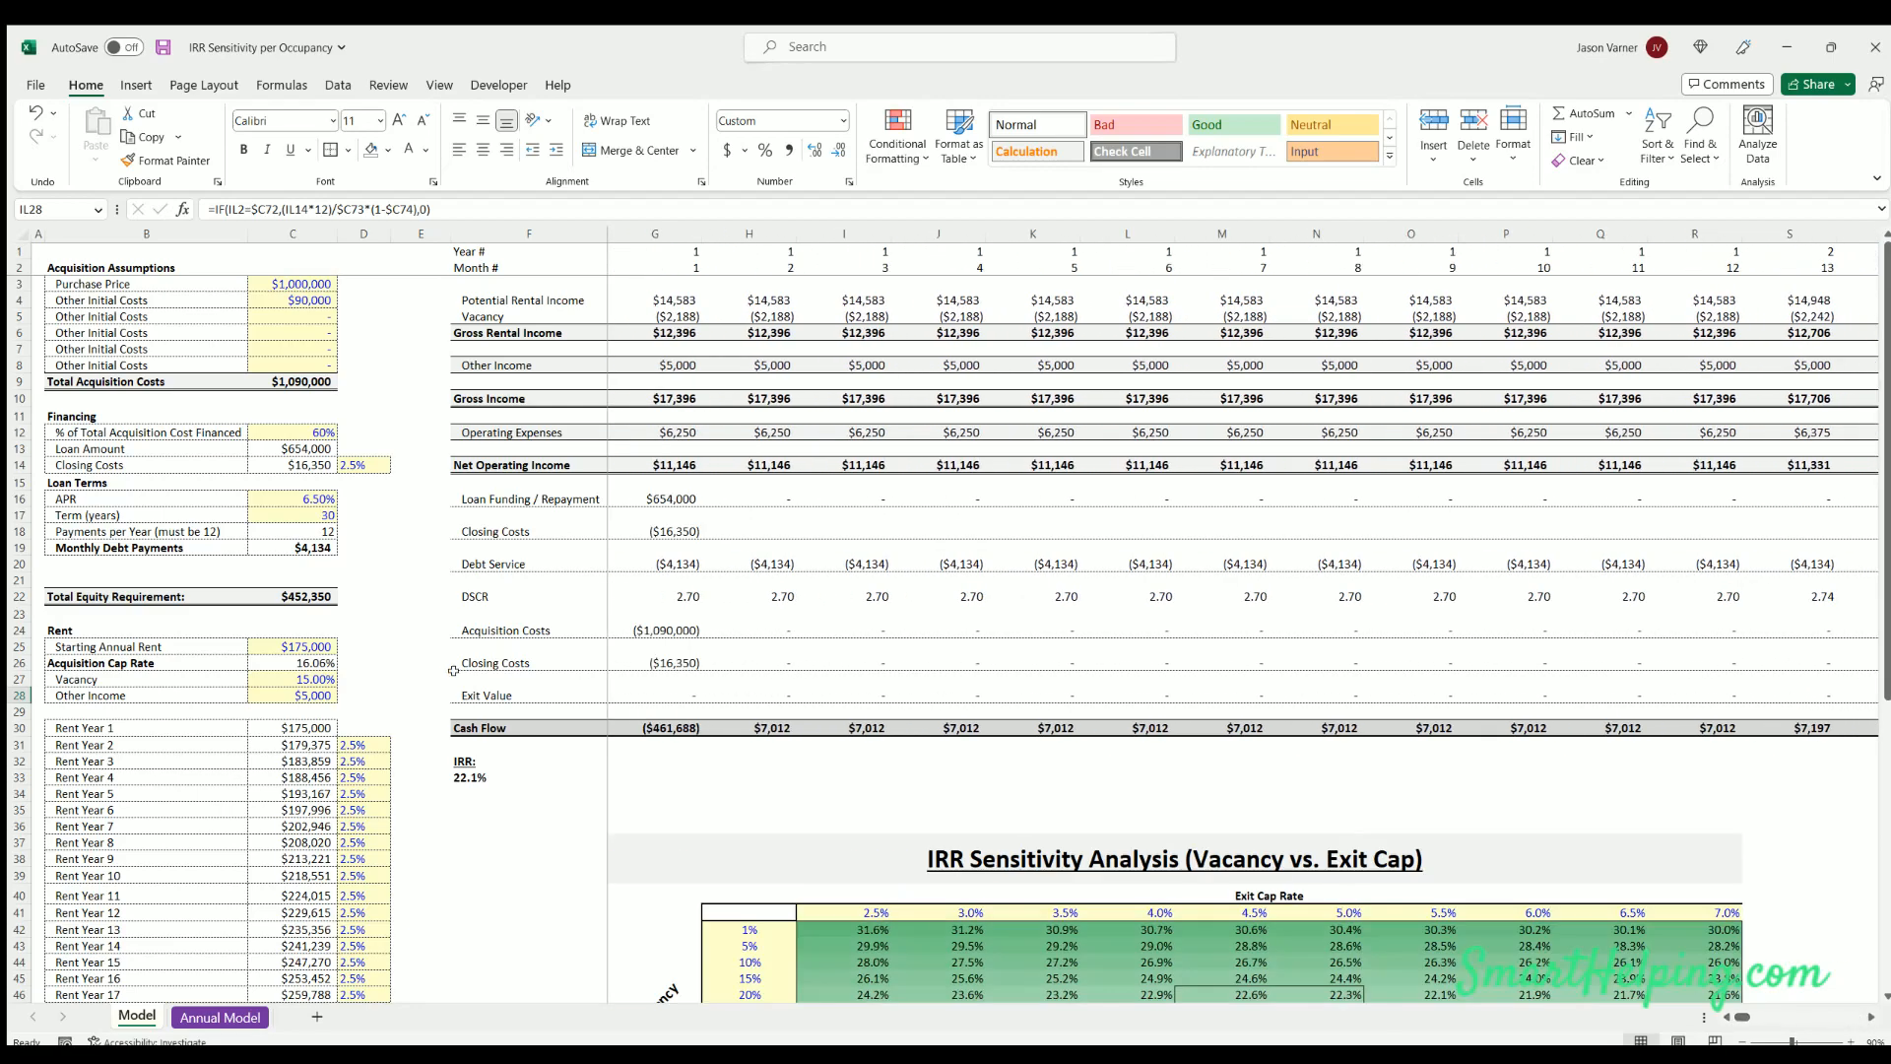
pyautogui.scroll(-3)
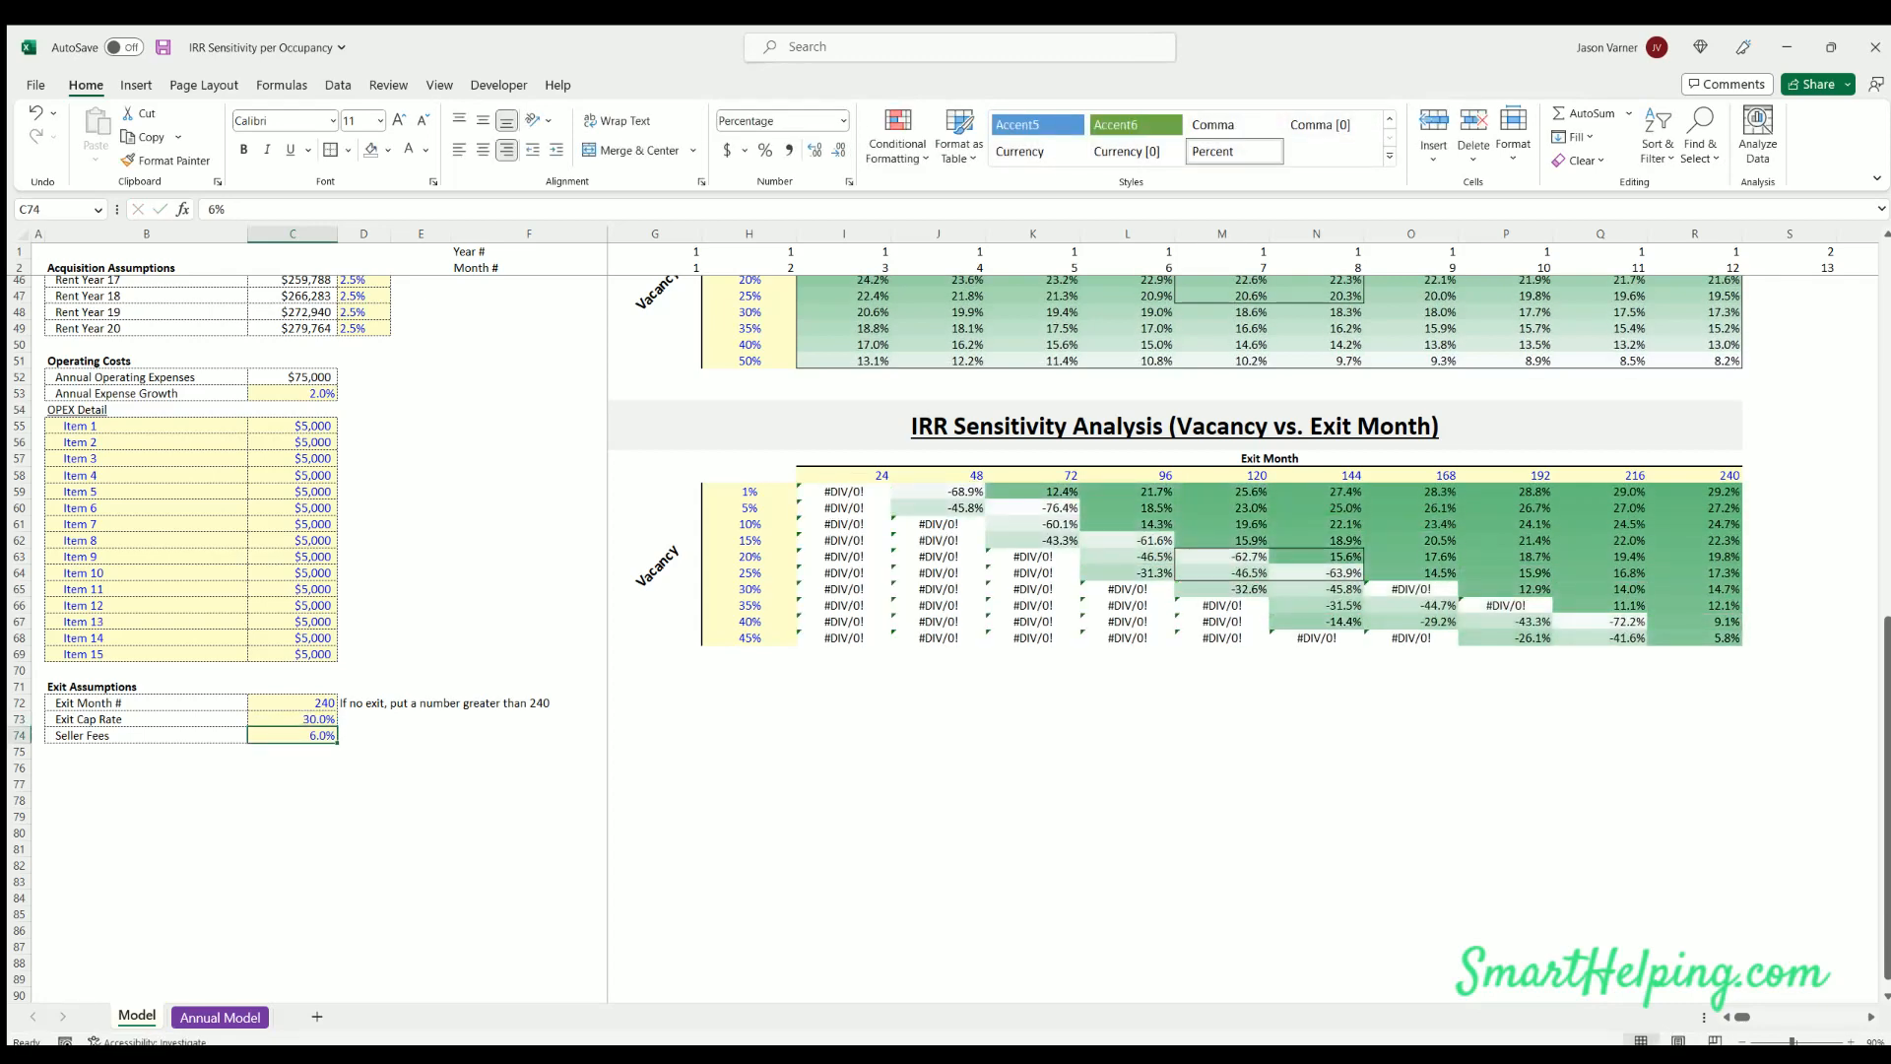
# Test a 15% exit cap rate and return to the exit cap rate input
pyautogui.click(292, 719)
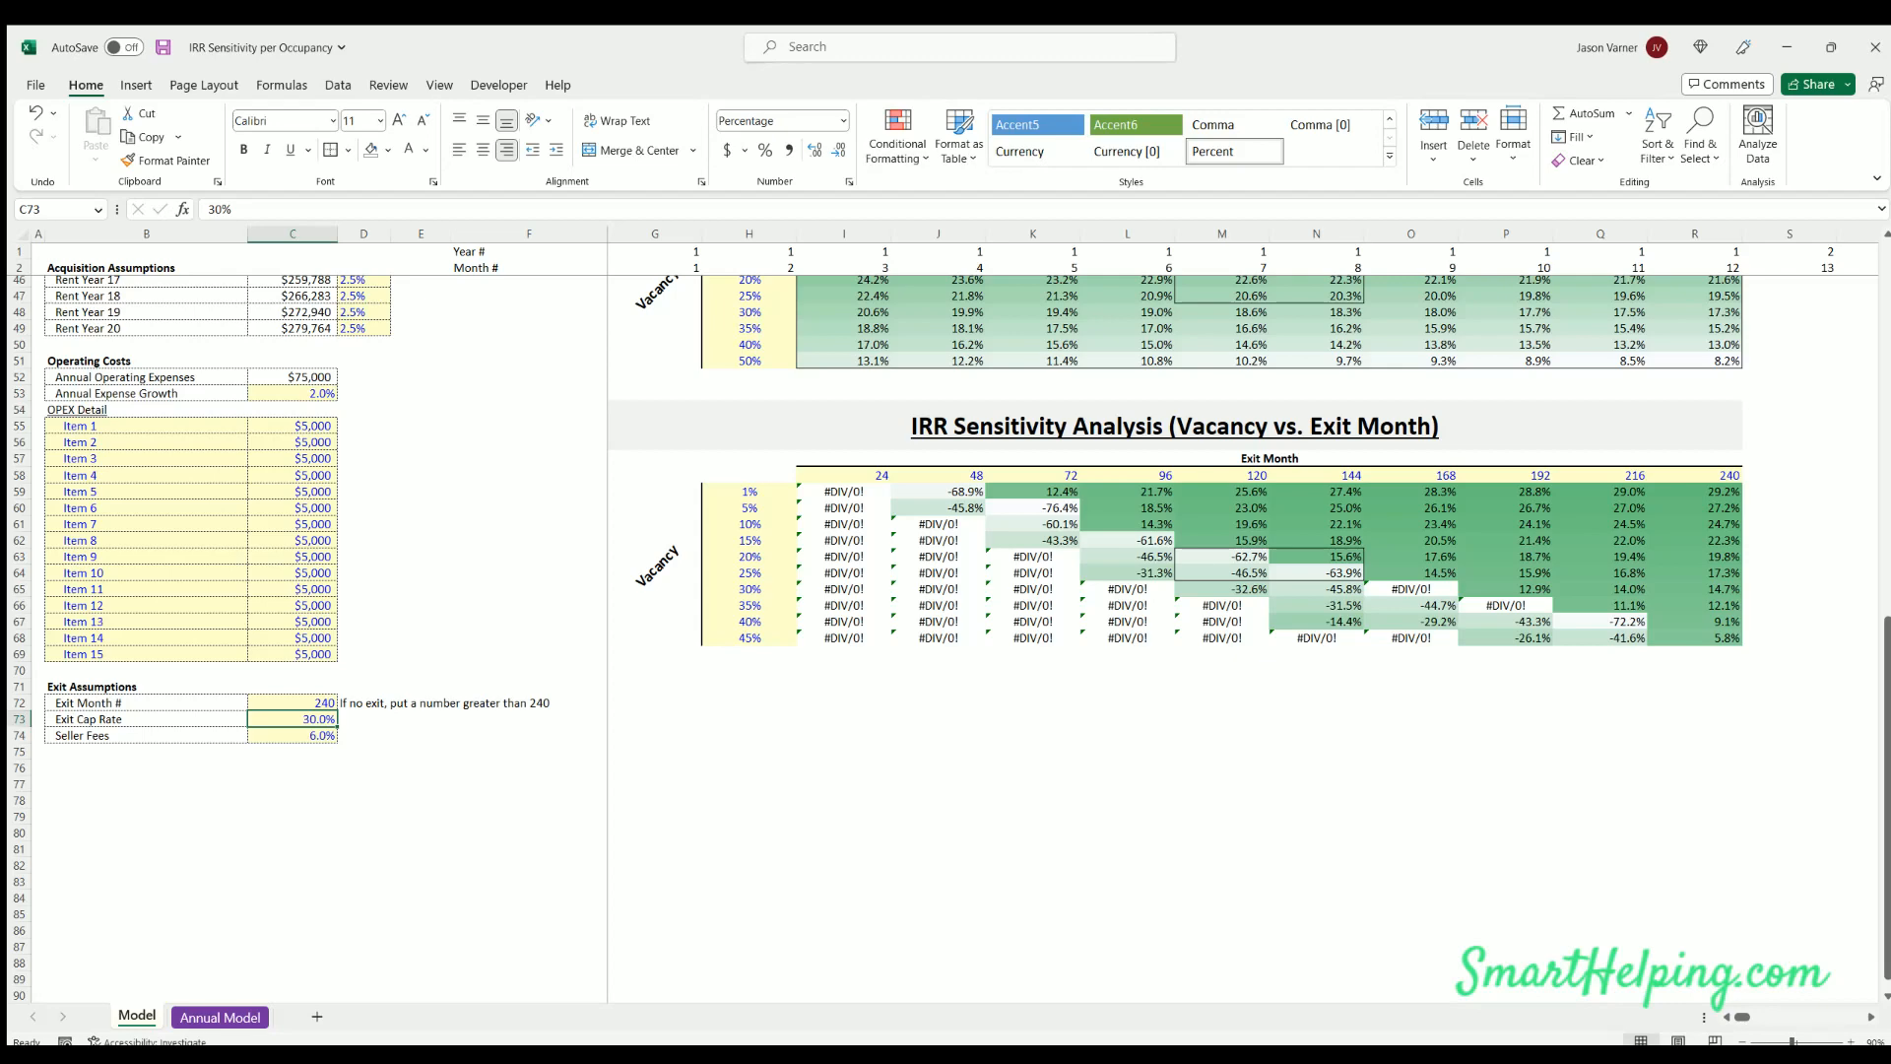
pyautogui.moveTo(561, 672)
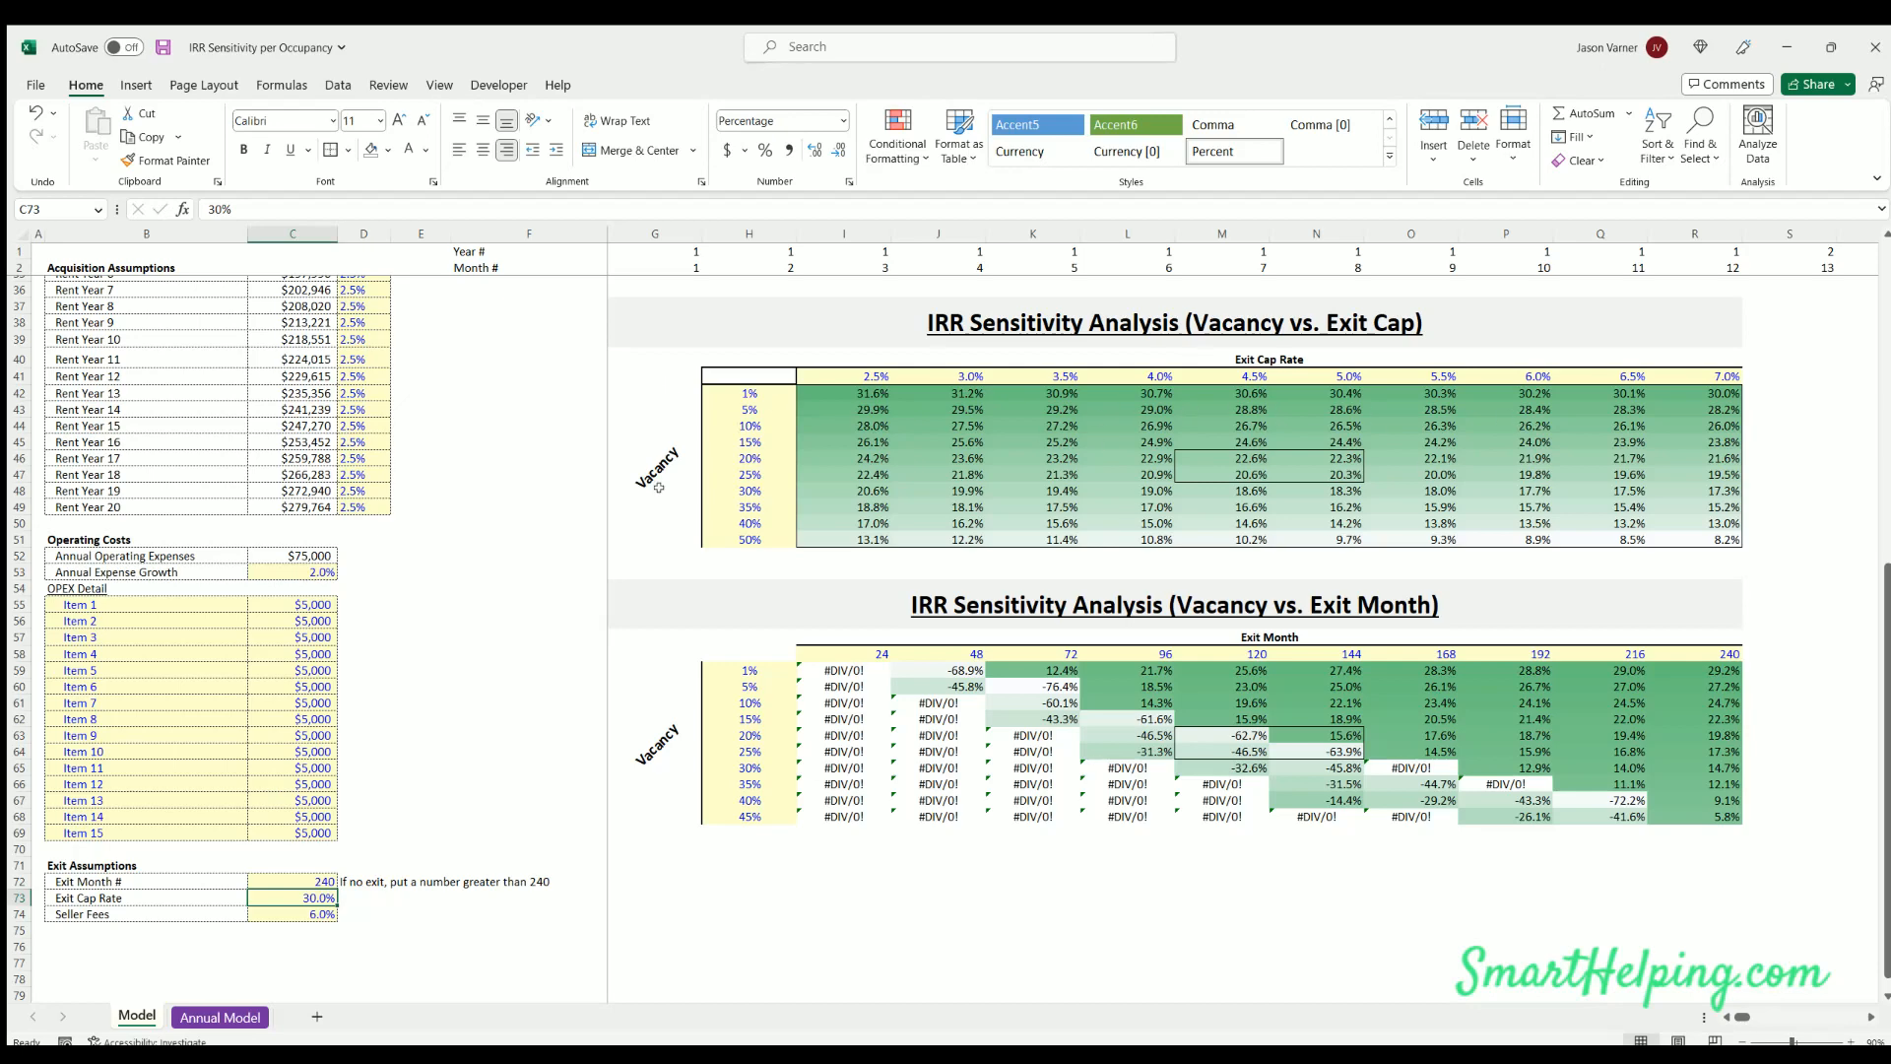
pyautogui.moveTo(940, 370)
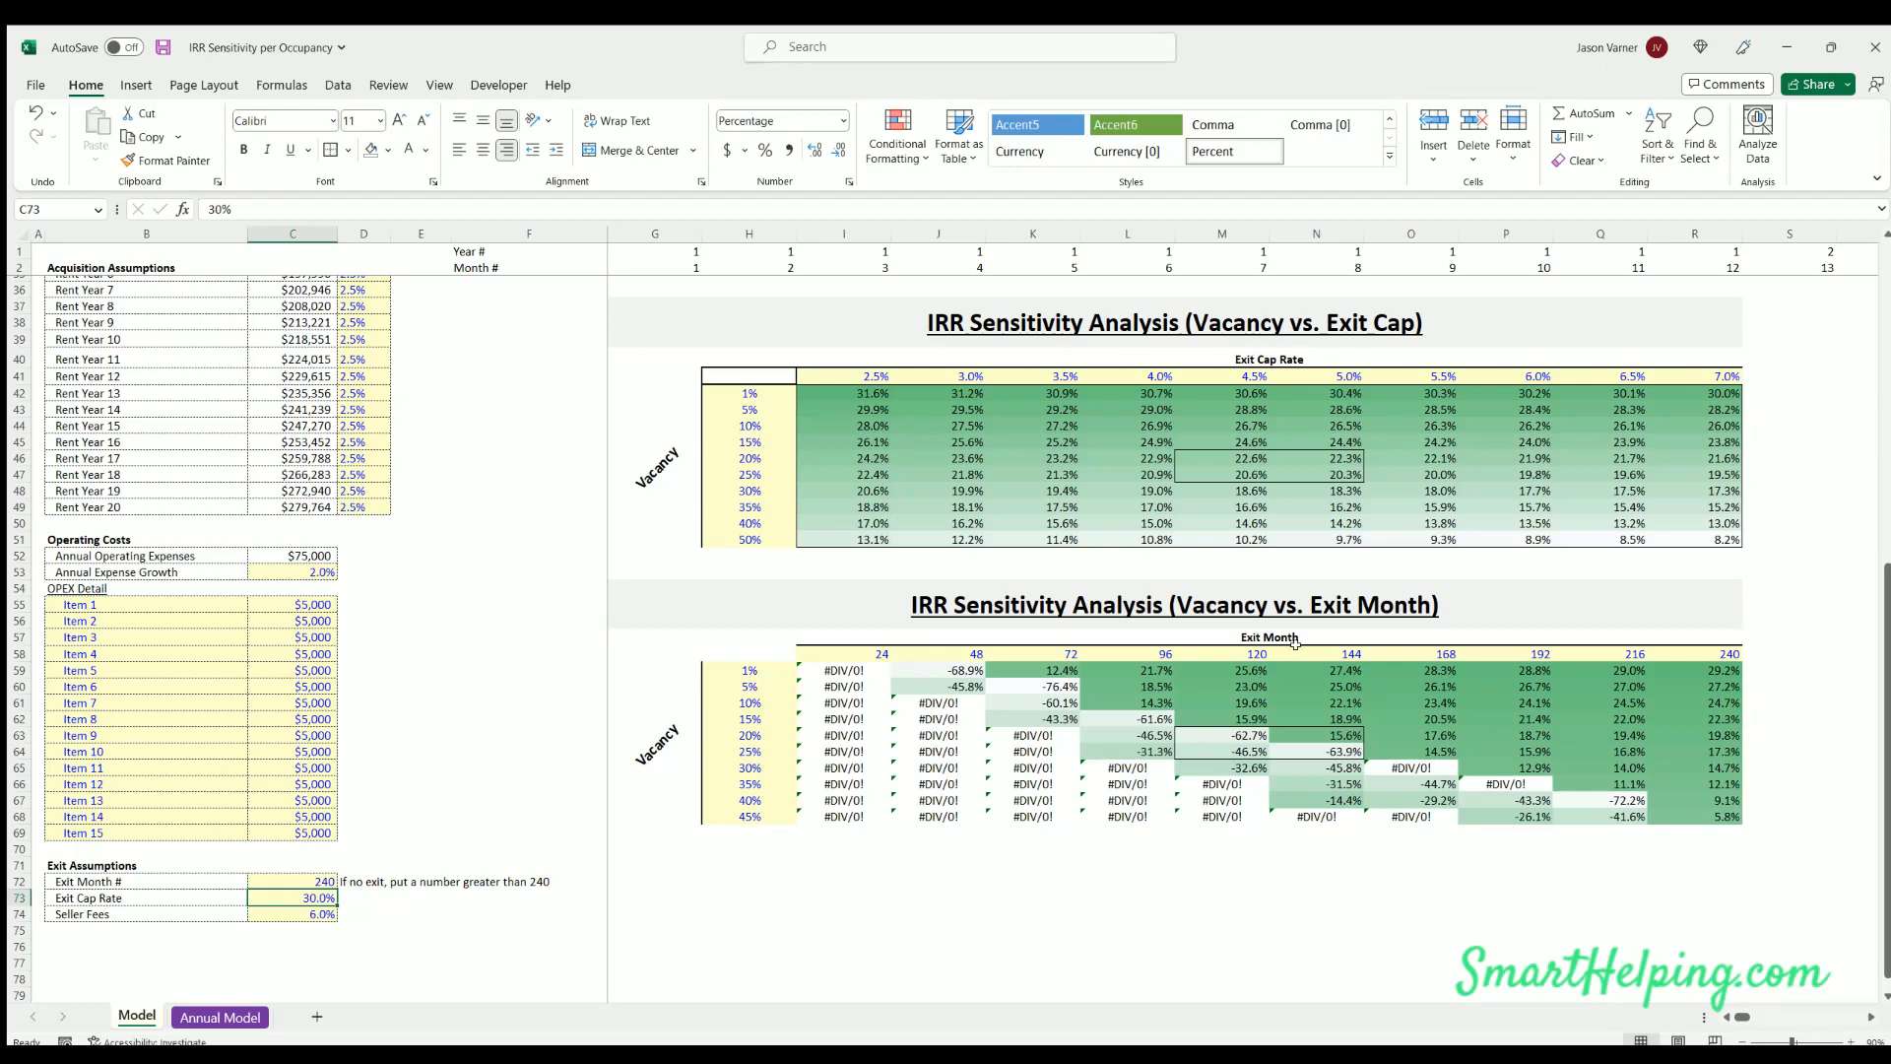
pyautogui.scroll(-3)
pyautogui.write('20')
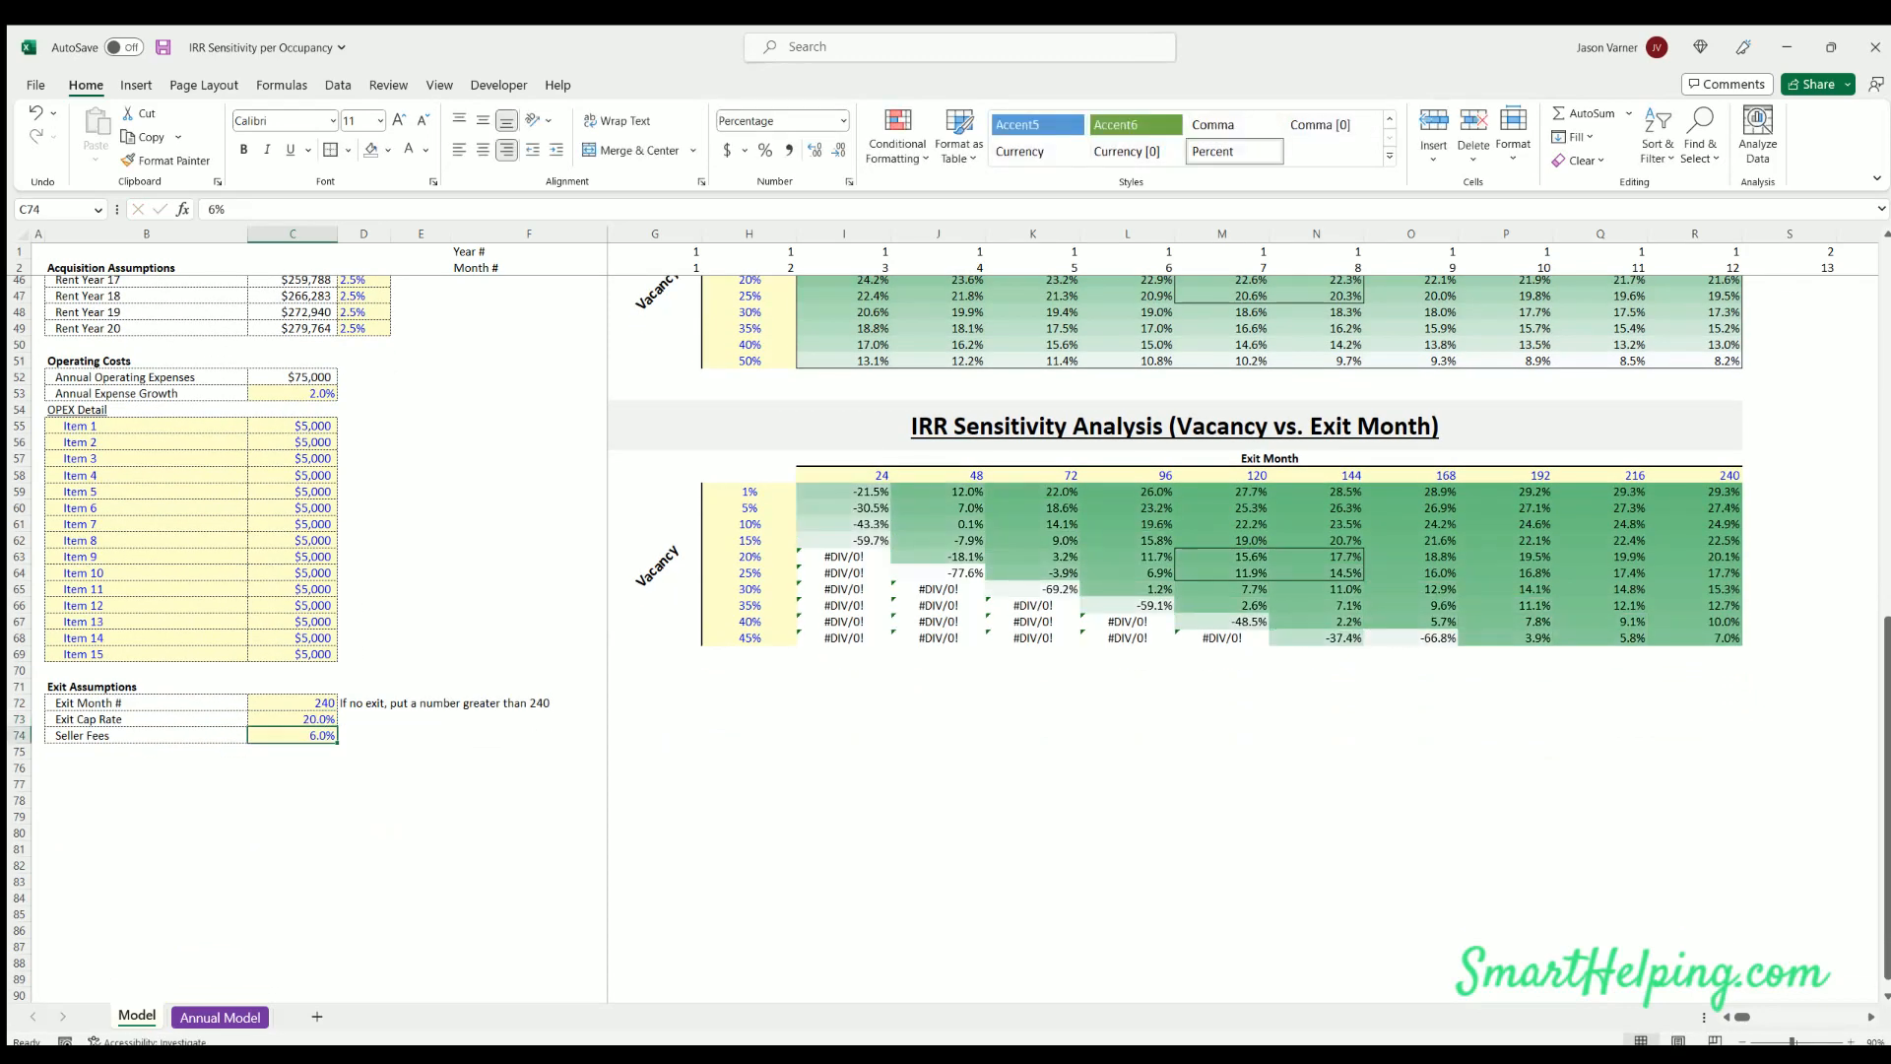
pyautogui.write('15%')
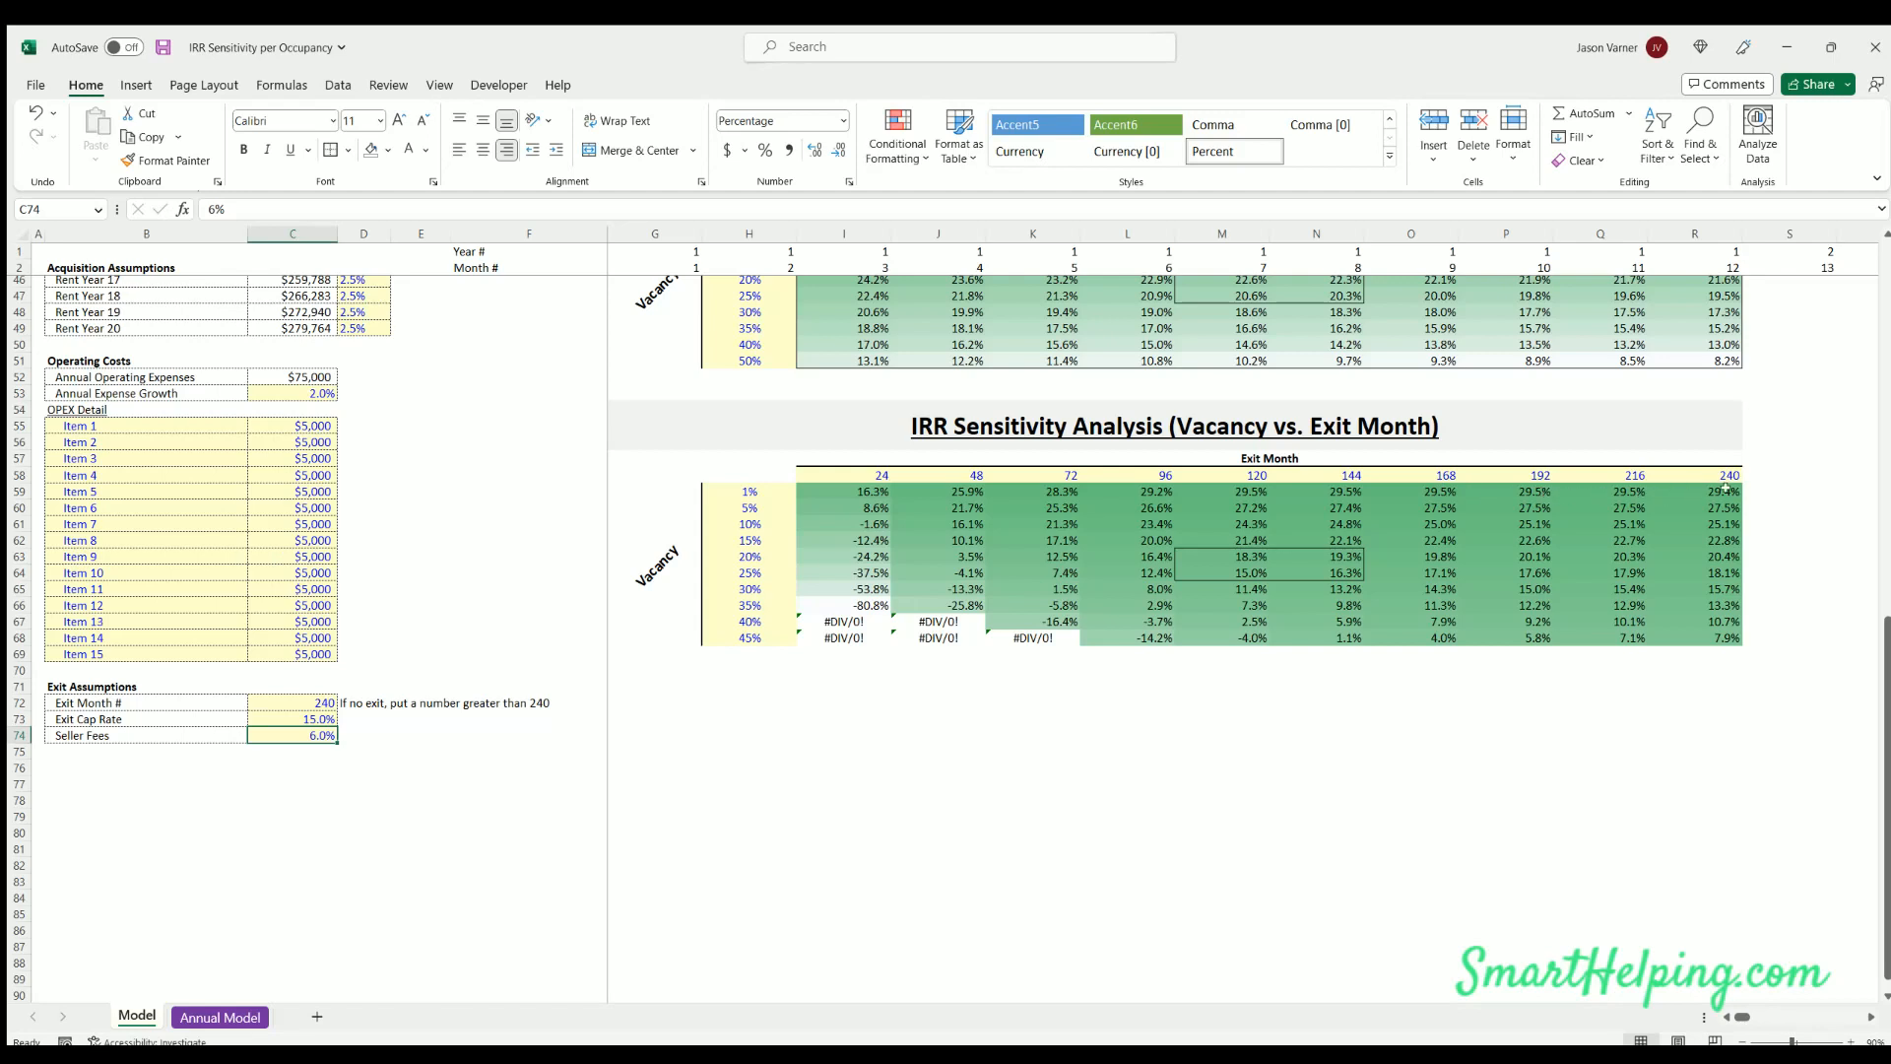
pyautogui.click(292, 719)
pyautogui.write('12')
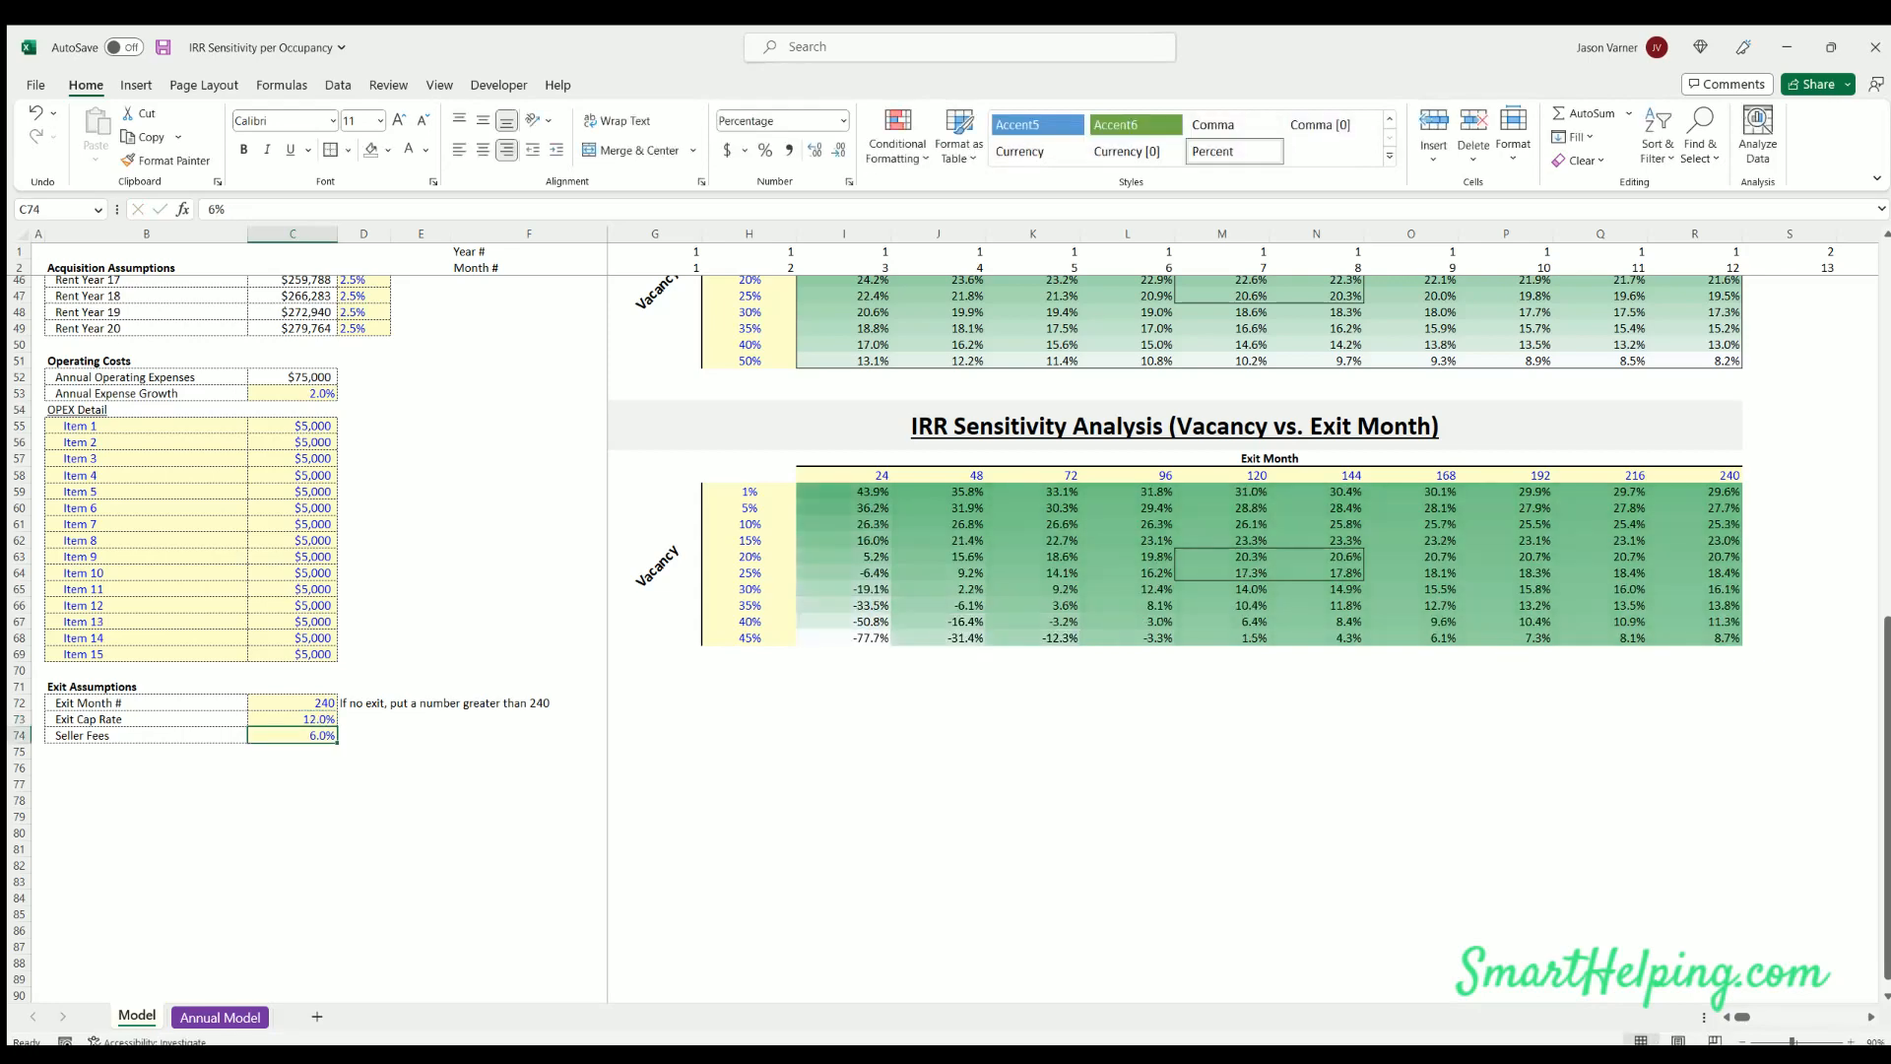
pyautogui.click(294, 719)
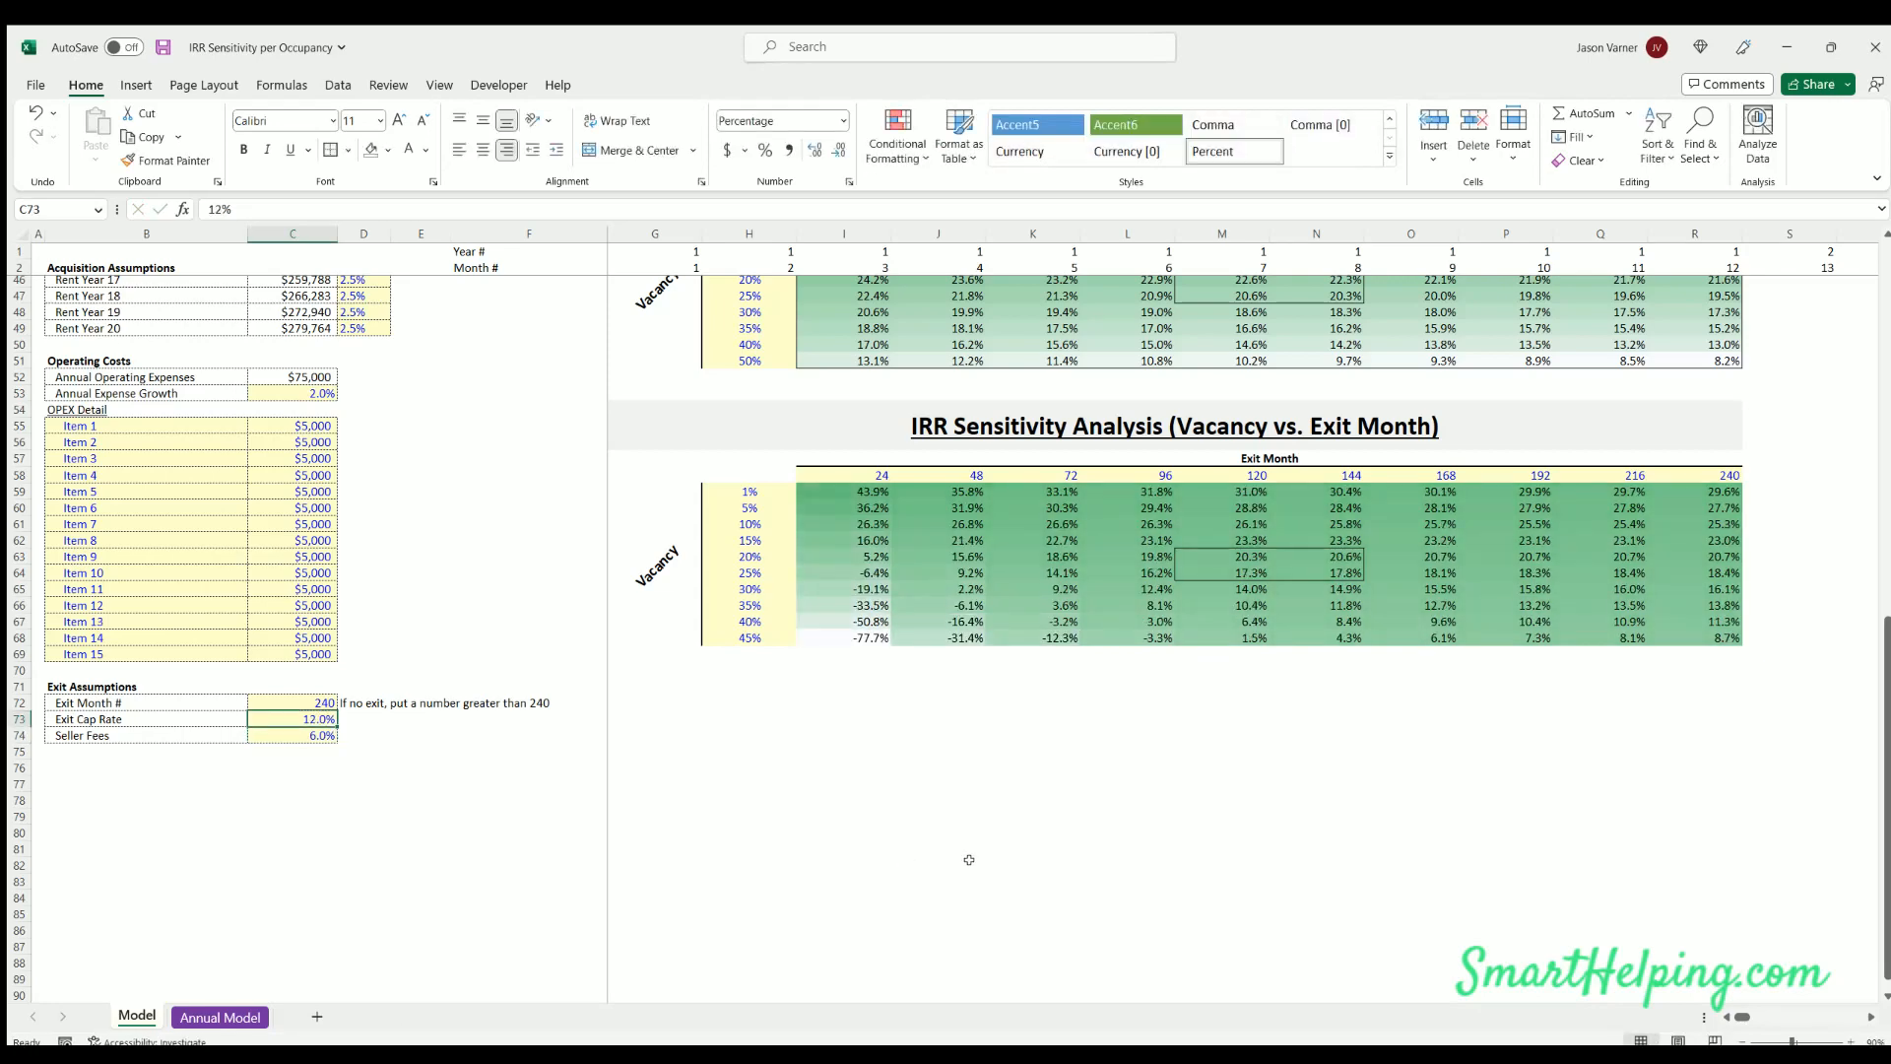
pyautogui.moveTo(866, 490)
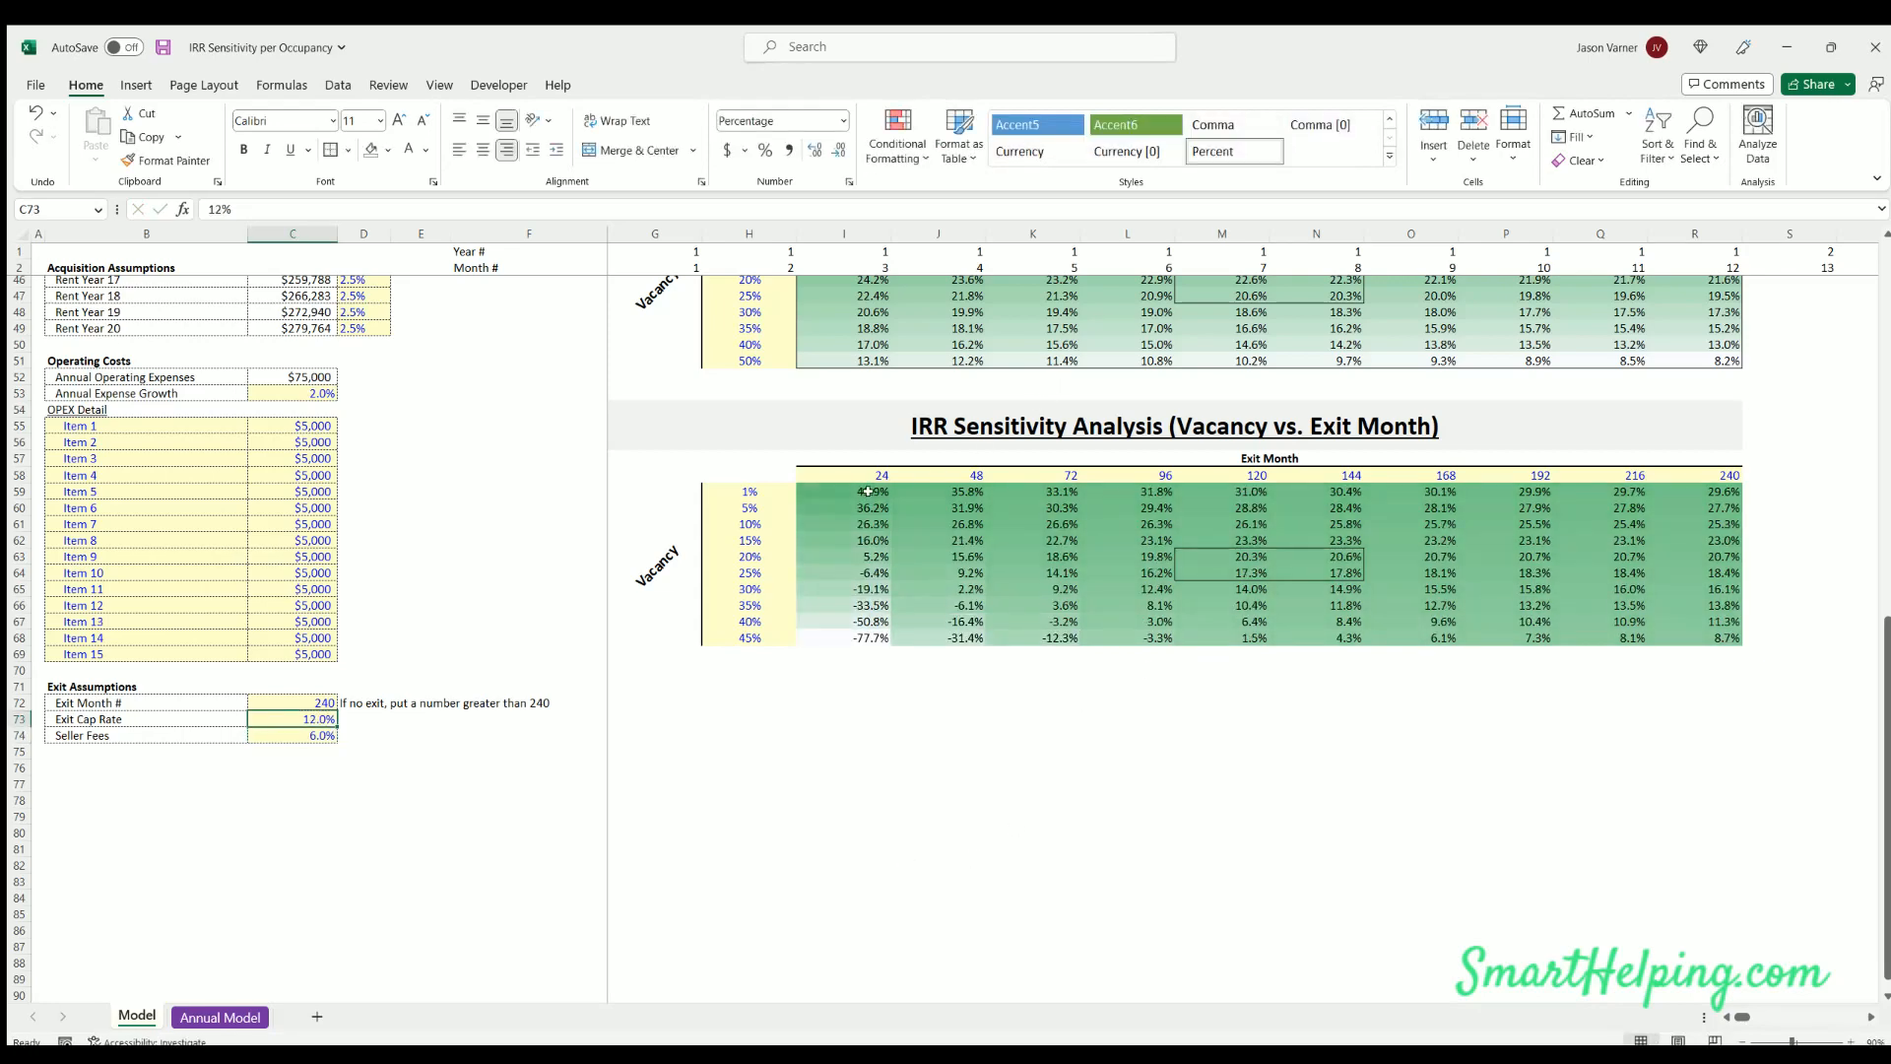
# Check the 24-month, 1% vacancy IRR, then set the exit cap rate to 8%
pyautogui.click(844, 491)
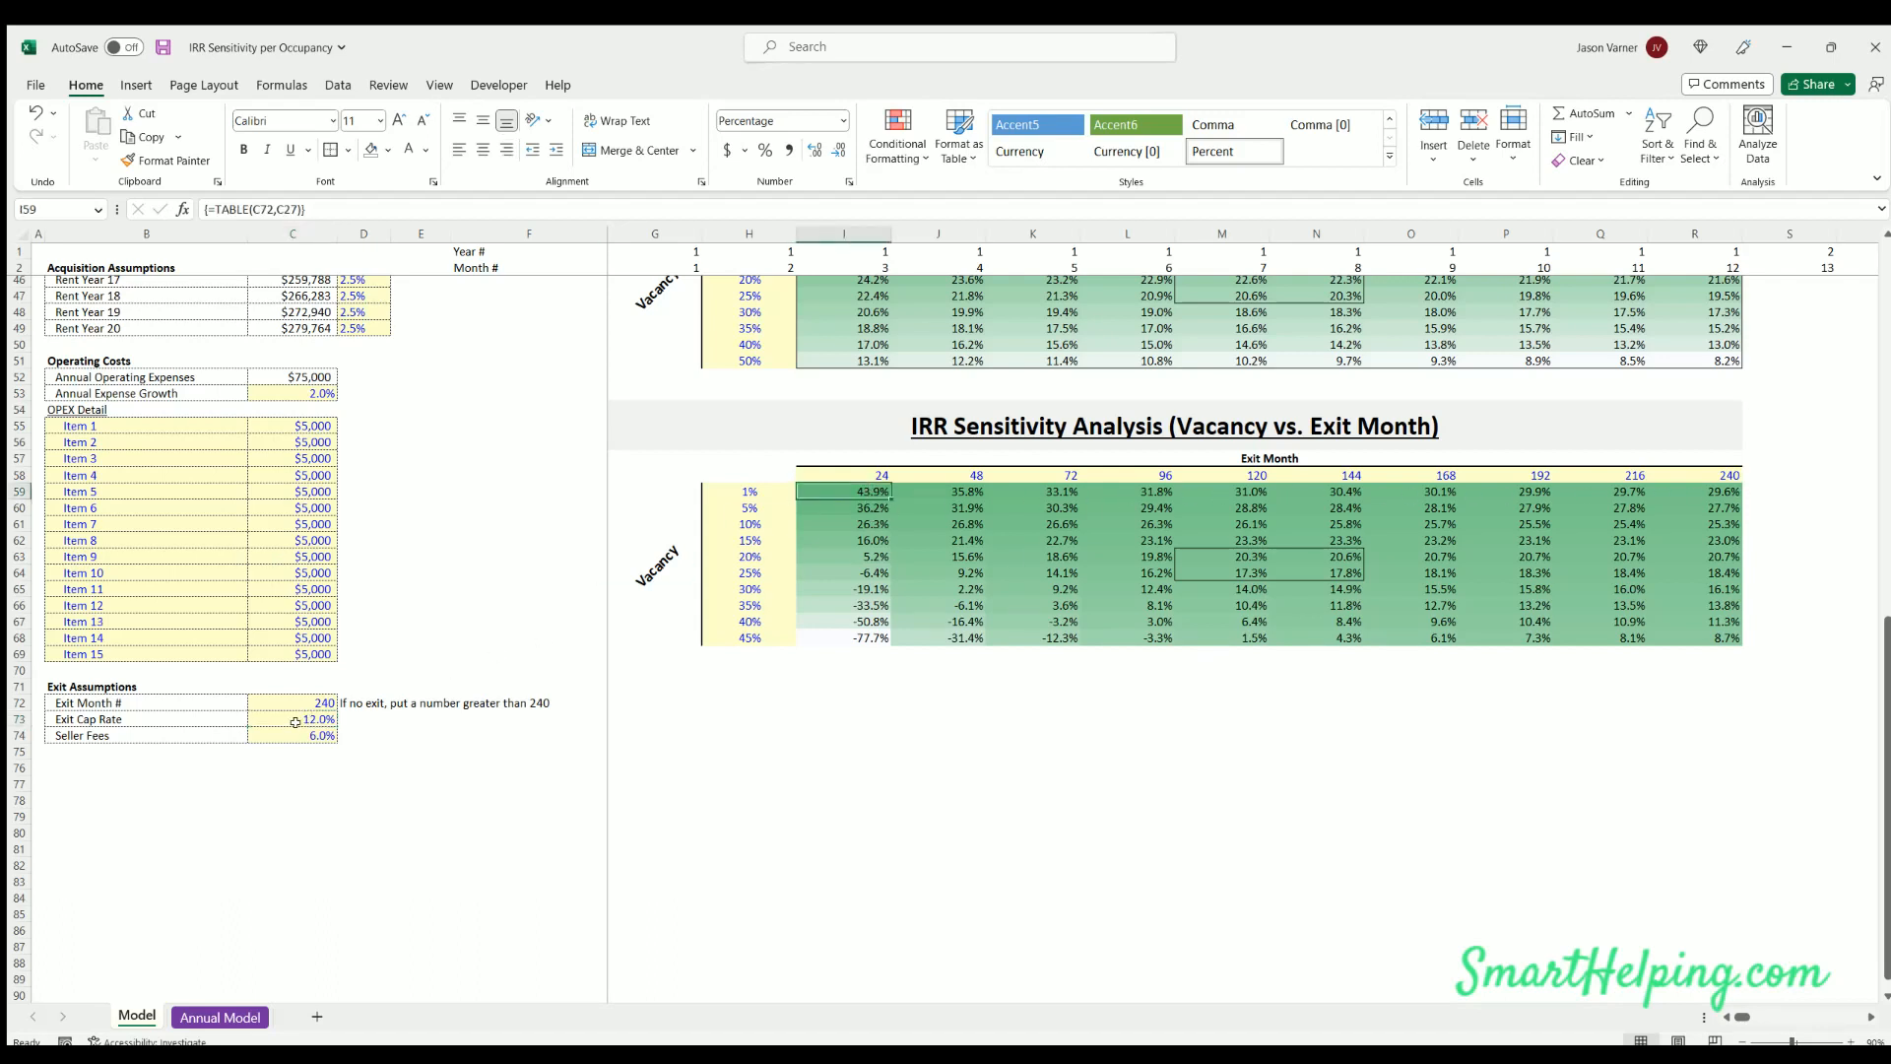
pyautogui.click(292, 719)
pyautogui.write('8')
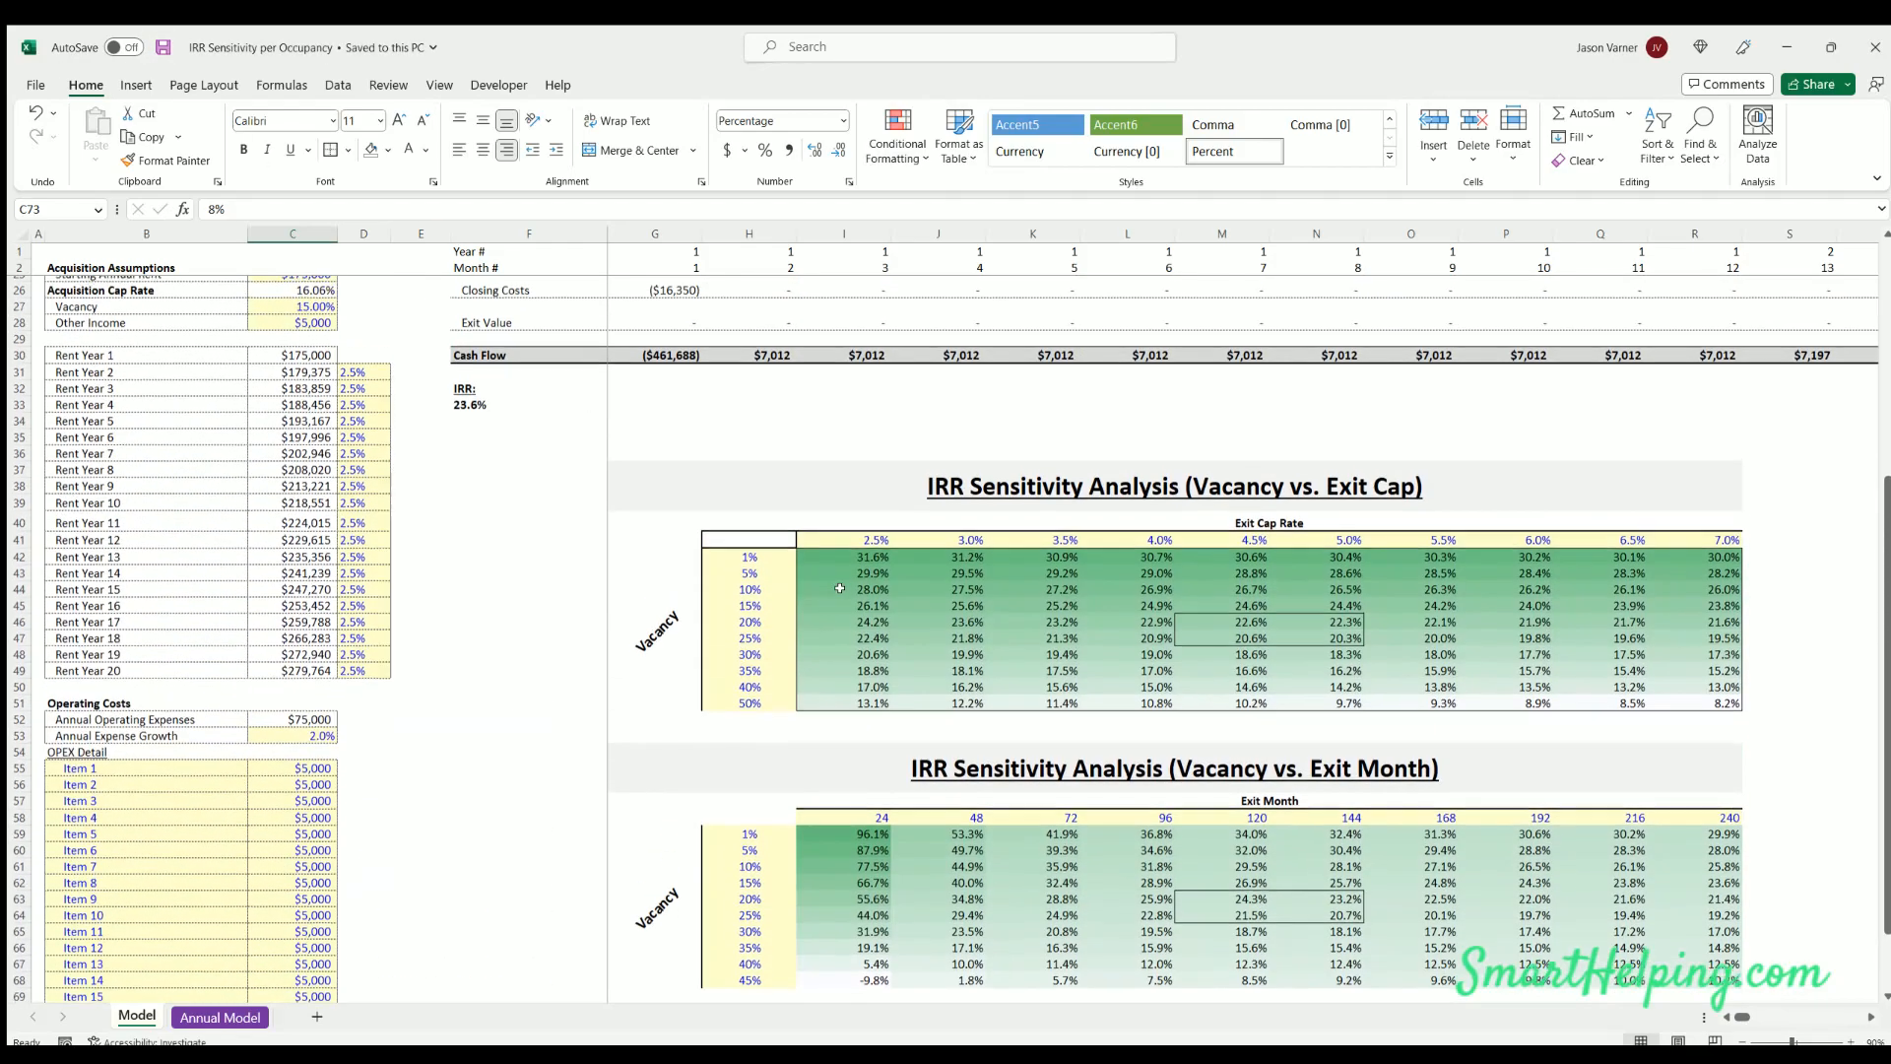
pyautogui.scroll(-3)
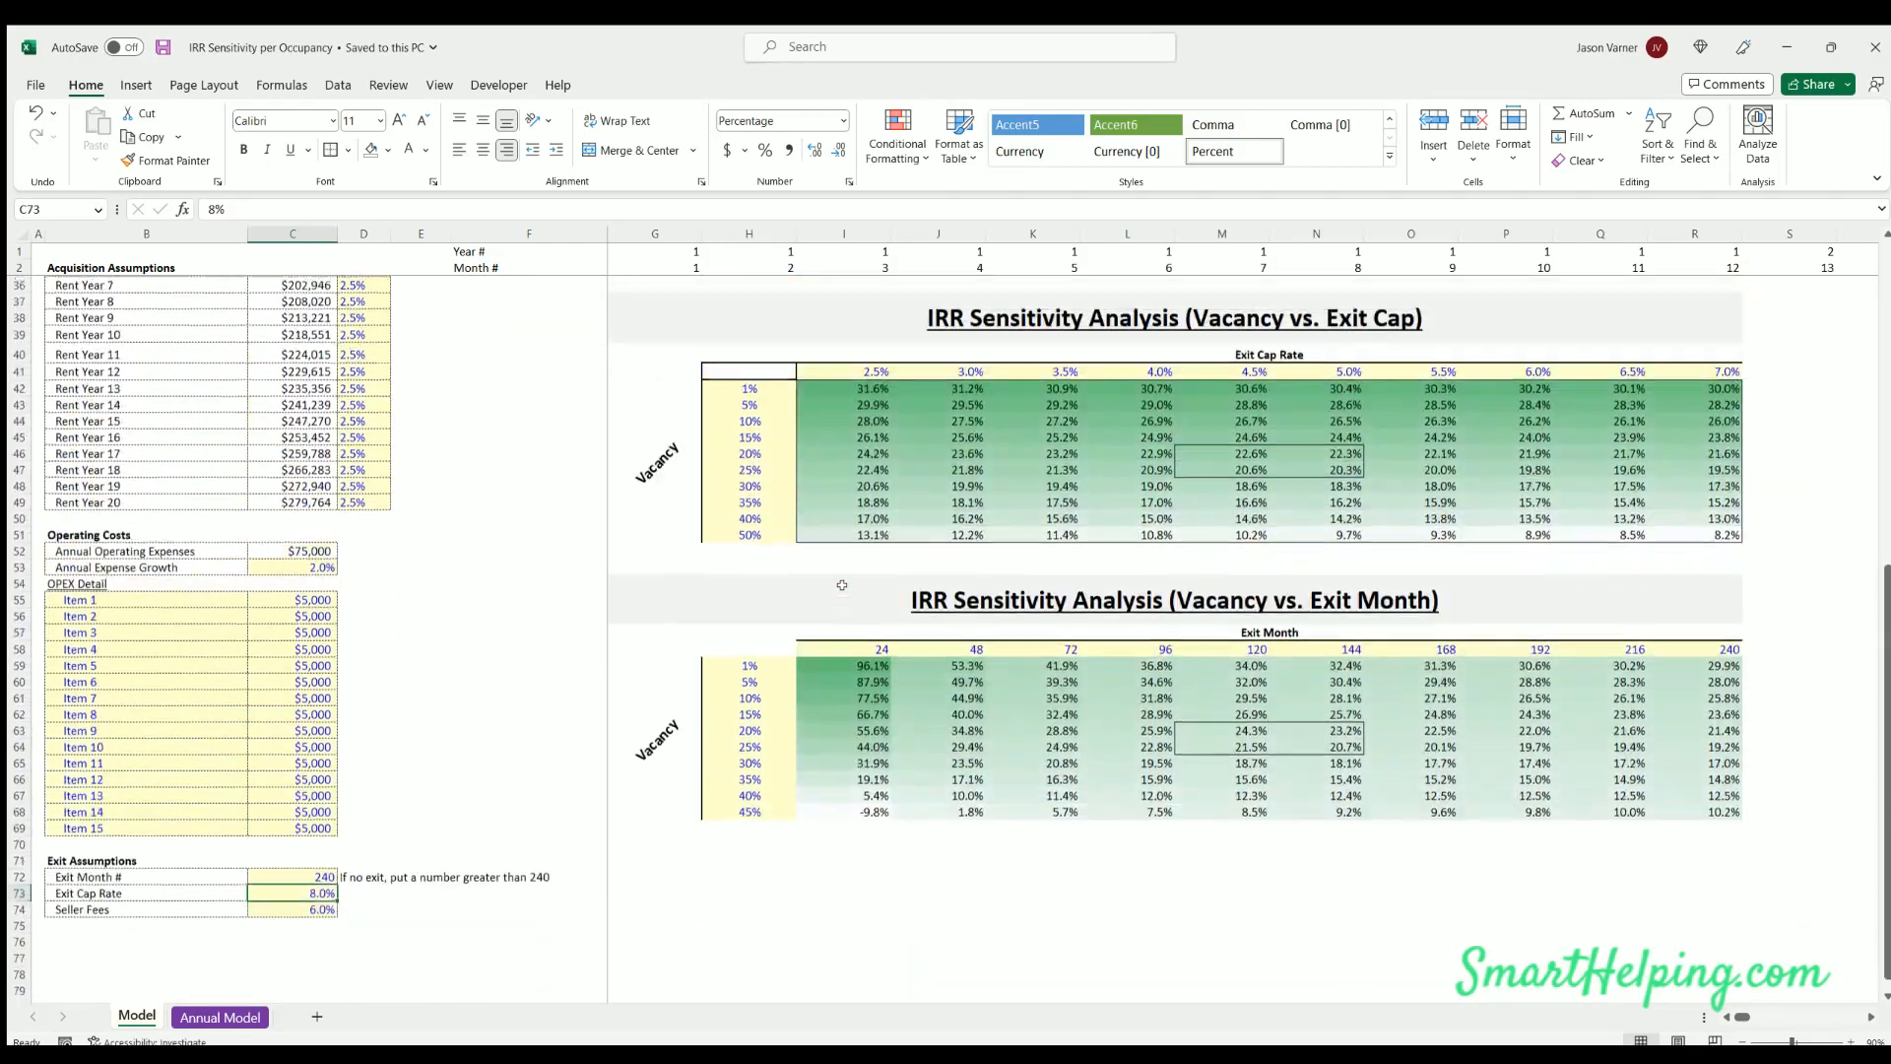
pyautogui.scroll(3)
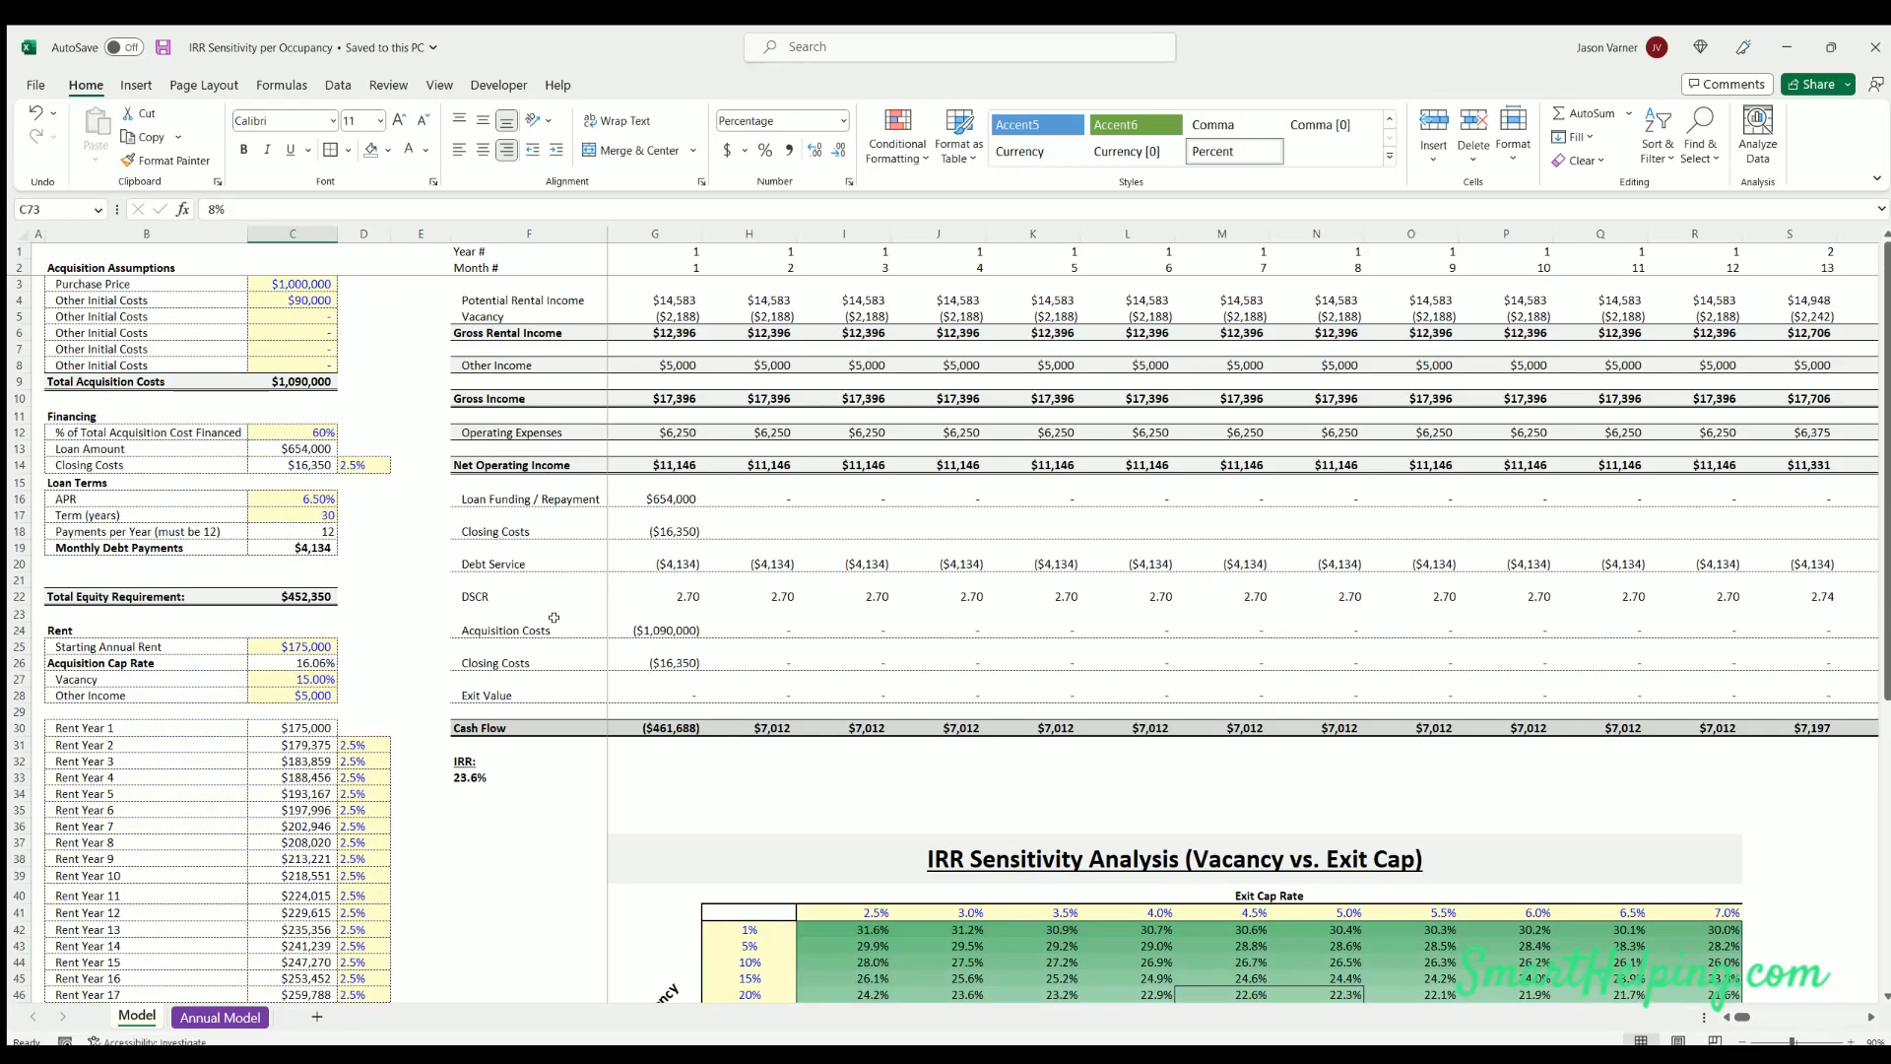
pyautogui.moveTo(554, 615)
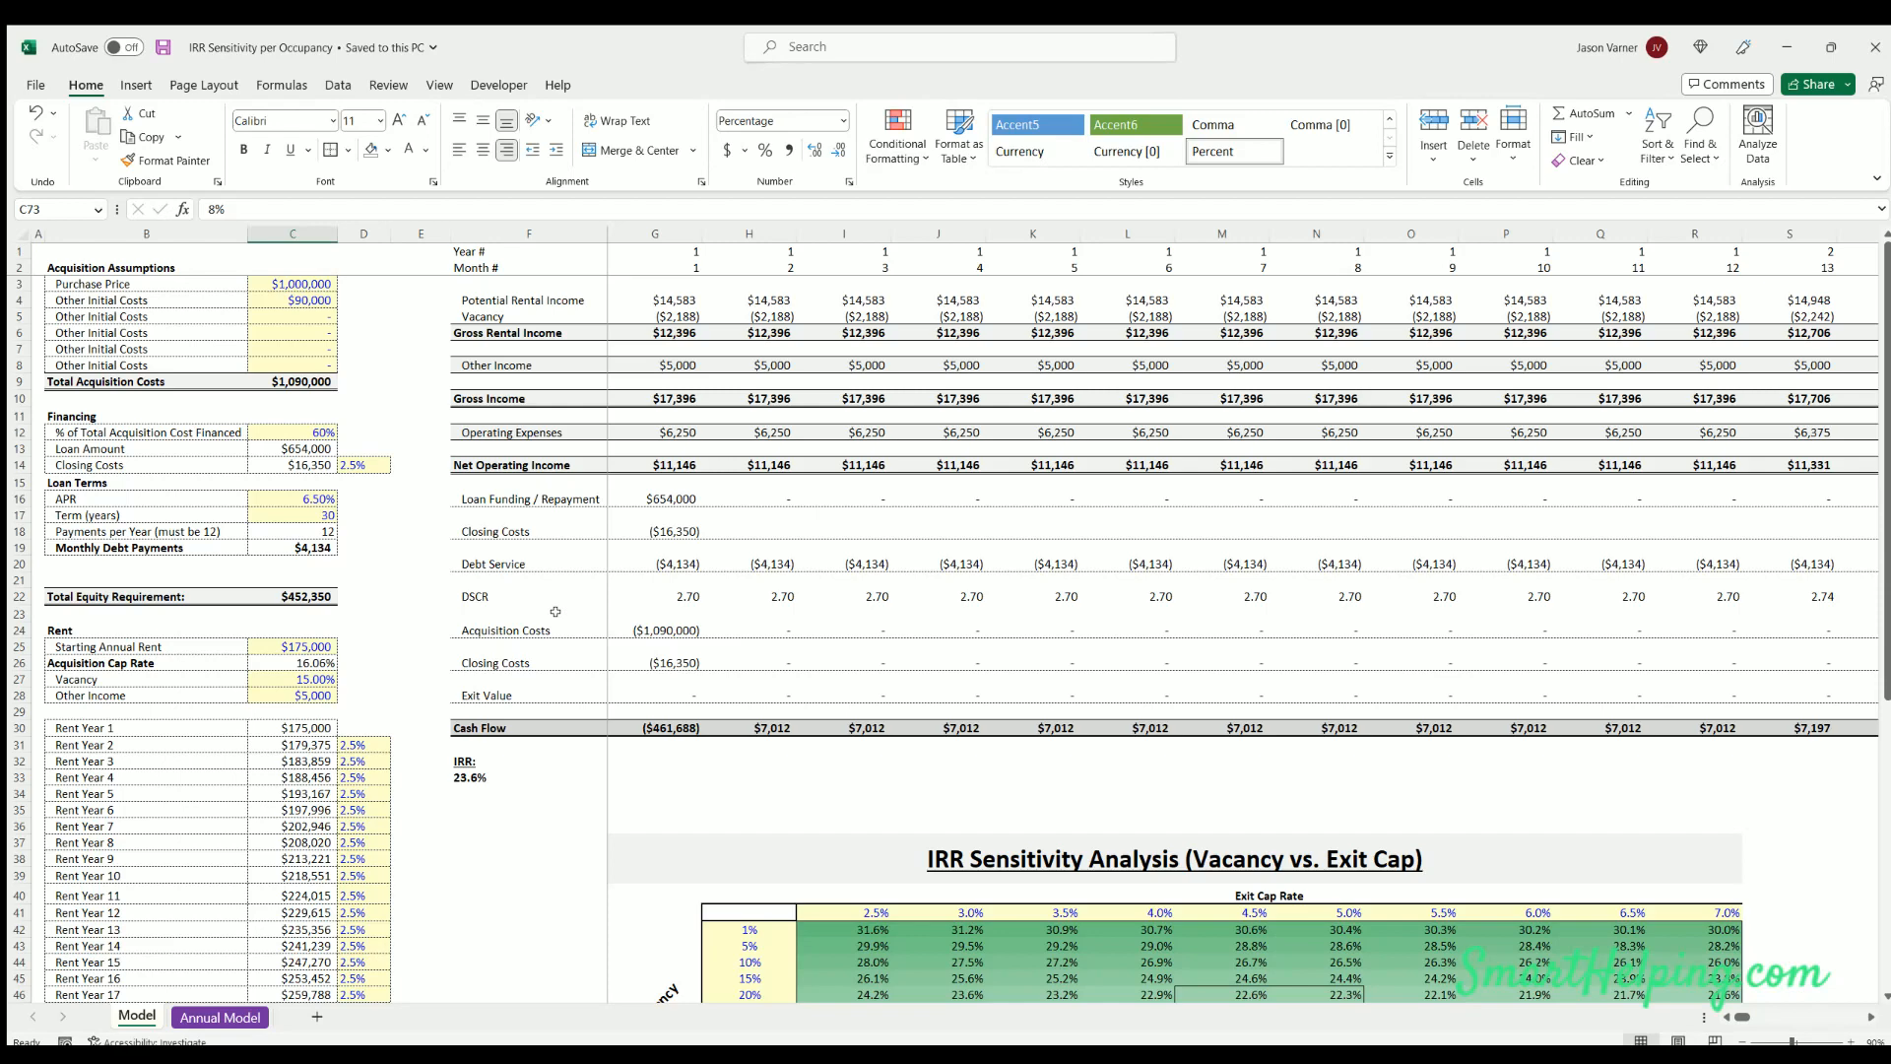
pyautogui.moveTo(556, 603)
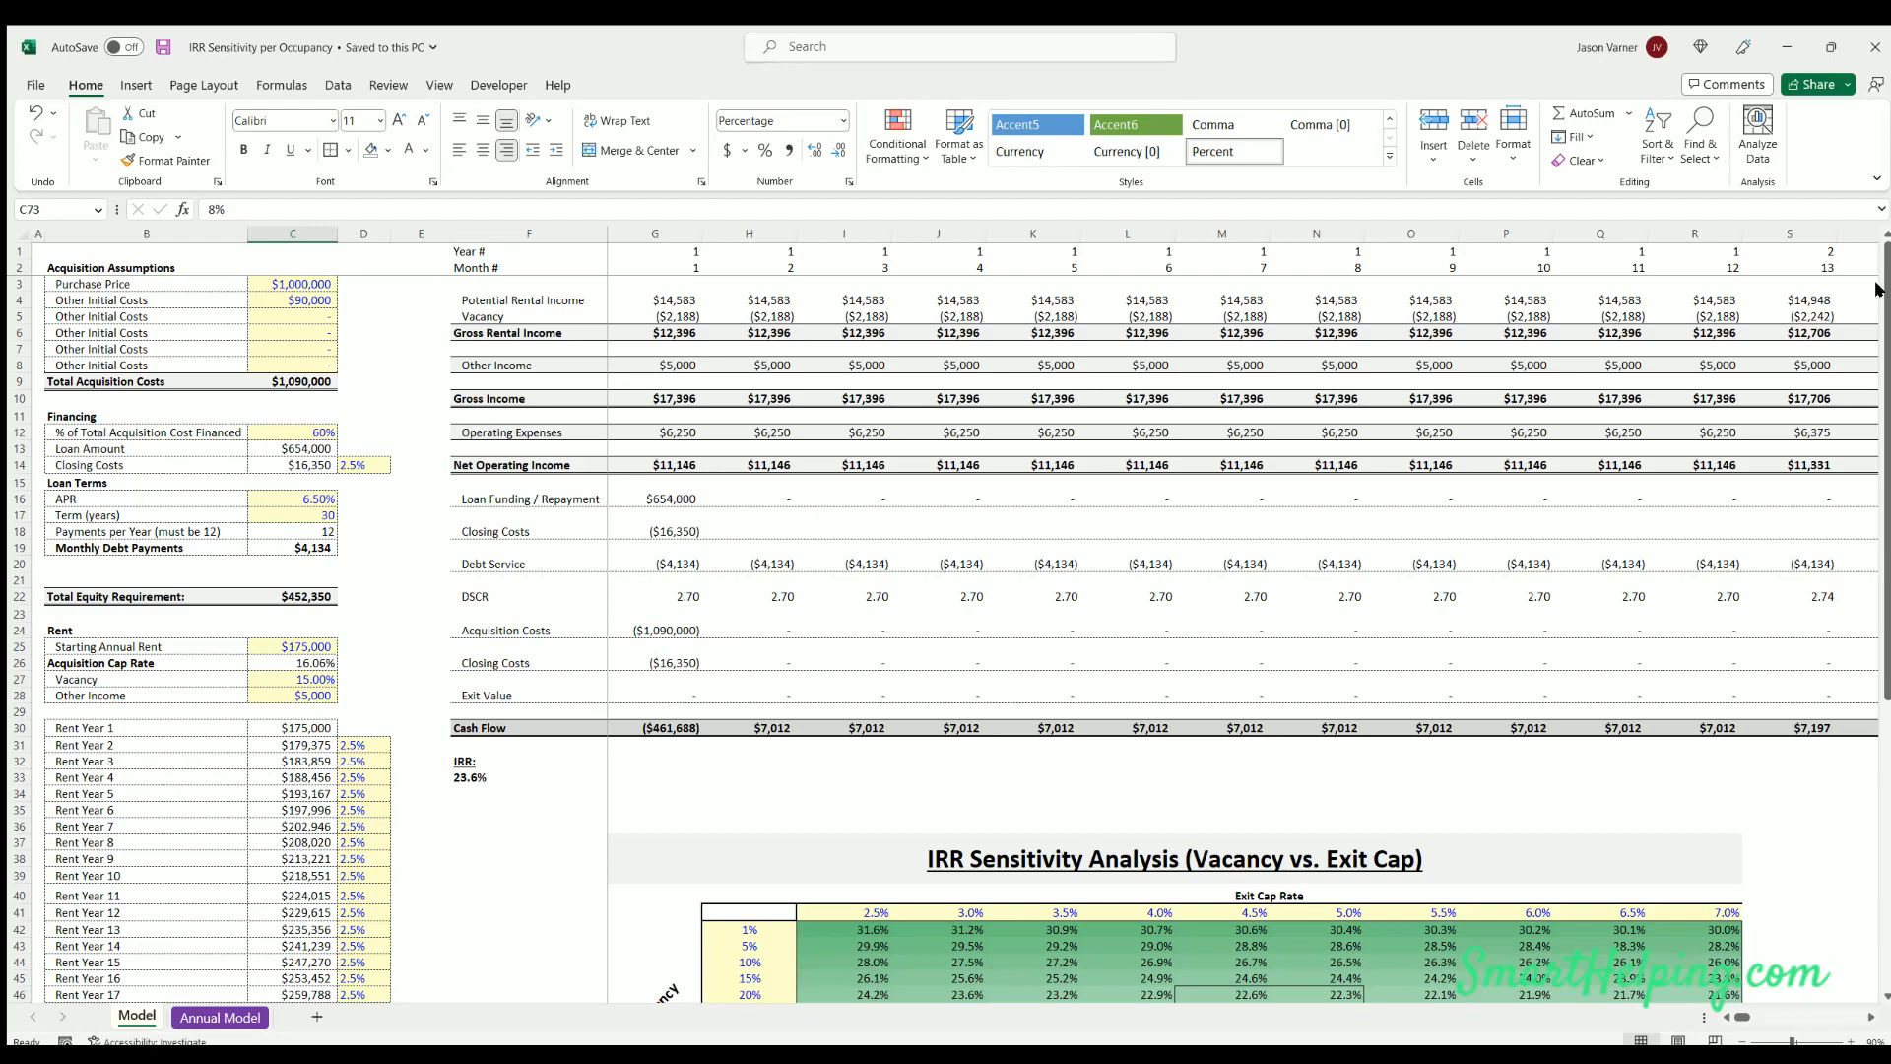
pyautogui.scroll(-3)
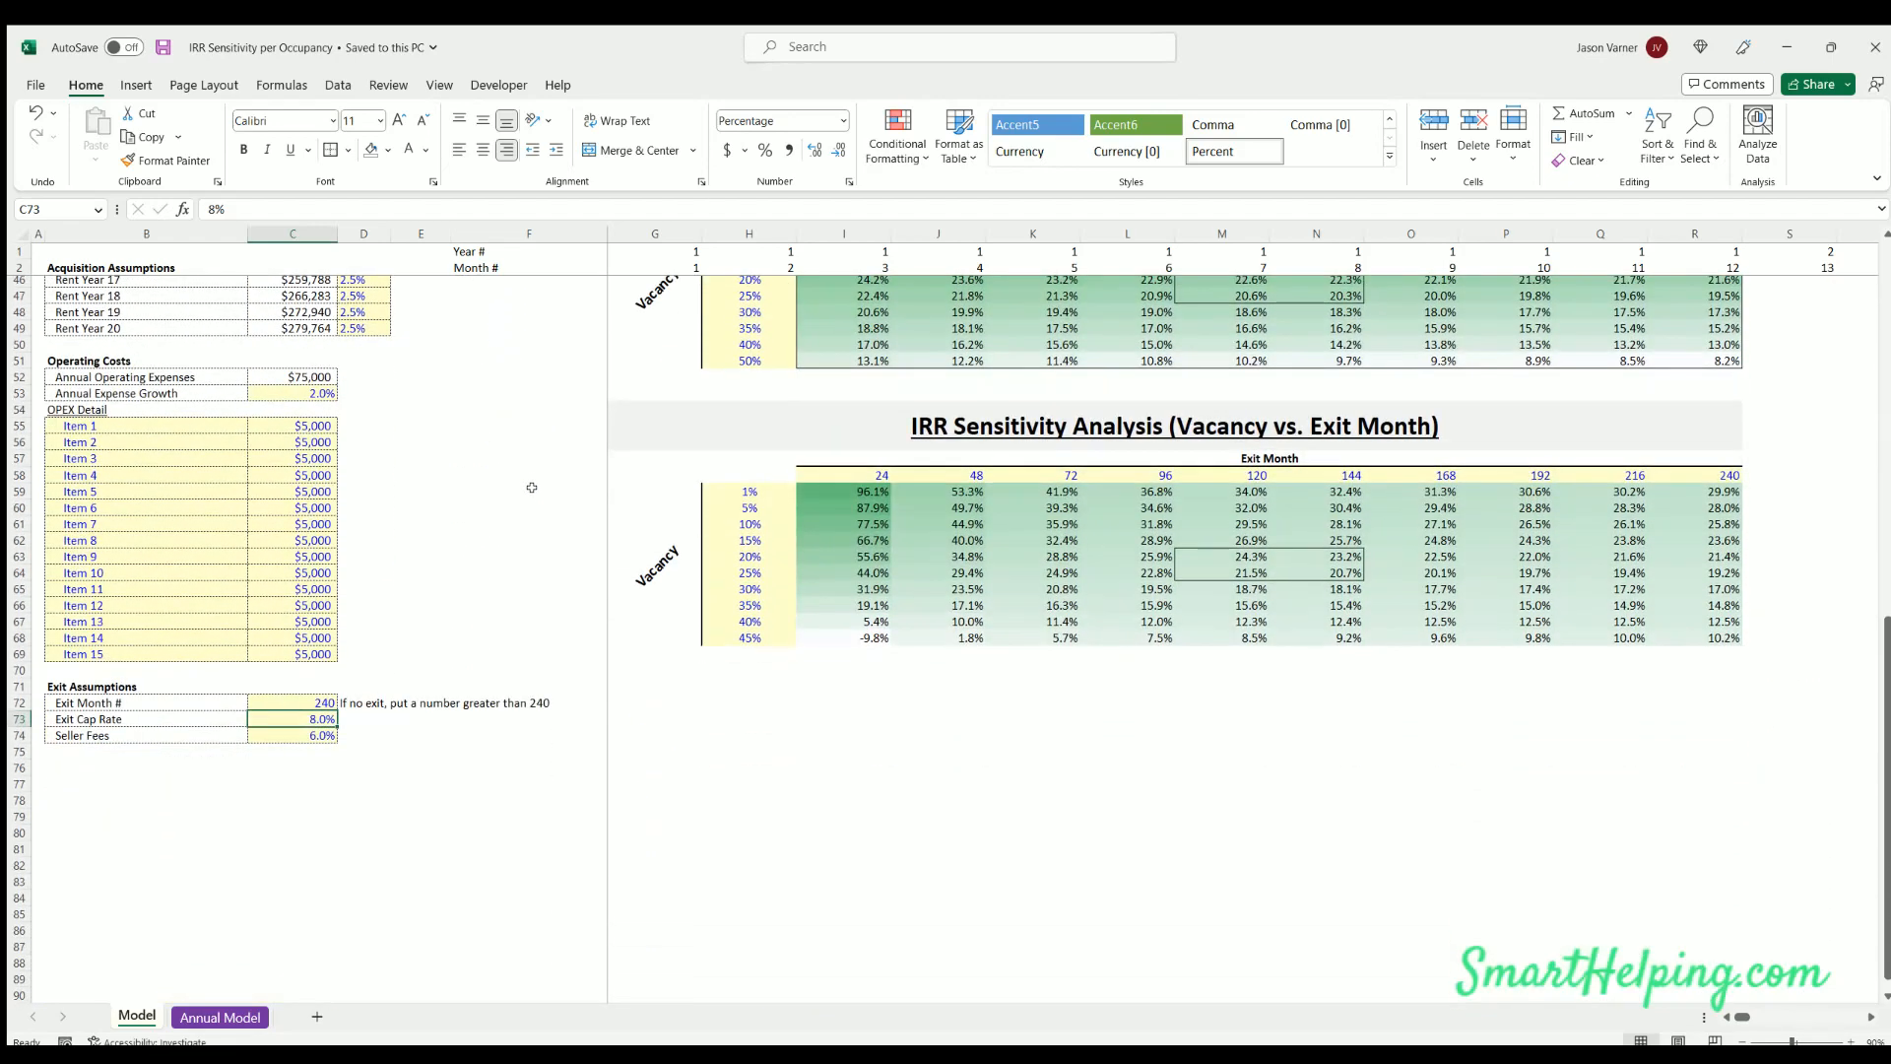
pyautogui.moveTo(409, 699)
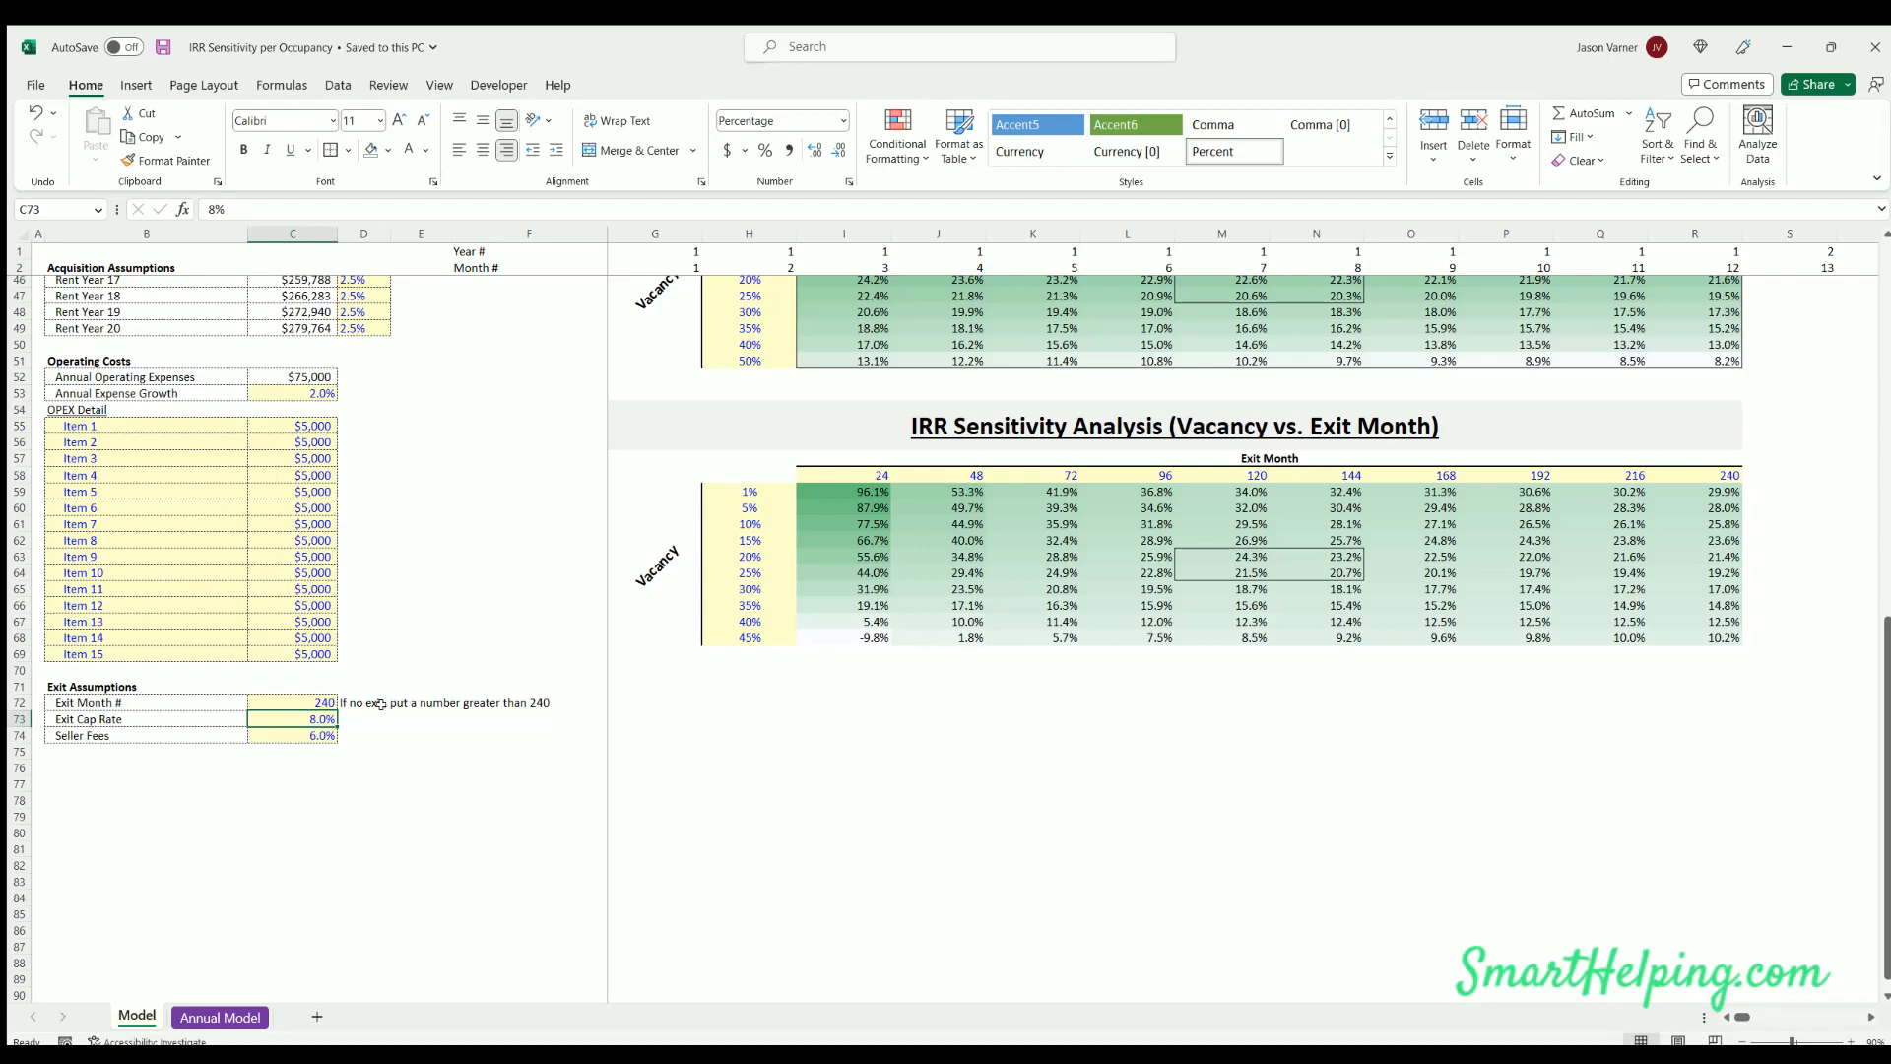
pyautogui.scroll(3)
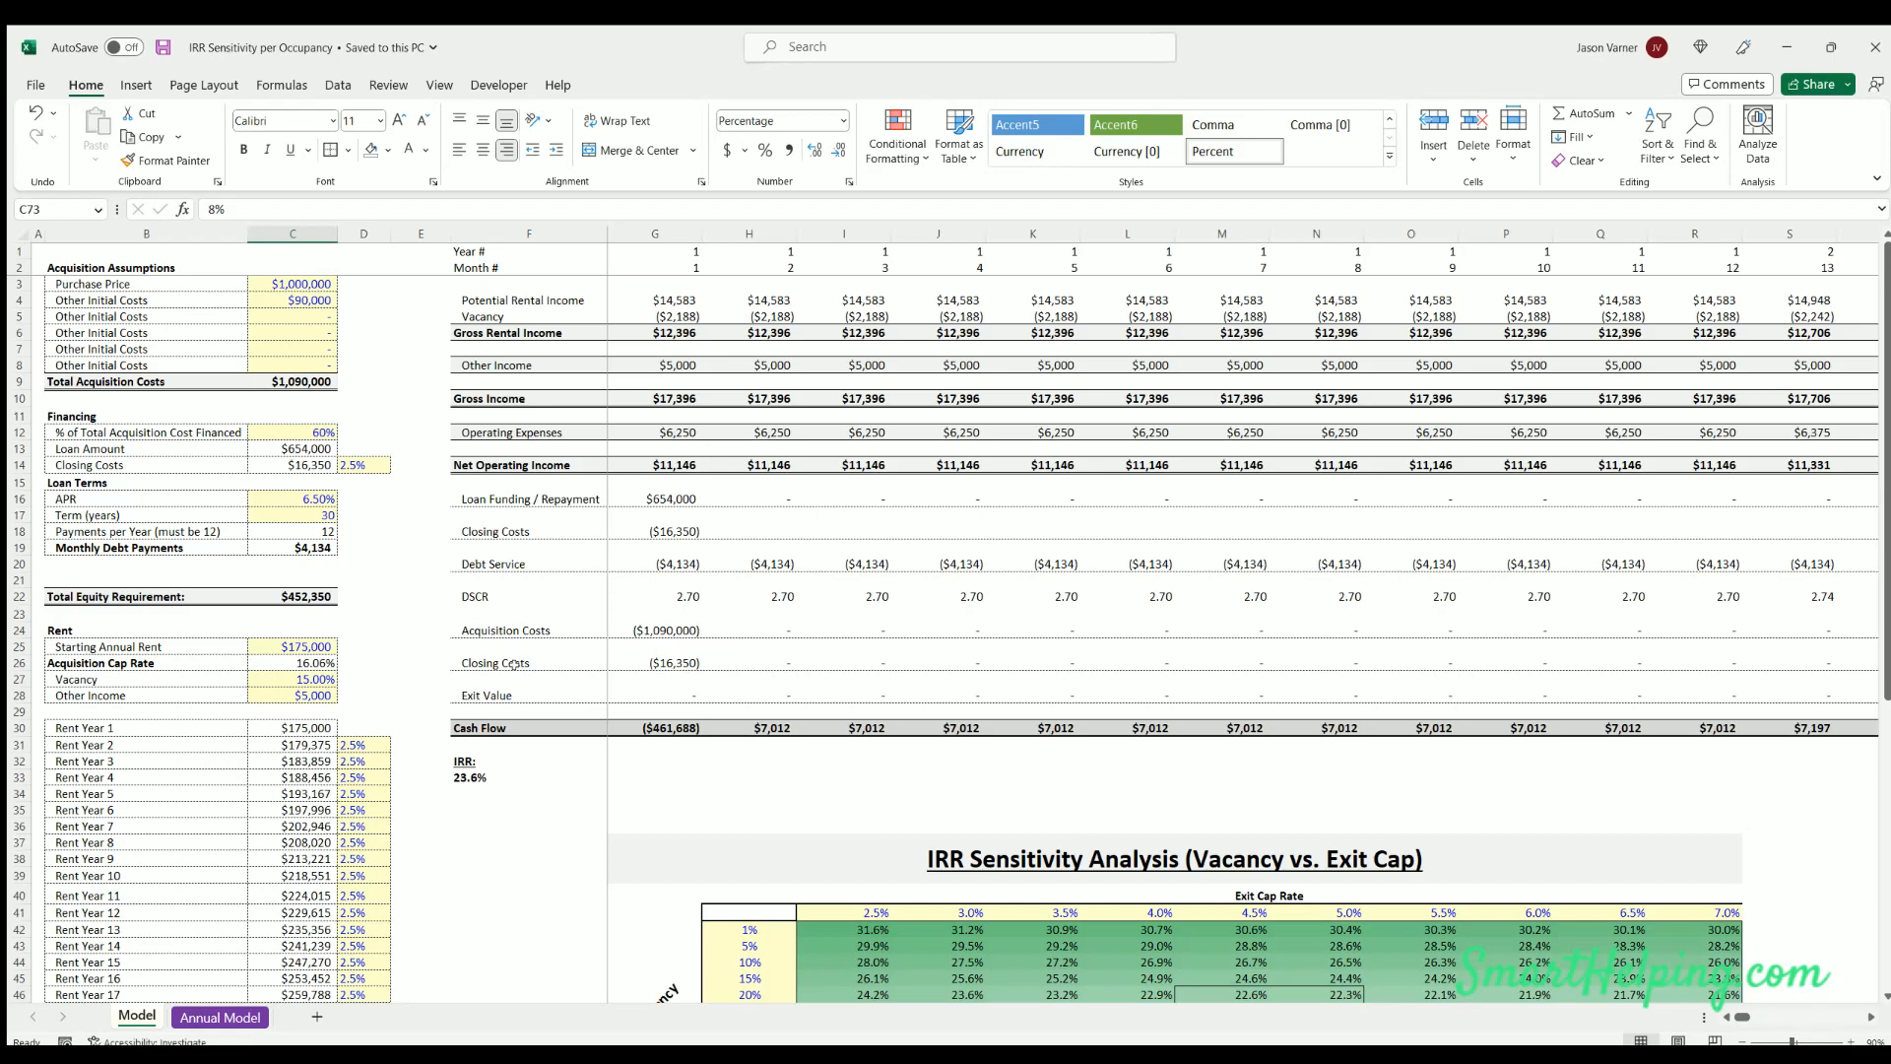
pyautogui.scroll(-3)
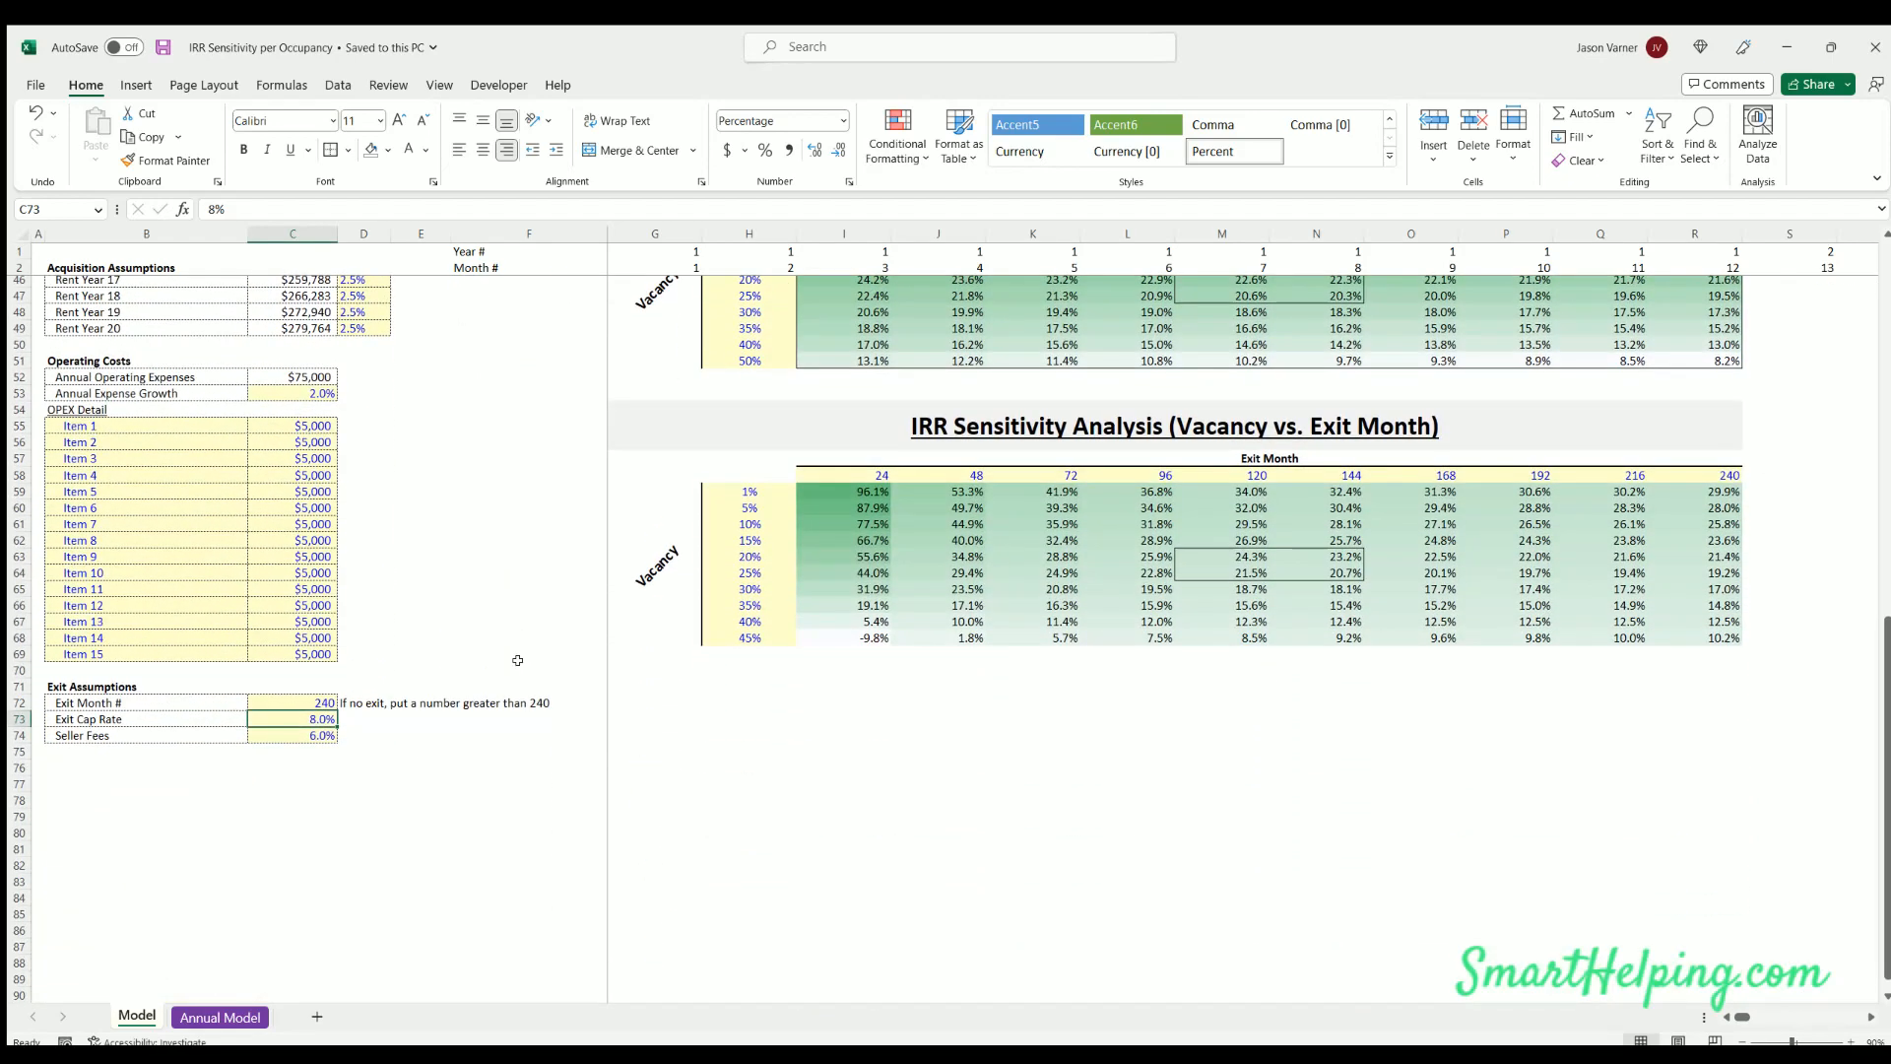
pyautogui.moveTo(367, 943)
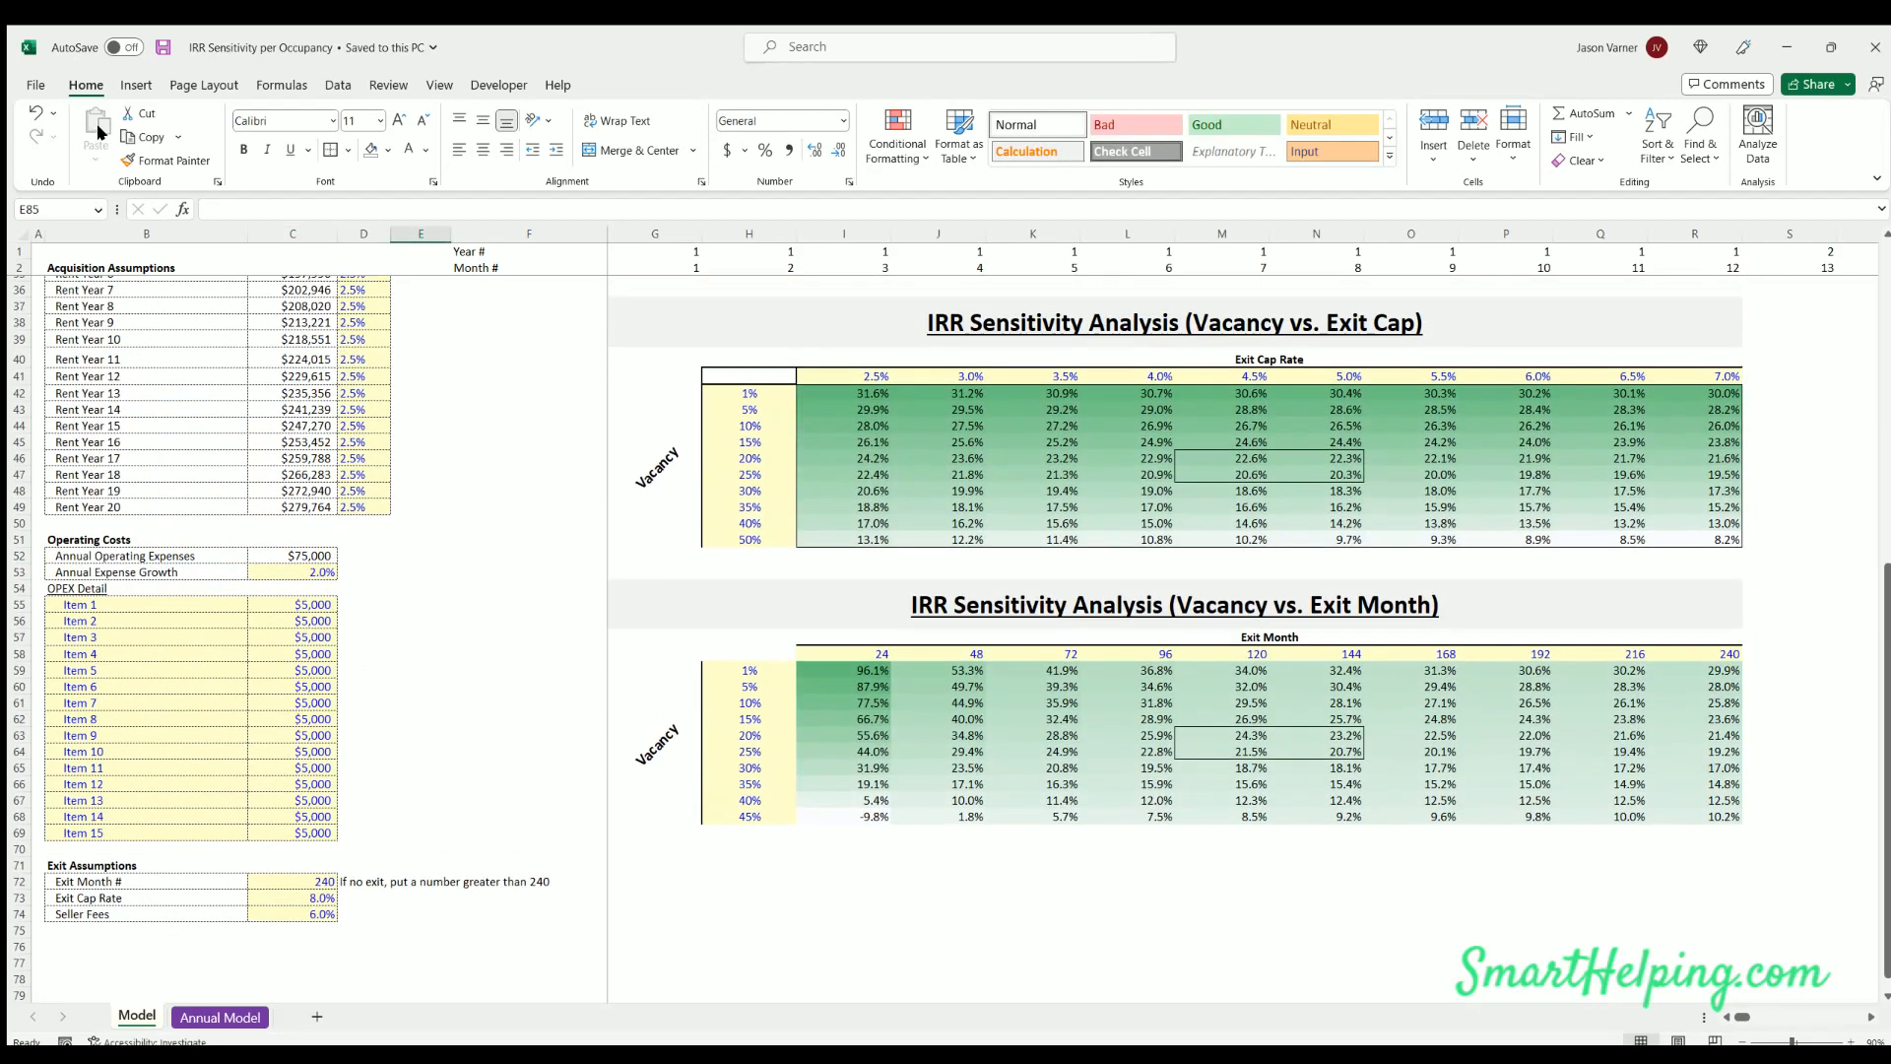
pyautogui.moveTo(1192, 799)
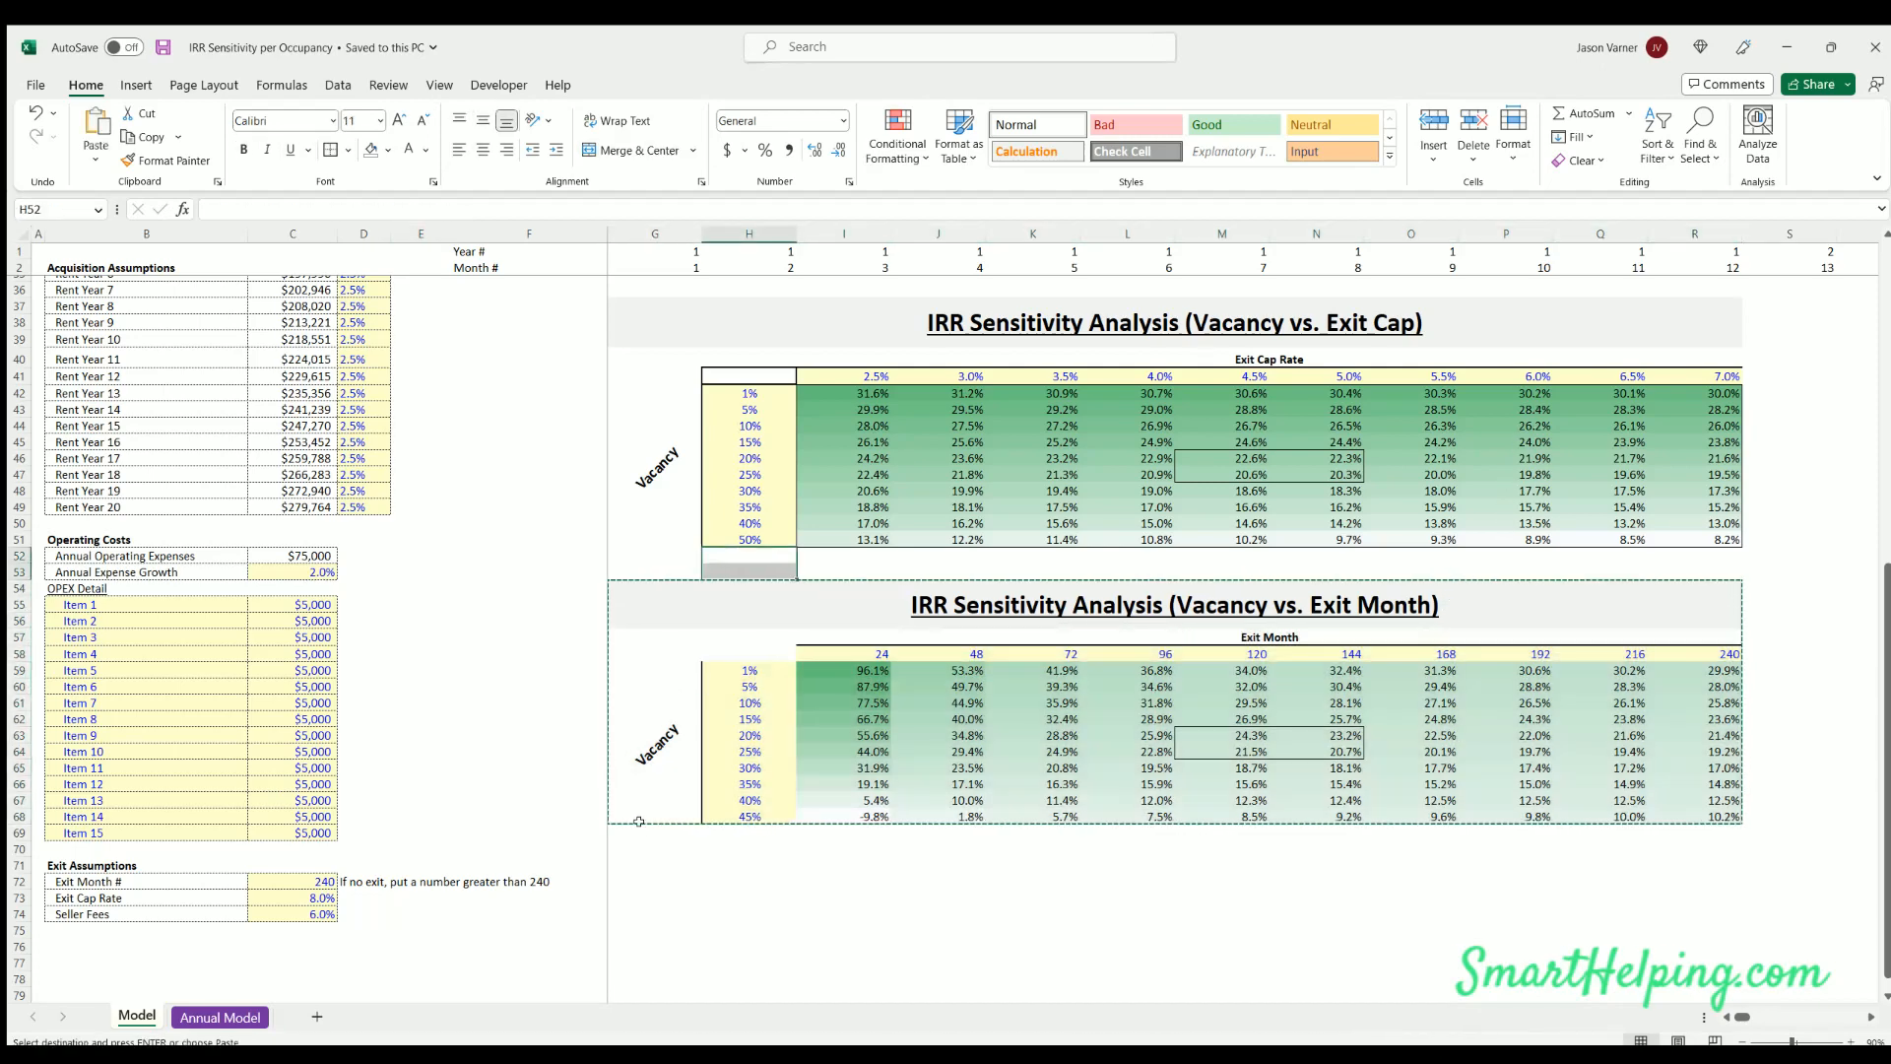
# Paste the copied table at G71 and retitle it IRR Sensitivity Analysis (Exit Cap vs. Exit Month)
pyautogui.click(655, 865)
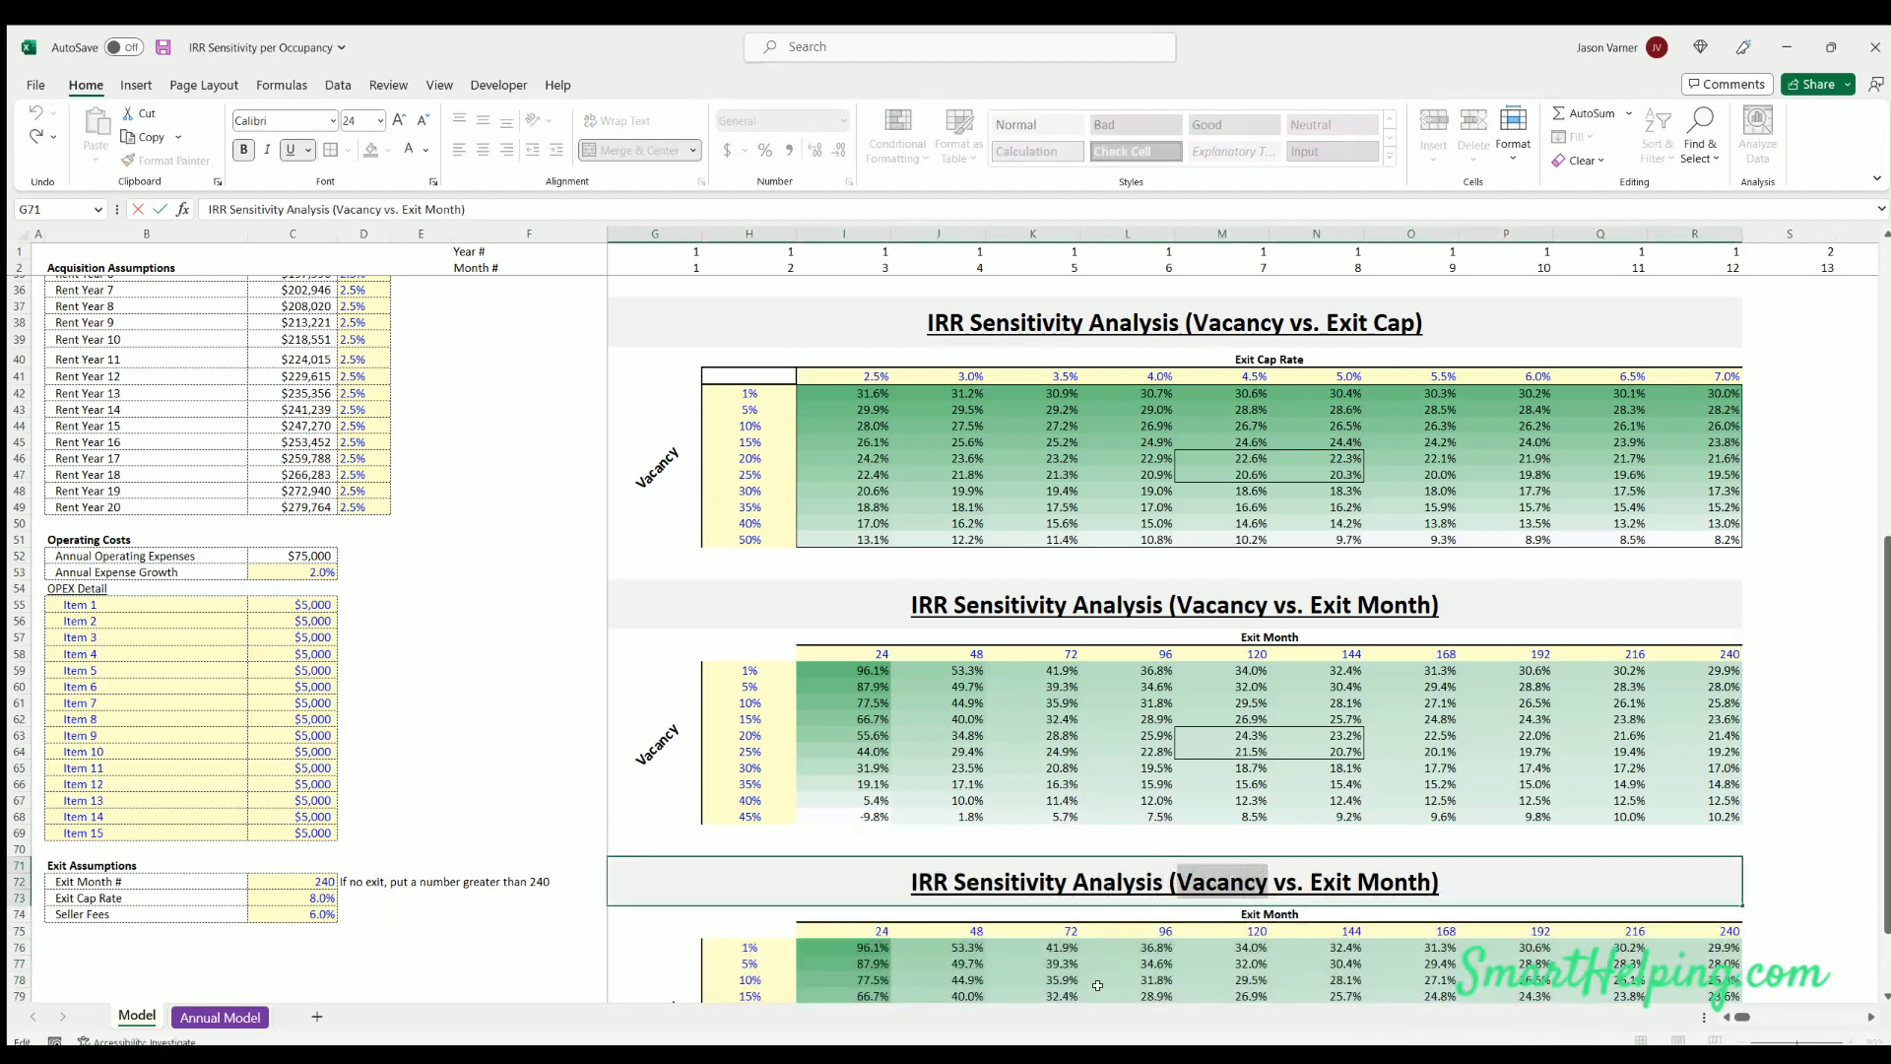
pyautogui.write('Exit Cap vs. Exit Month')
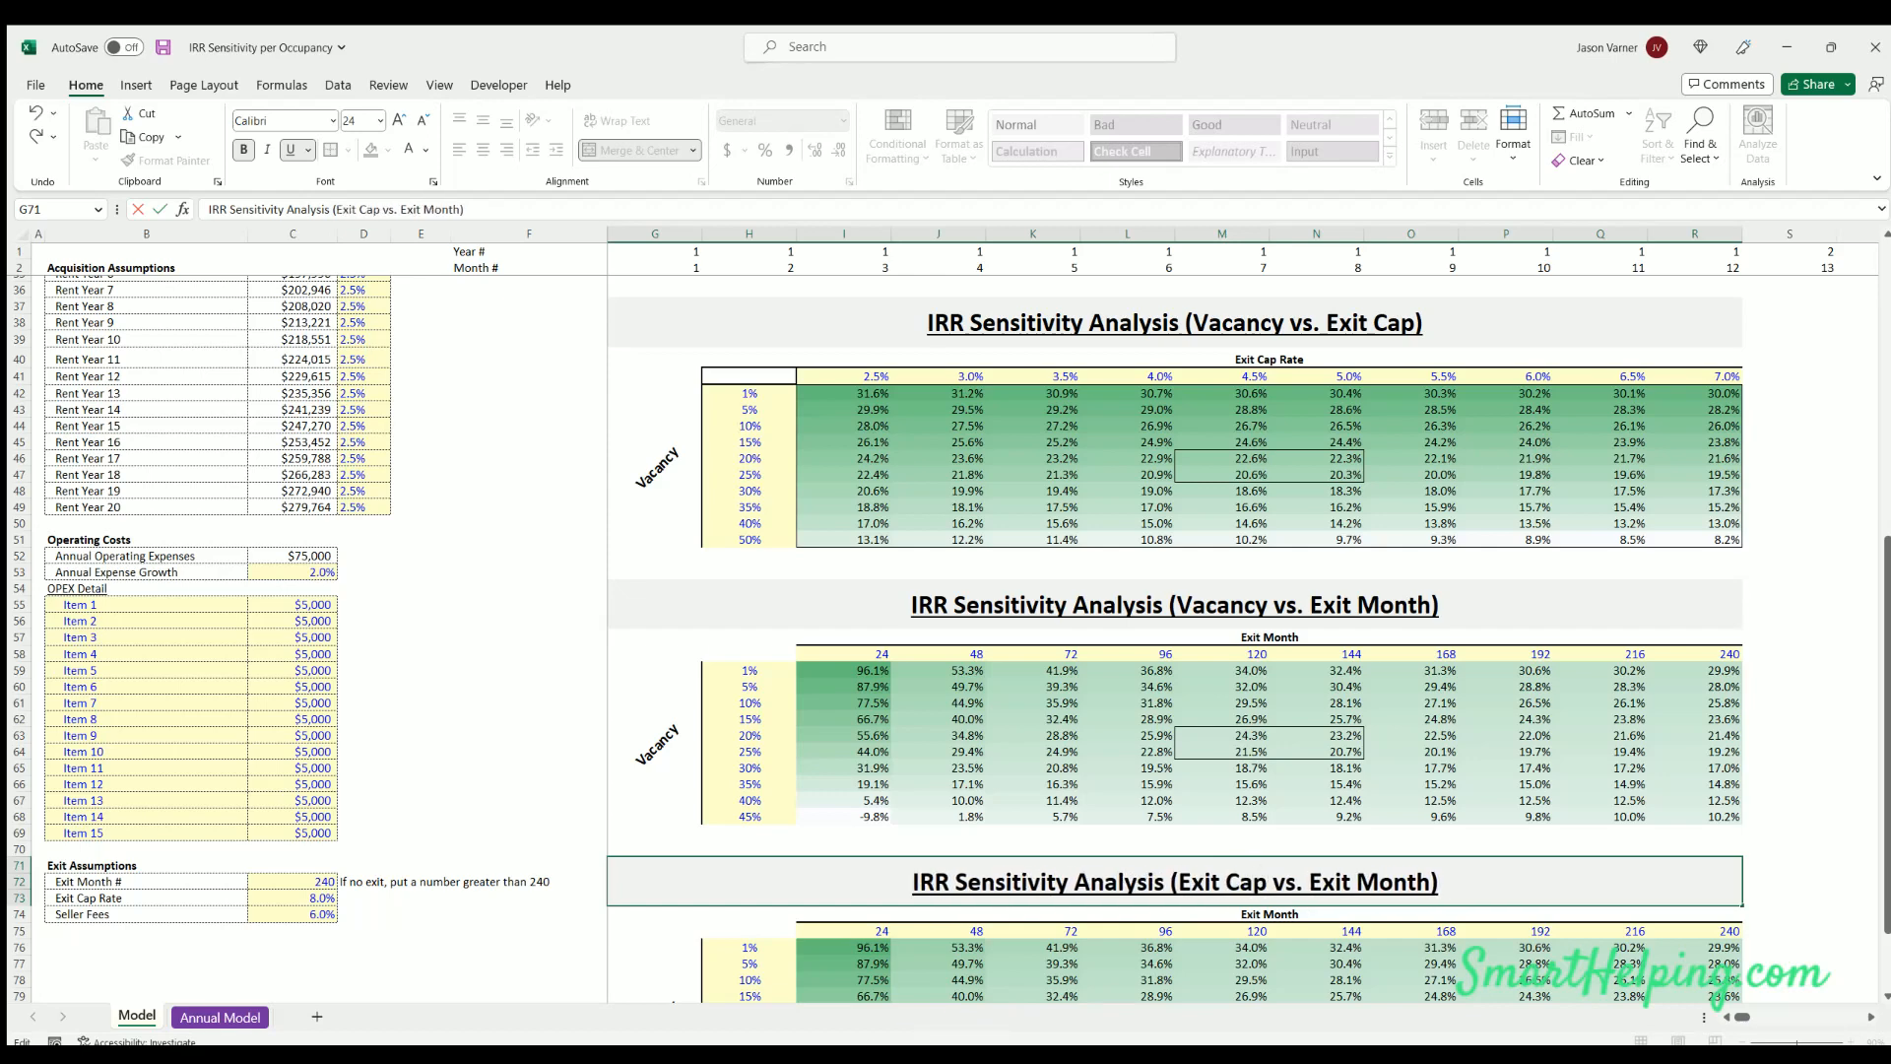
pyautogui.click(662, 913)
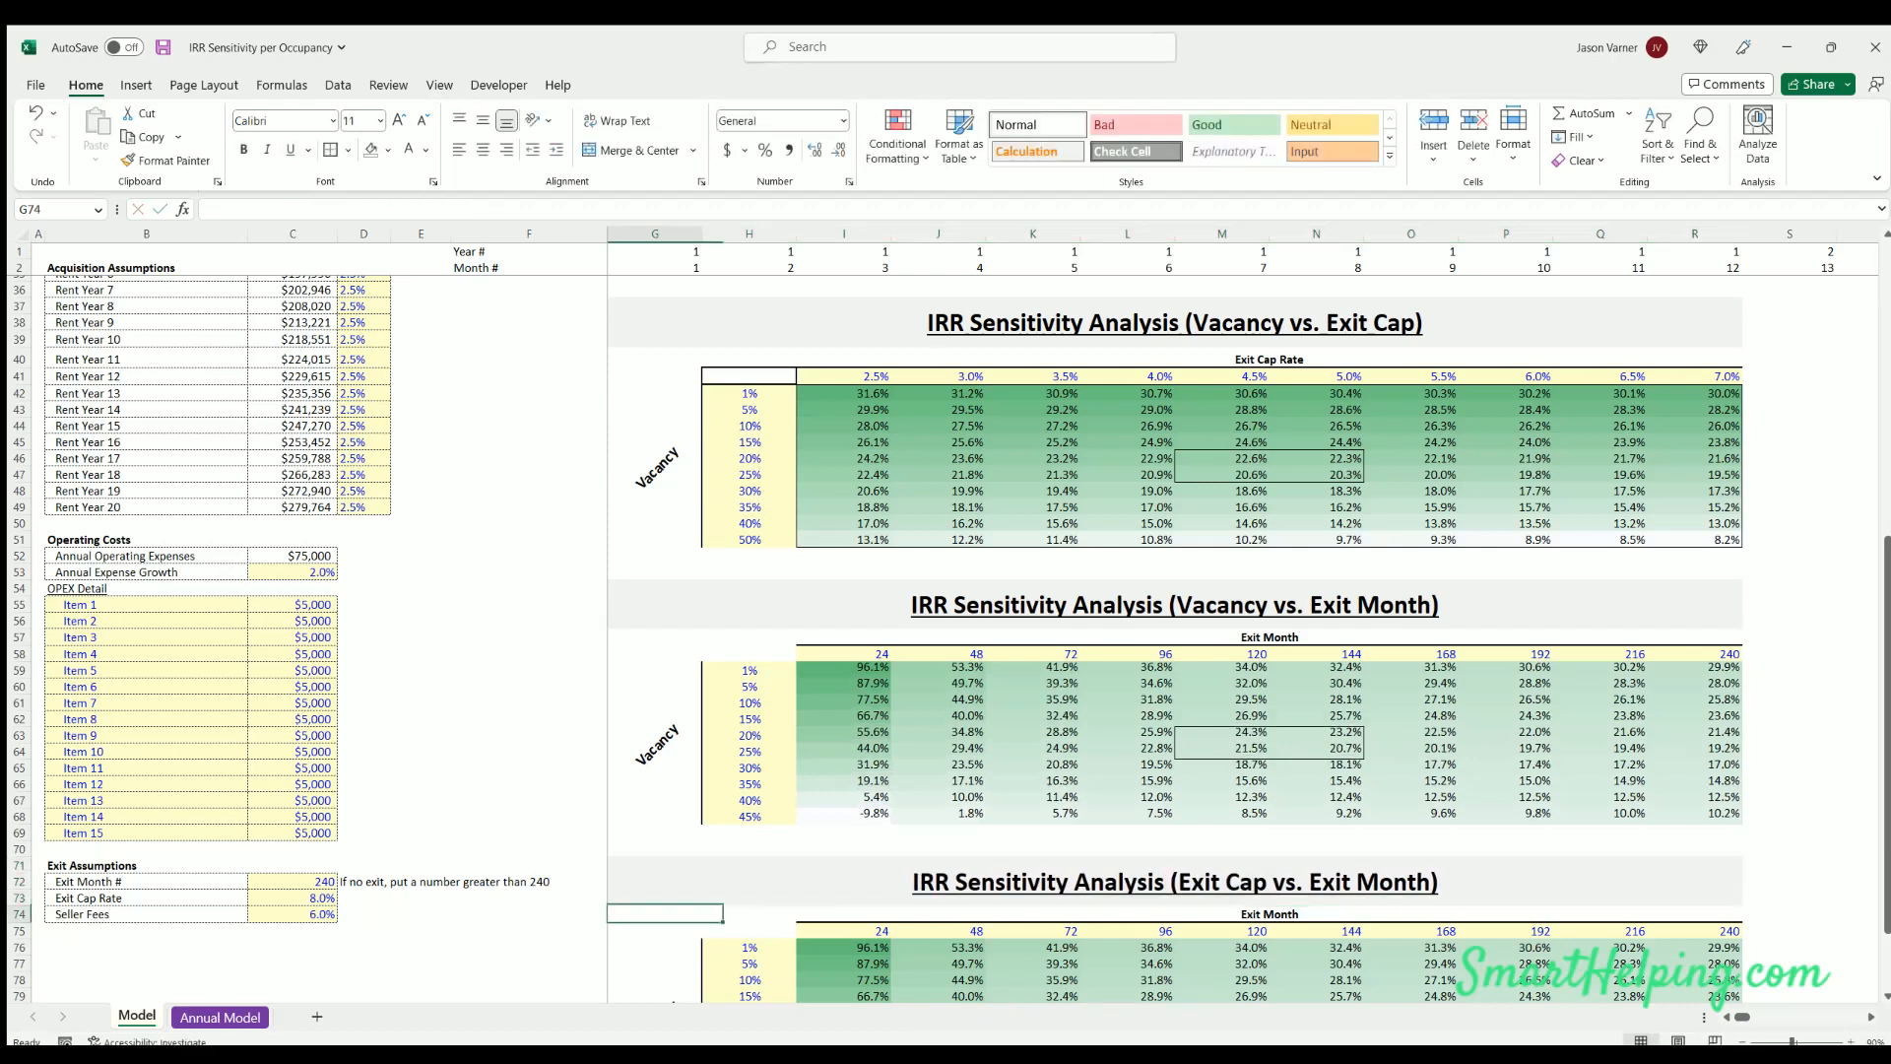
pyautogui.scroll(-3)
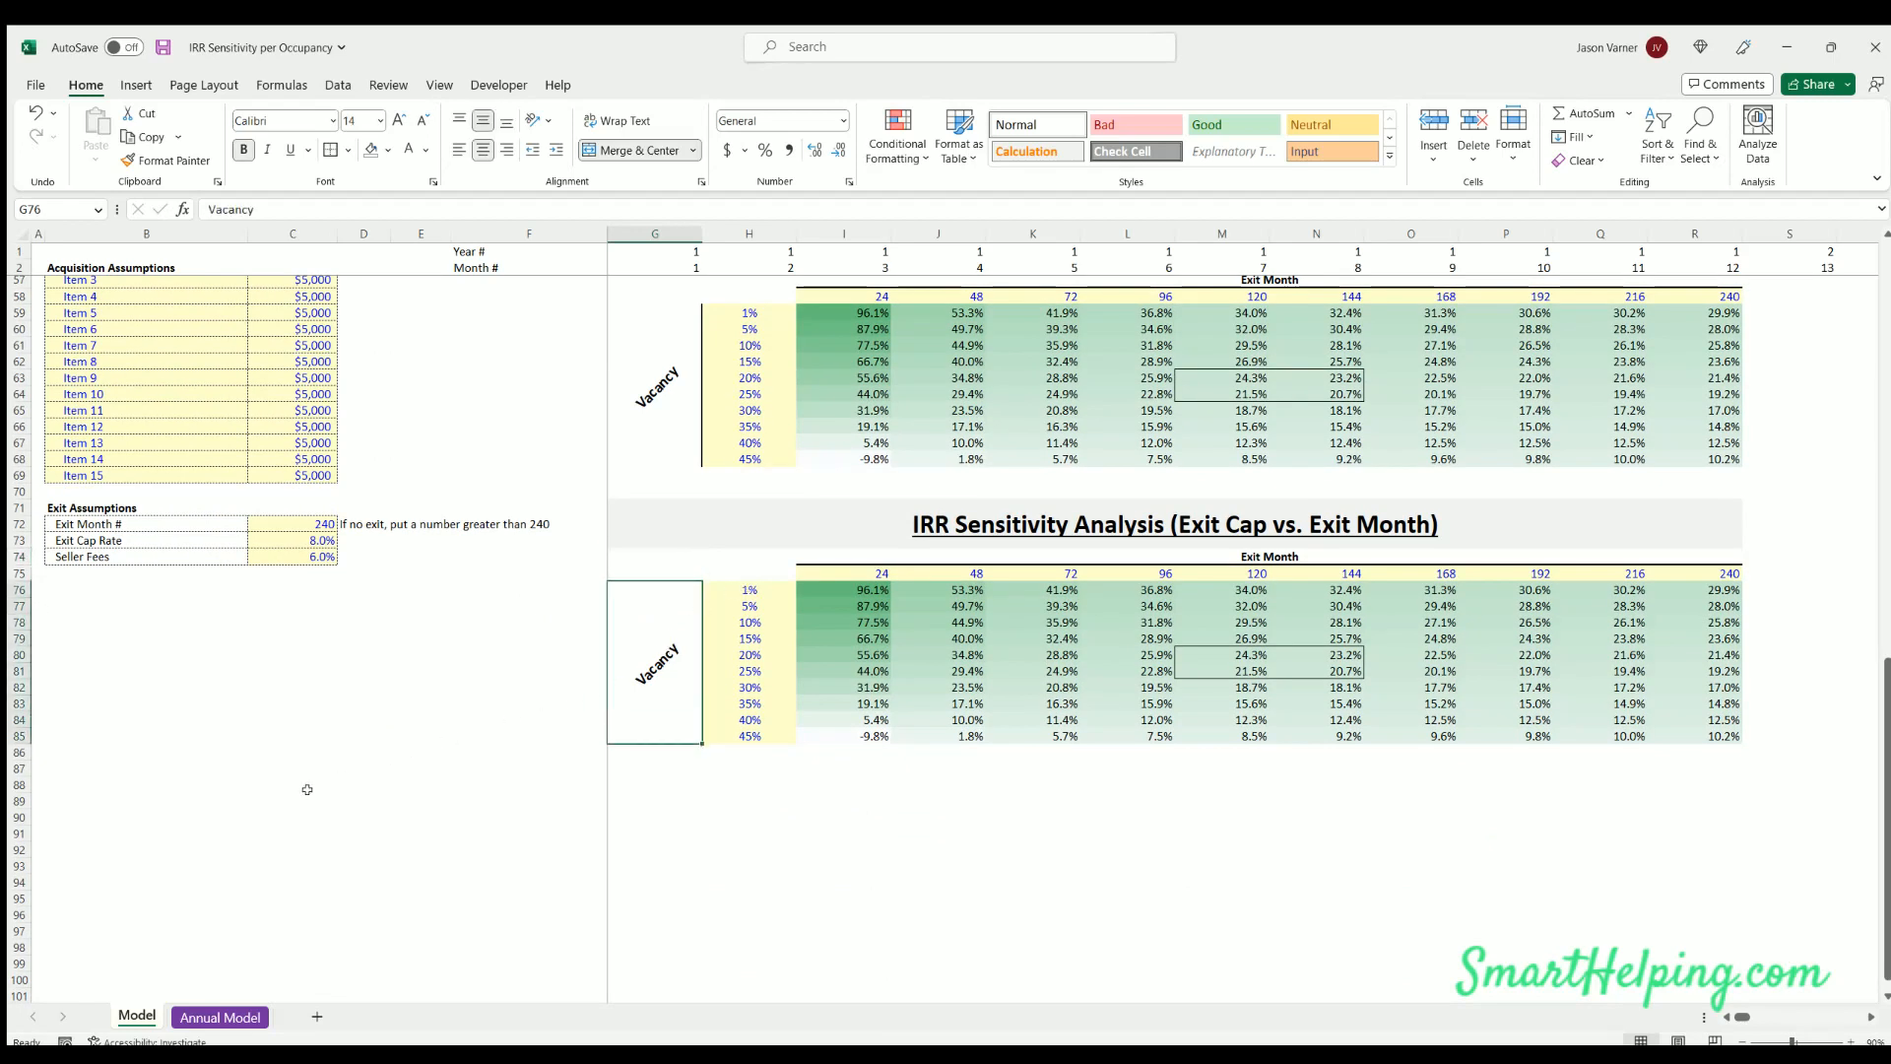
# Label the side axis Exit Cap Rate and enter cap rates 1% through 24% in H76:H85
pyautogui.write('Exit Cap Rate')
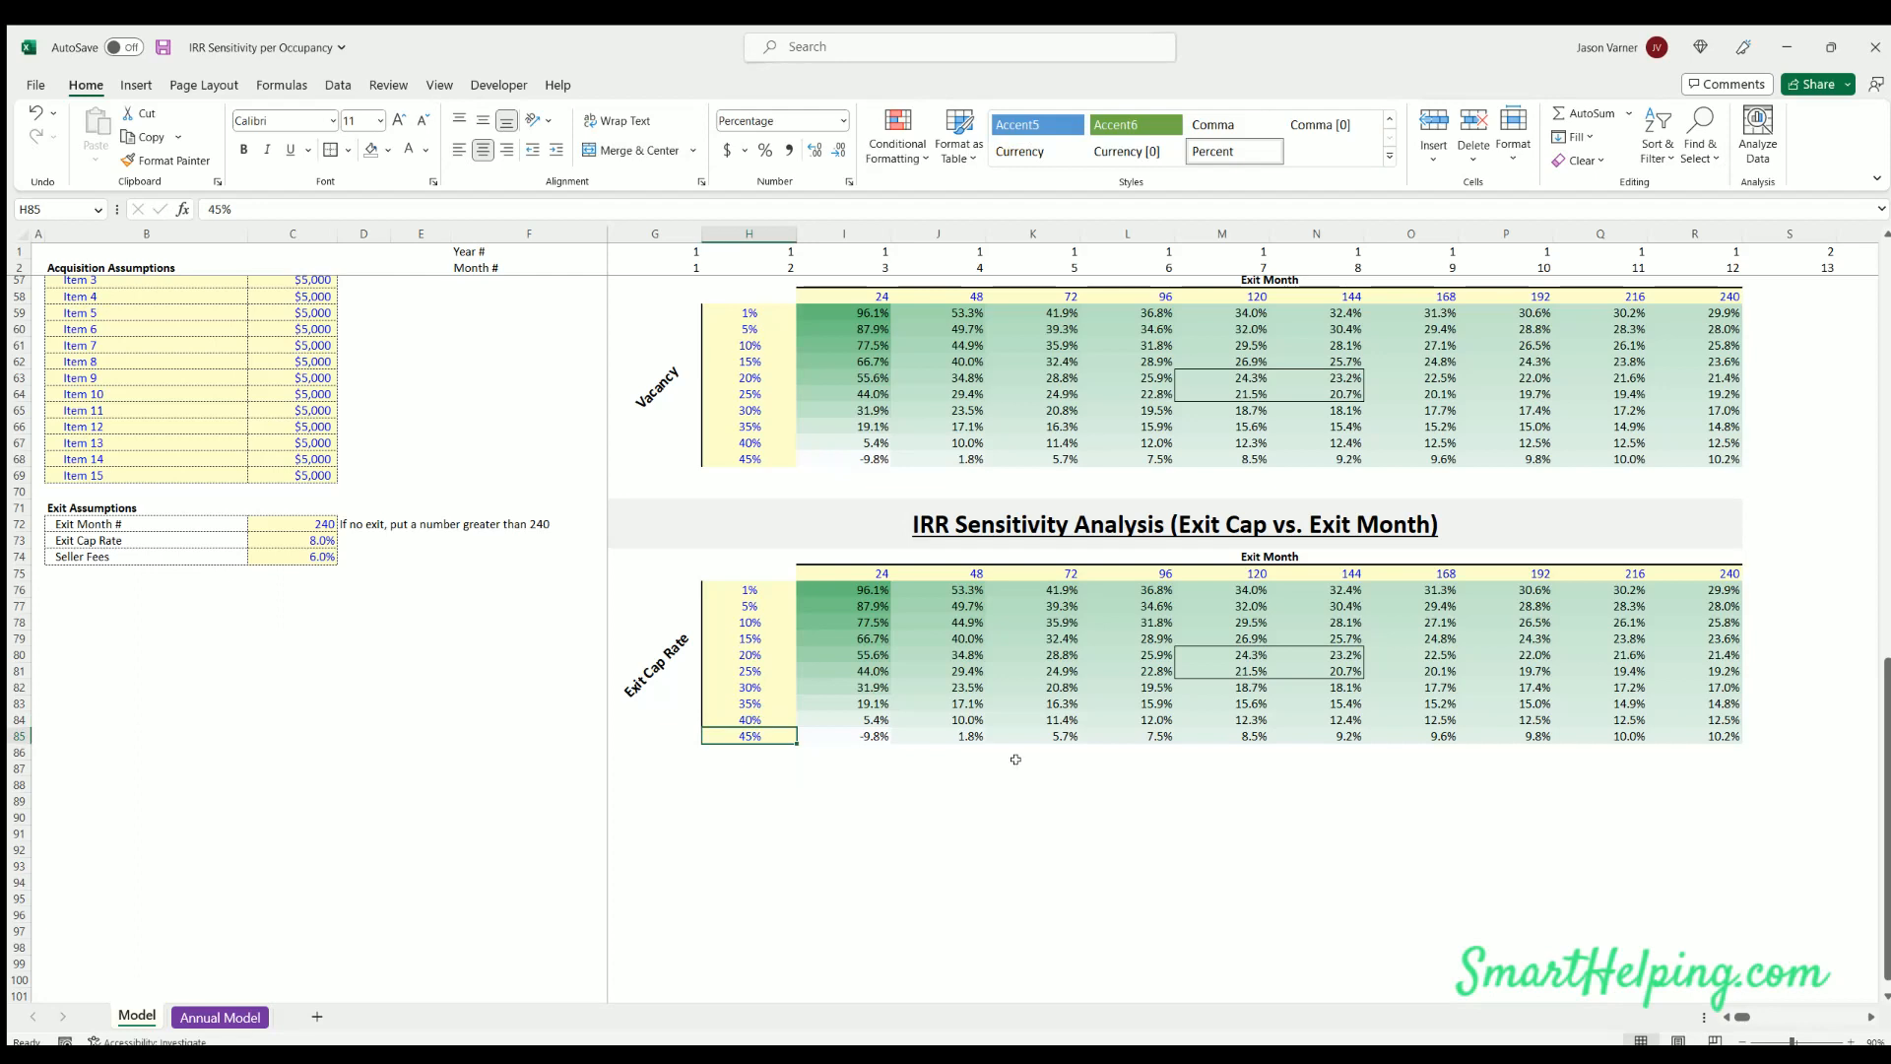
pyautogui.click(748, 590)
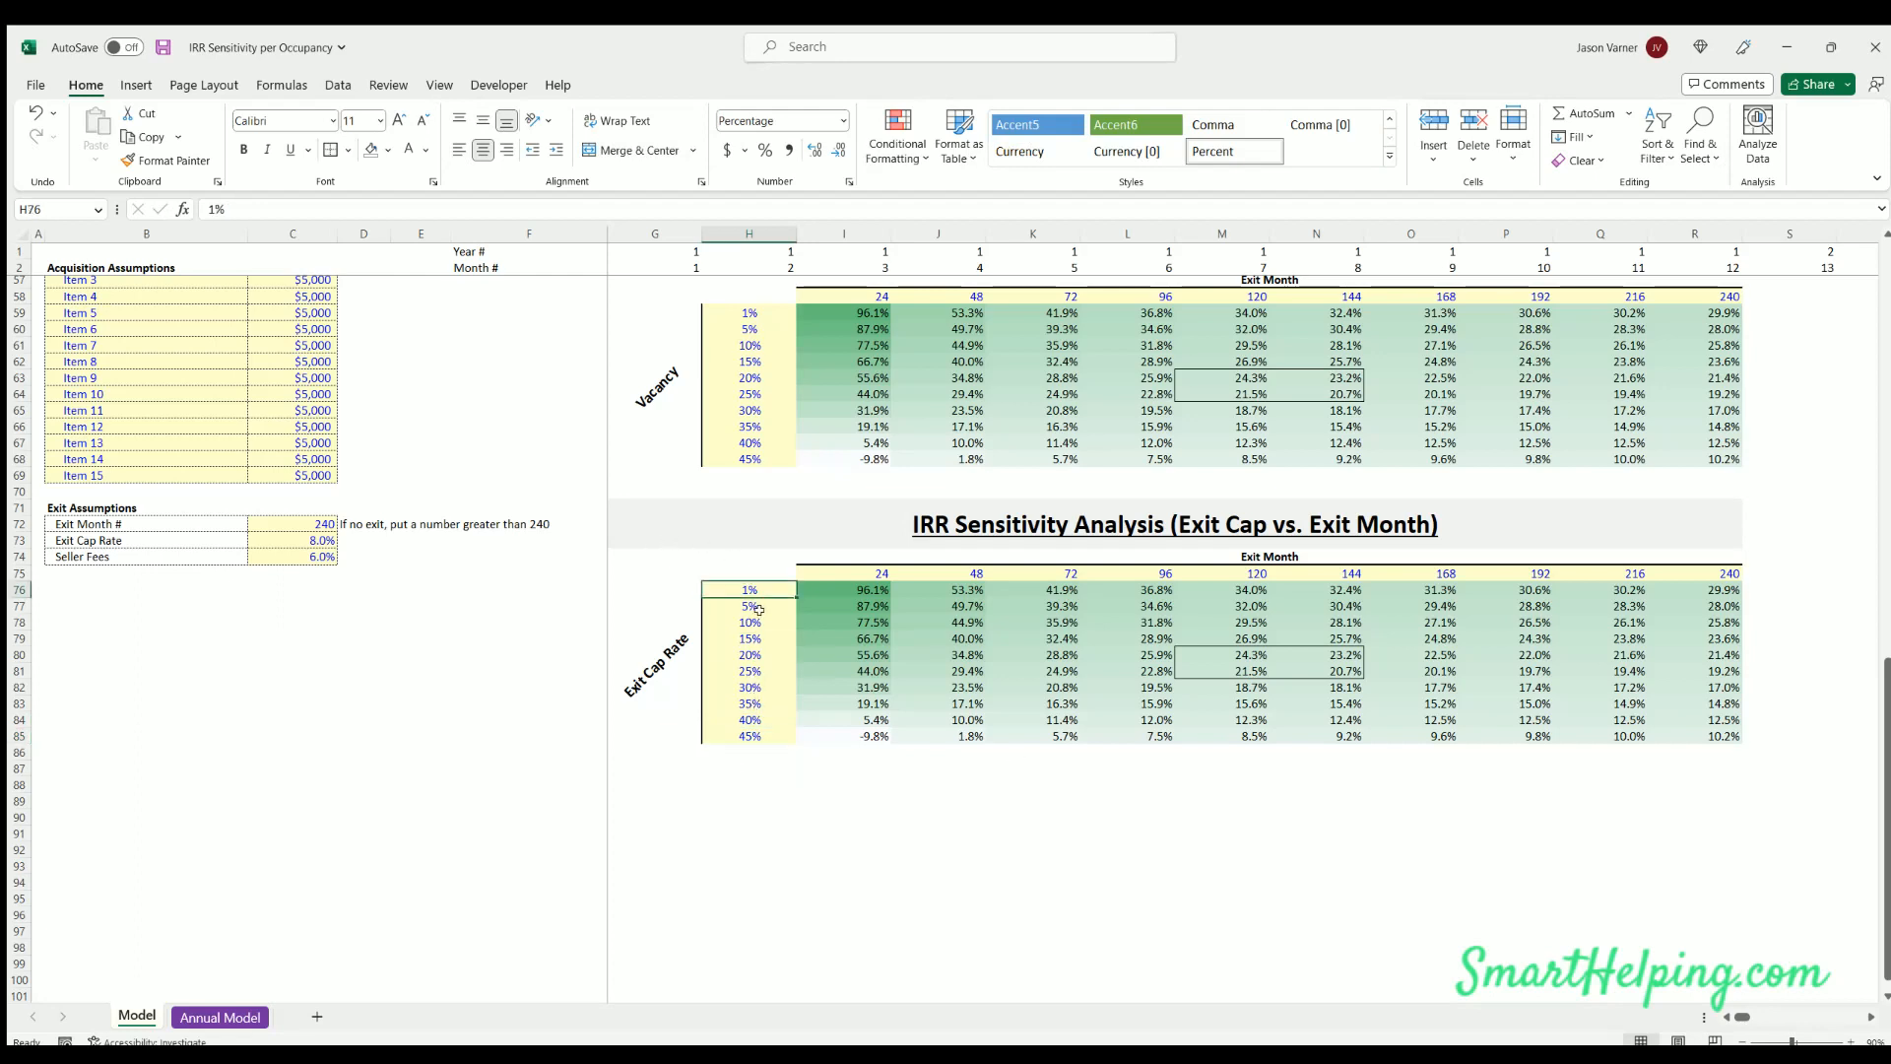
pyautogui.click(747, 605)
pyautogui.write('3')
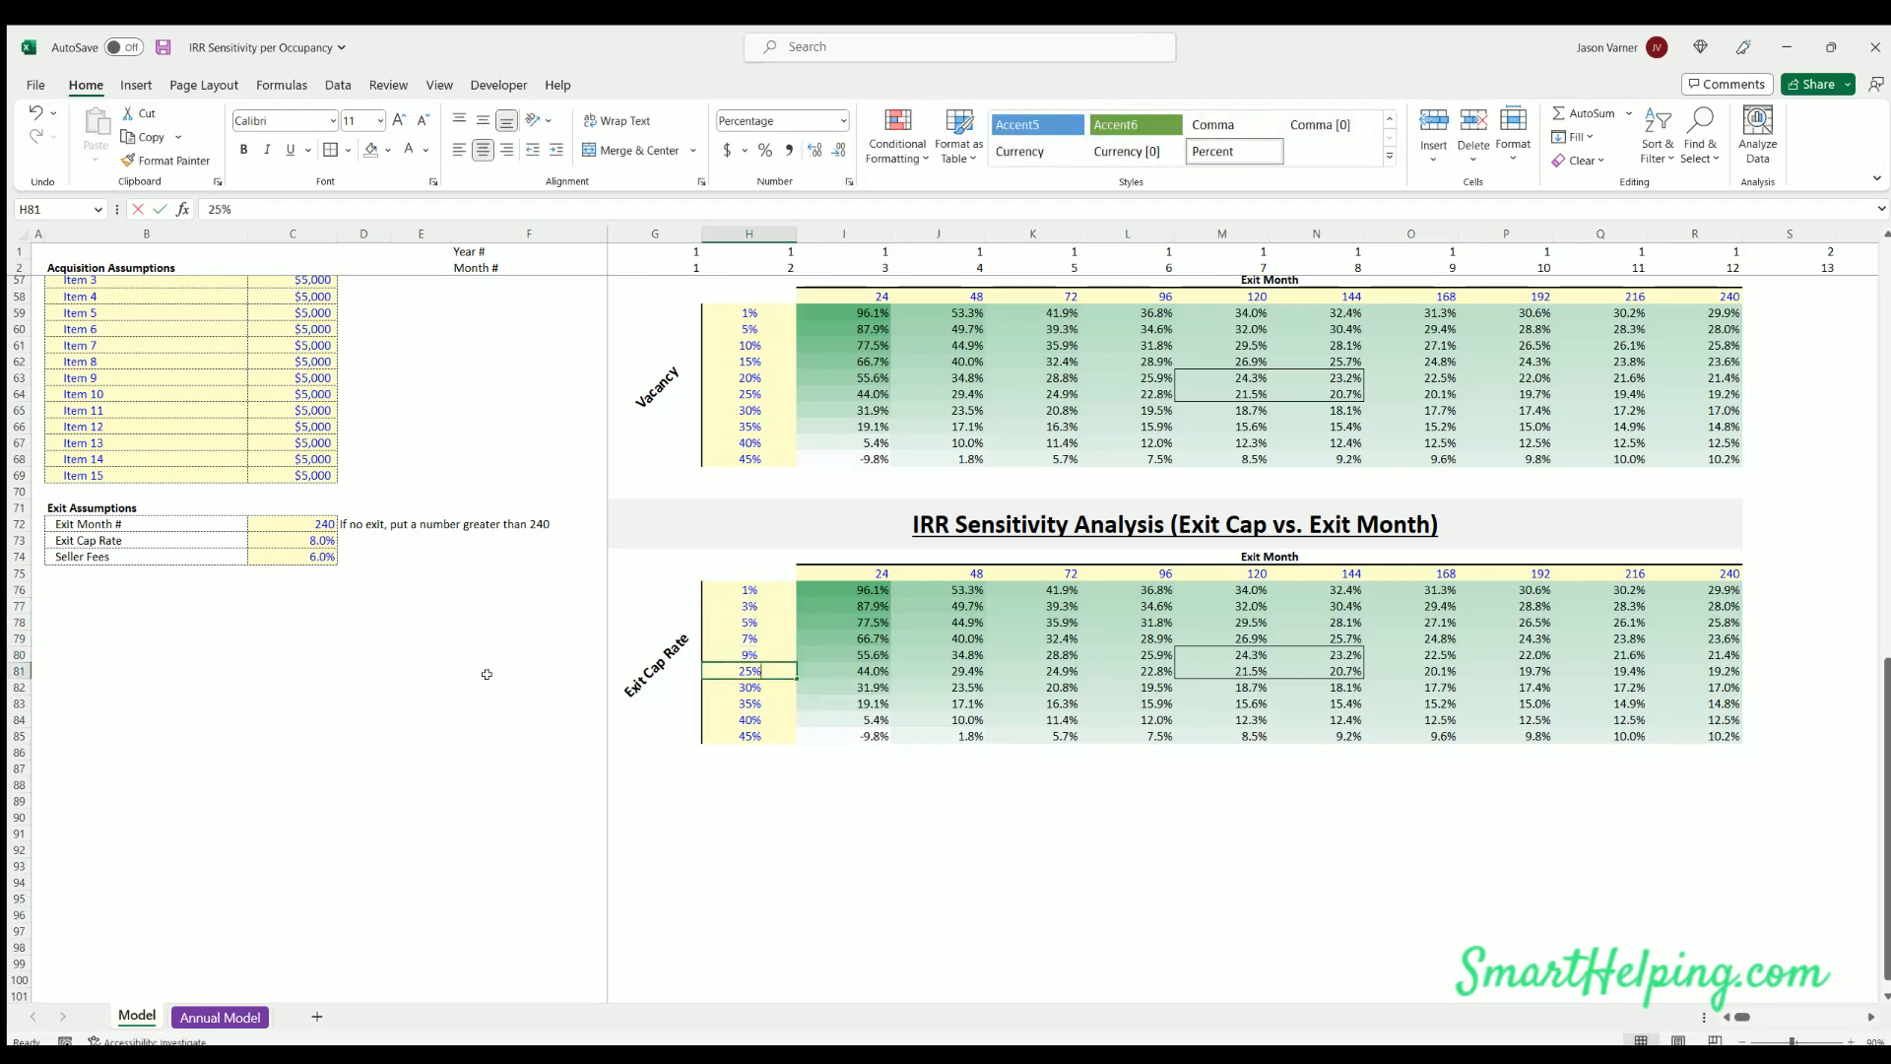
pyautogui.click(747, 655)
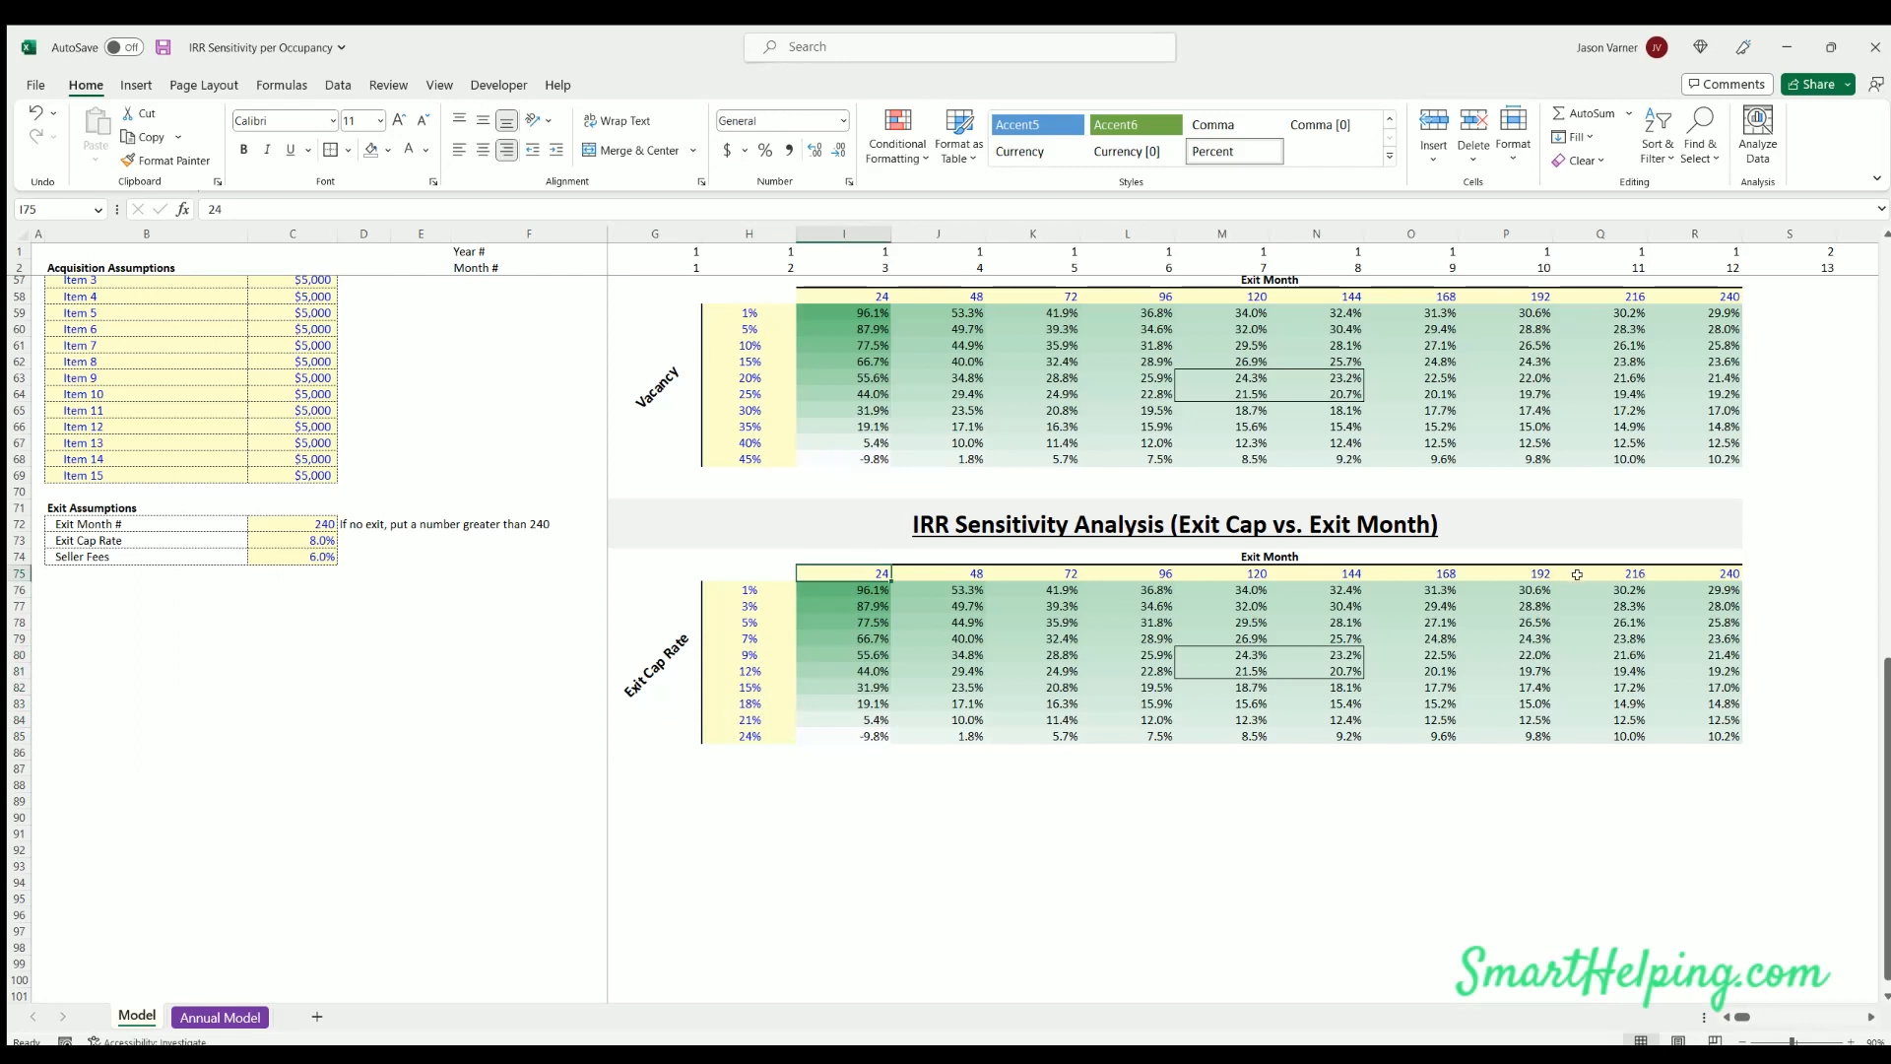
pyautogui.click(747, 573)
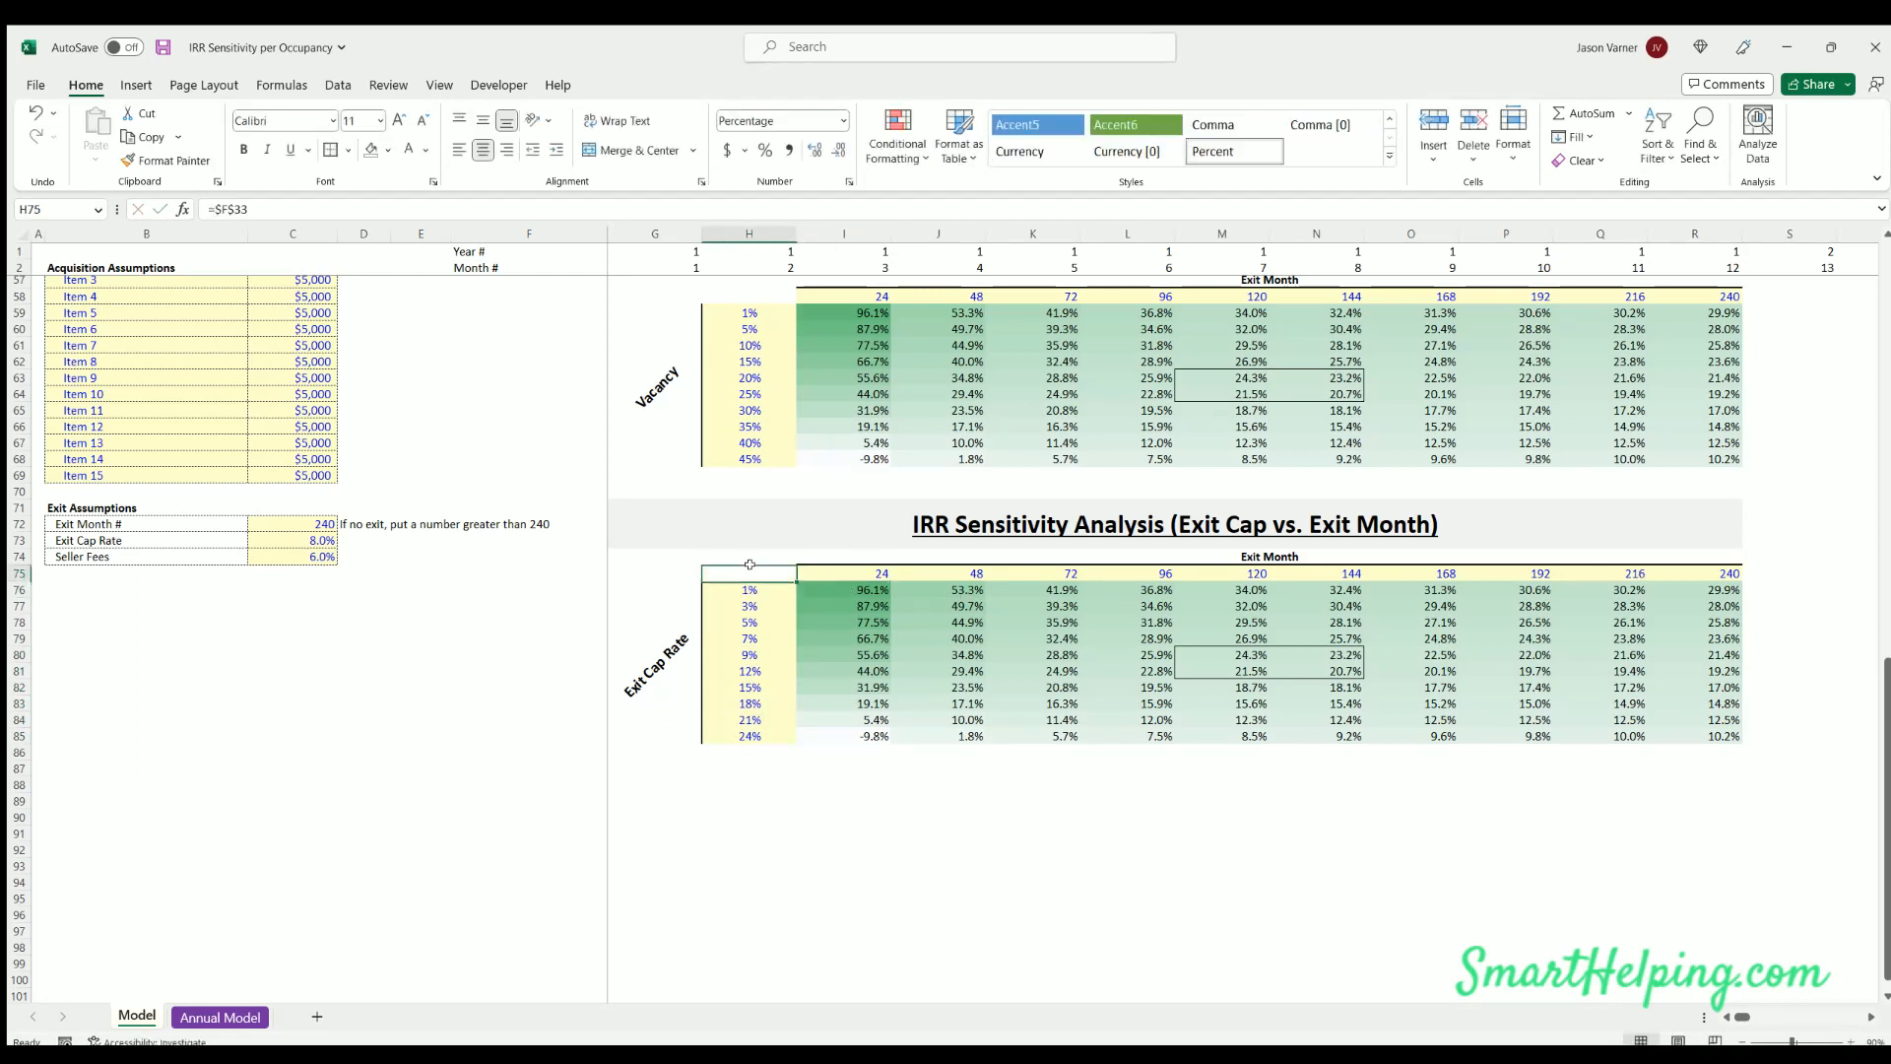
# Compute the Exit Cap vs. Exit Month grid as a two-variable data table with row input C72 and column input C73
pyautogui.click(841, 589)
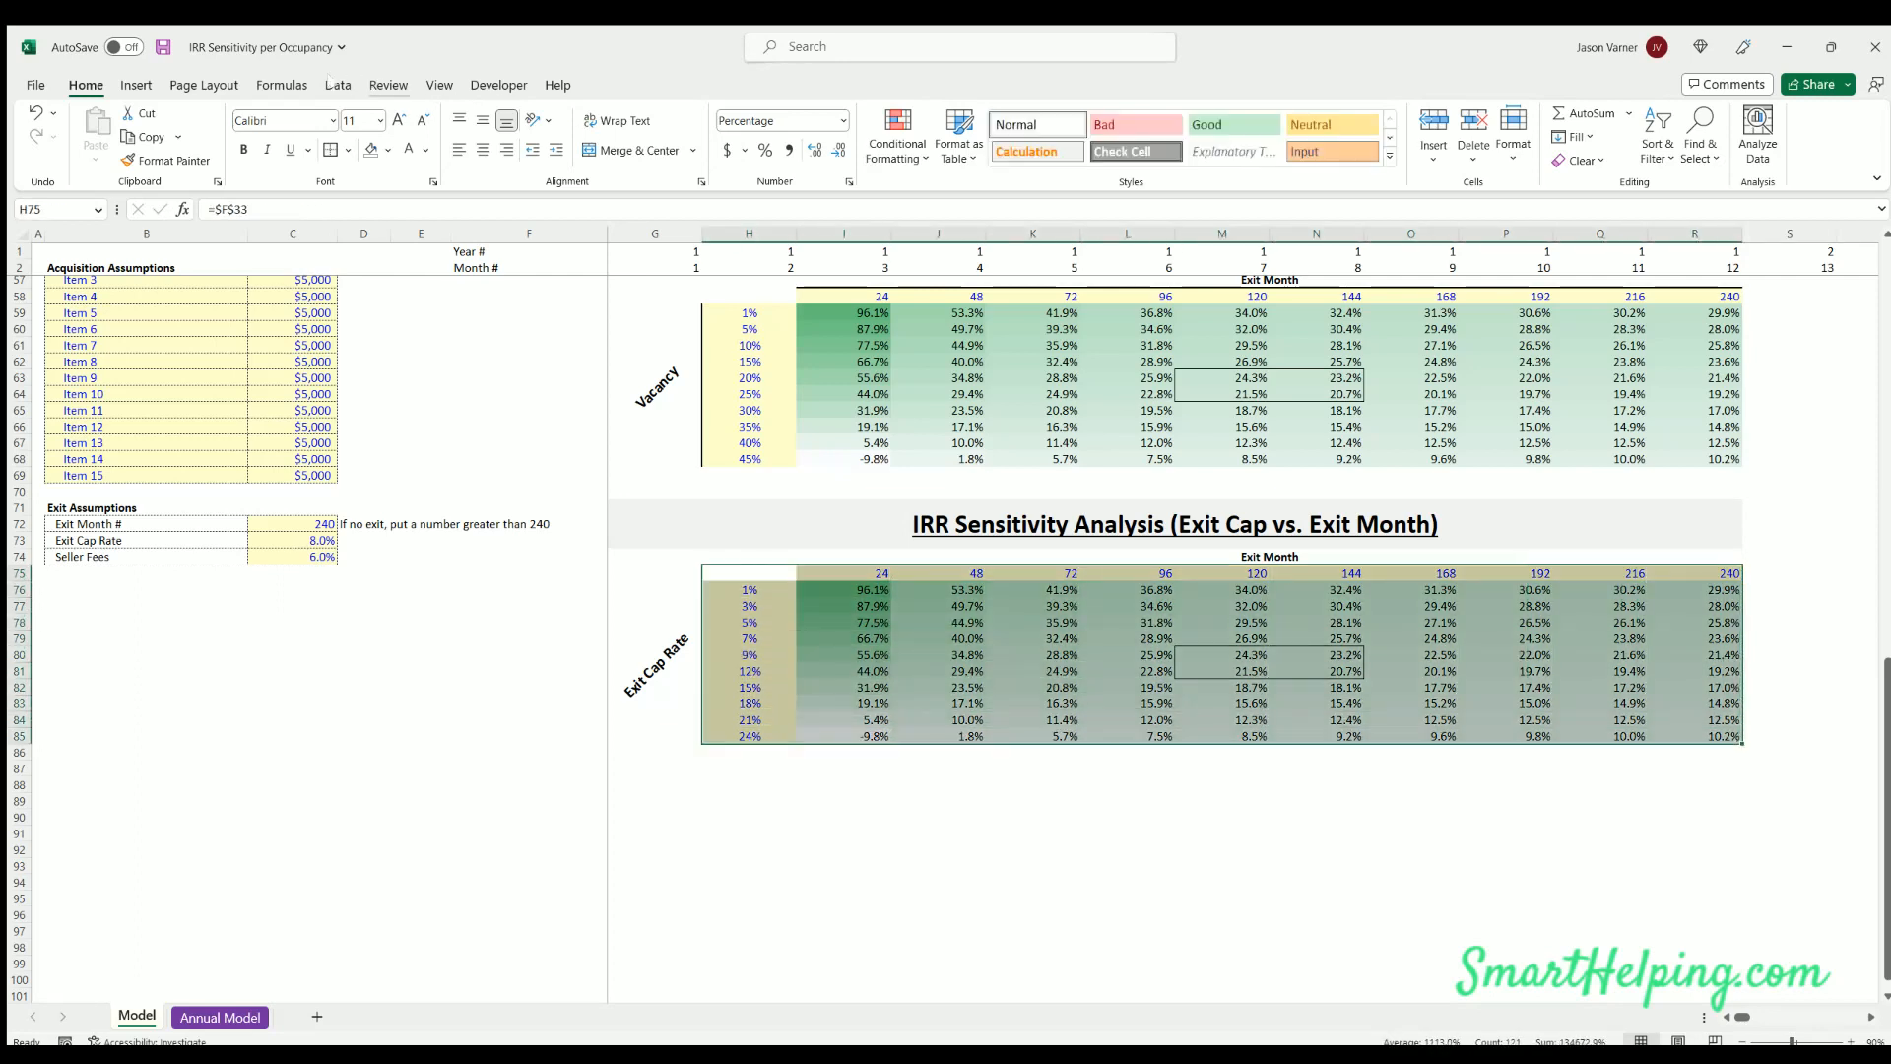
pyautogui.click(337, 84)
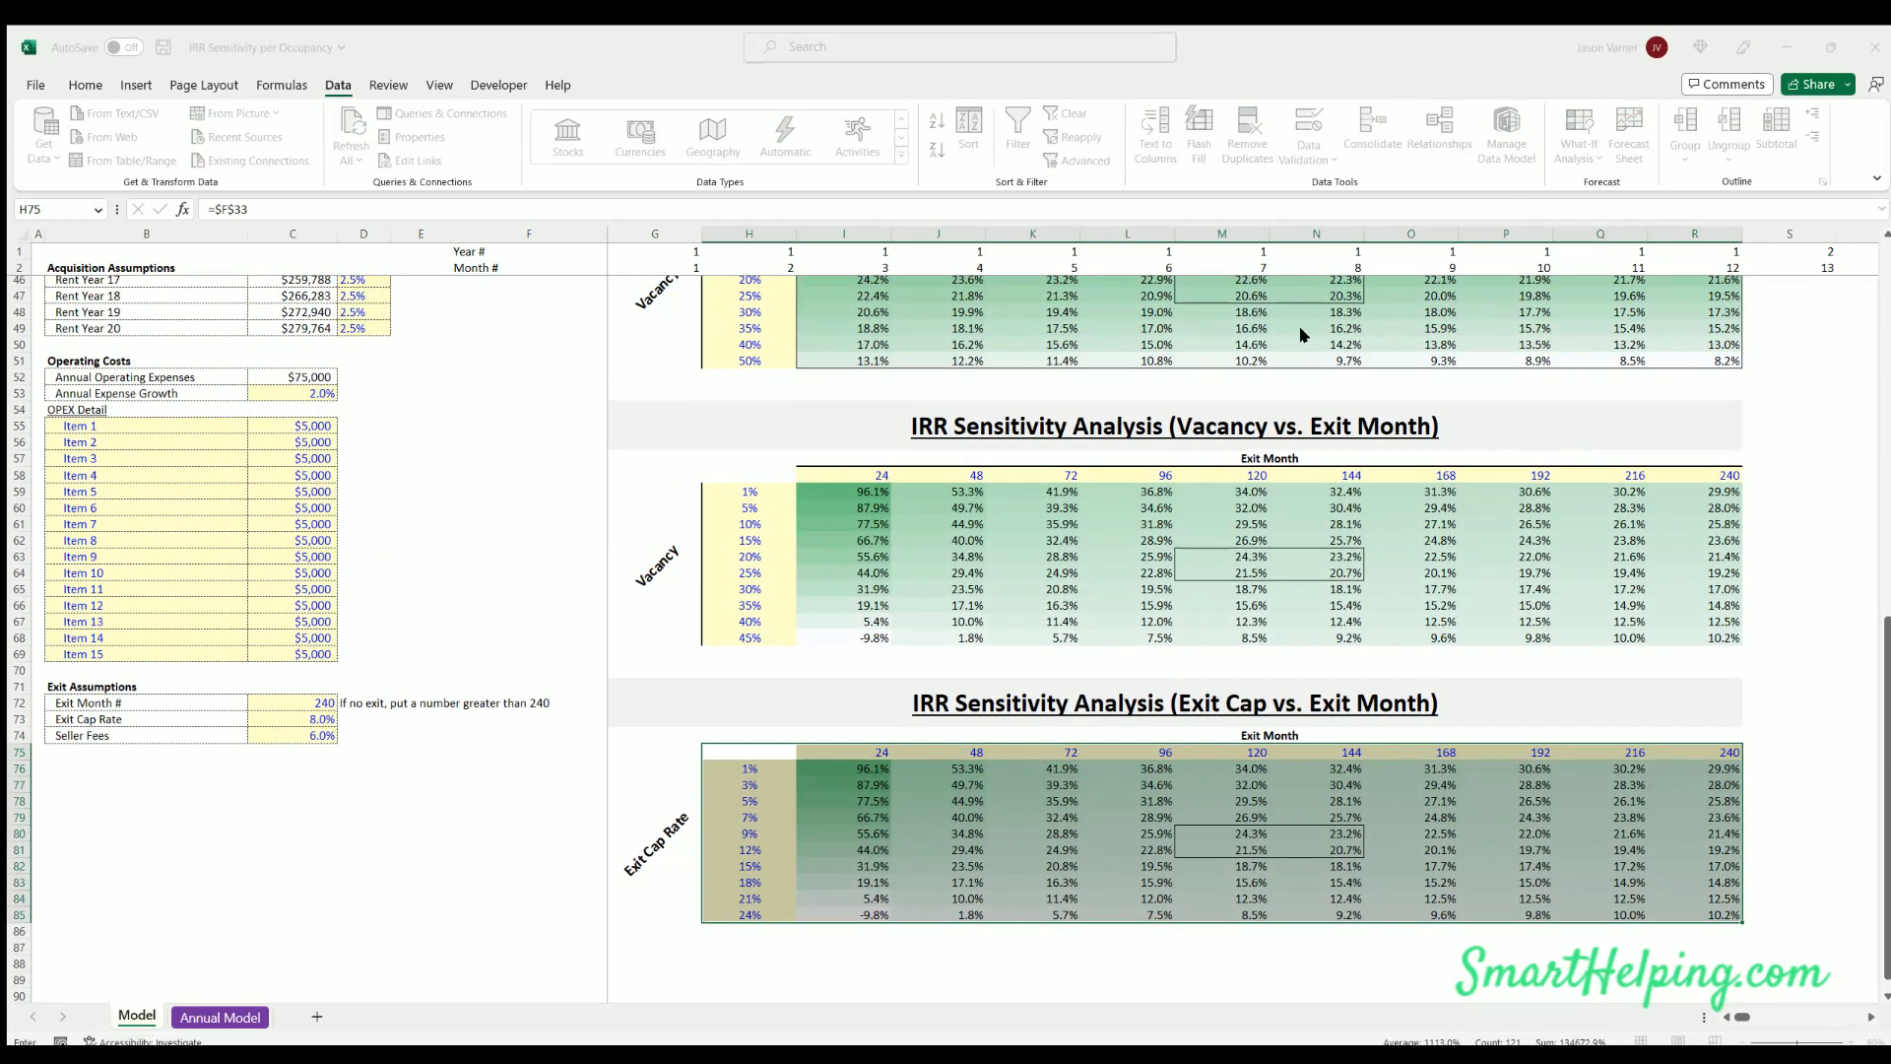
pyautogui.click(293, 703)
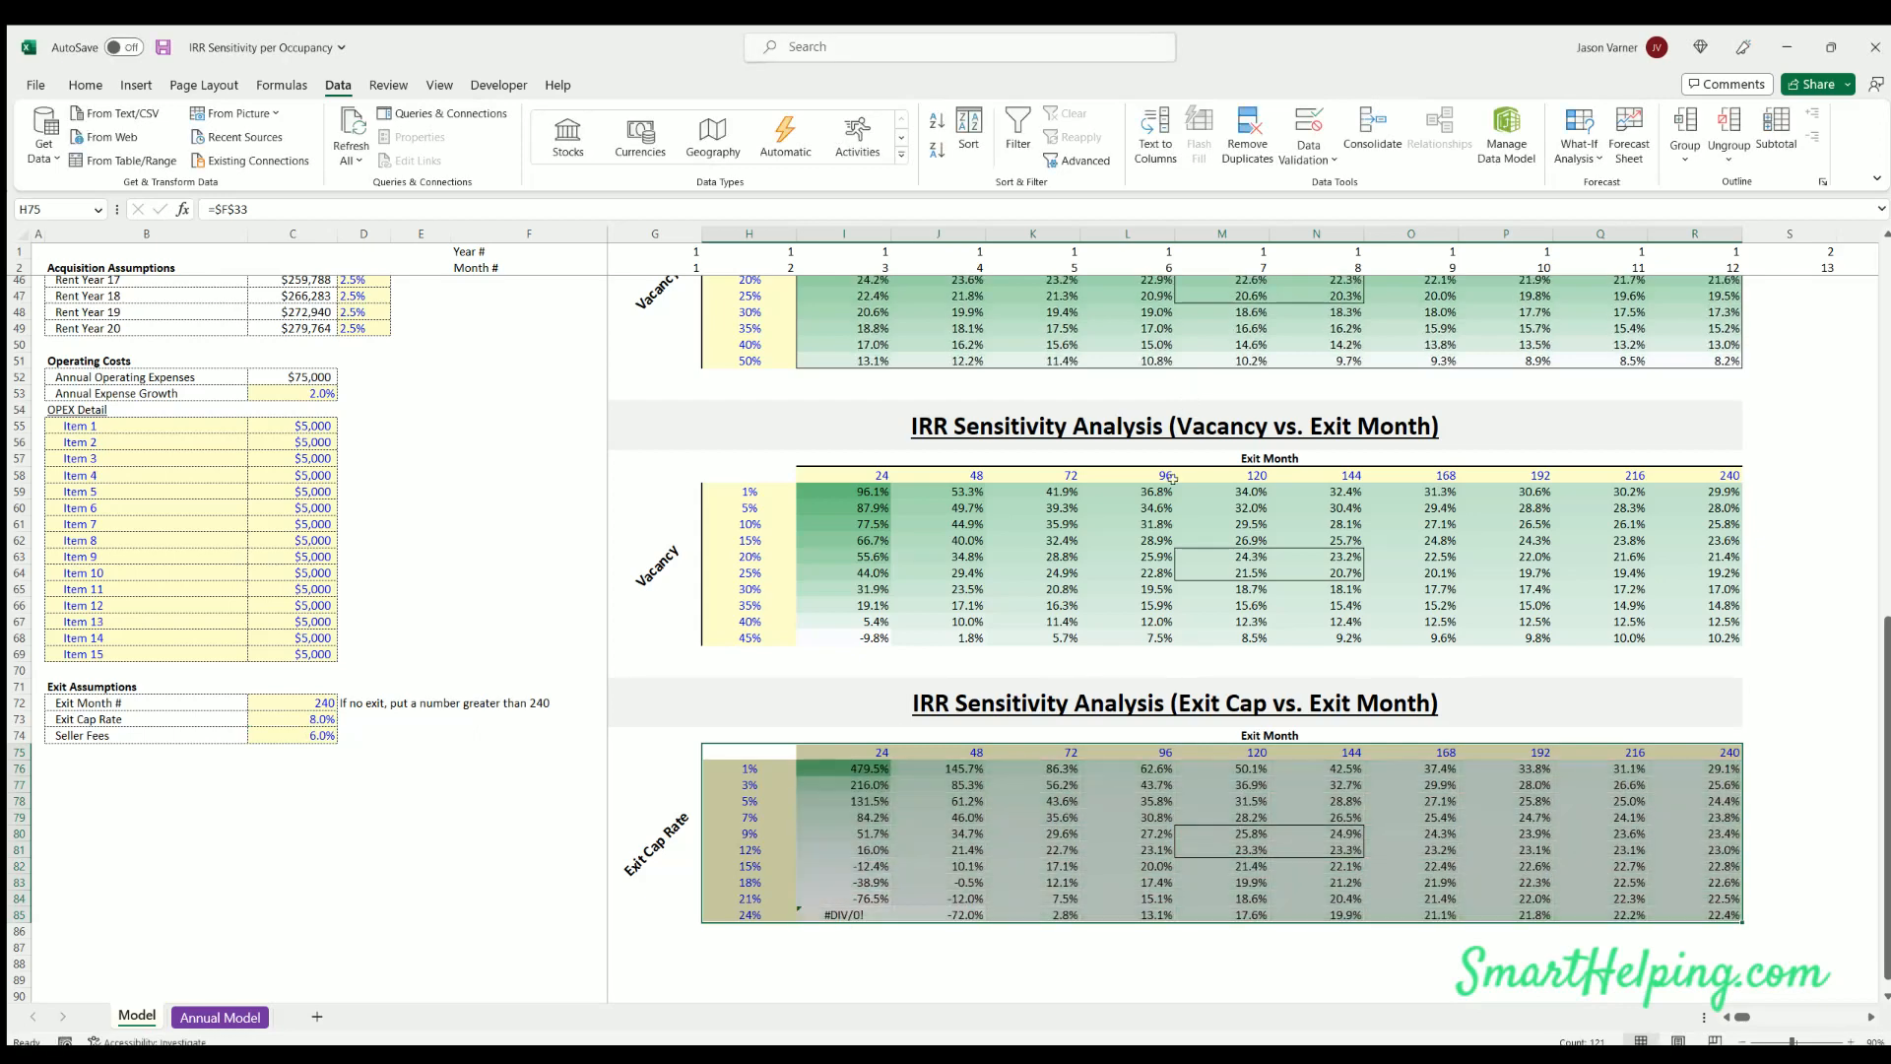
pyautogui.click(1033, 963)
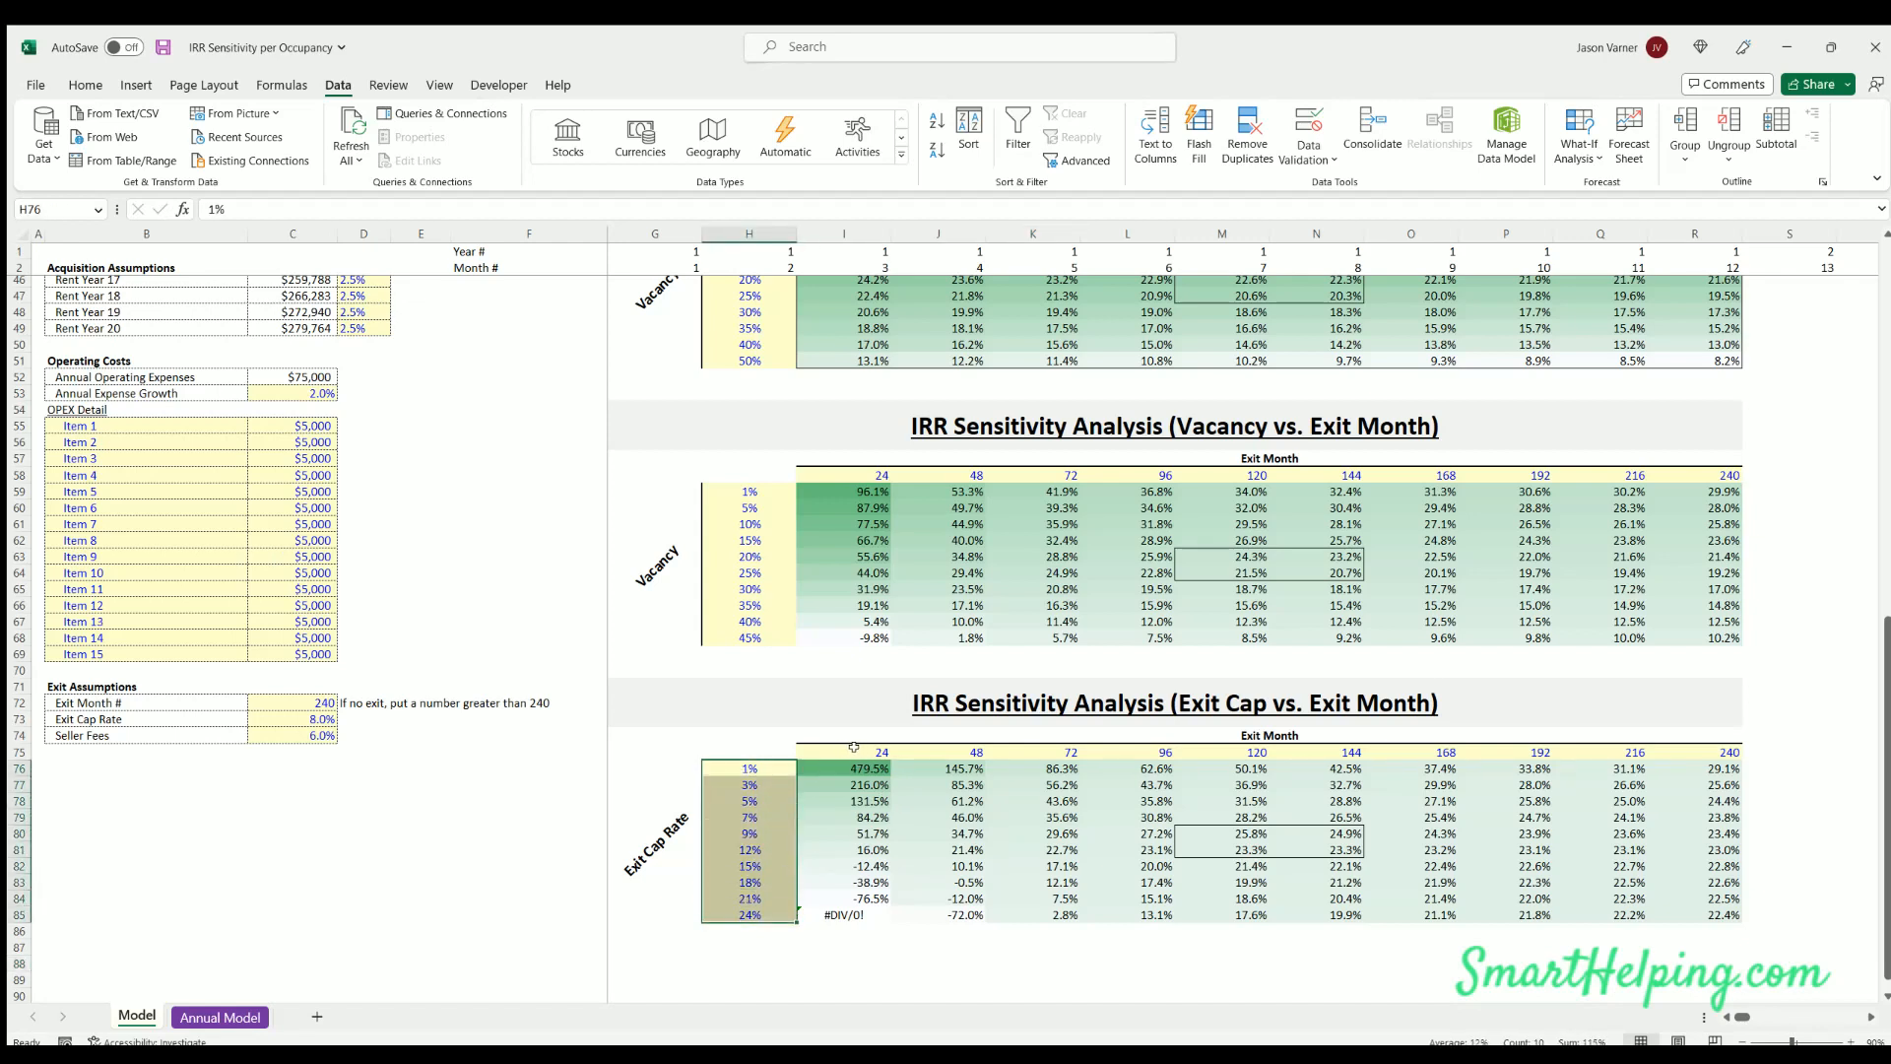
pyautogui.moveTo(881, 752); pyautogui.dragTo(1725, 752)
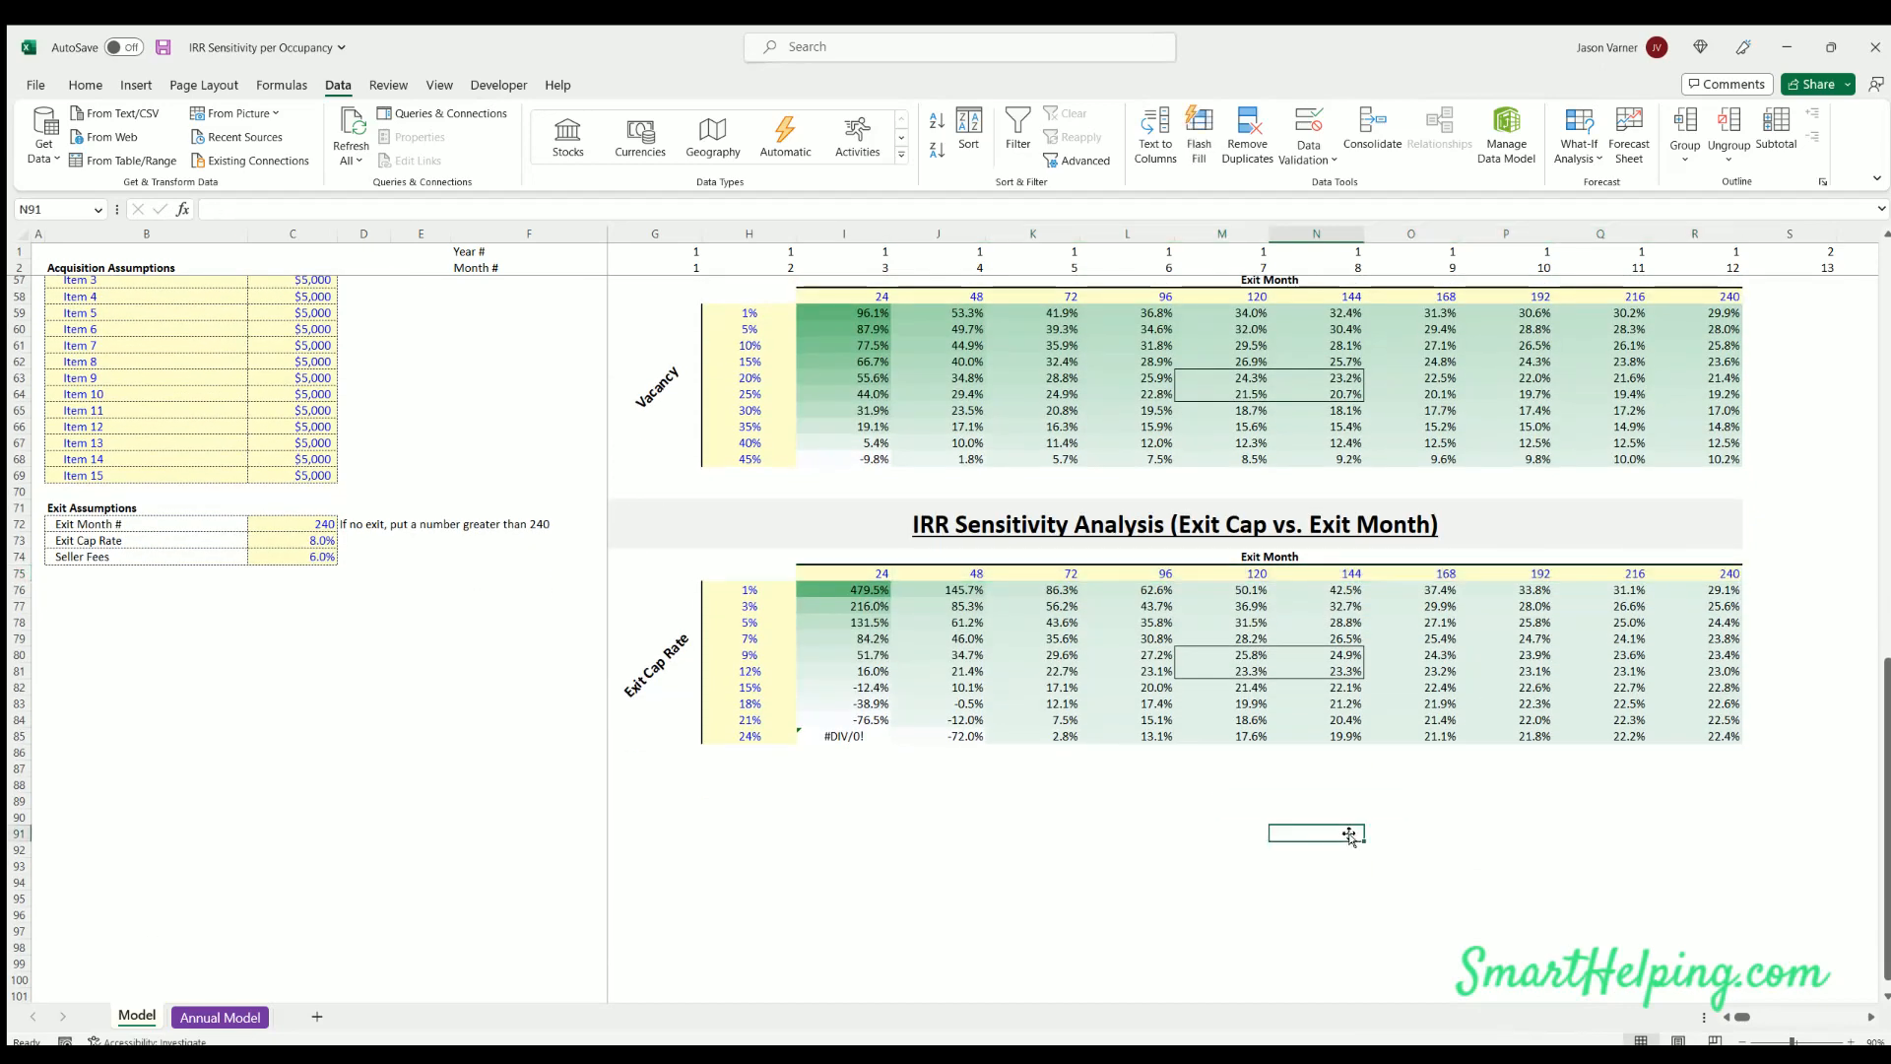
pyautogui.click(749, 590)
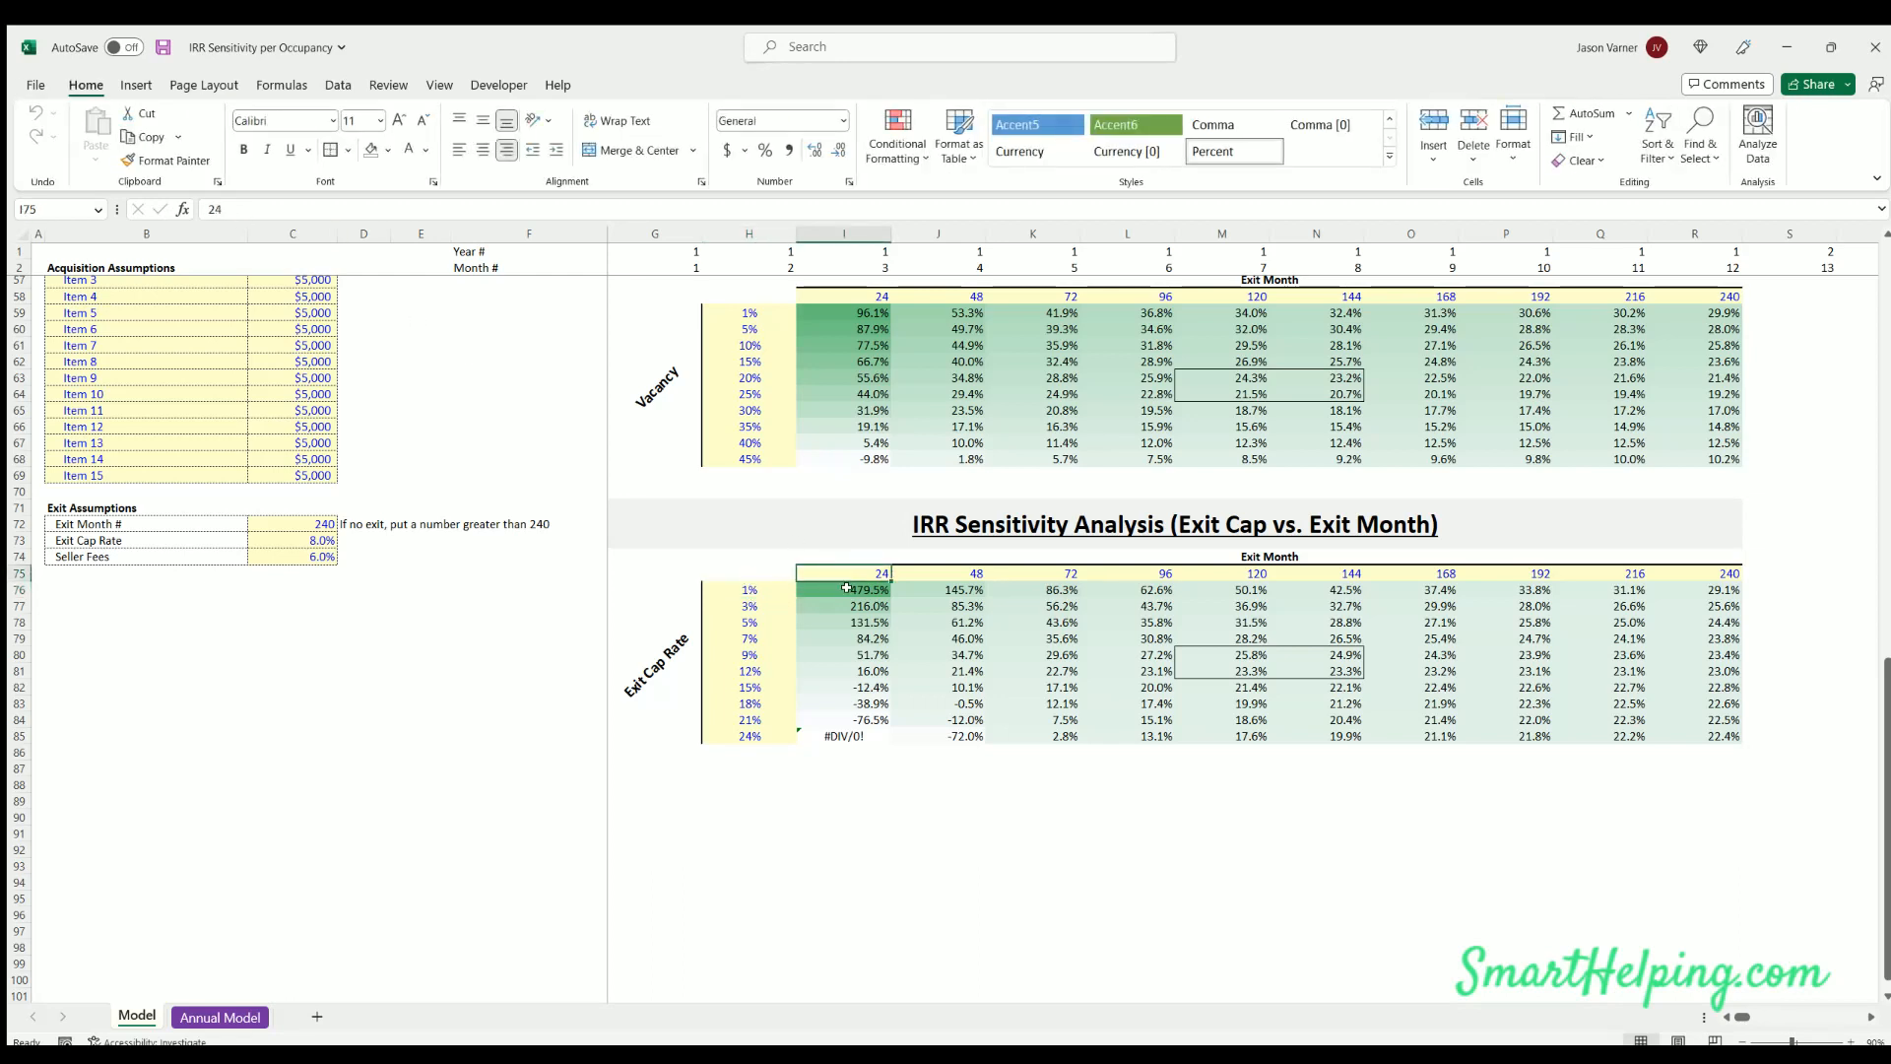
pyautogui.click(845, 590)
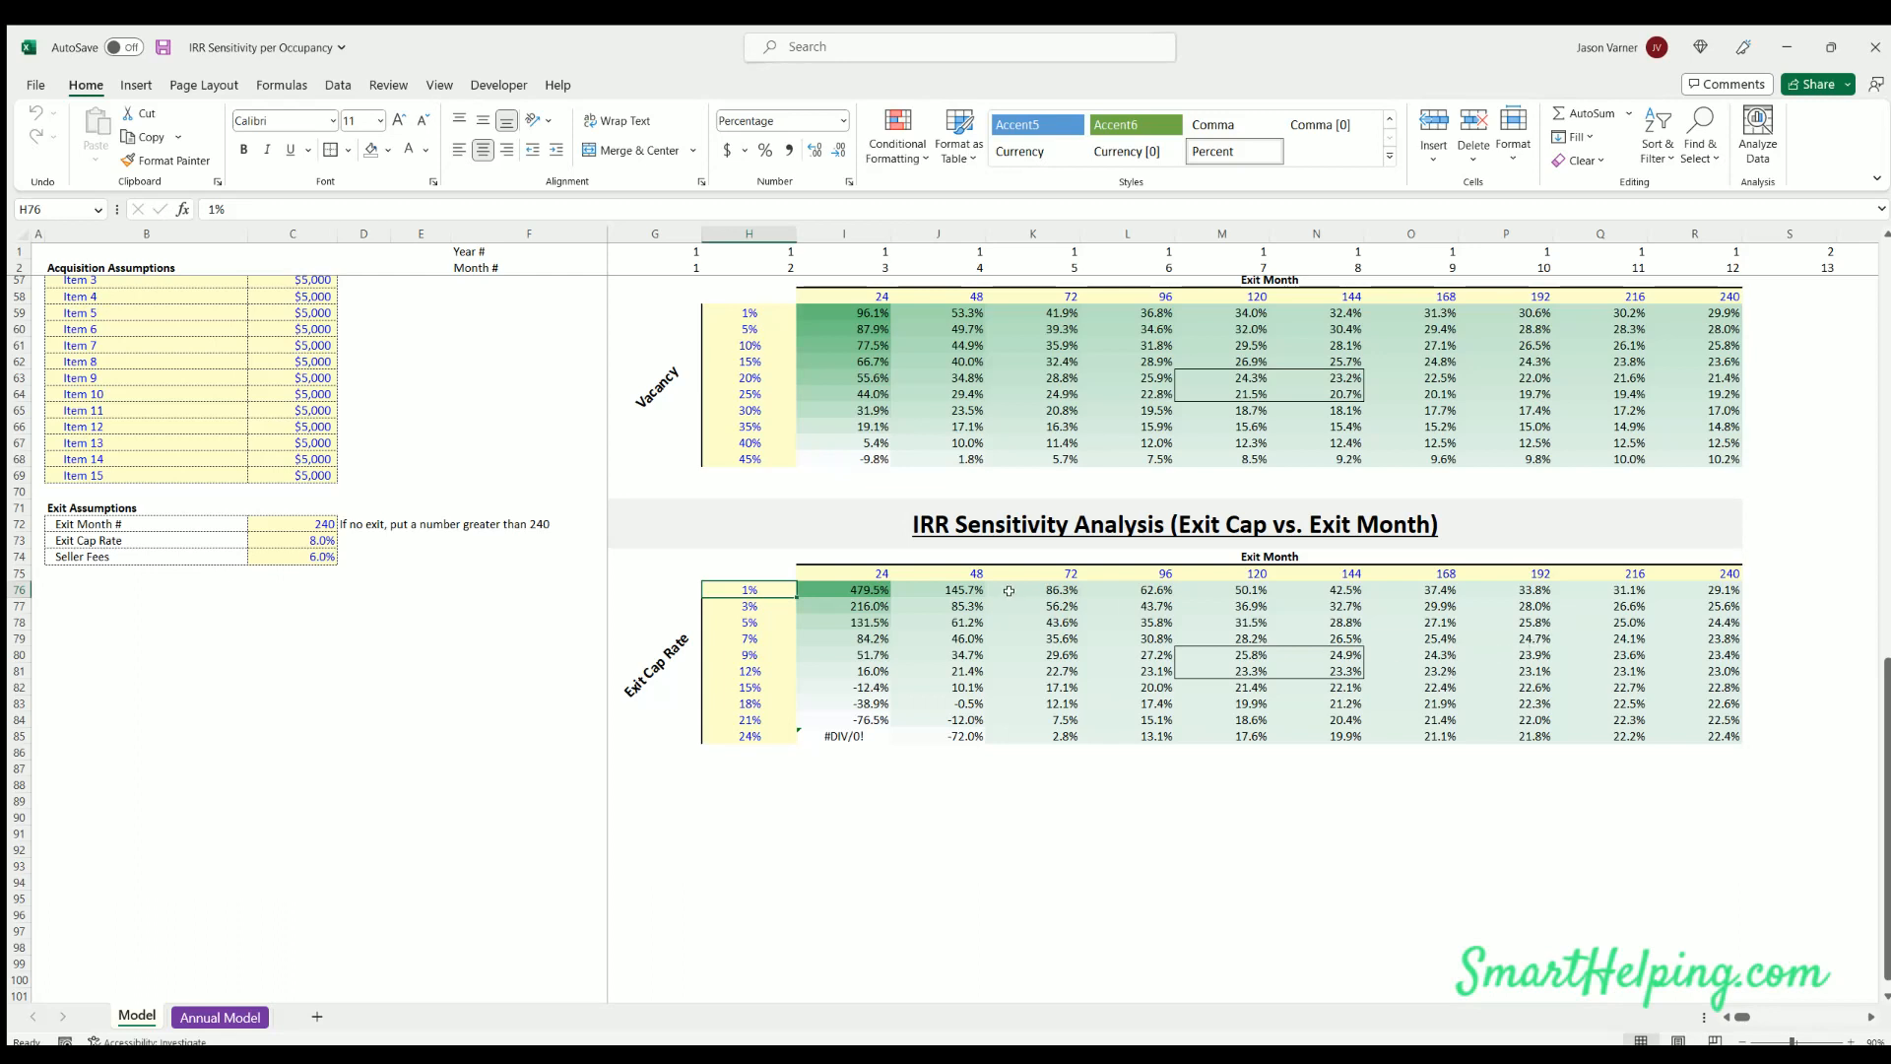
pyautogui.moveTo(1541, 597)
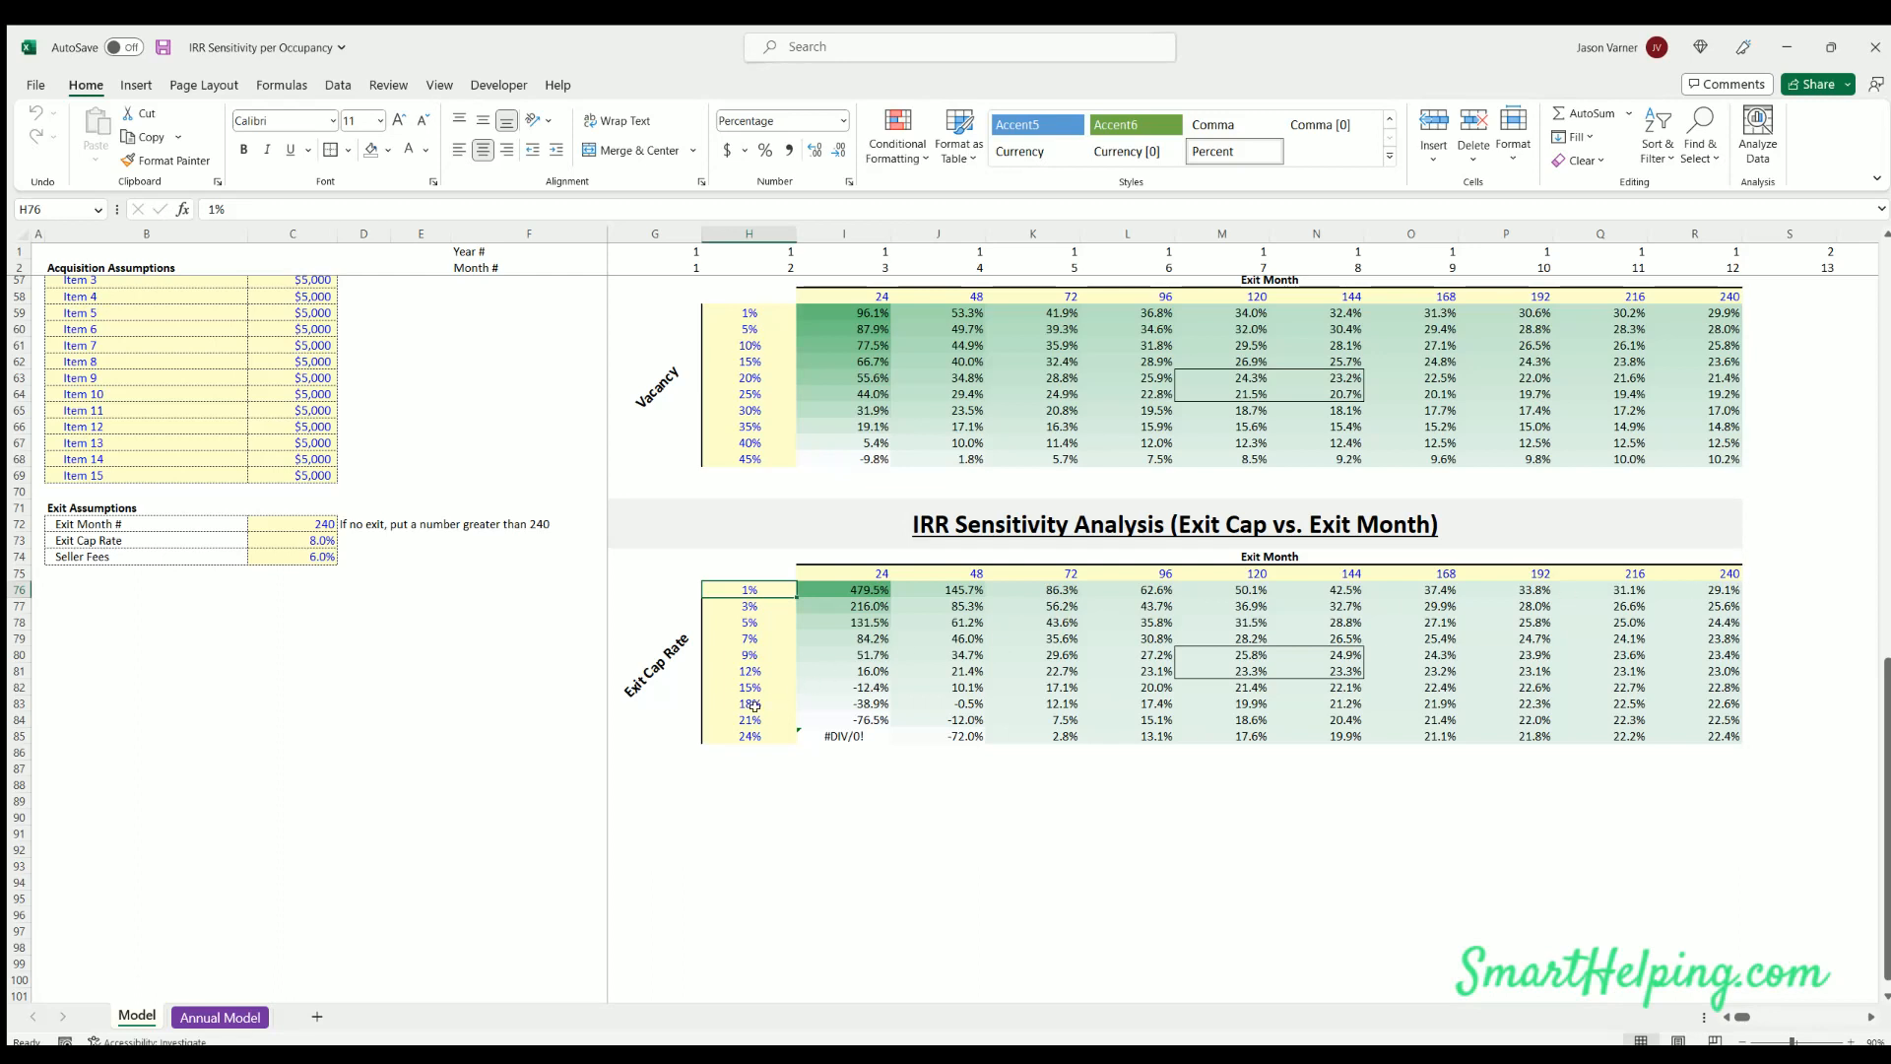
pyautogui.moveTo(730, 715)
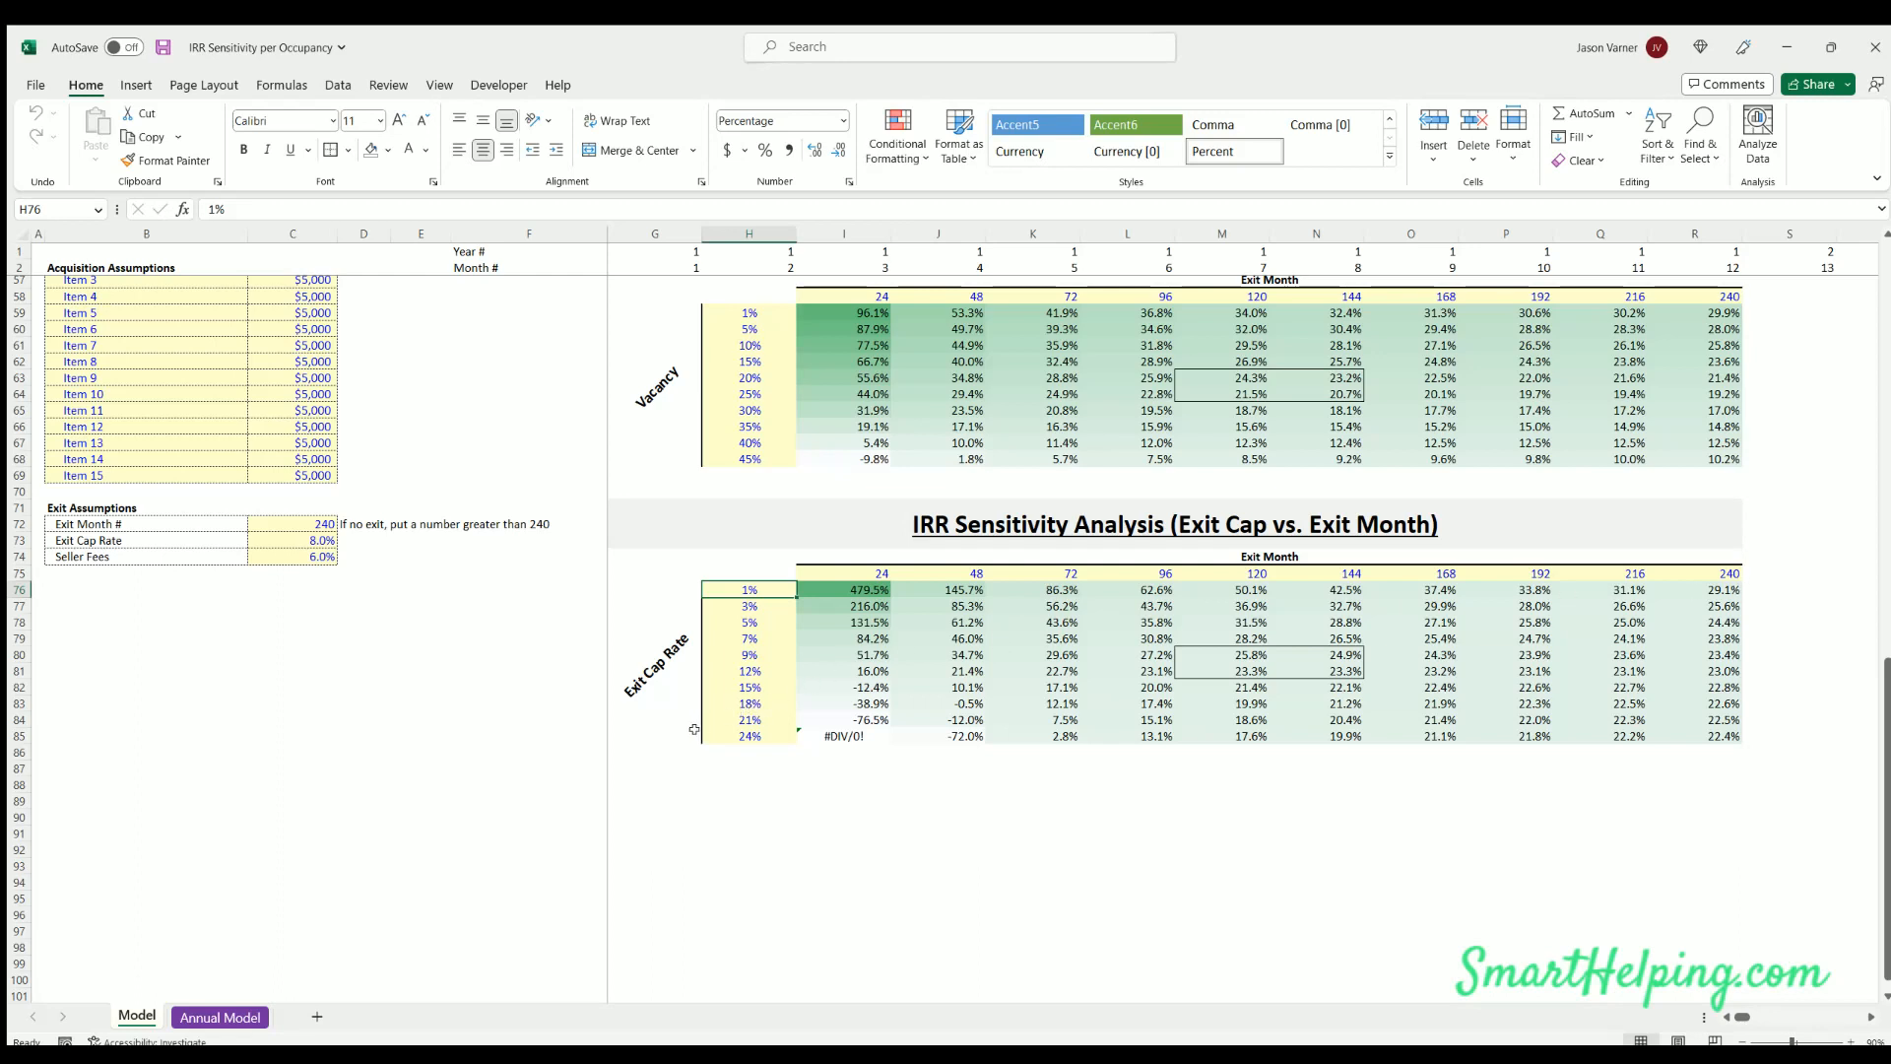
pyautogui.moveTo(753, 591)
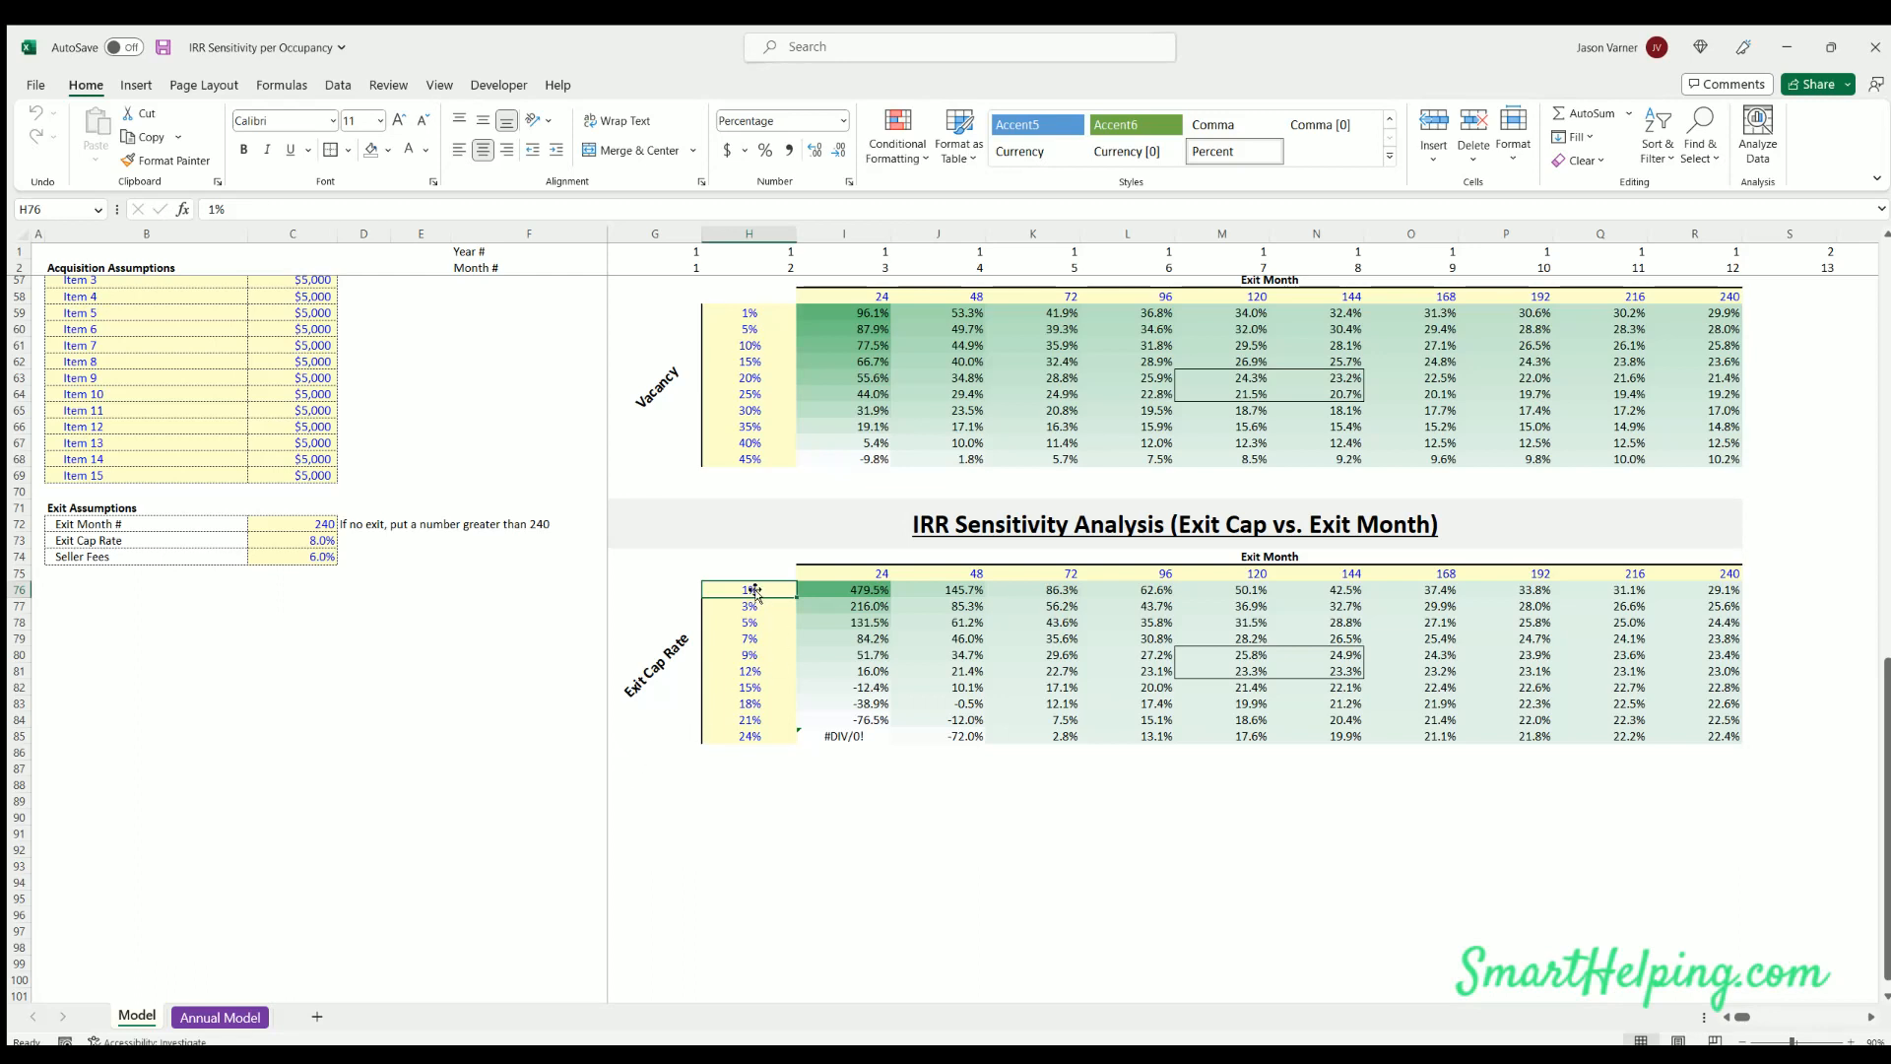
pyautogui.moveTo(748, 590); pyautogui.dragTo(748, 735)
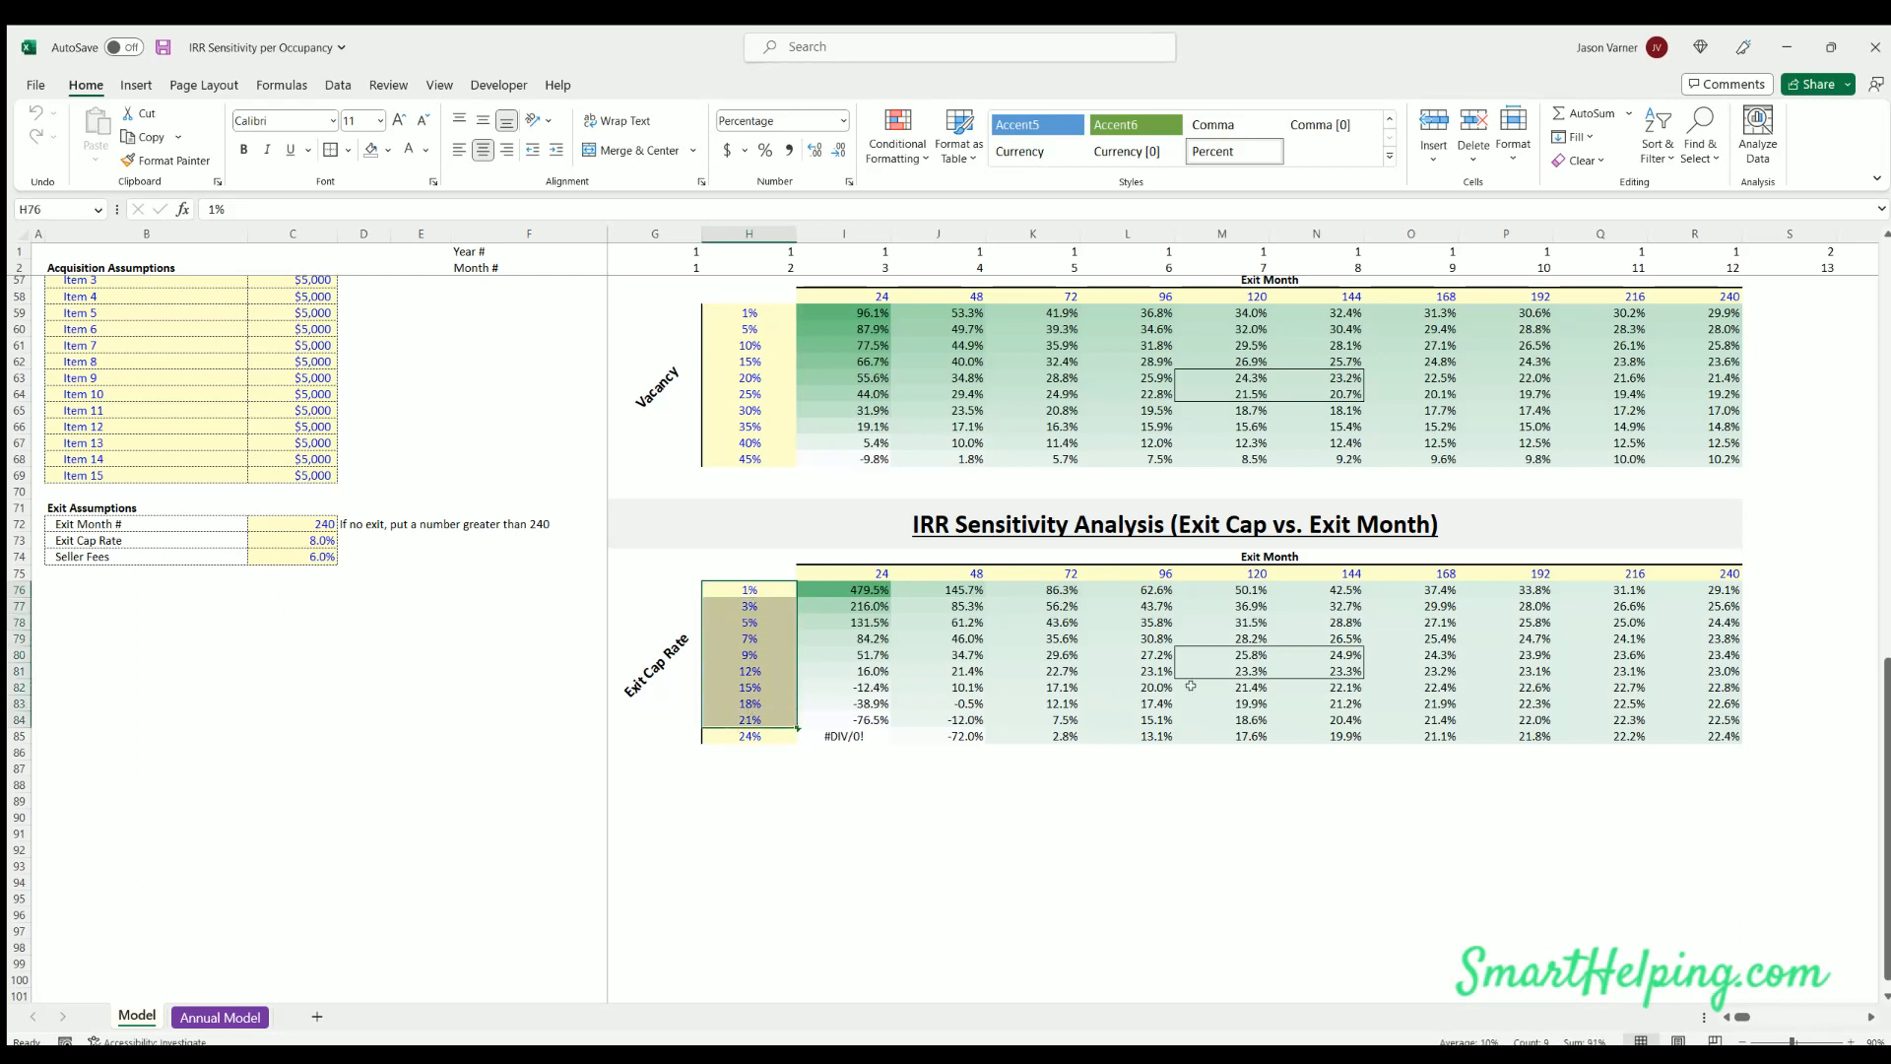
pyautogui.click(1221, 703)
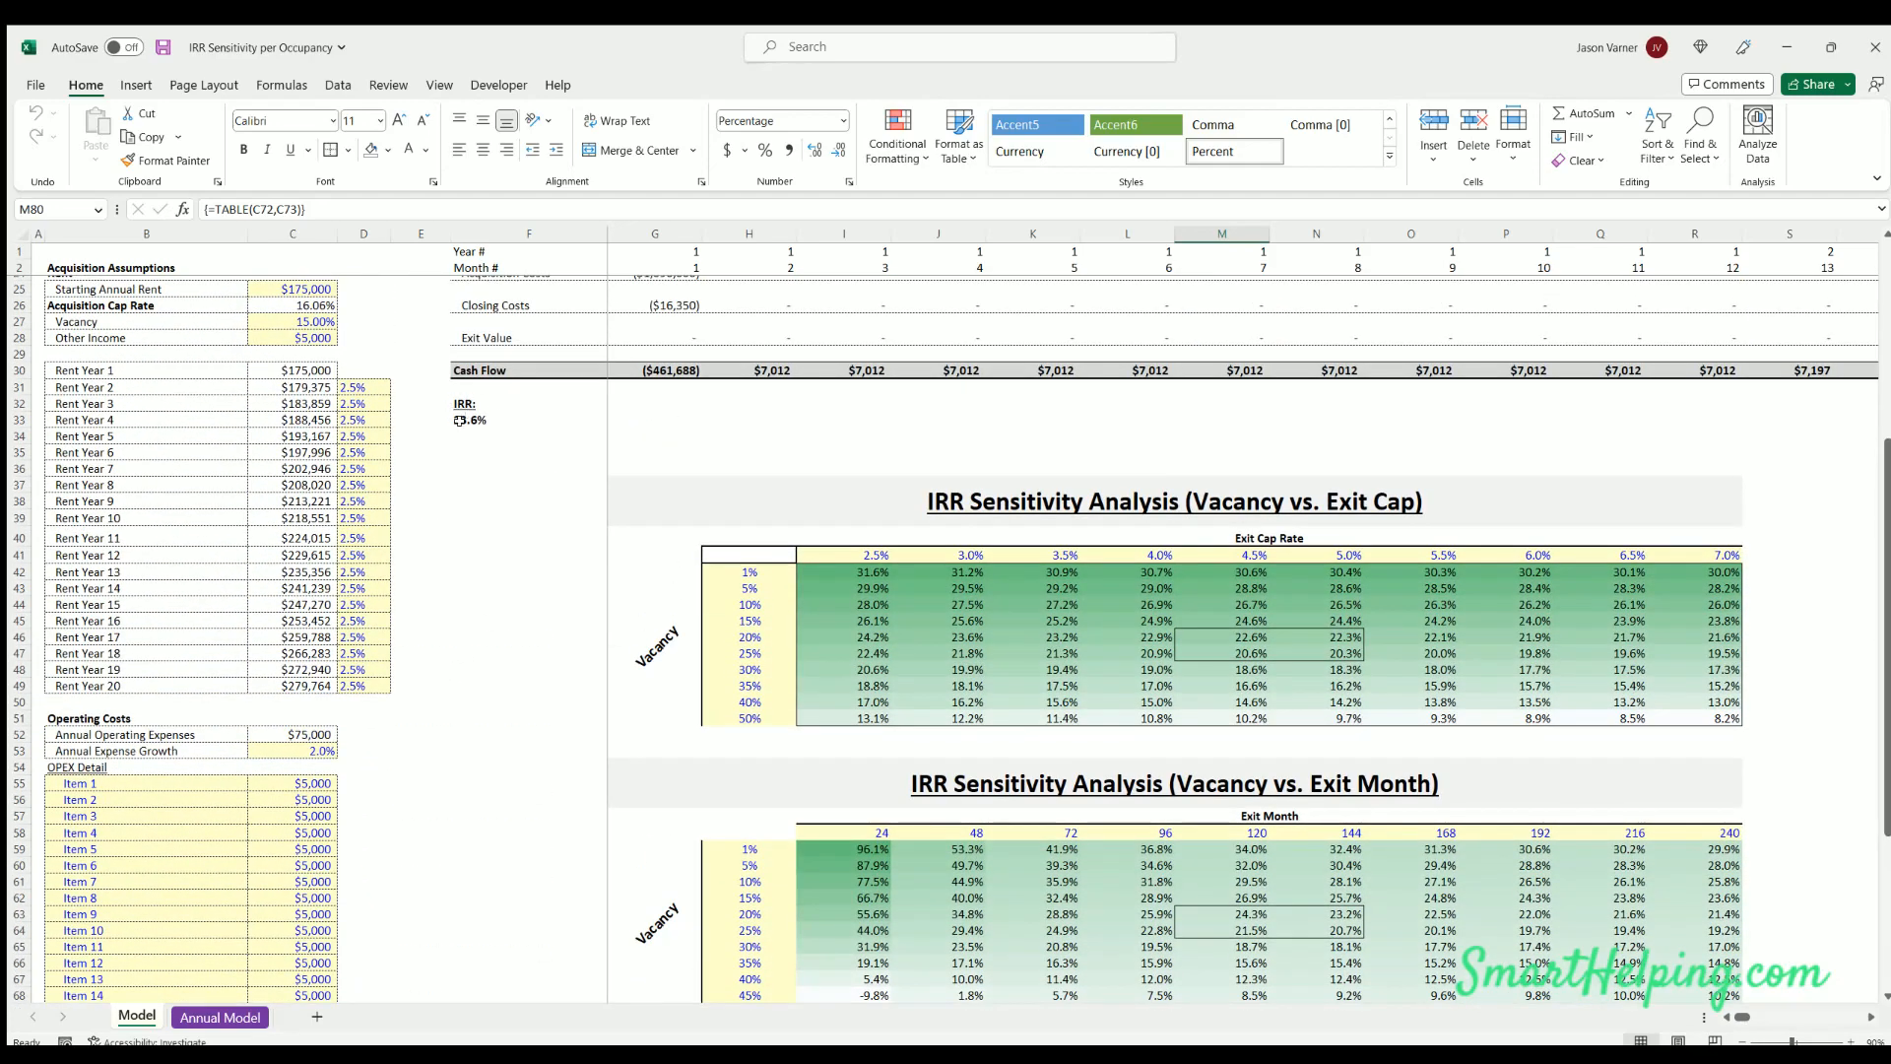
# Enter exit month 120 in C72 and review the recalculated data table results
pyautogui.scroll(-3)
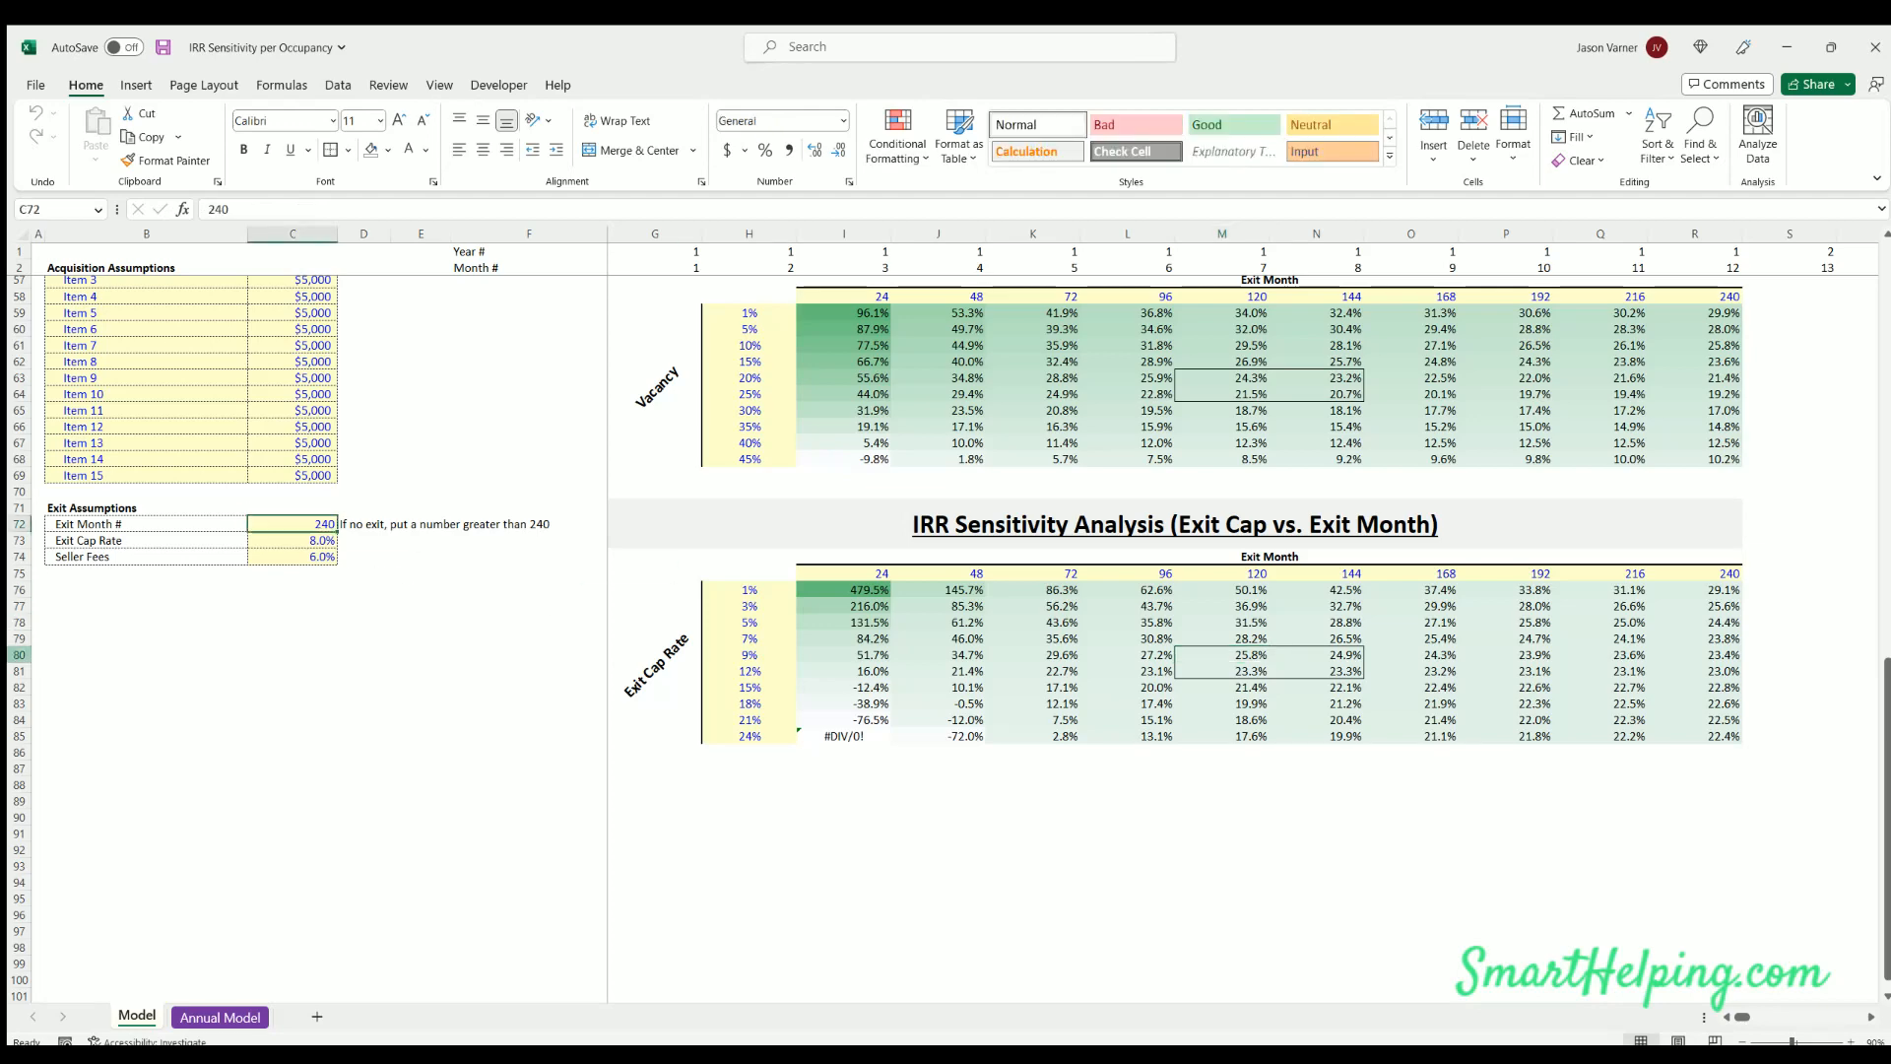
pyautogui.write('120')
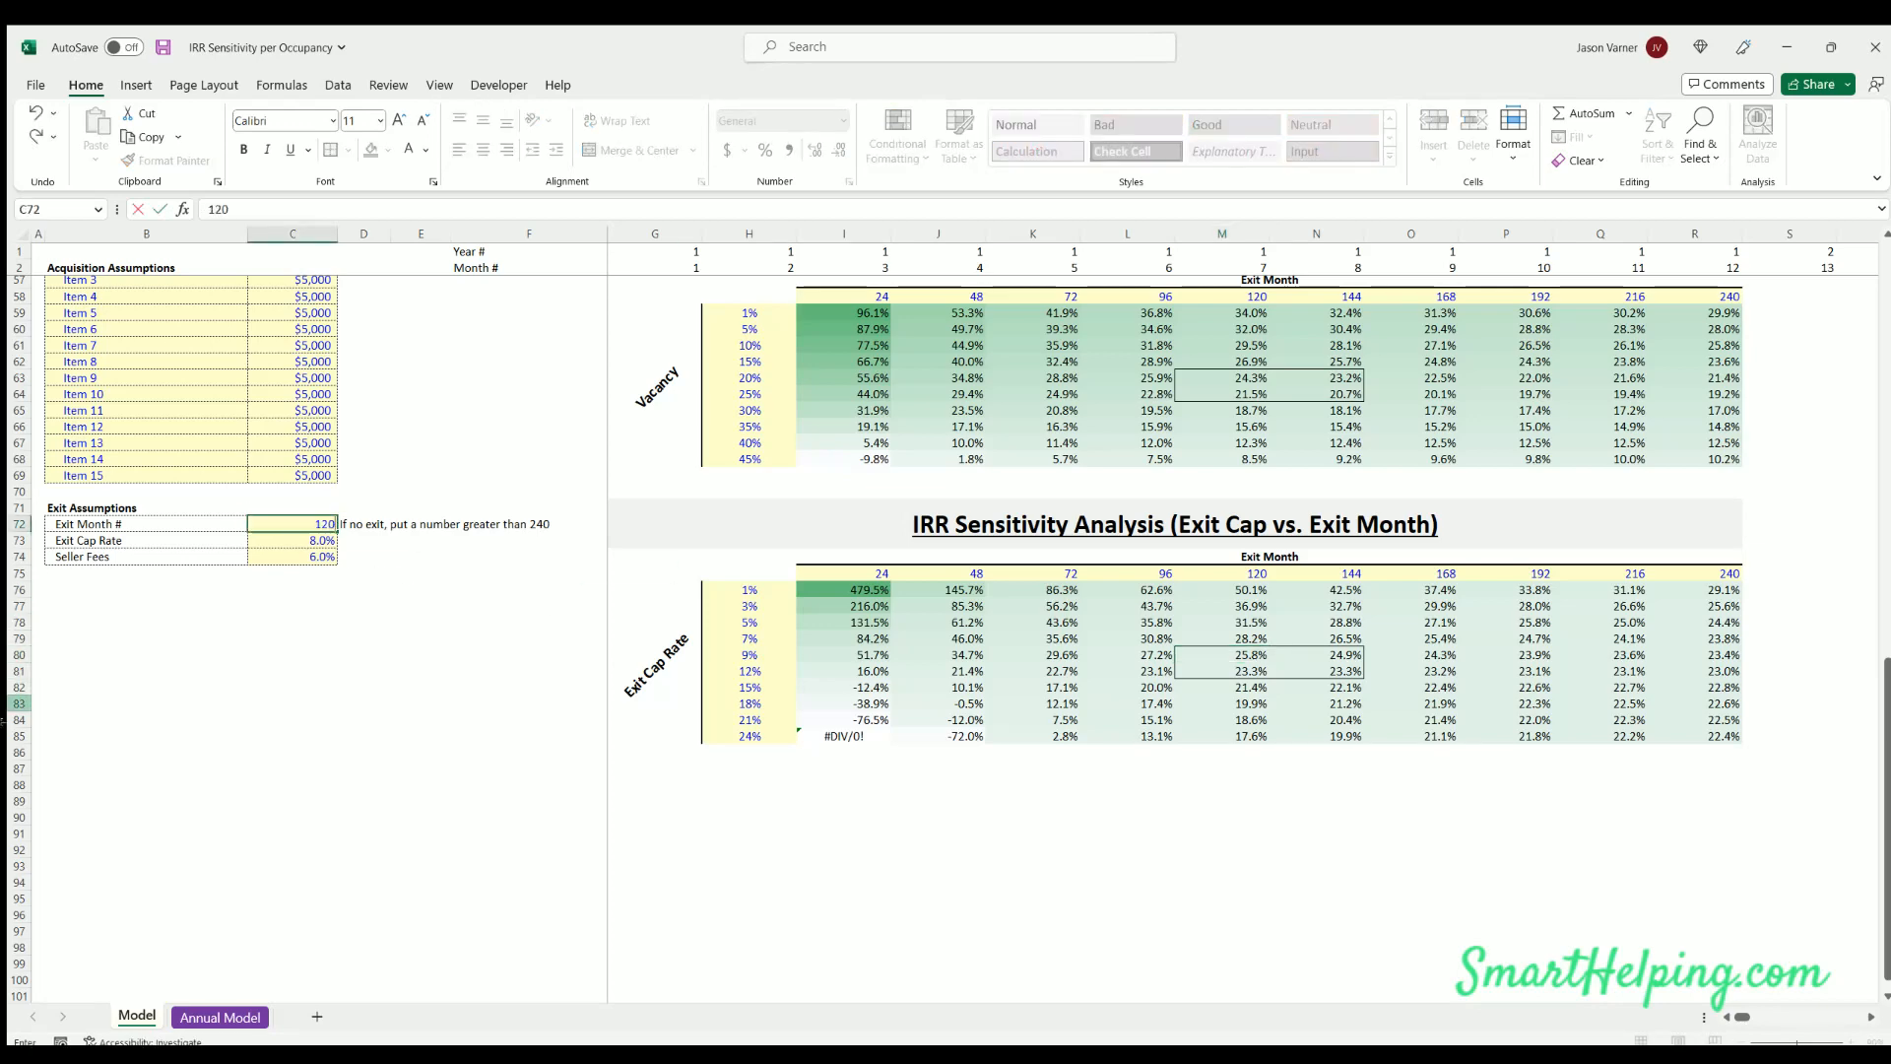
pyautogui.click(291, 540)
pyautogui.write('9')
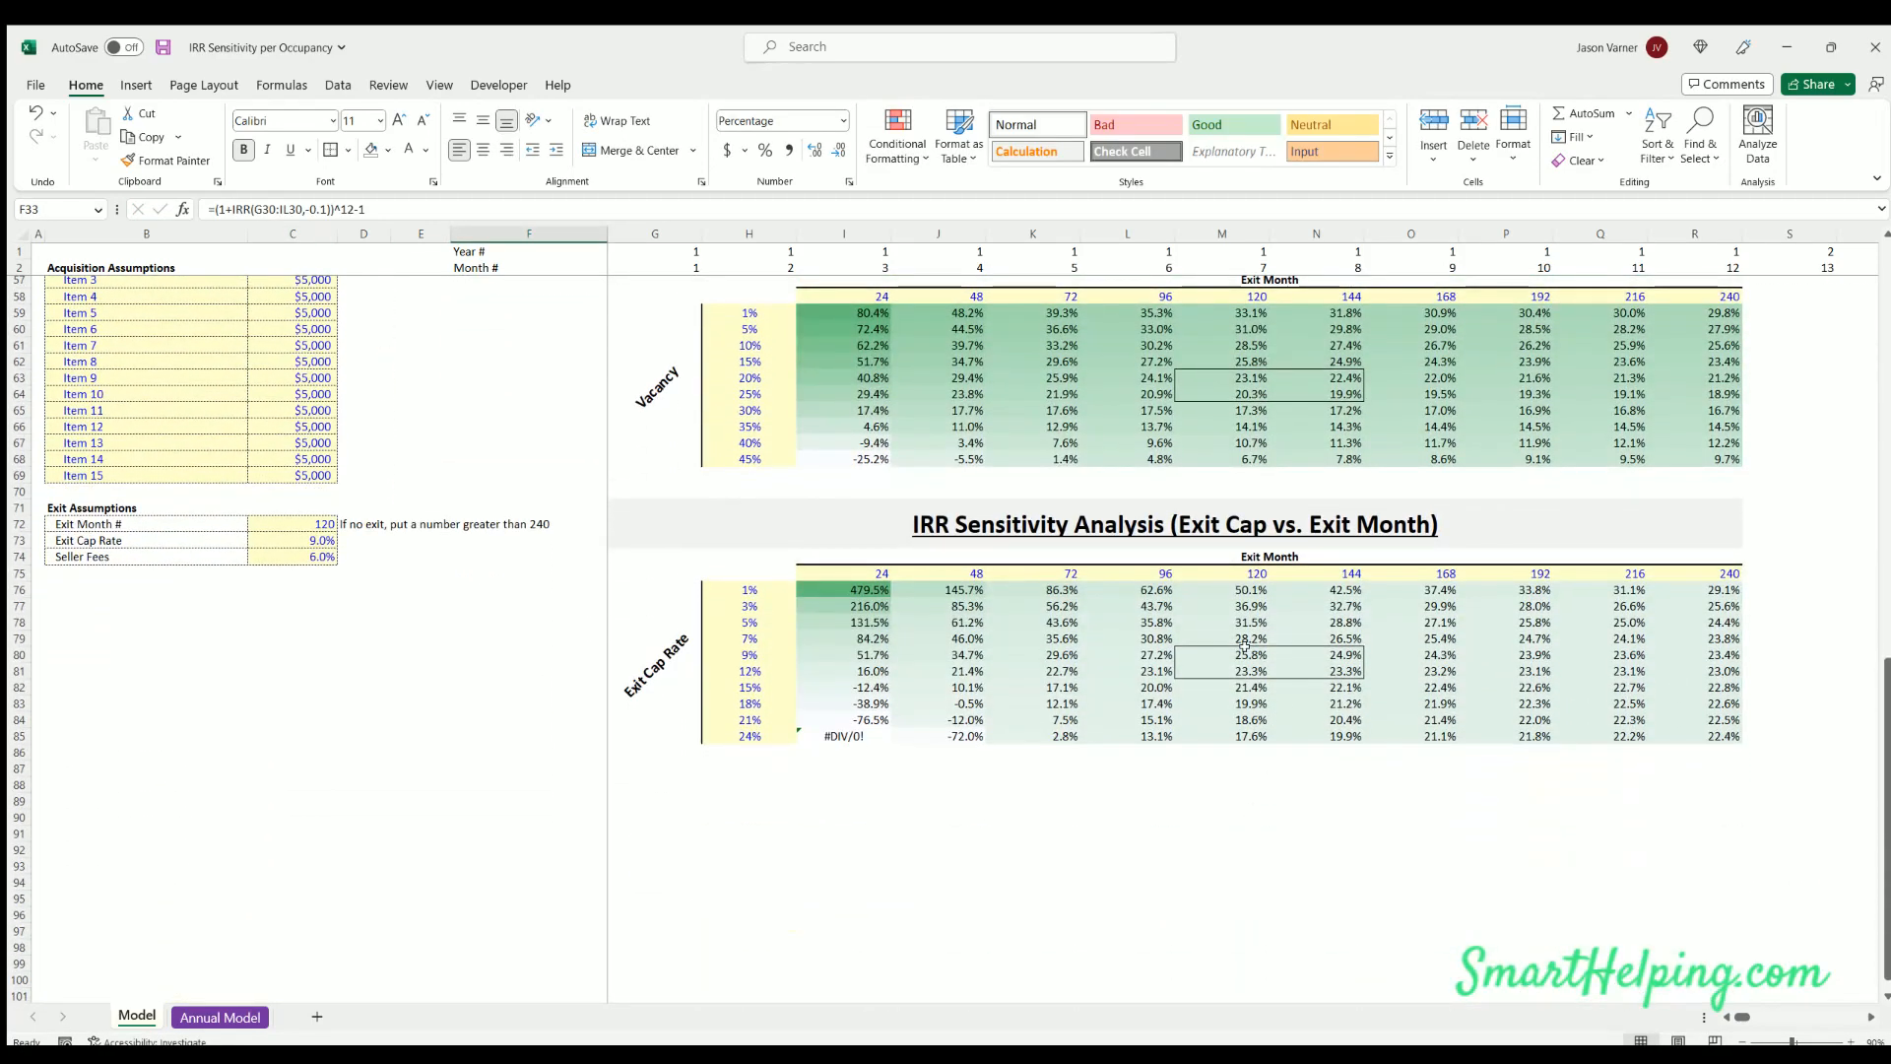
pyautogui.click(1221, 655)
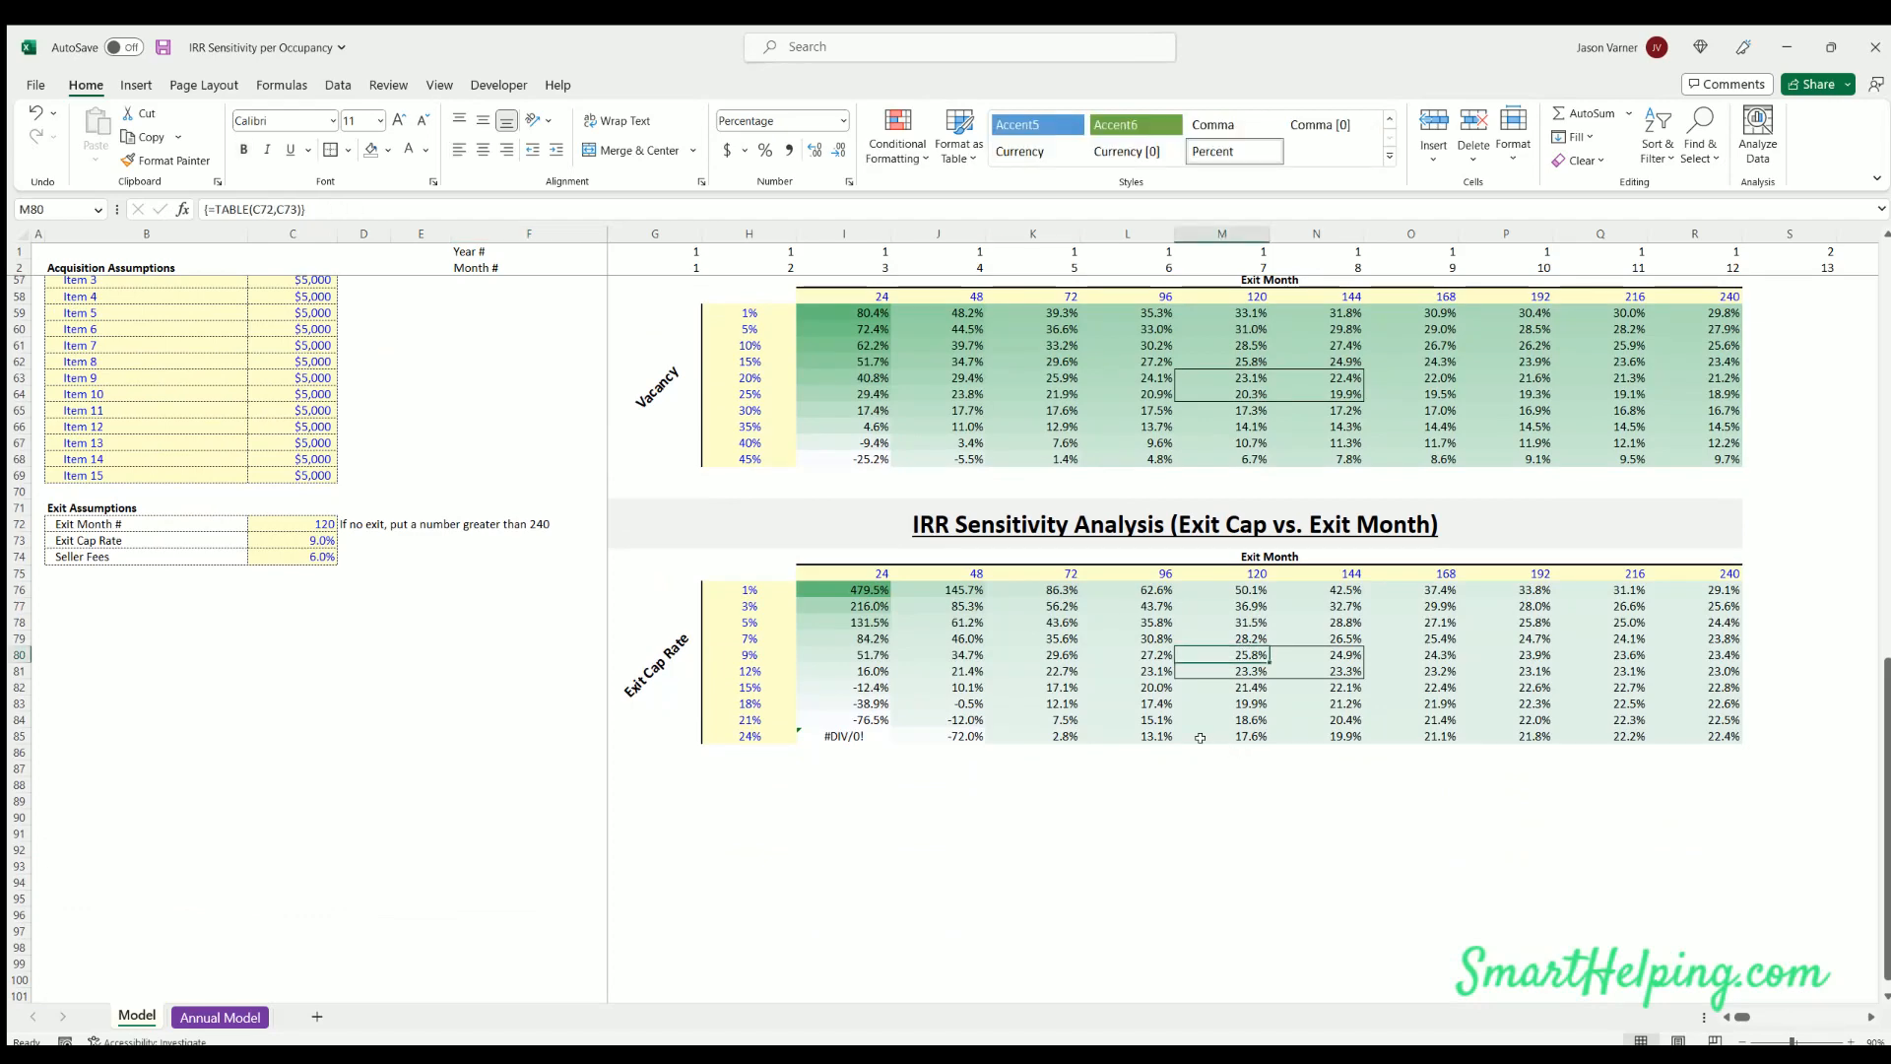
pyautogui.click(843, 865)
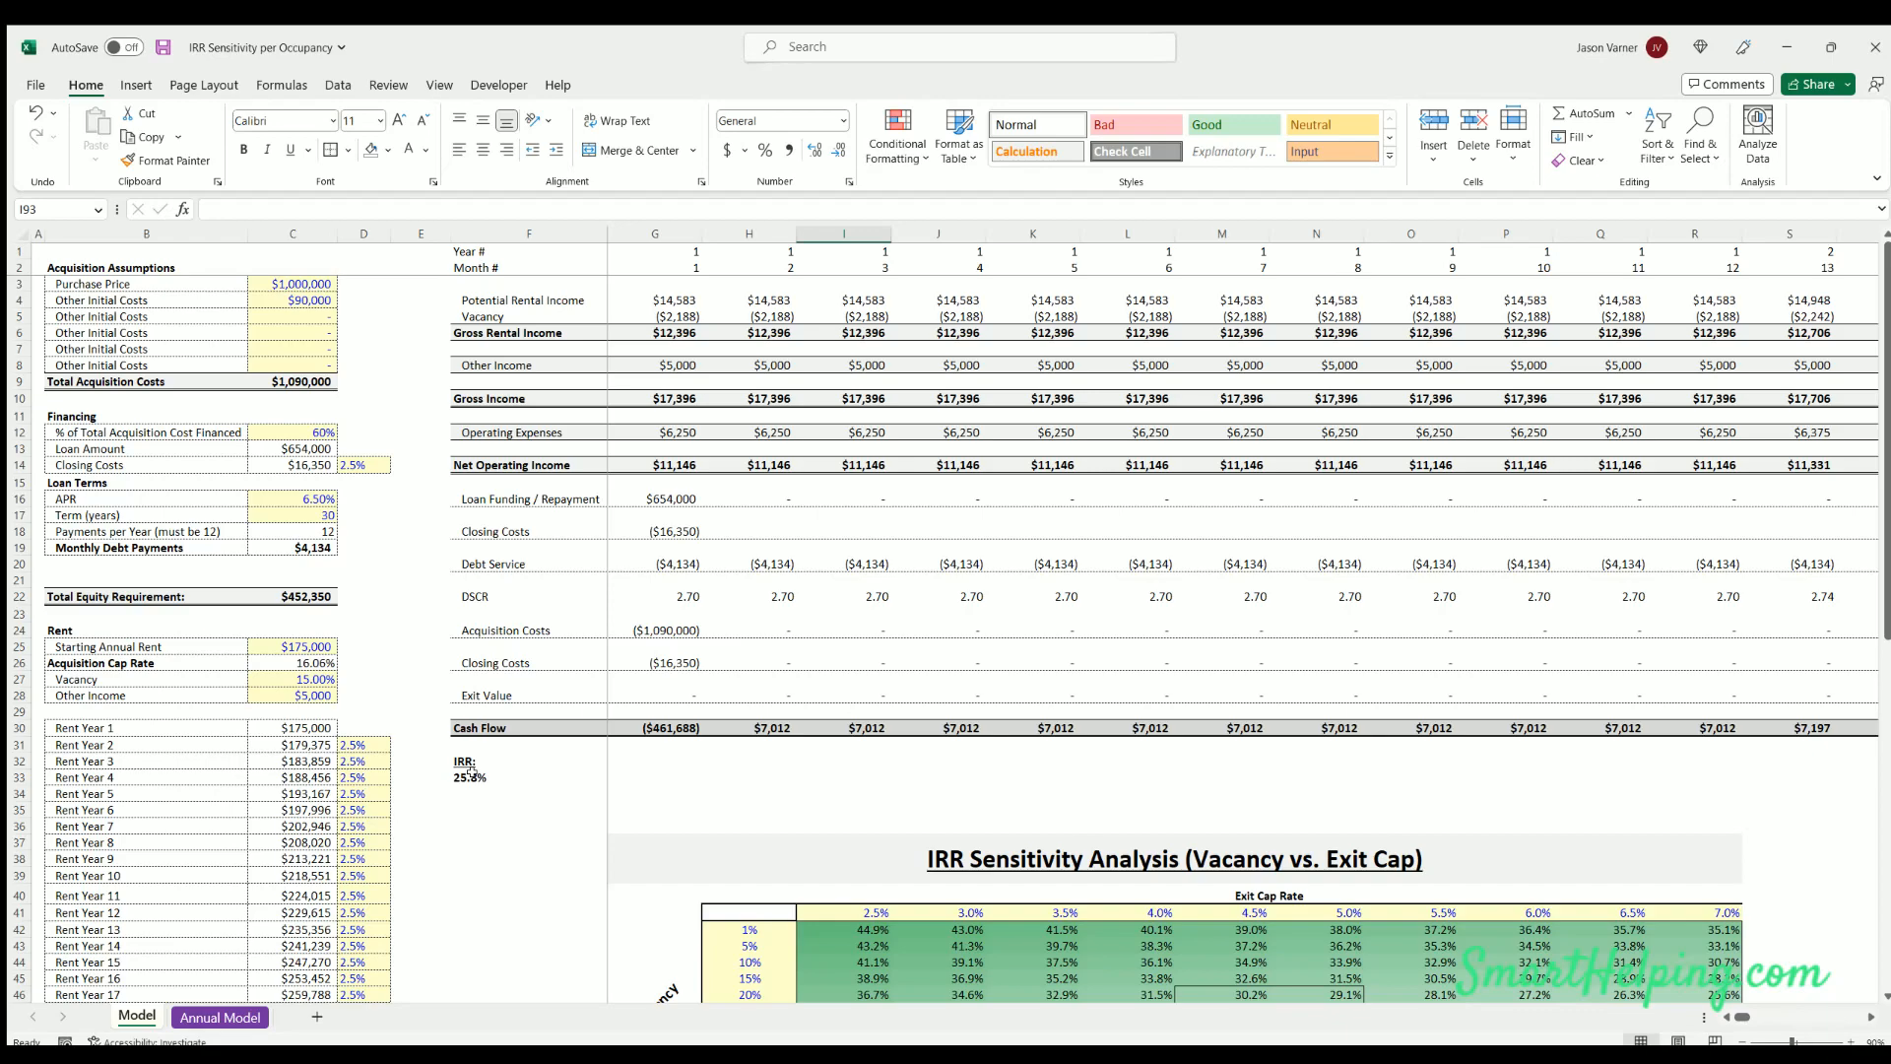
# Scroll down to the Exit Cap vs. Exit Month table after saving the workbook
pyautogui.scroll(-3)
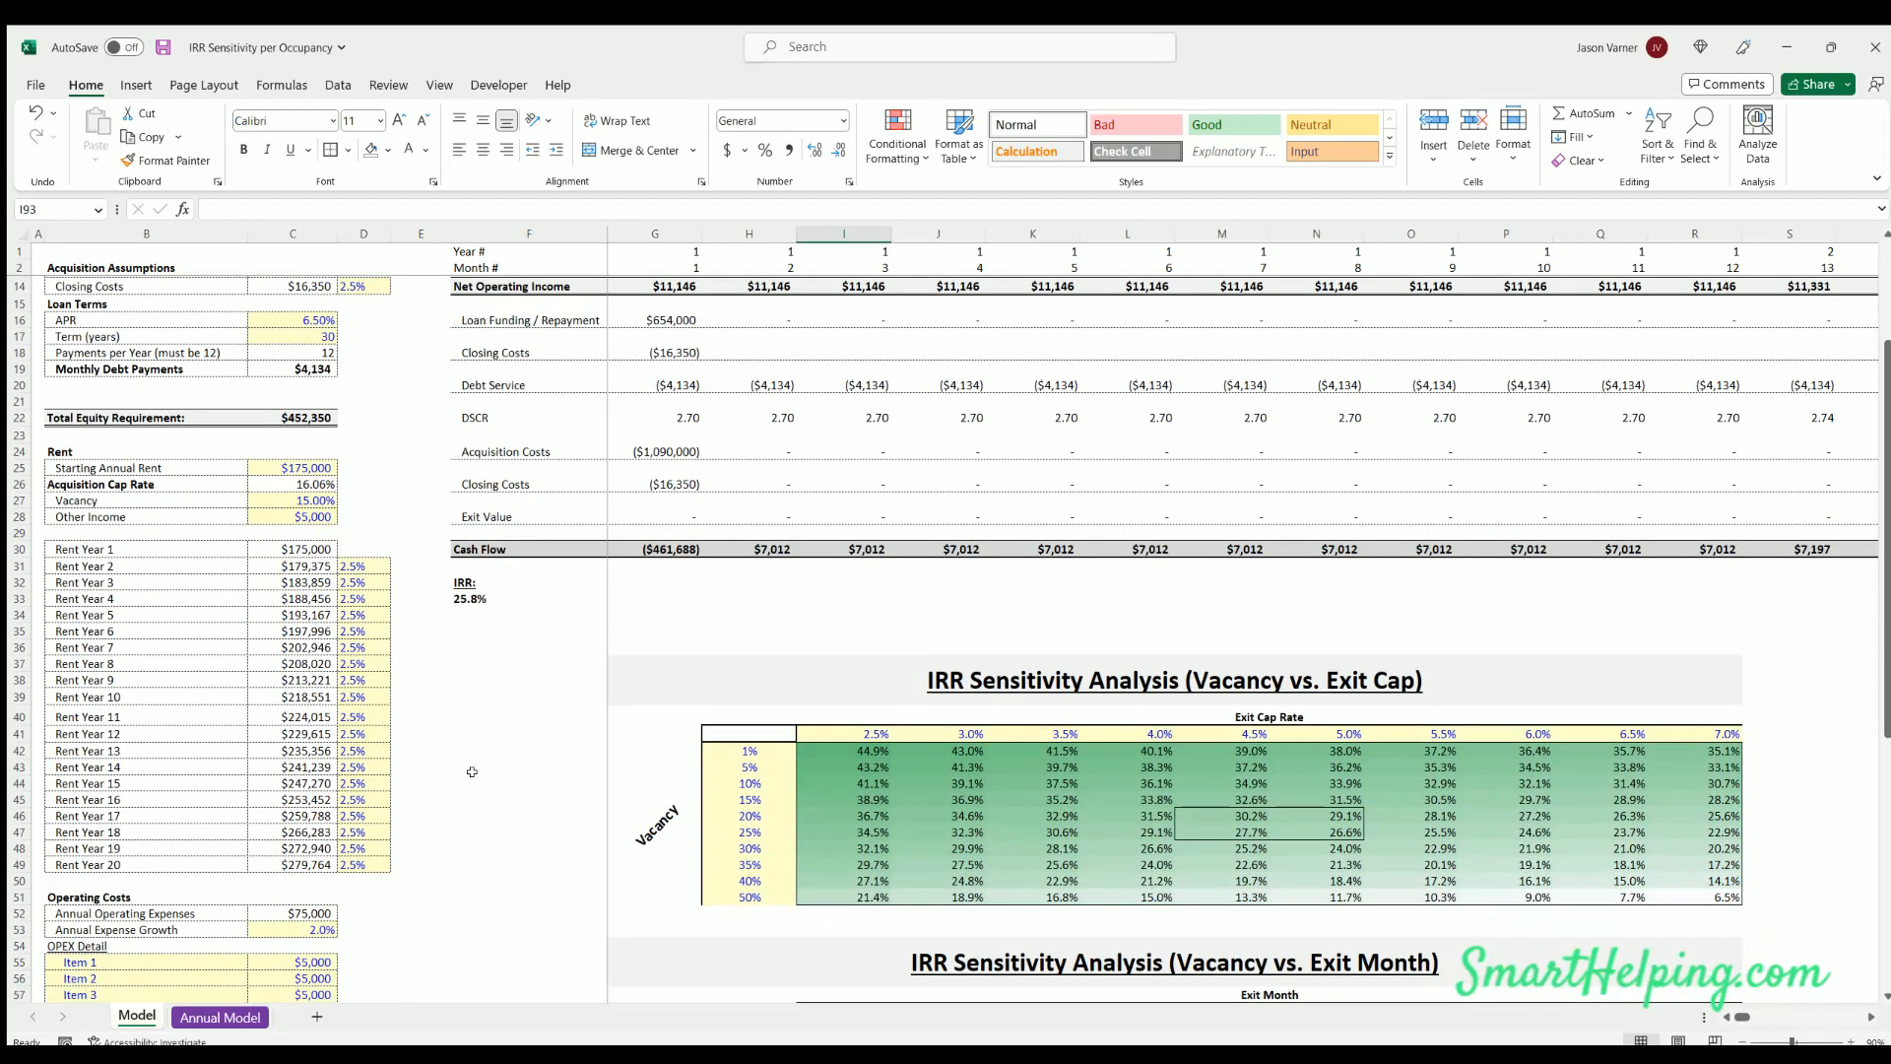
pyautogui.moveTo(152, 43)
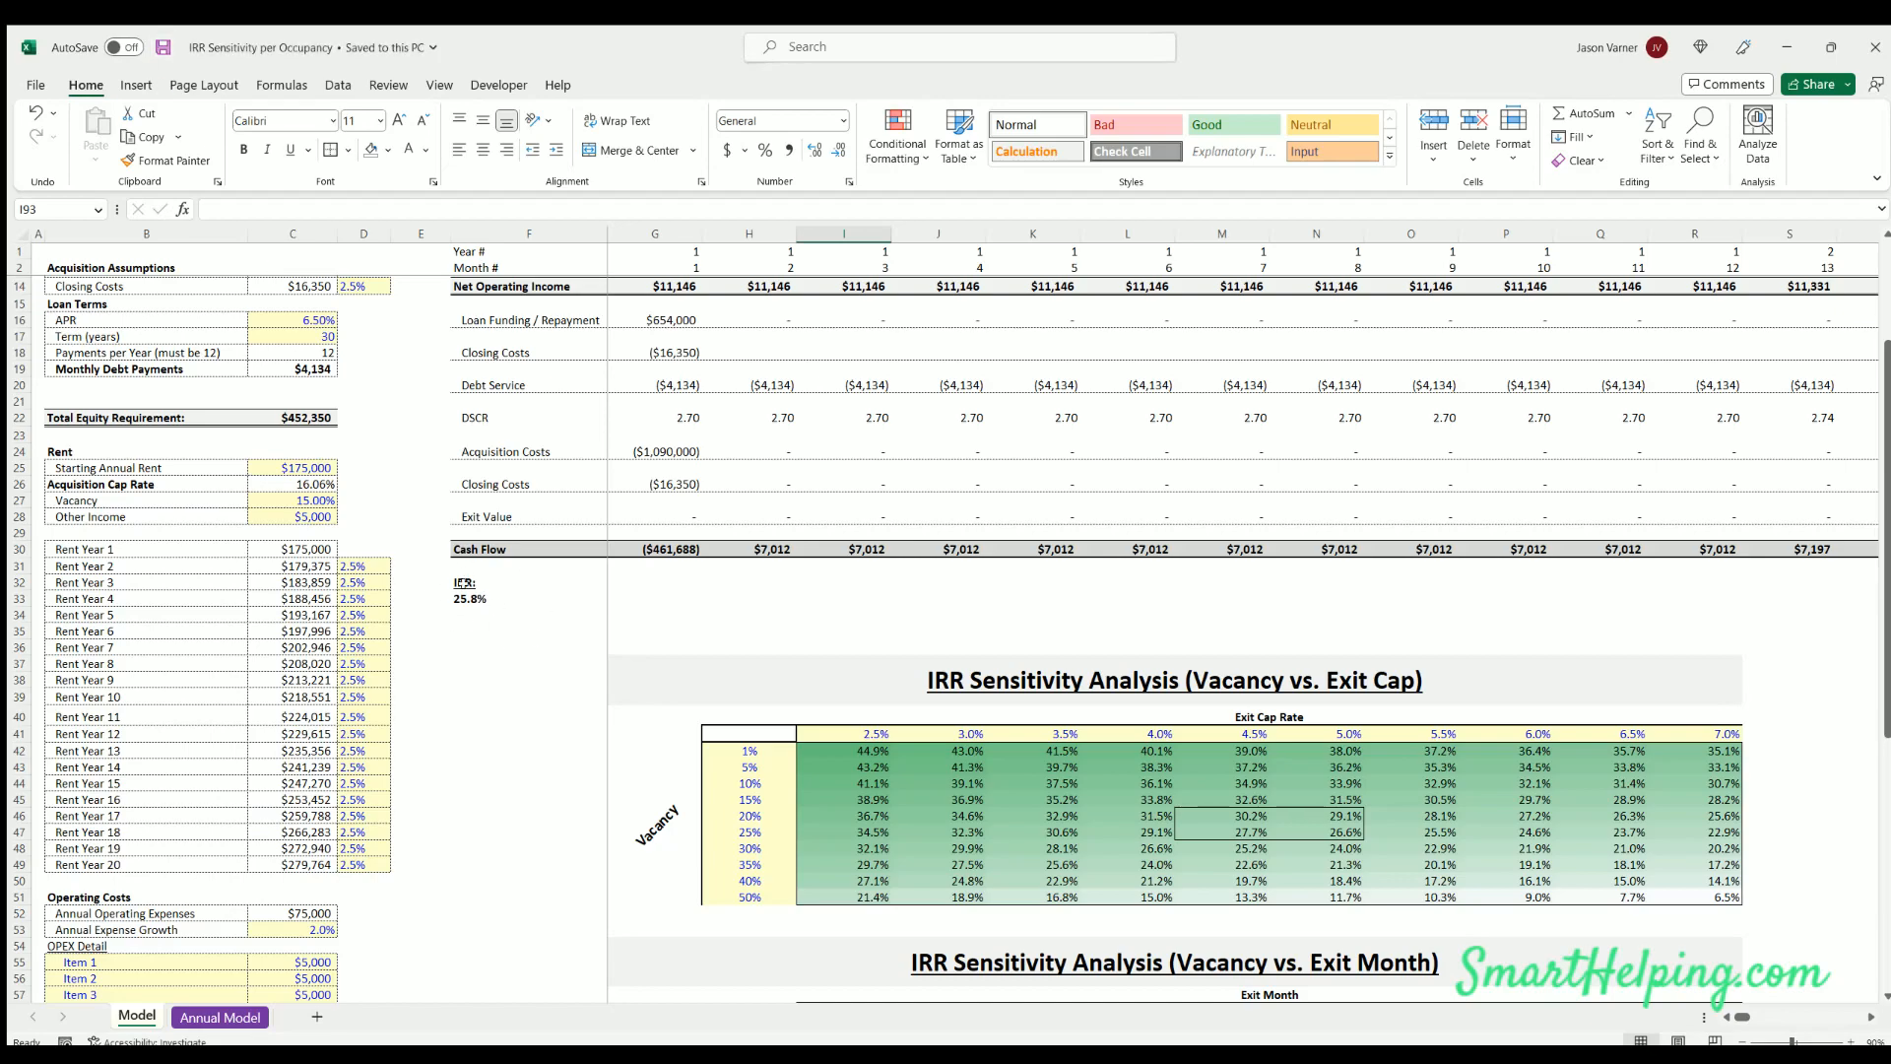
pyautogui.scroll(-3)
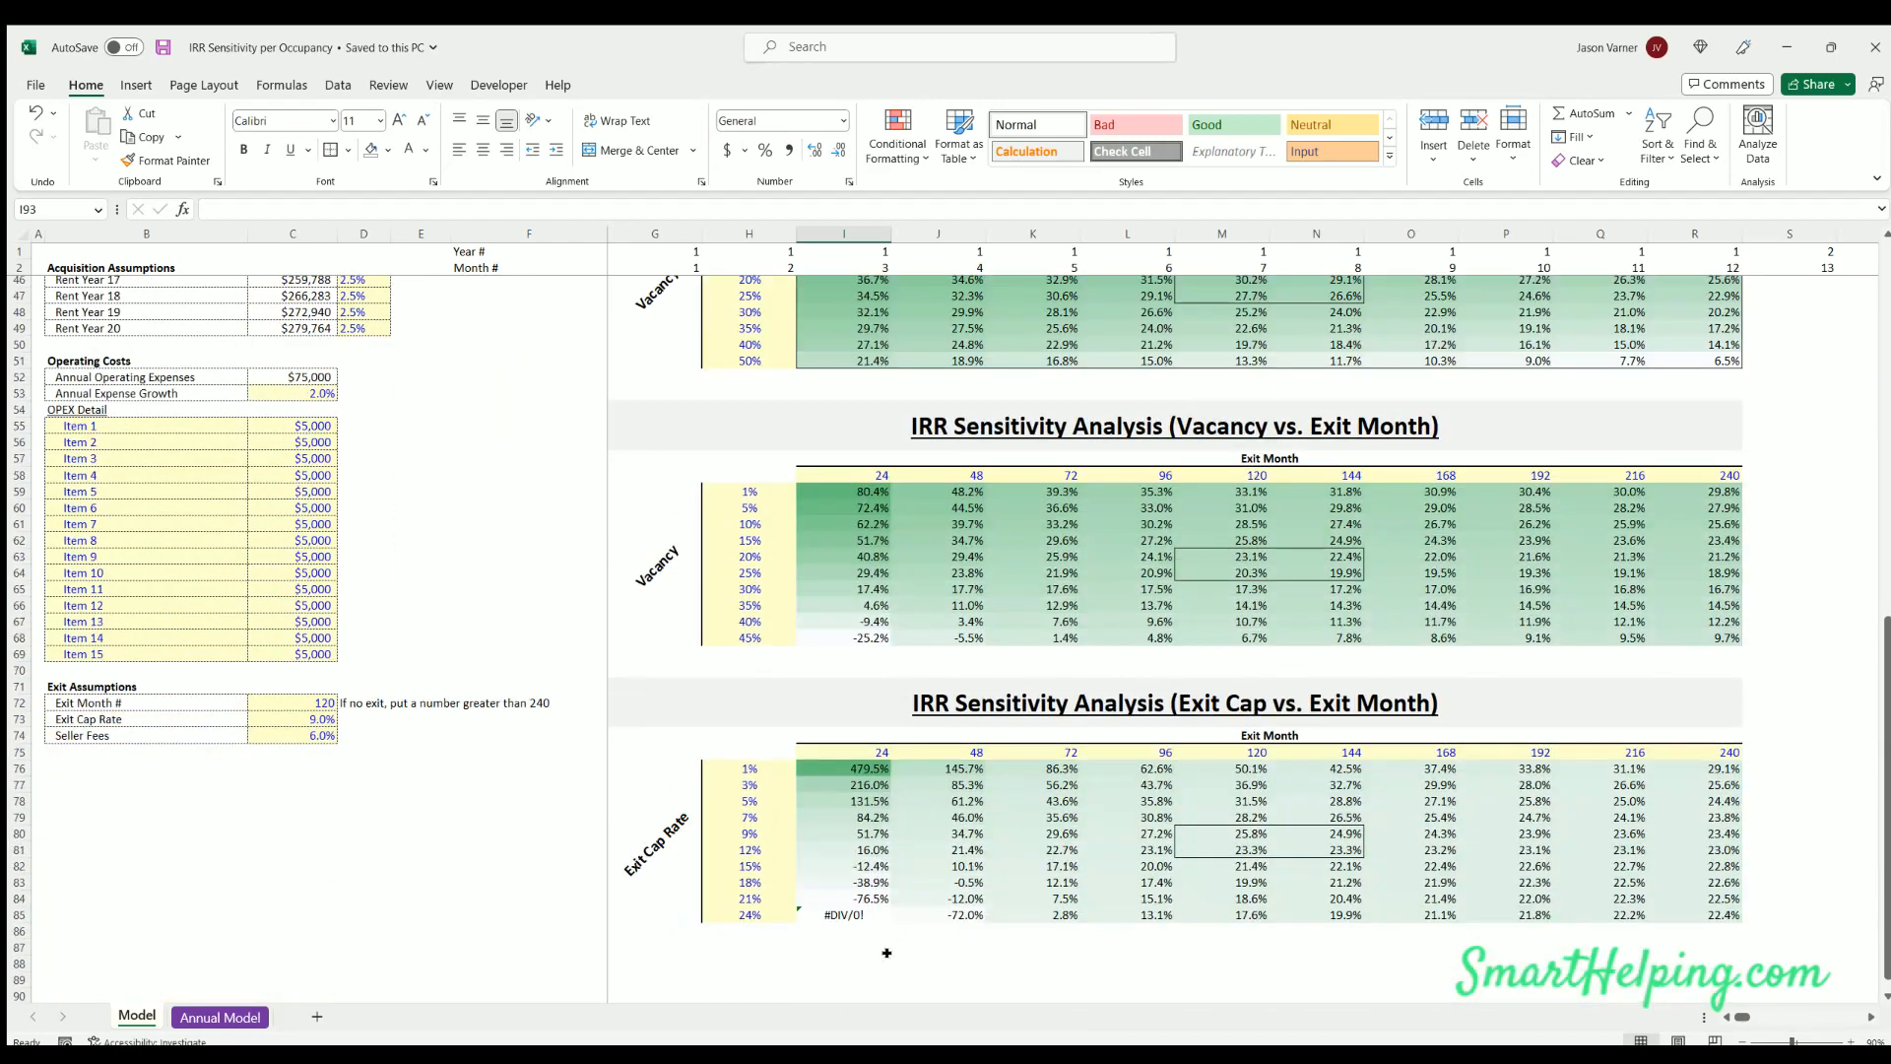
# Change the table's first exit month to 36 and its bottom cap rate from 24% to 22%
pyautogui.click(939, 962)
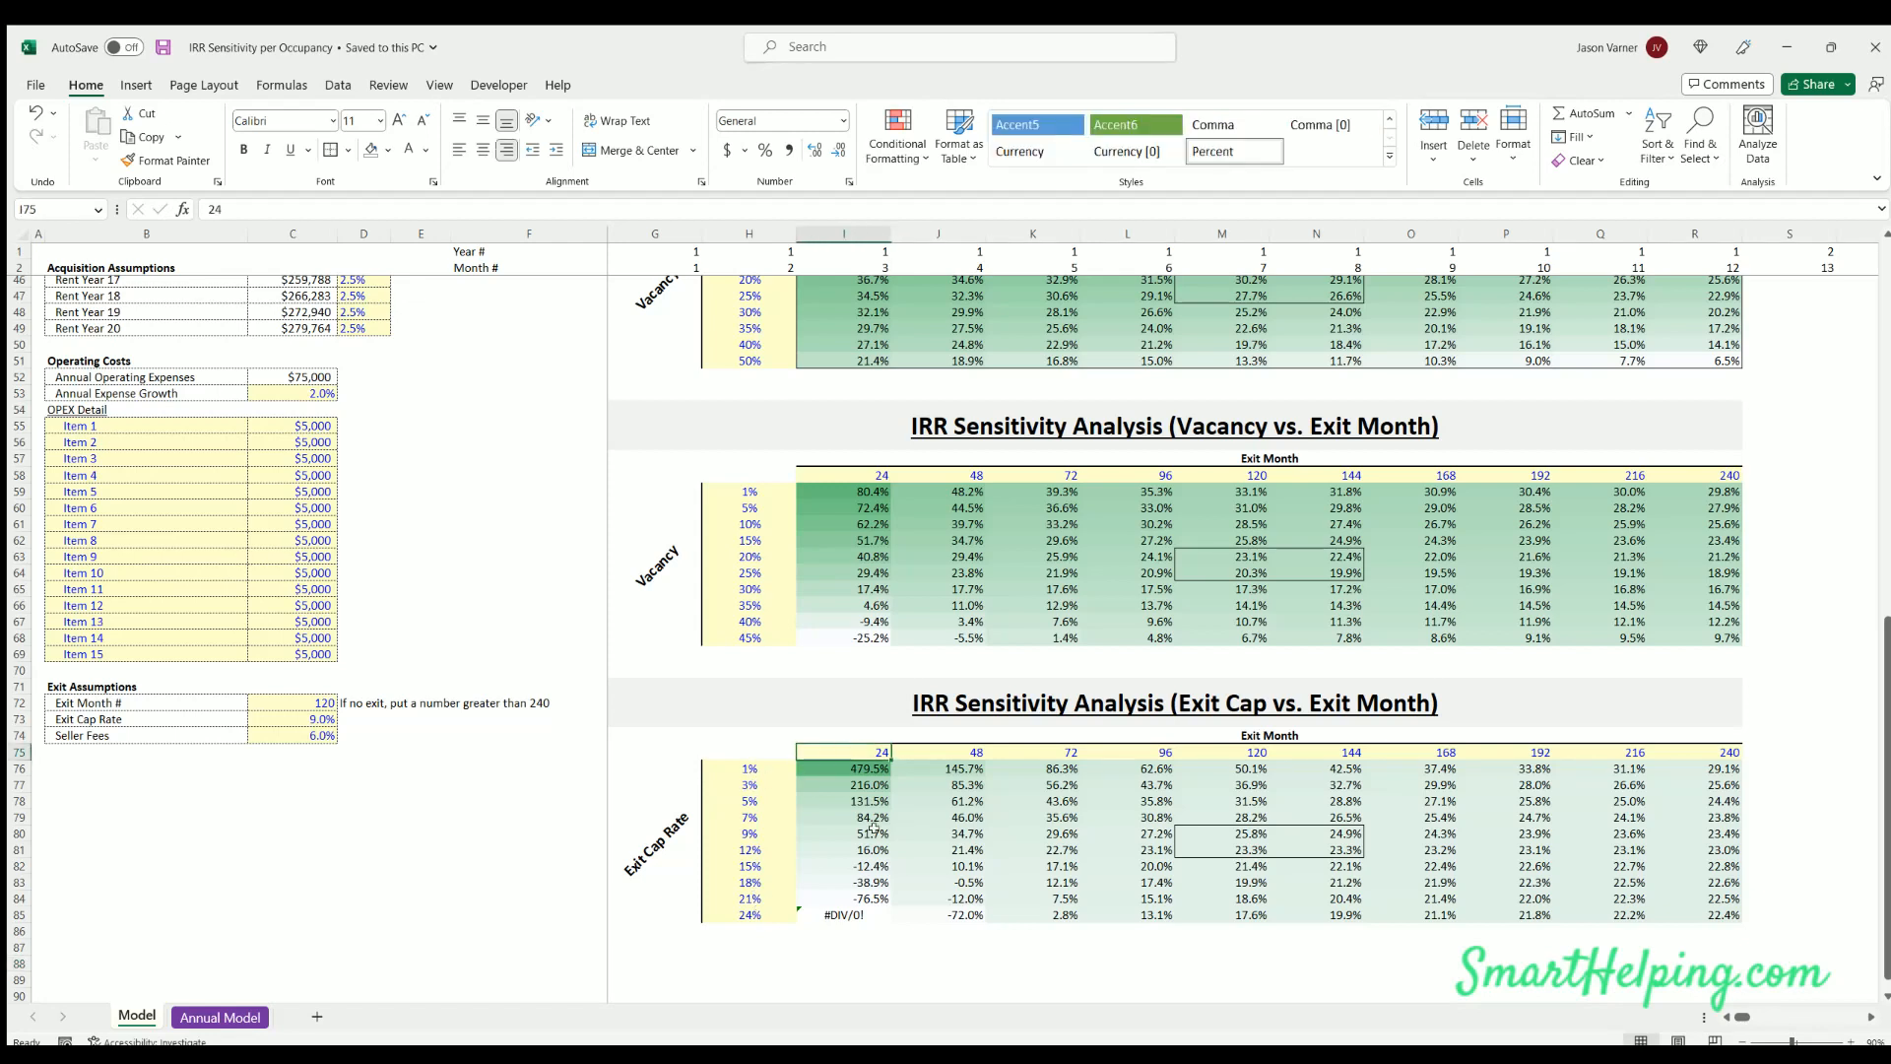
pyautogui.write('36')
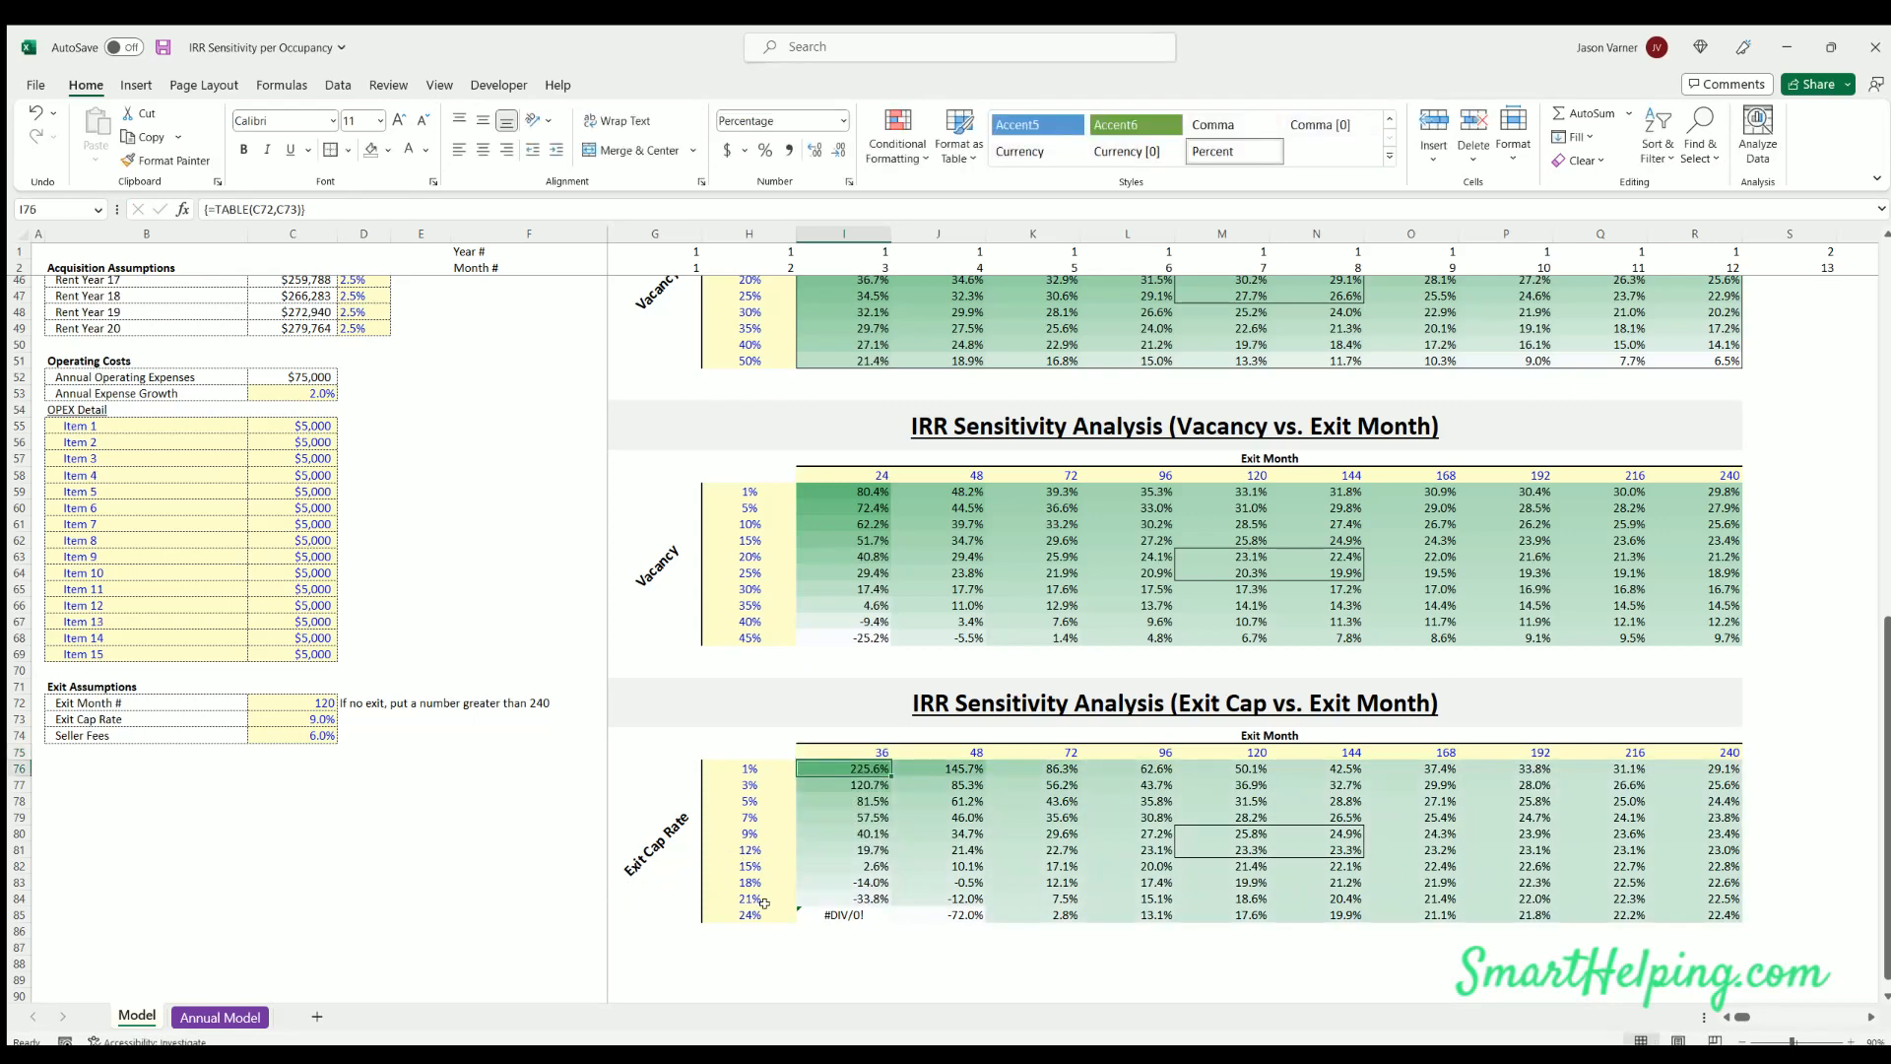
pyautogui.click(749, 768)
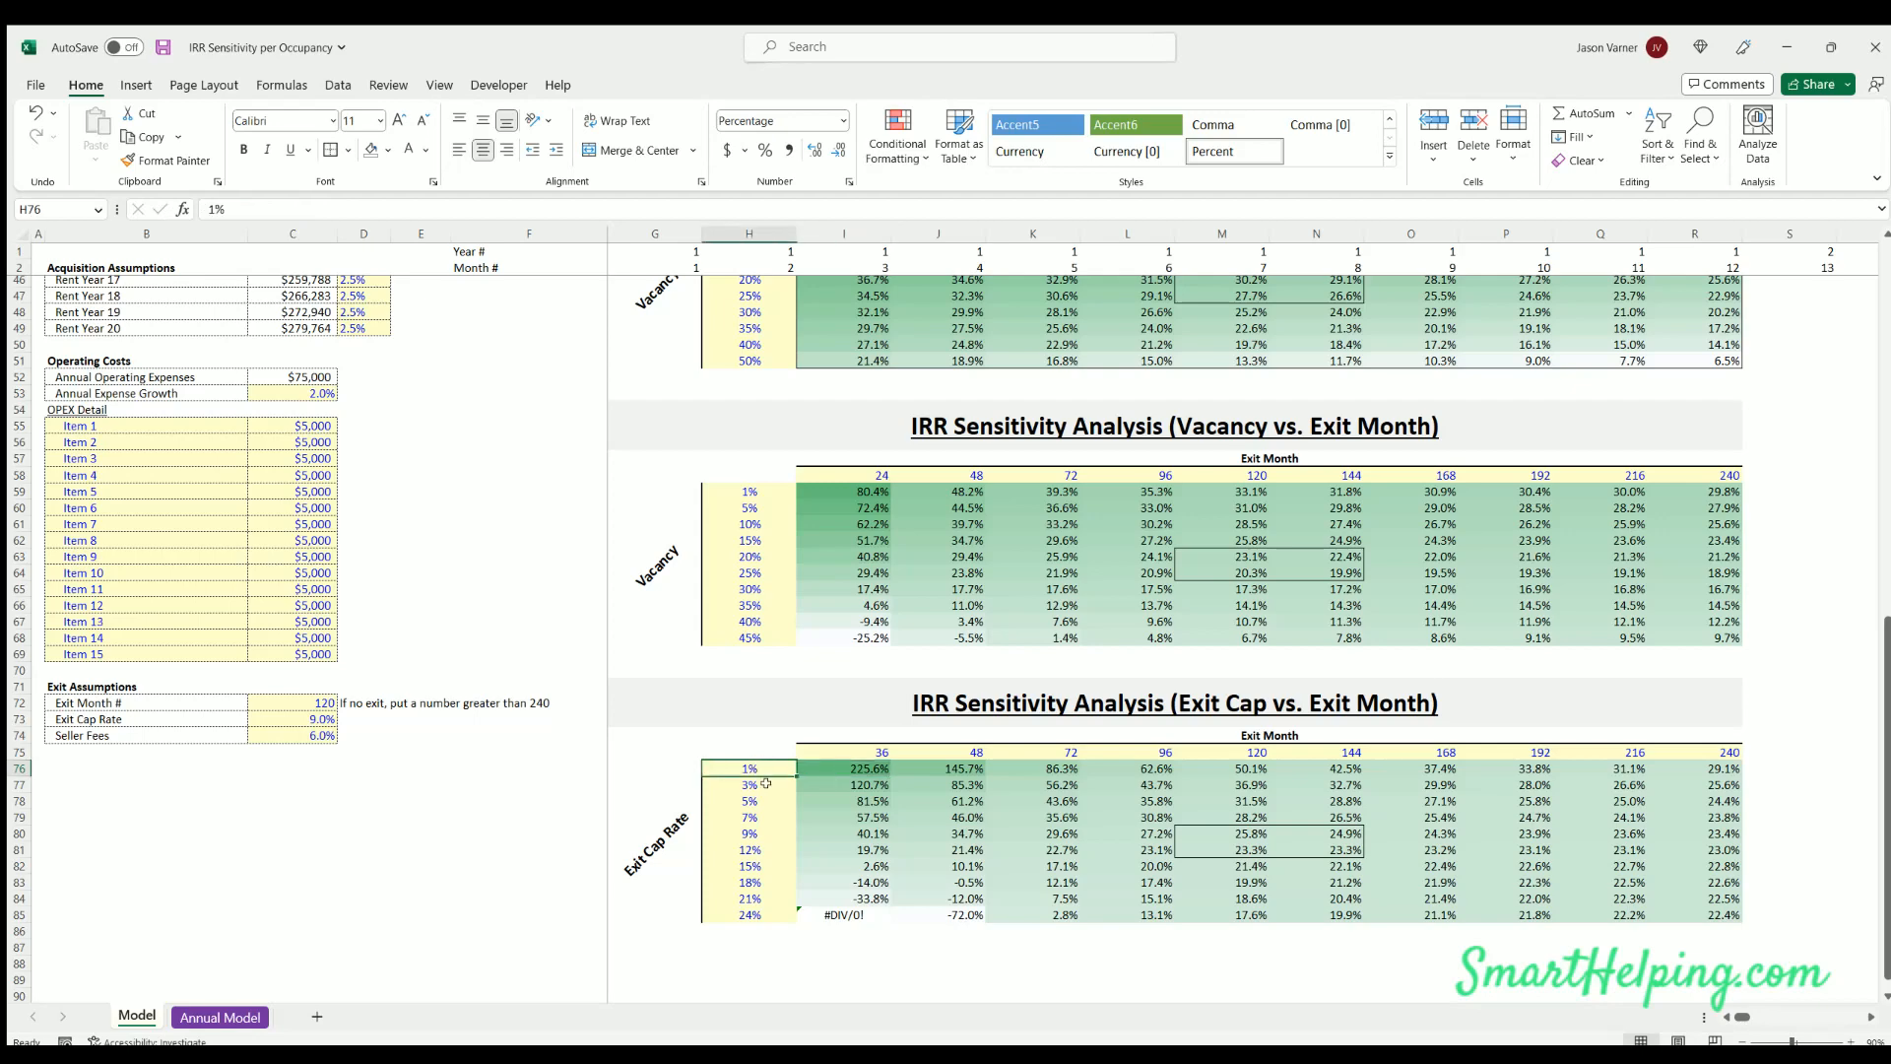
pyautogui.click(748, 914)
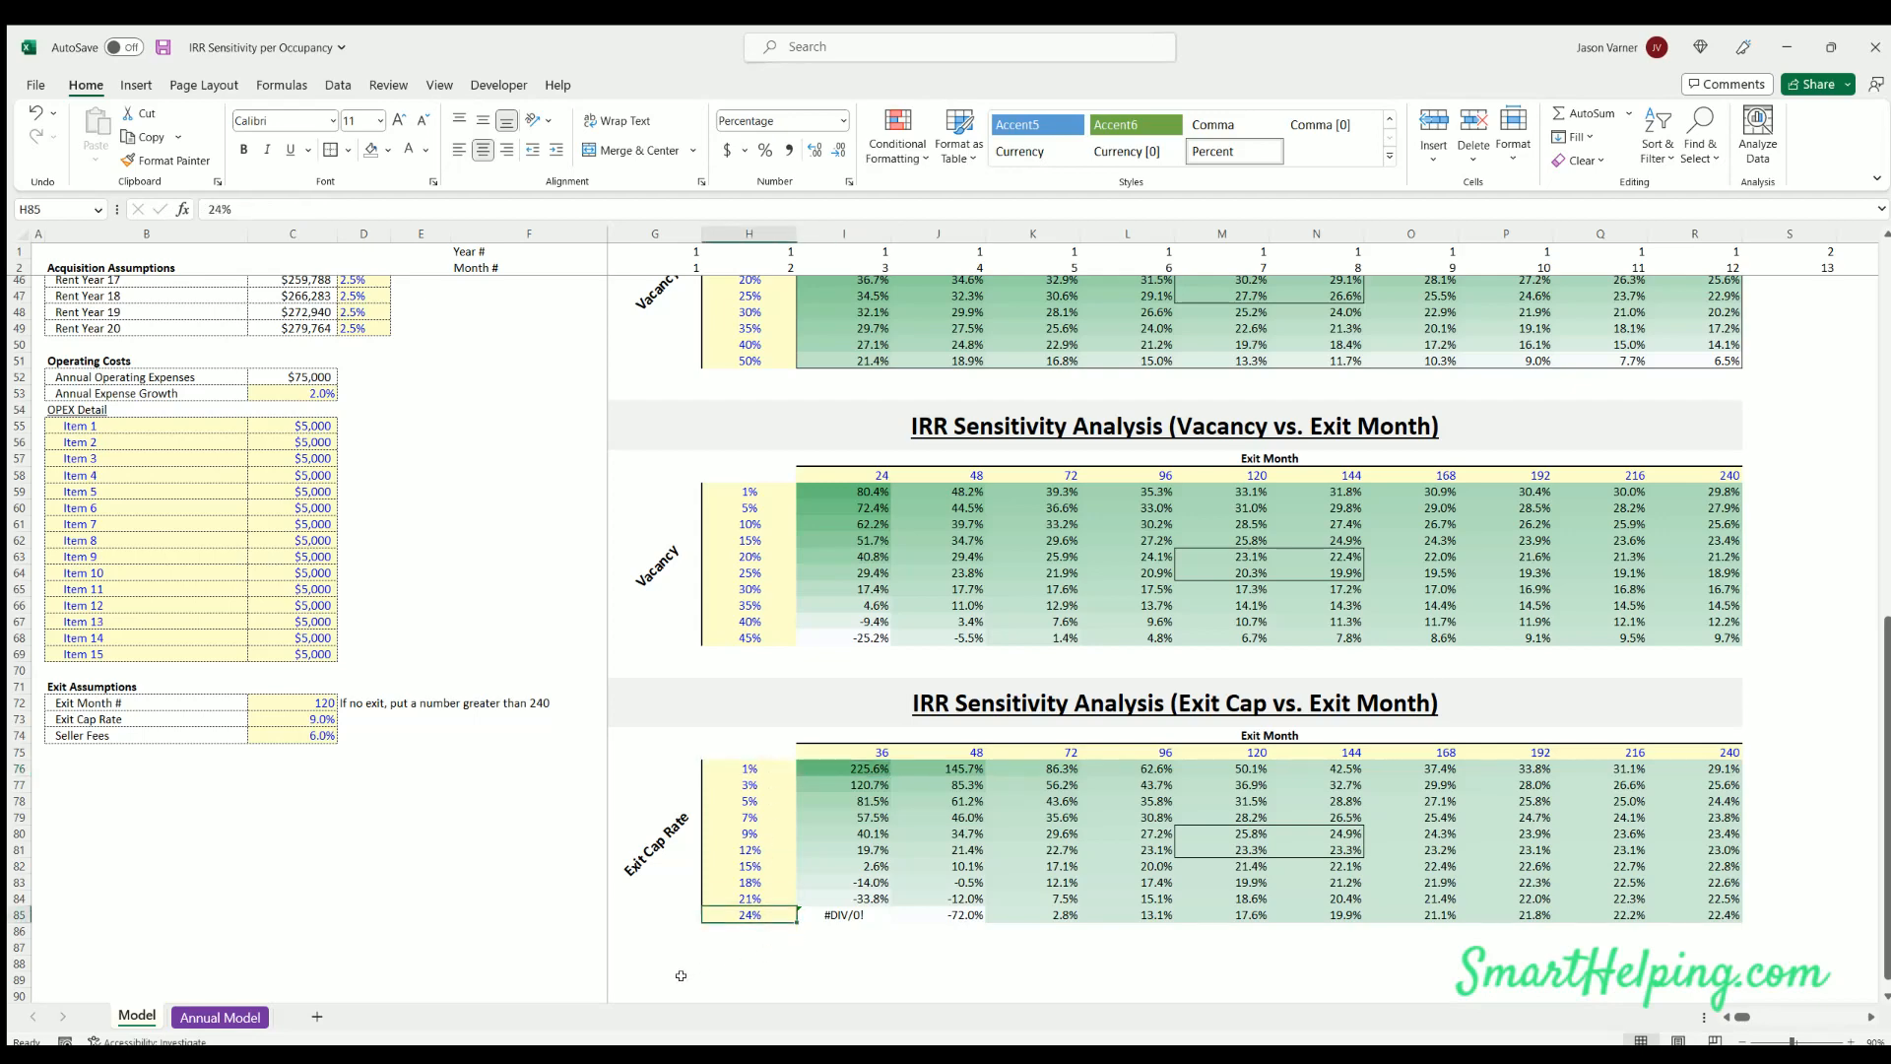
pyautogui.write('22')
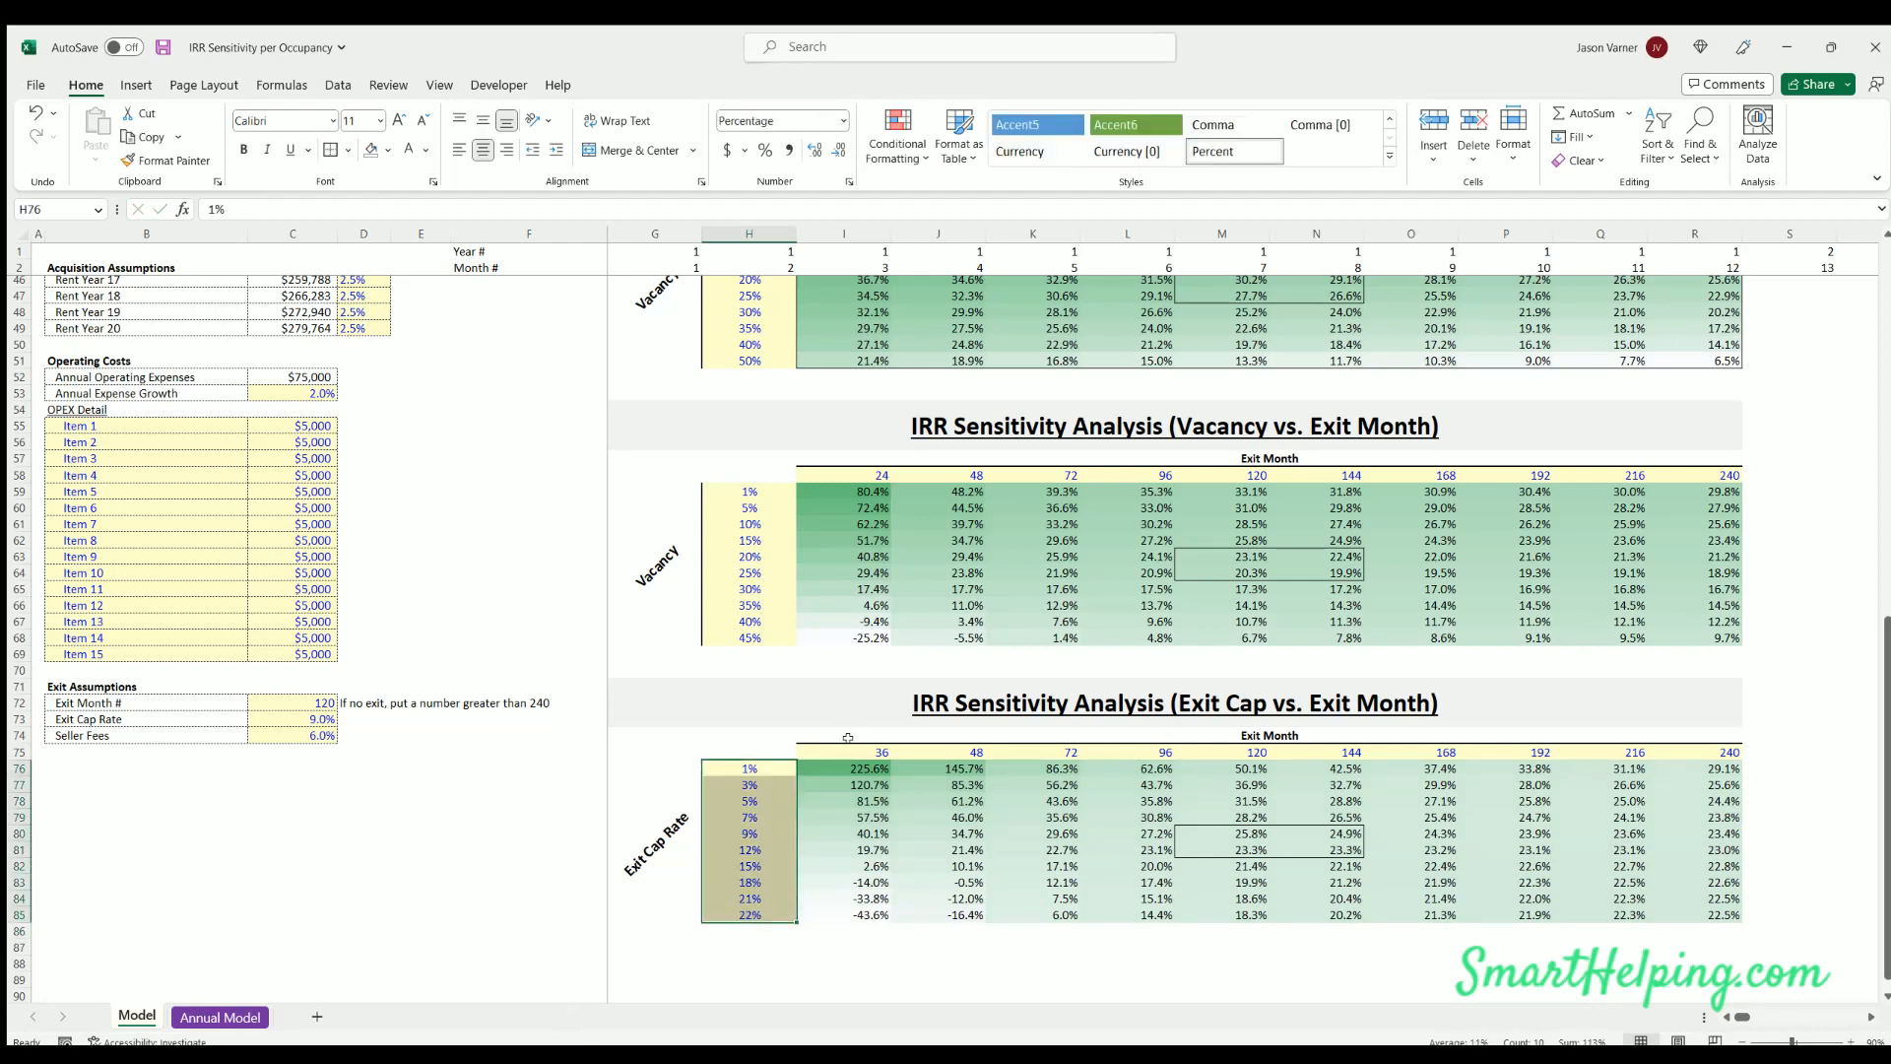
pyautogui.click(882, 752)
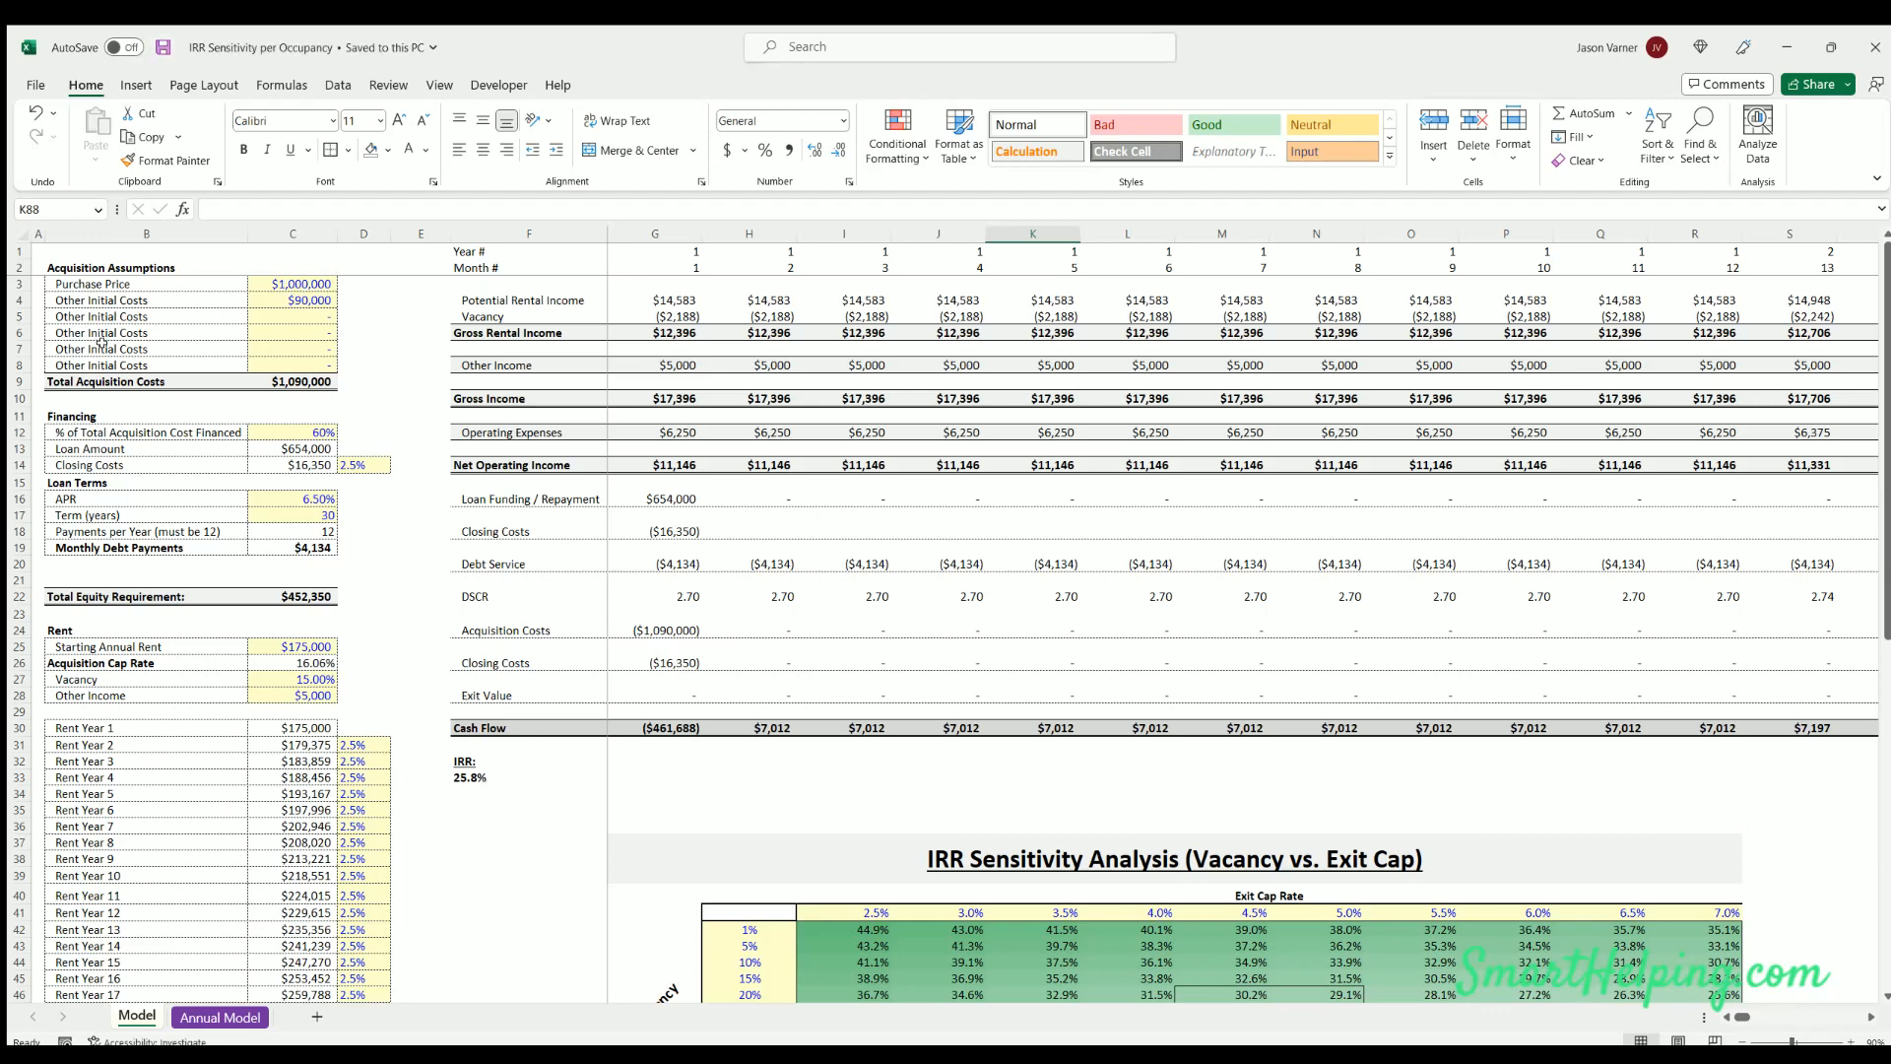
pyautogui.scroll(-3)
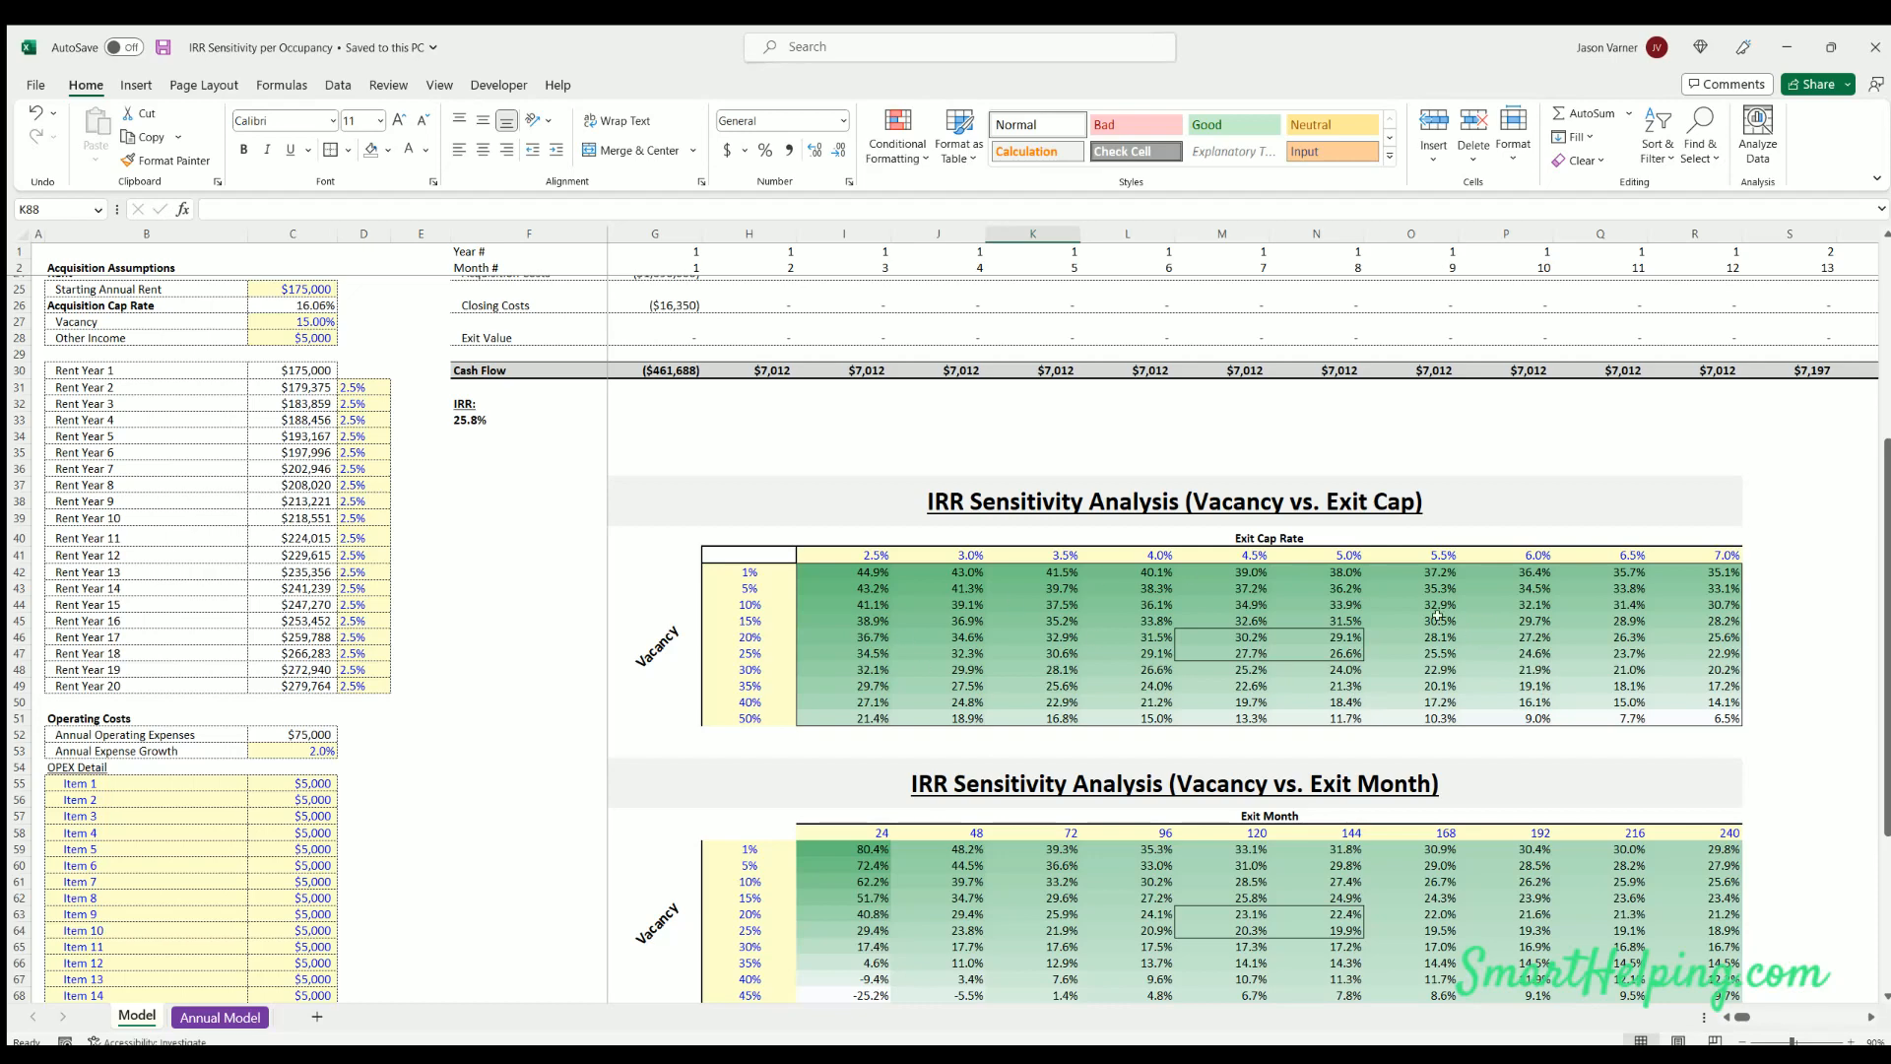
pyautogui.scroll(-3)
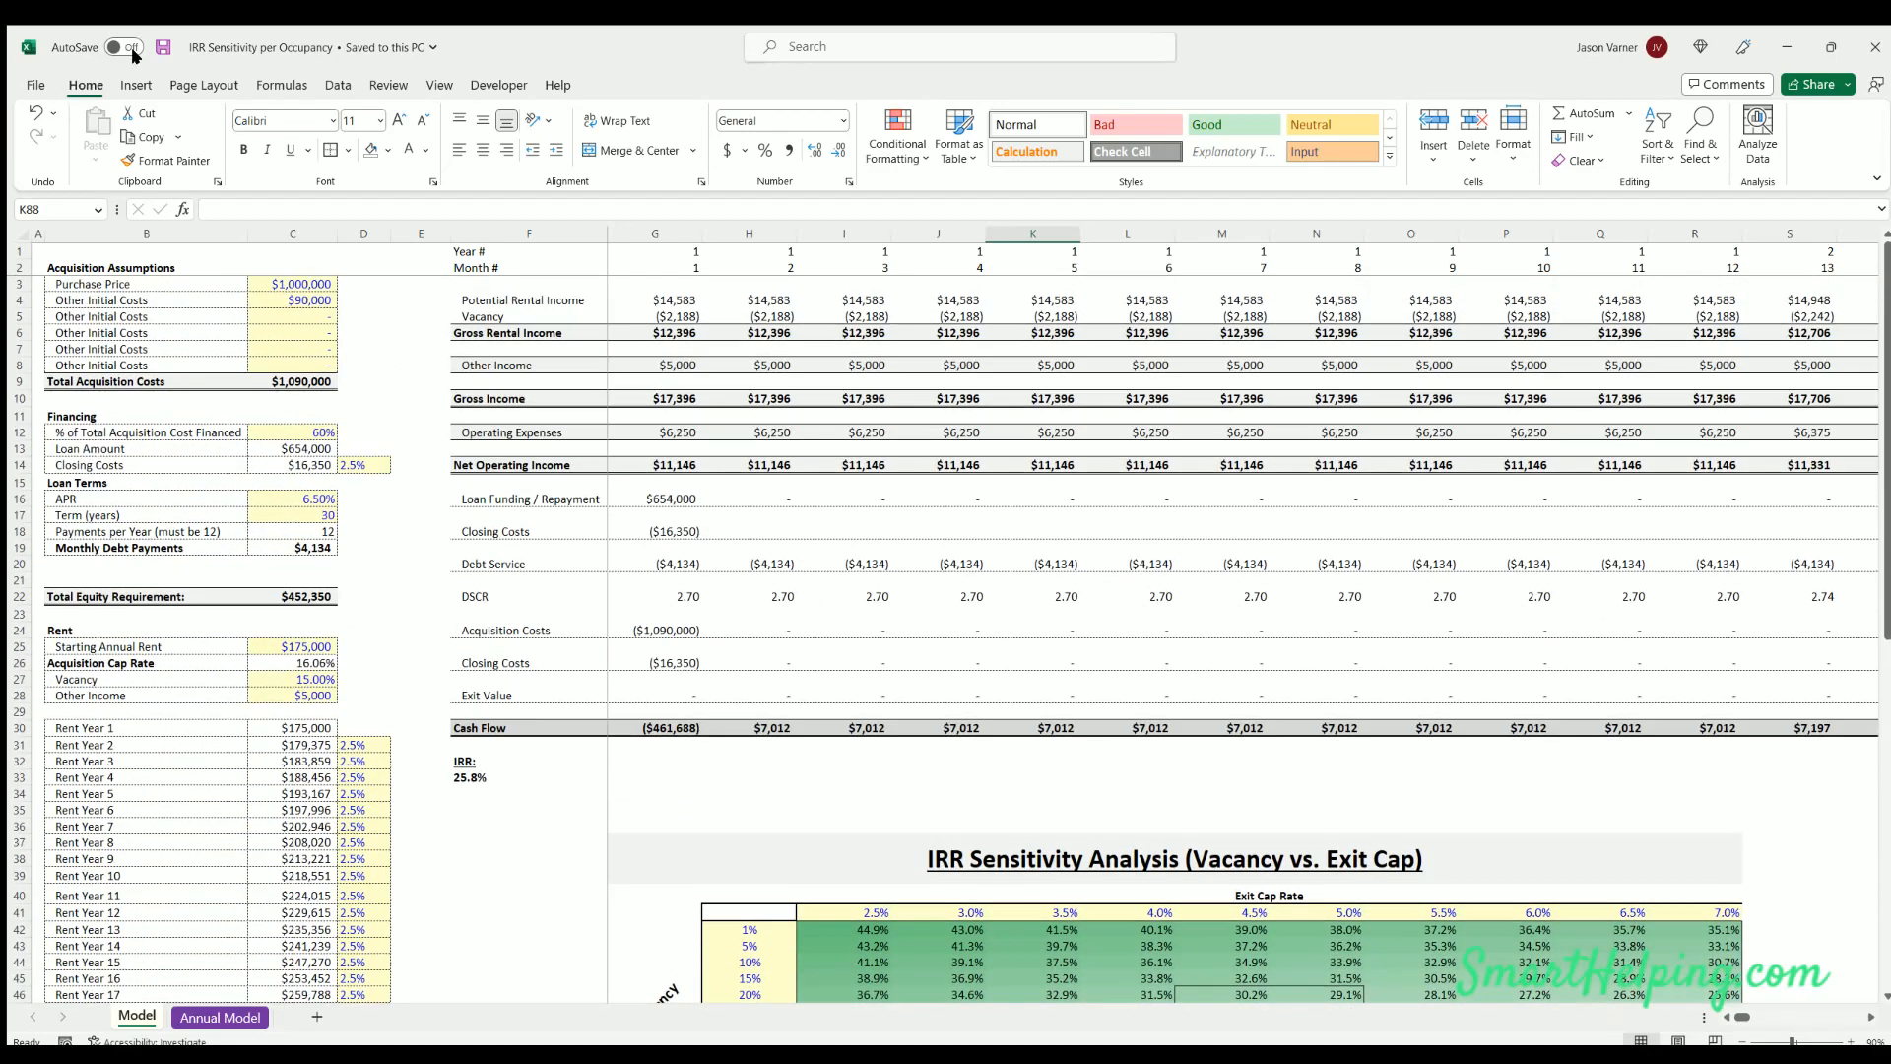
pyautogui.click(118, 48)
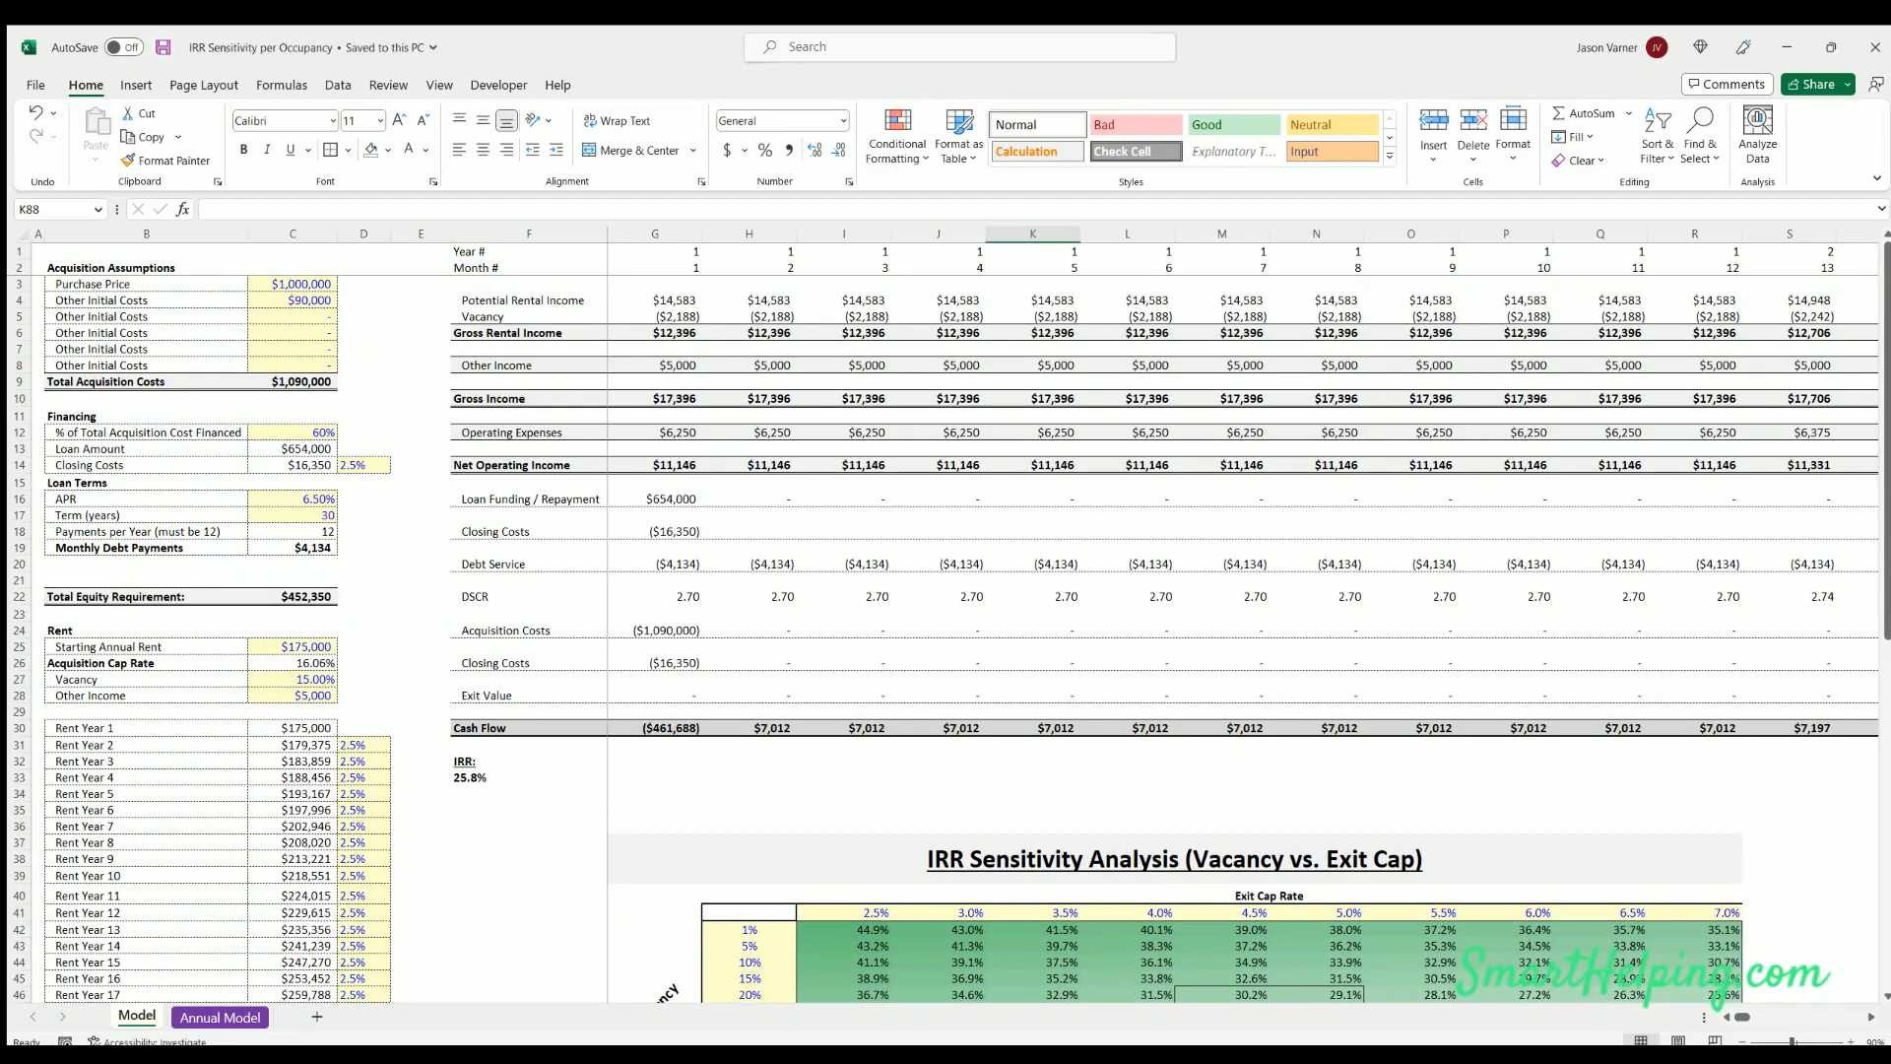
pyautogui.moveTo(691, 522)
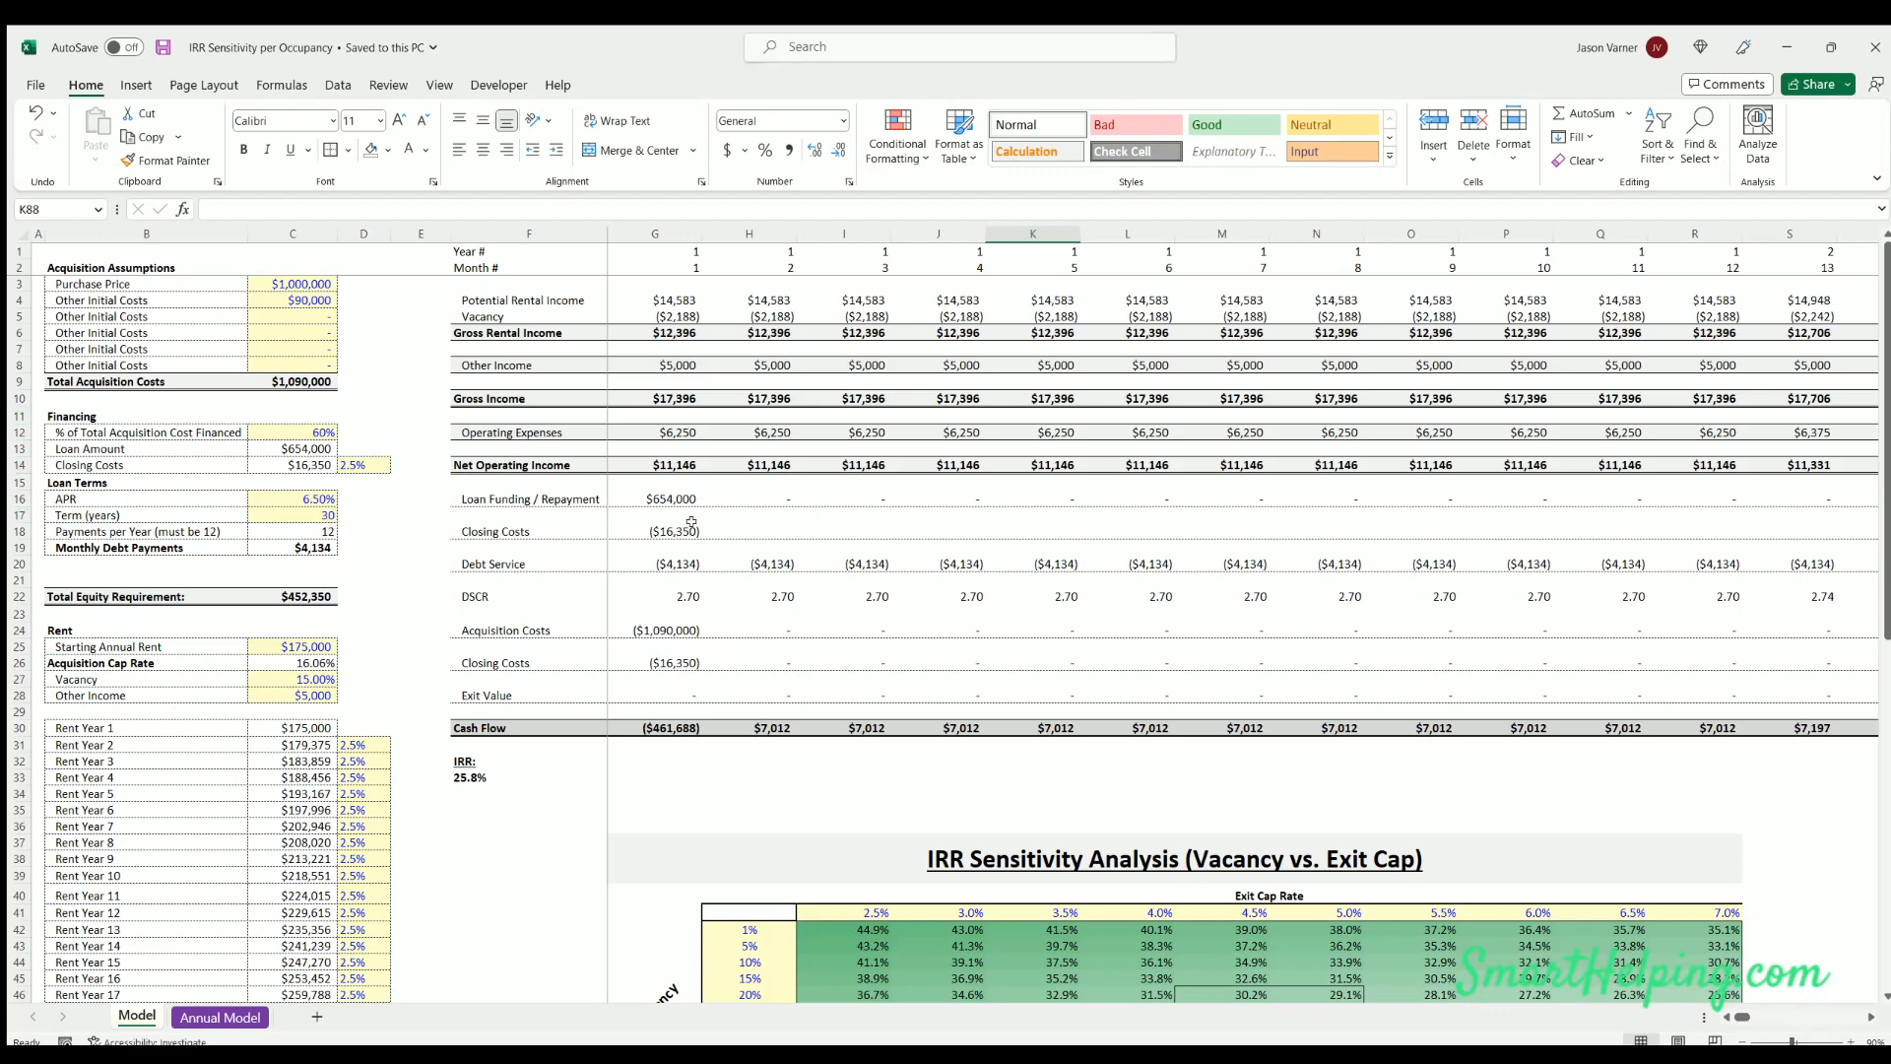